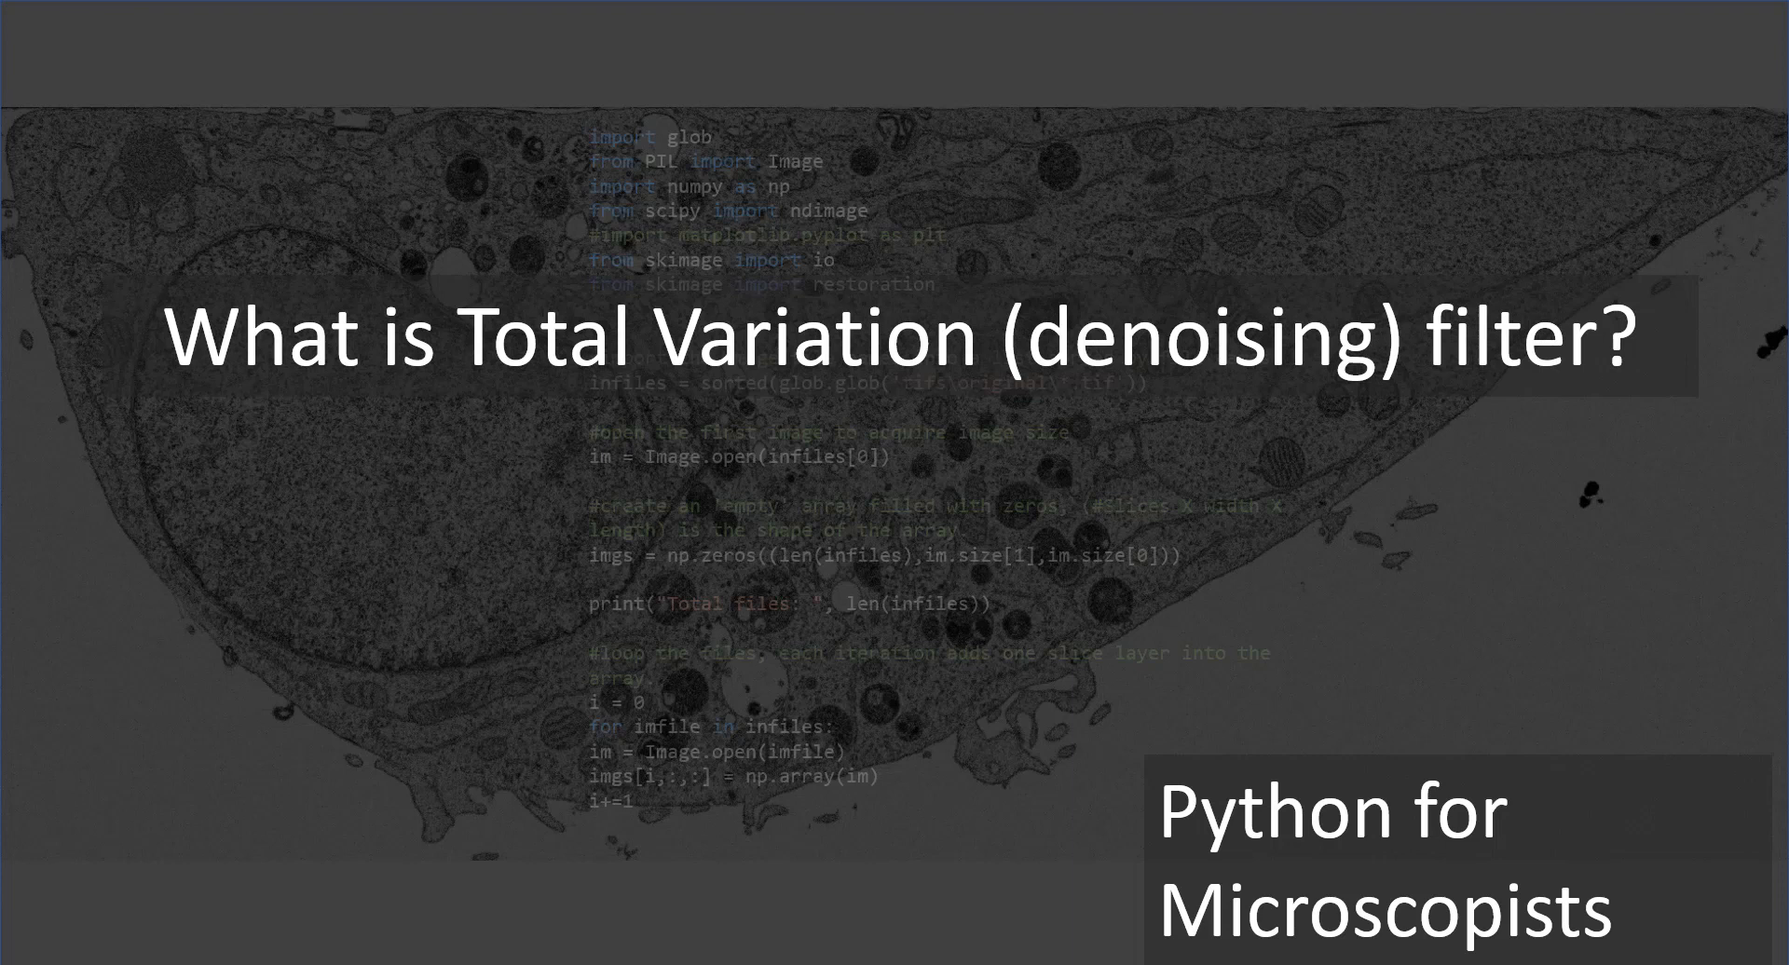
mouse_move(671, 583)
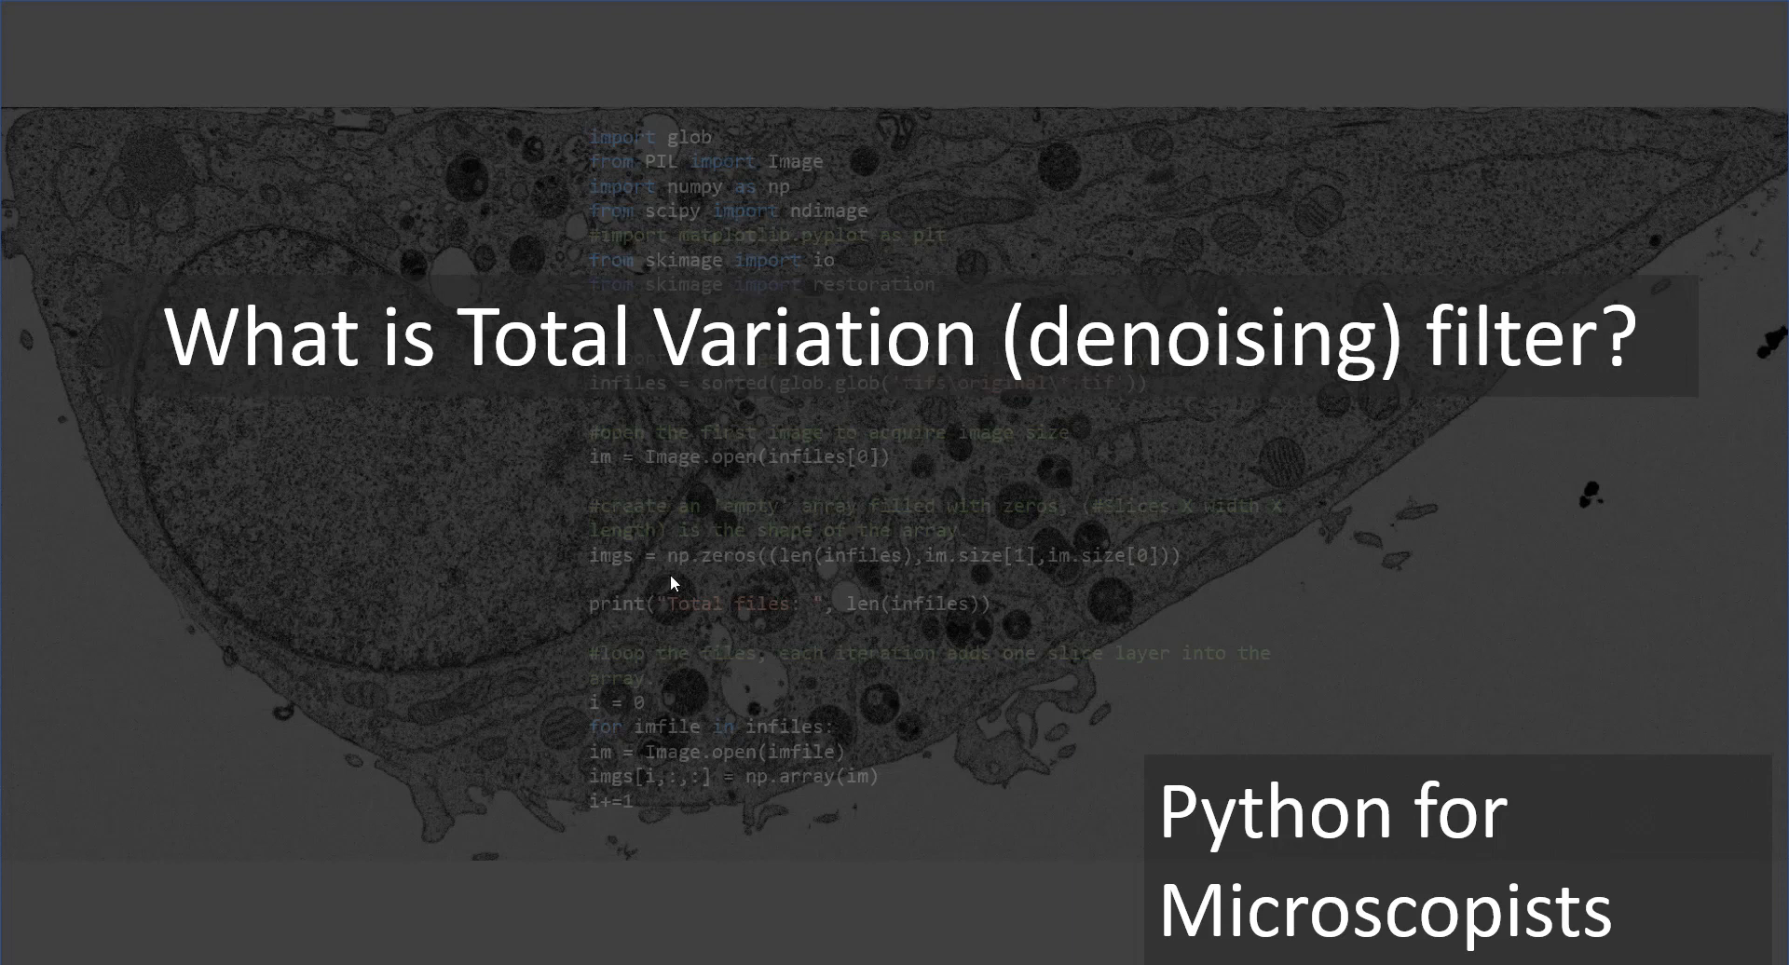
mouse_move(710, 599)
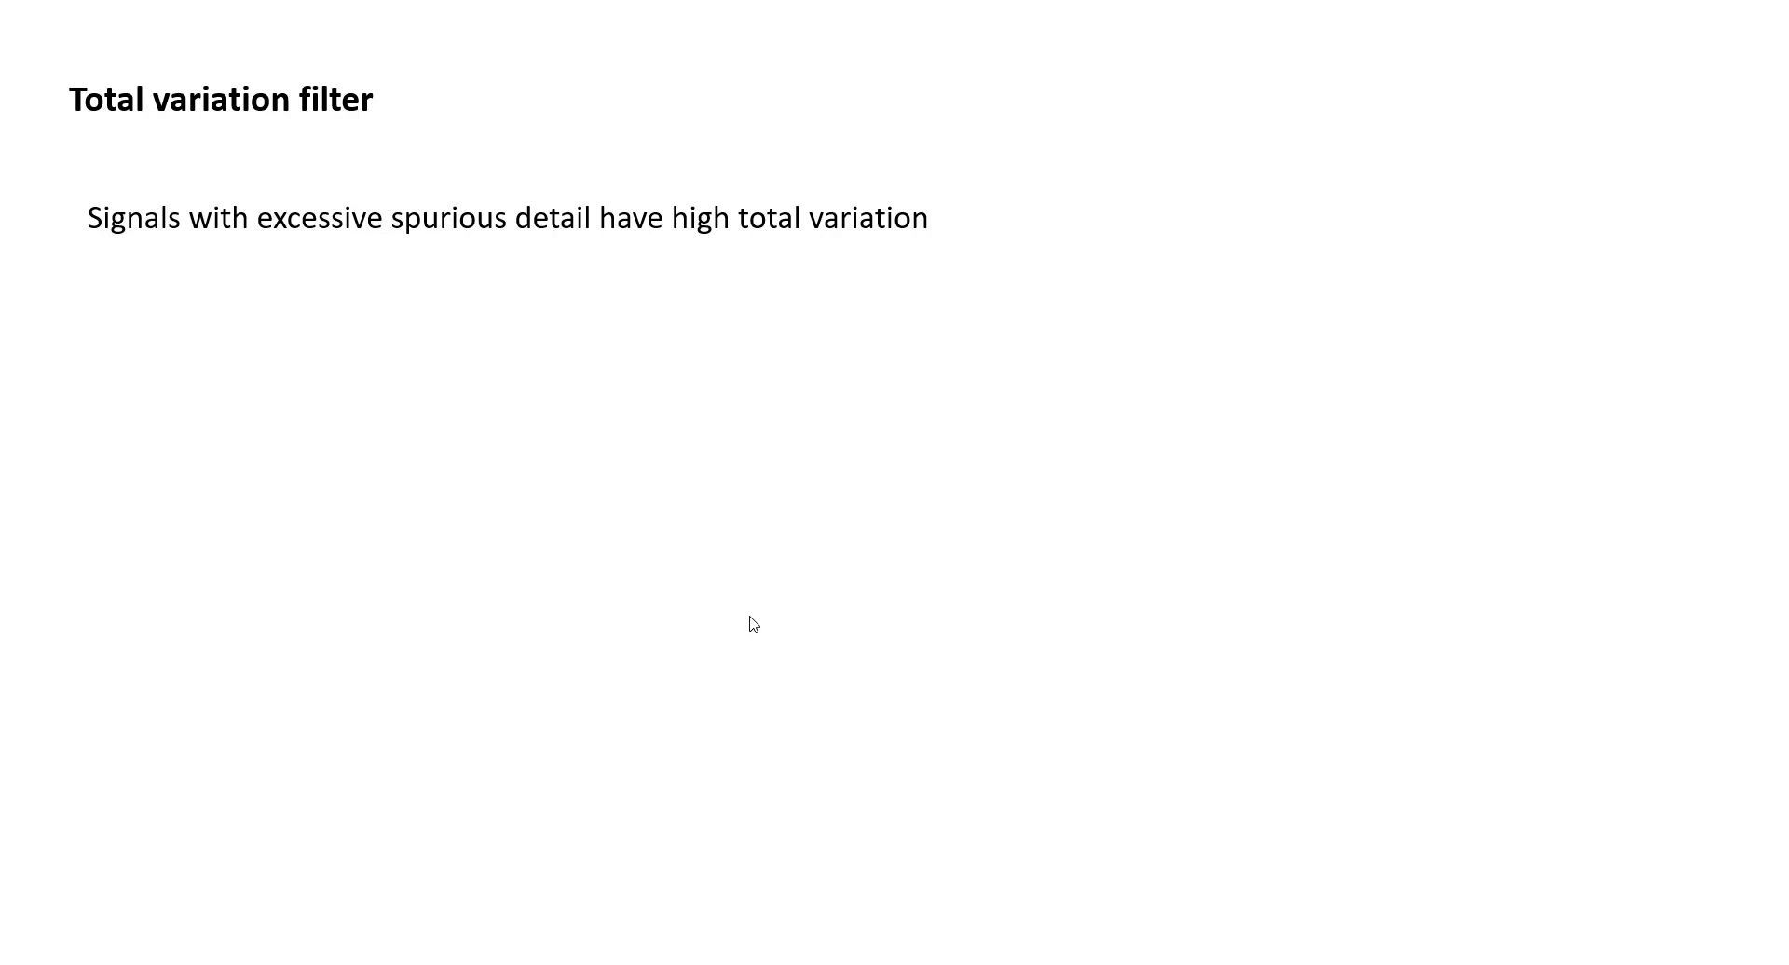
mouse_move(537, 354)
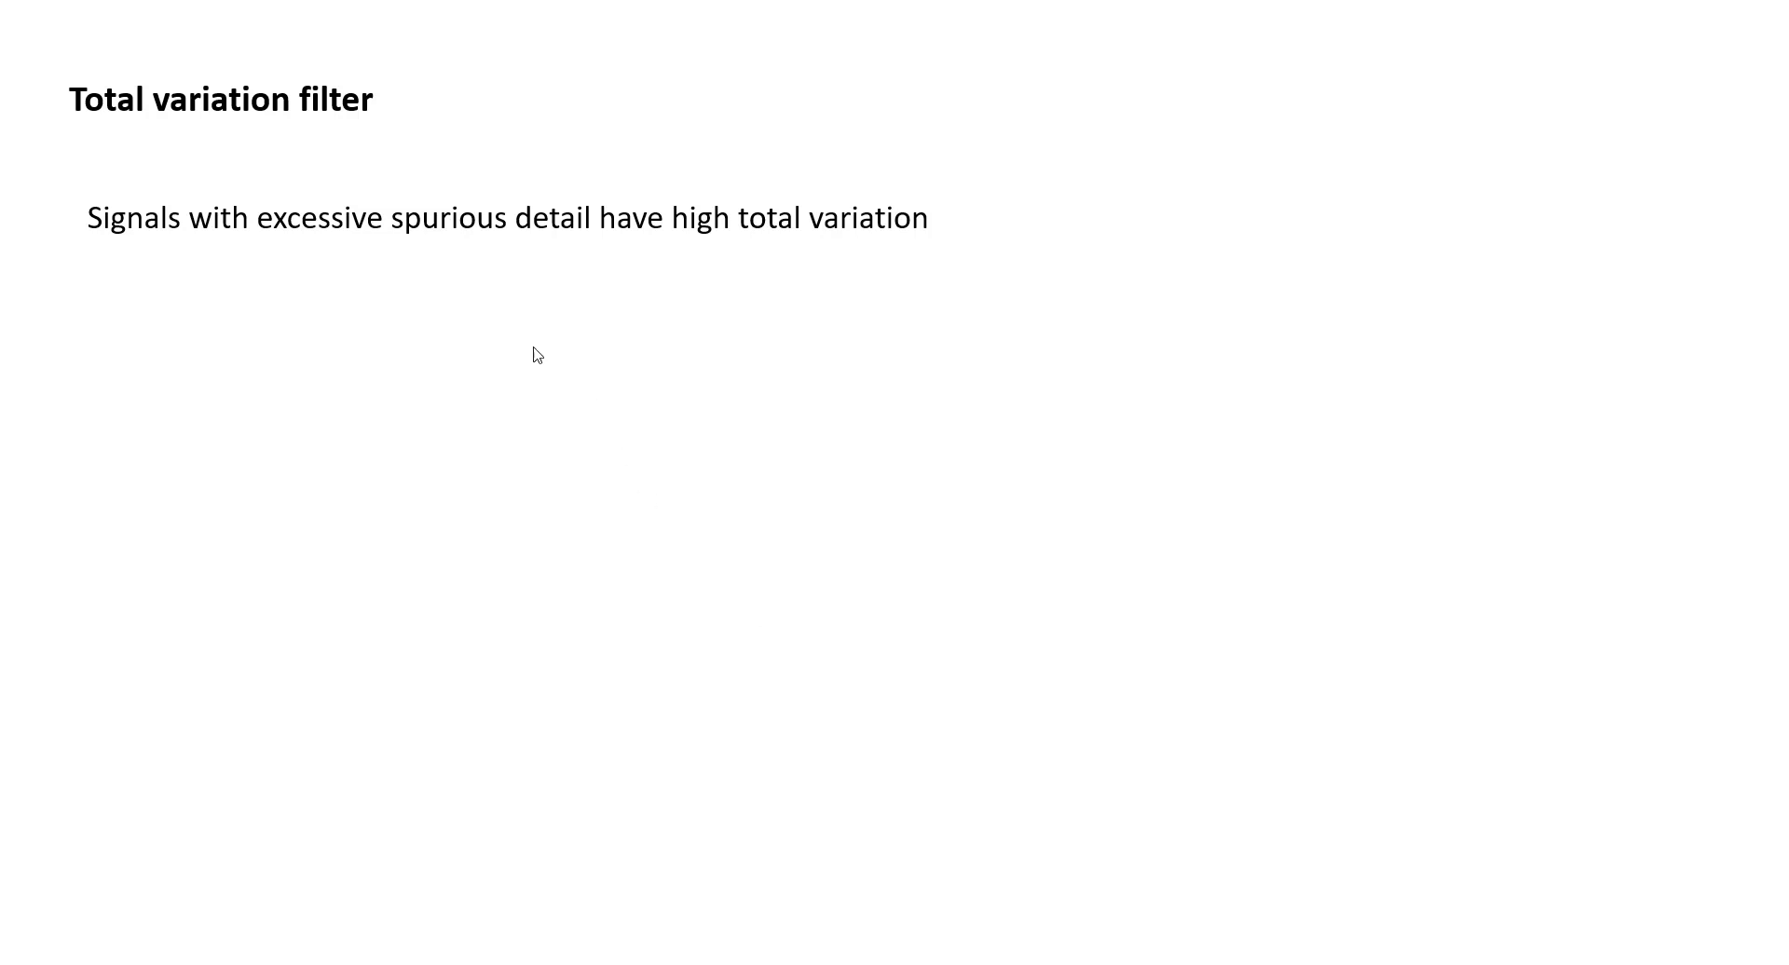
mouse_move(706, 235)
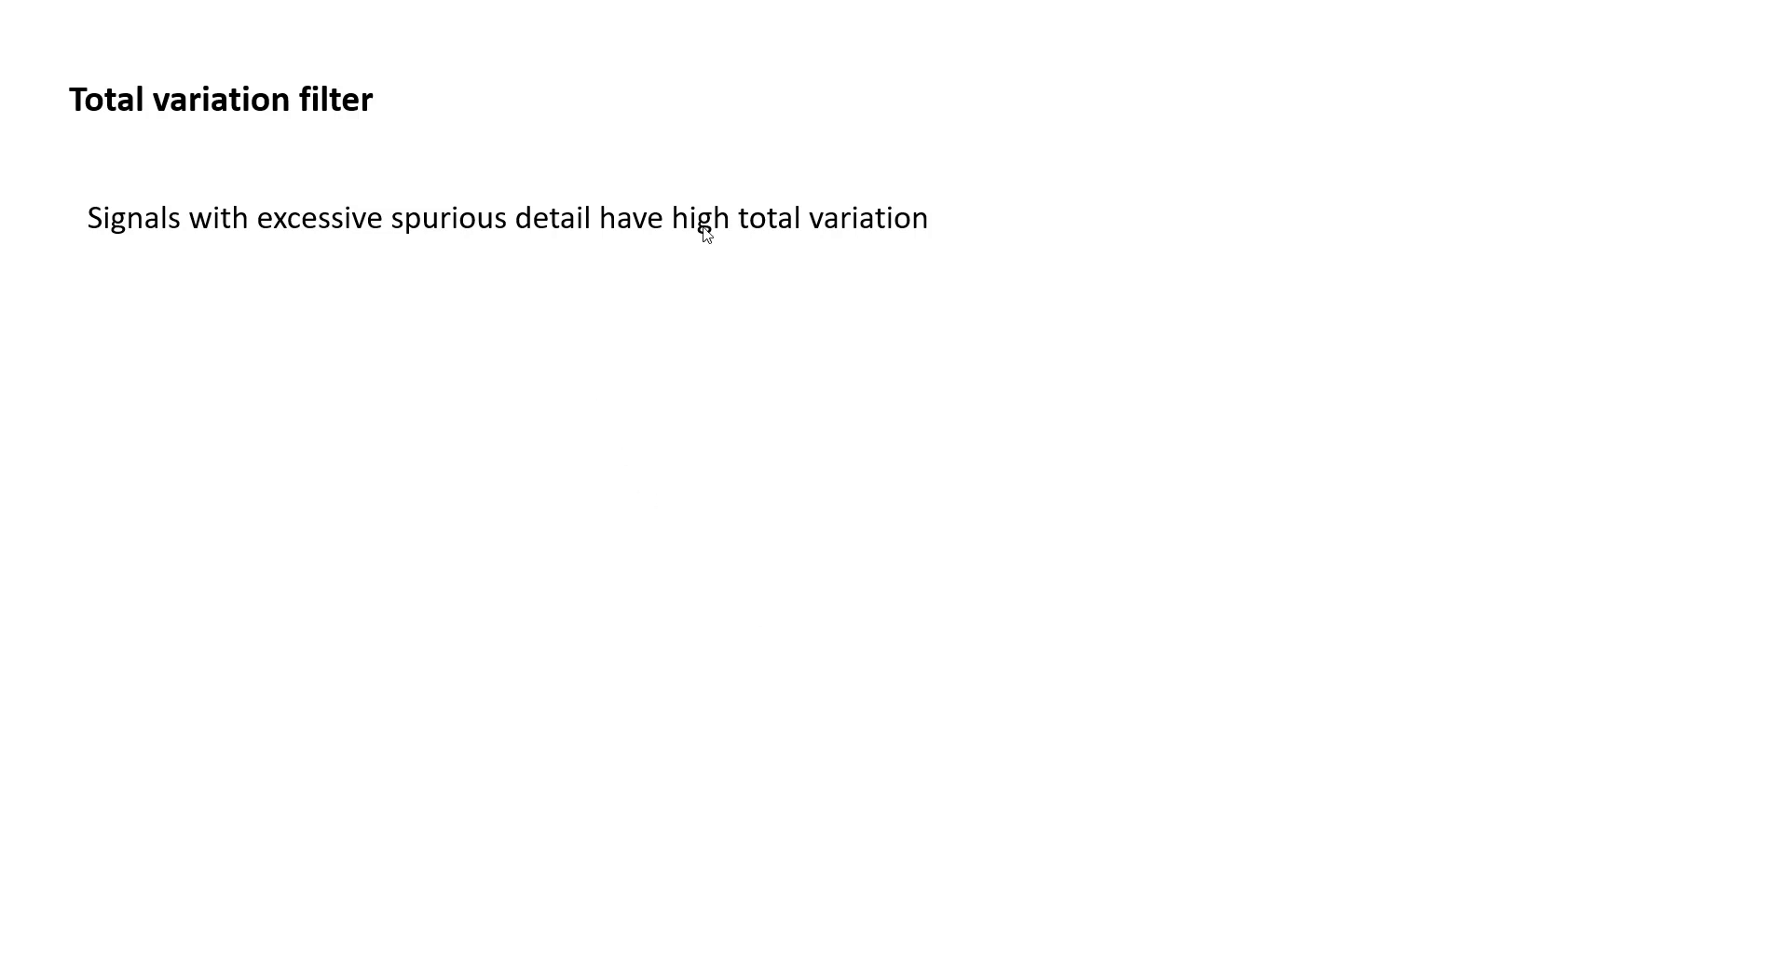
mouse_move(870, 278)
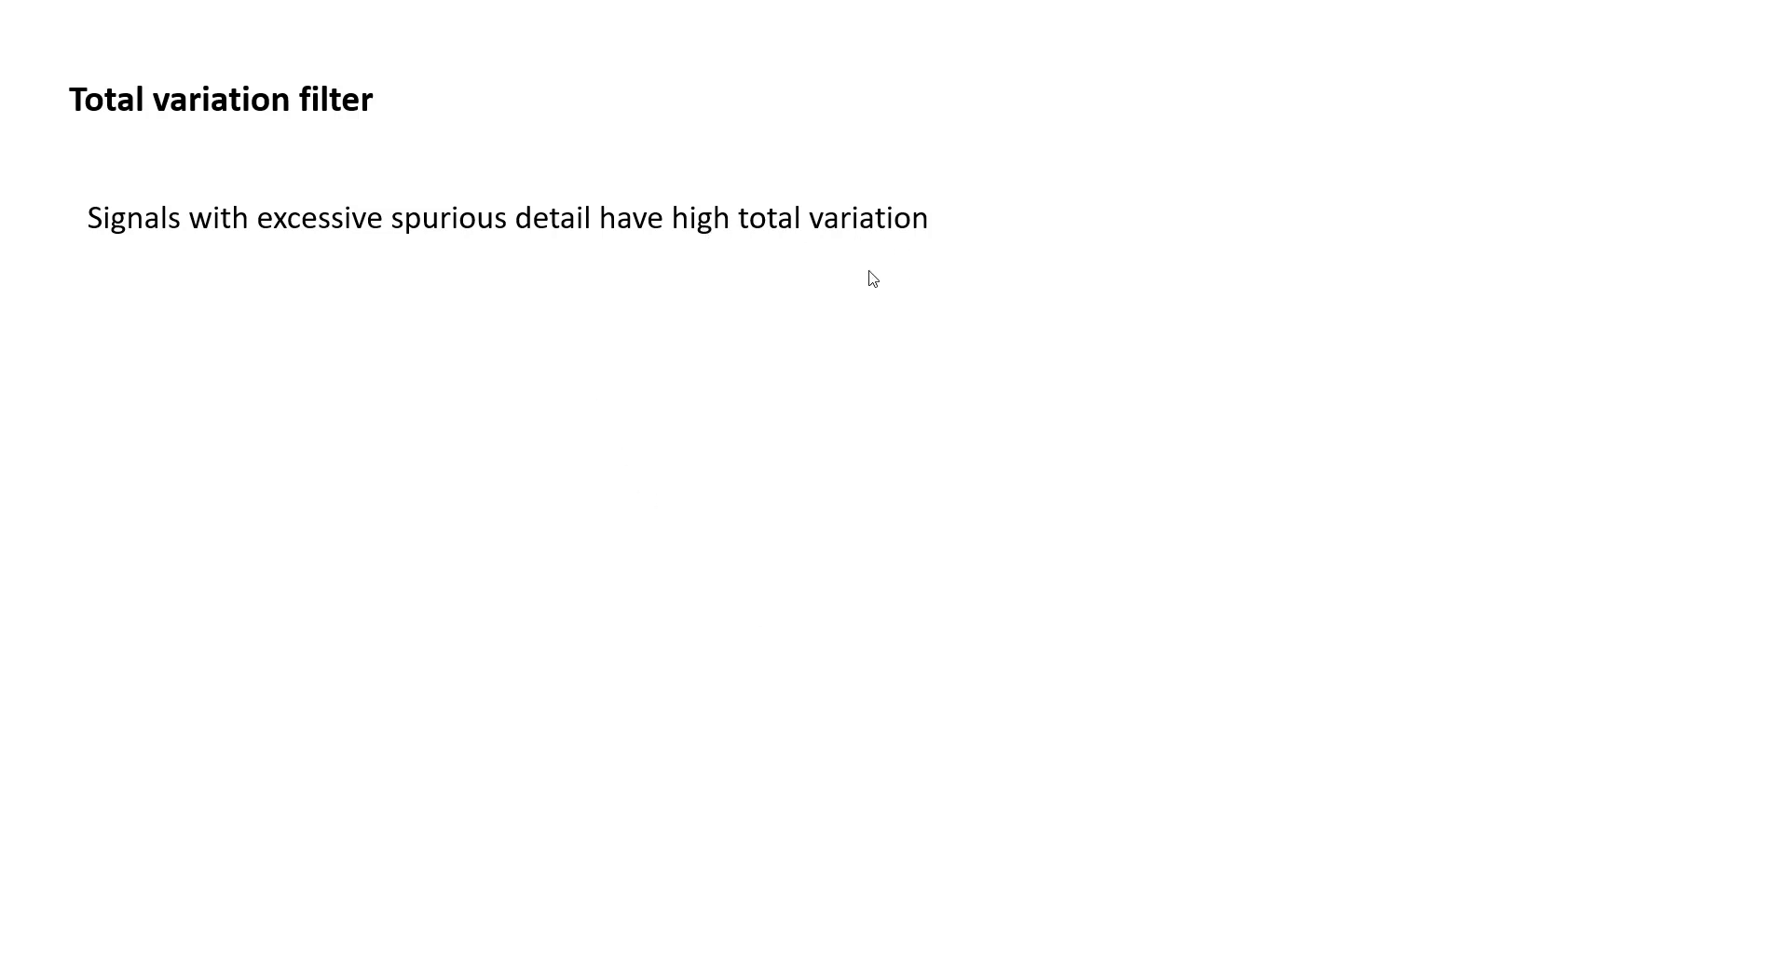
mouse_move(887, 241)
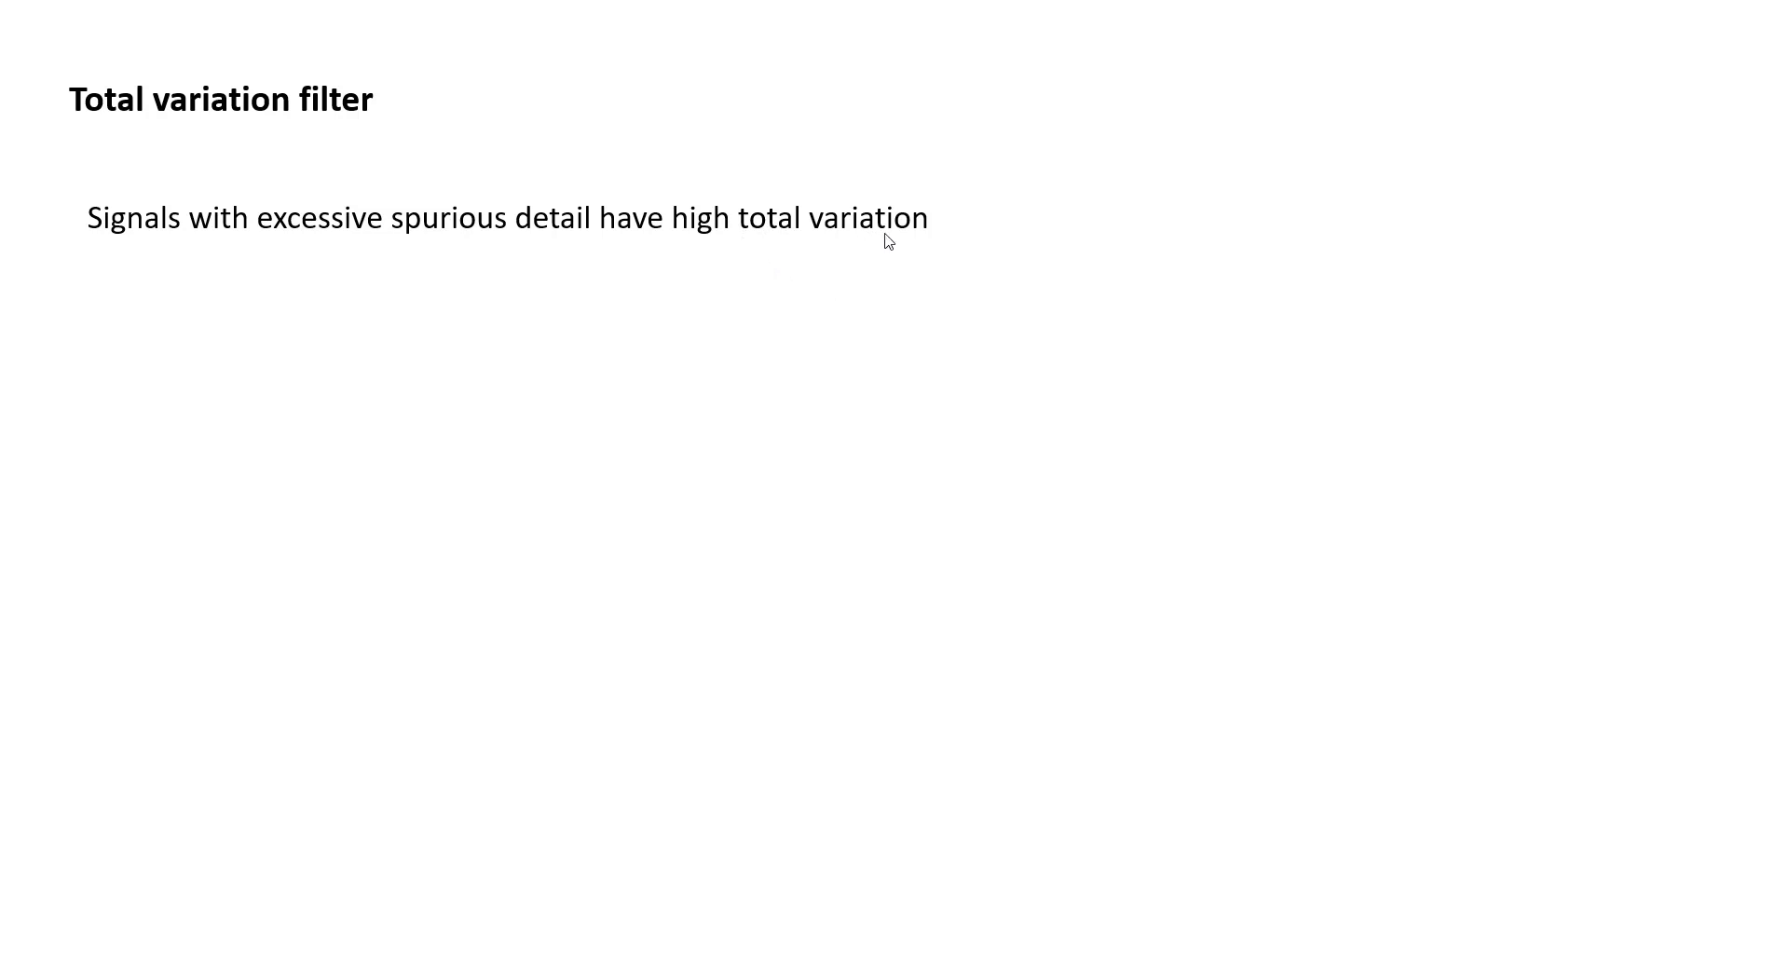
mouse_move(833, 255)
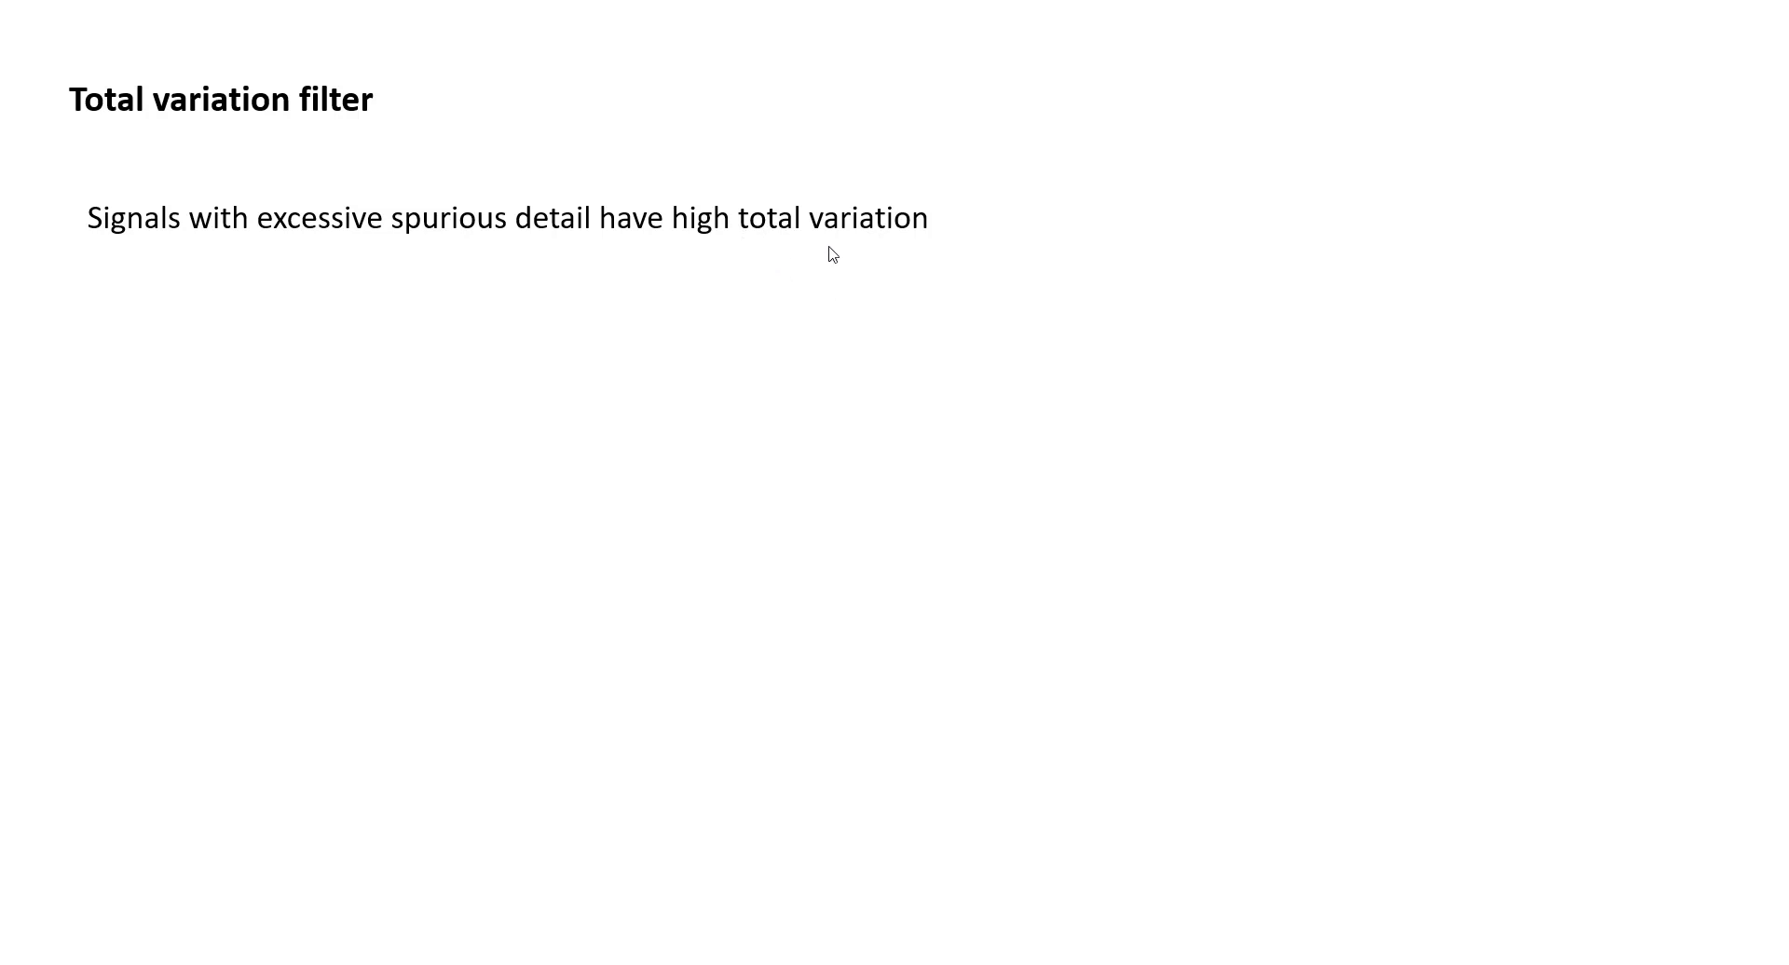
mouse_move(698, 268)
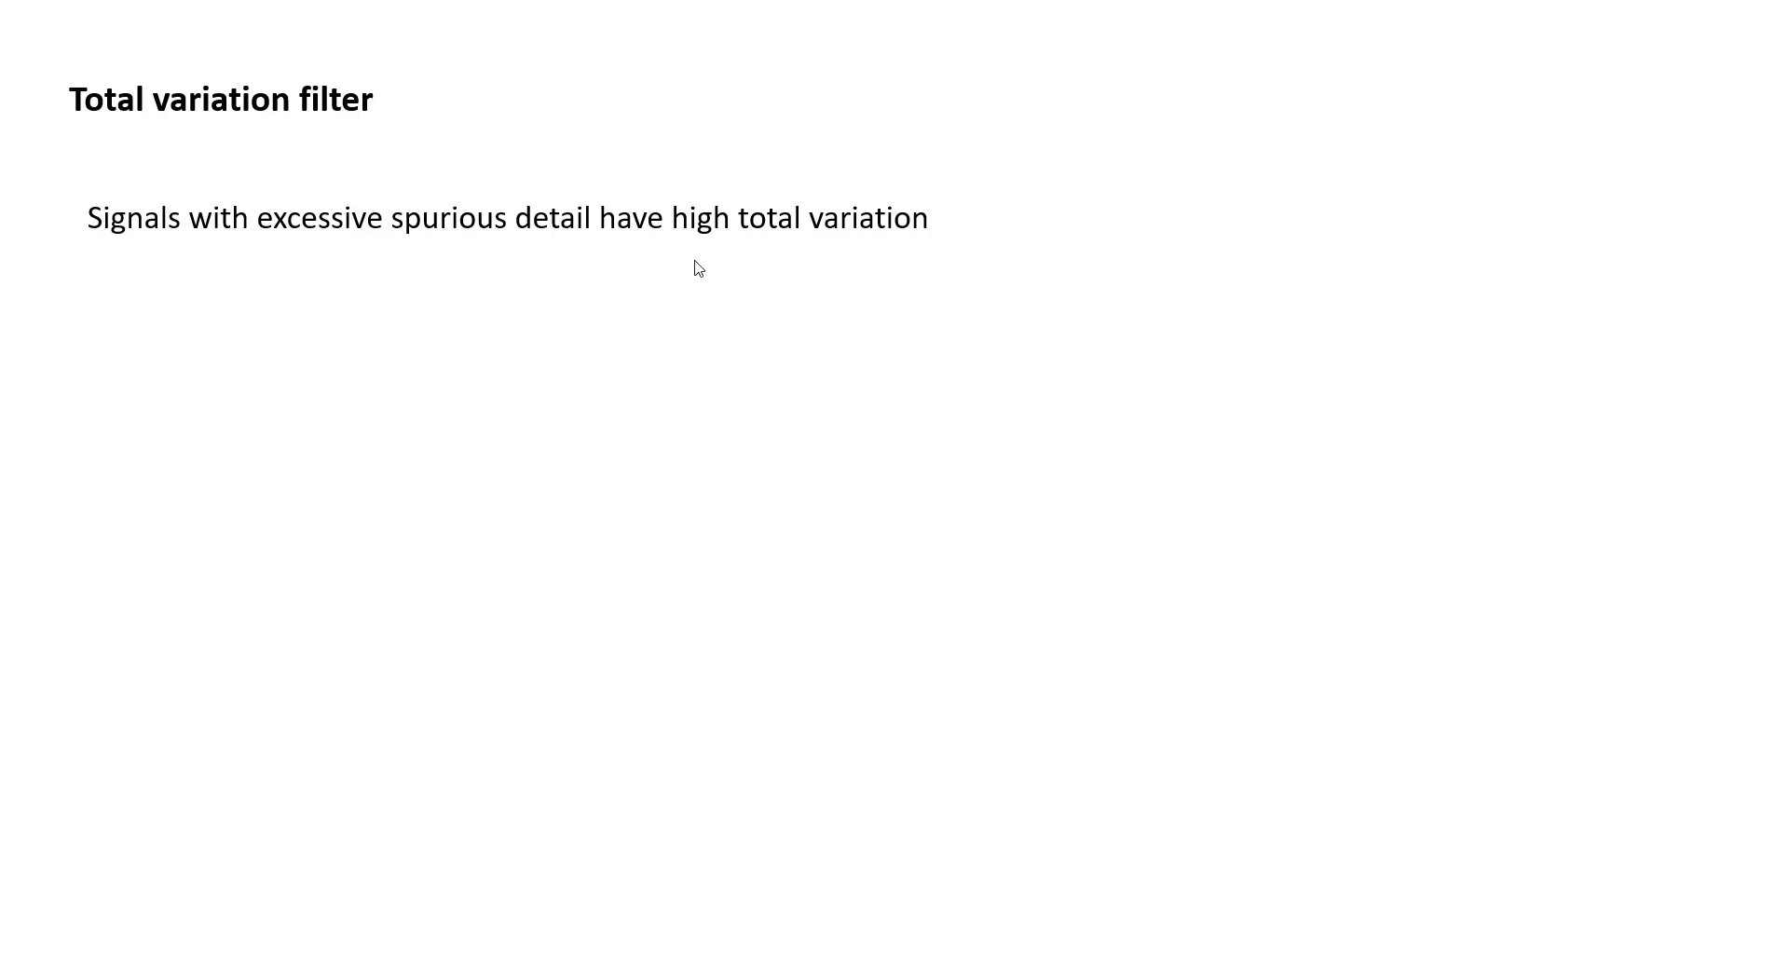
mouse_move(166, 246)
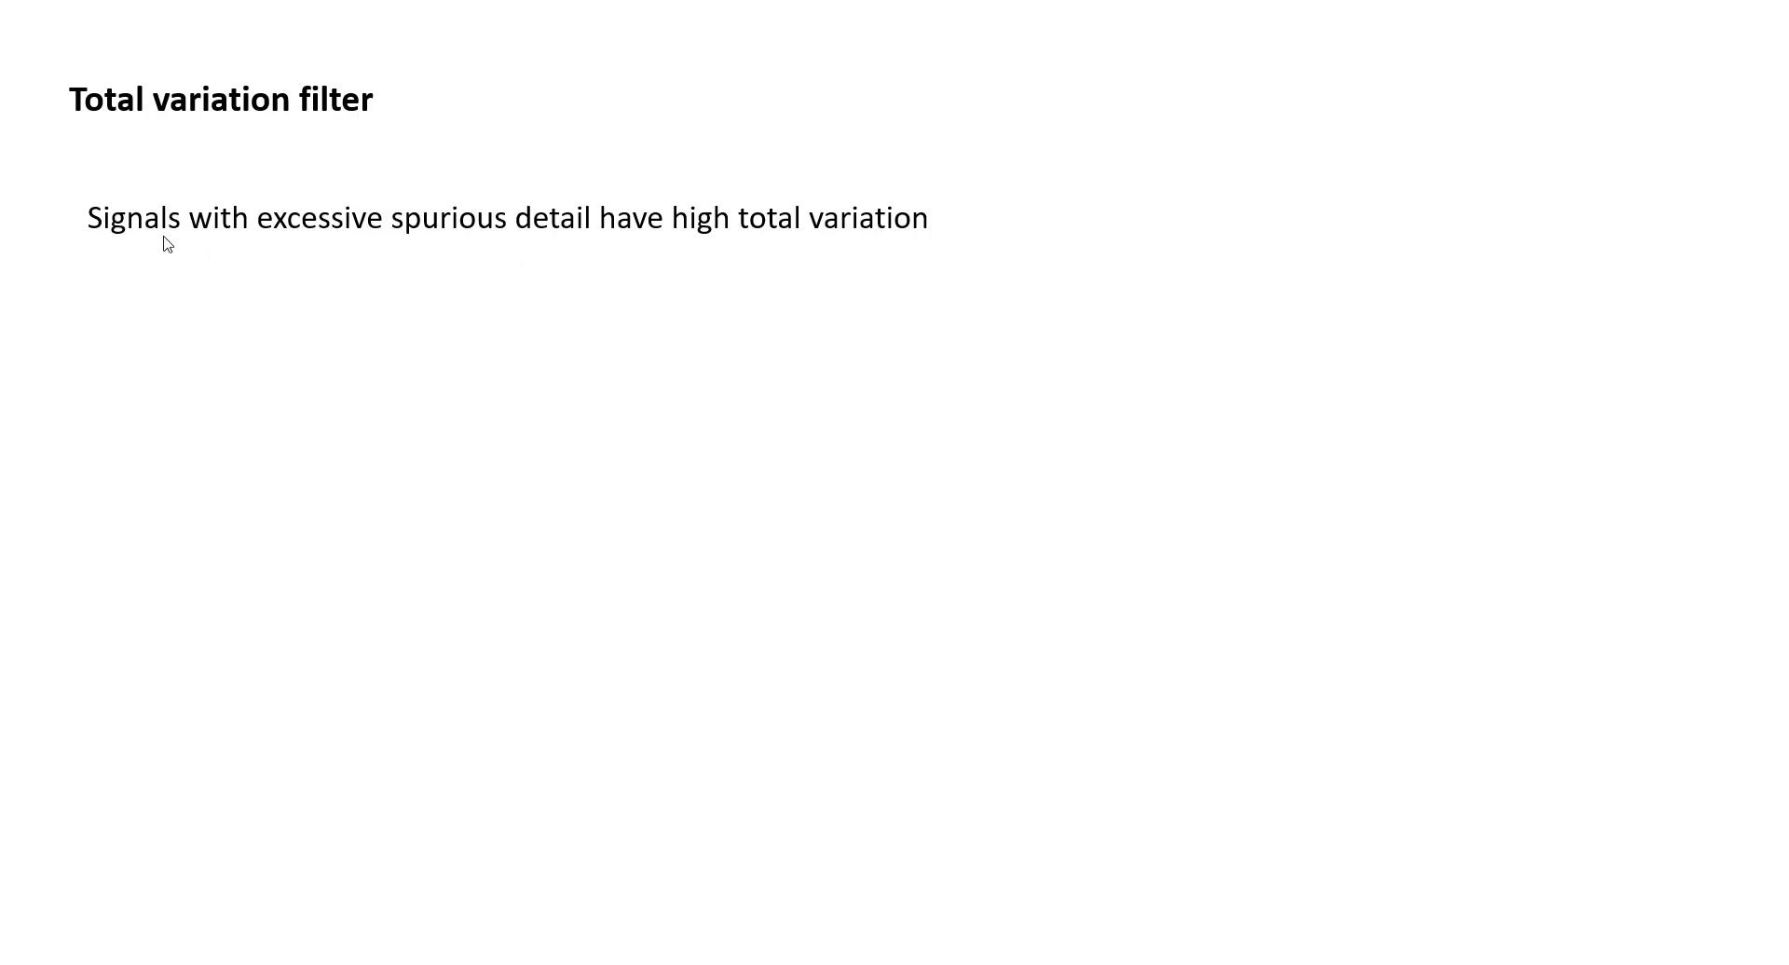
mouse_move(543, 250)
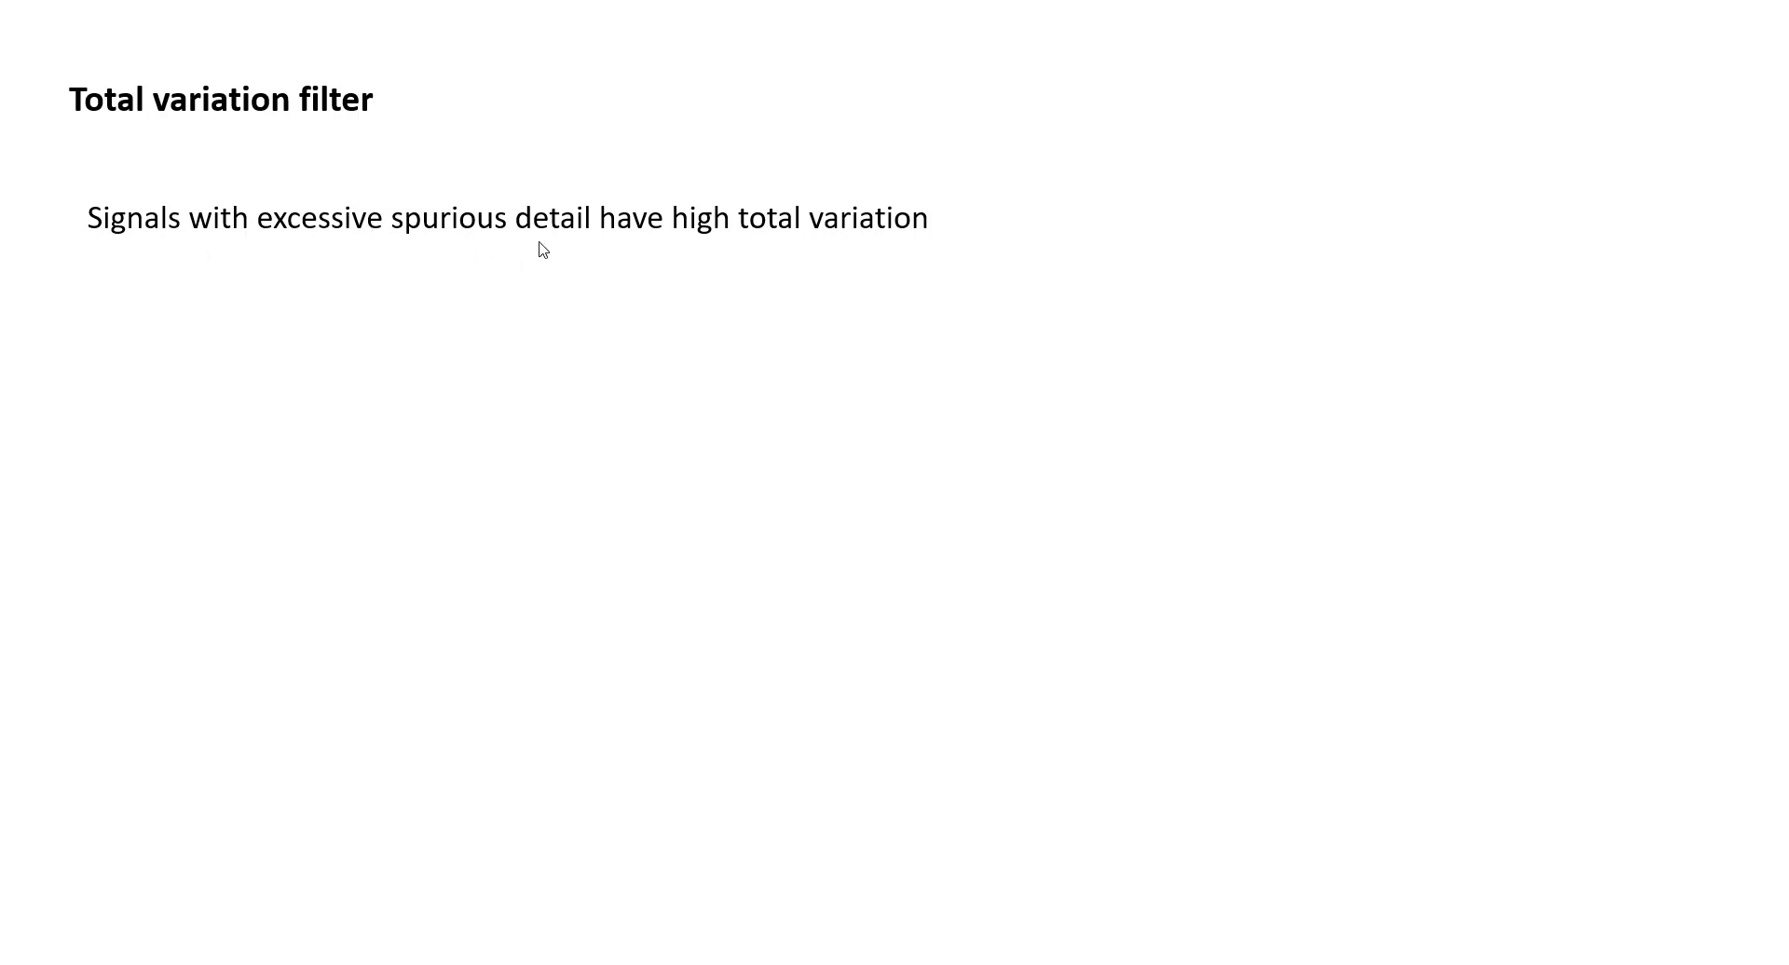
mouse_move(831, 257)
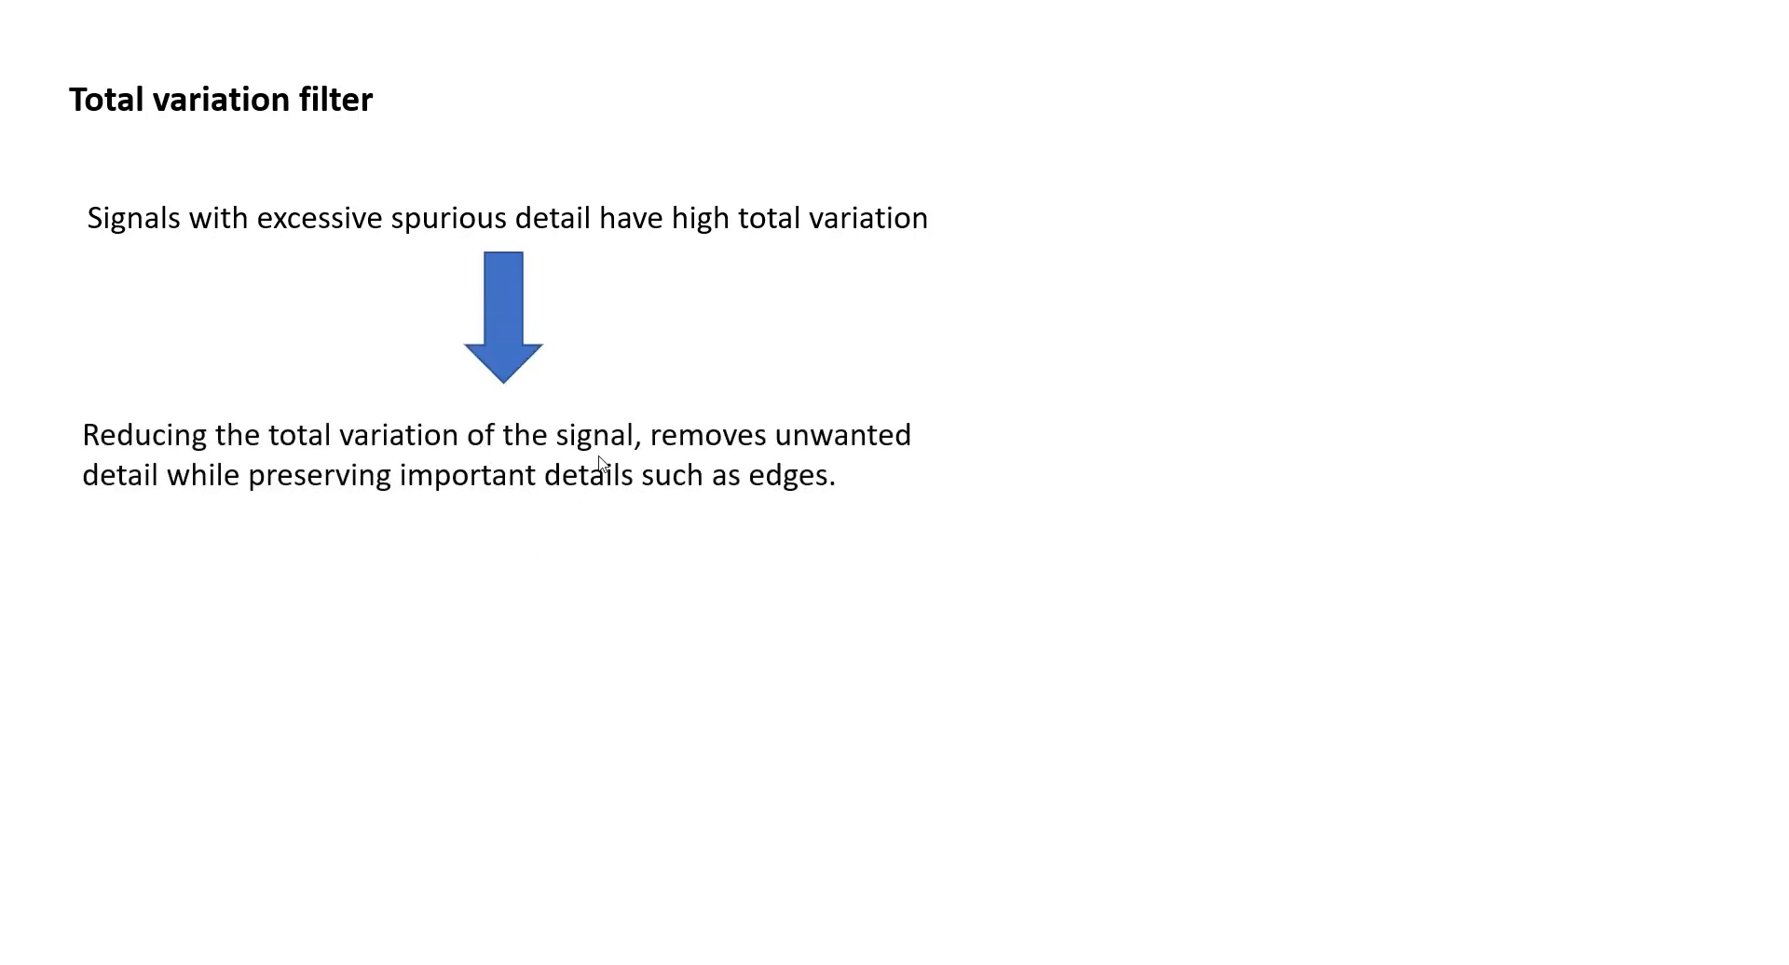
mouse_move(699, 524)
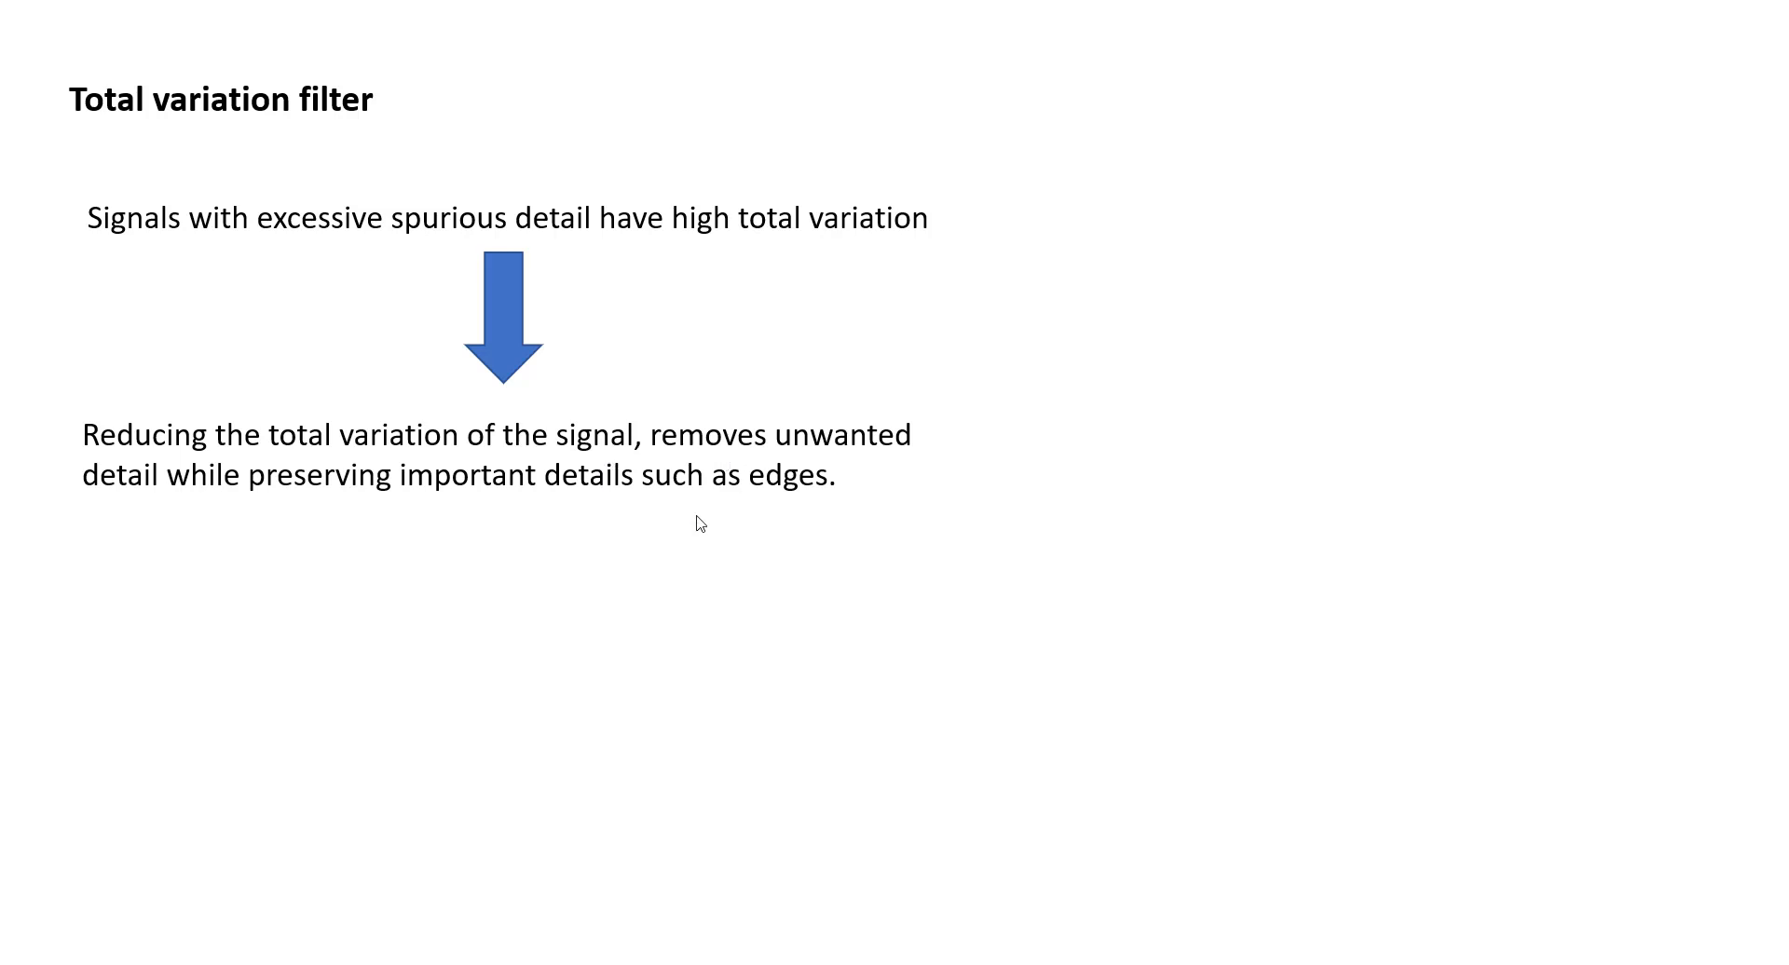
mouse_move(248, 518)
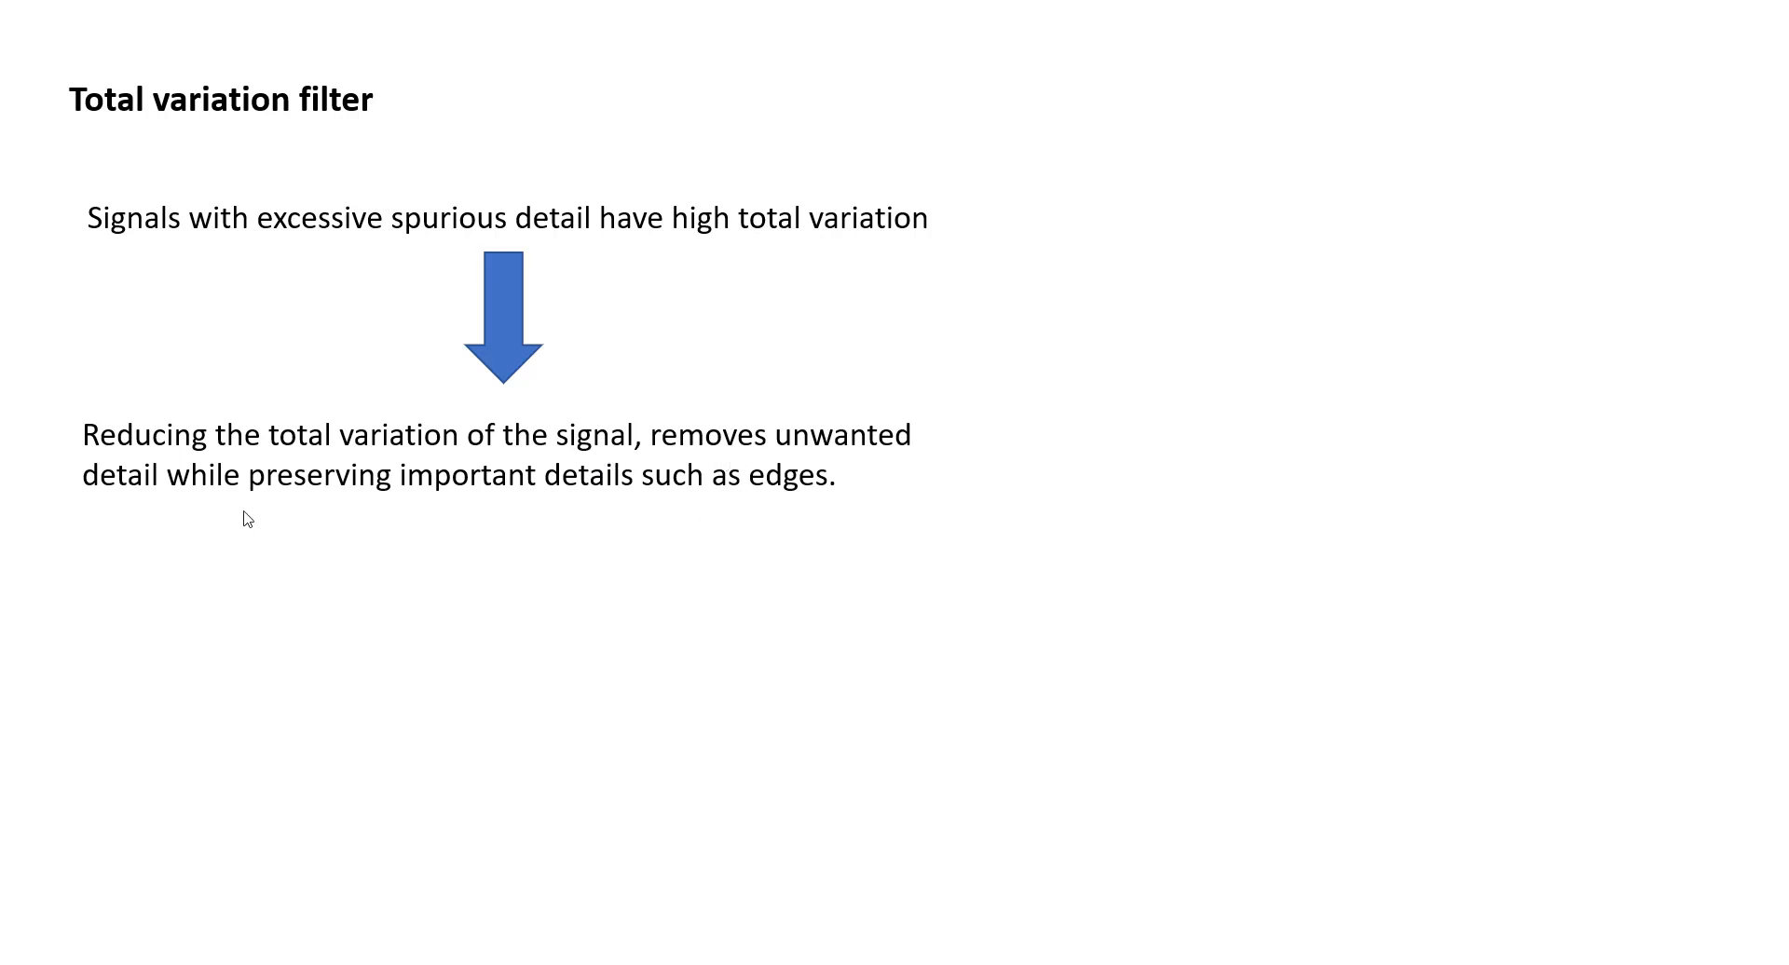
mouse_move(613, 511)
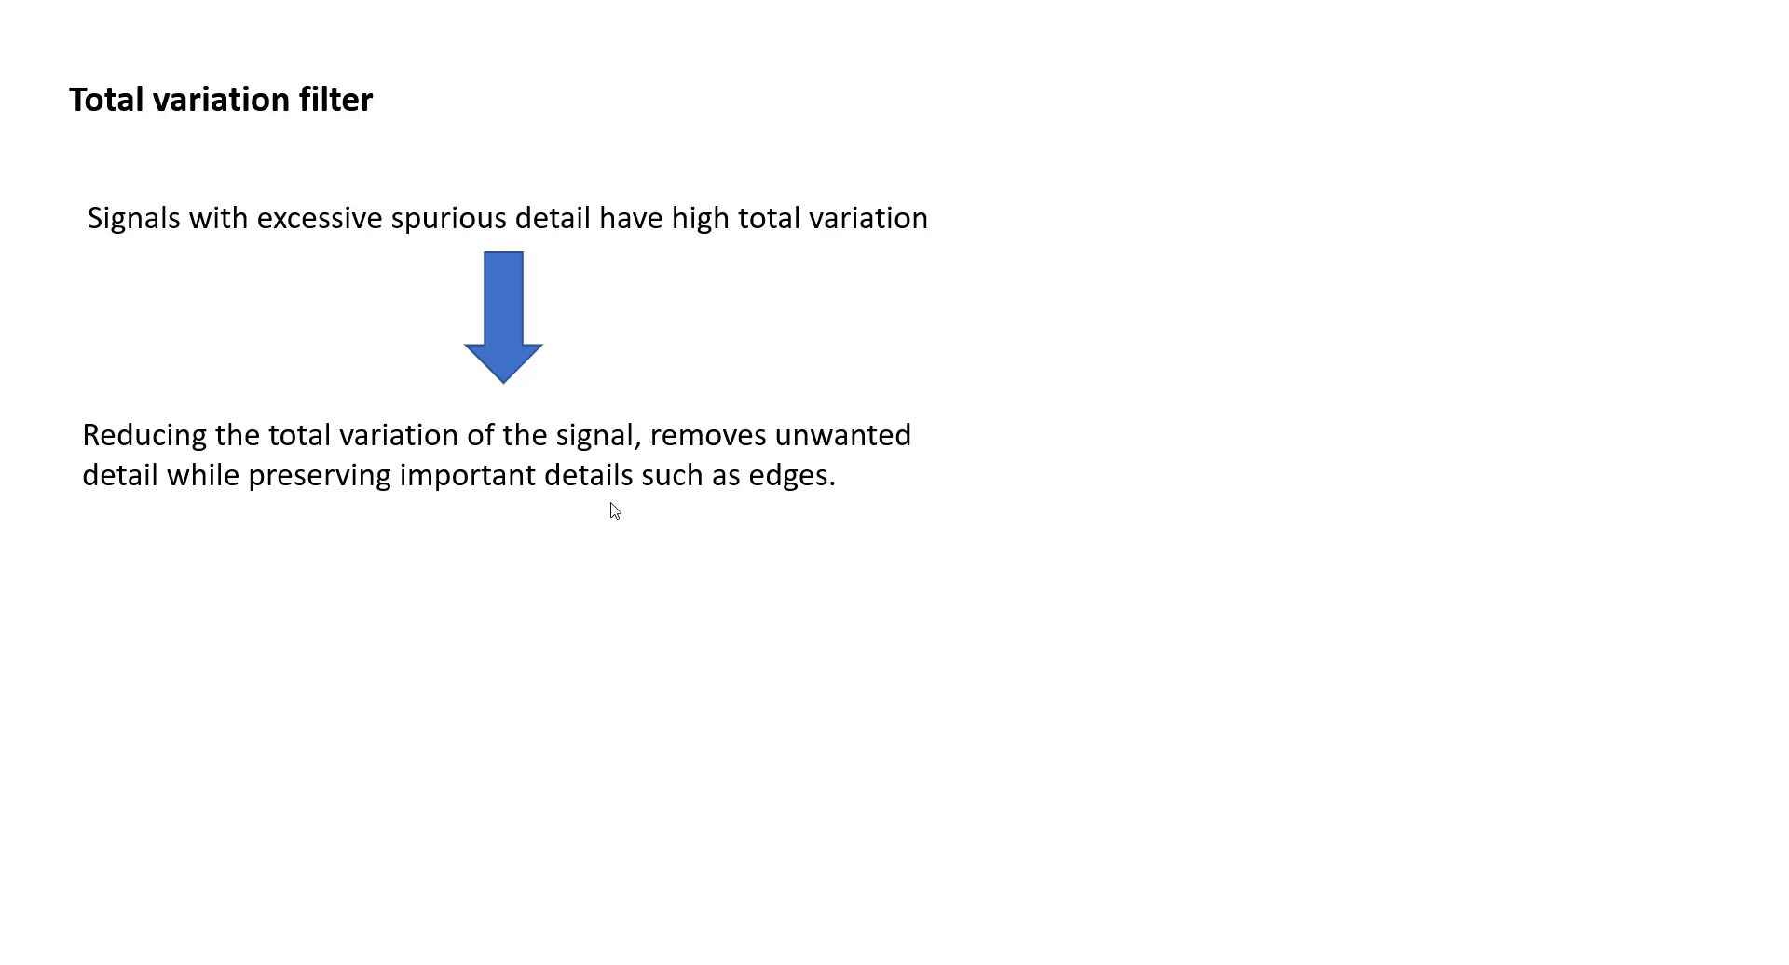
mouse_move(756, 522)
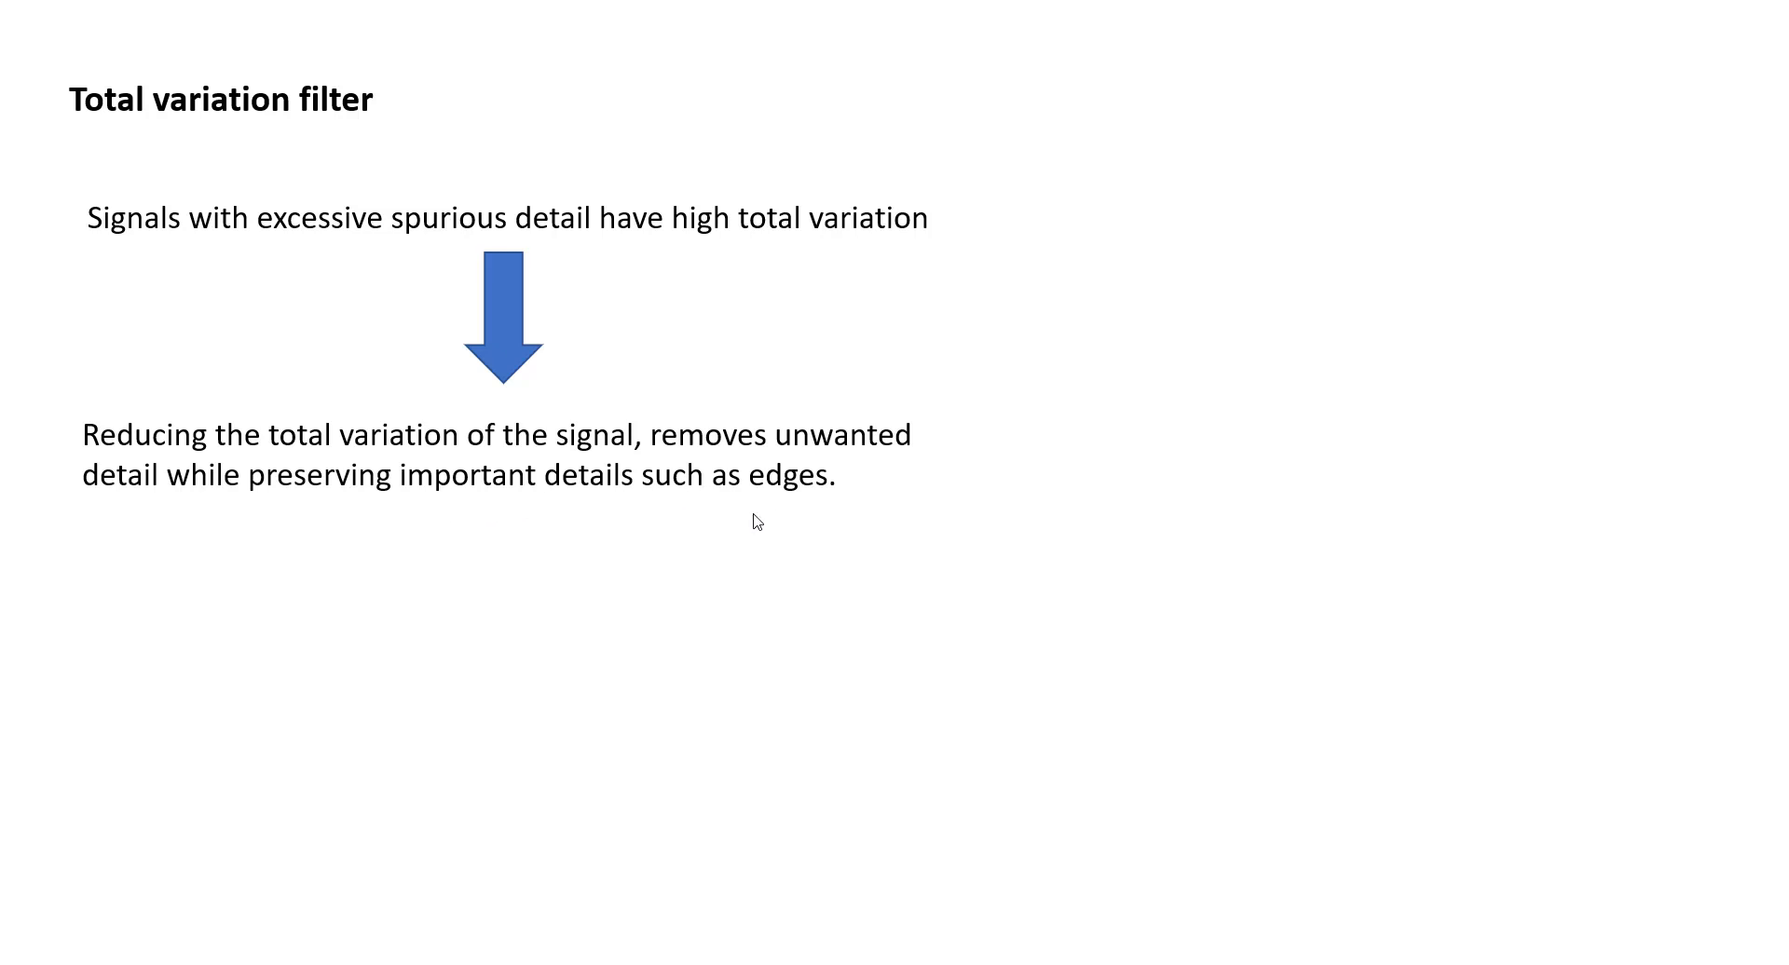
mouse_move(749, 528)
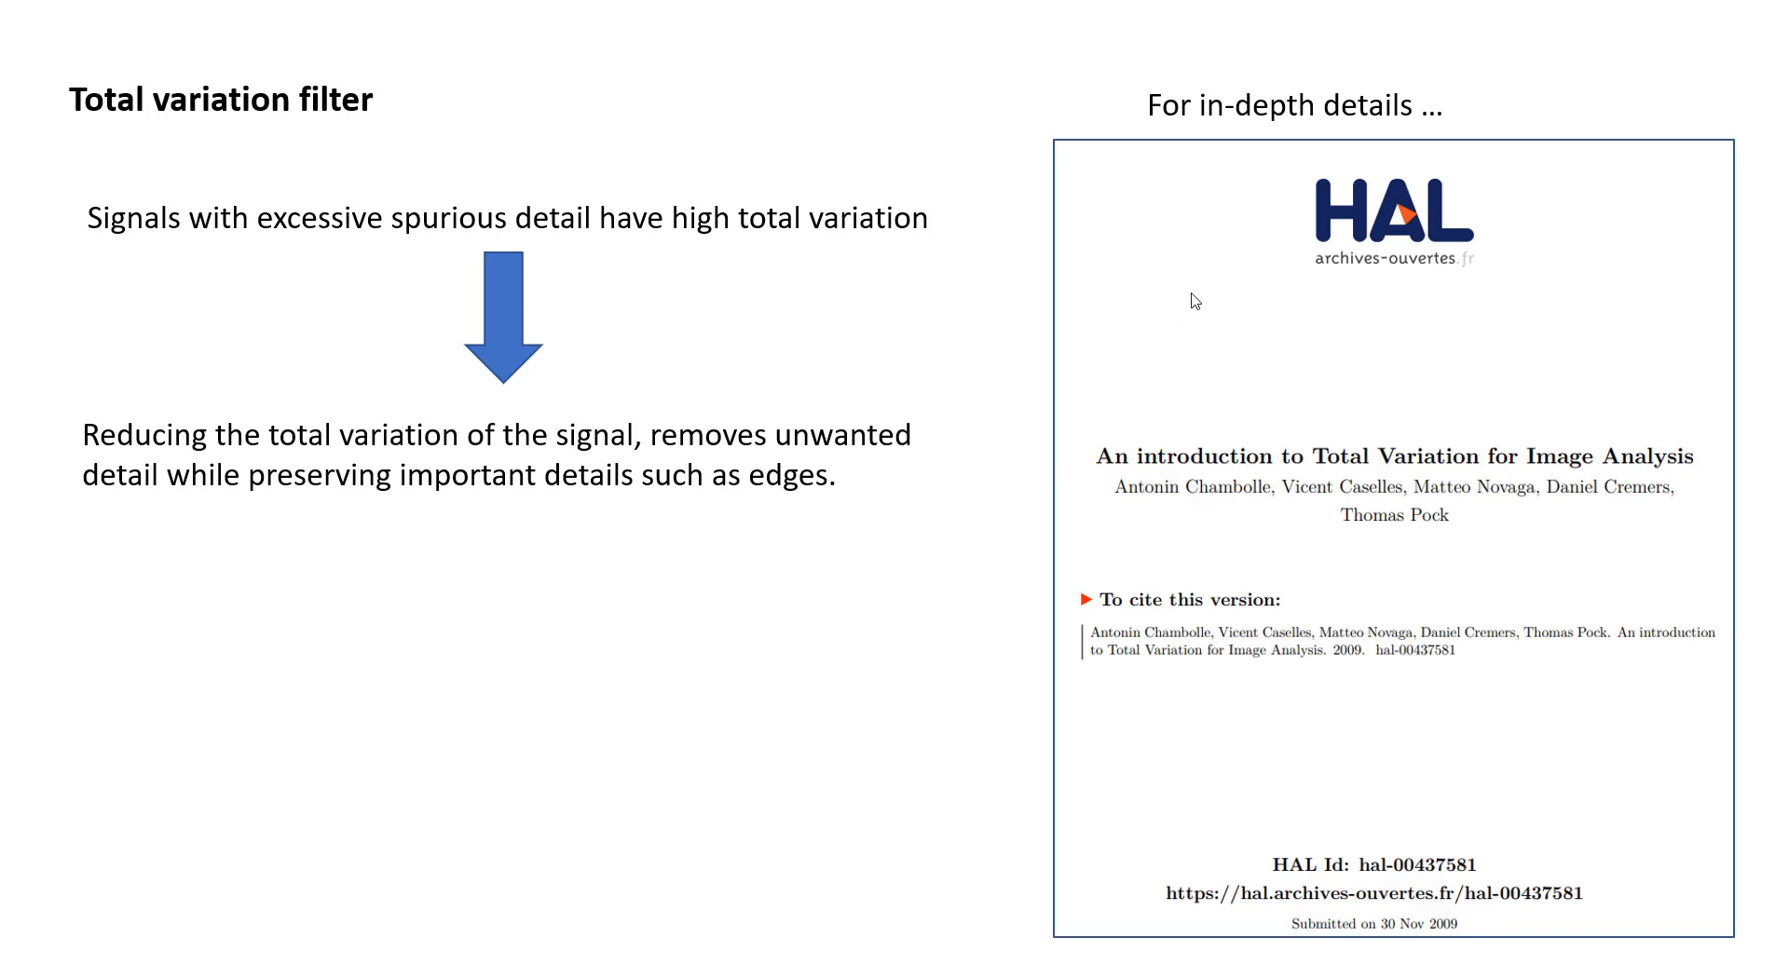
mouse_move(852, 607)
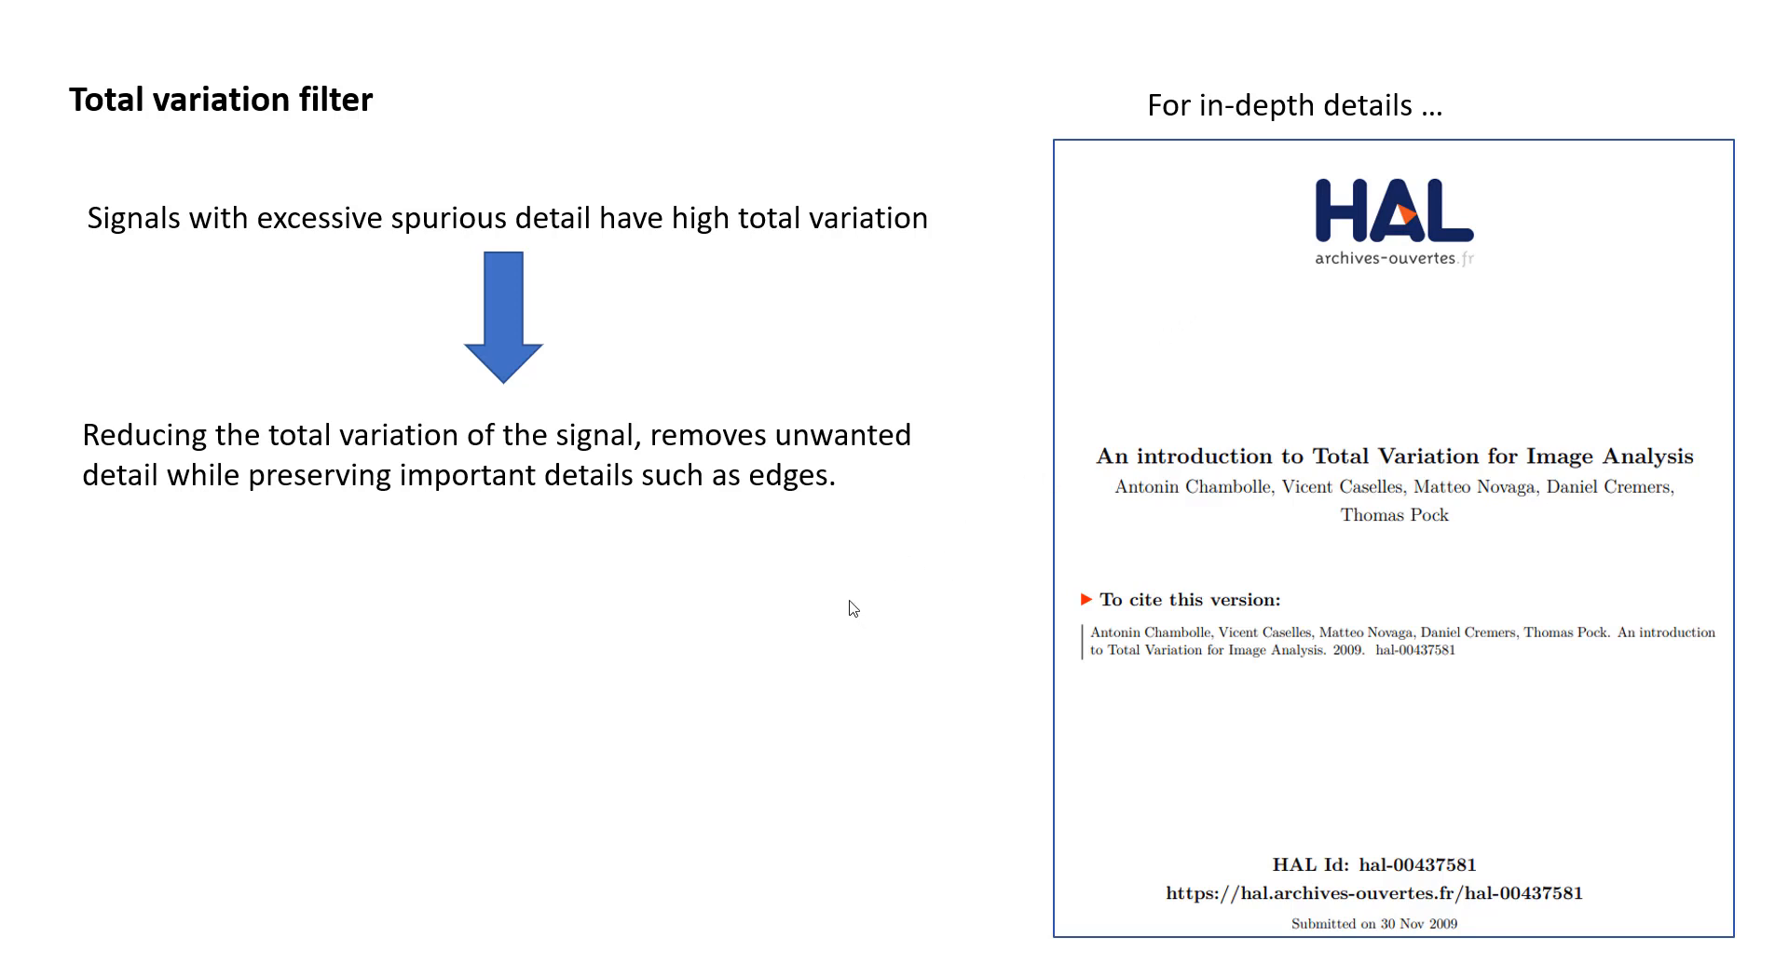
mouse_move(1342, 402)
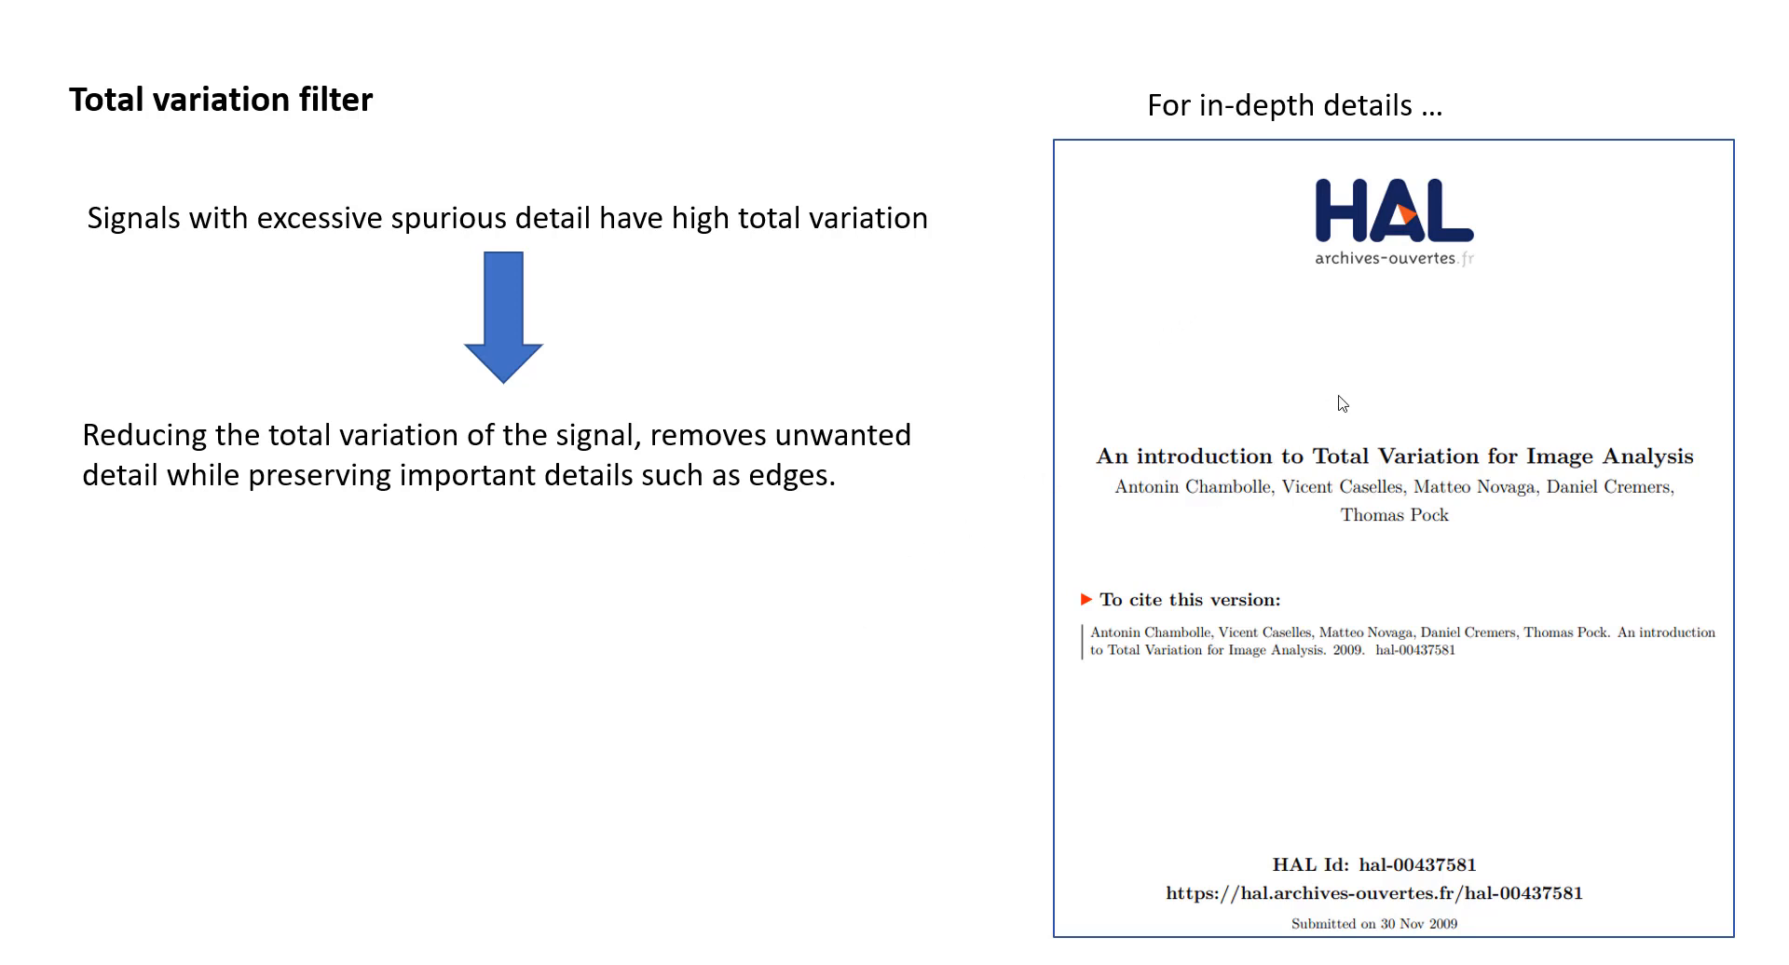
mouse_move(1213, 511)
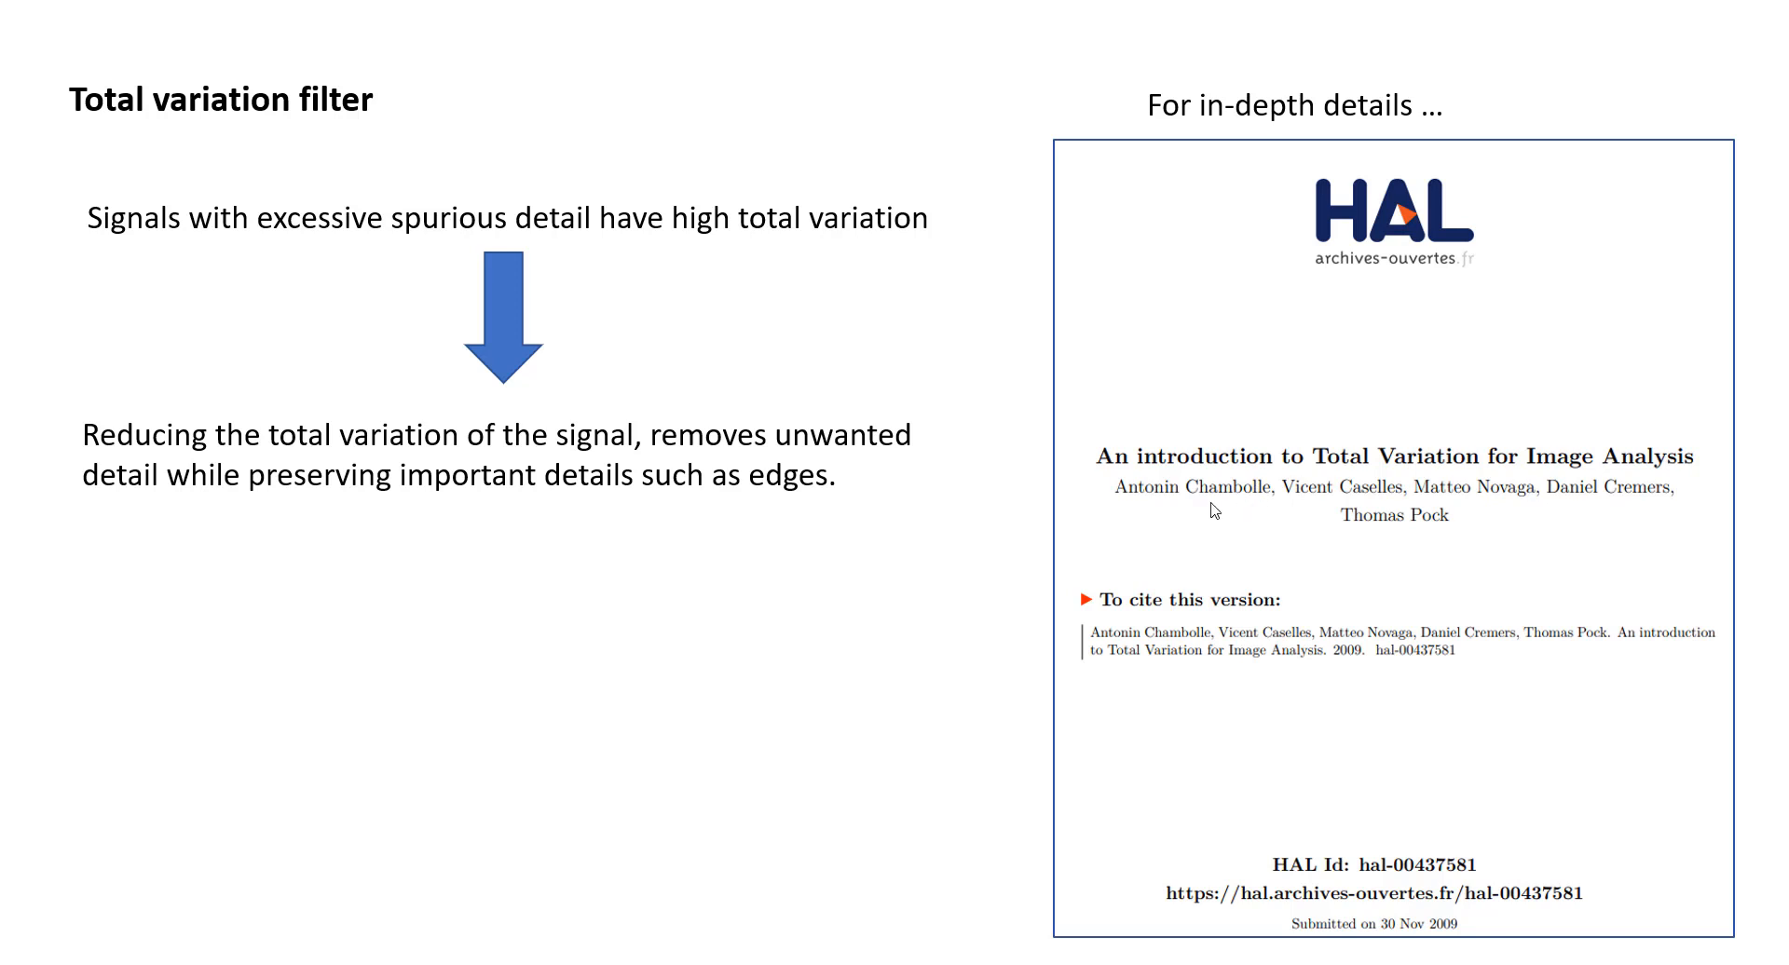
mouse_move(1262, 501)
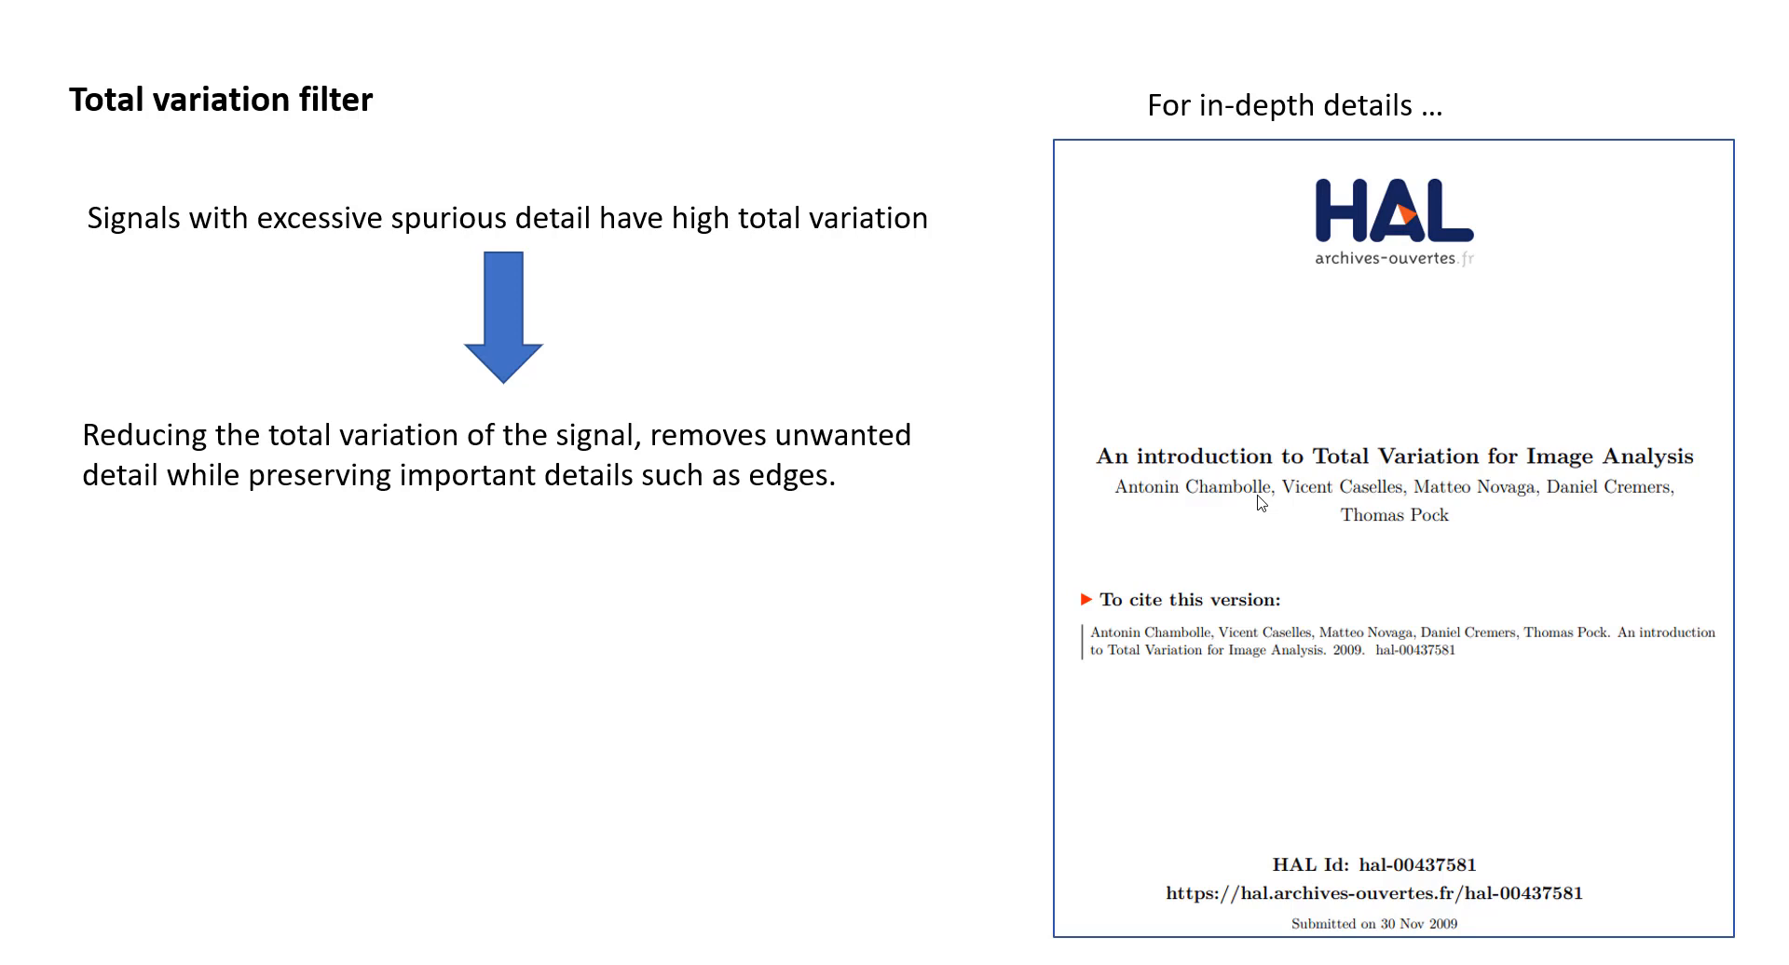
mouse_move(1388, 591)
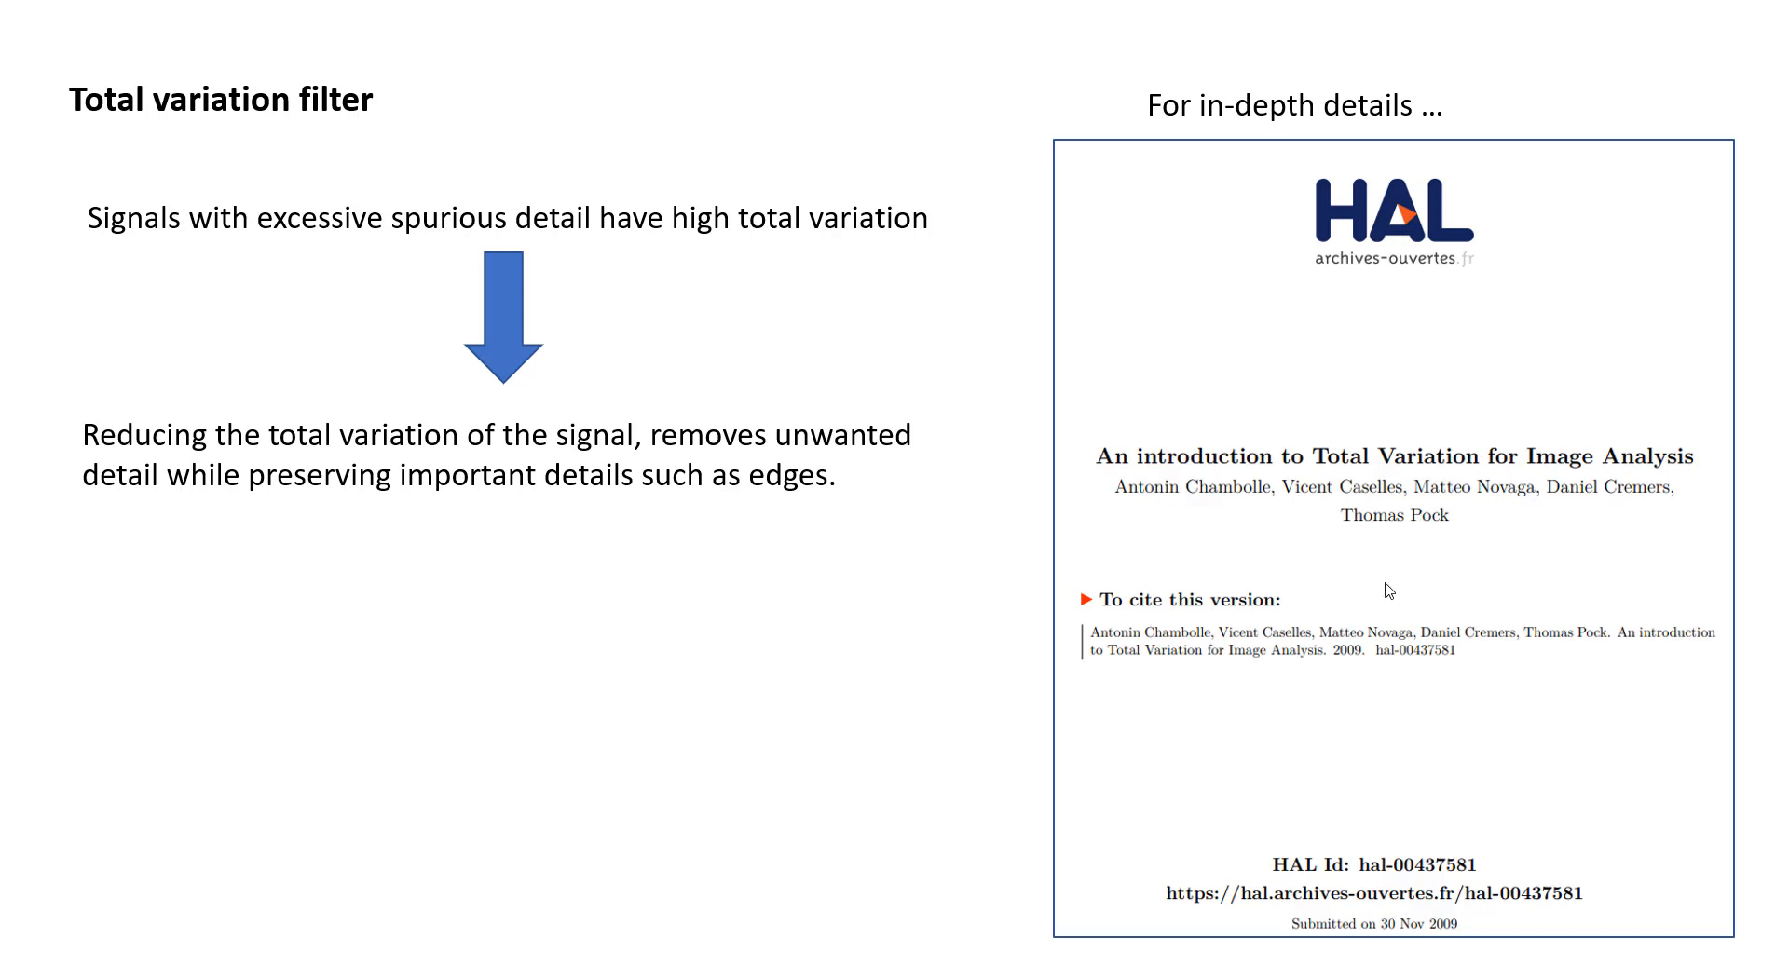
mouse_move(1353, 535)
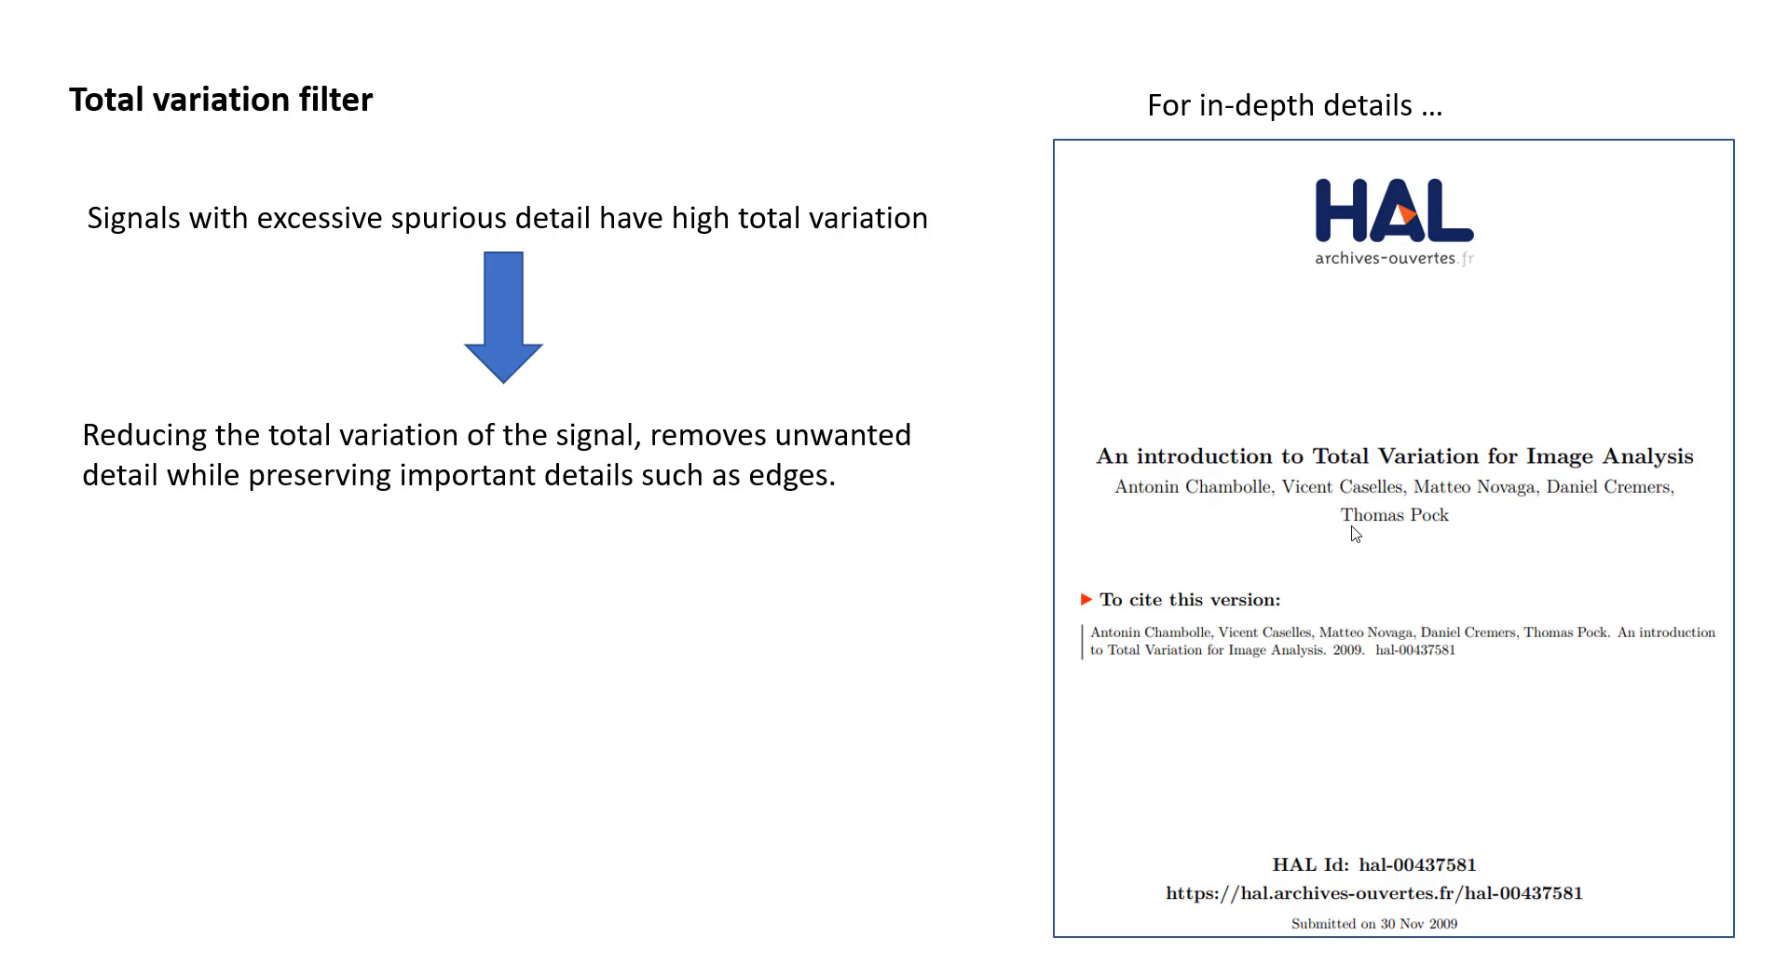
mouse_move(1366, 678)
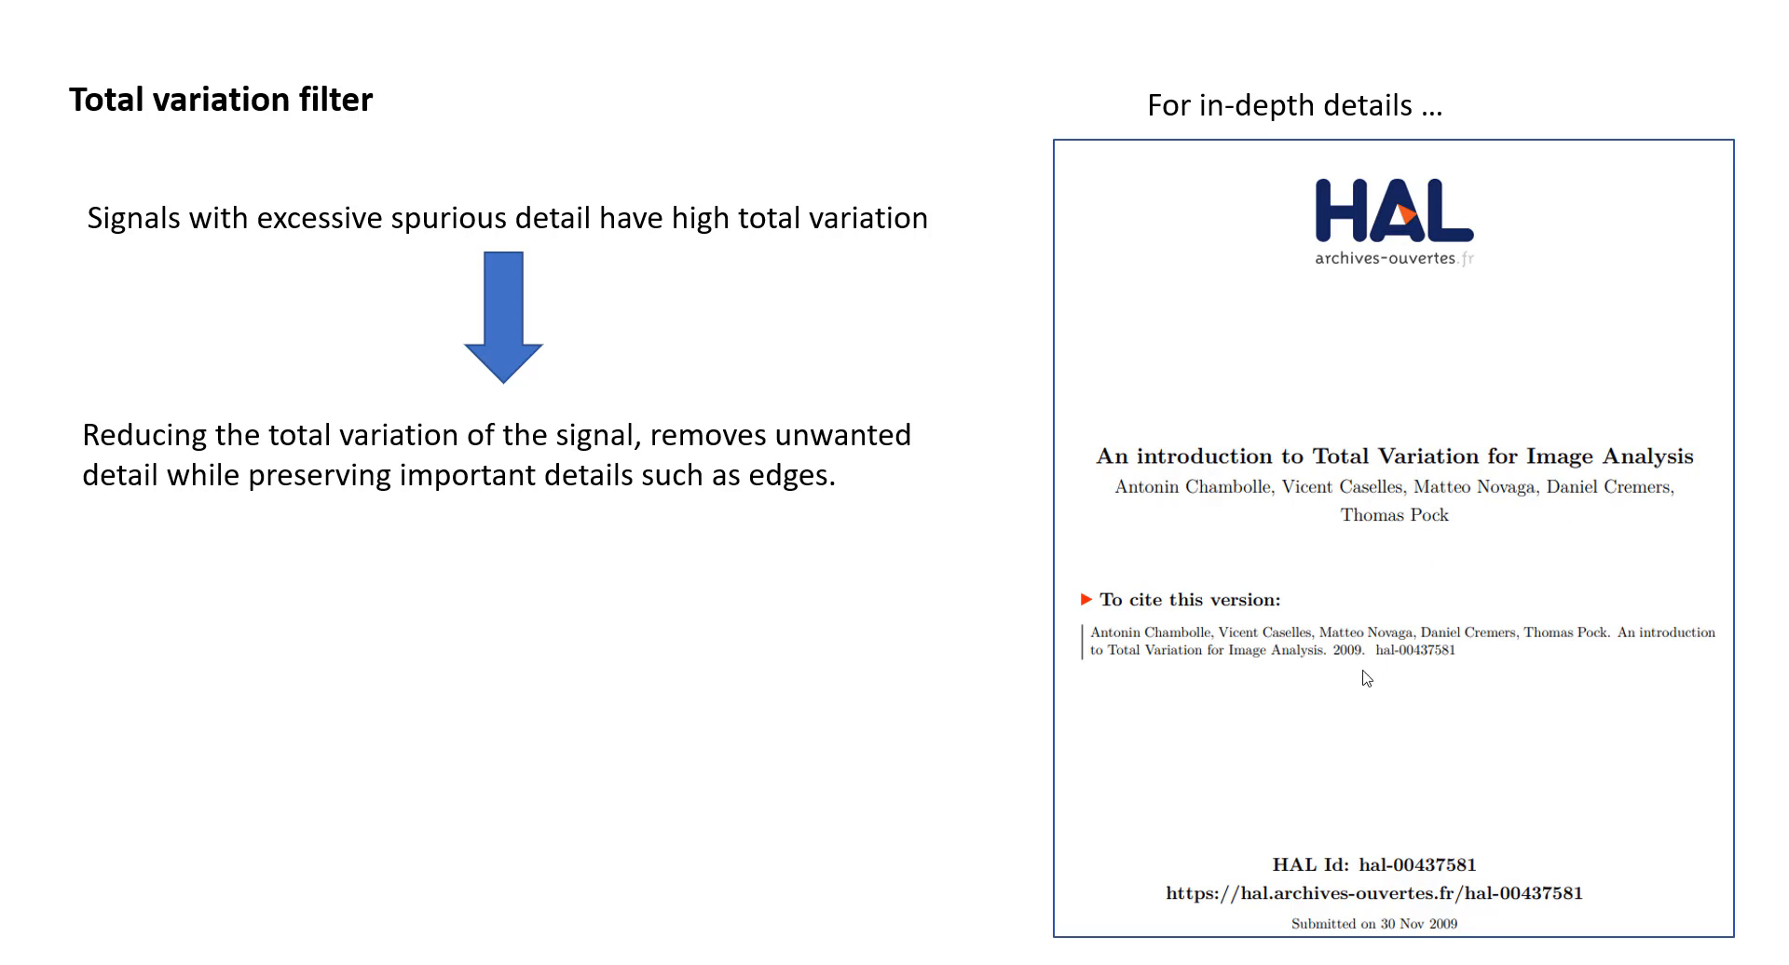
mouse_move(908, 736)
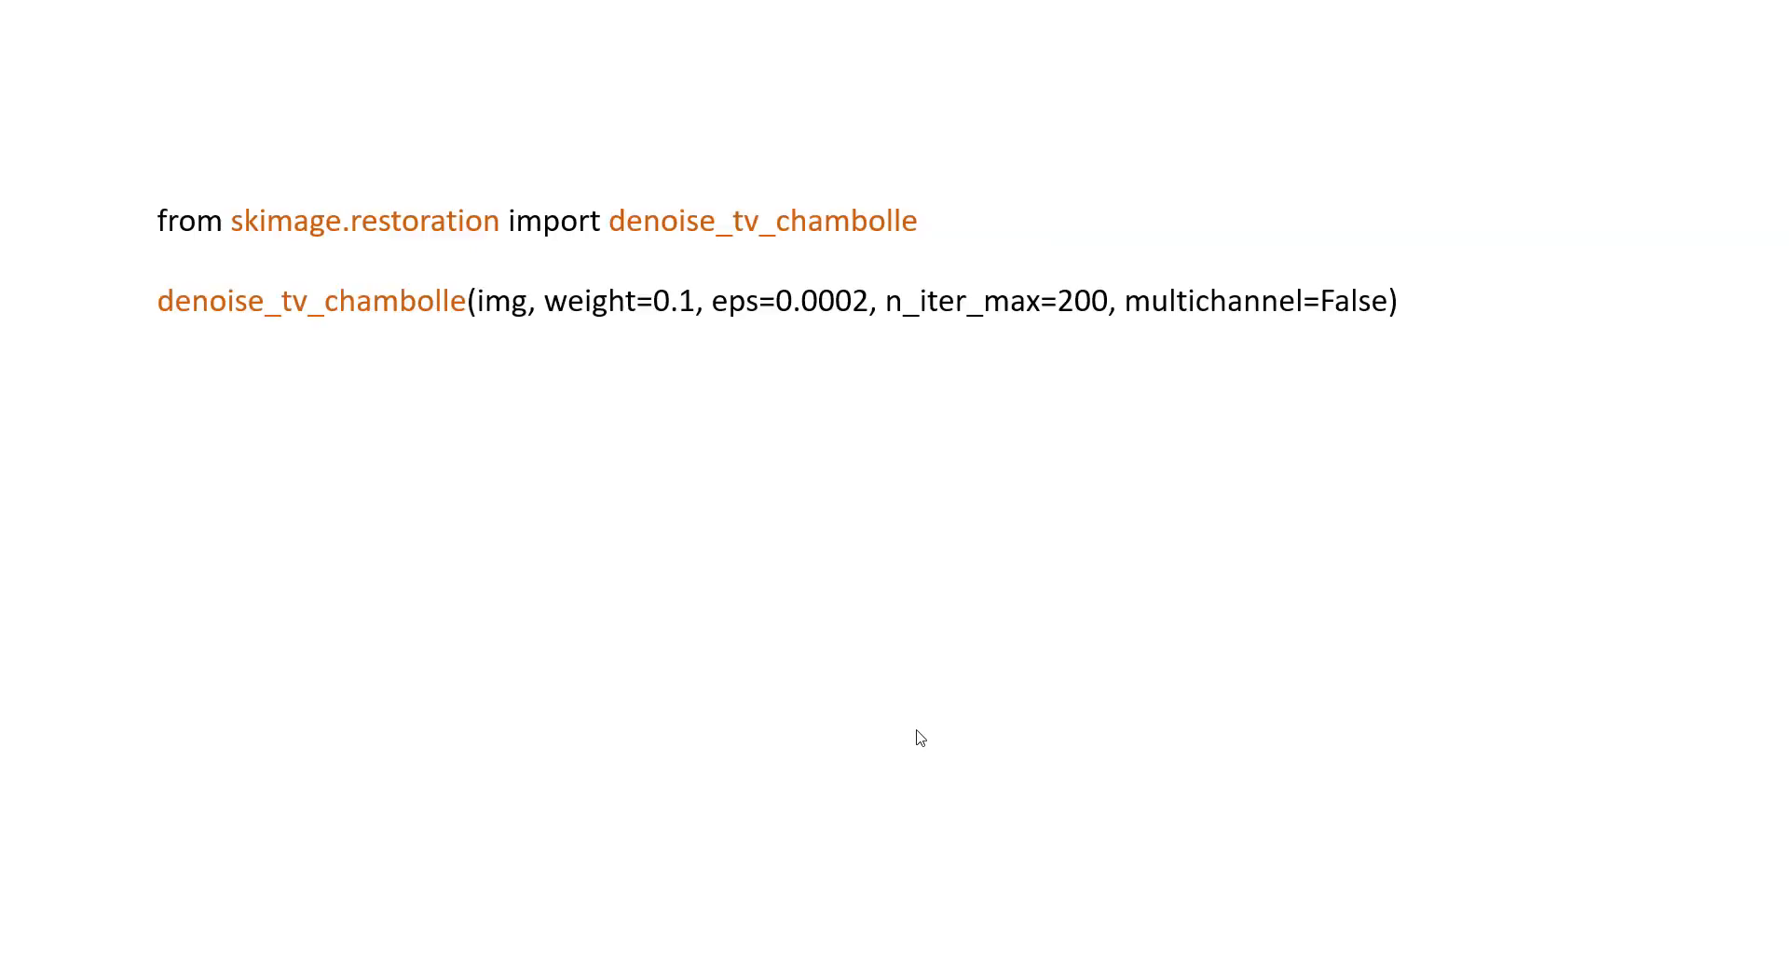
mouse_move(863, 663)
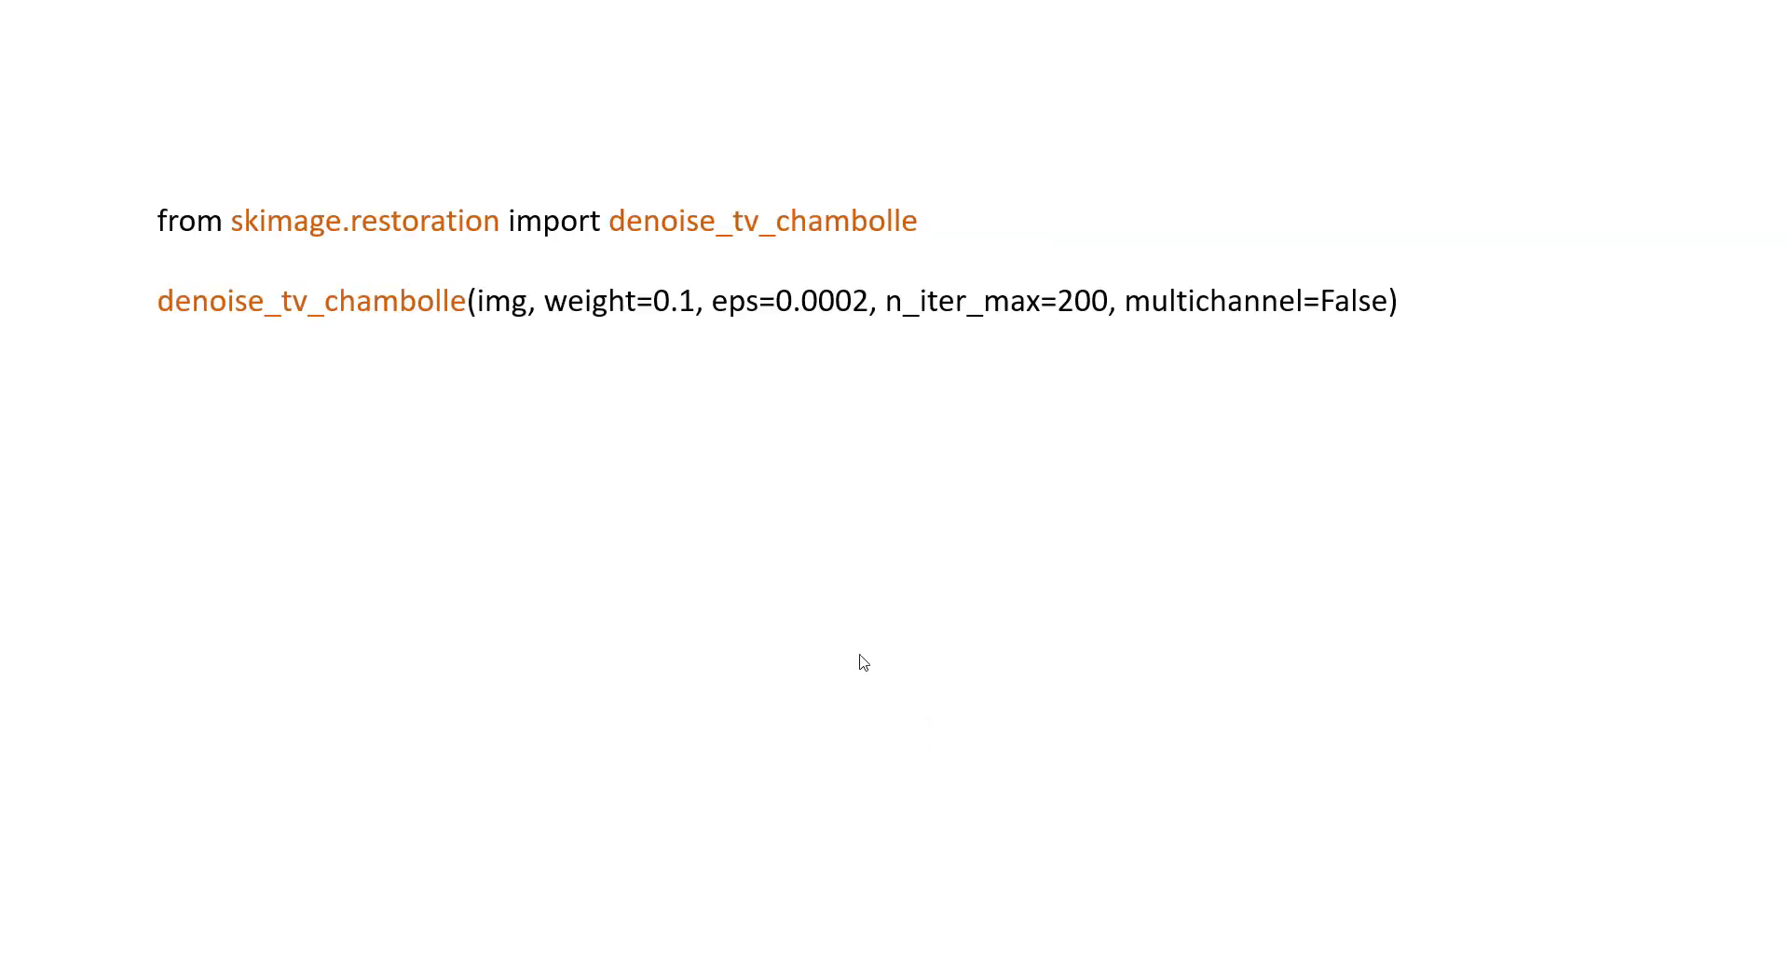
mouse_move(287, 246)
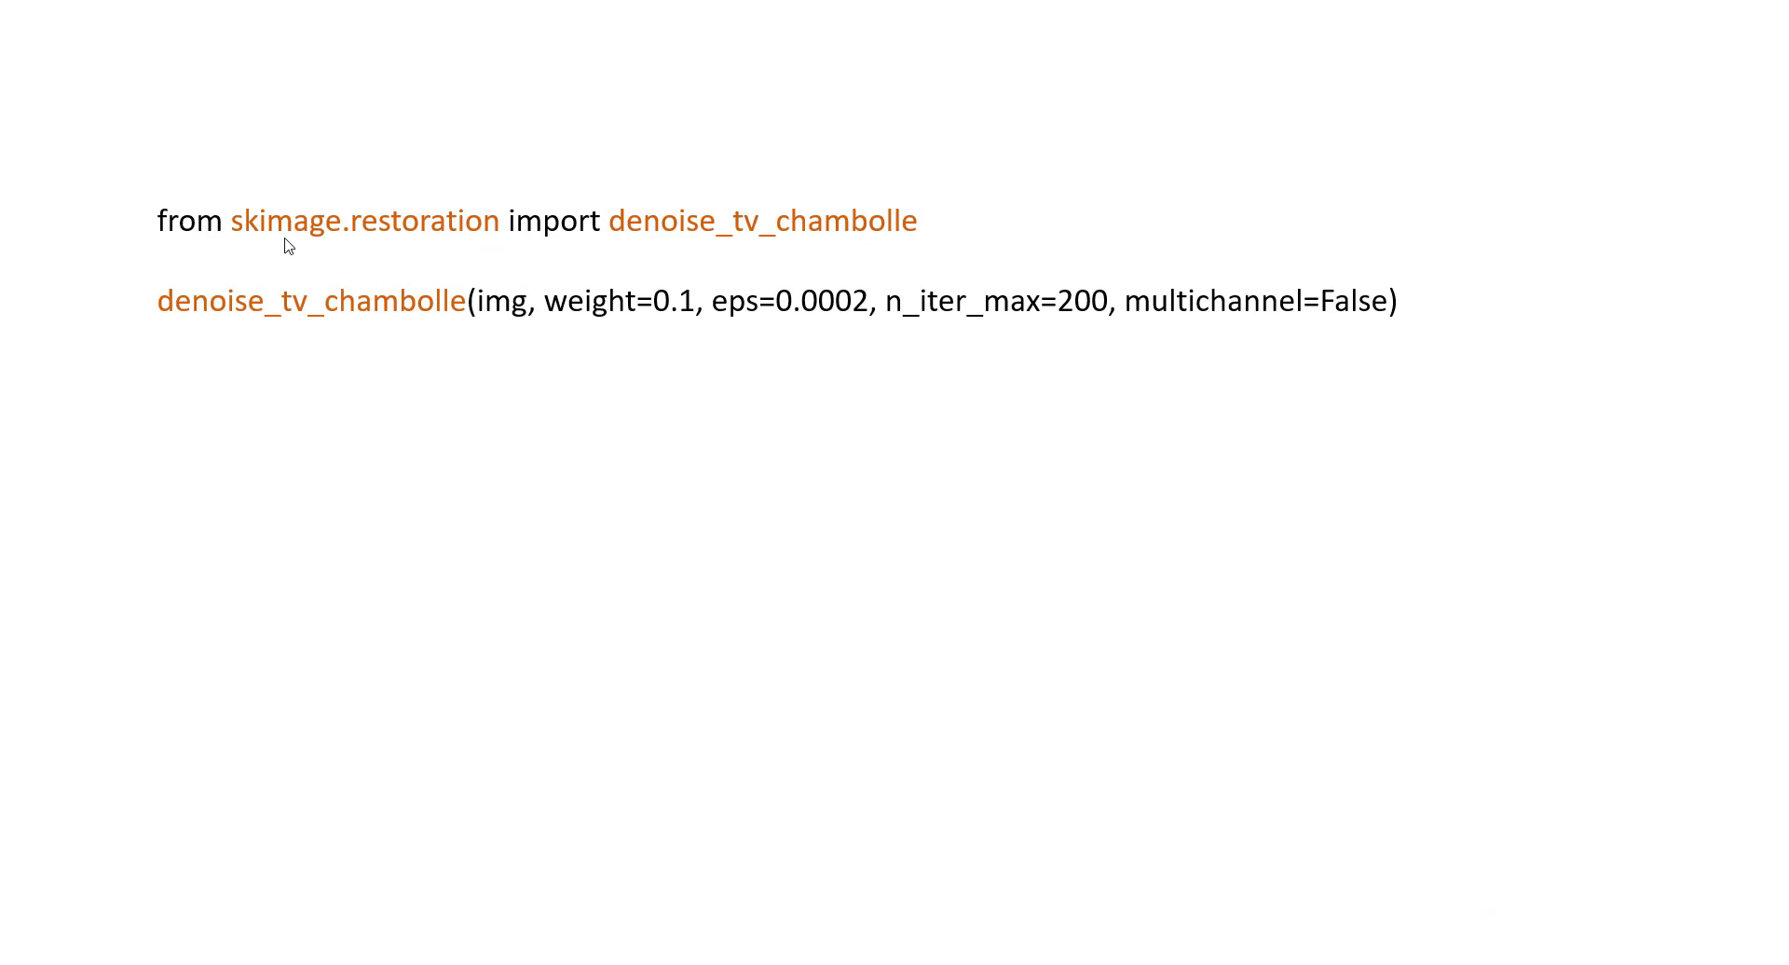
mouse_move(661, 248)
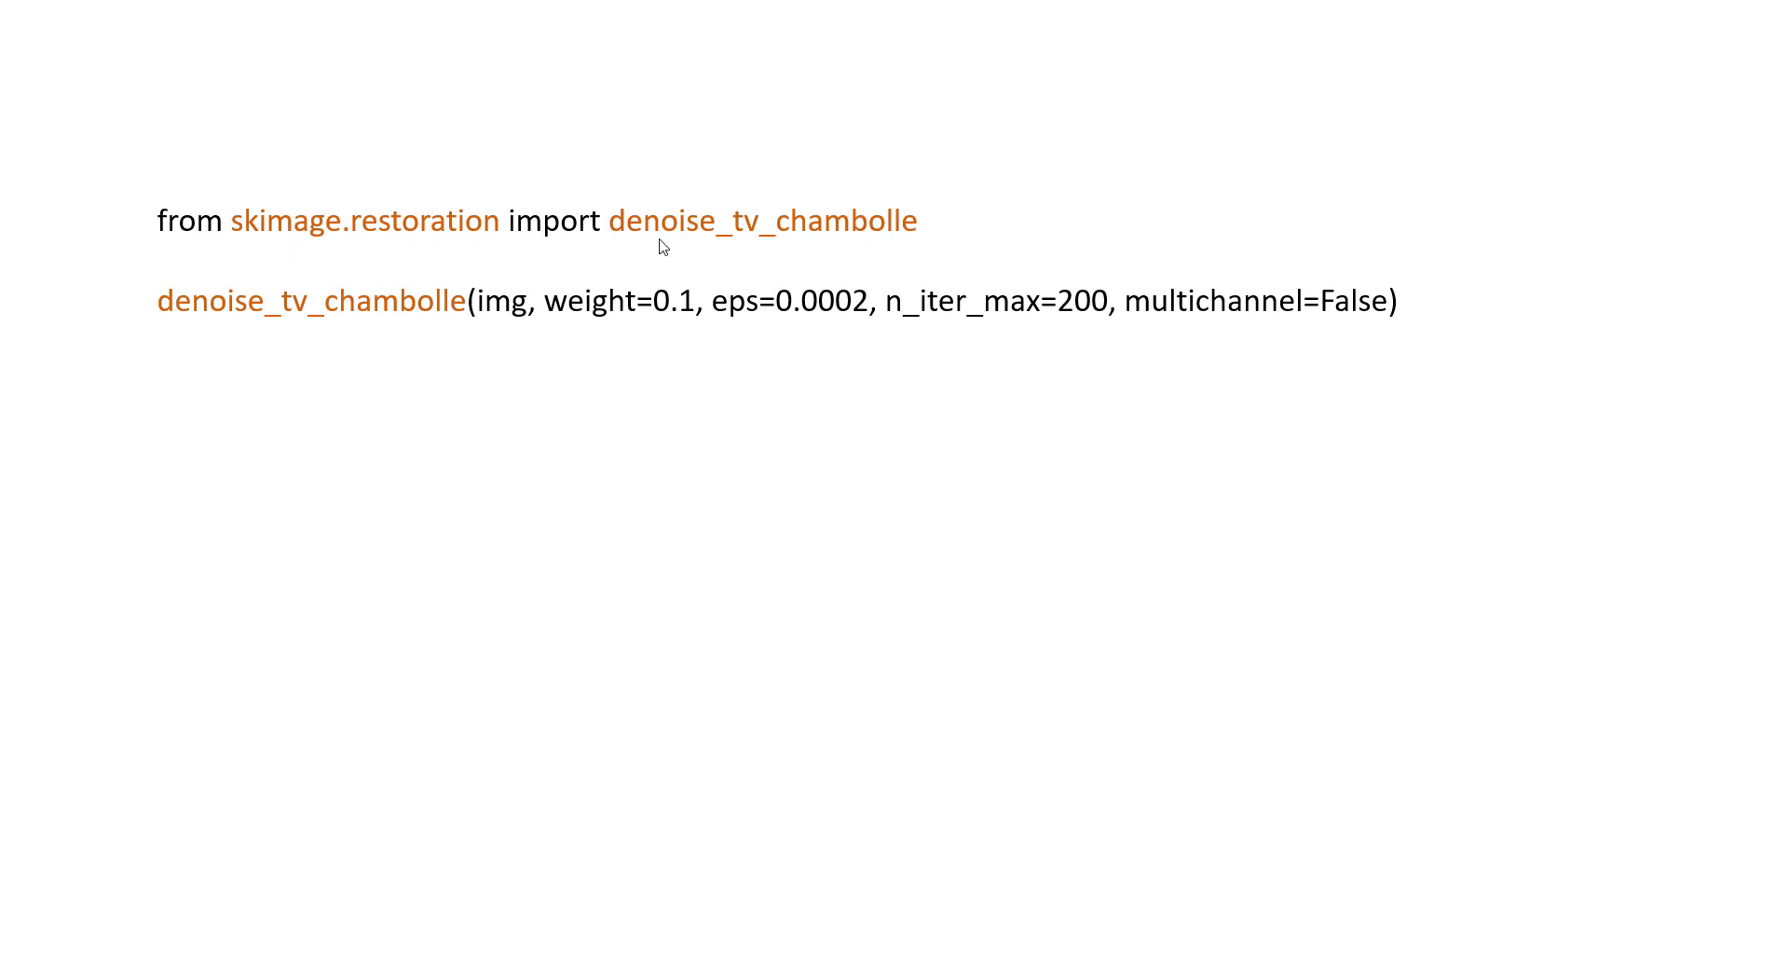
mouse_move(768, 251)
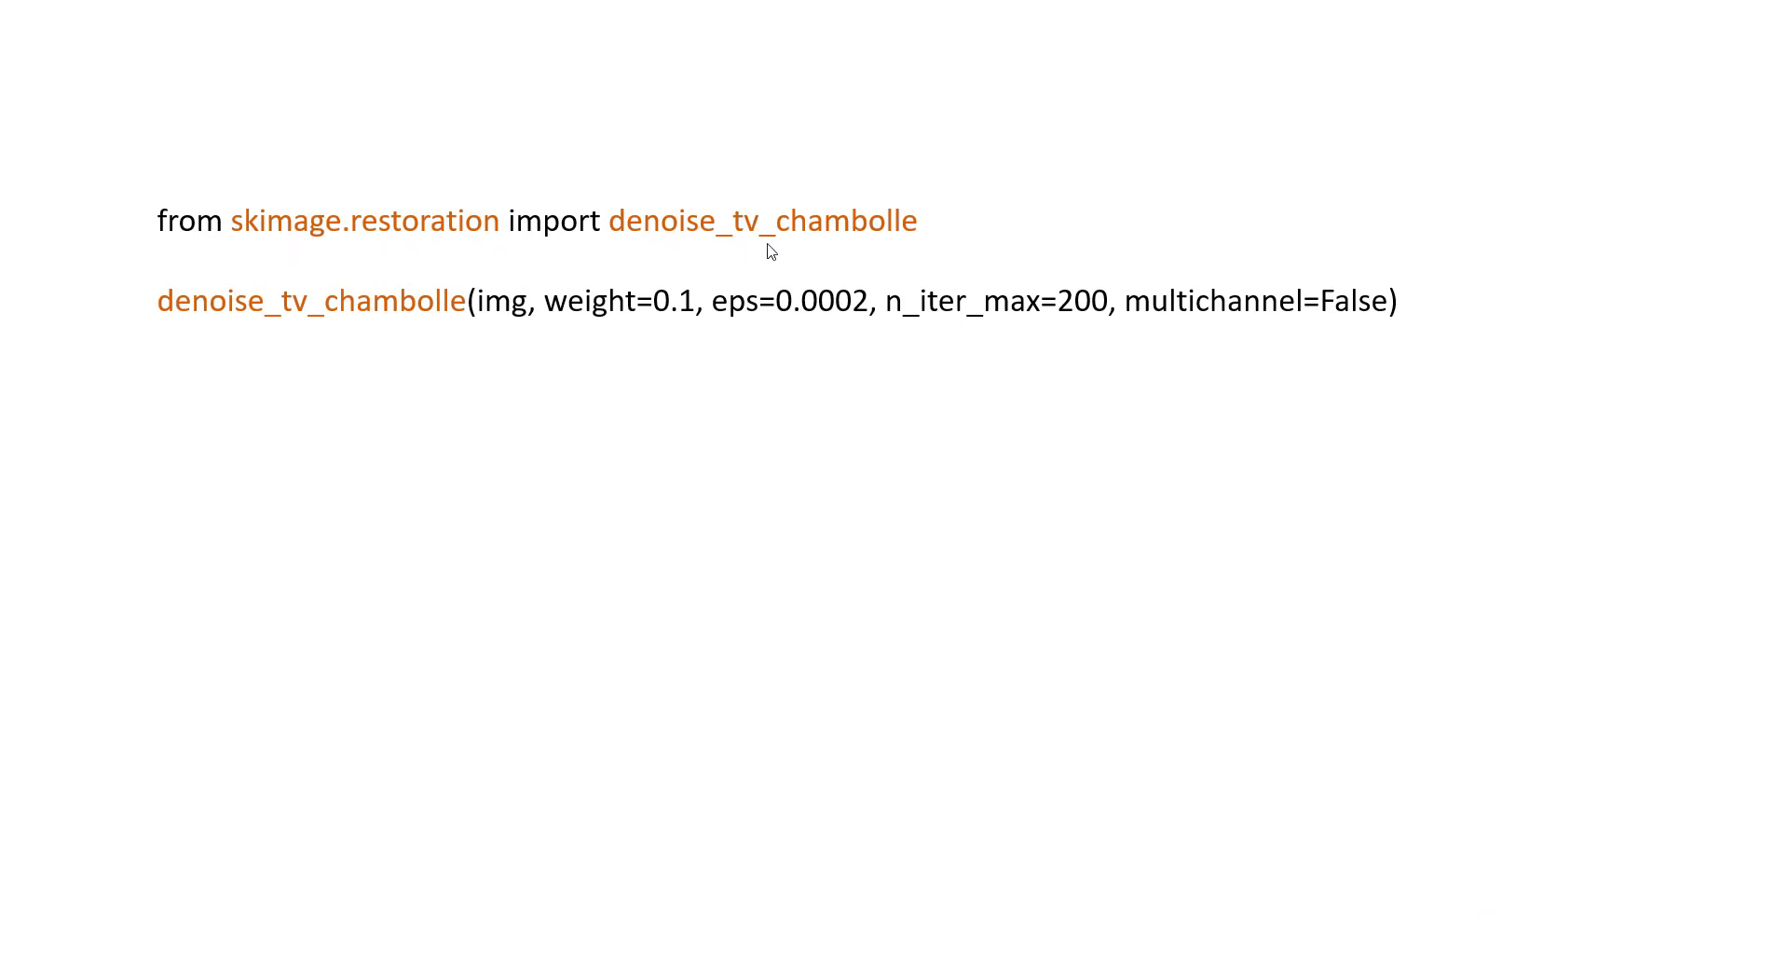
mouse_move(848, 246)
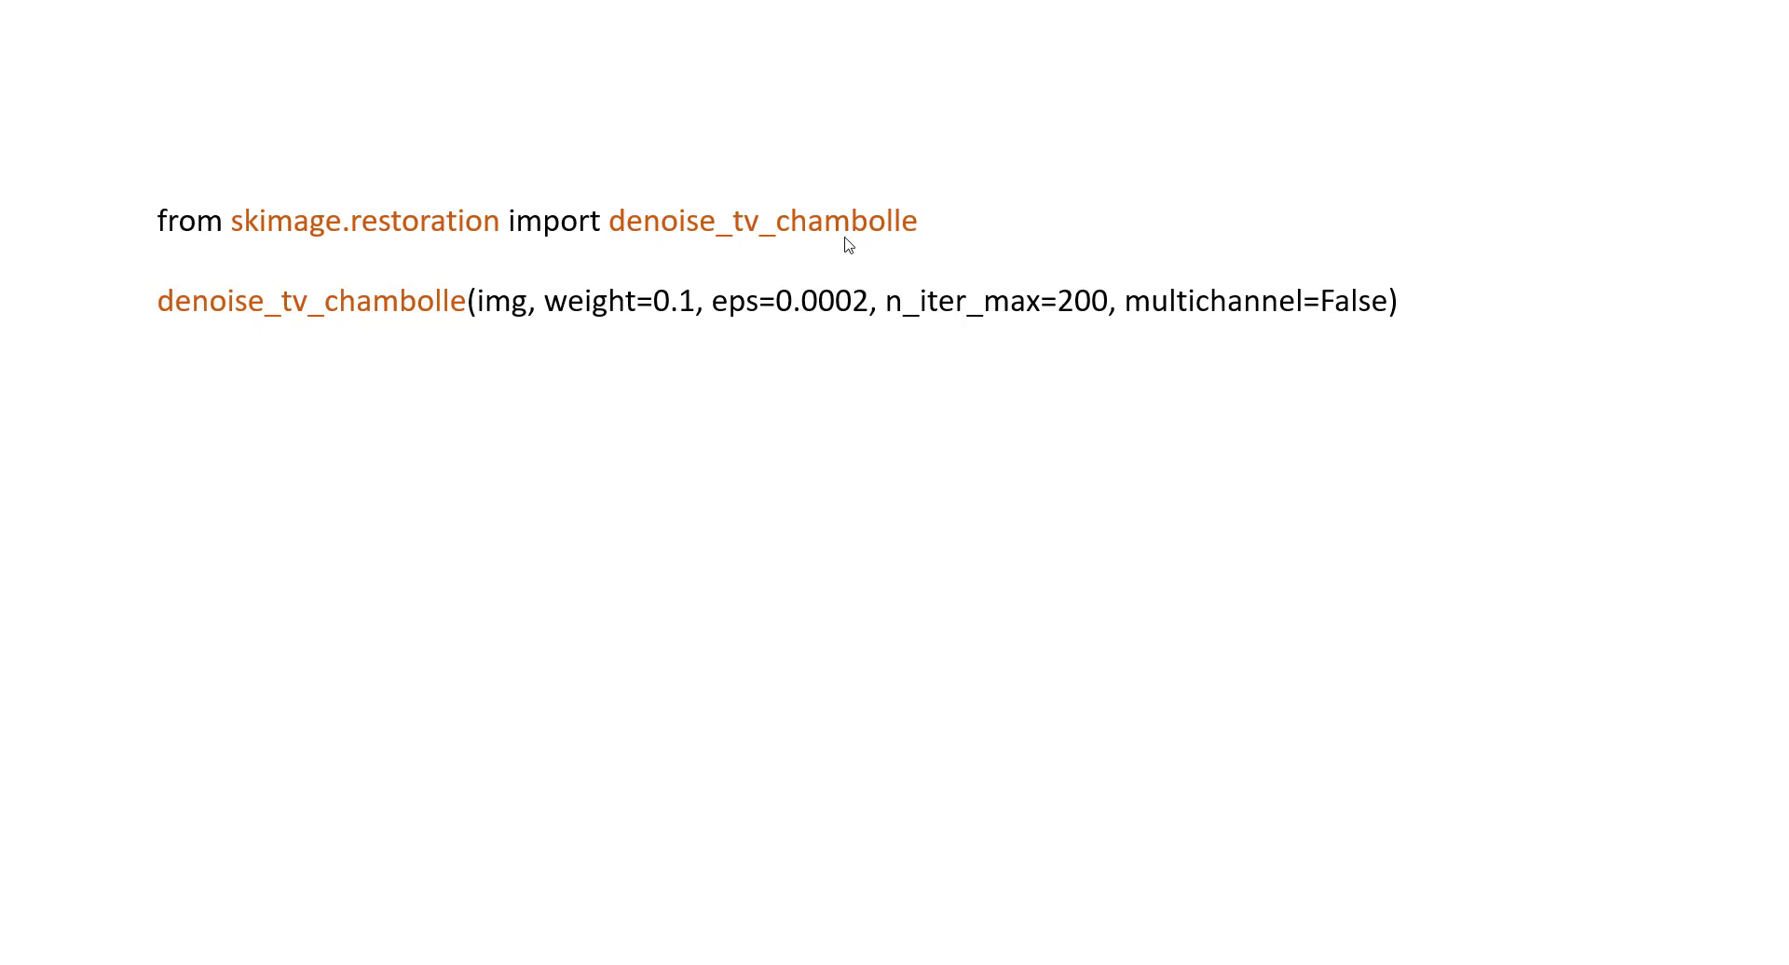
mouse_move(740, 236)
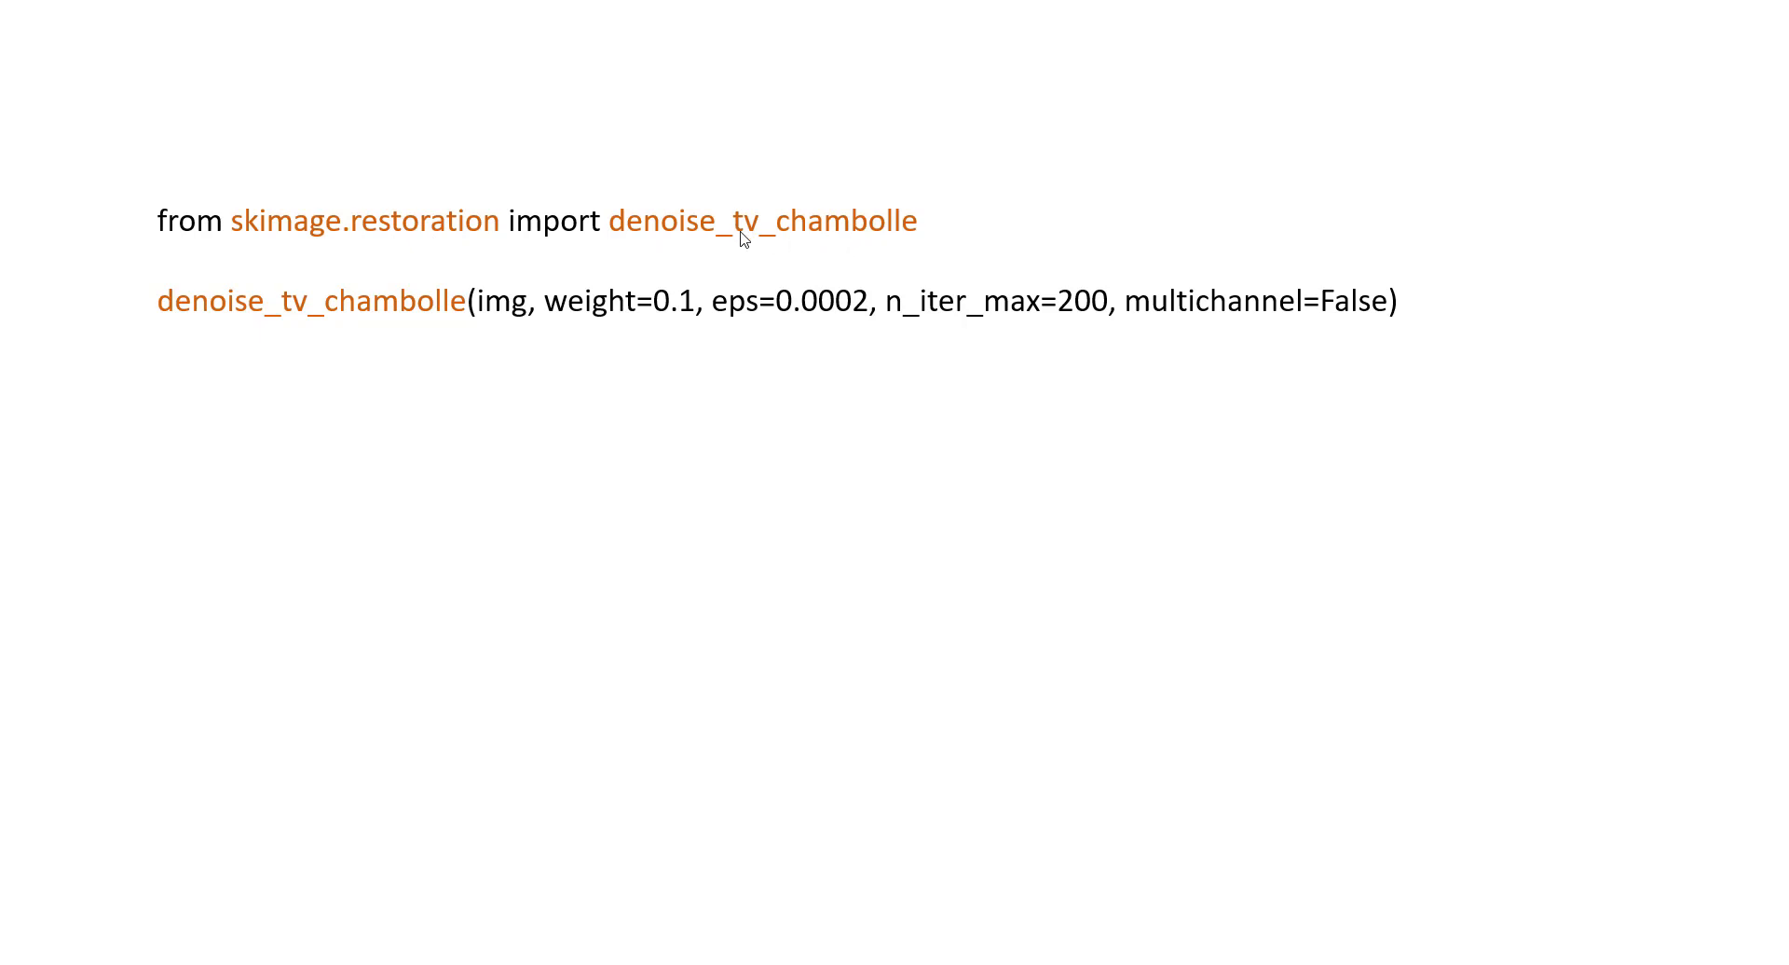
mouse_move(844, 244)
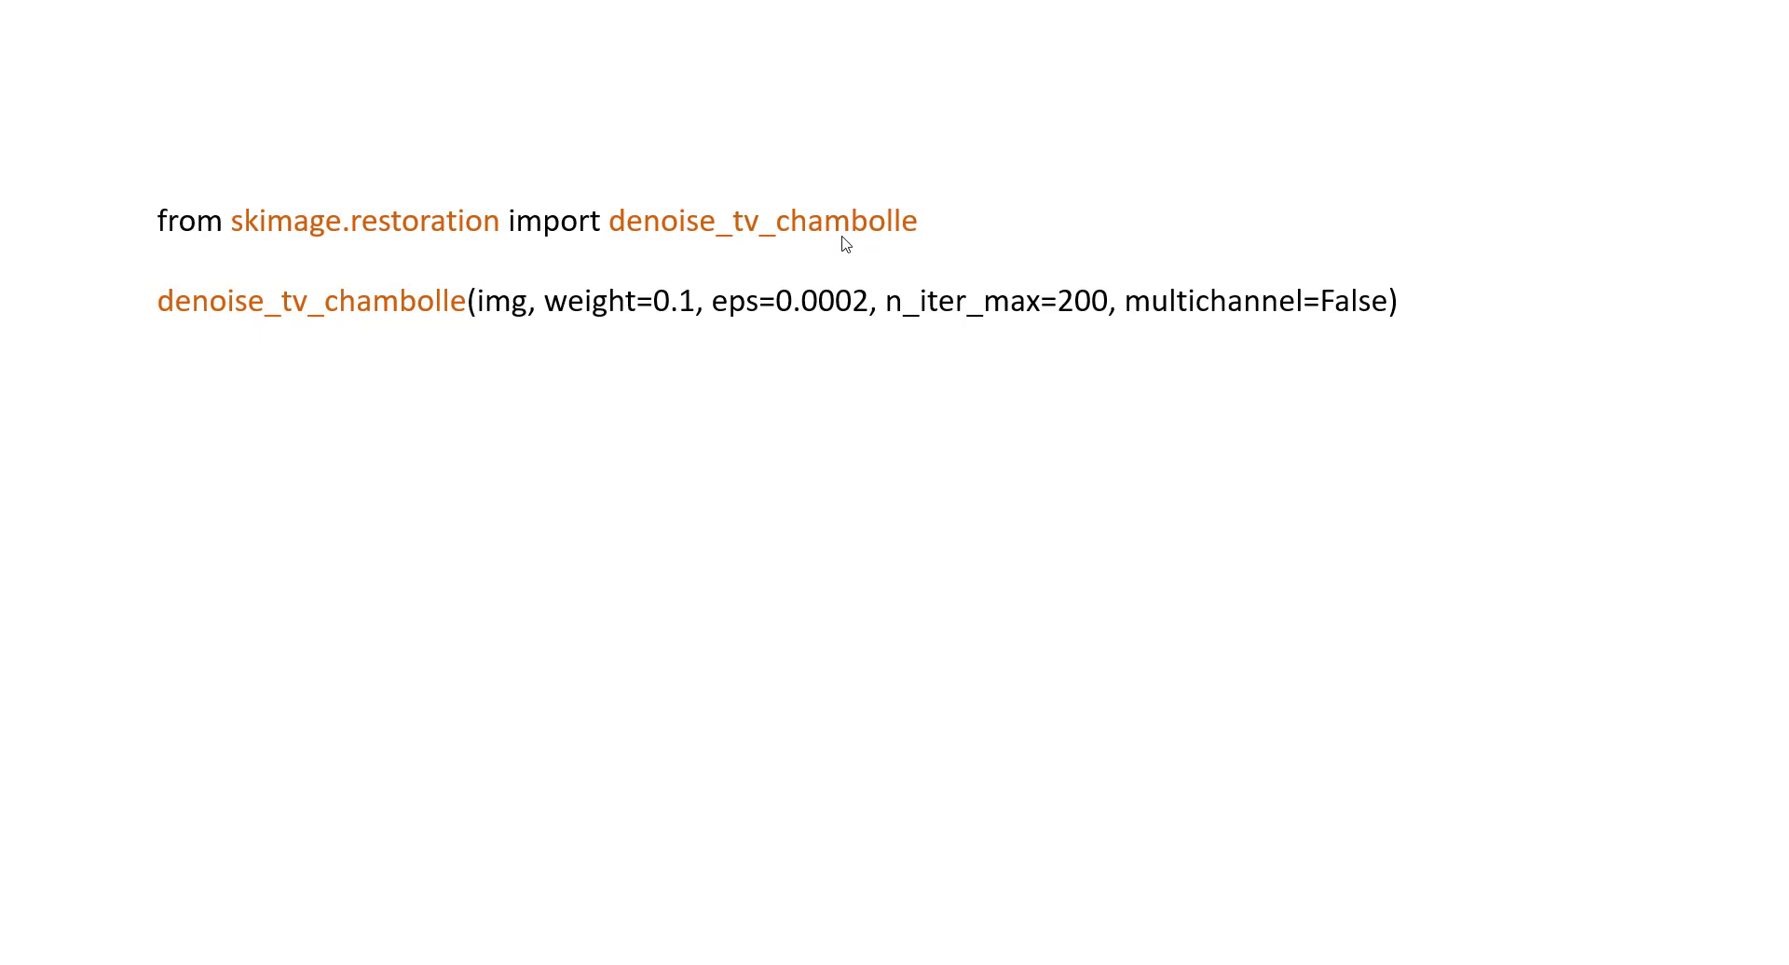
mouse_move(371, 317)
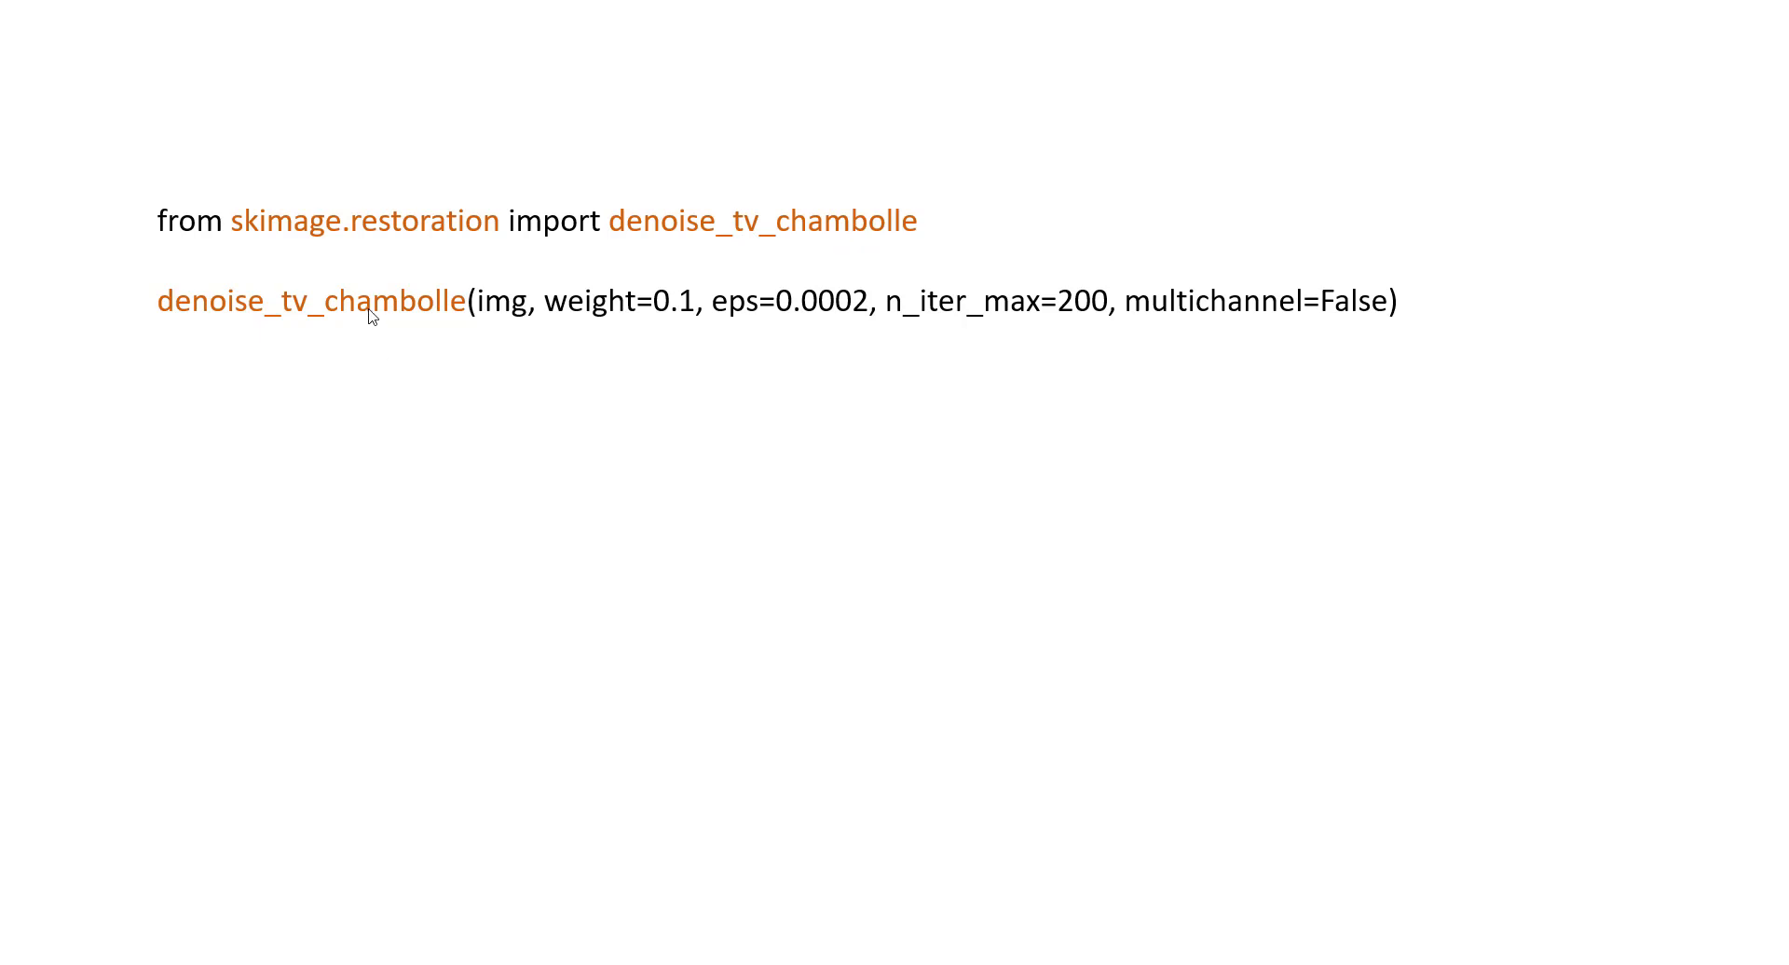
mouse_move(514, 330)
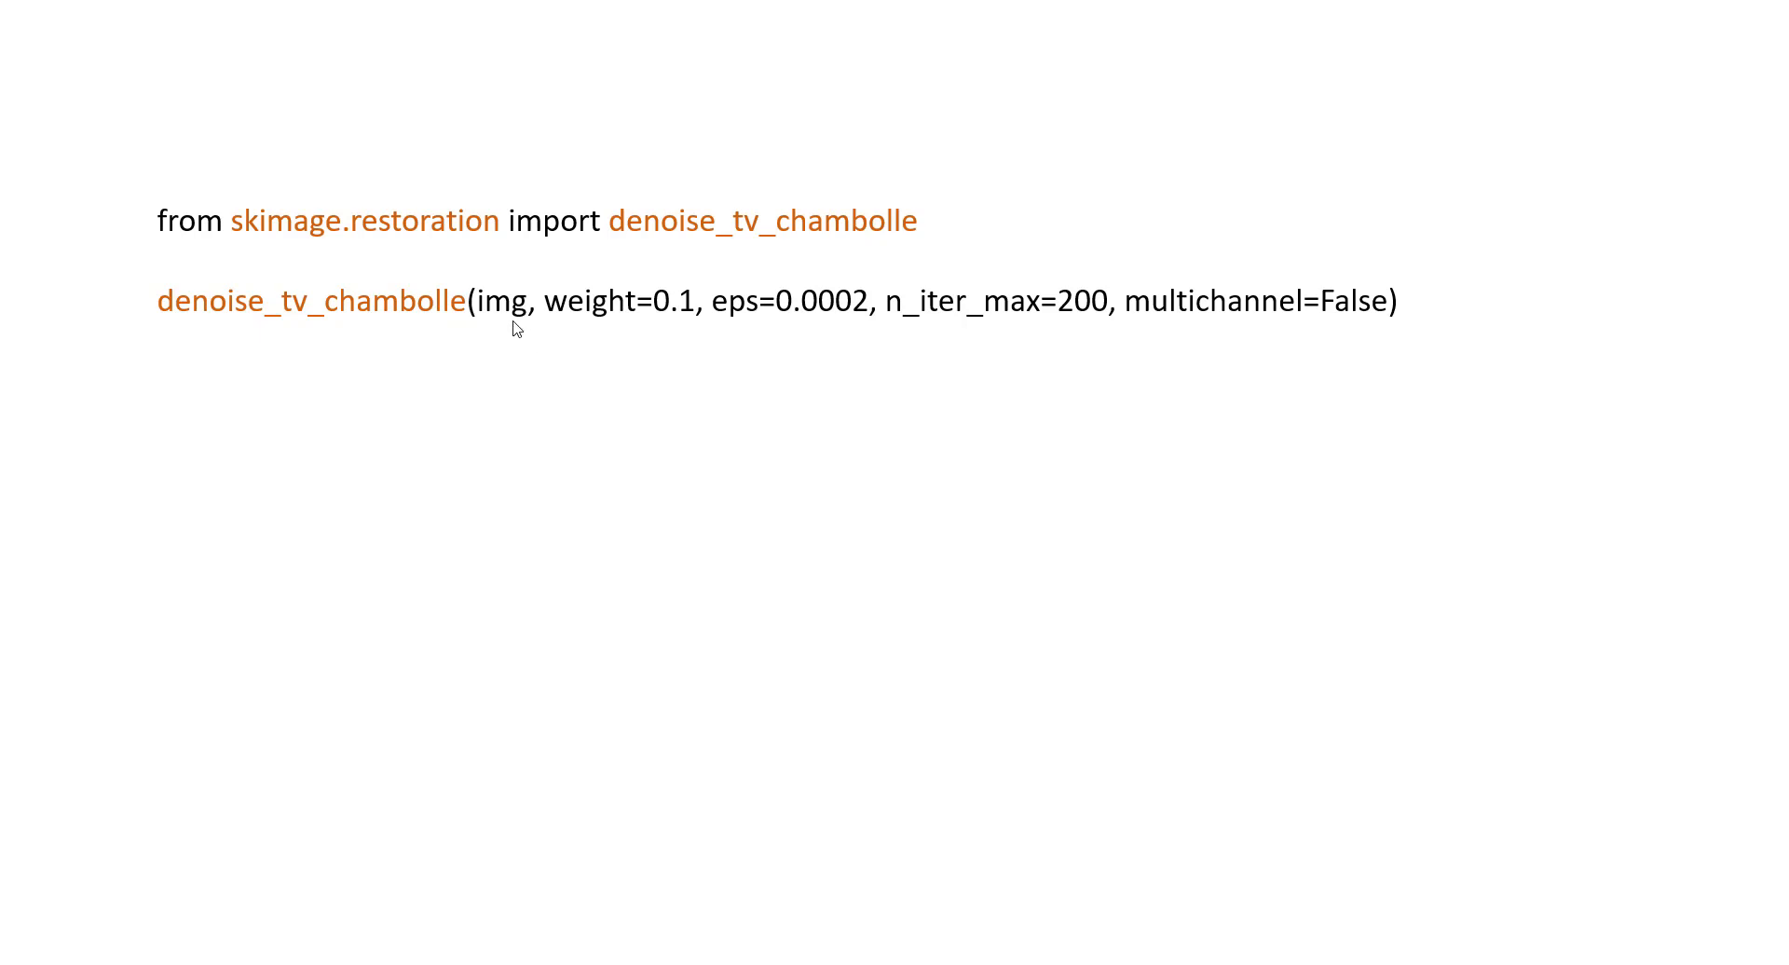
mouse_move(516, 321)
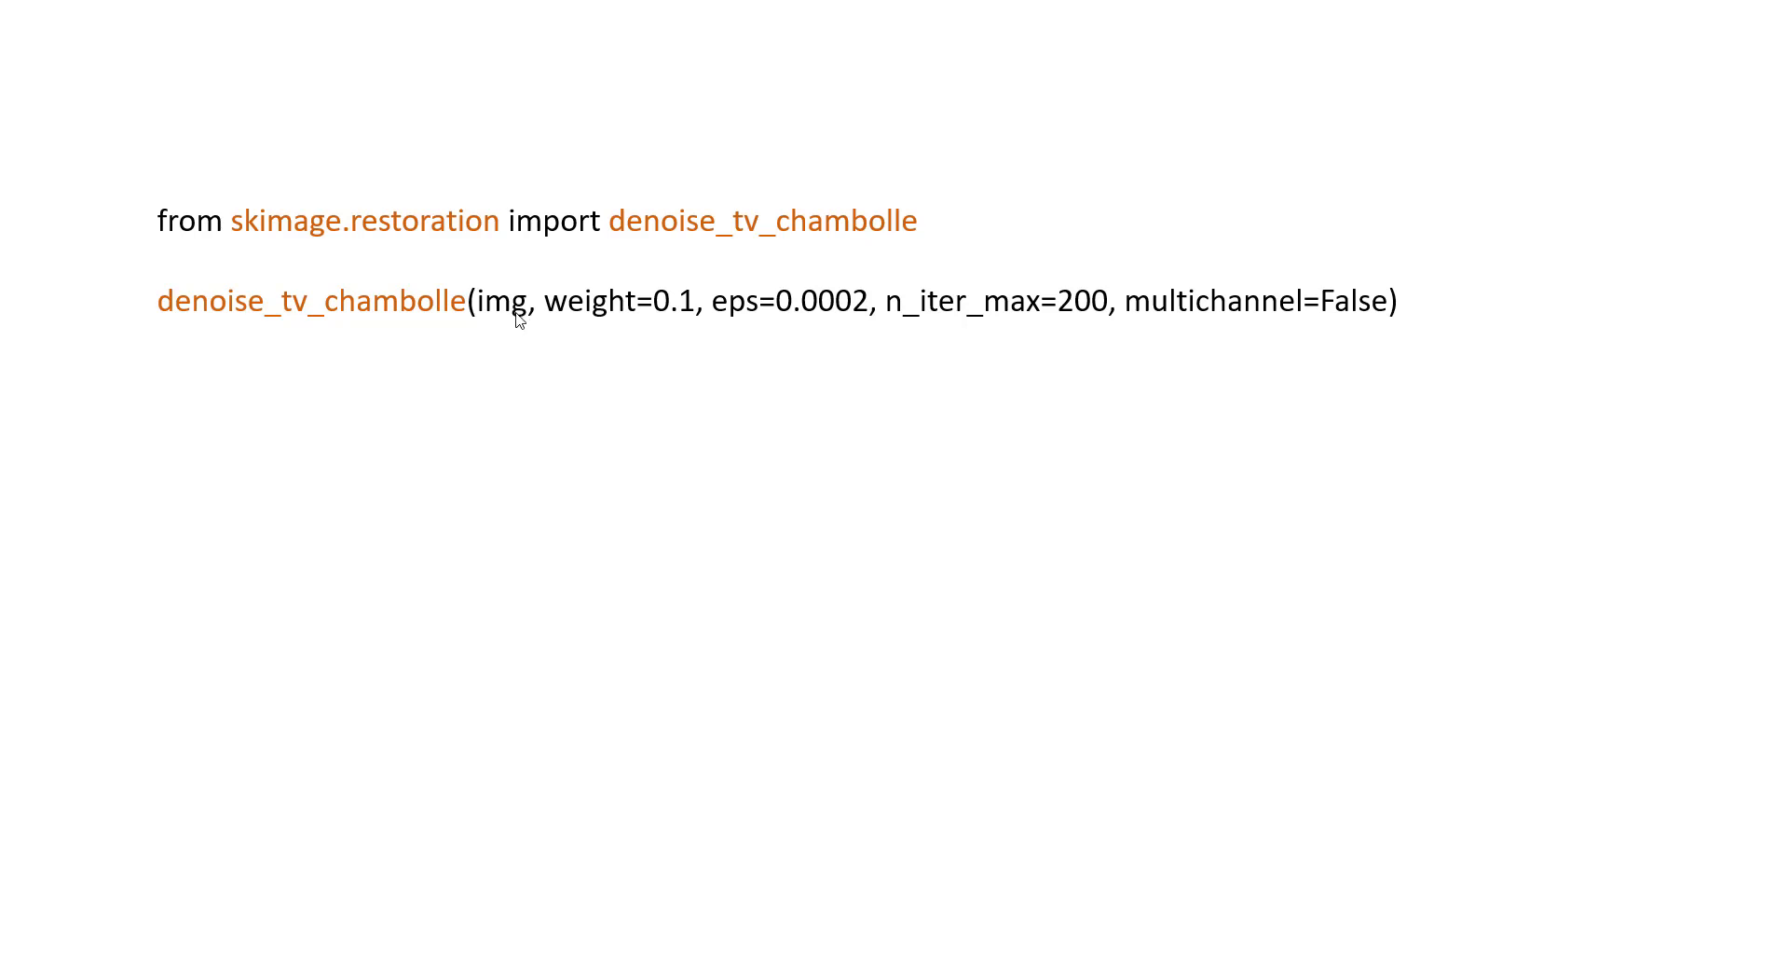
mouse_move(587, 328)
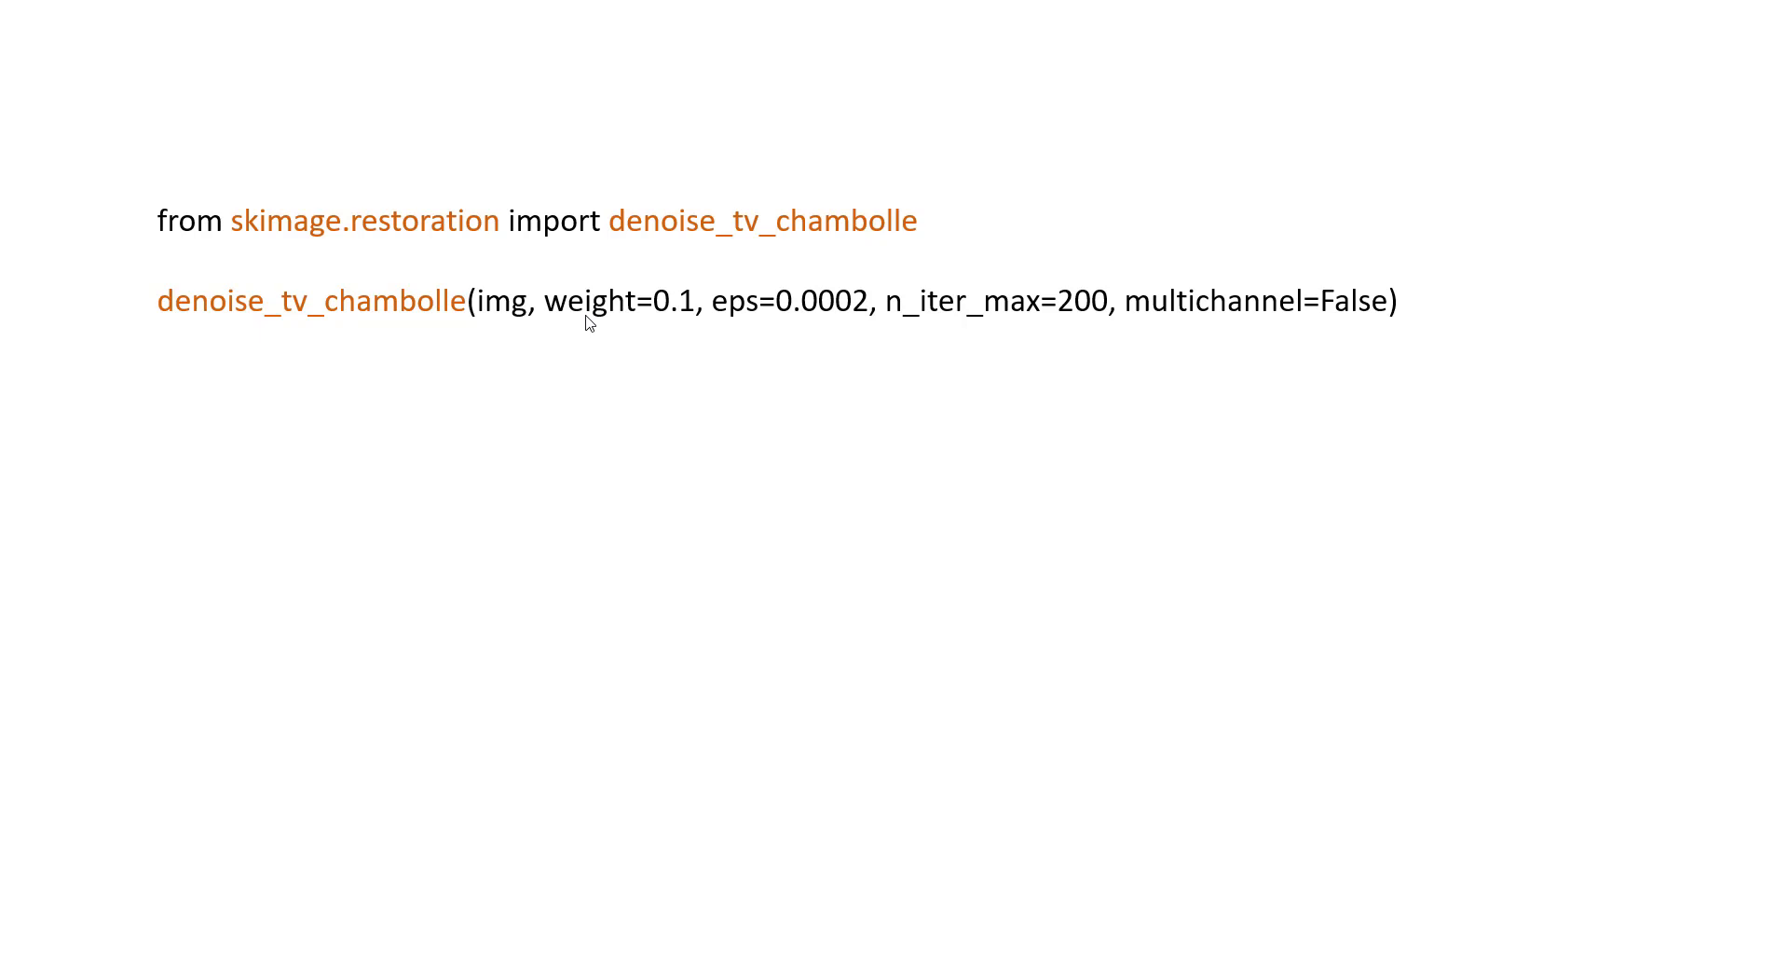
mouse_move(667, 337)
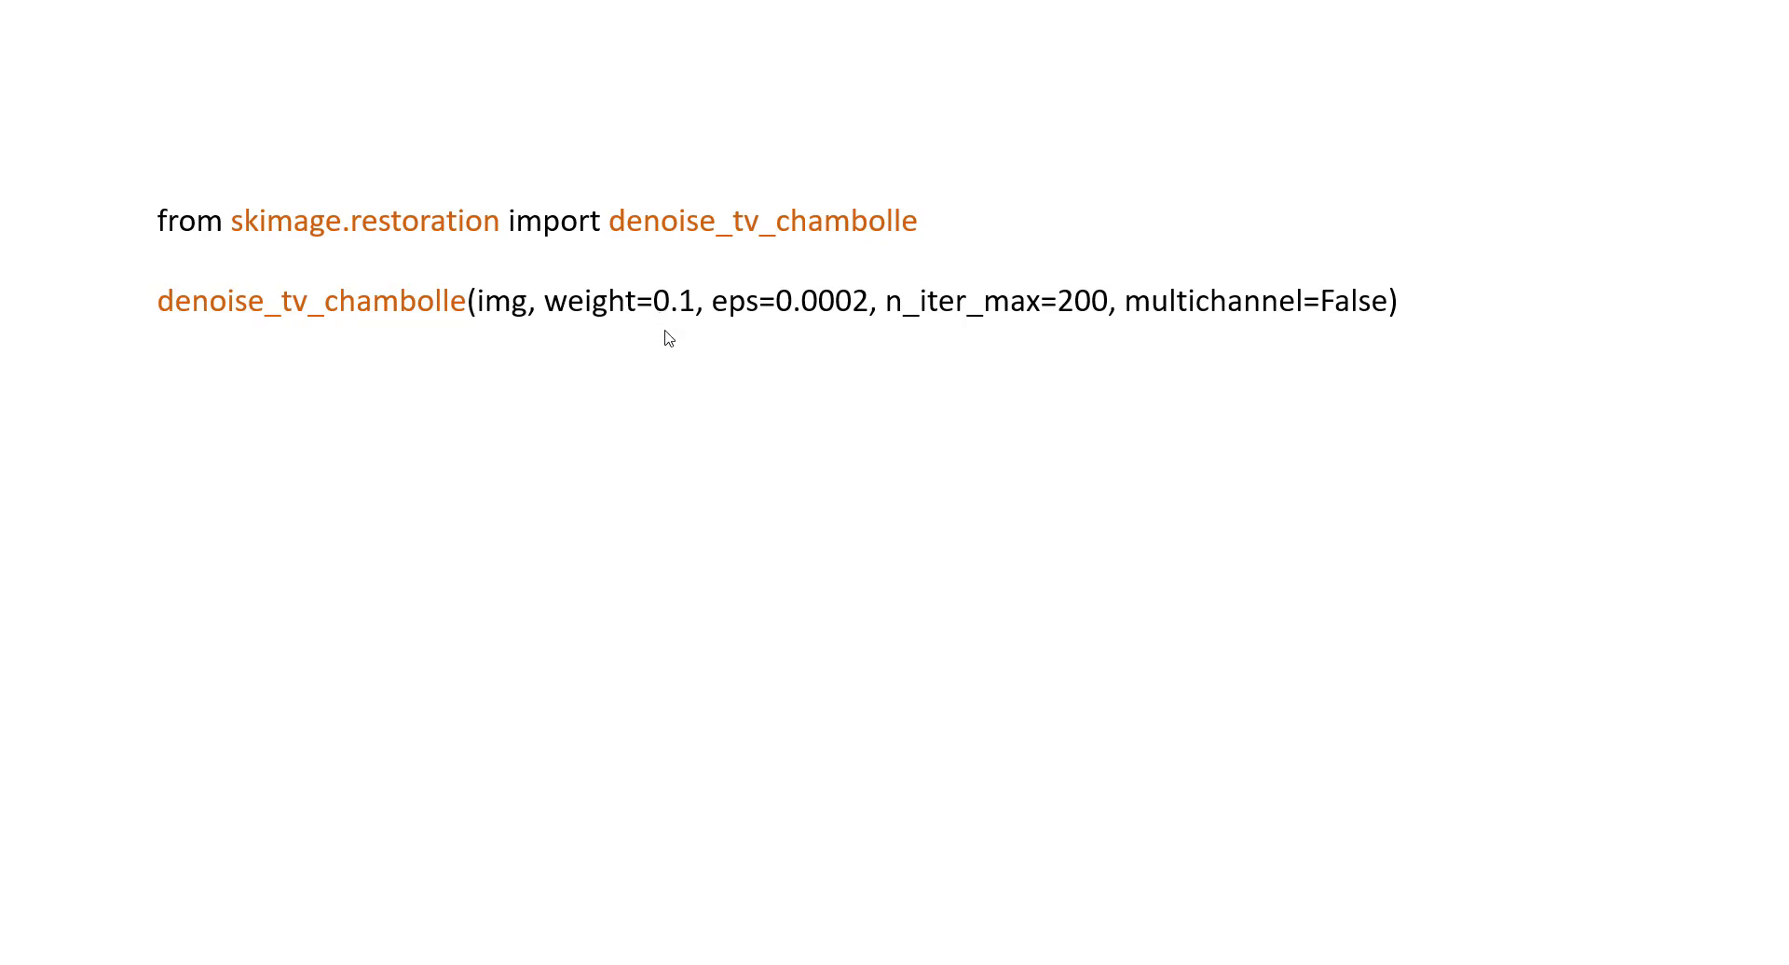
mouse_move(656, 322)
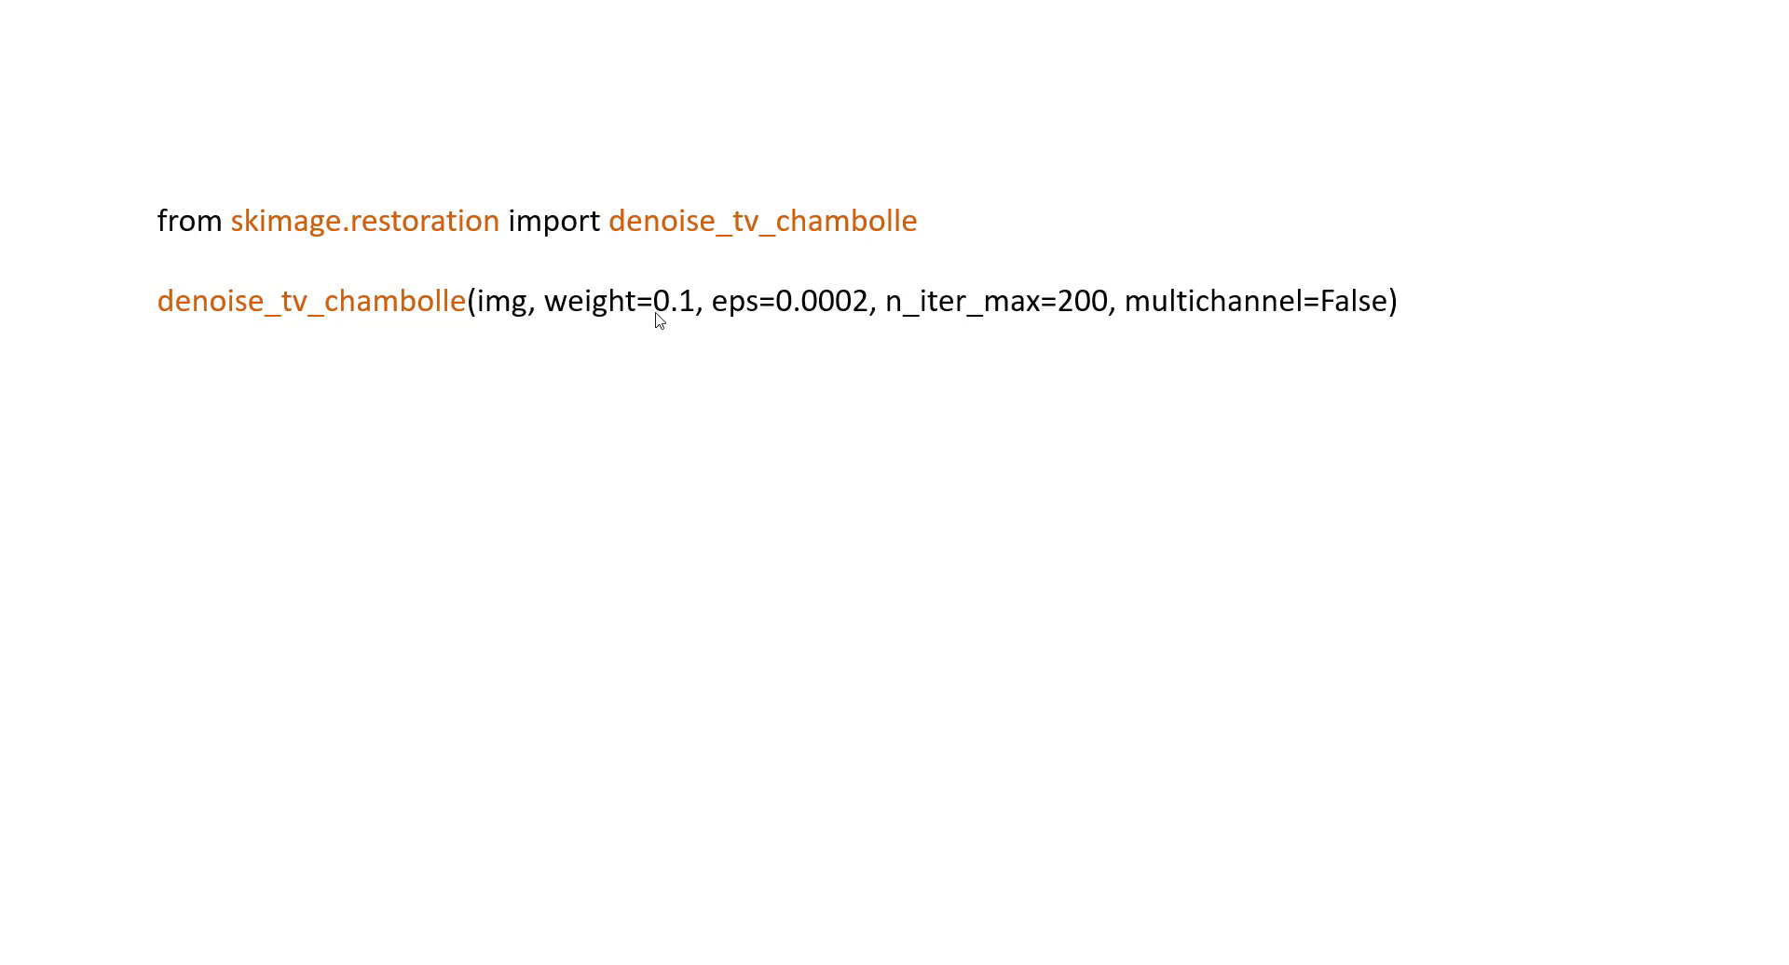
mouse_move(710, 328)
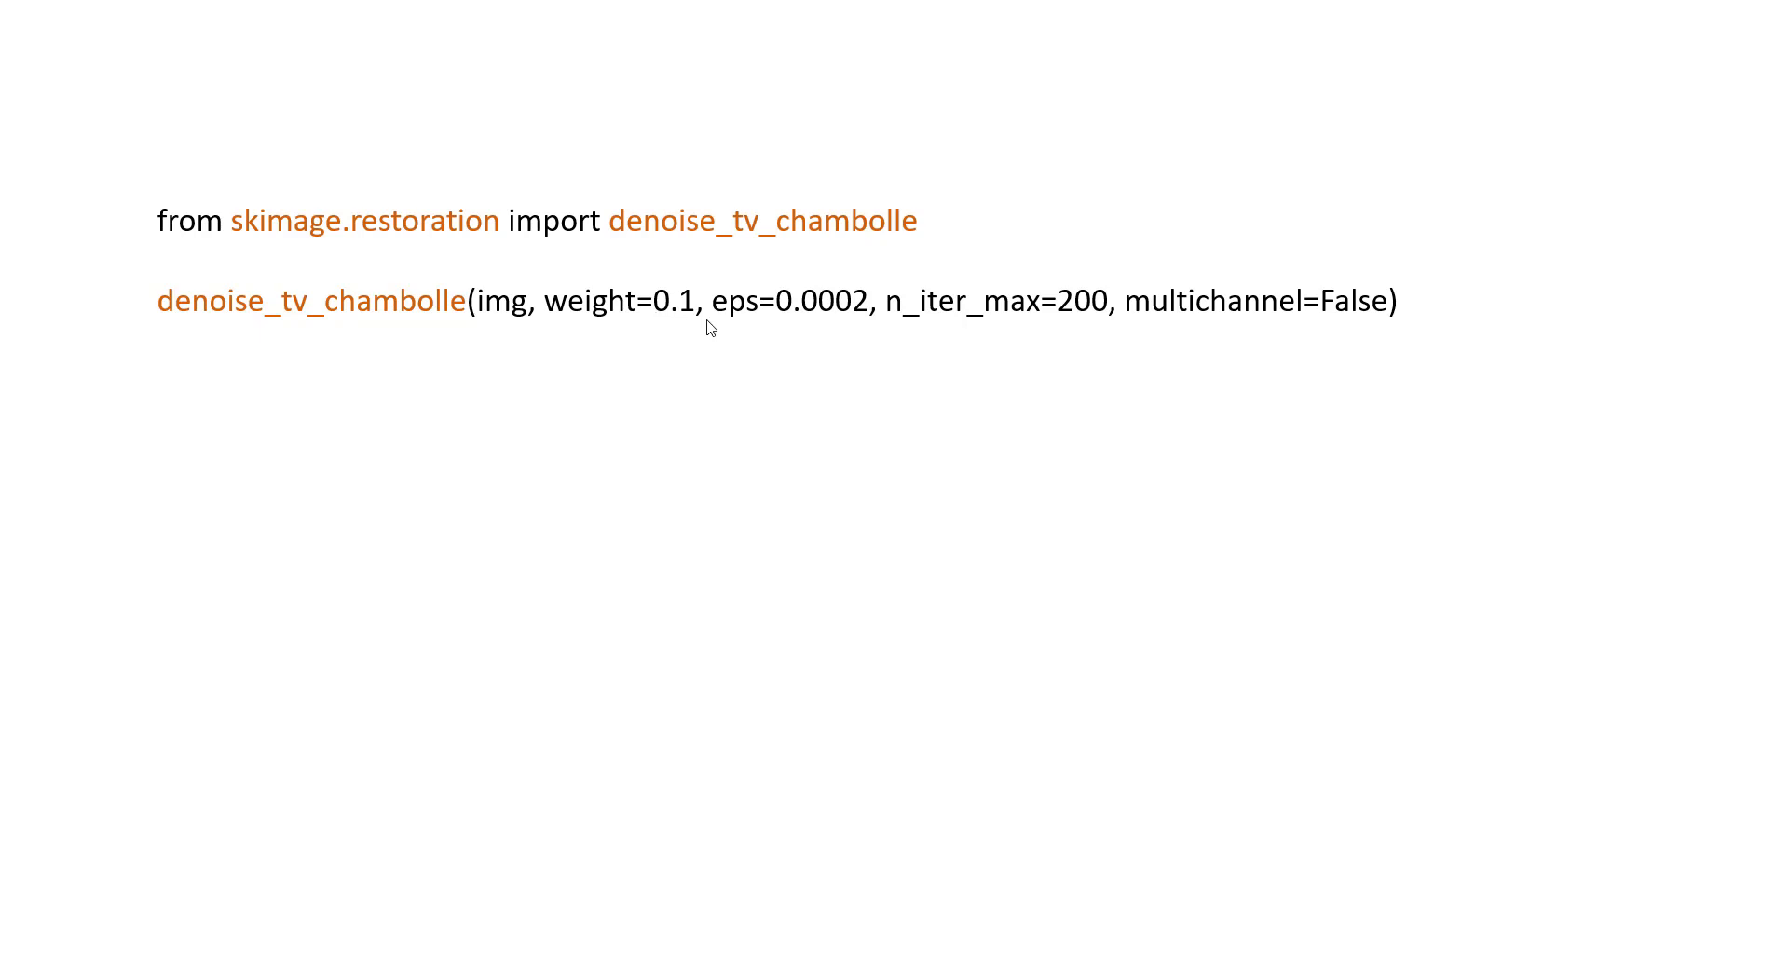
mouse_move(663, 326)
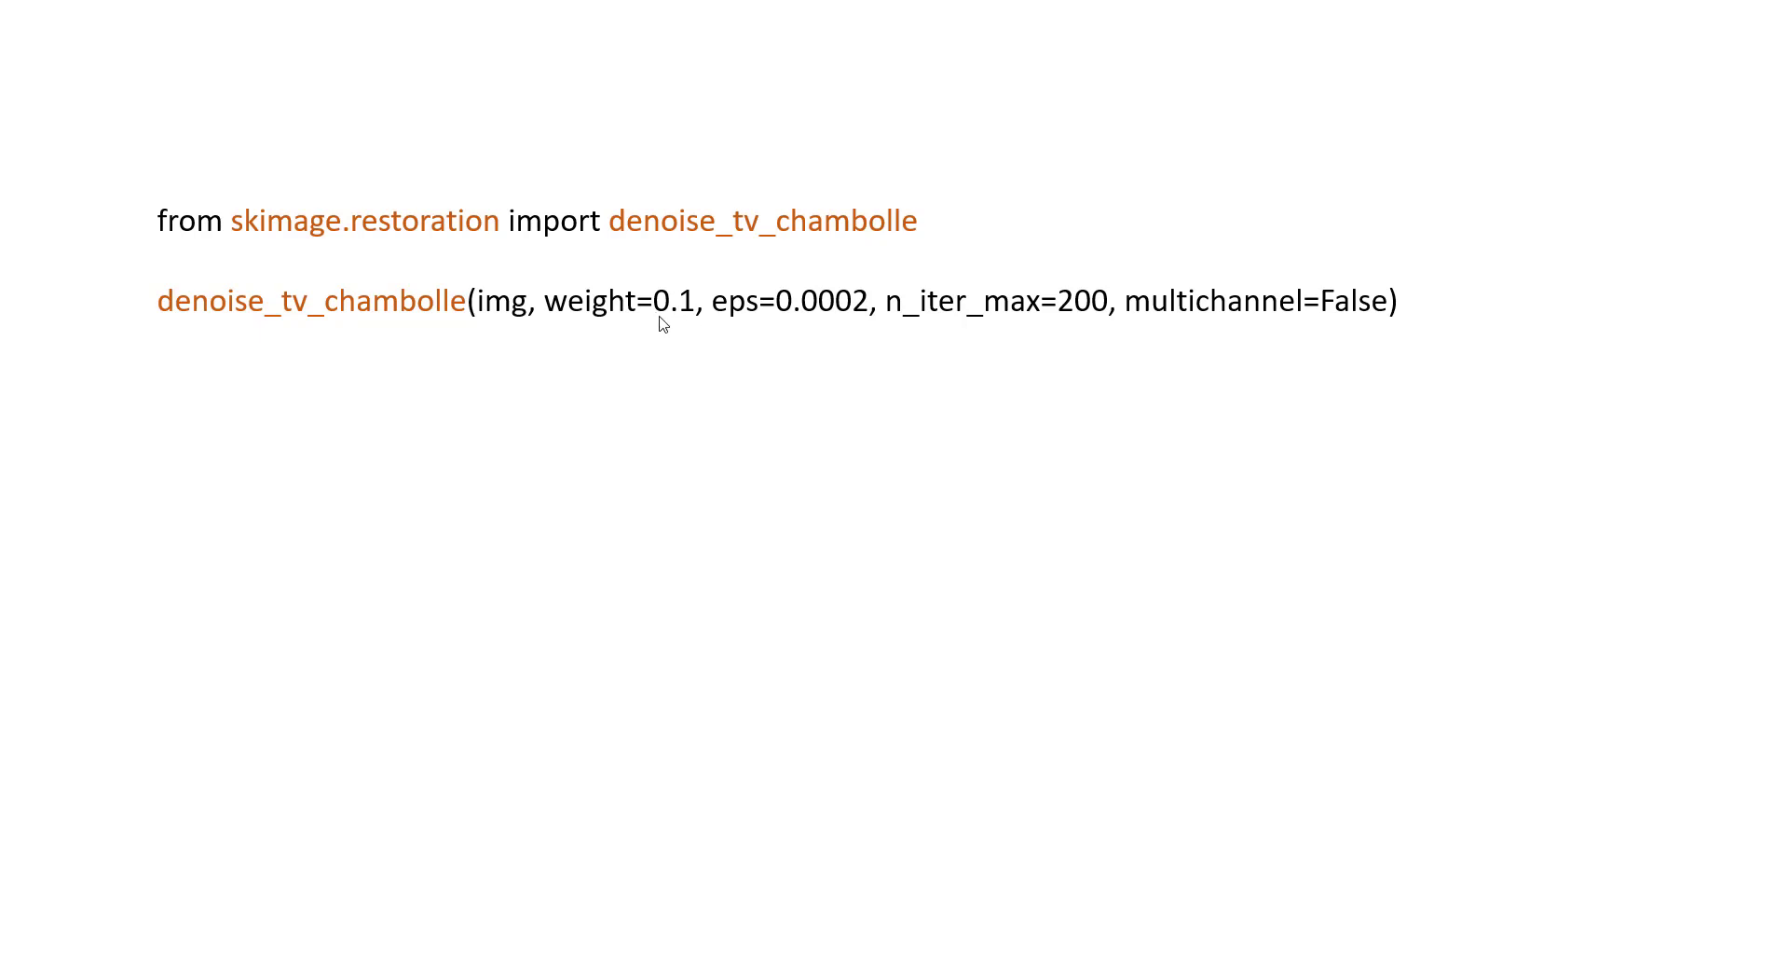
mouse_move(626, 328)
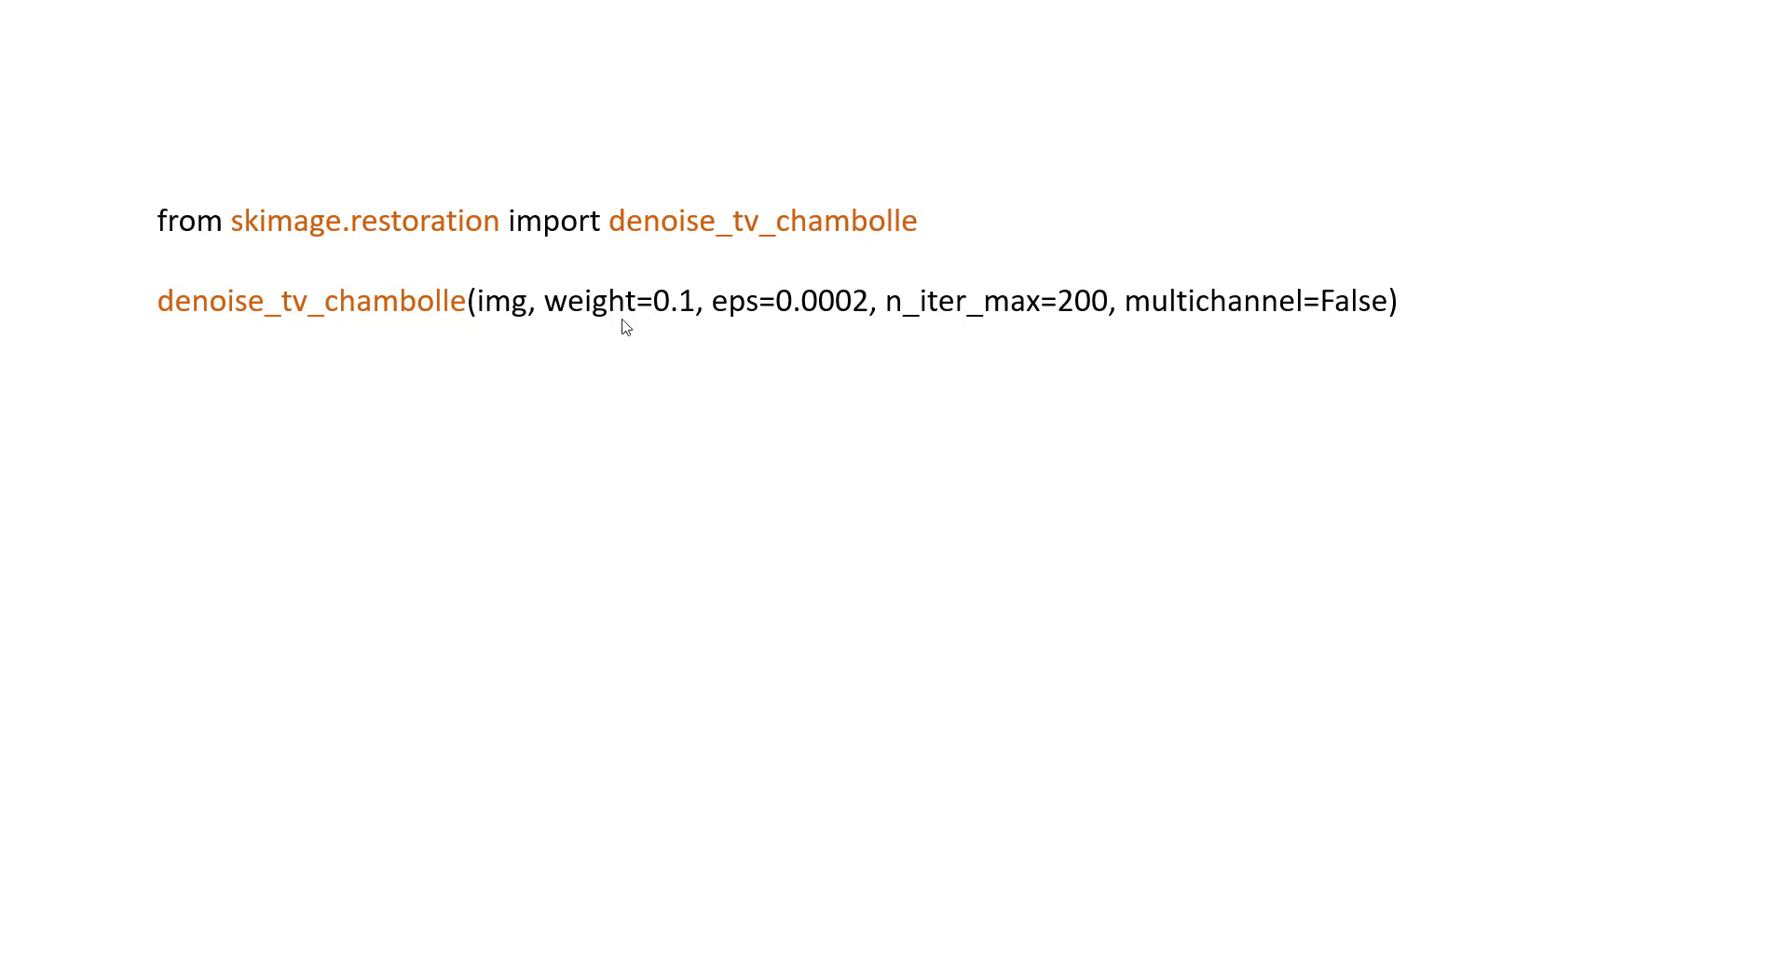
mouse_move(662, 317)
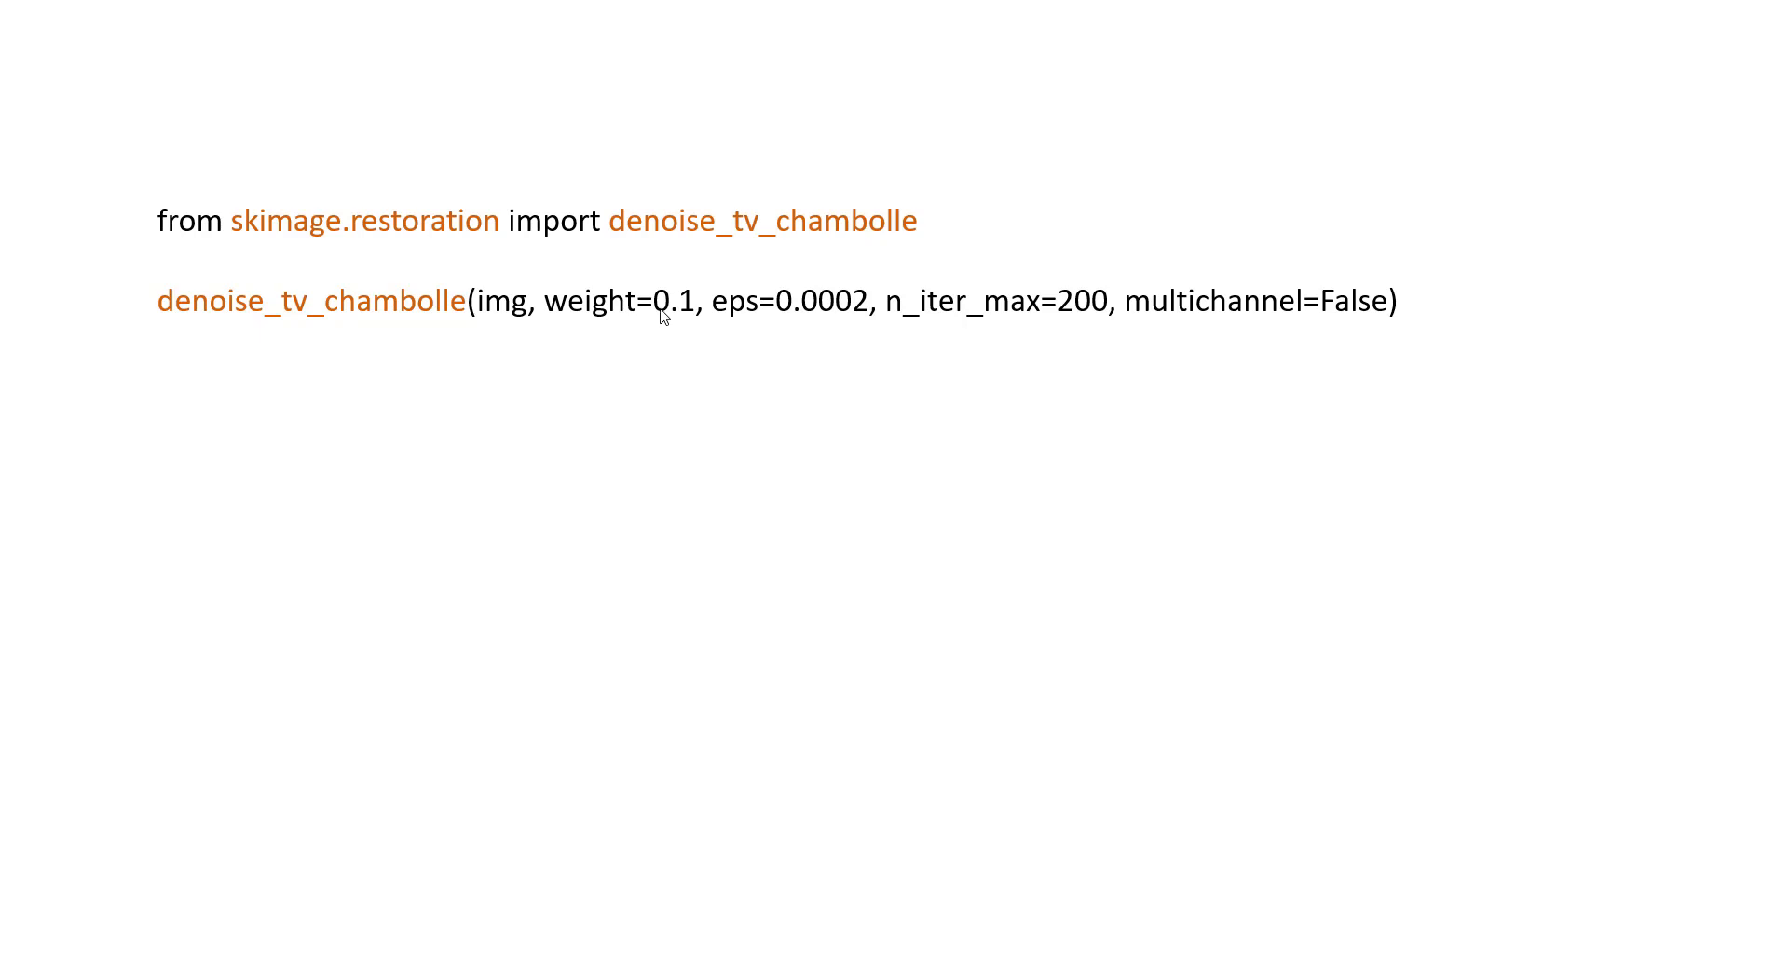
mouse_move(654, 318)
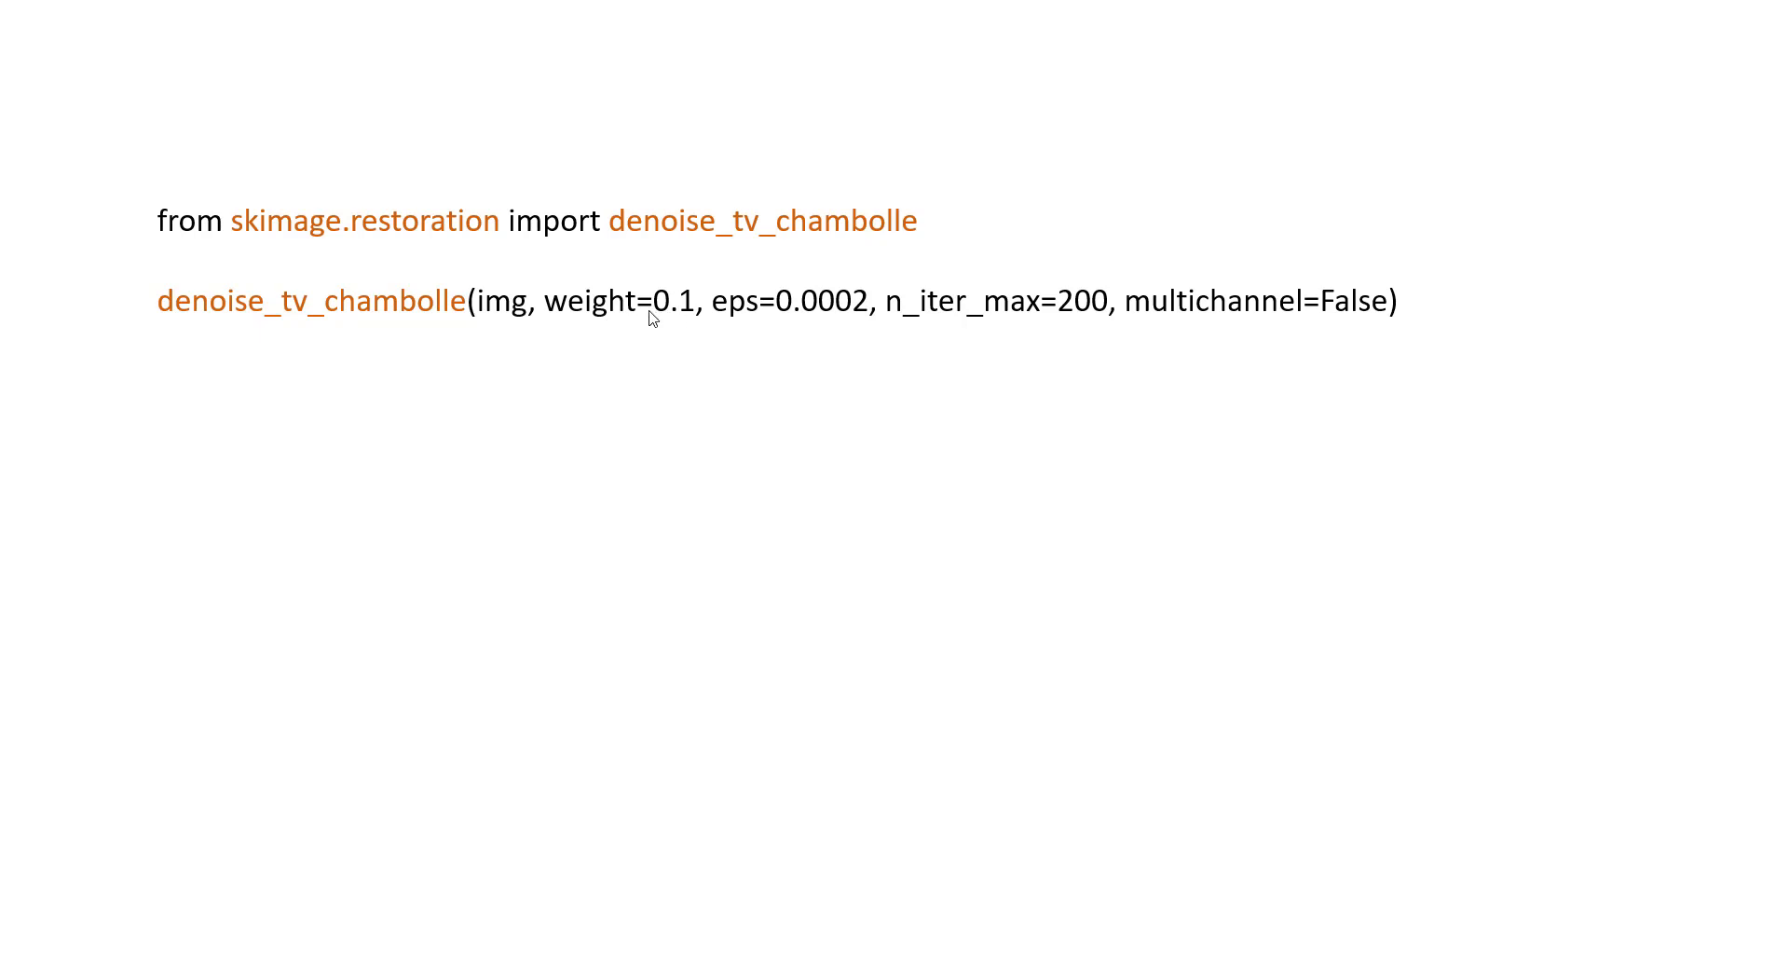
mouse_move(738, 323)
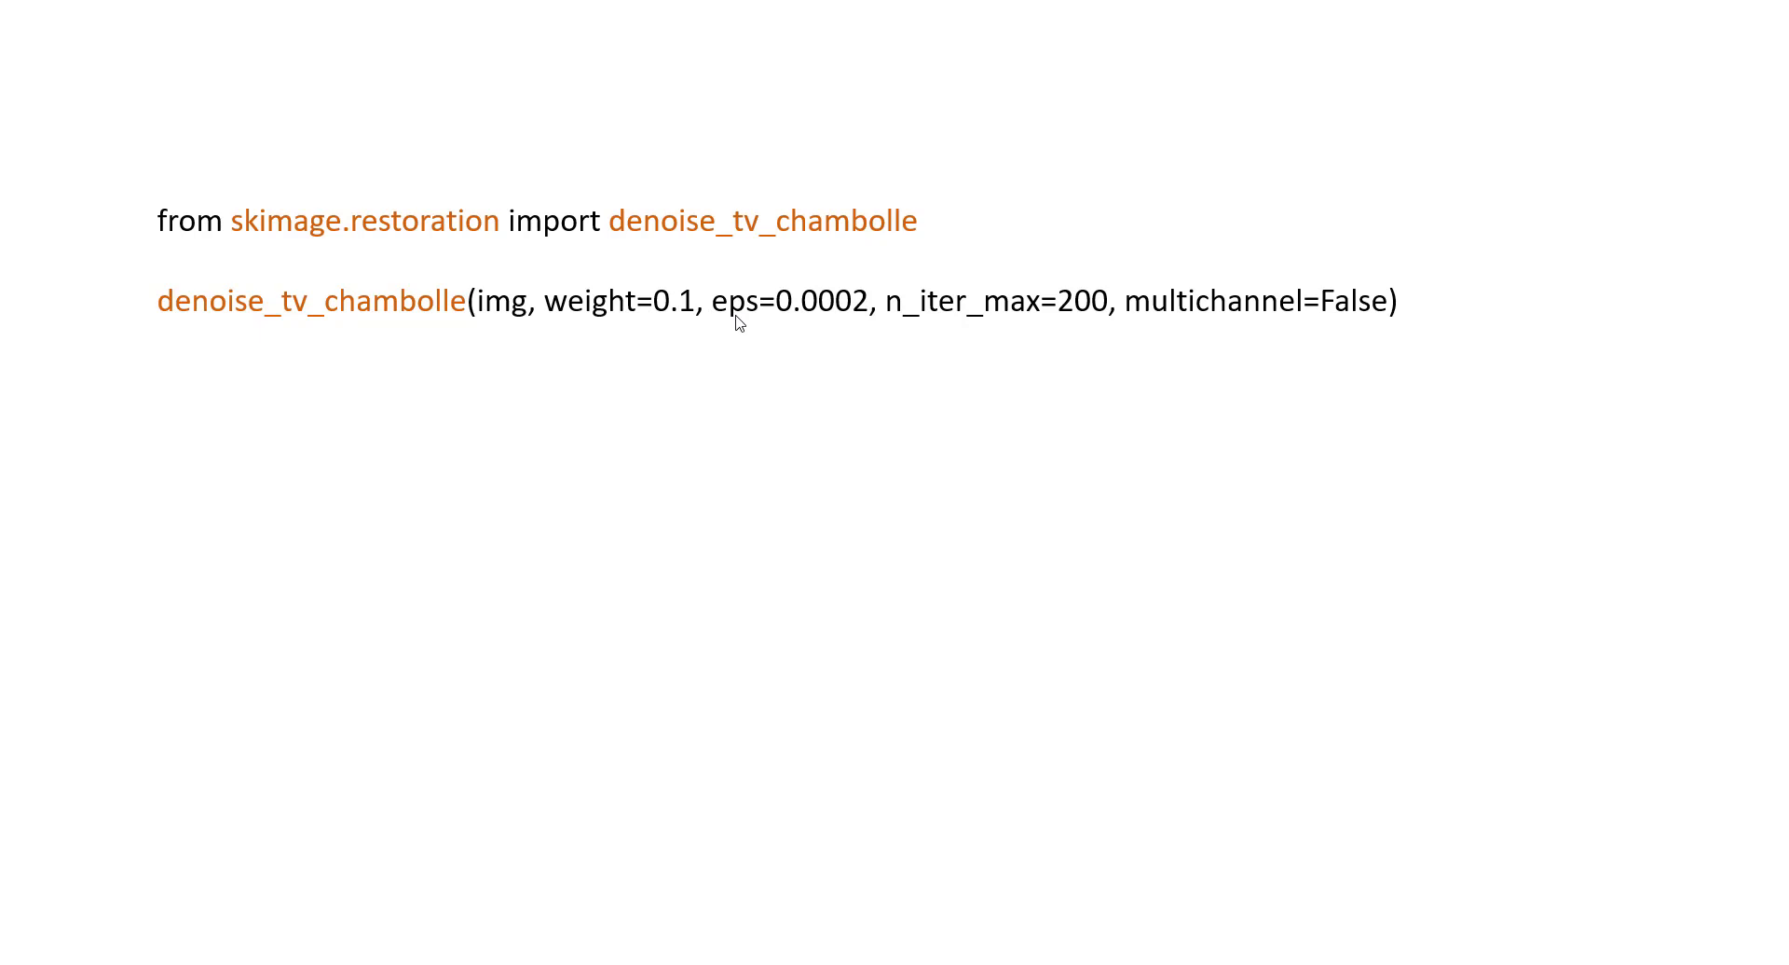
mouse_move(859, 328)
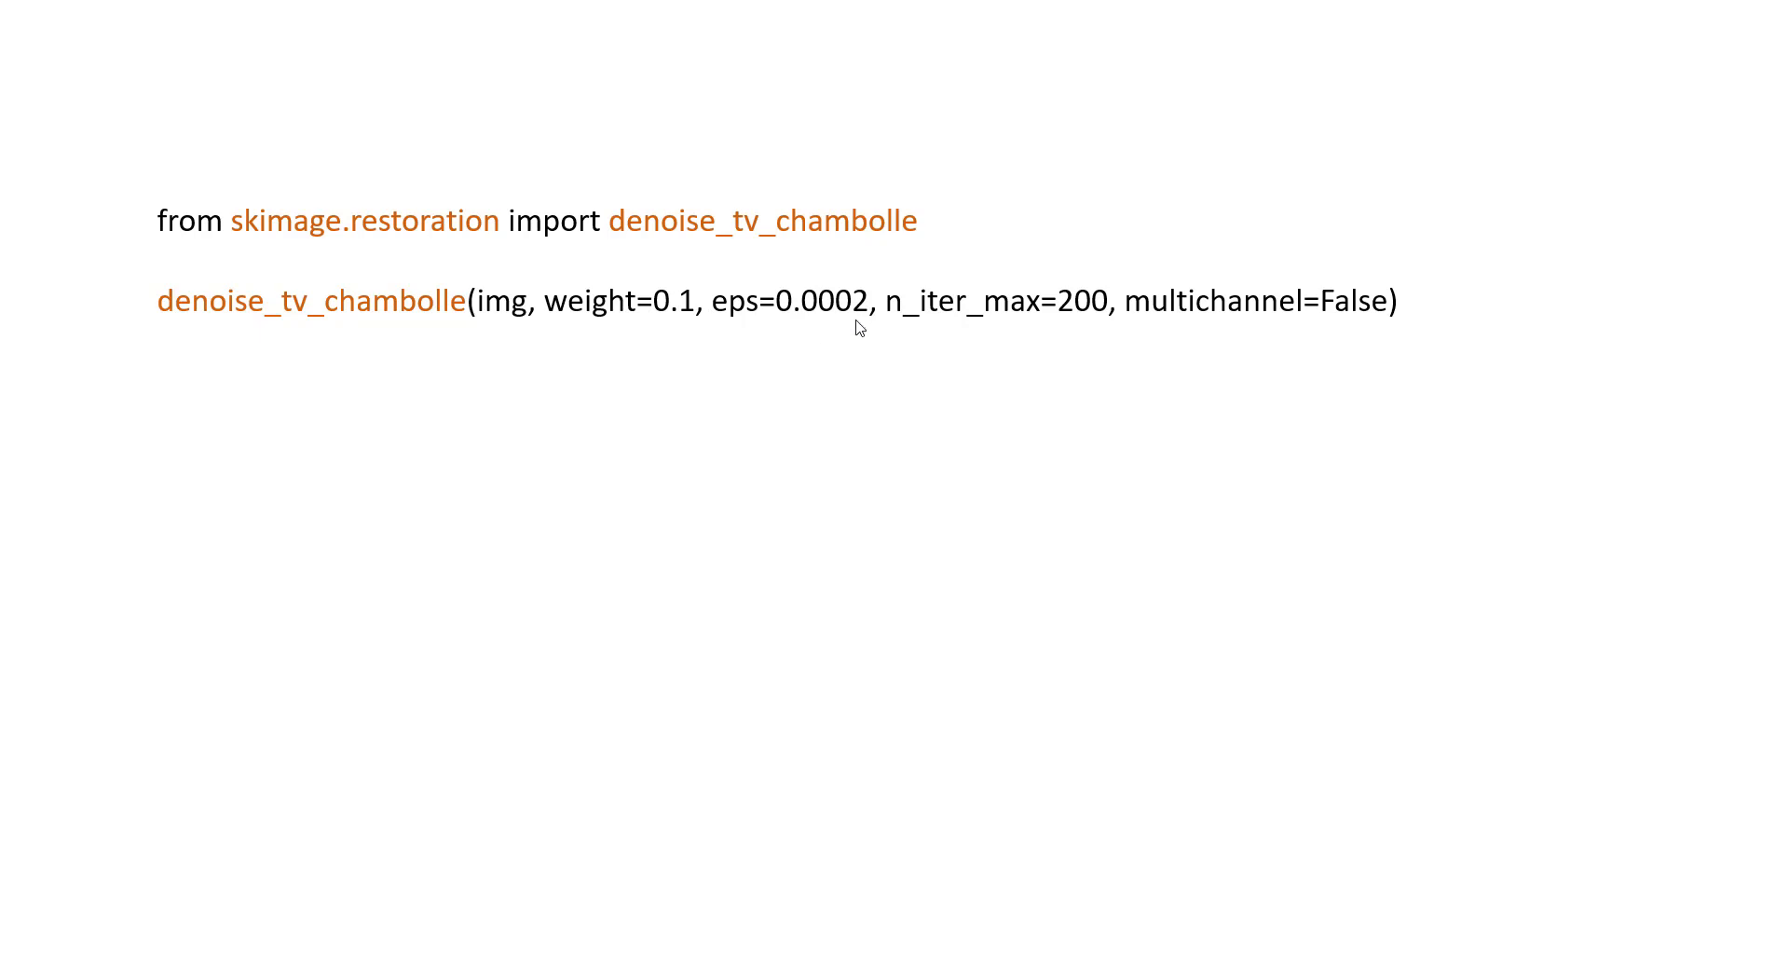
mouse_move(842, 331)
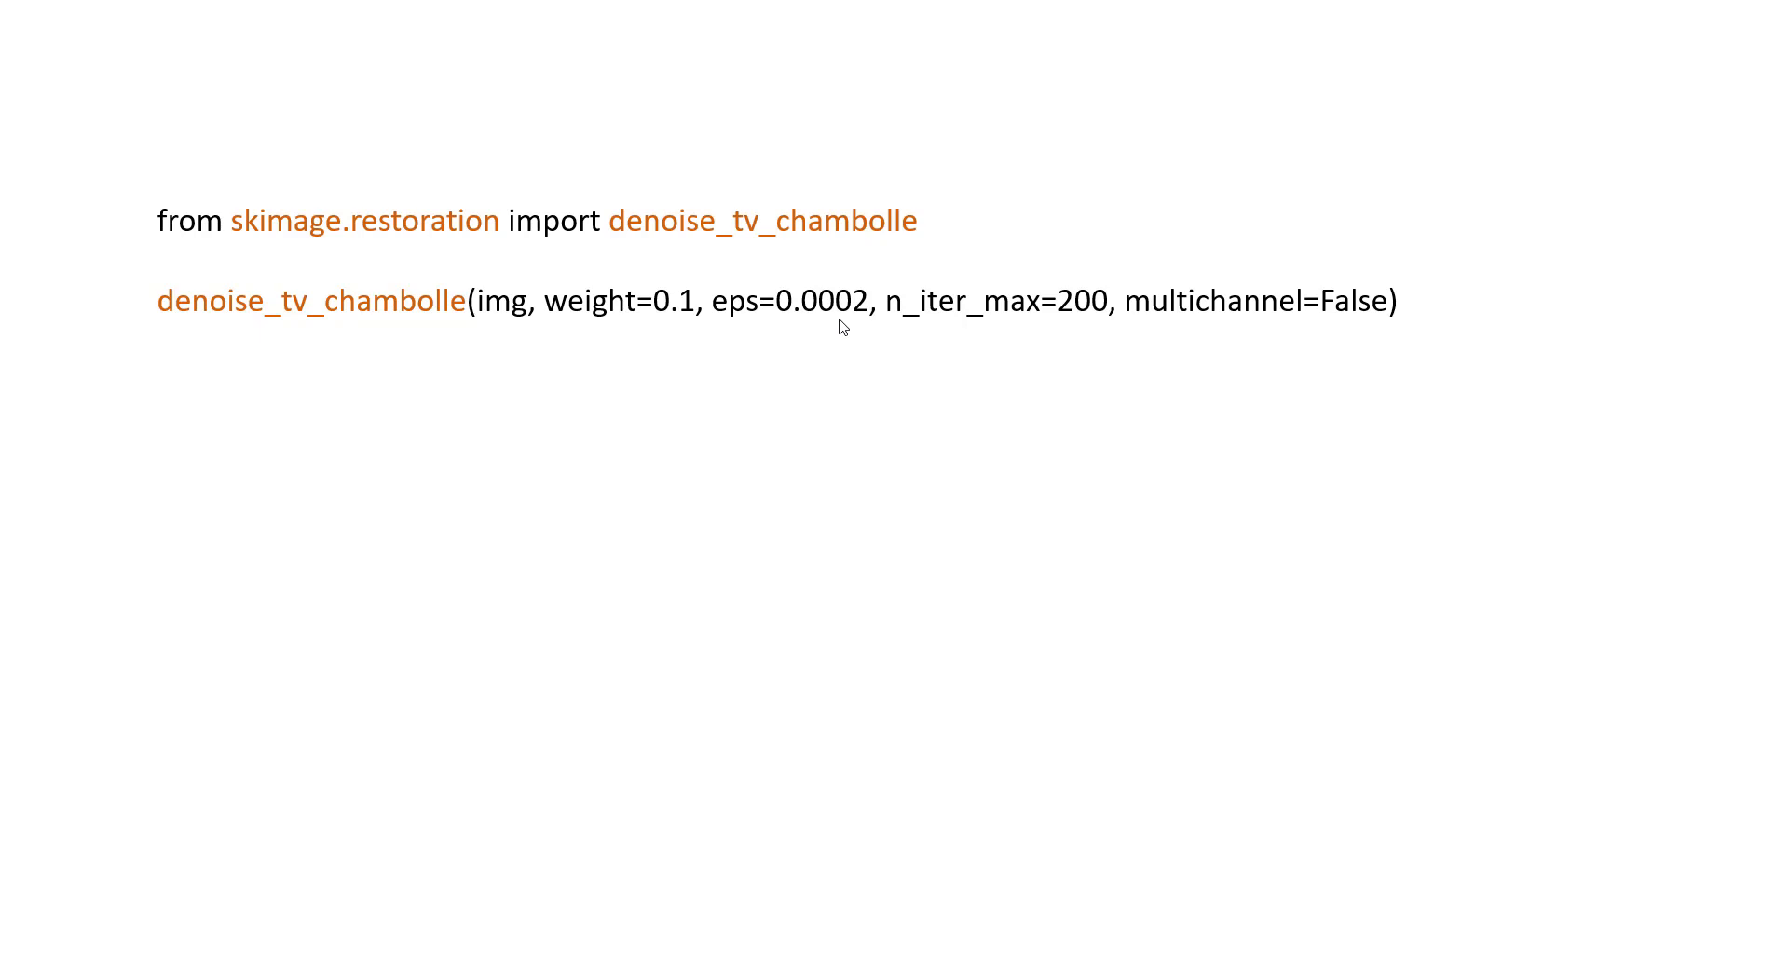
mouse_move(758, 326)
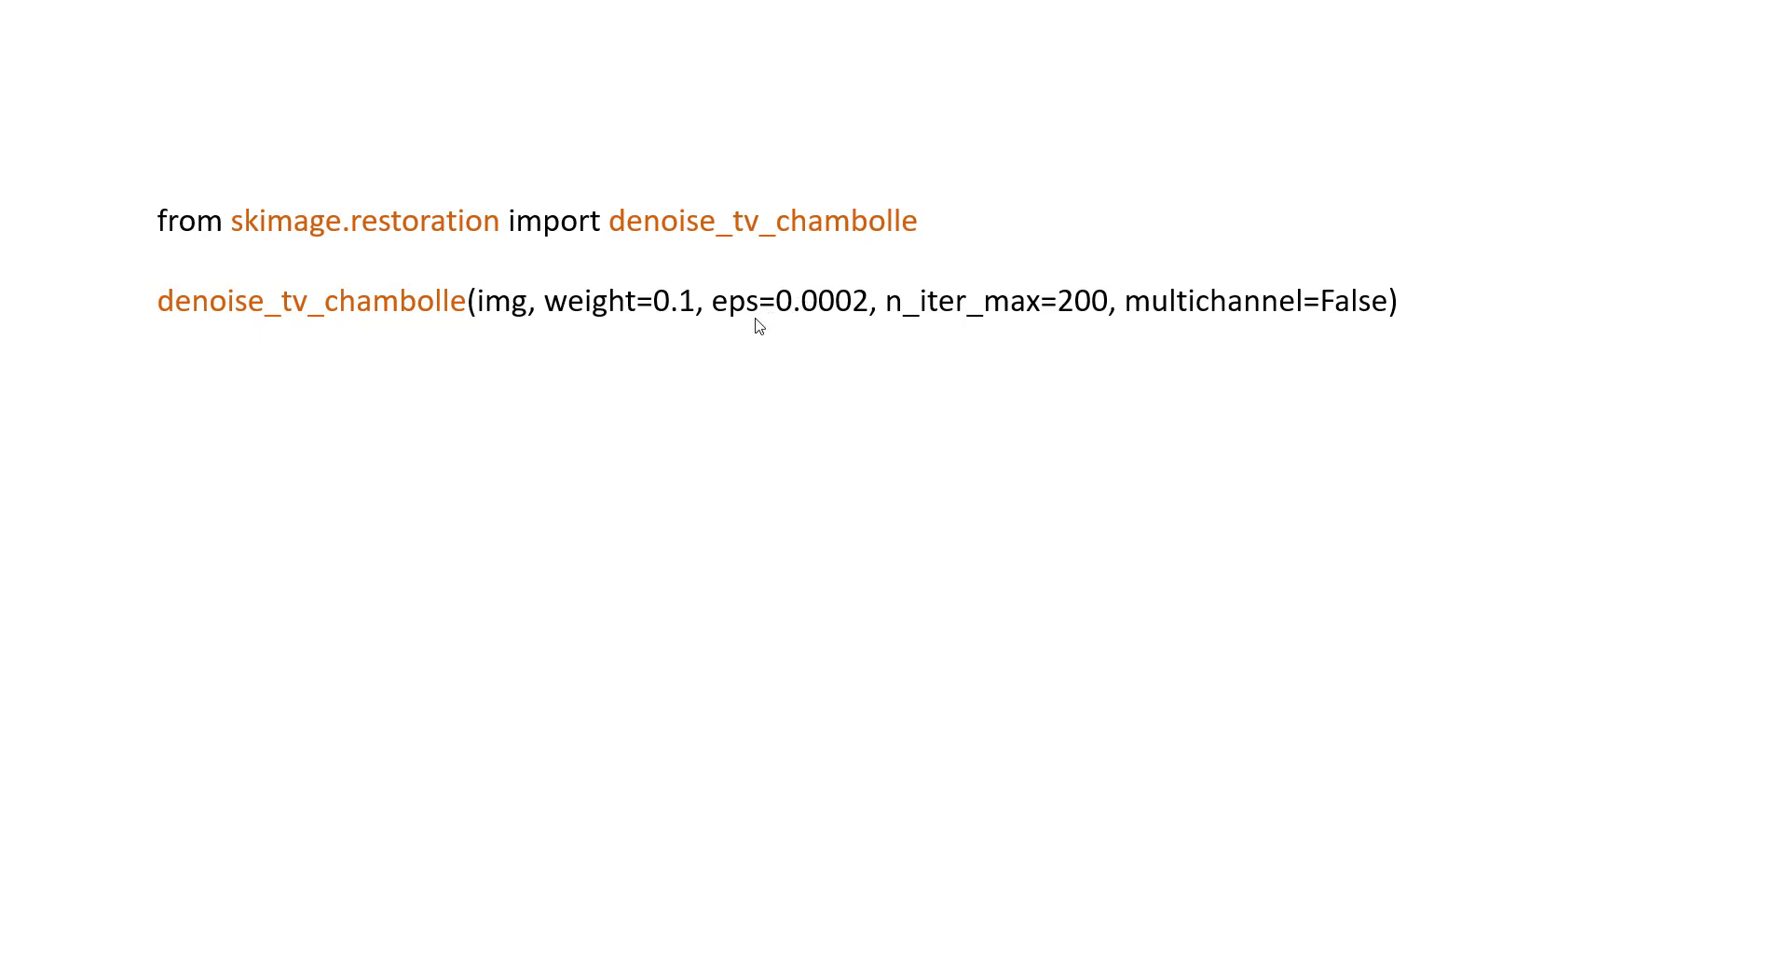
mouse_move(867, 311)
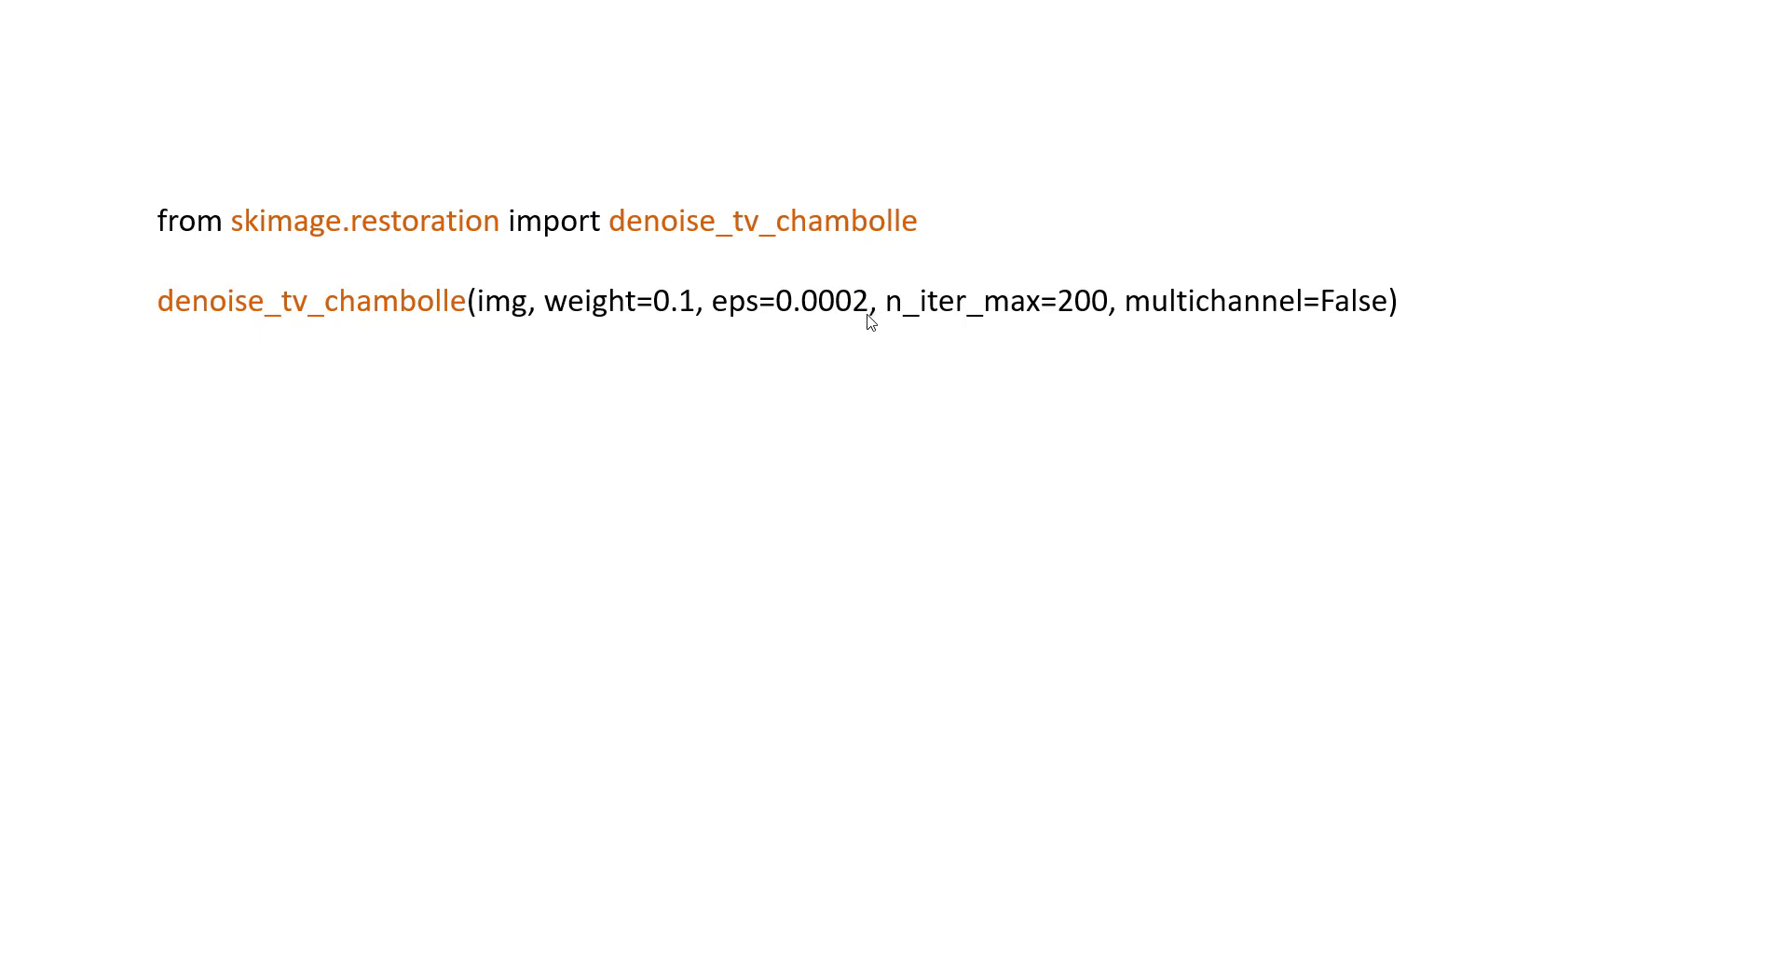
mouse_move(1010, 322)
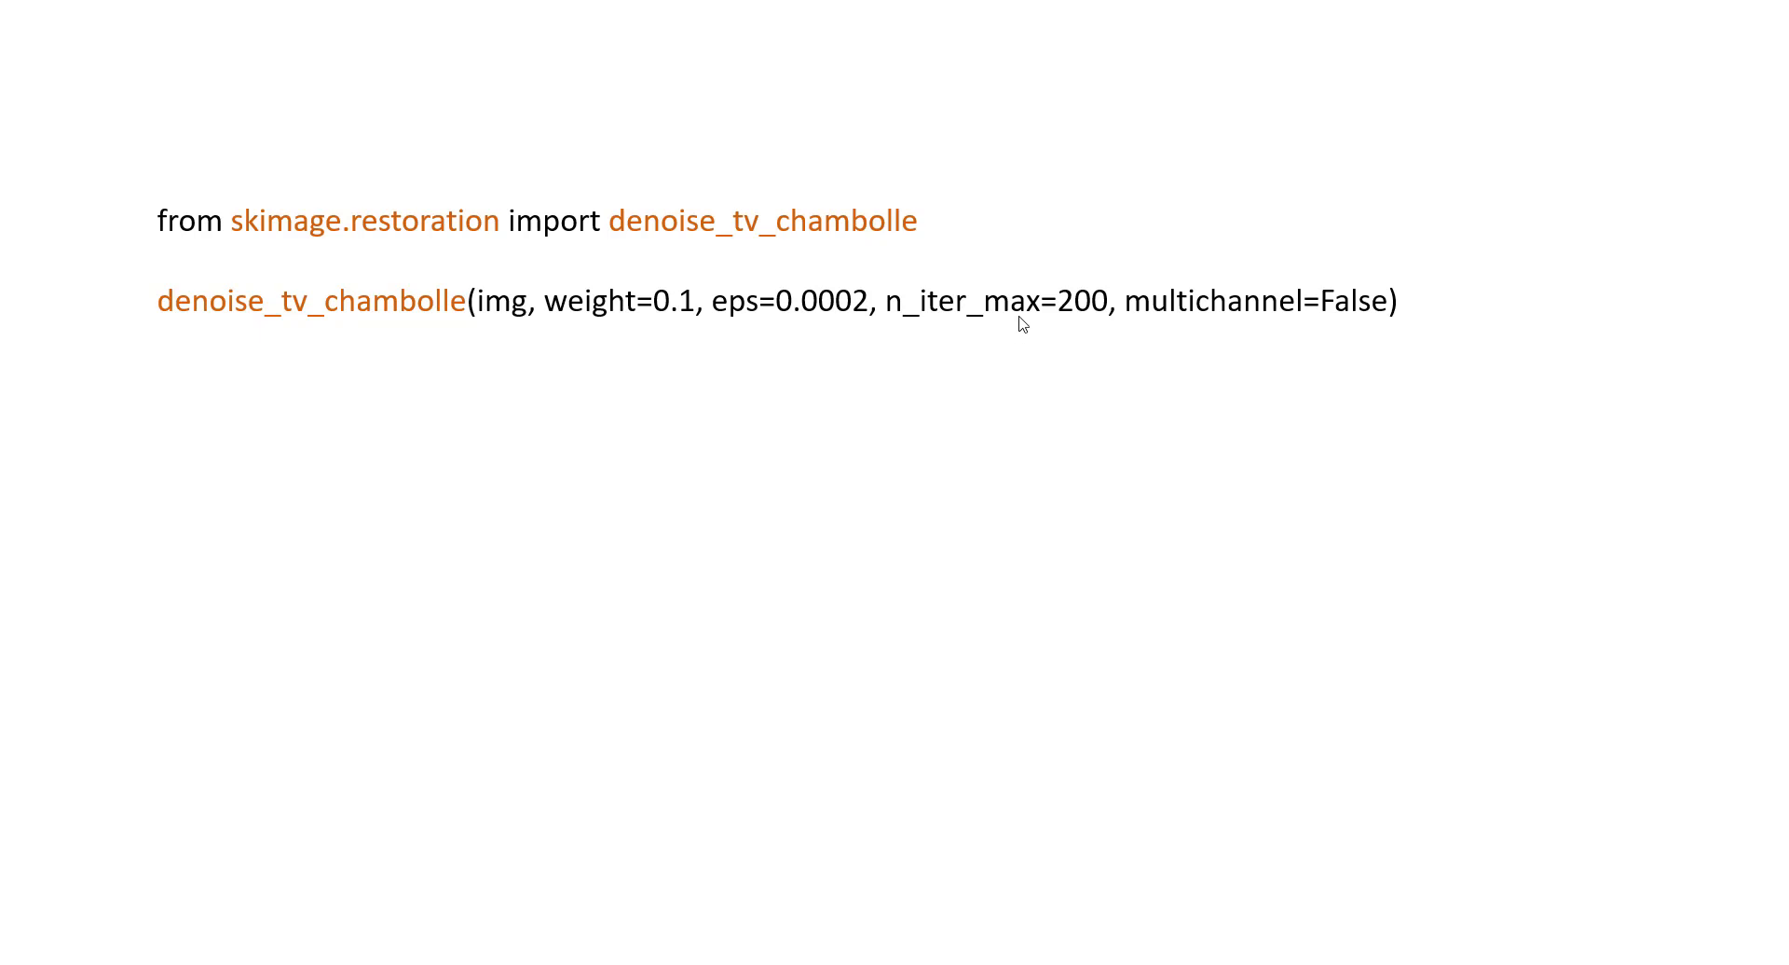
mouse_move(989, 331)
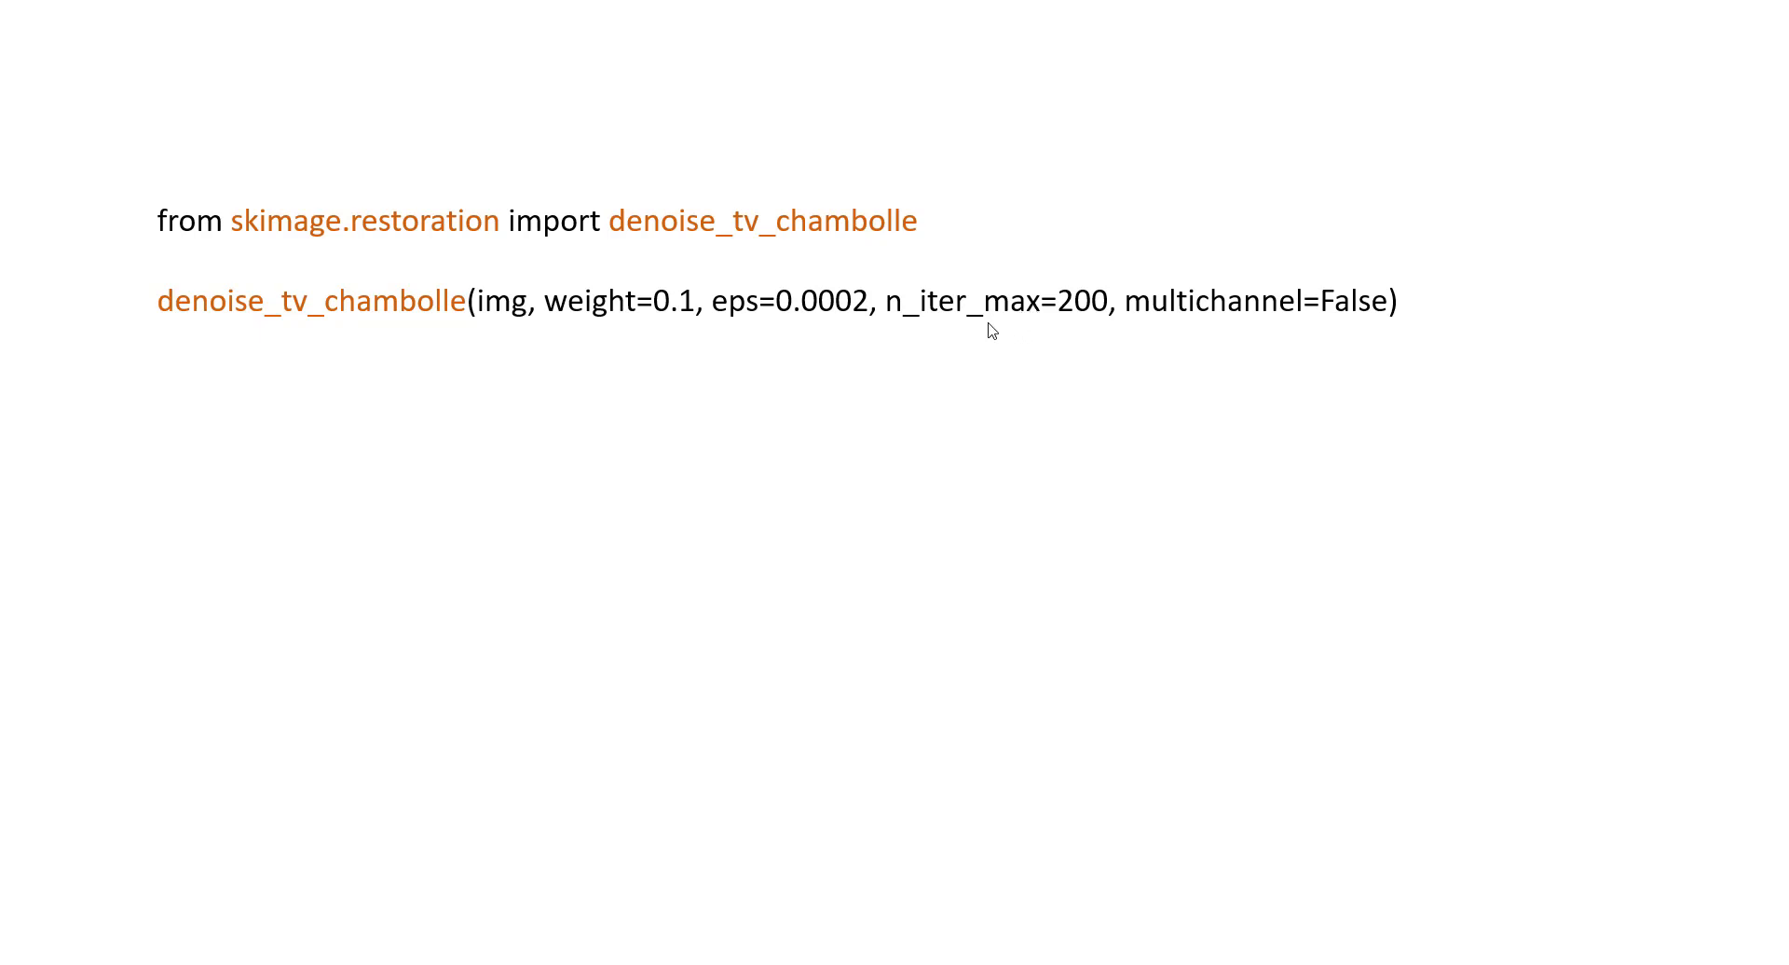
mouse_move(1070, 319)
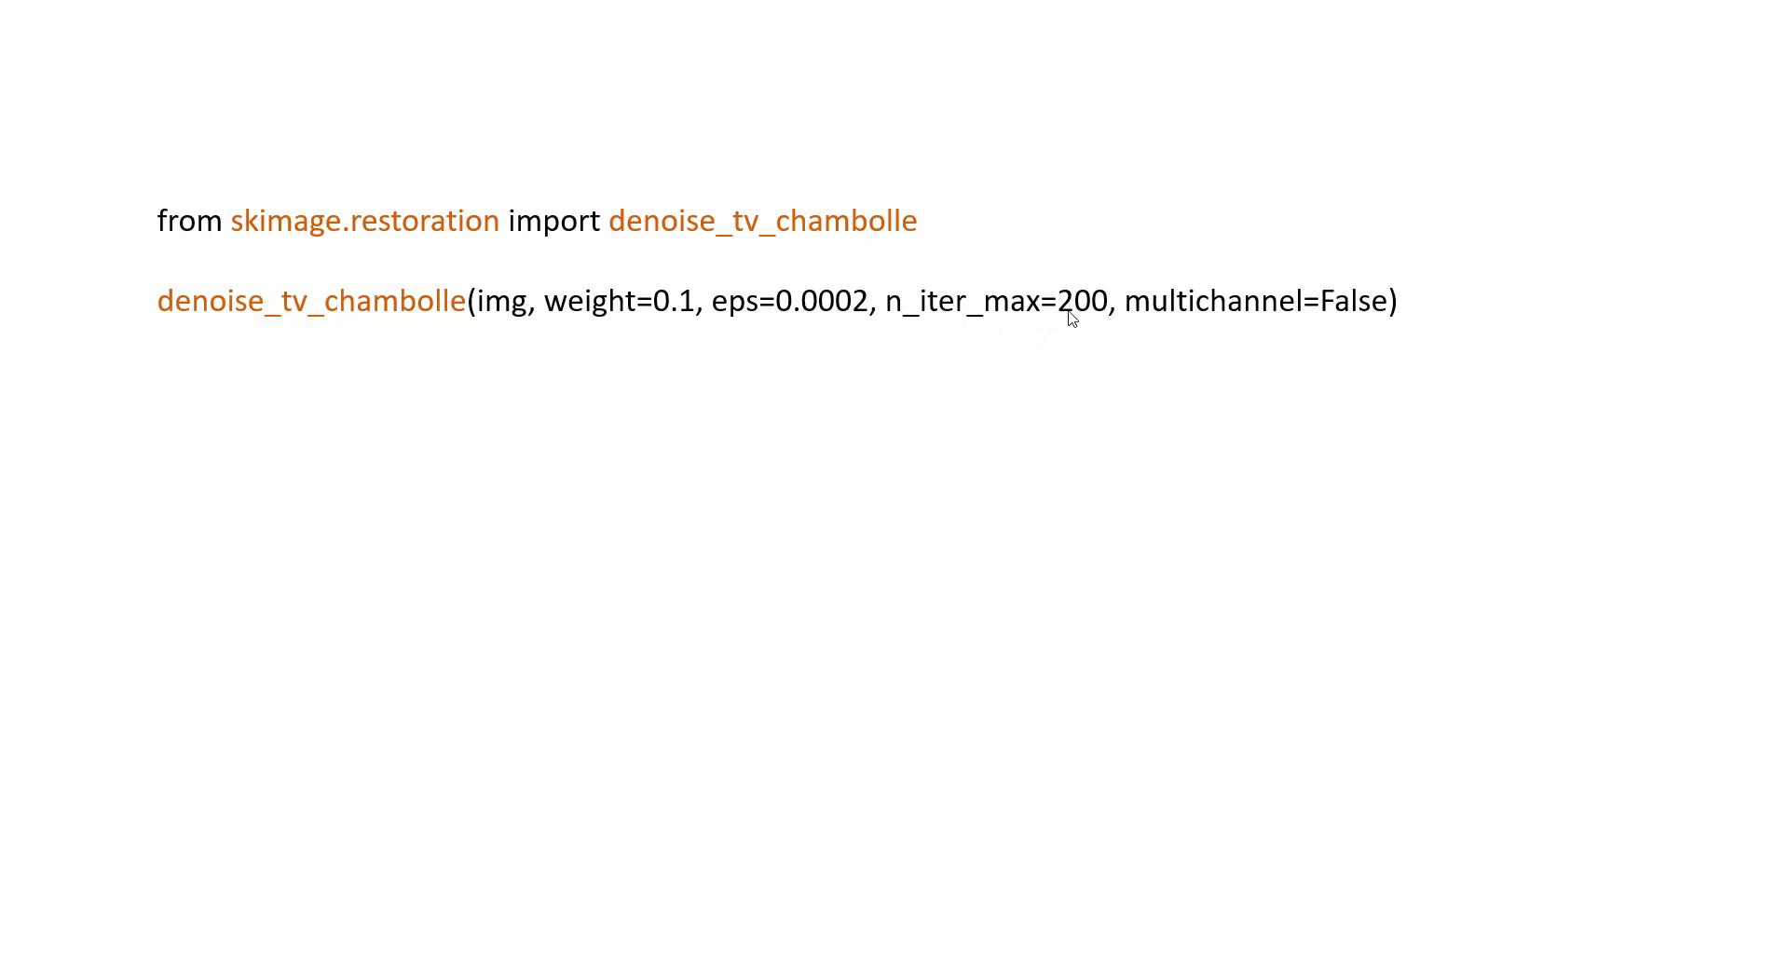
mouse_move(1345, 317)
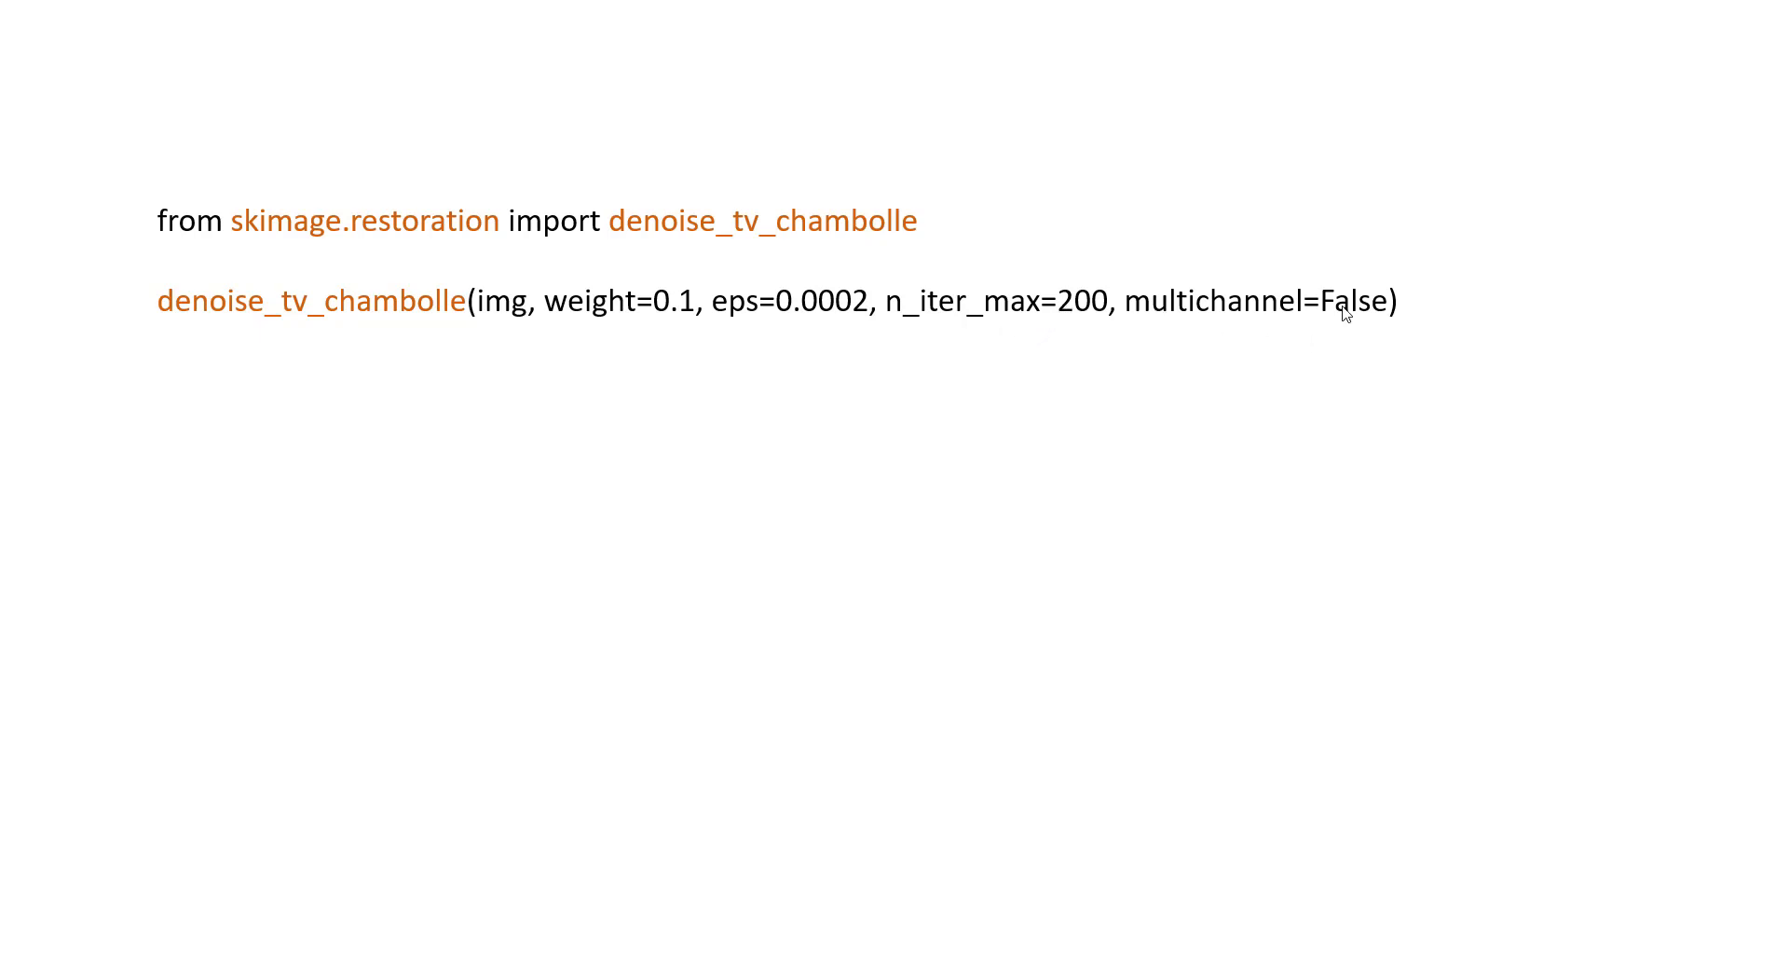
mouse_move(1269, 388)
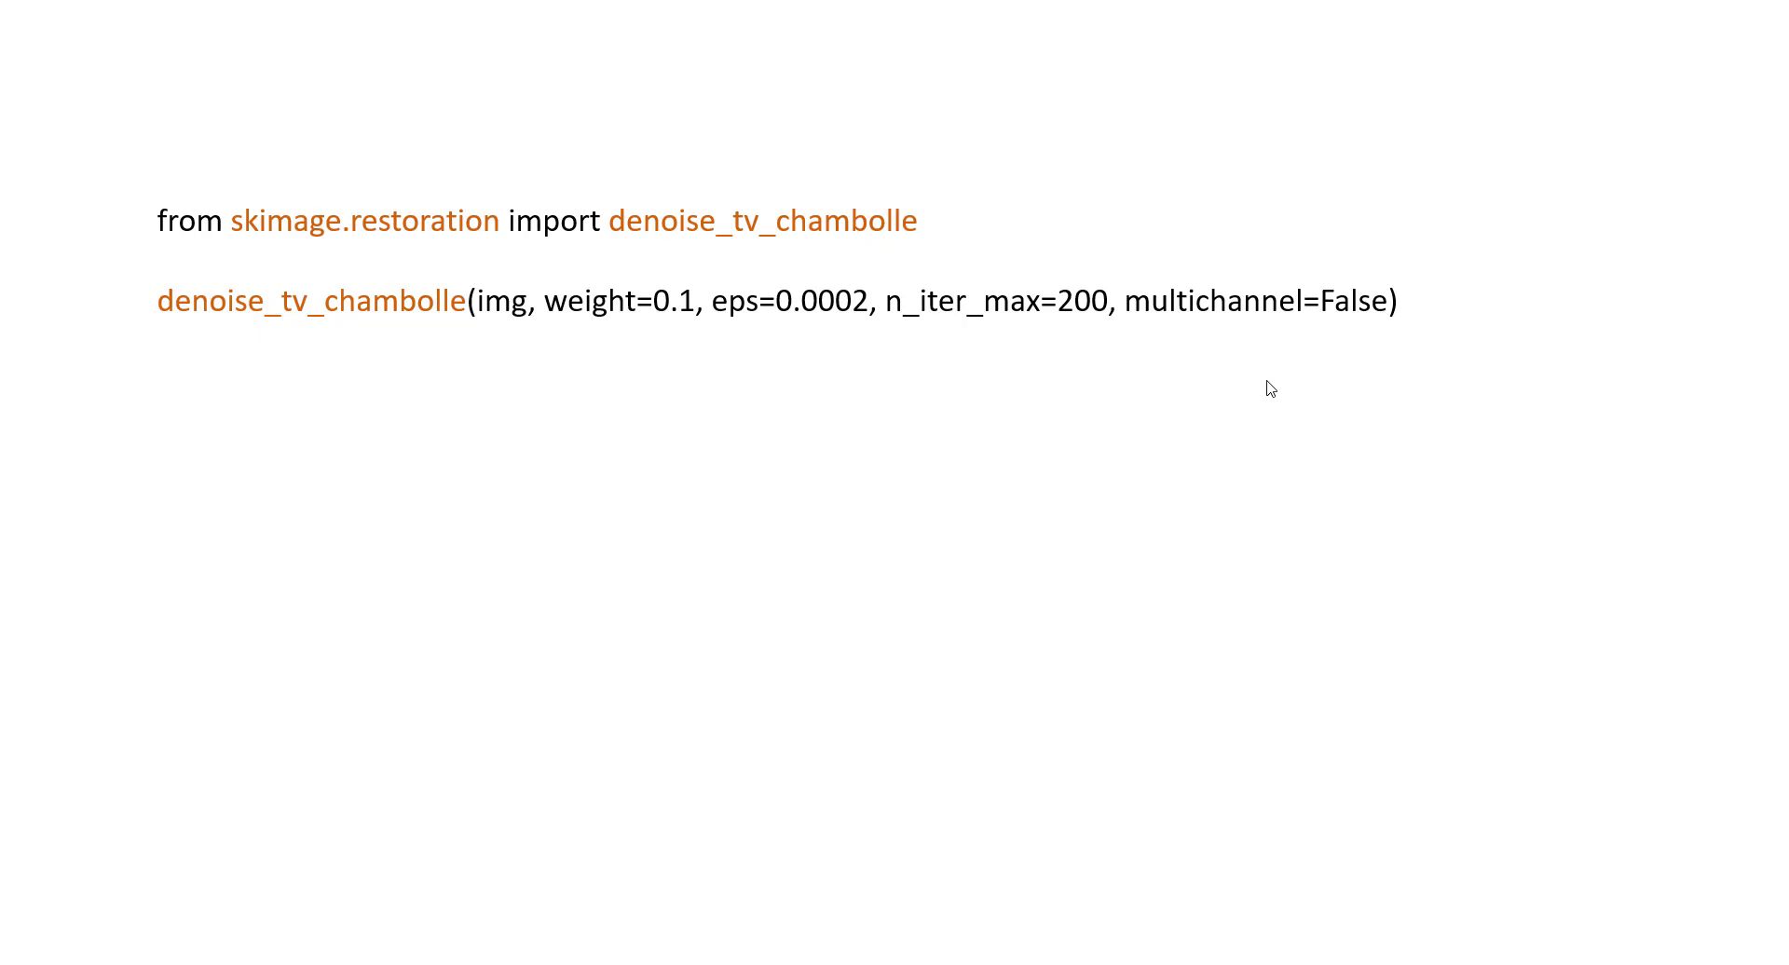
mouse_move(1247, 421)
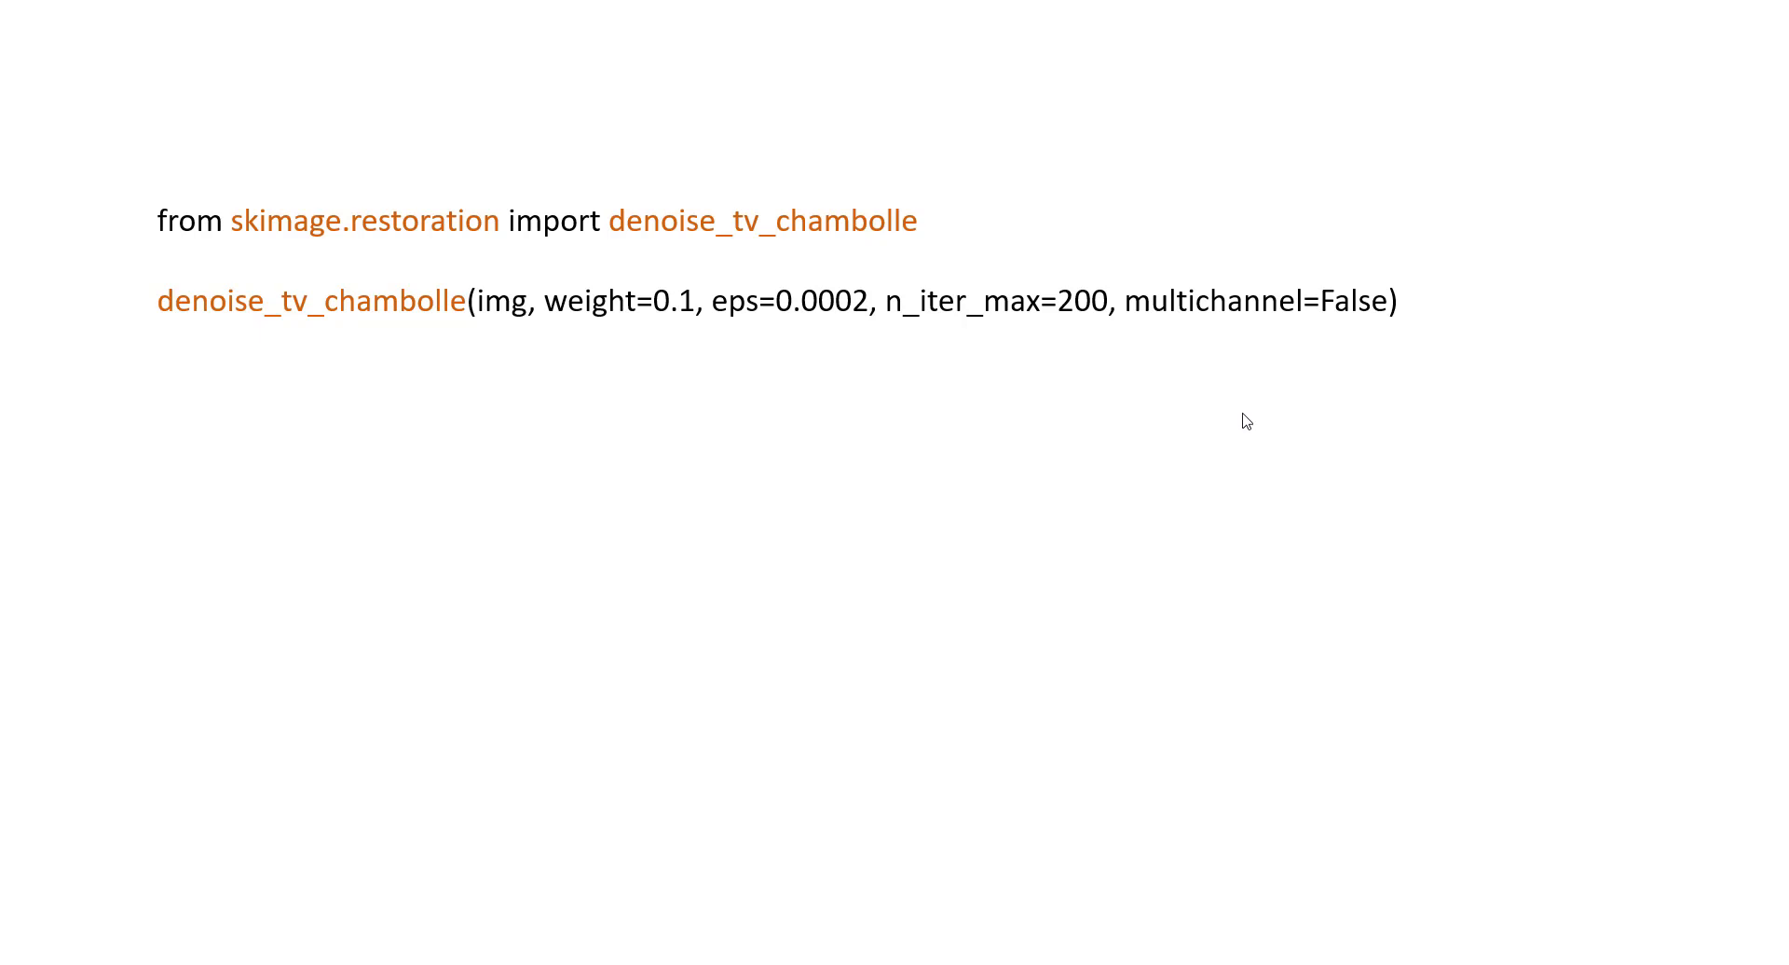
mouse_move(1338, 328)
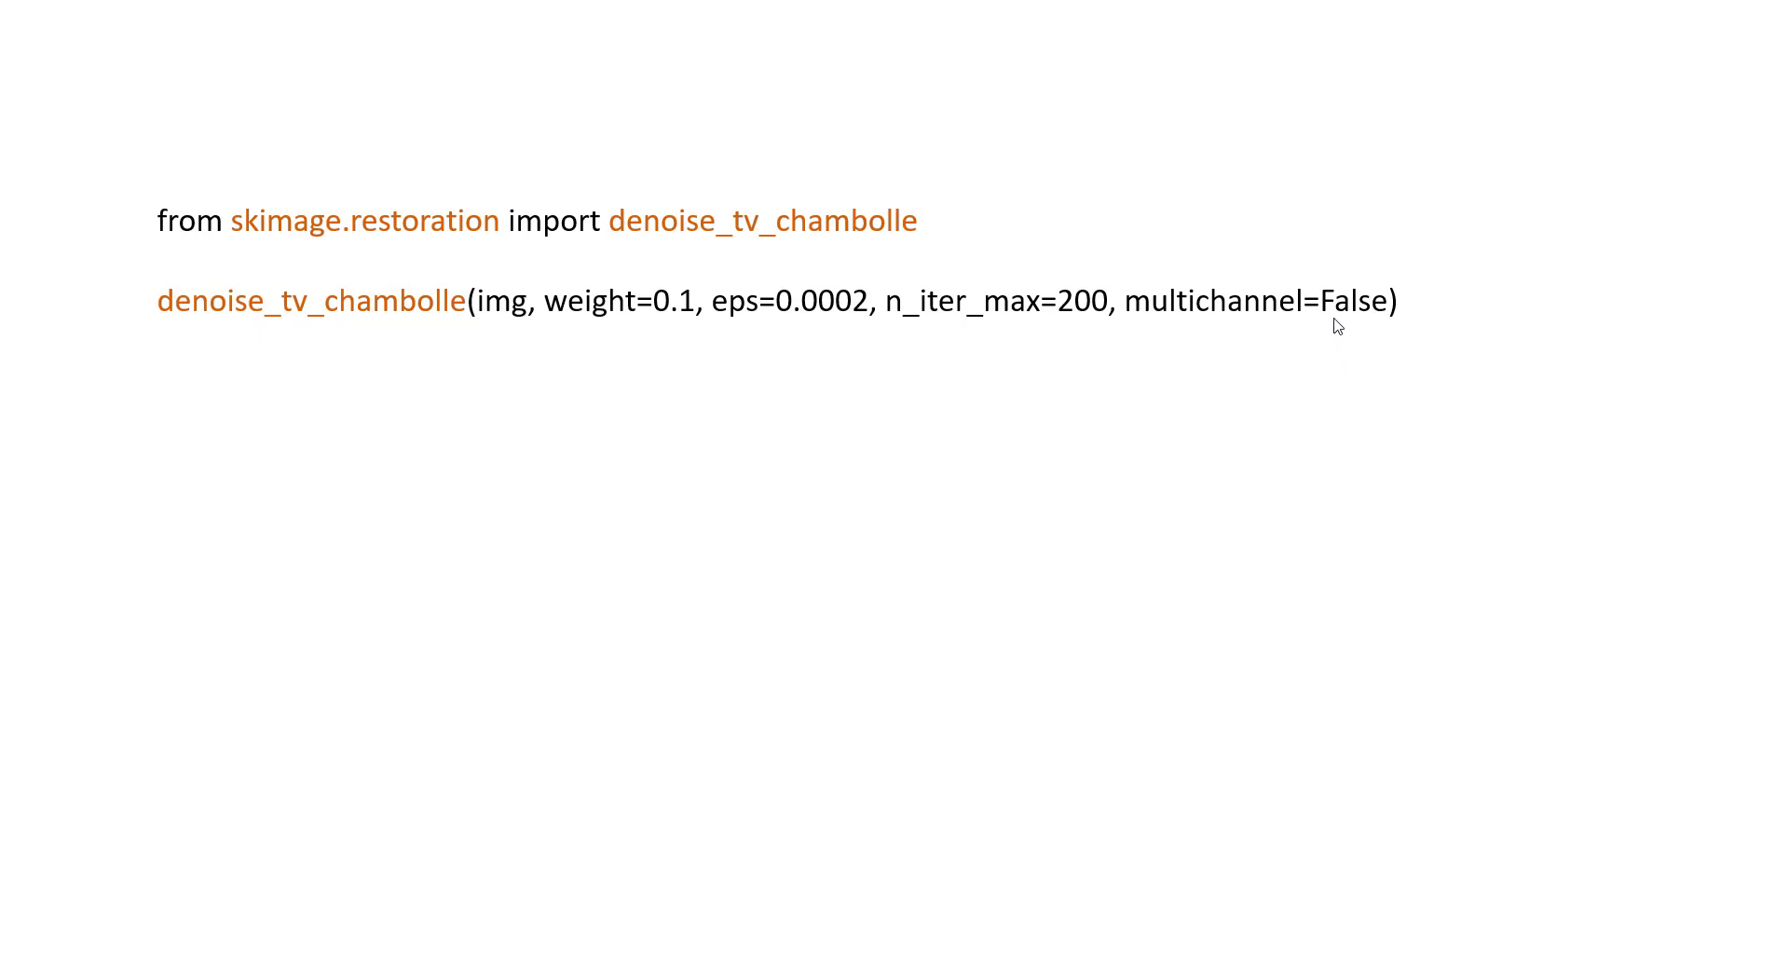
mouse_move(574, 345)
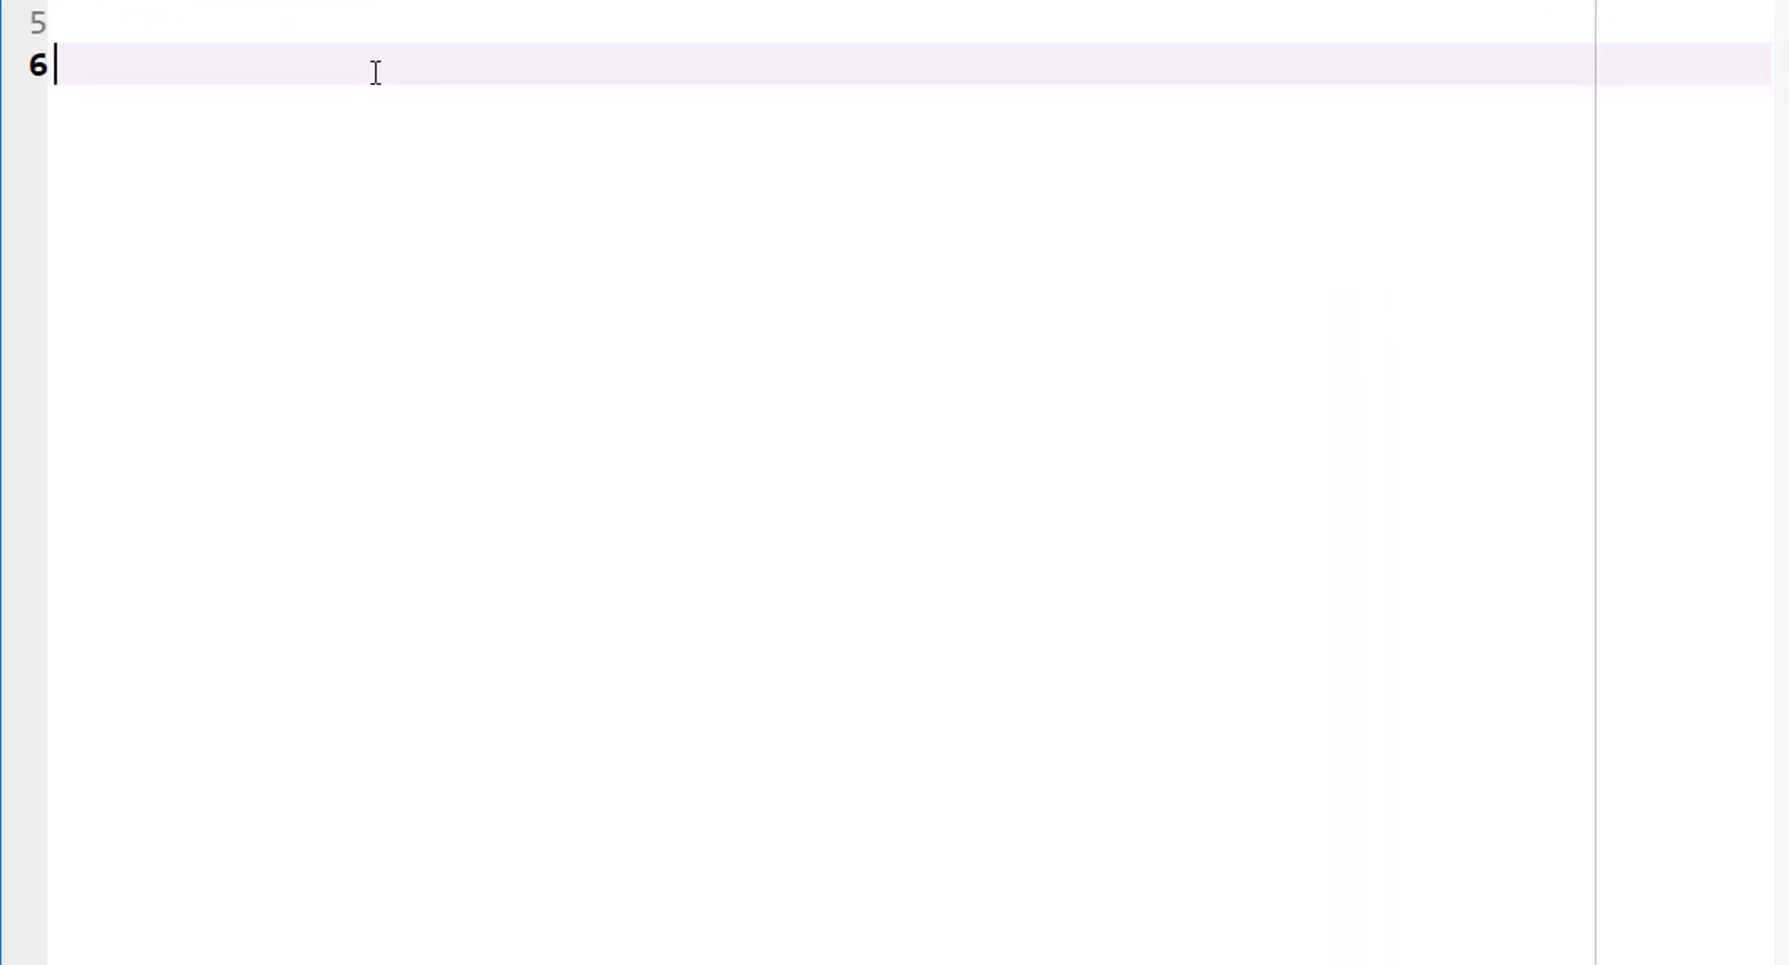
Step: Add the line 'import numpy as np' below the cv2 import
text(import cv2)
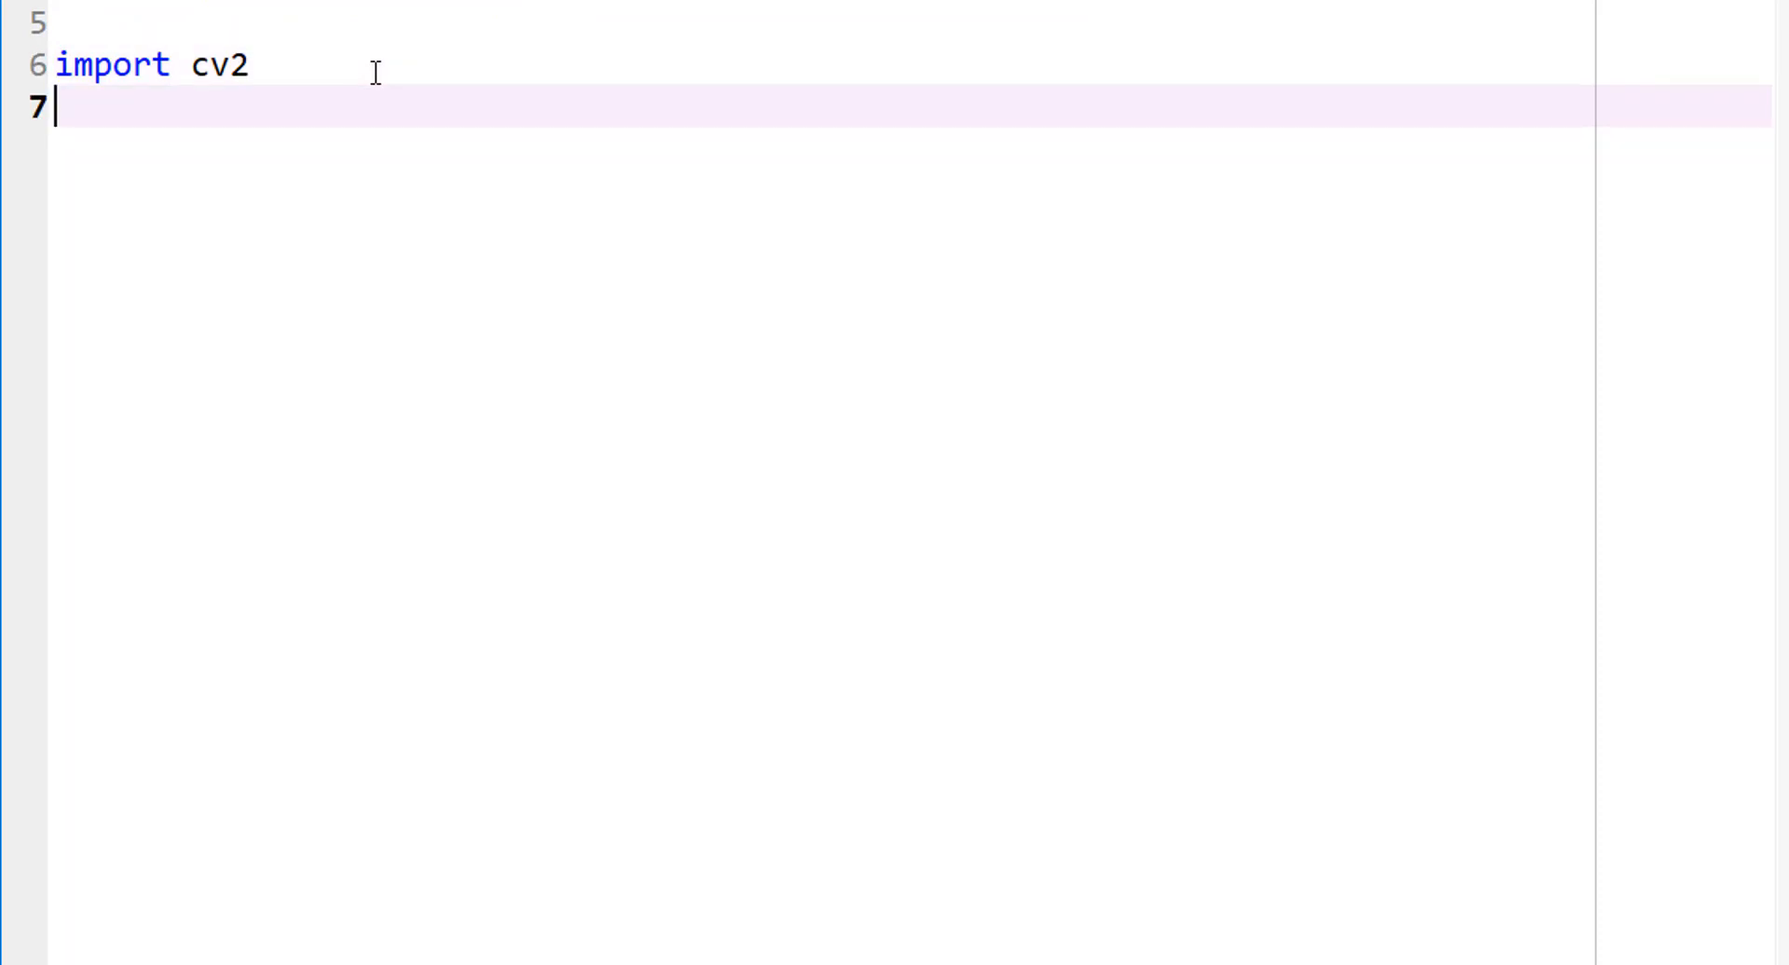
text(import nump)
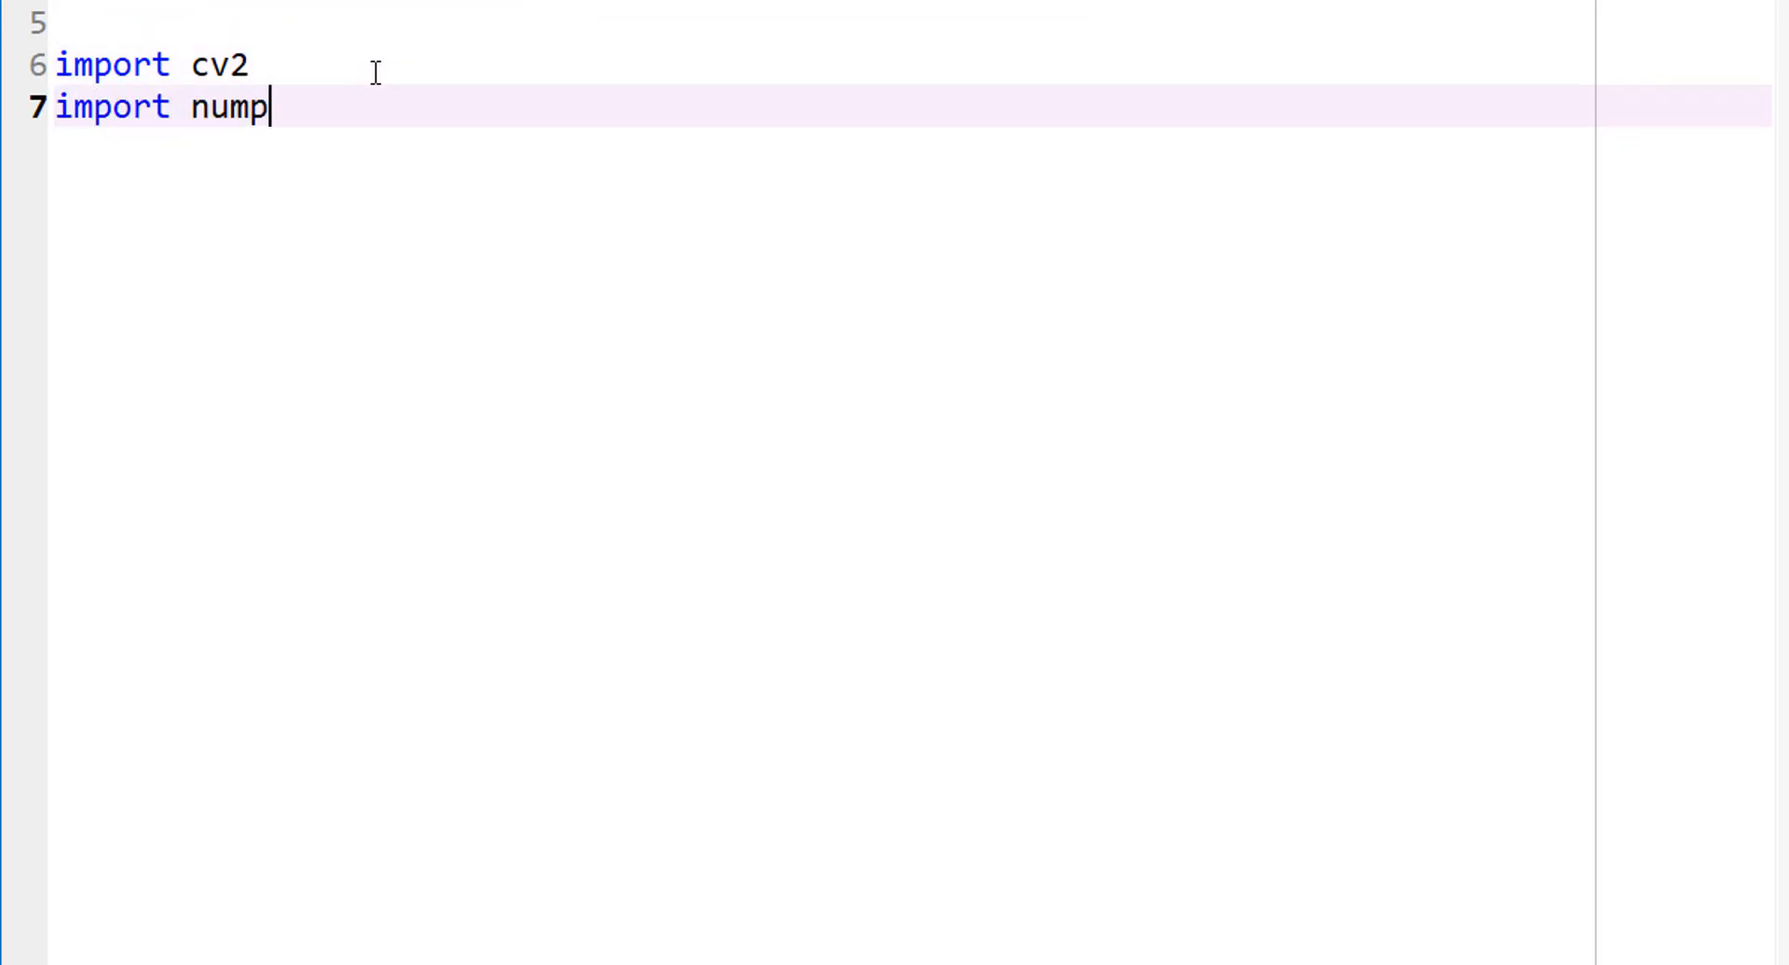
text(y as np)
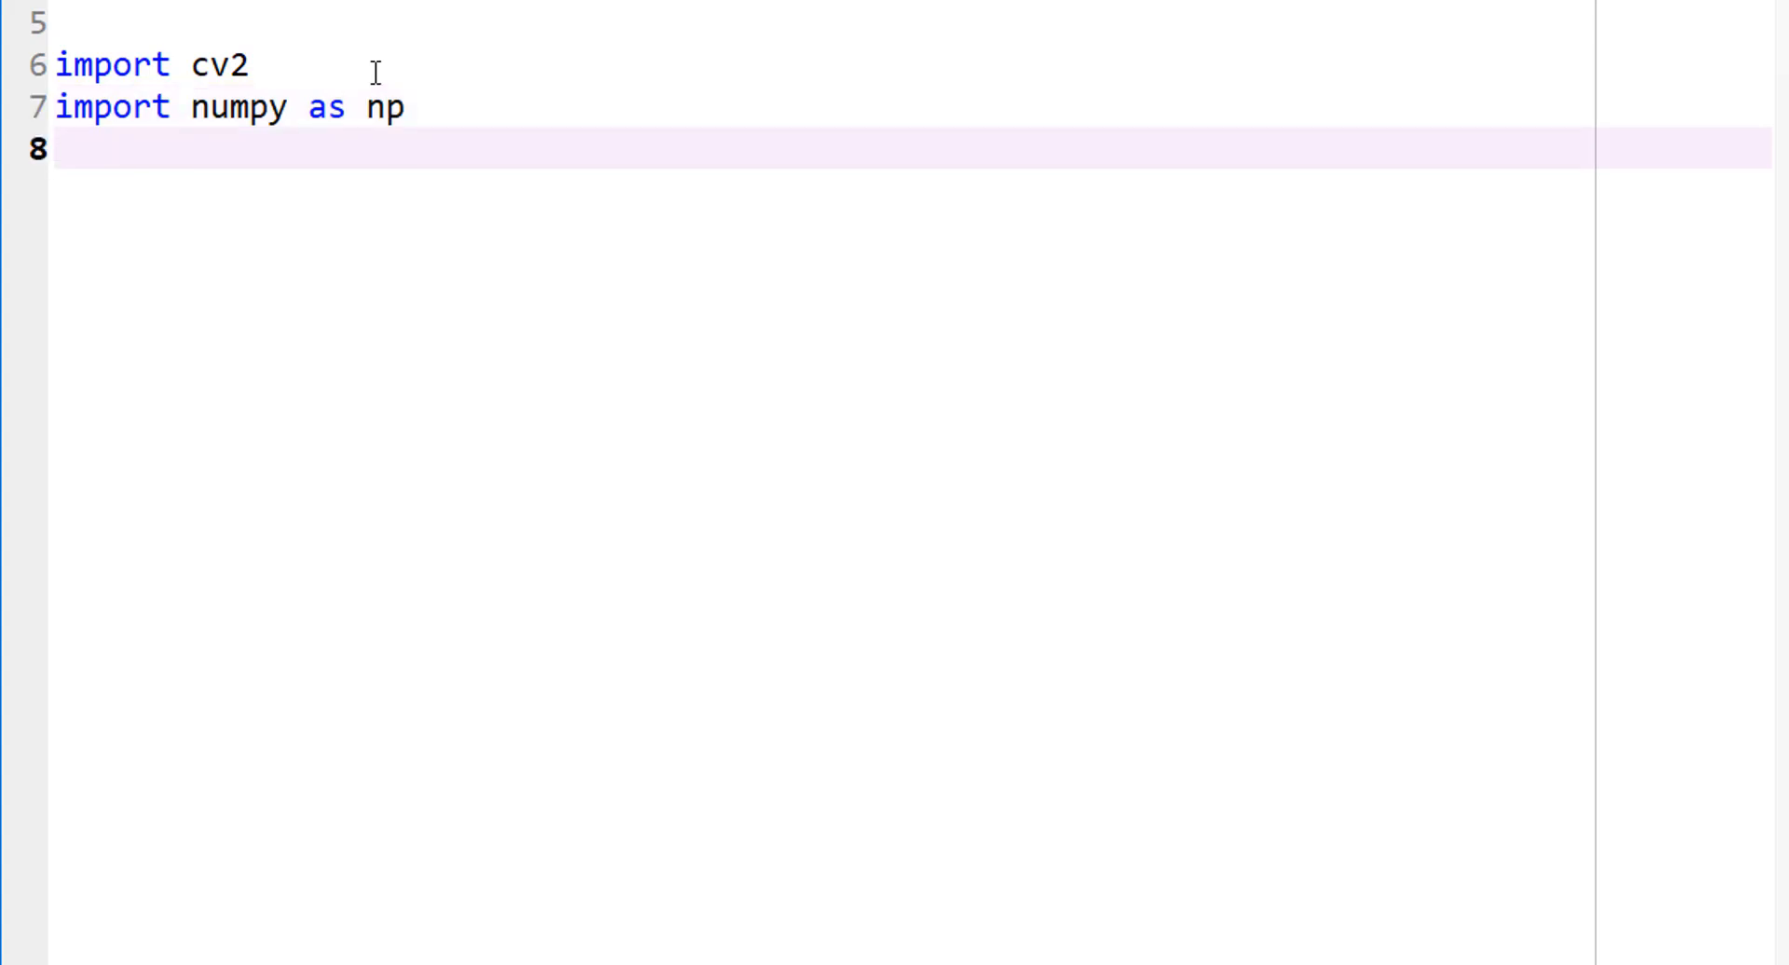
Step: Add 'from skimage.restoration import denoise_tv_chambolle'
text(from)
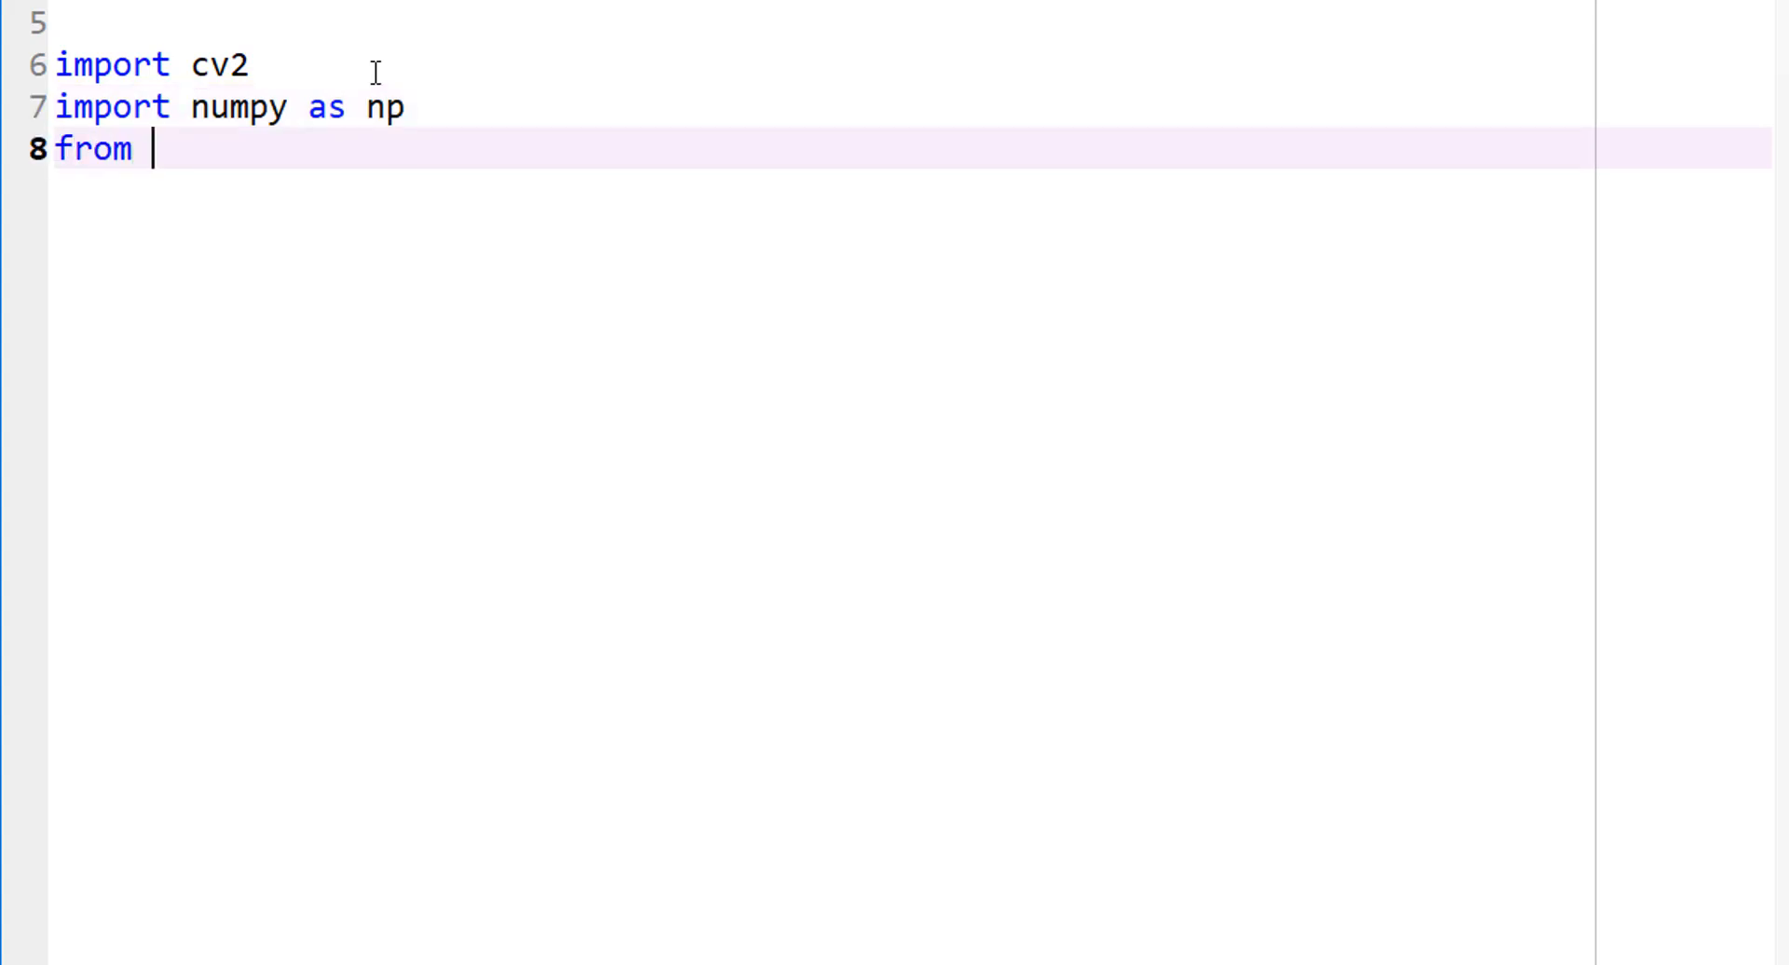
text(skimage.restora)
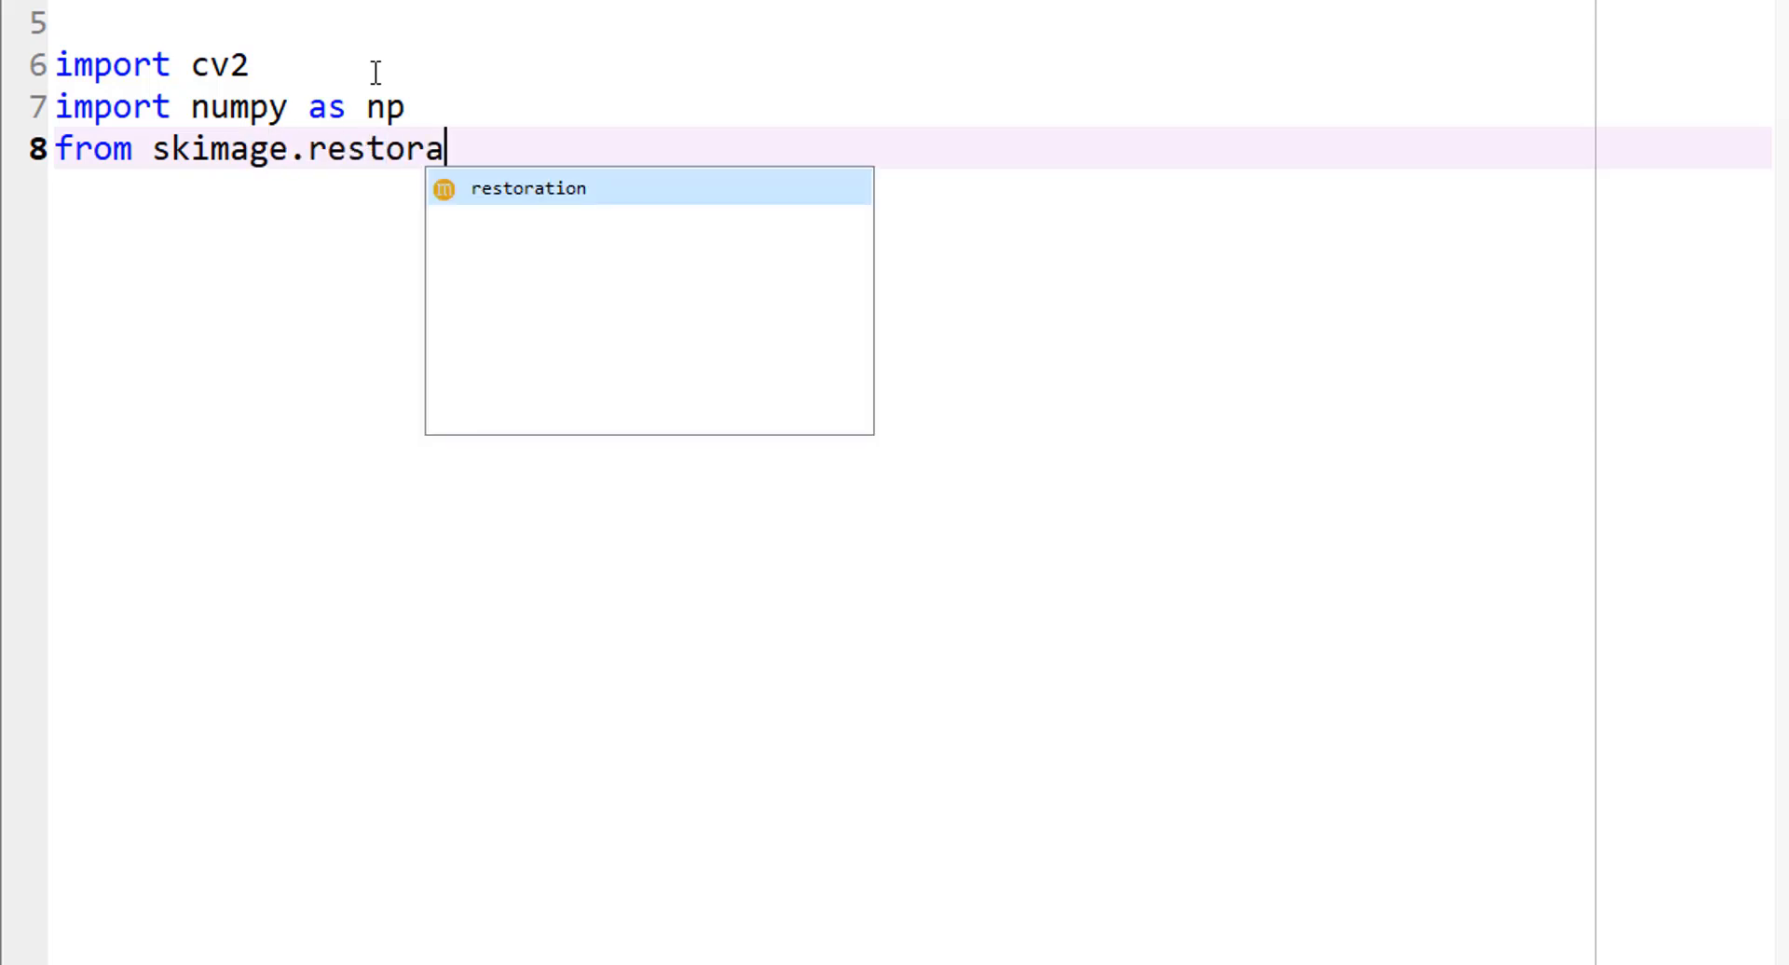
text(tion import)
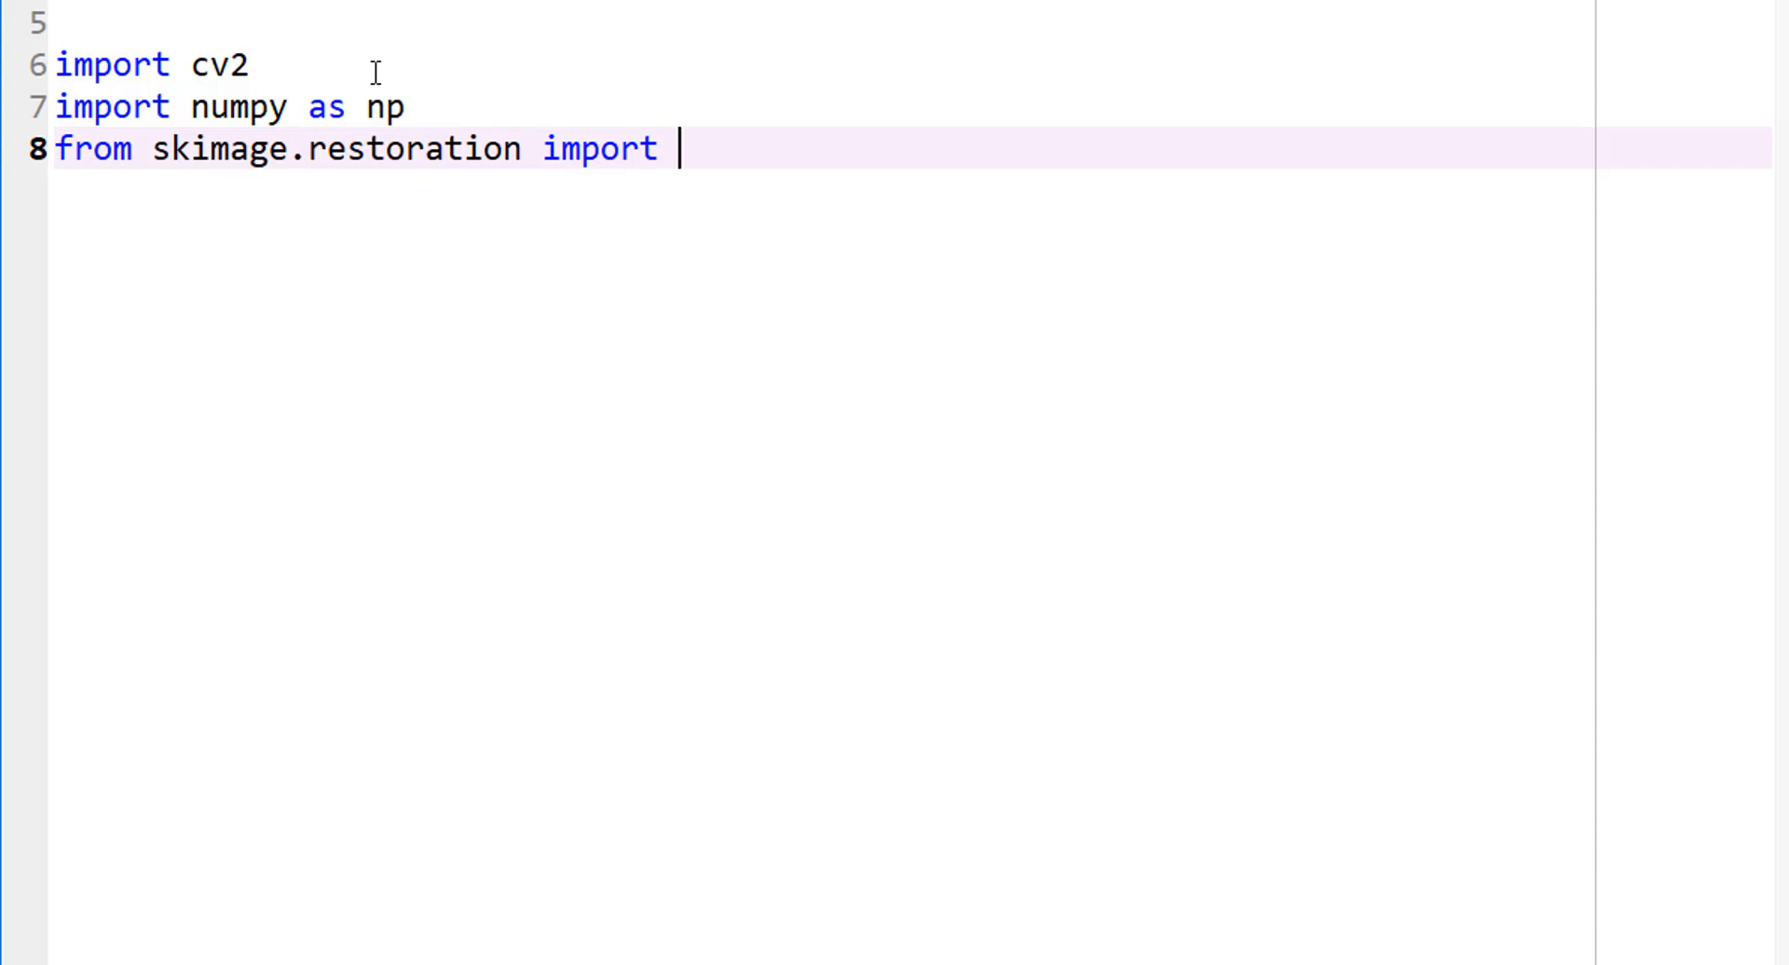
text(denoise_tv)
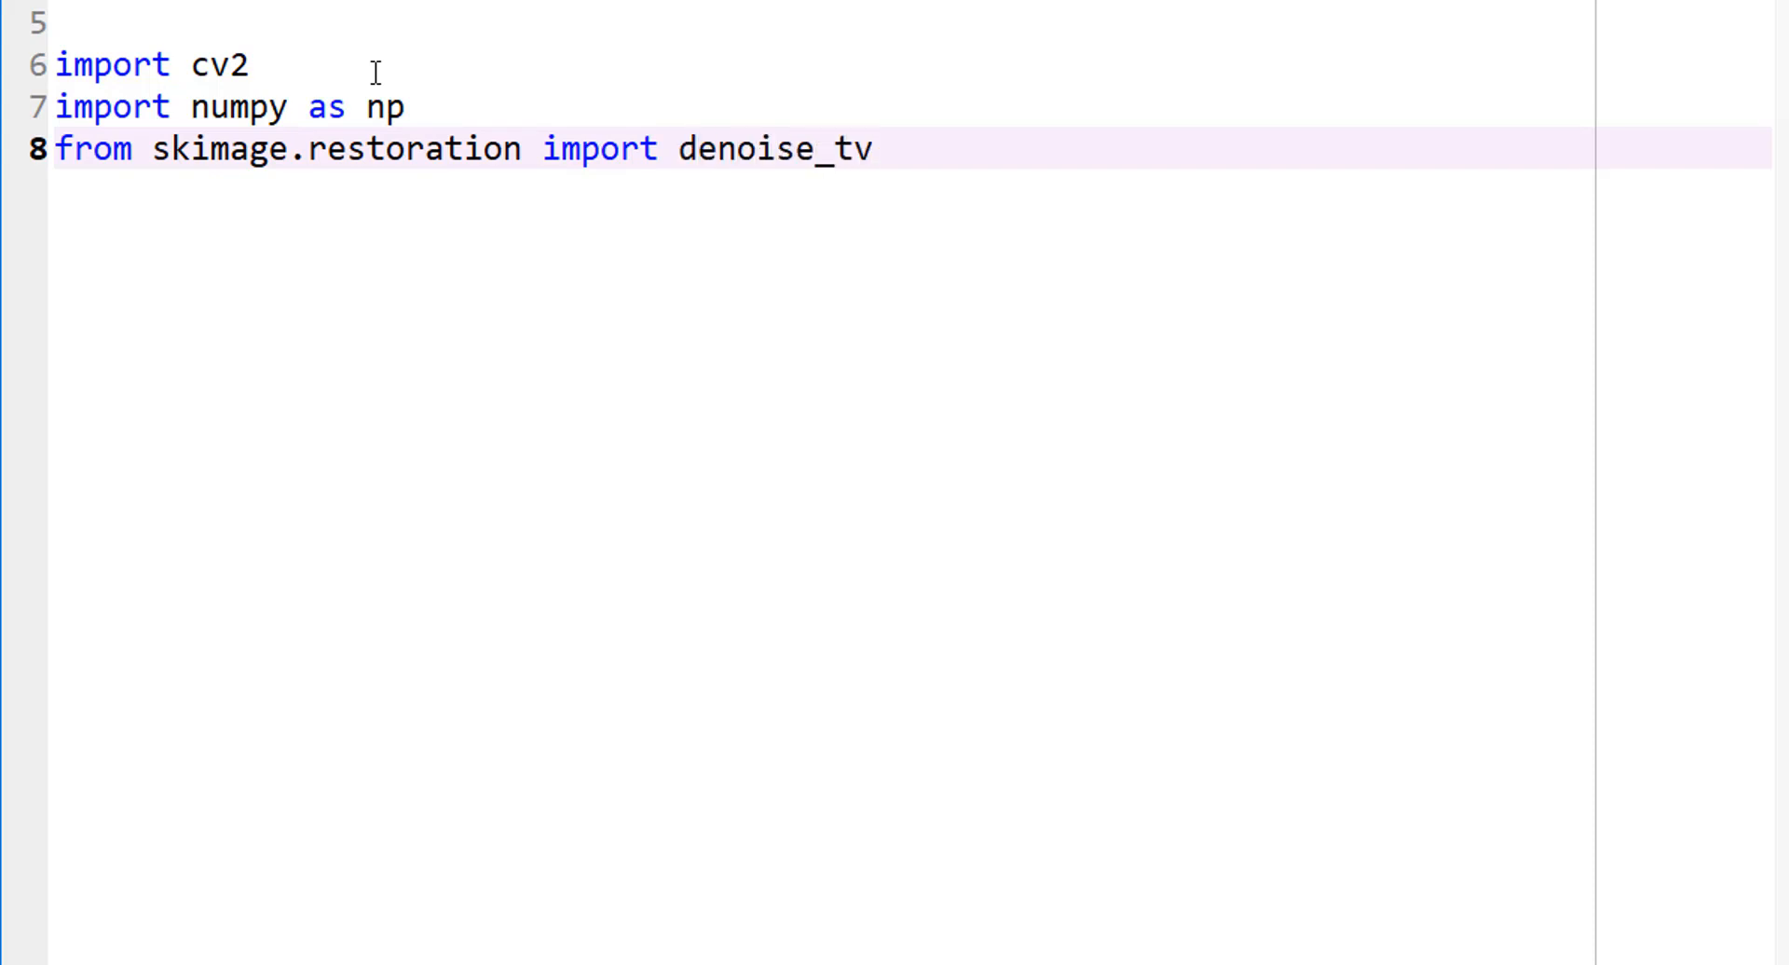
text(_chambo)
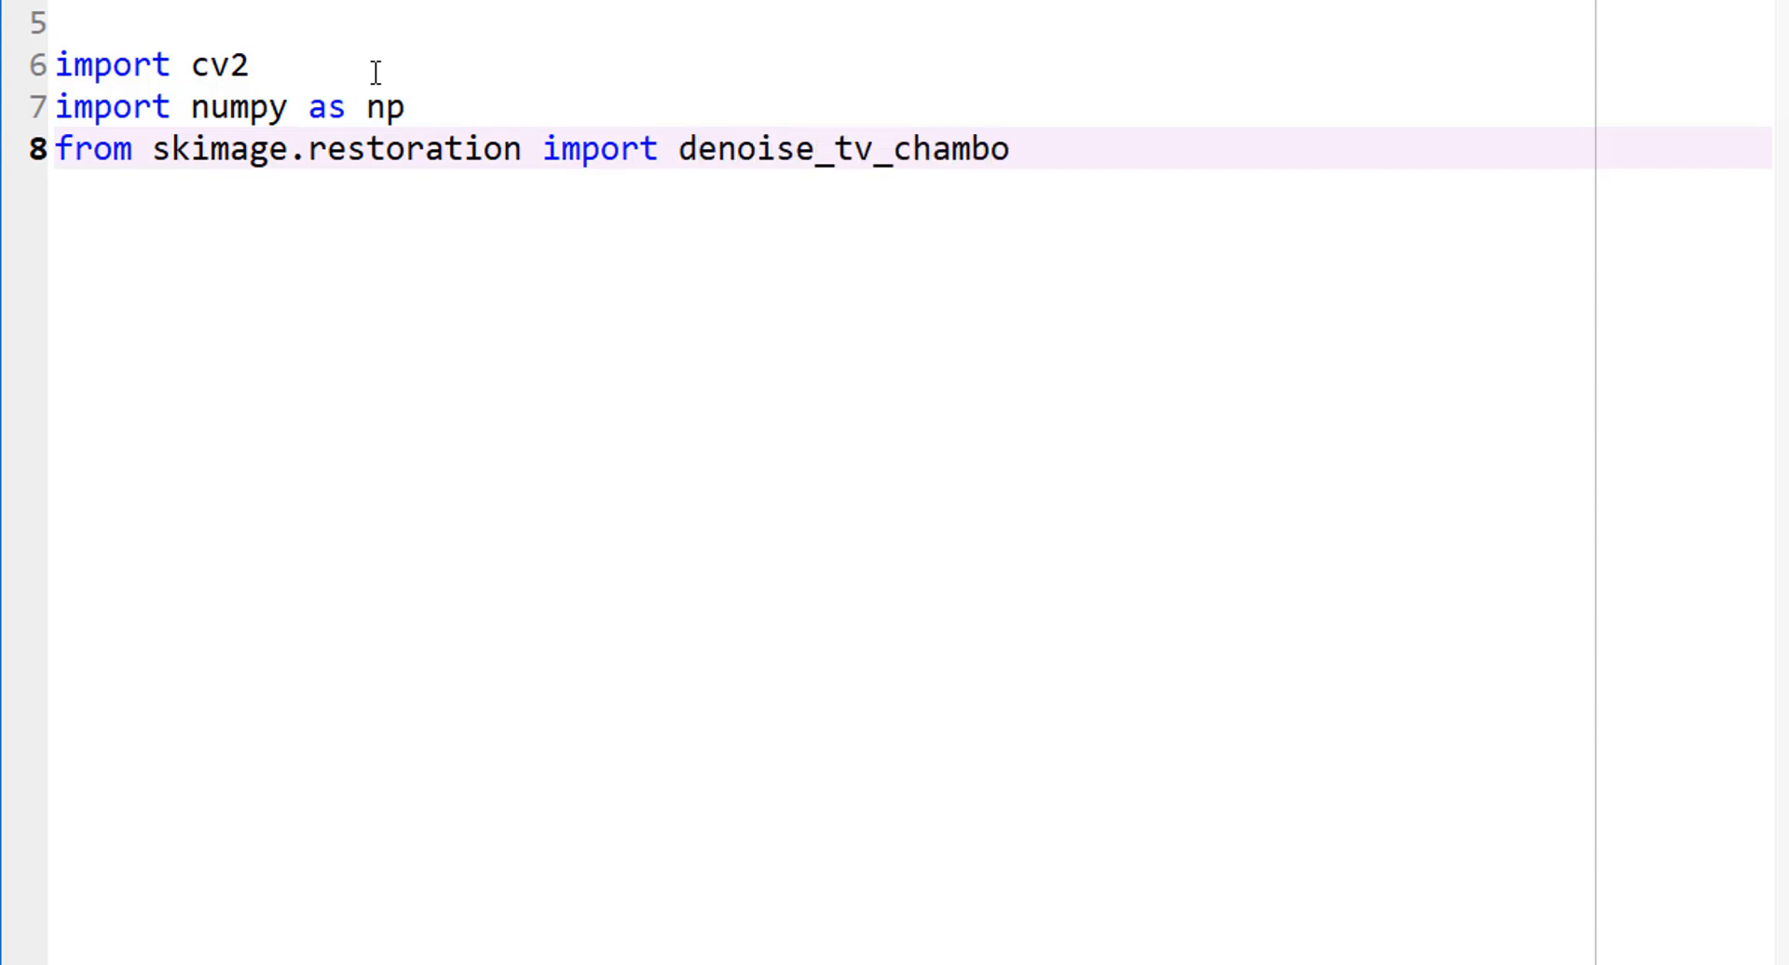
text(lle)
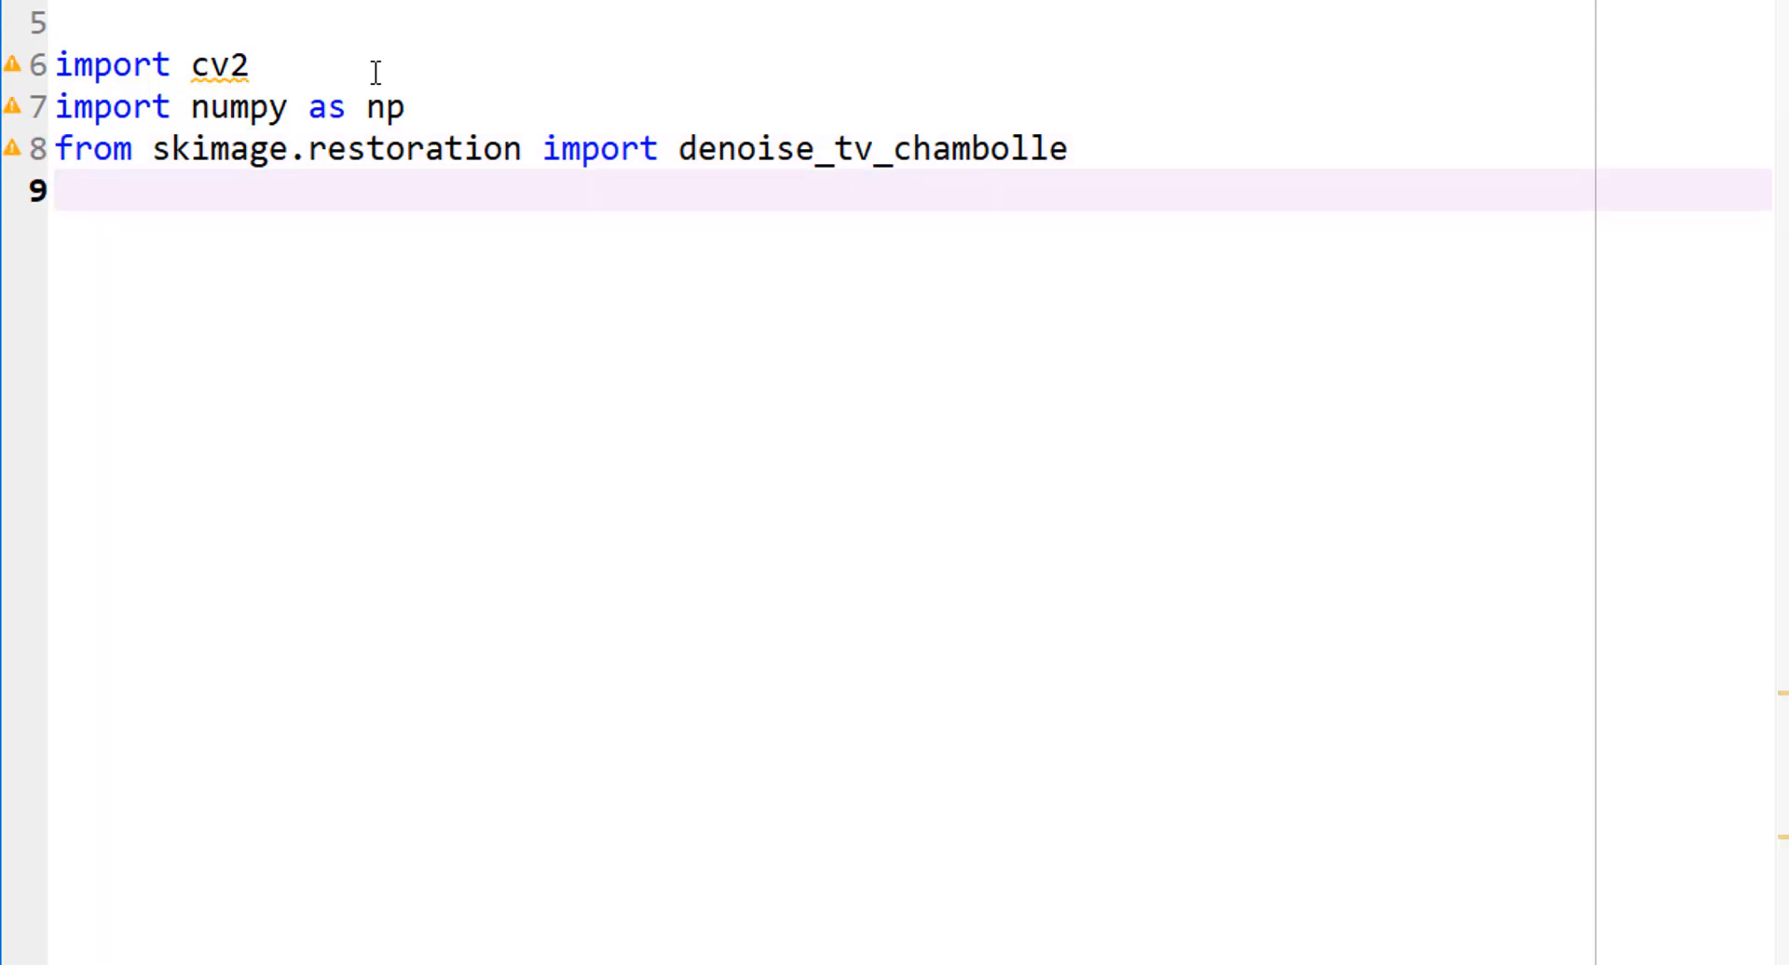
Step: Add 'from matplotlib import pyplot as plt' and begin the img assignment line
text(frommatp)
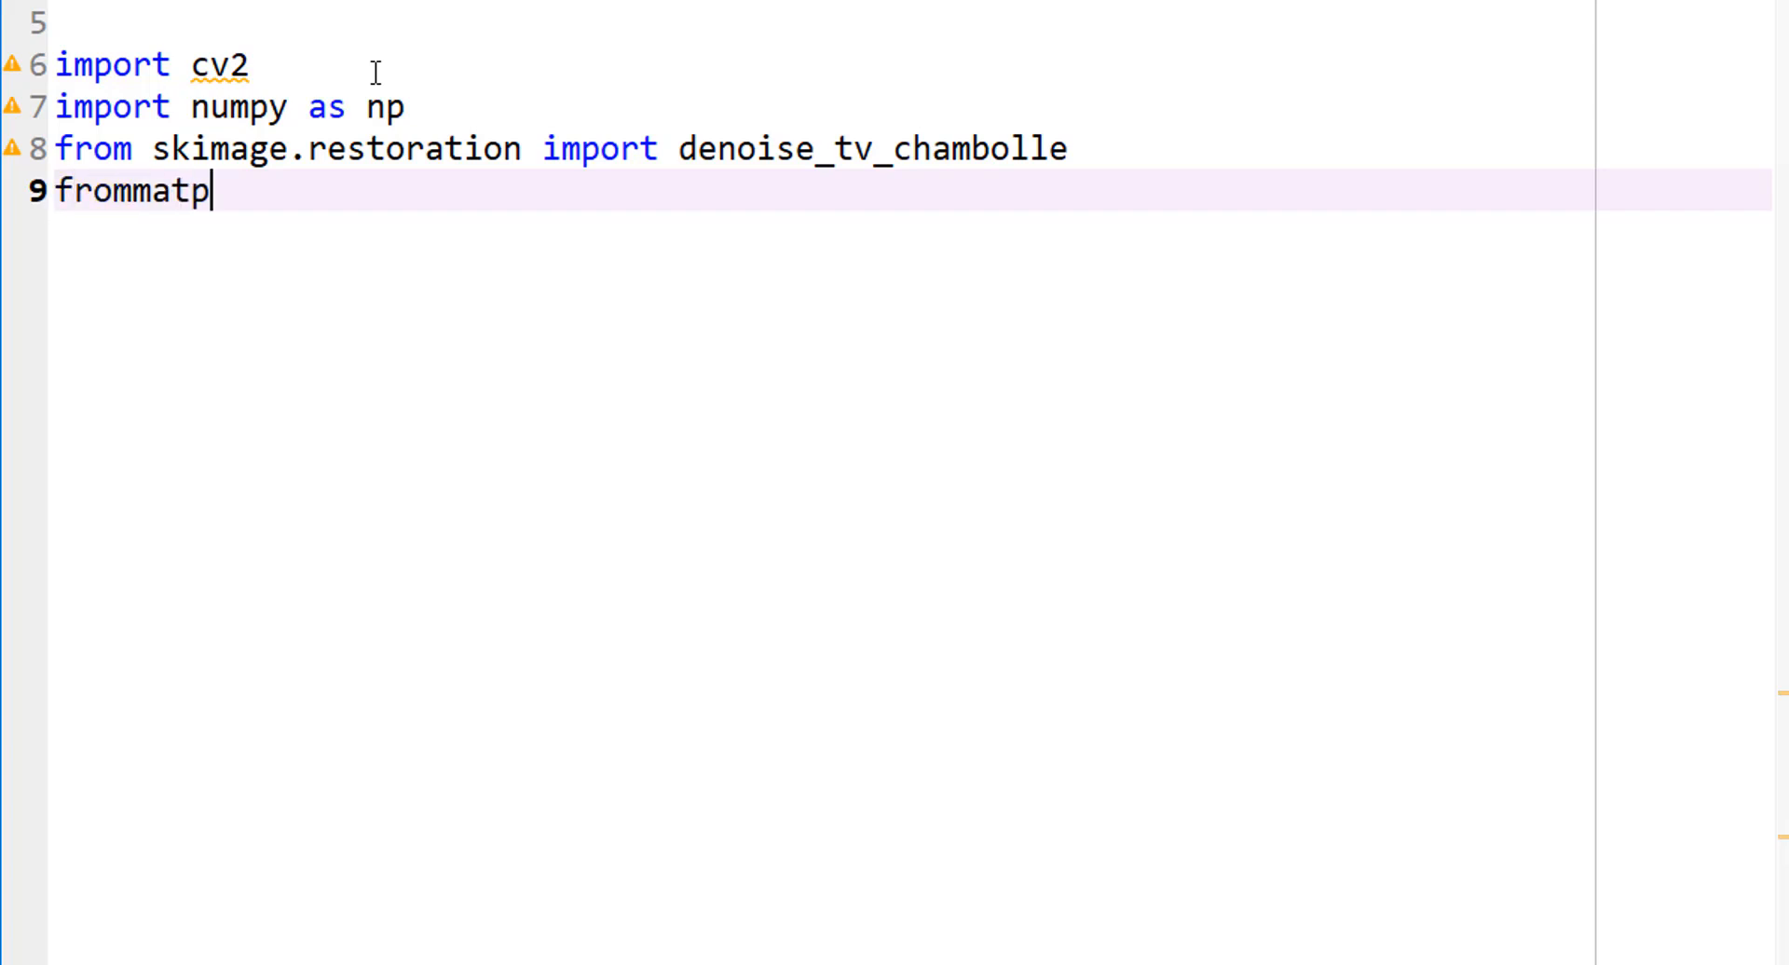
text(lotlib impor)
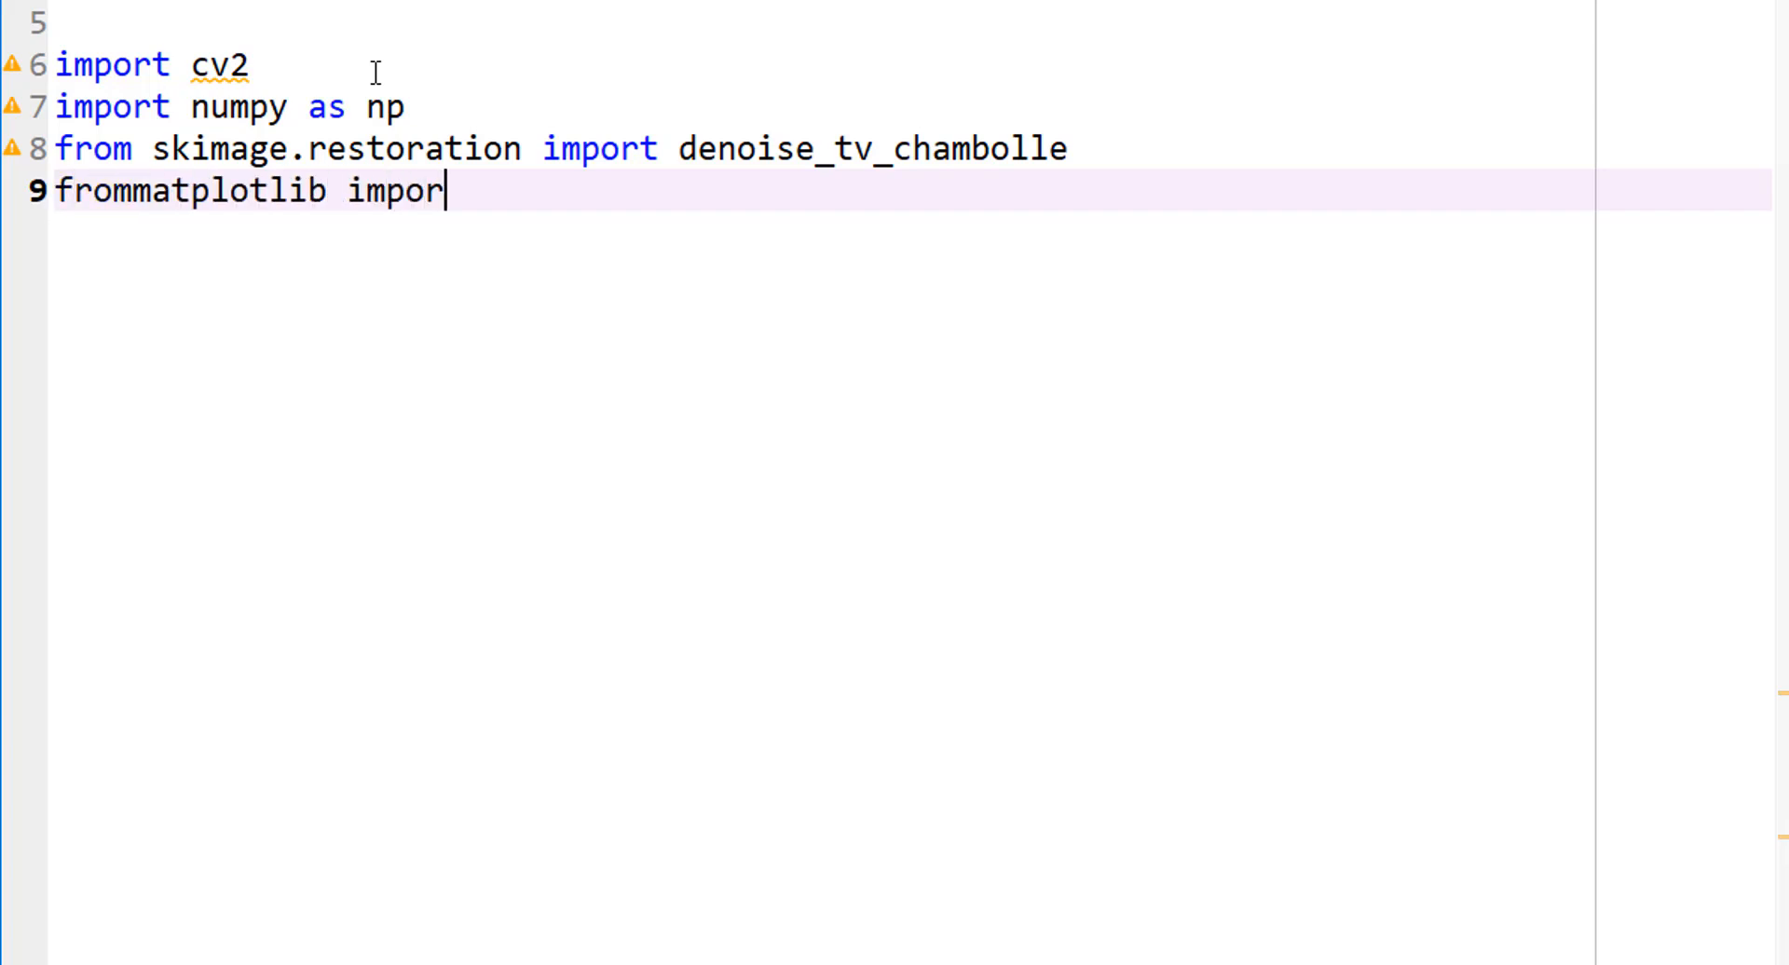
text(t pyplot as plt)
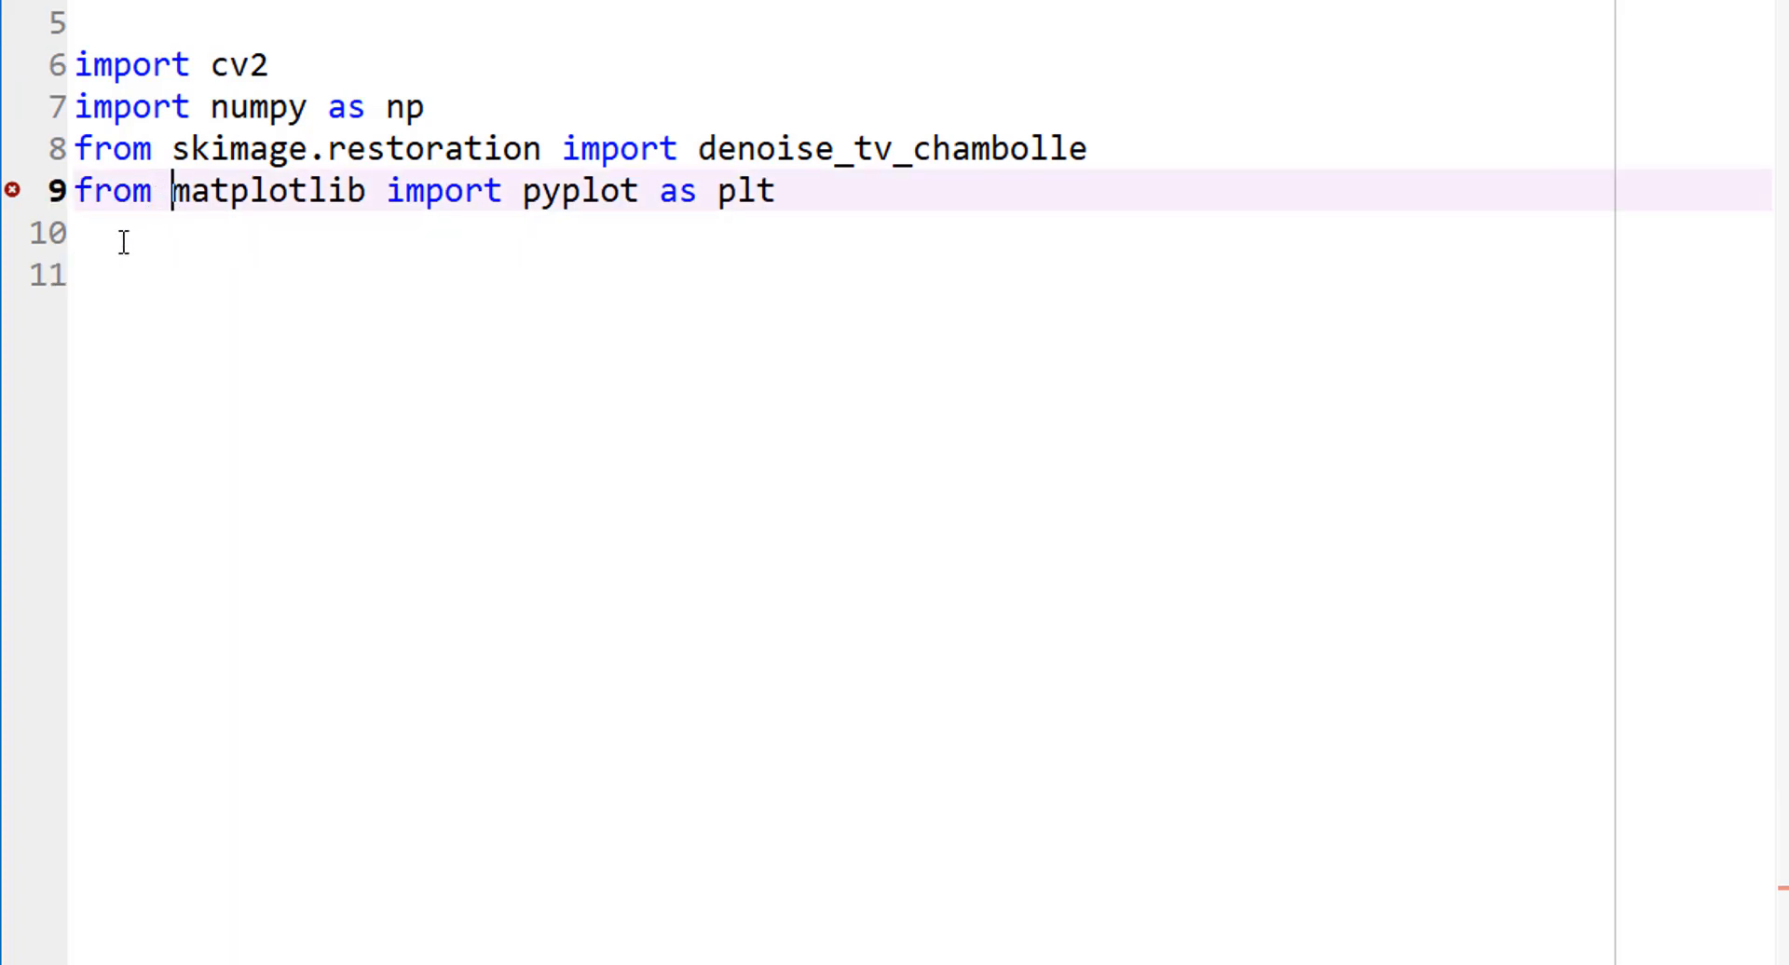
text(img =)
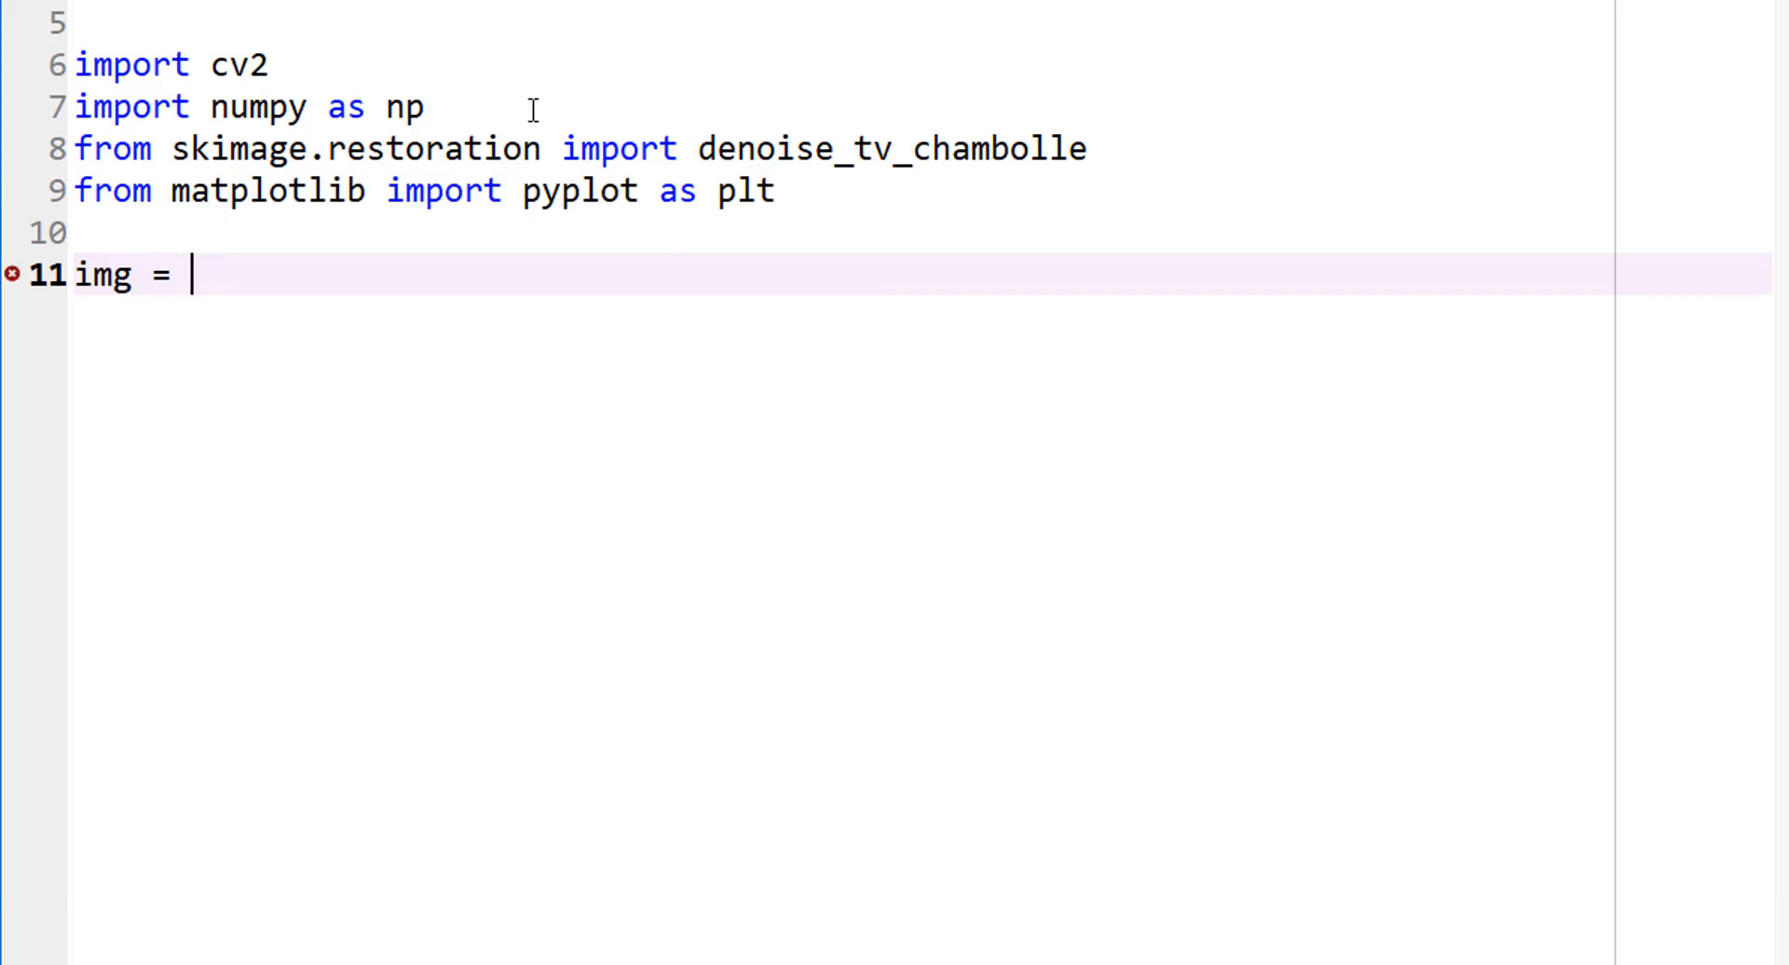
Step: Insert 'from skimage import io, img_as_float' above the restoration import and resume the img line
text(from)
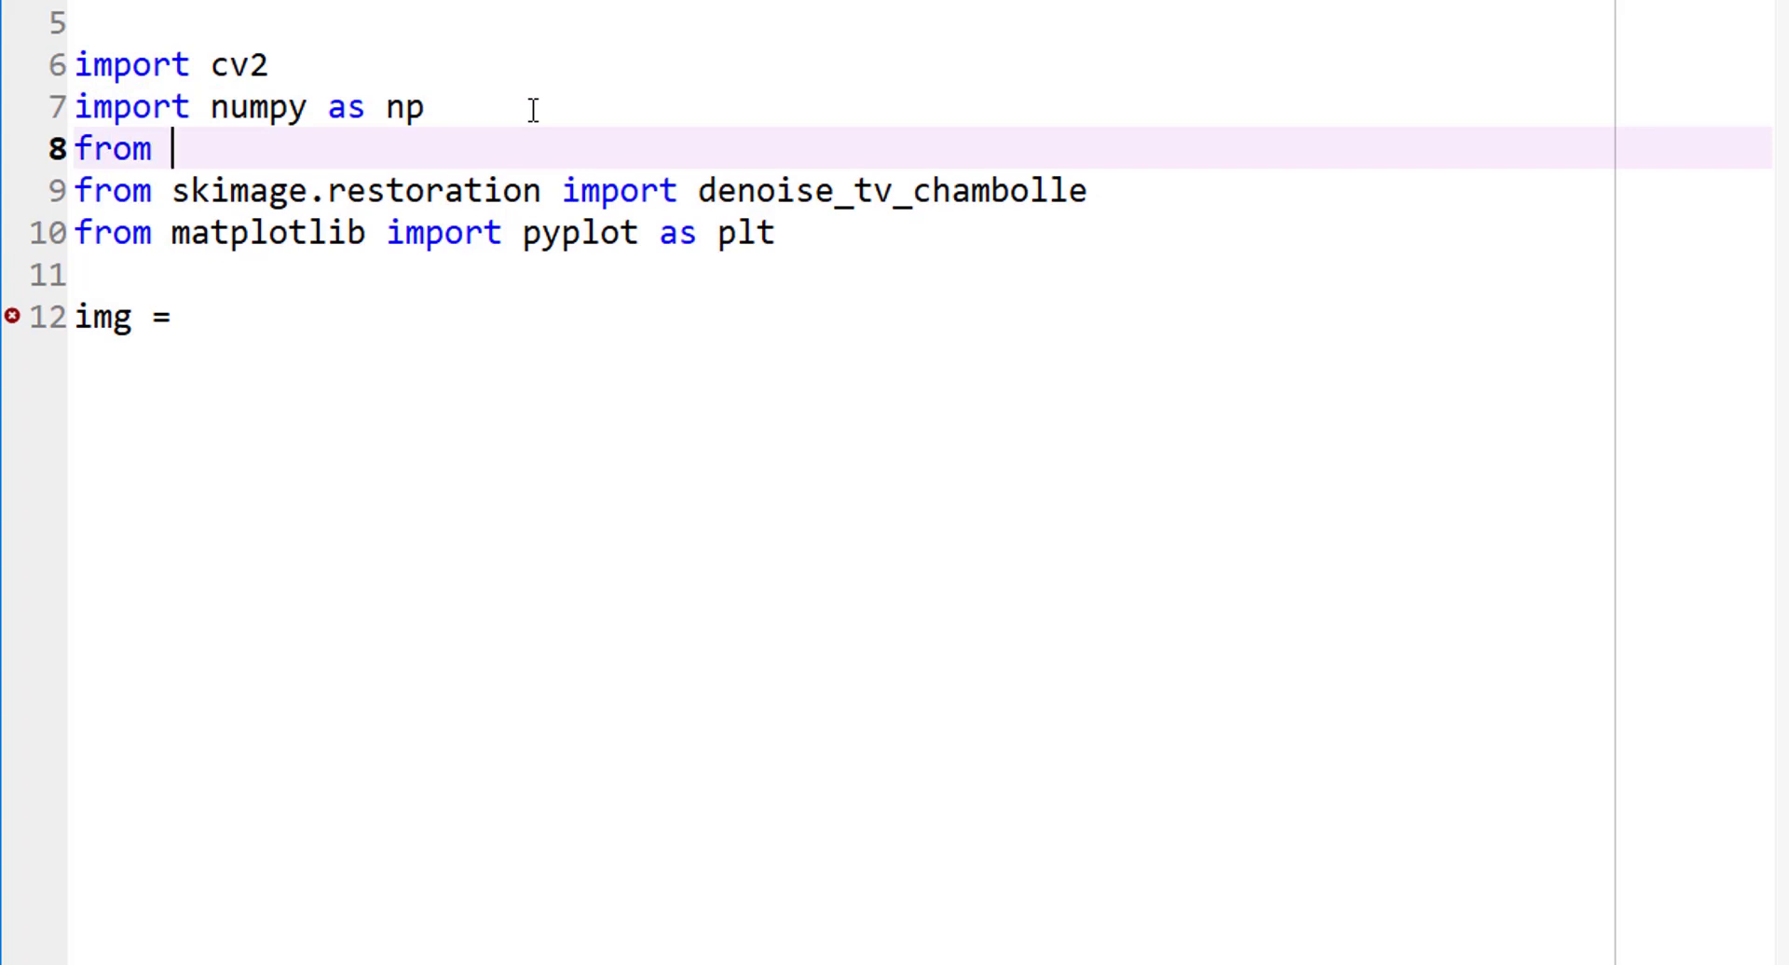
text(skimage import io,)
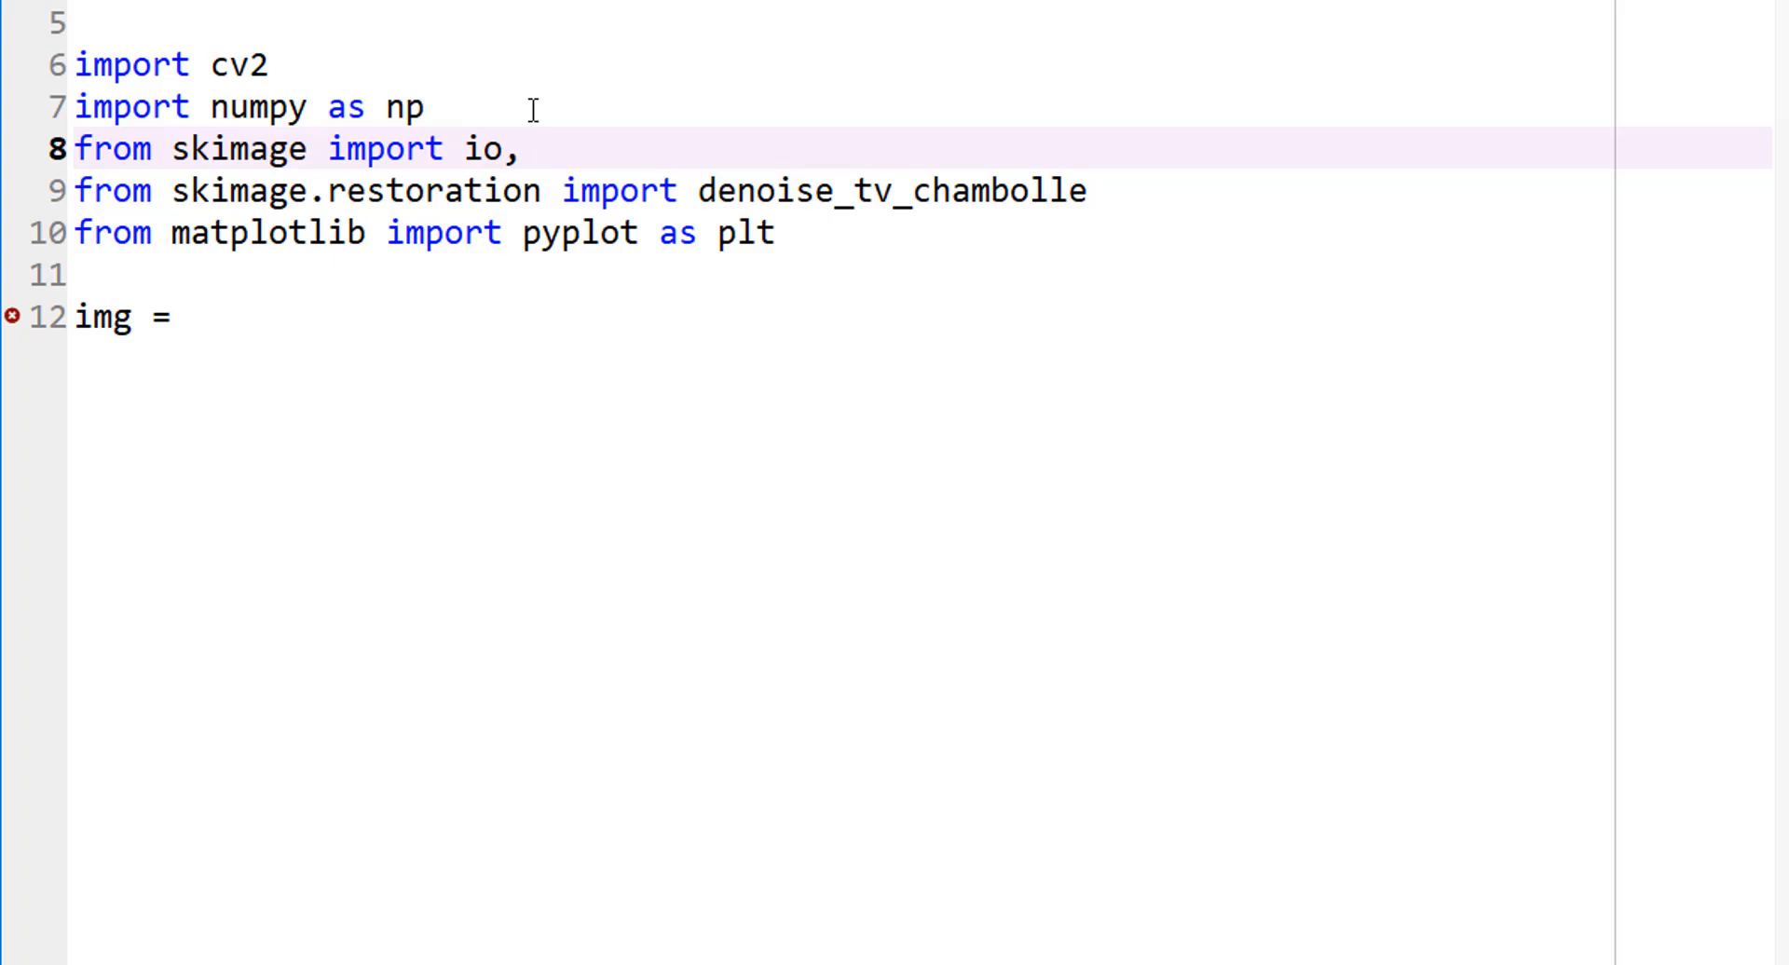
click(542, 149)
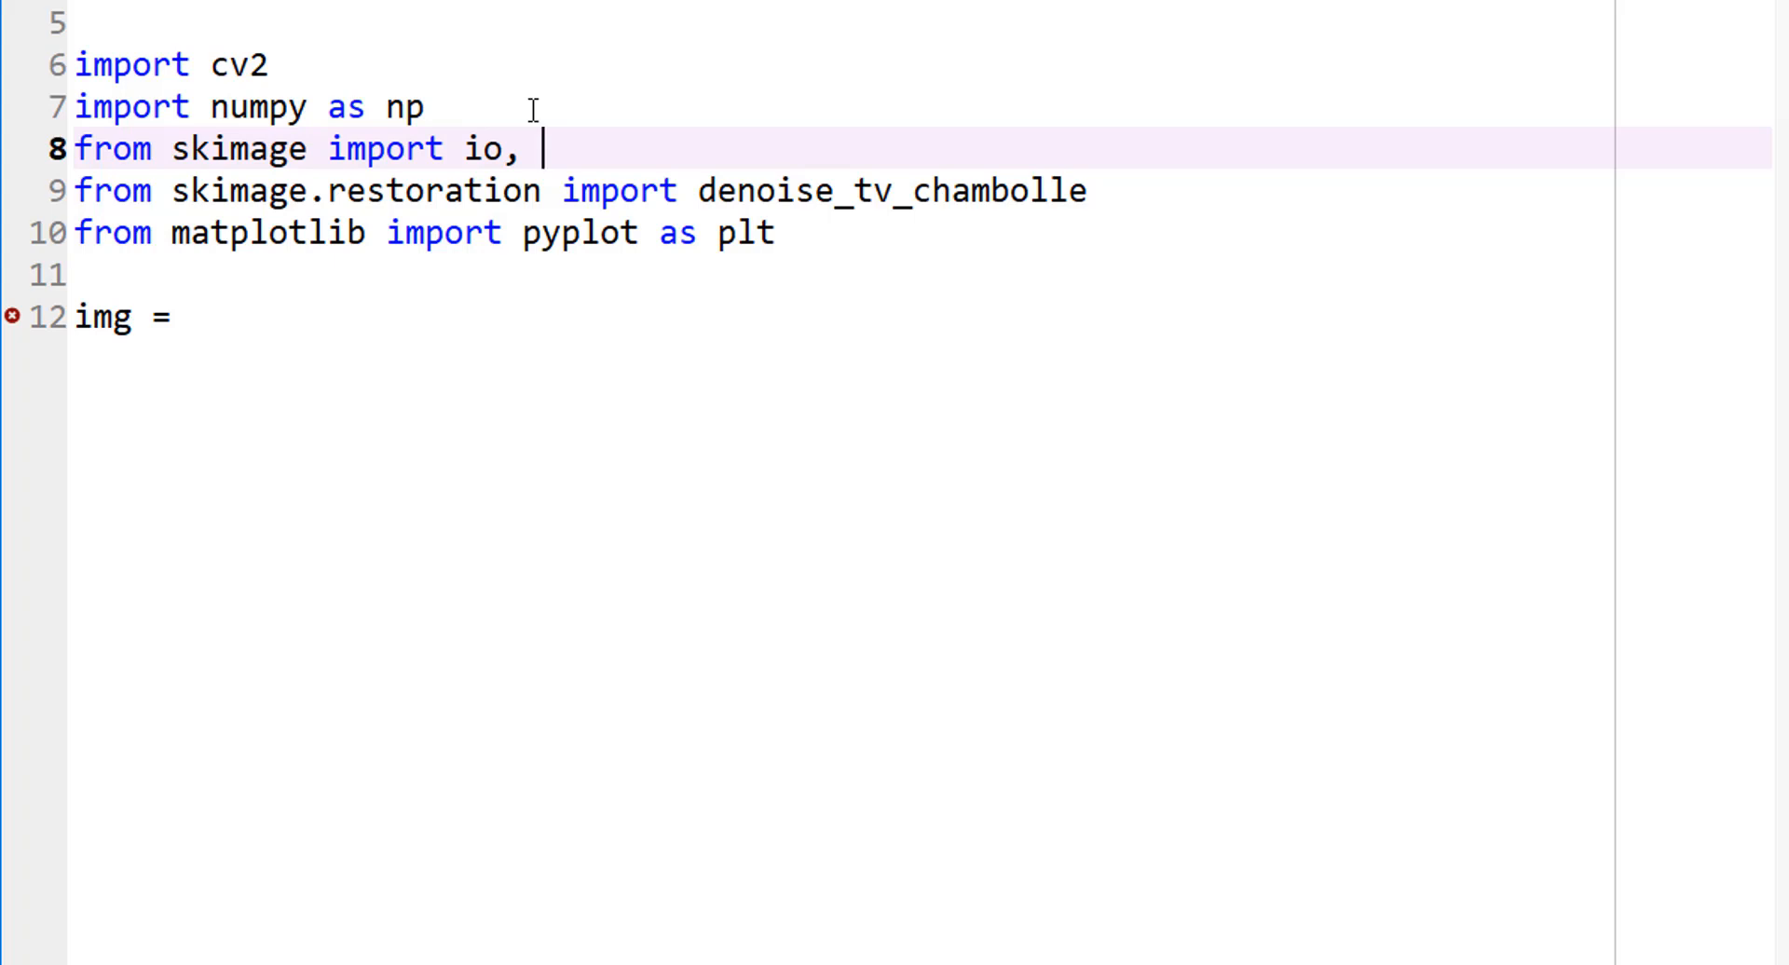
text(img_as_)
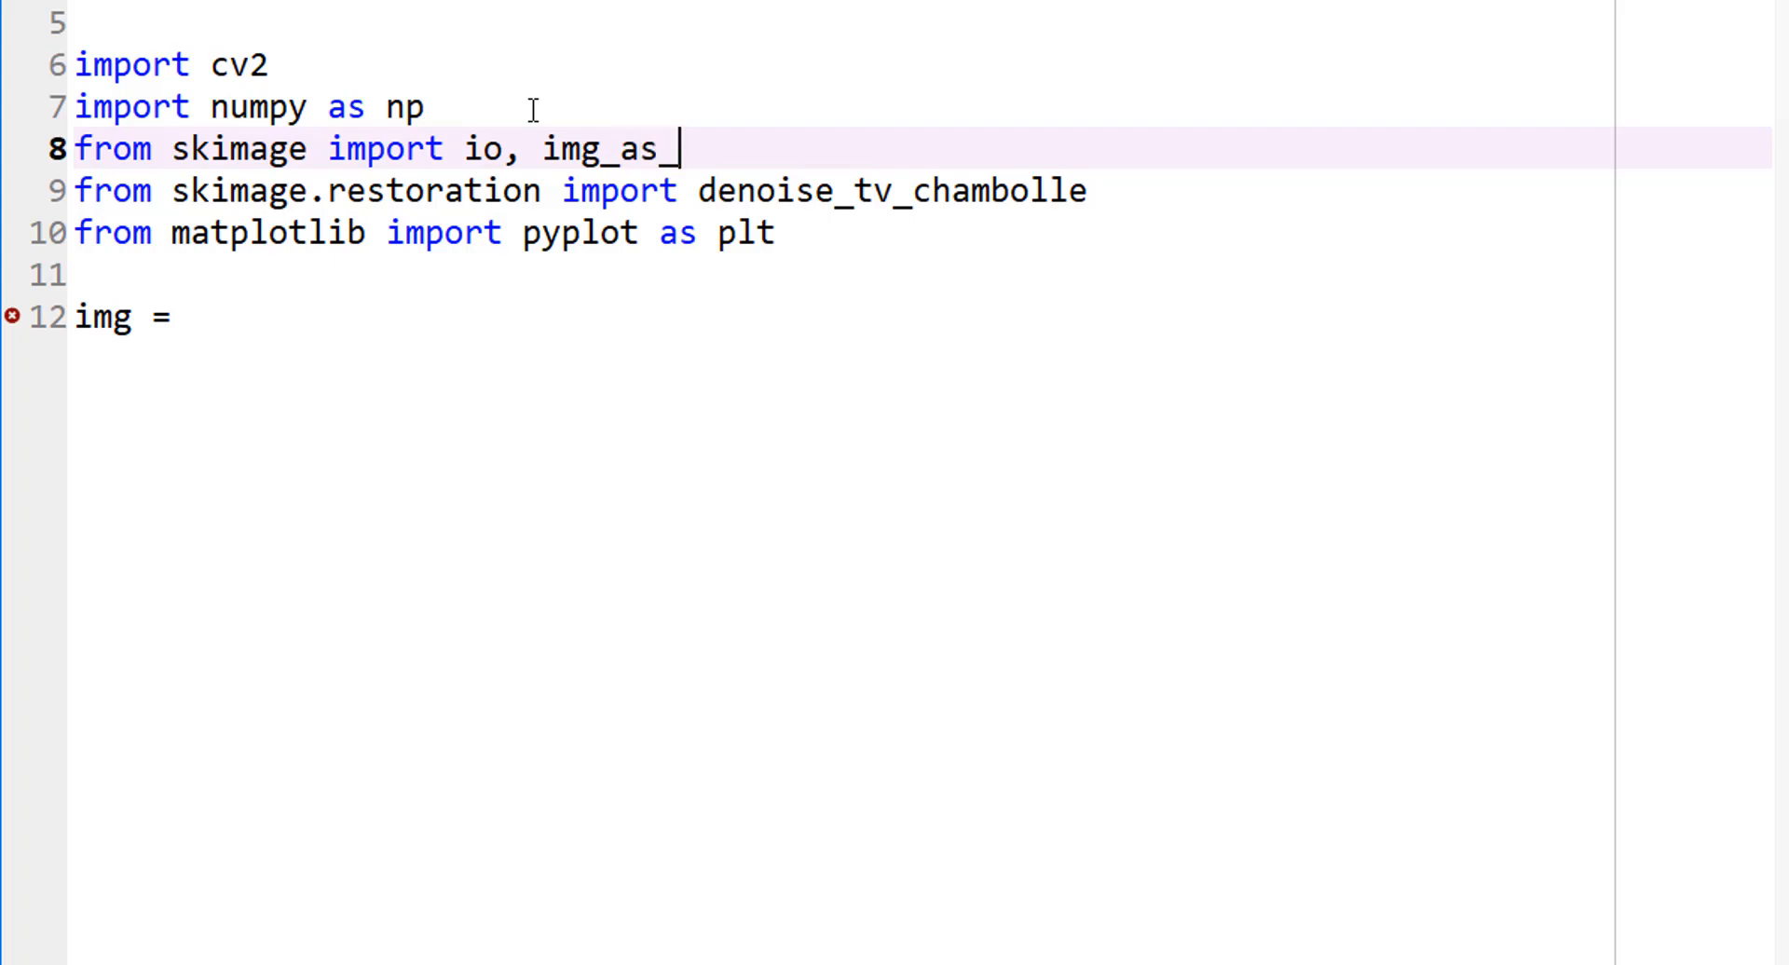
text(float)
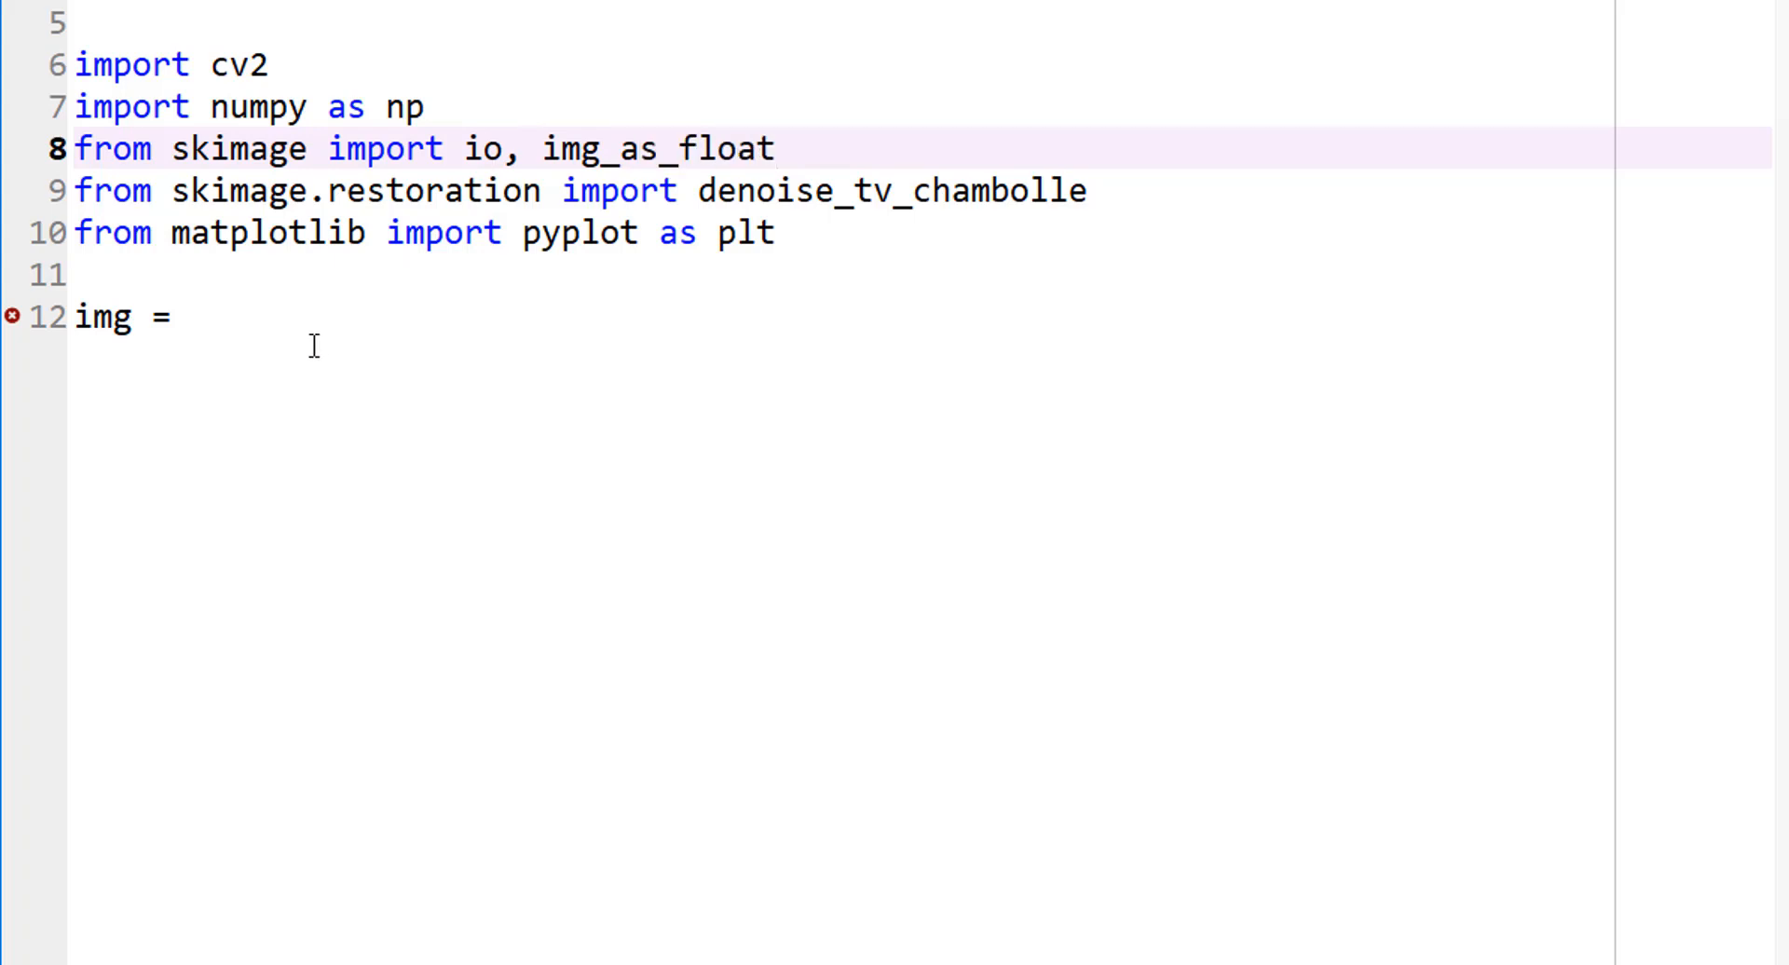
text(imf)
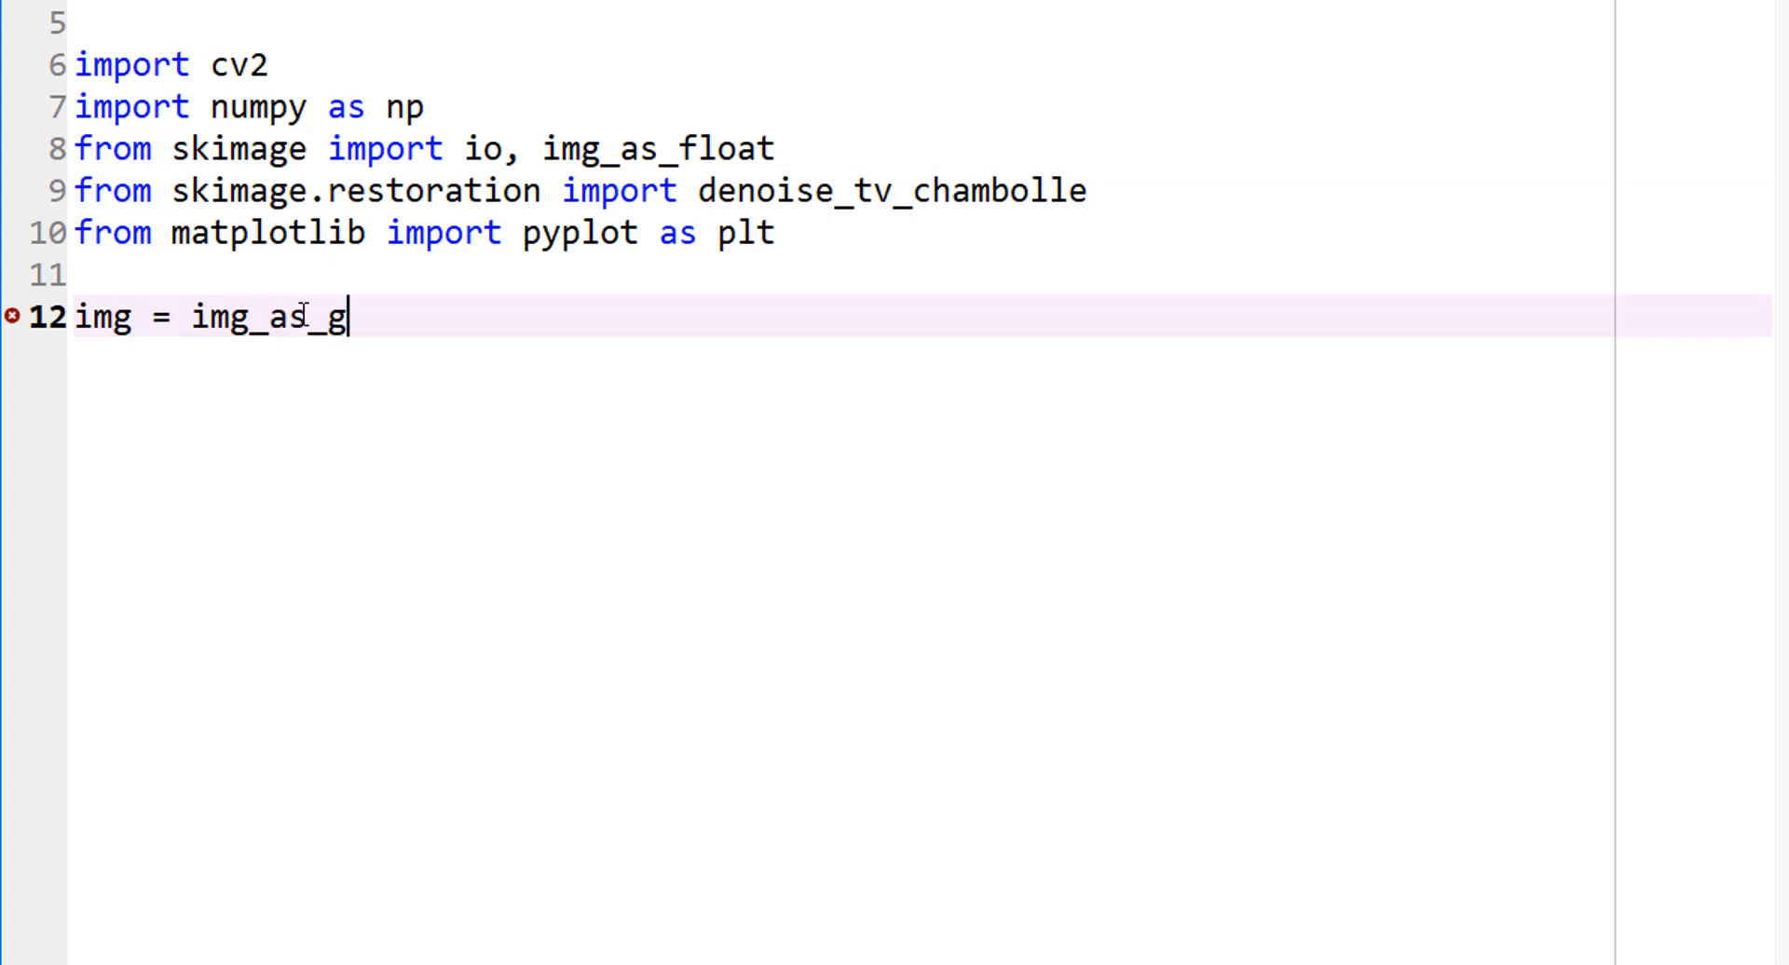
Step: Make img equal img_as_float(io.imread(...)) so the image loads as floats
text(fl)
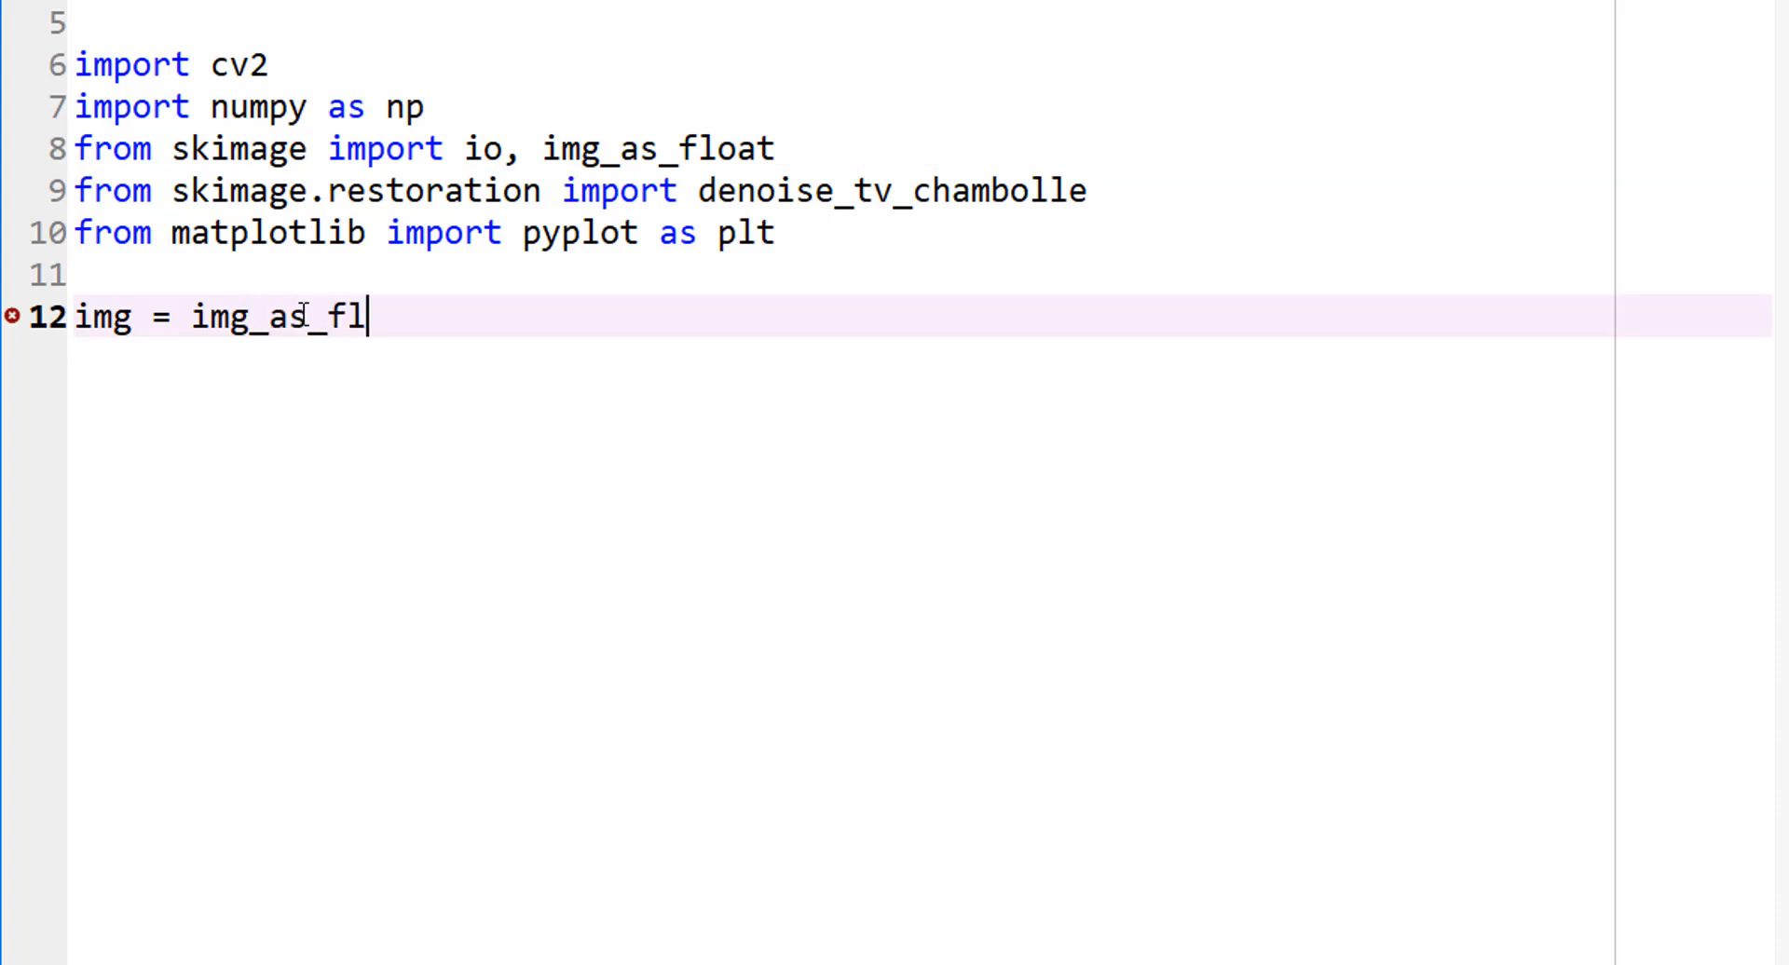
text(oat())
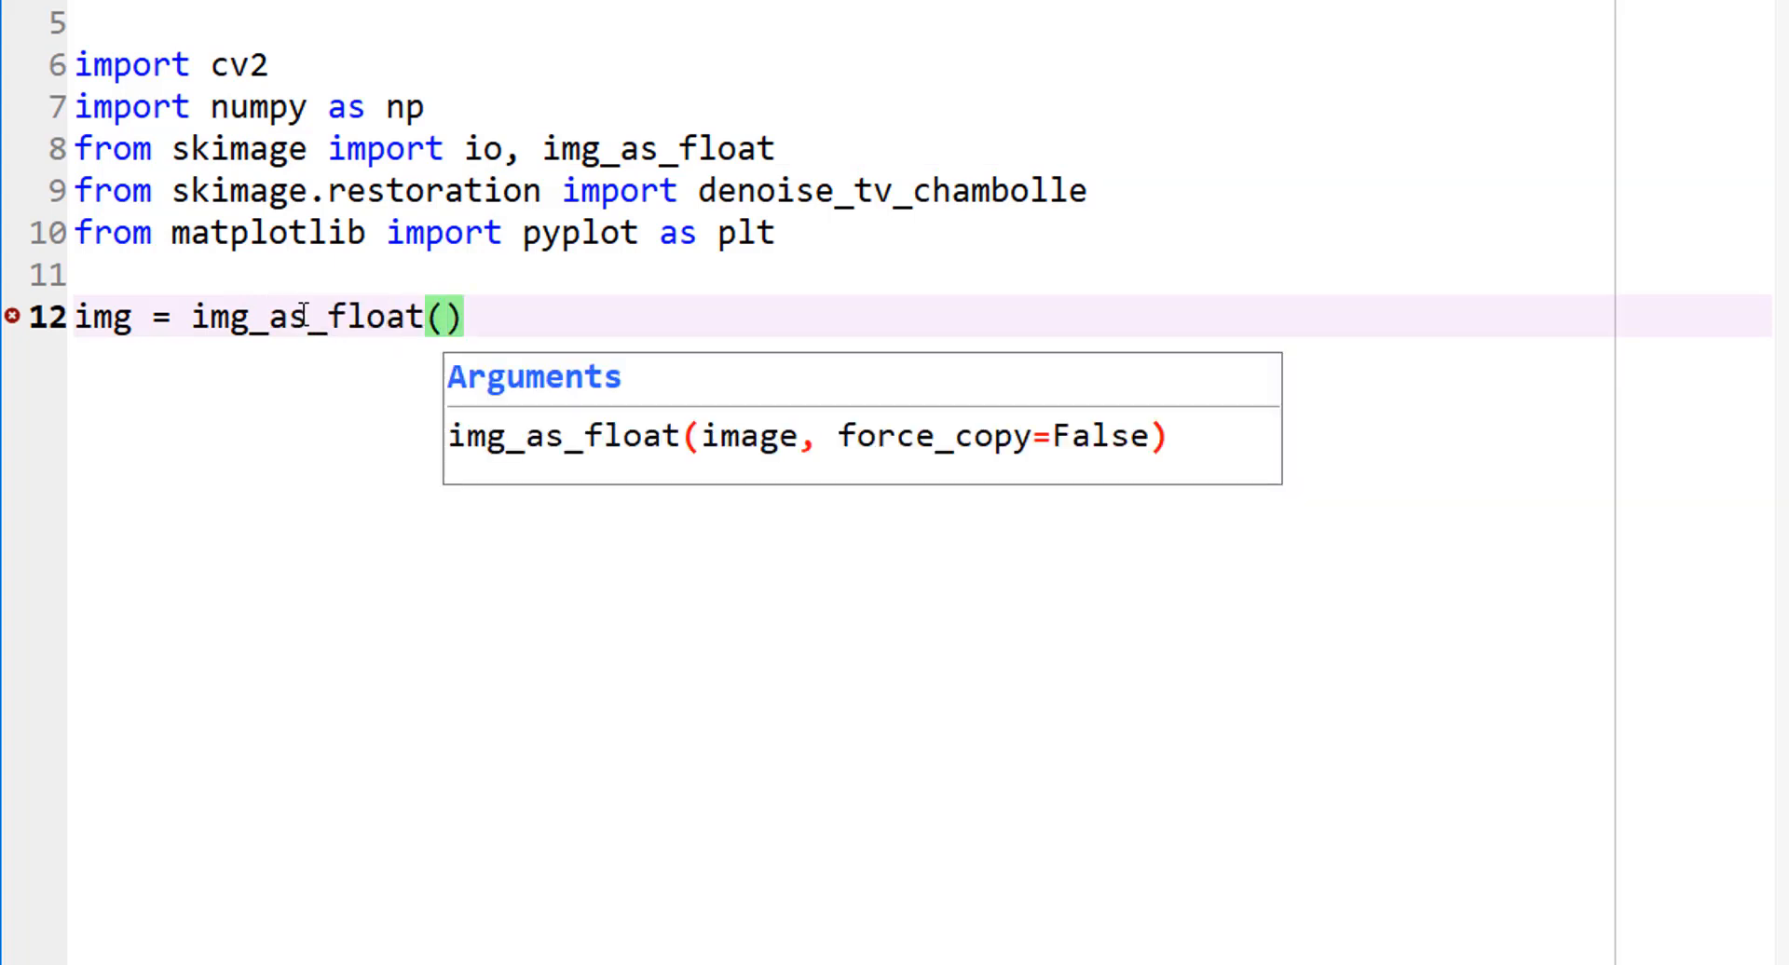
text(io.)
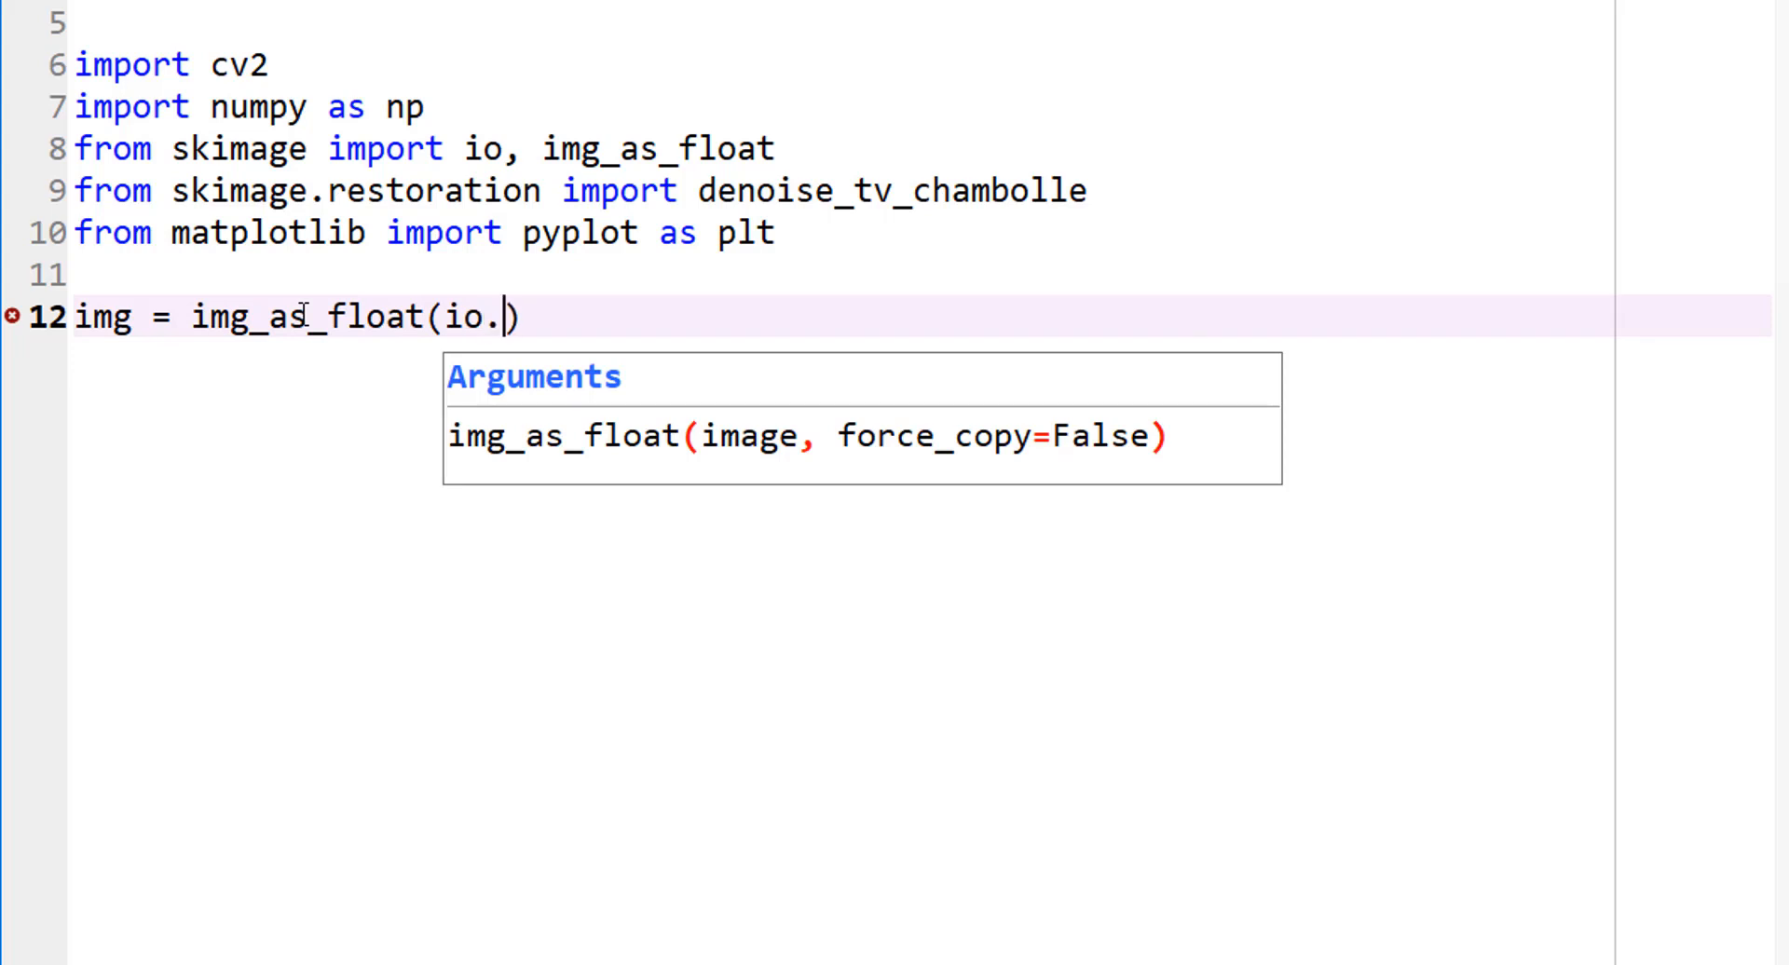
text(imread())
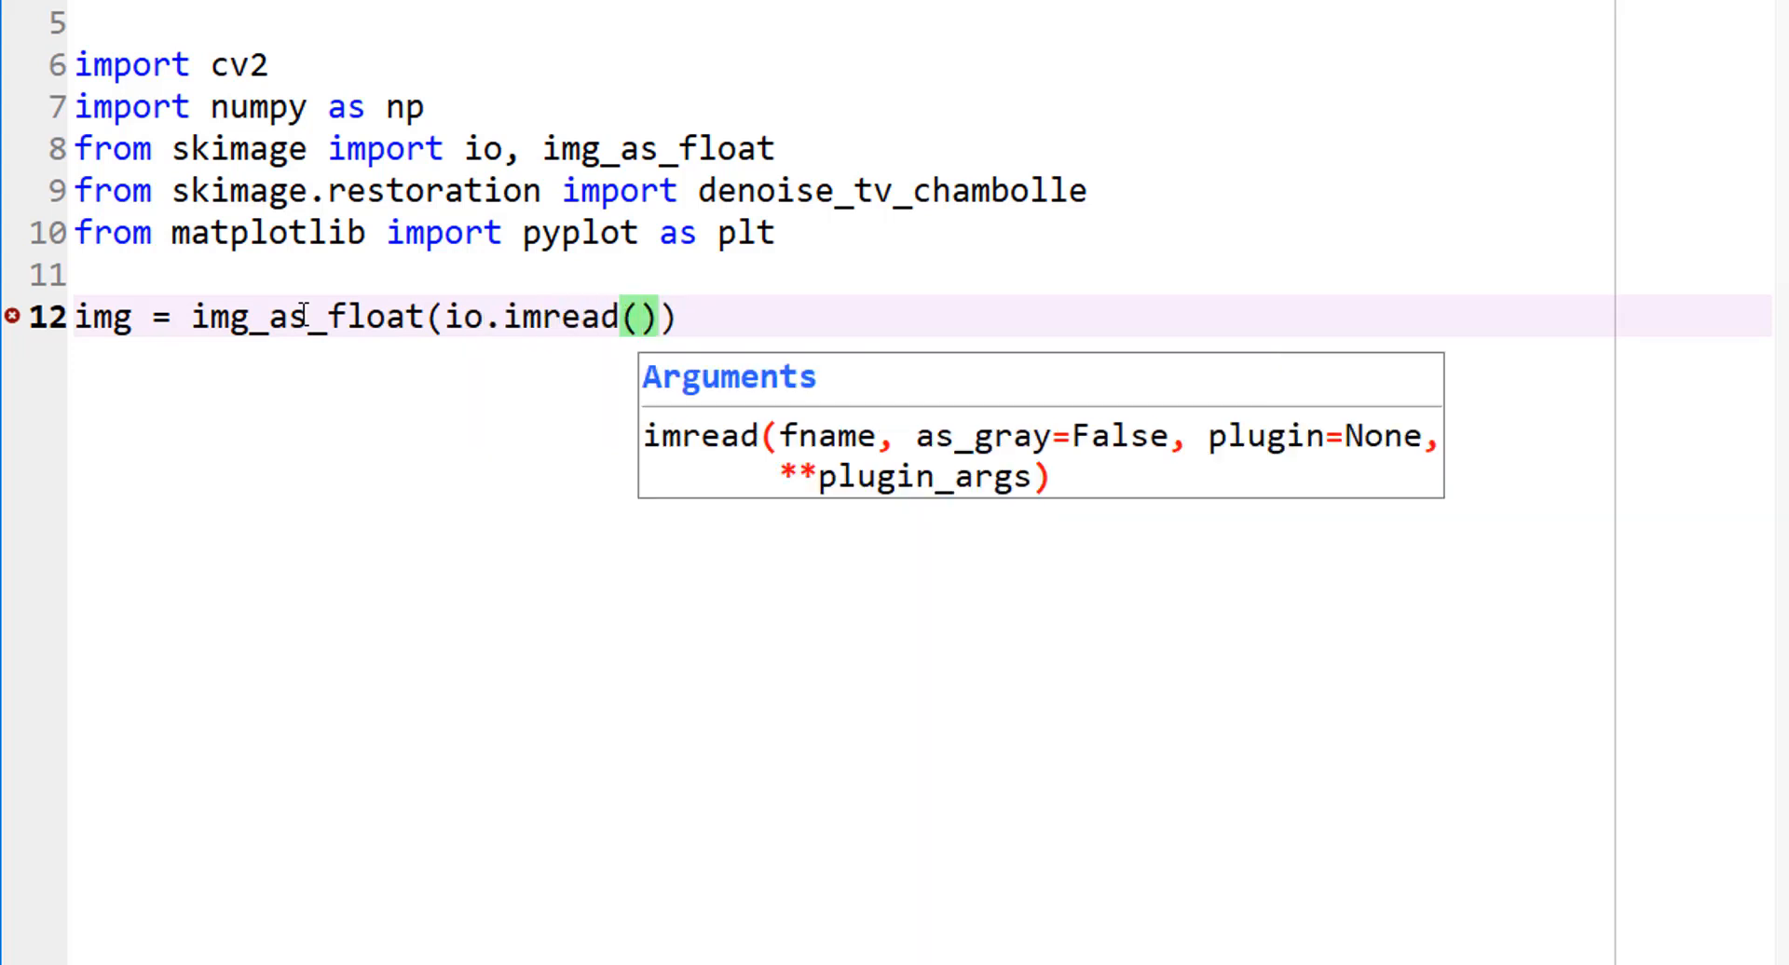
Step: Read 'images/BSE_25sigma_noisy.jpg' with as_gray=True inside the imread call
text('image)
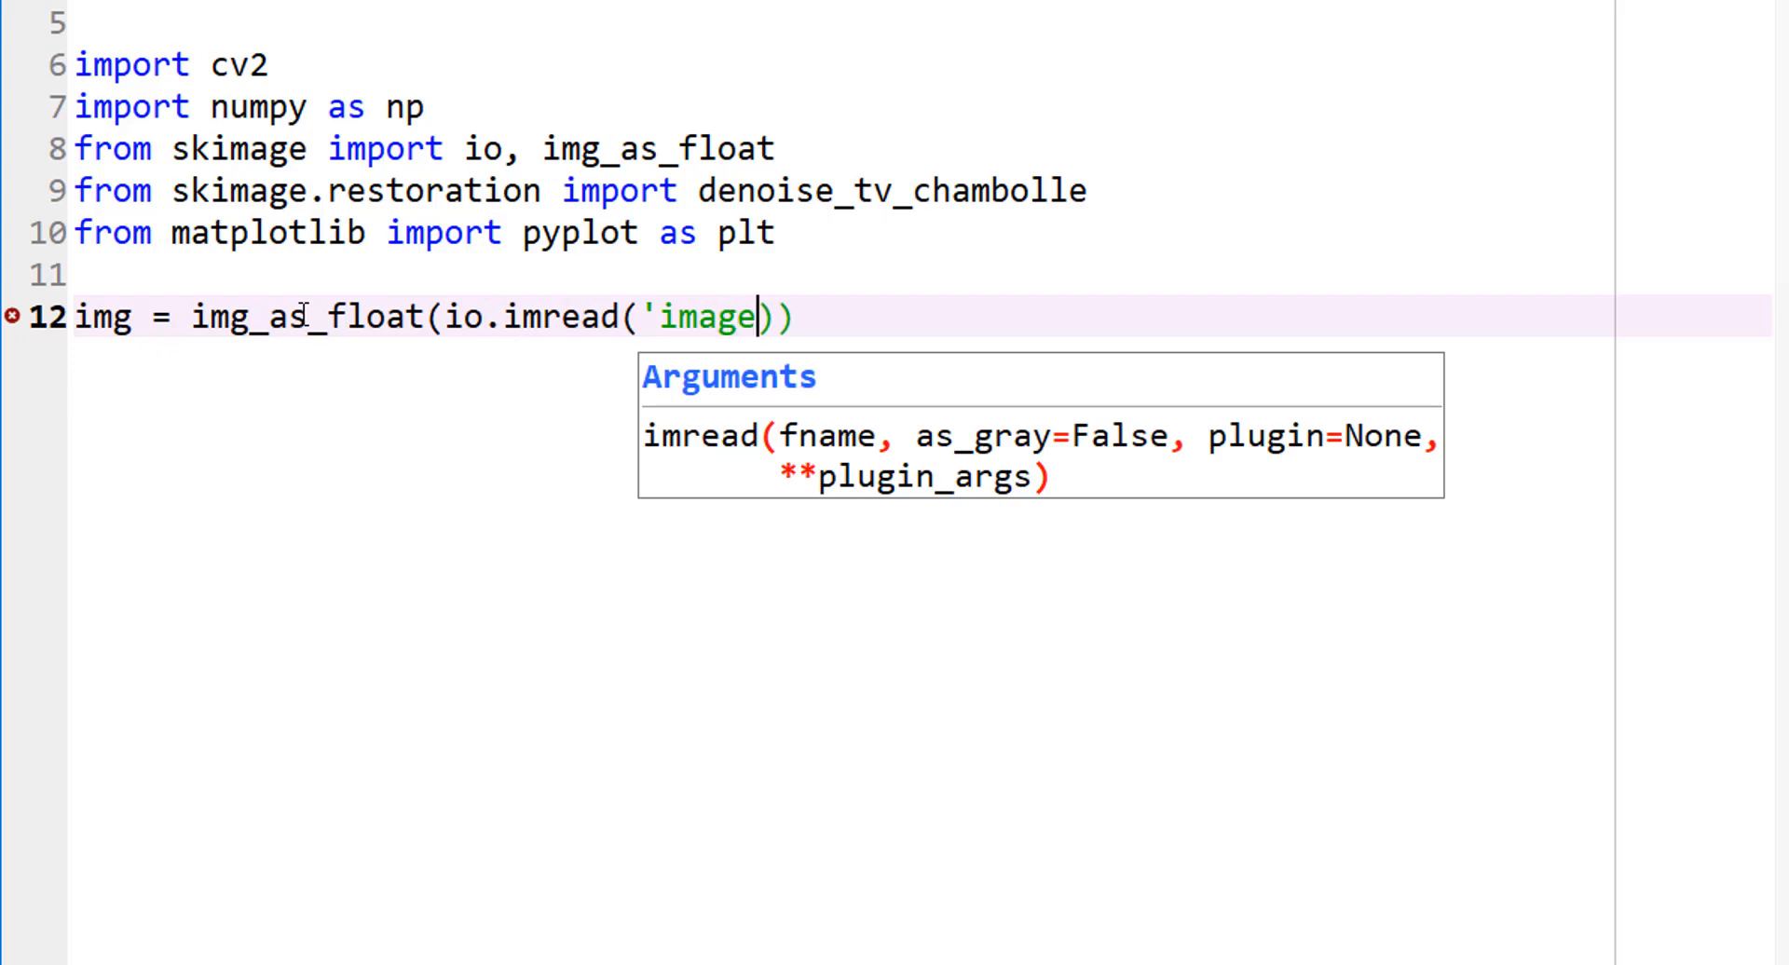
text(s/BSE)
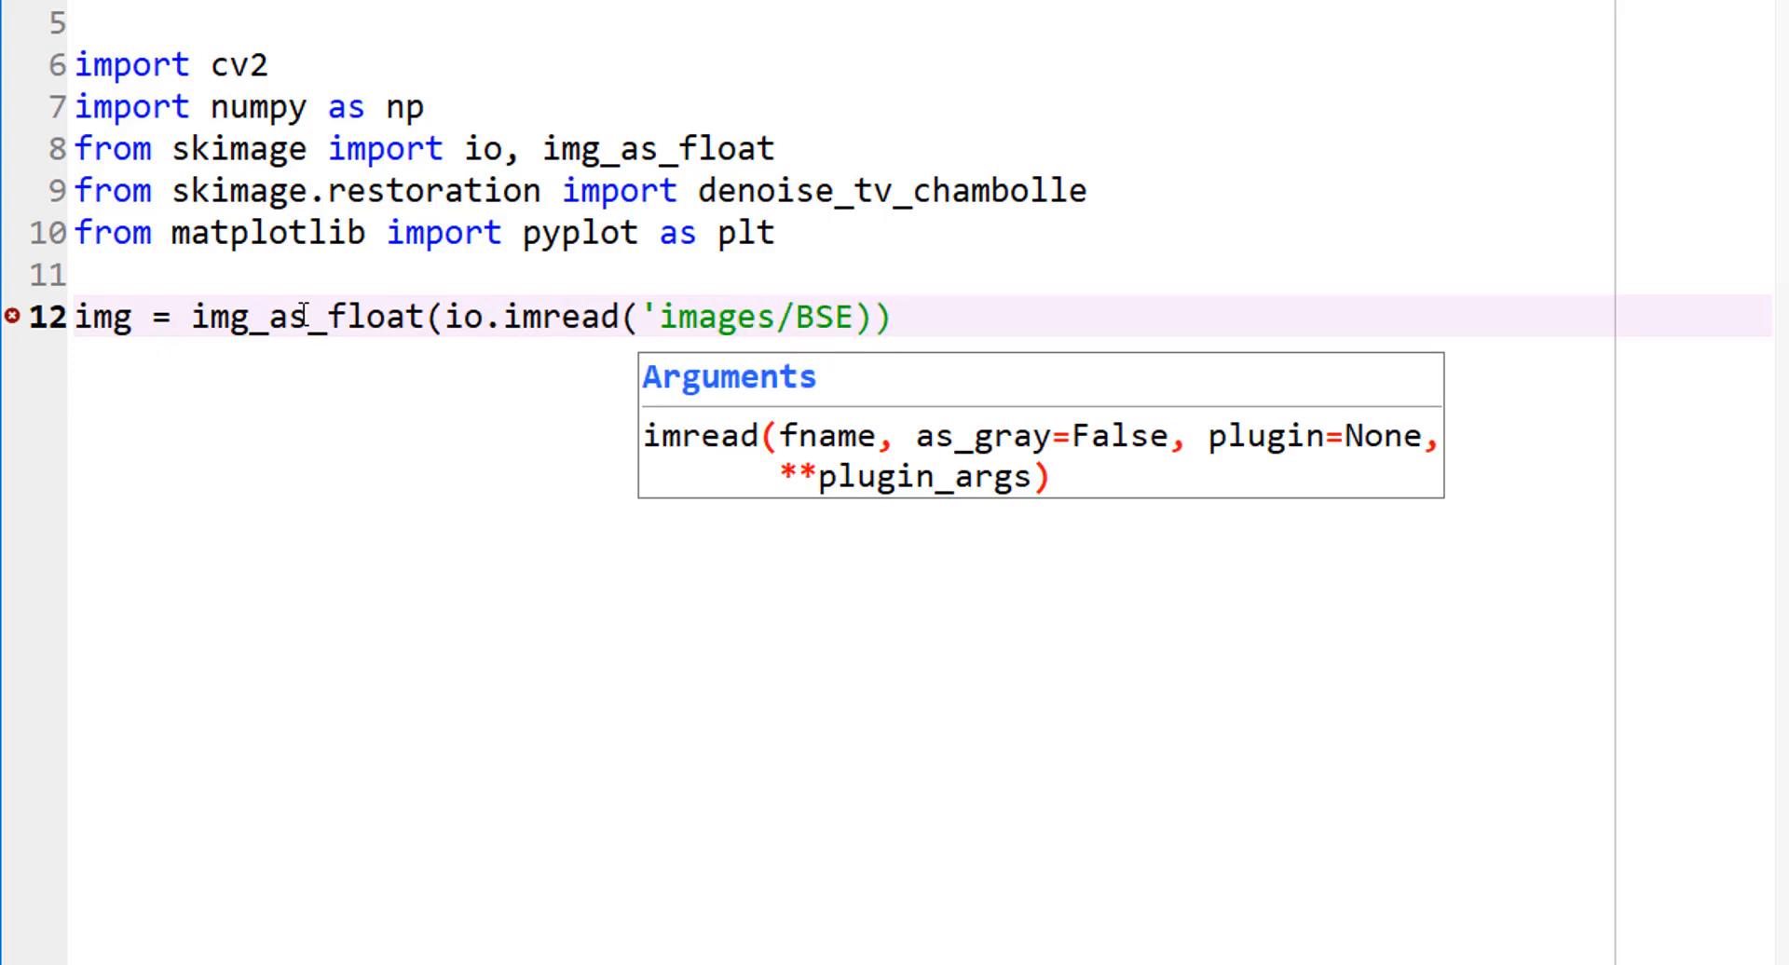
text(_25)
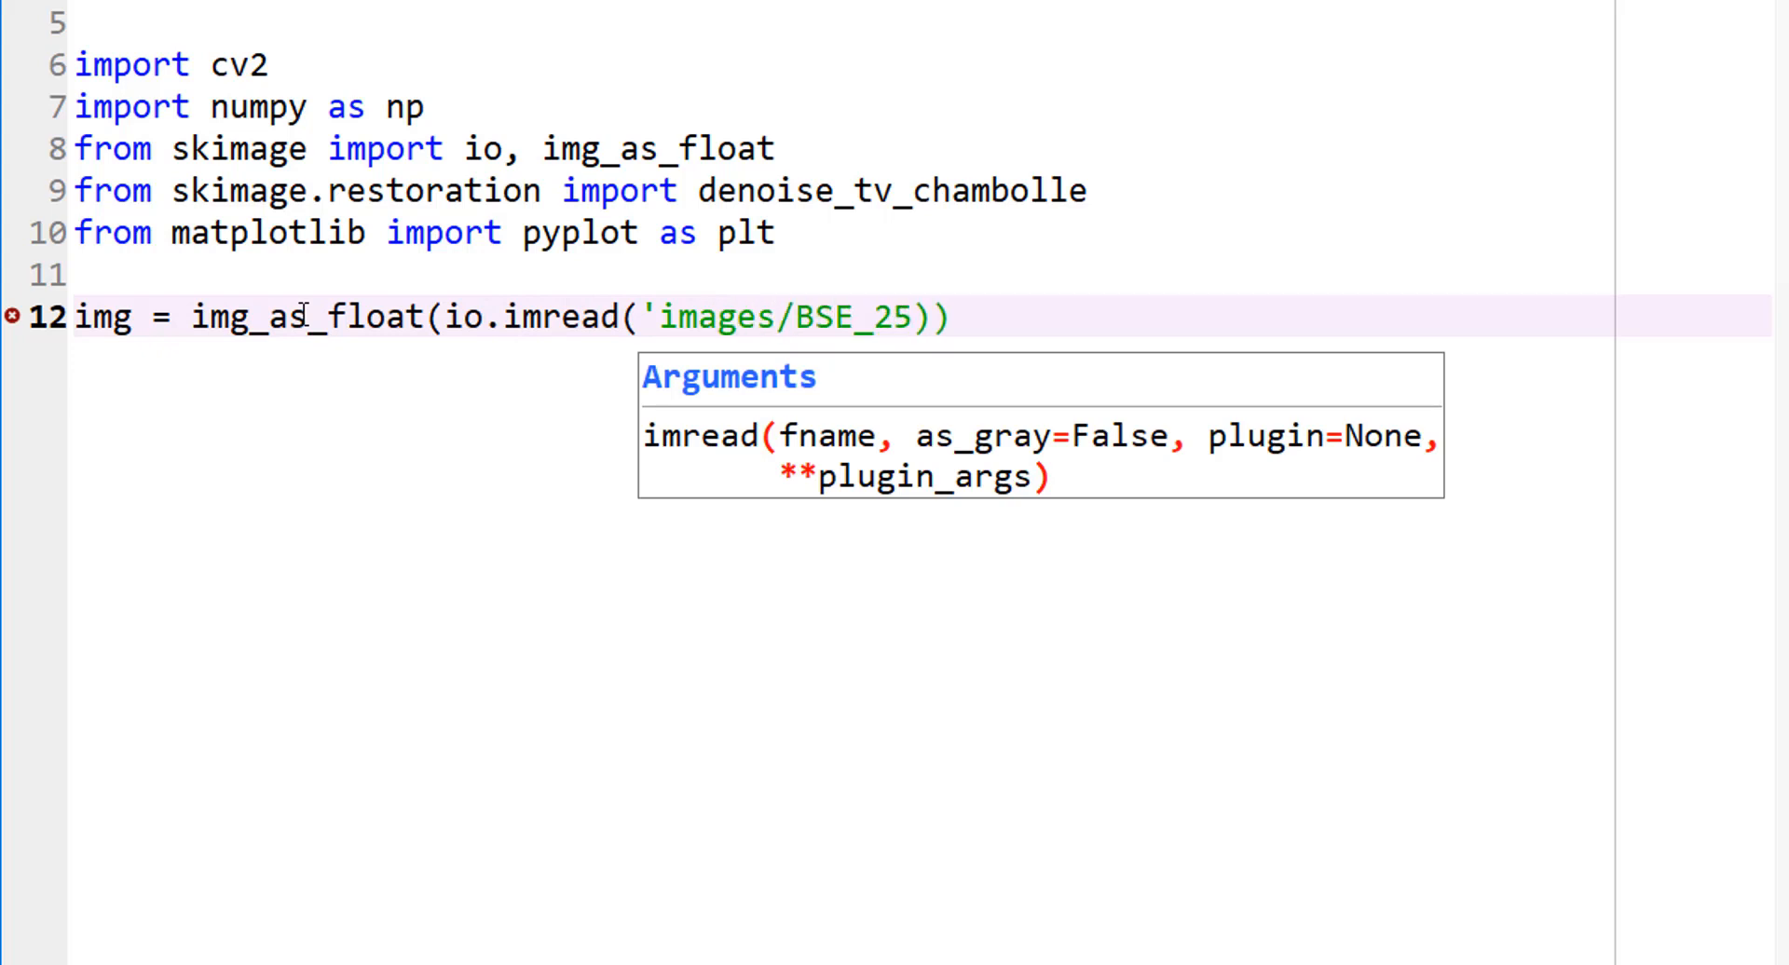
text(sigm)
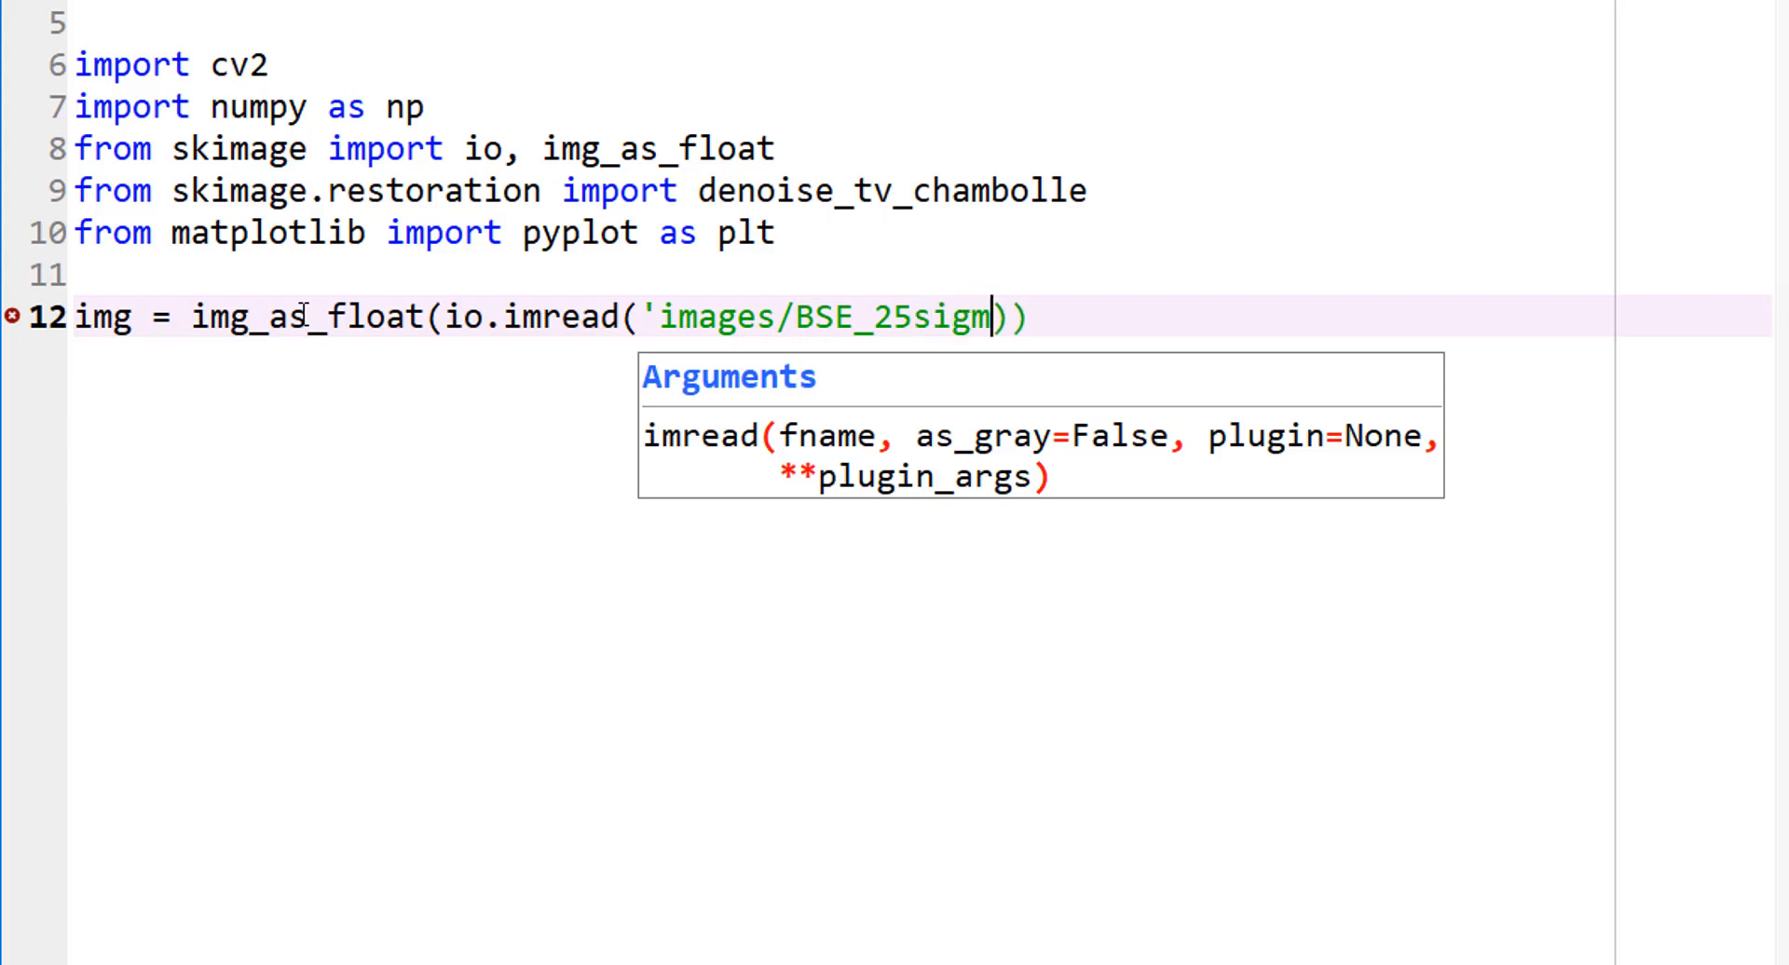
text(a_noisy)
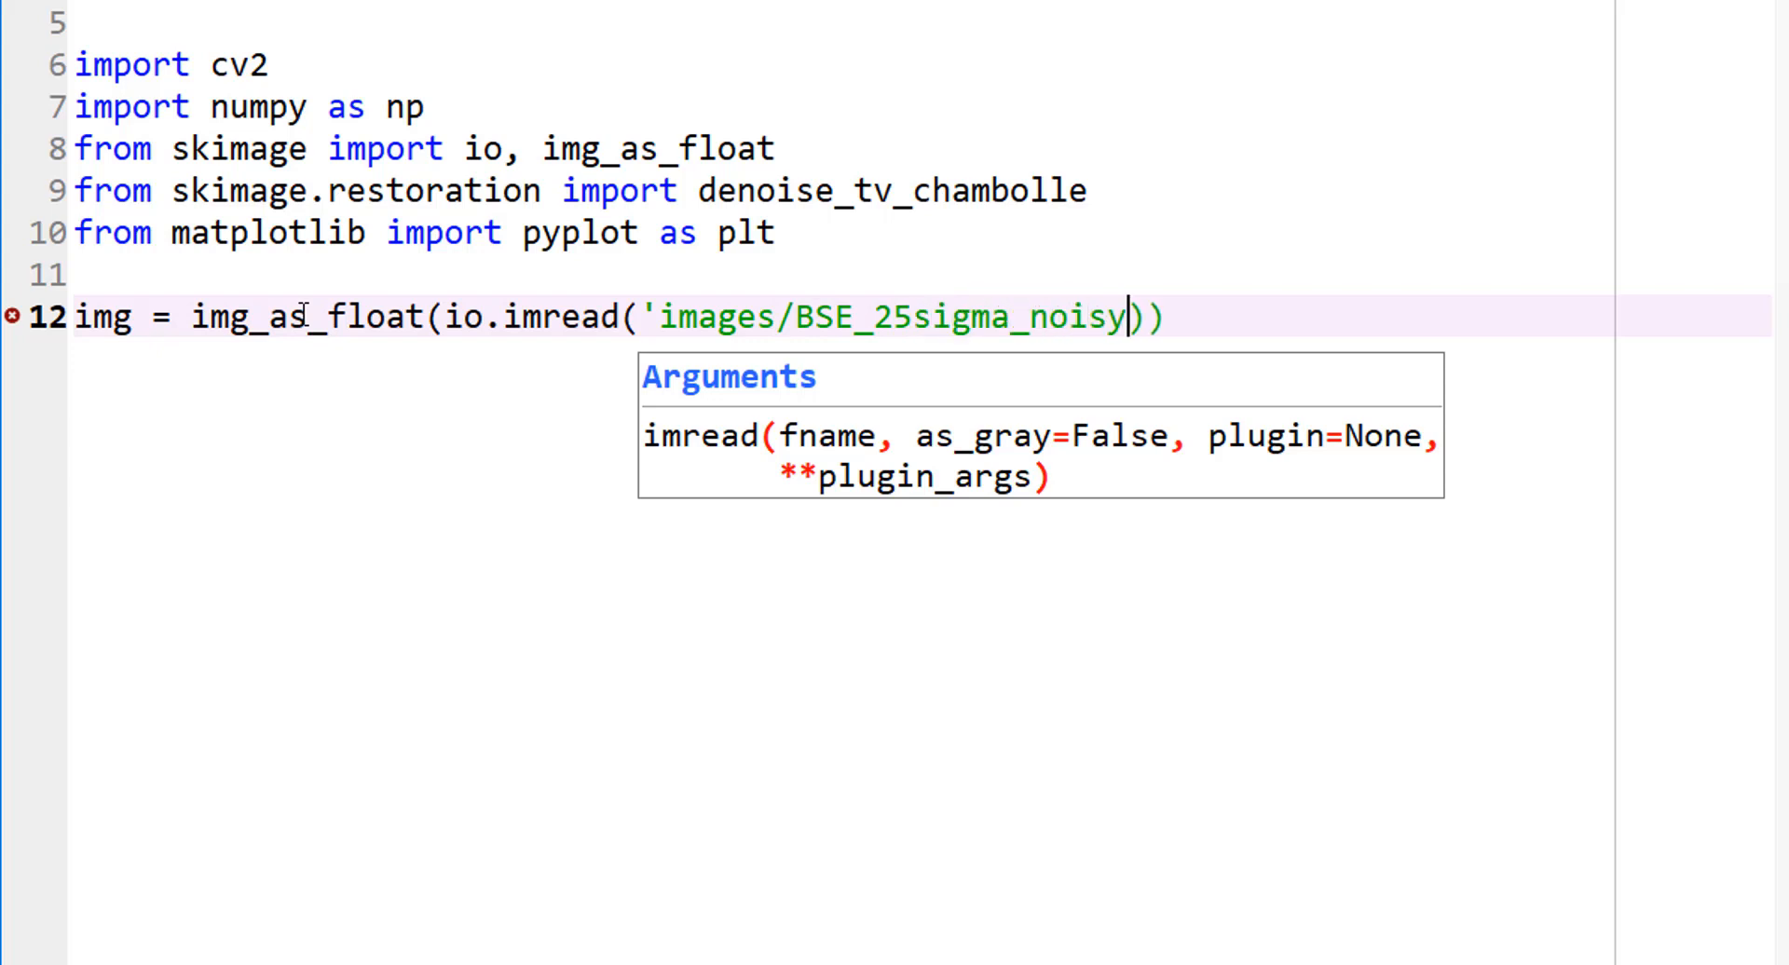
text(.jpg',)
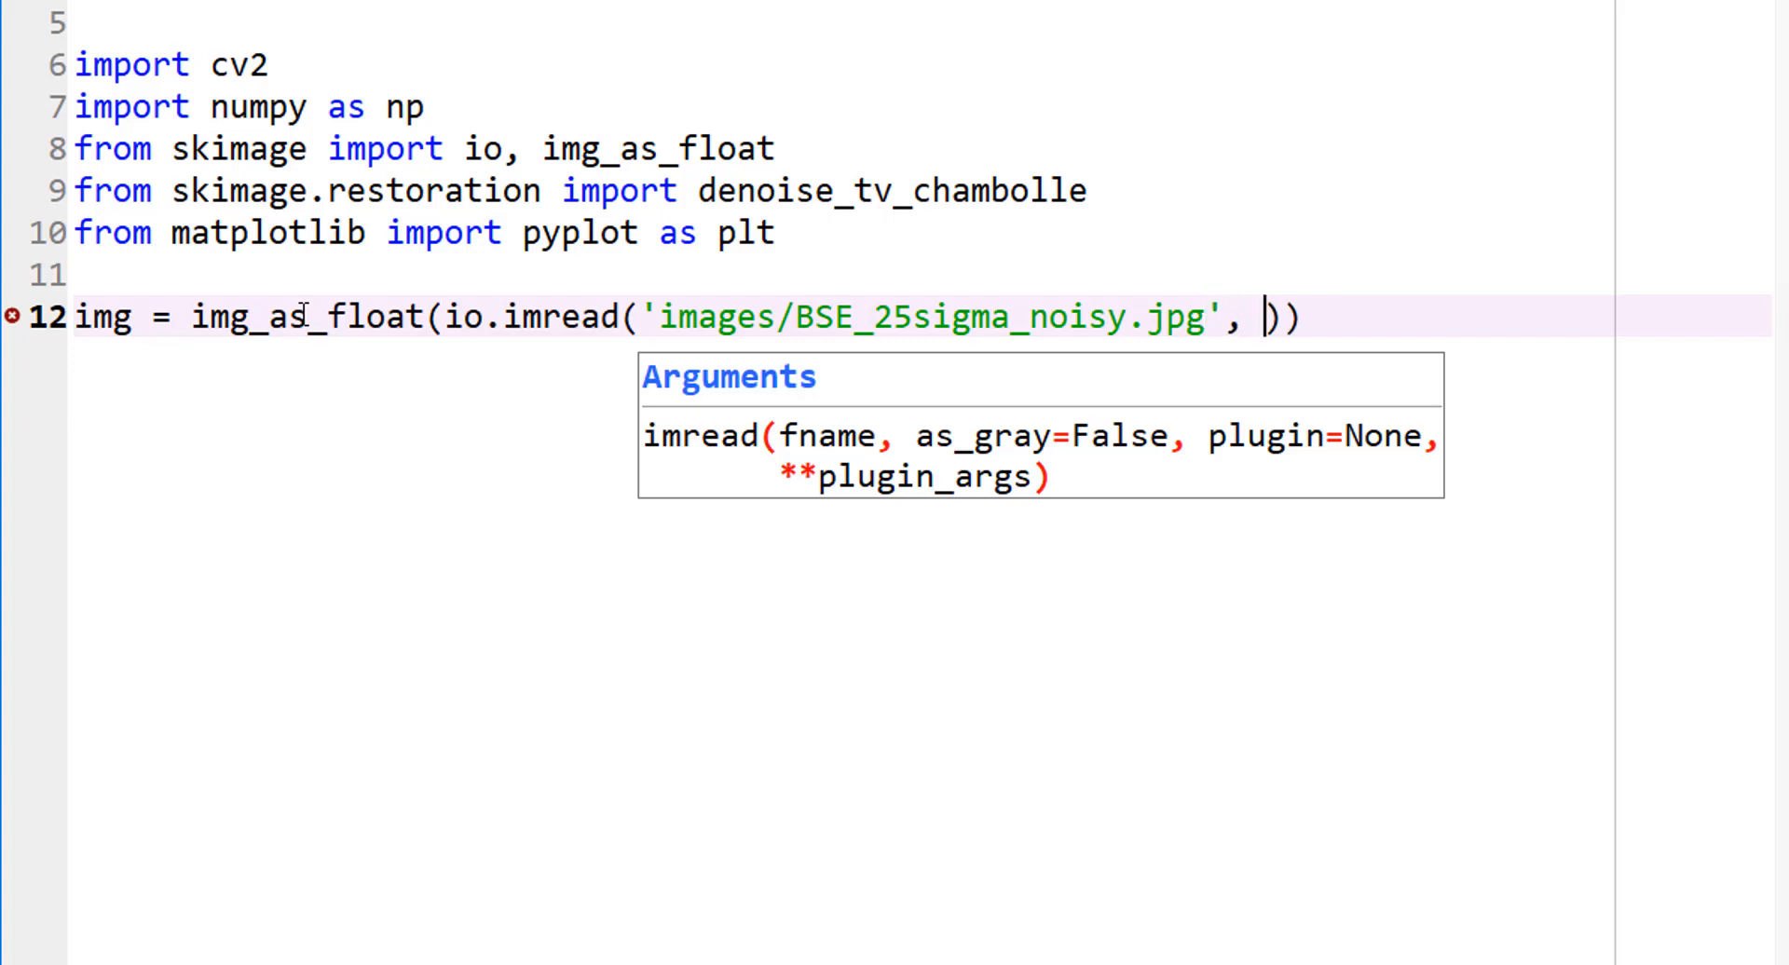
text(as_)
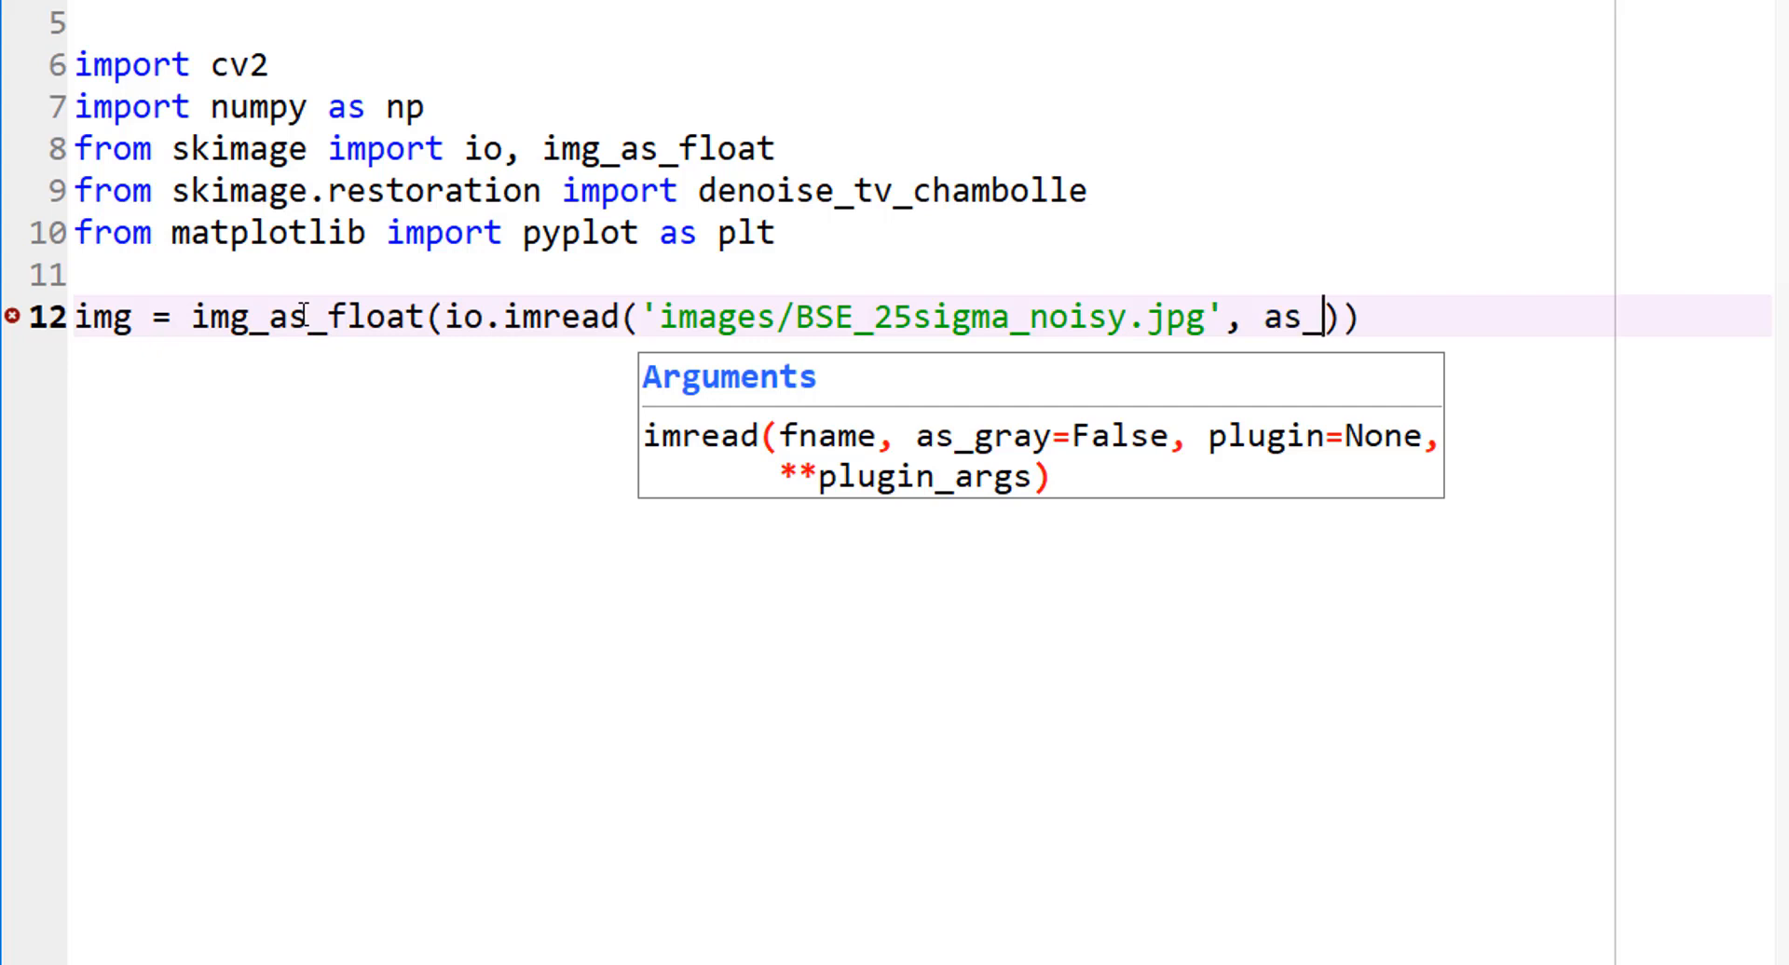
text(gray)
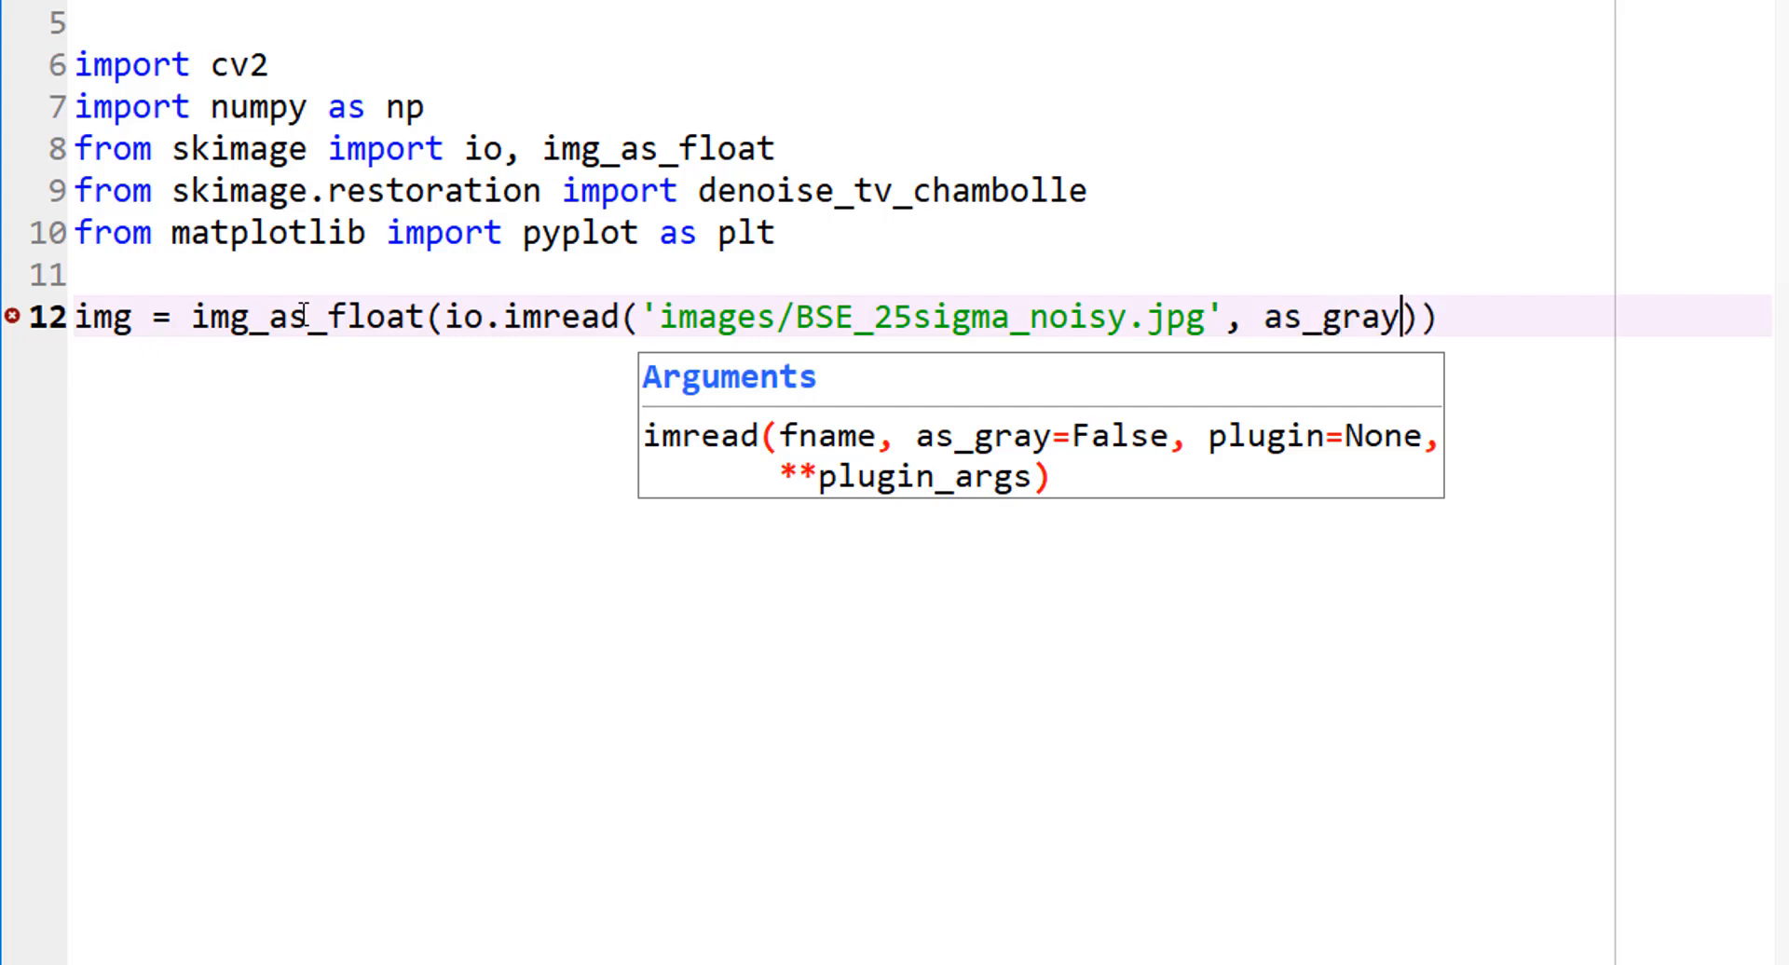
text(=True)
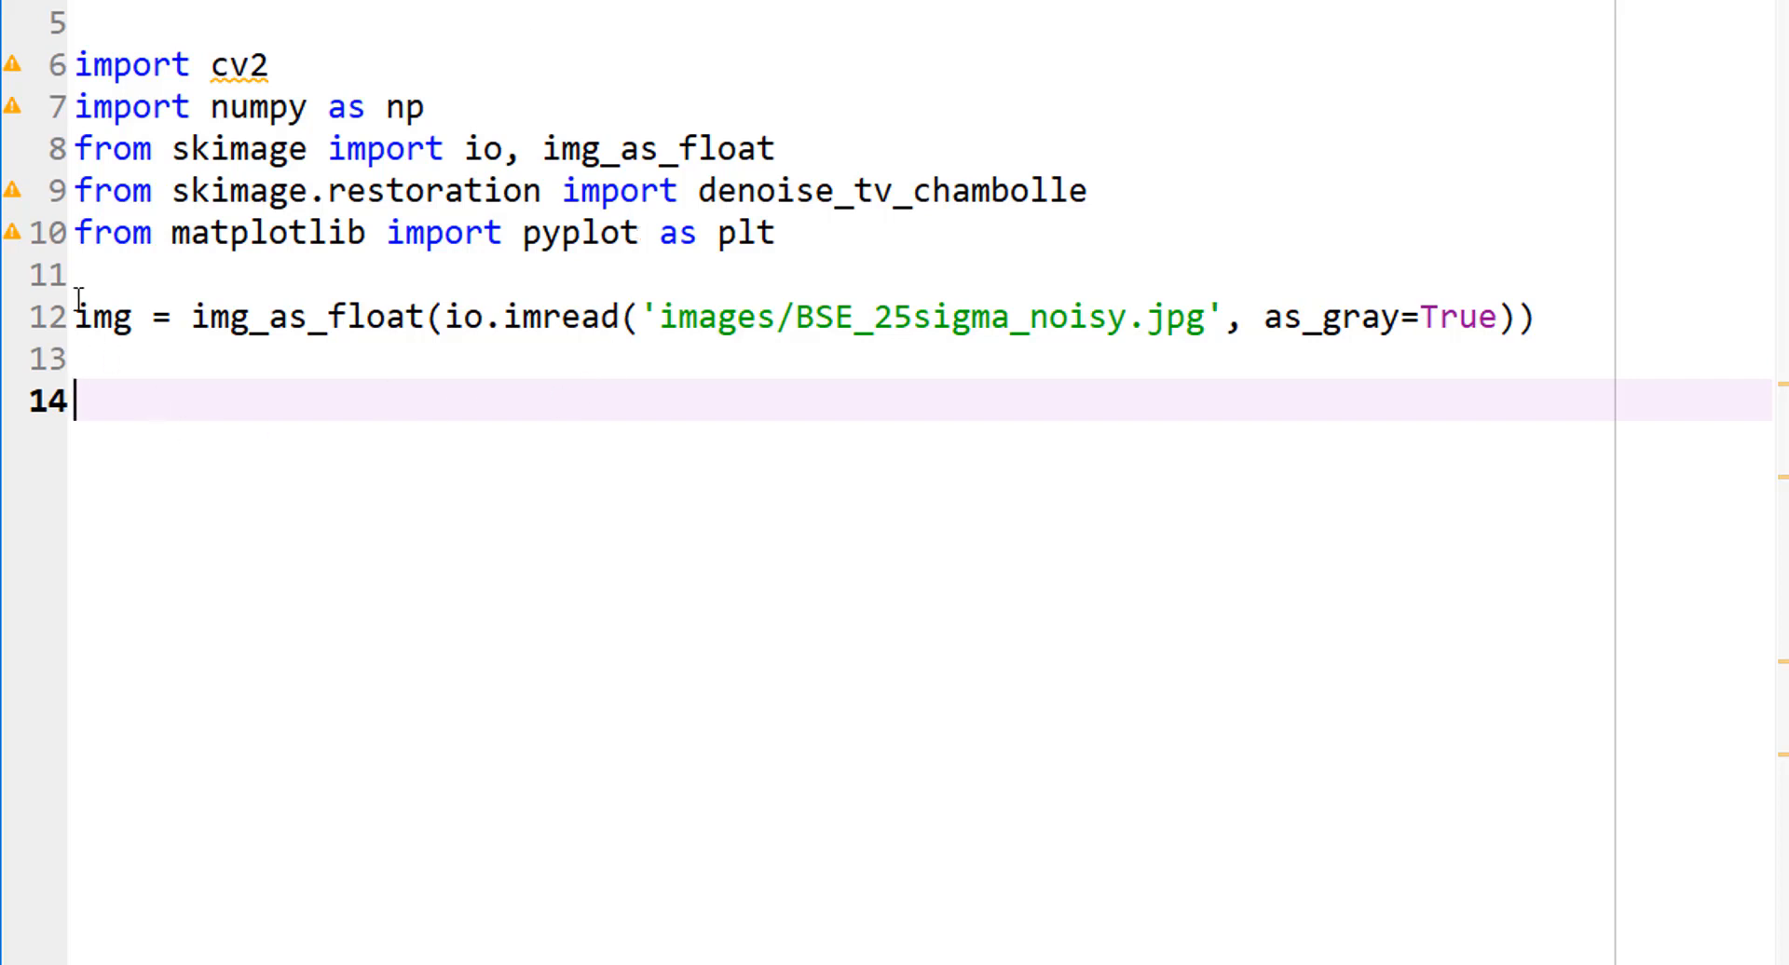
mouse_move(328, 373)
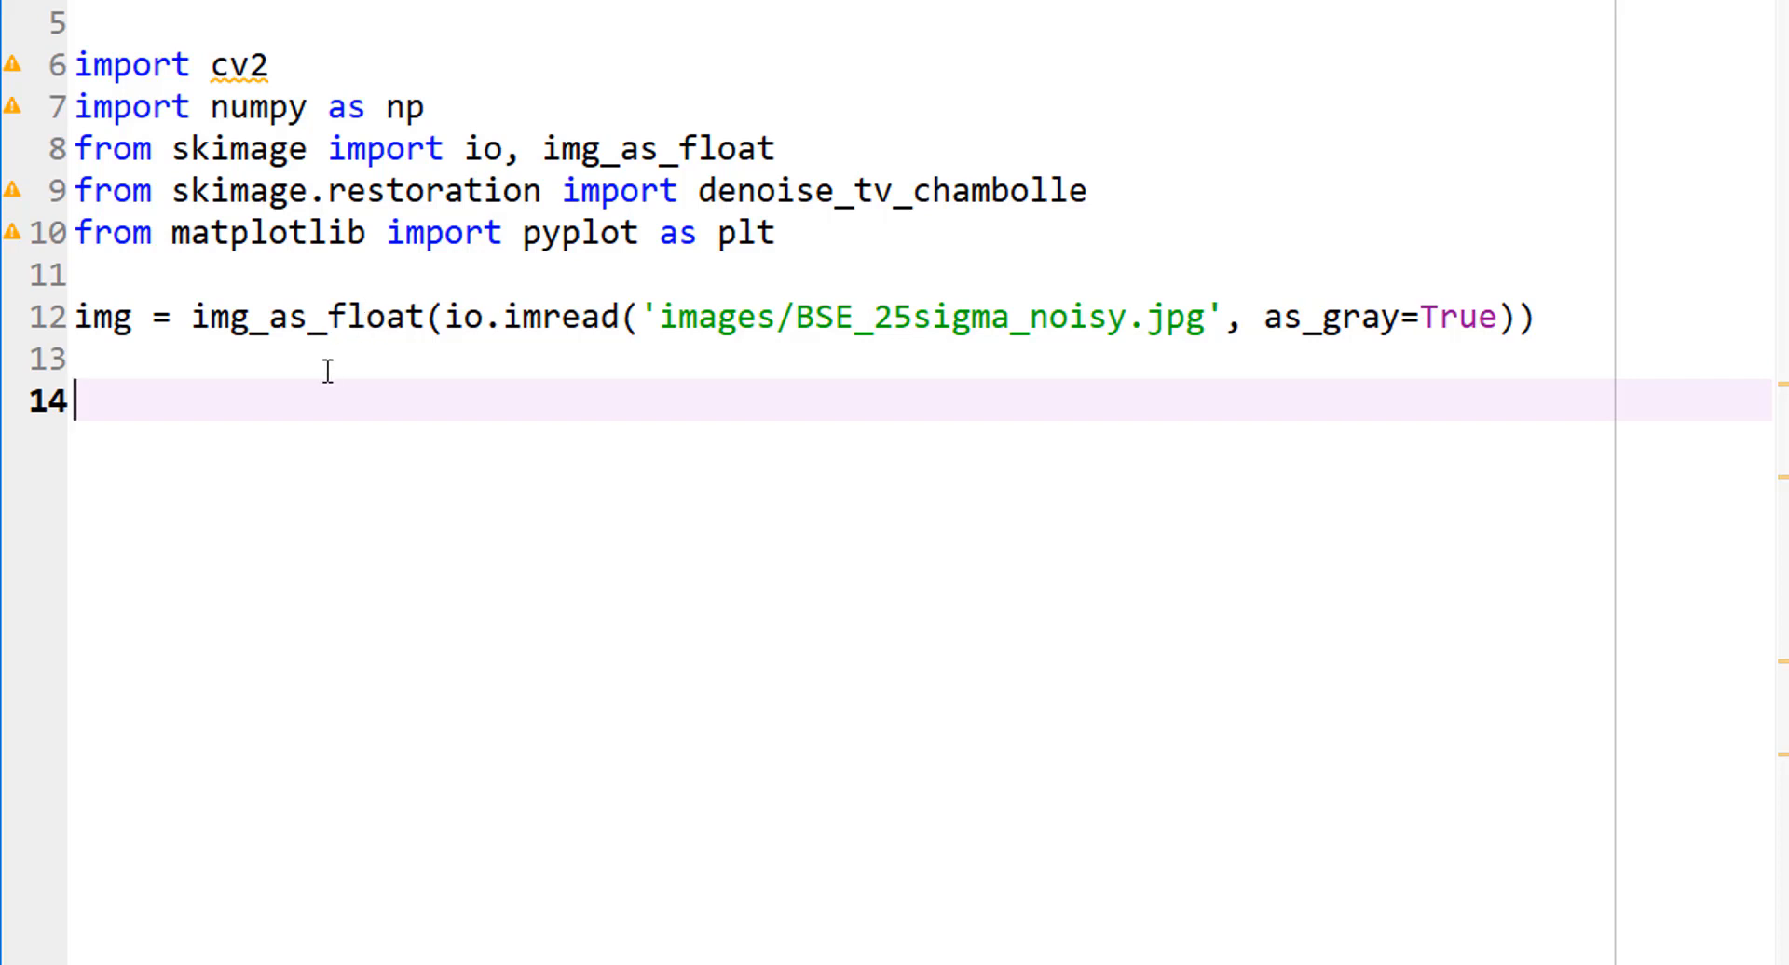
mouse_move(153, 396)
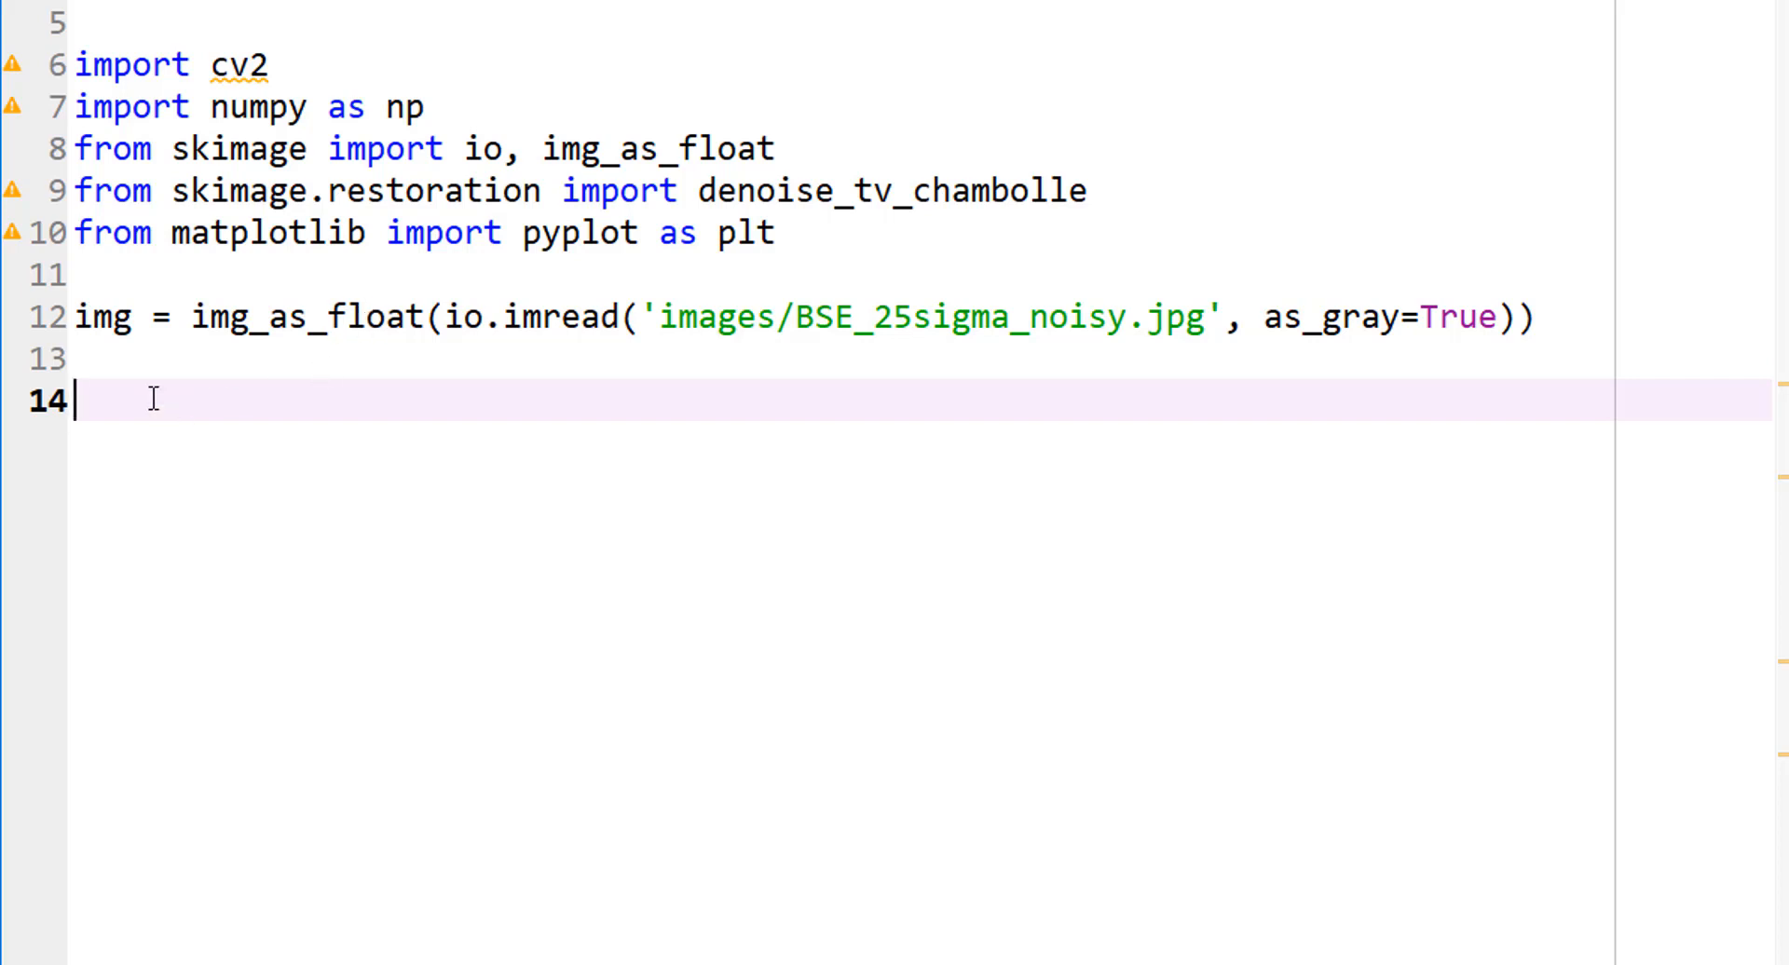
Step: Write plt.hist(img.flat, bins=100, range=(0,1)) on line 14
text(plt.hist(img.flat,)
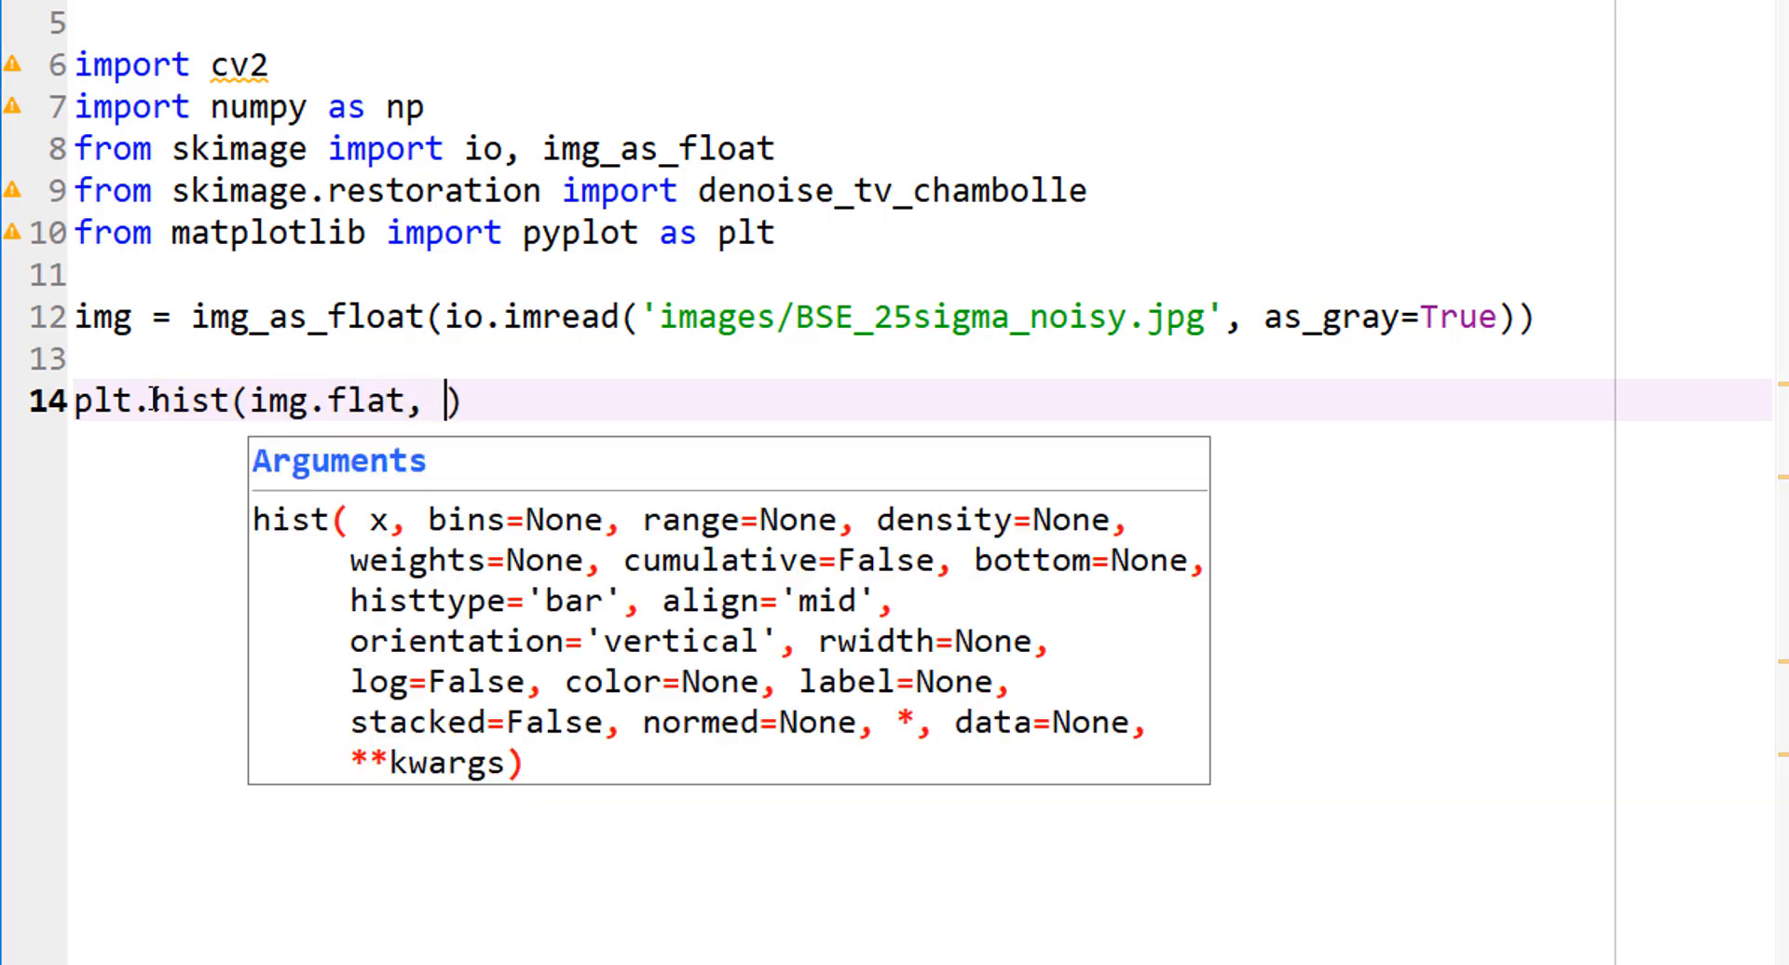
text(bins)
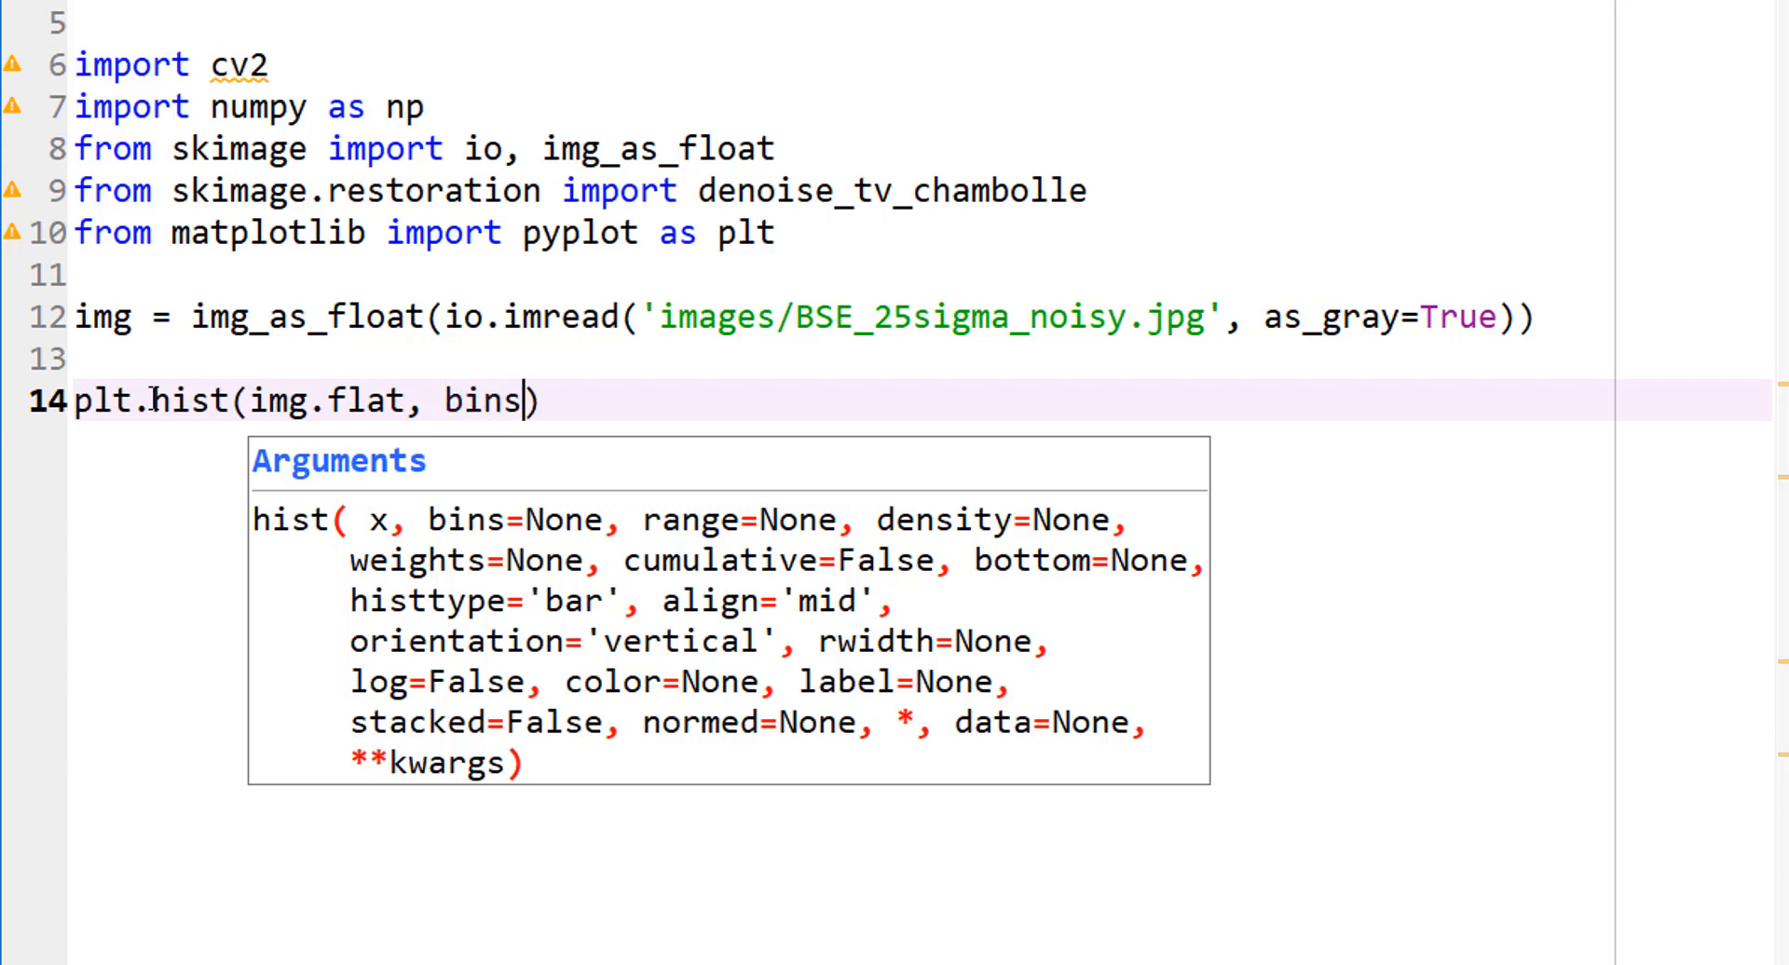
text(=100)
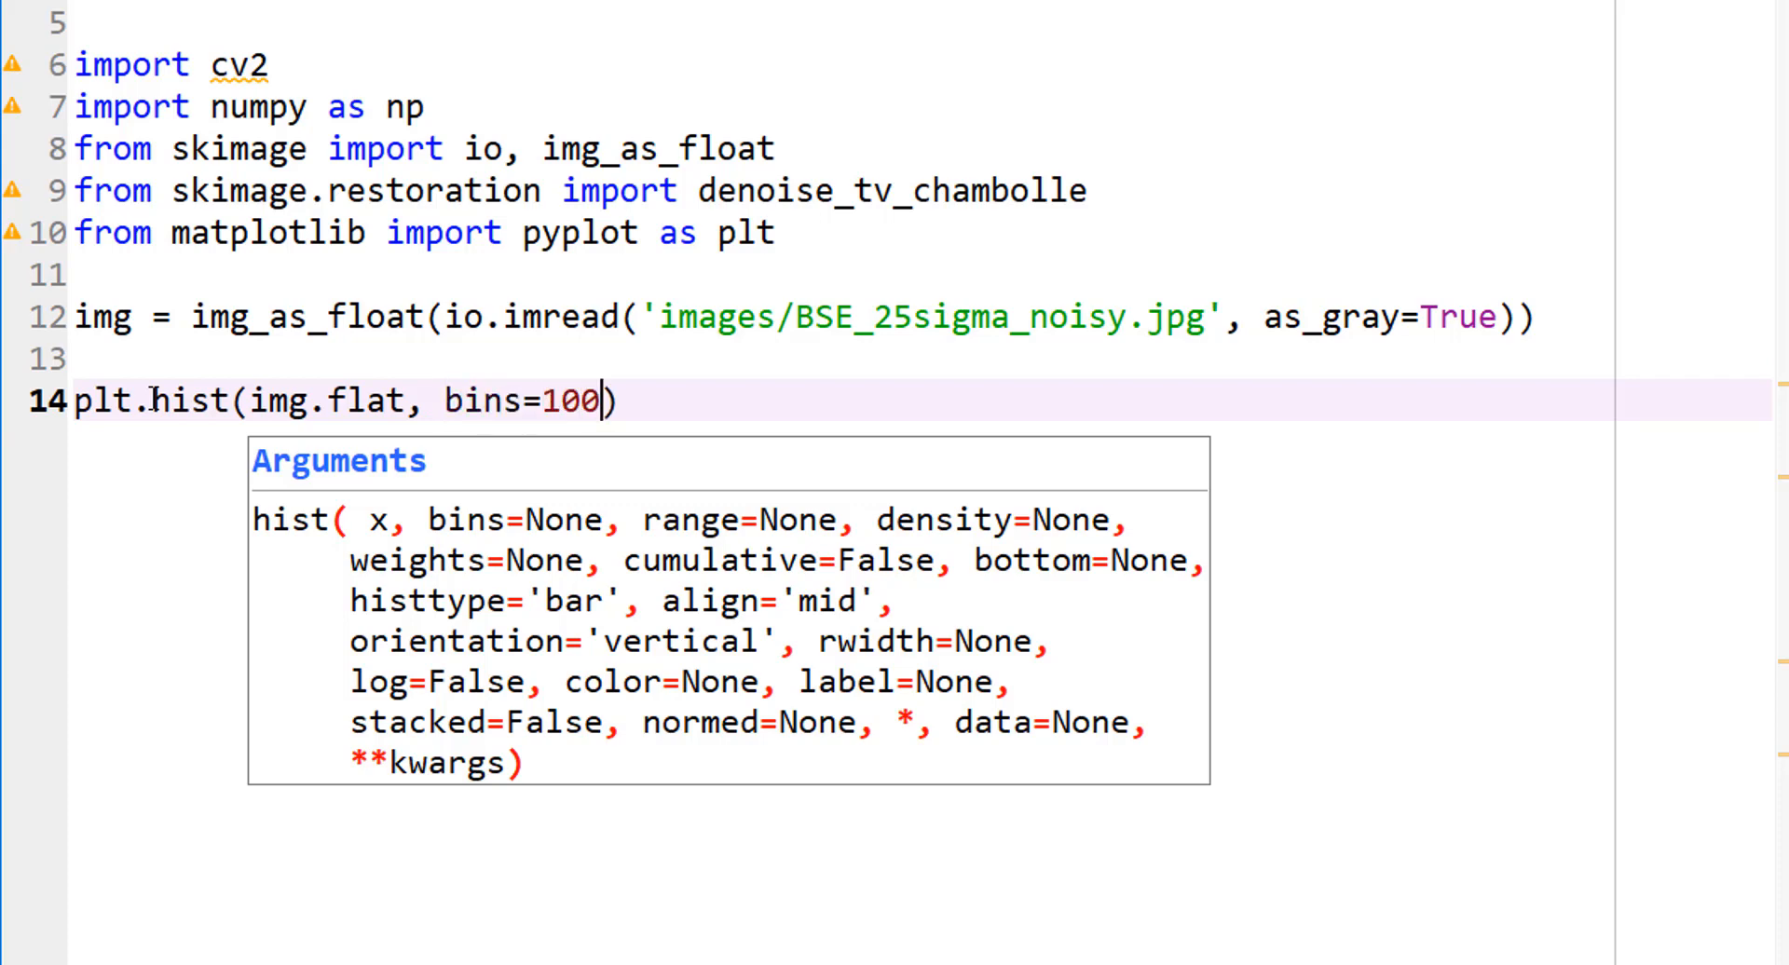
text(, range)
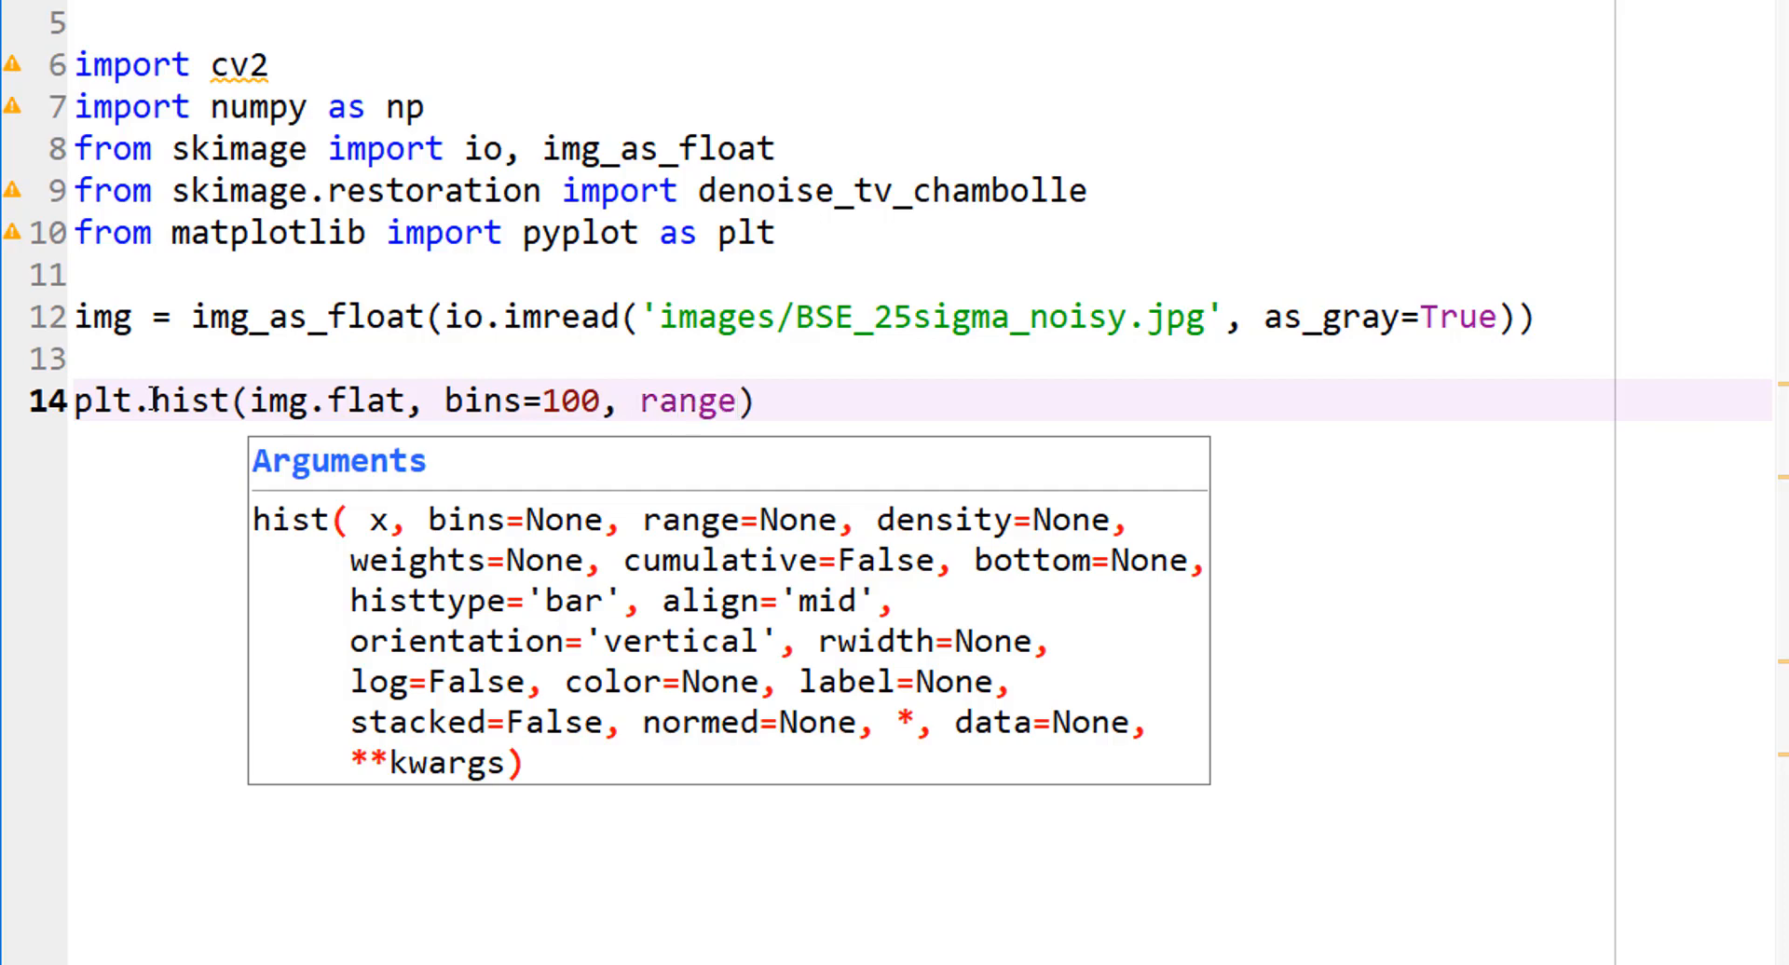
text(=)
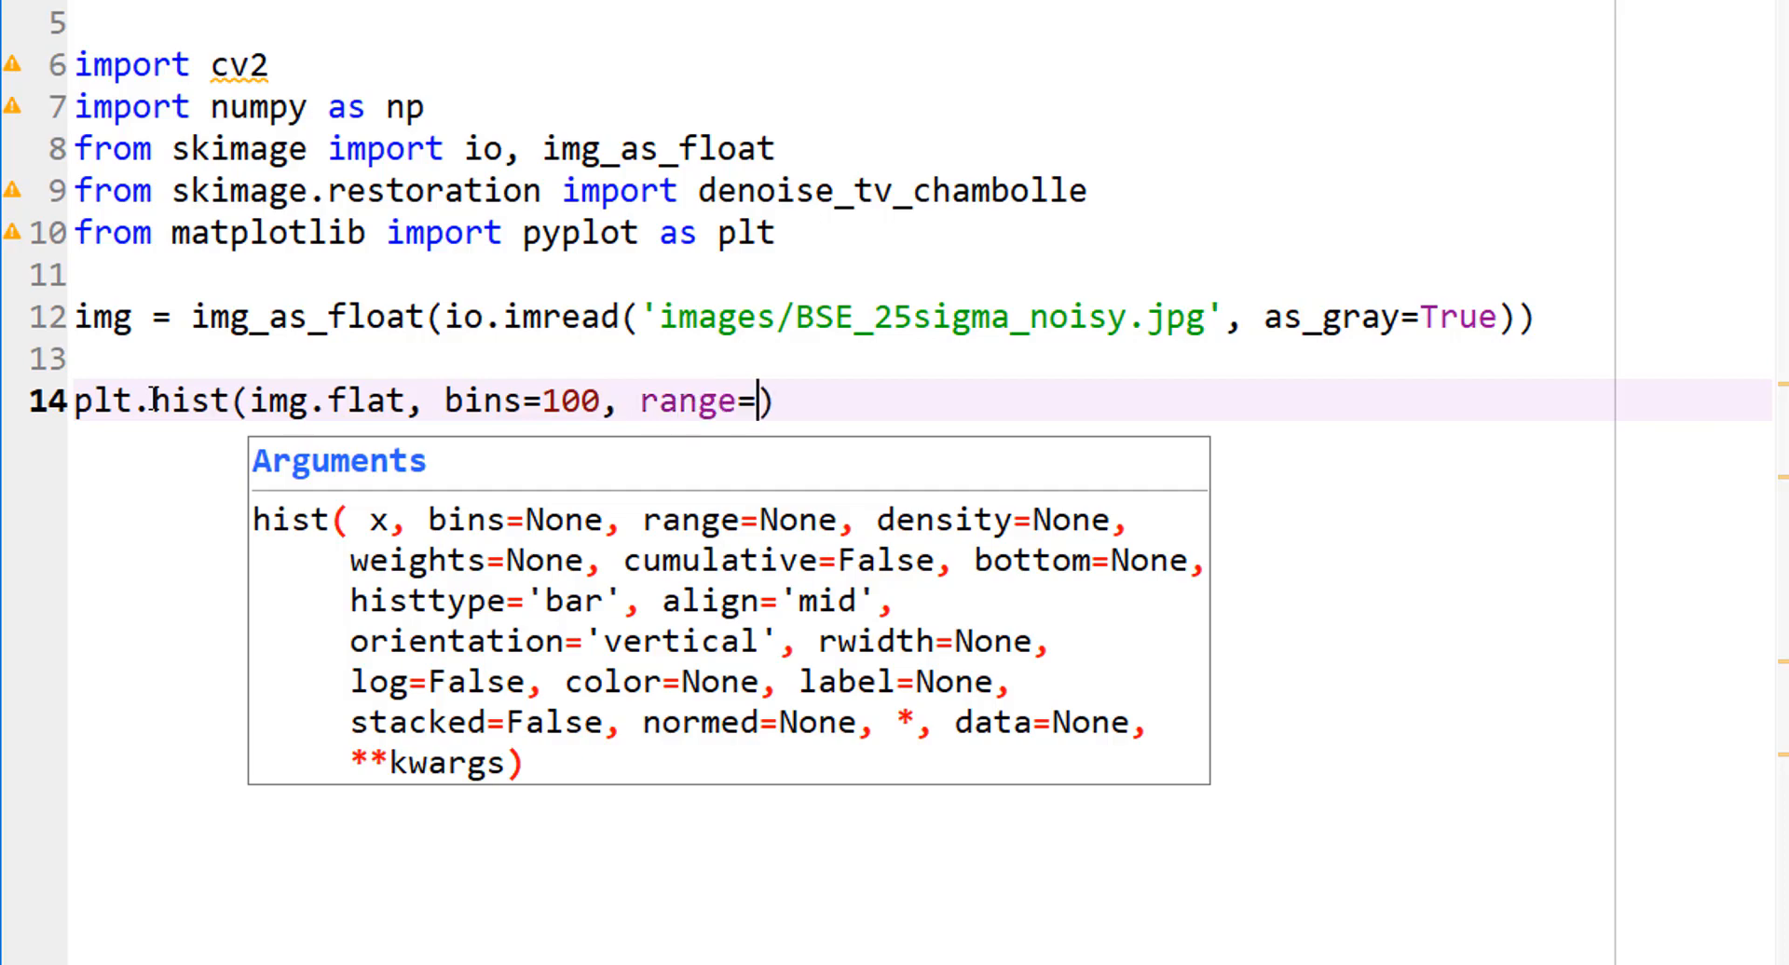
text((0,1))
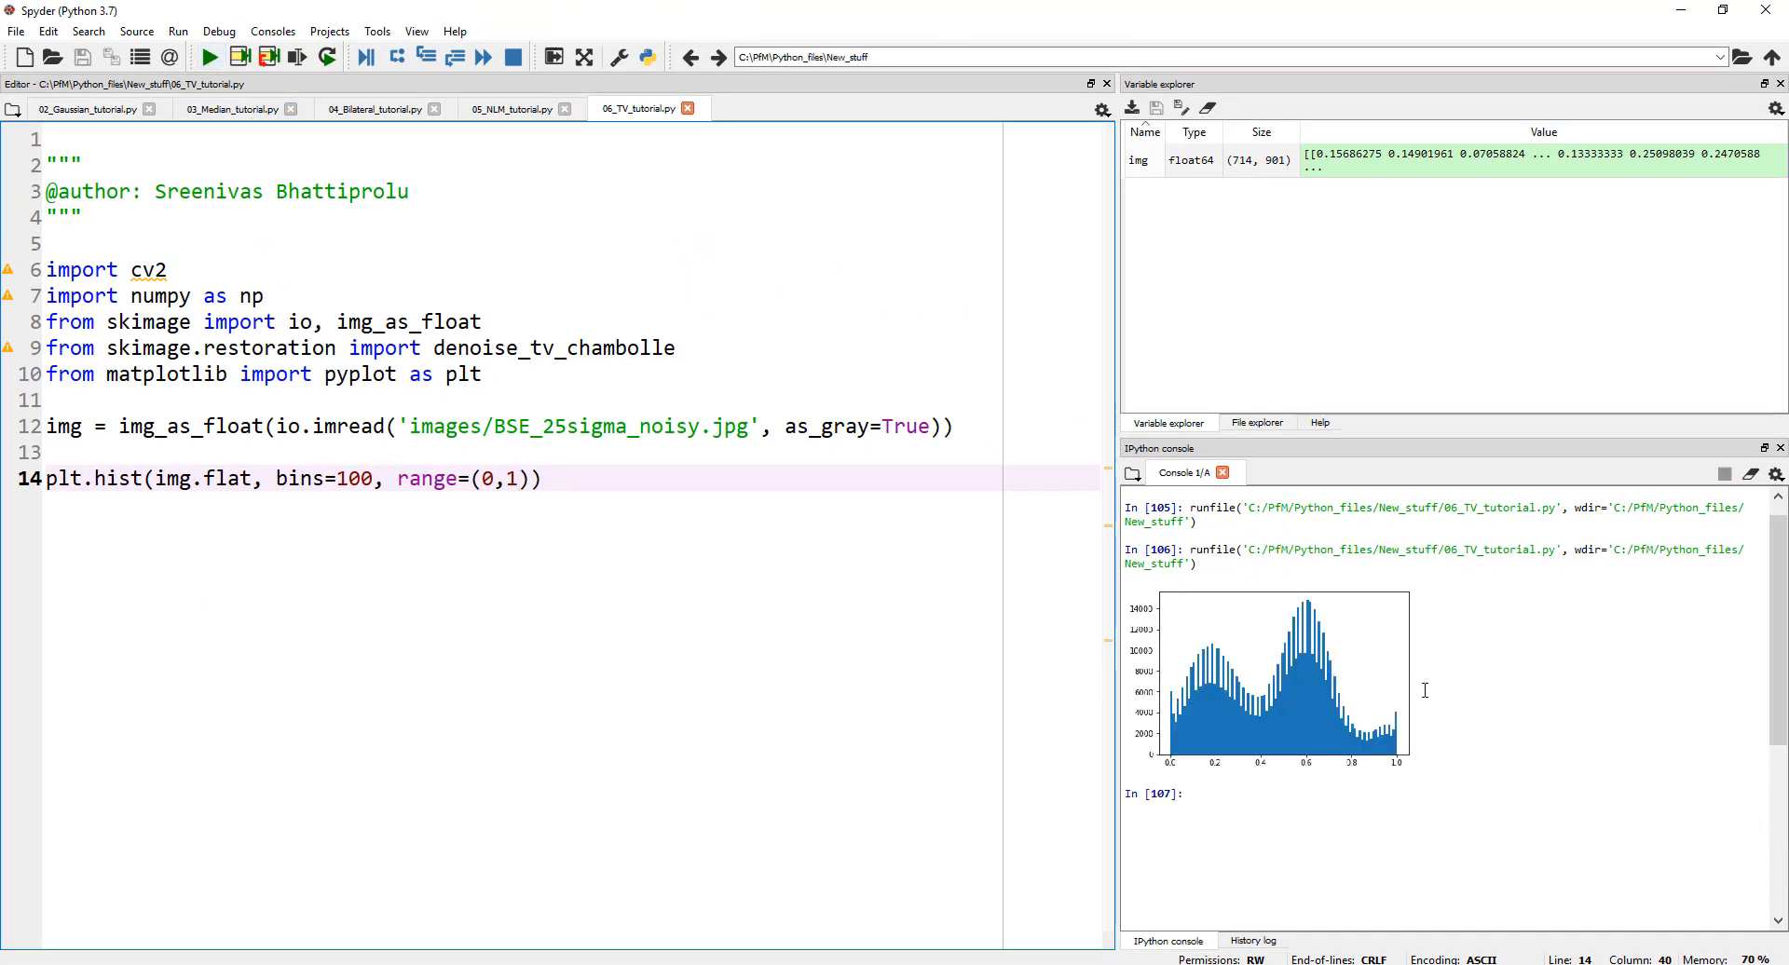
mouse_move(1187, 719)
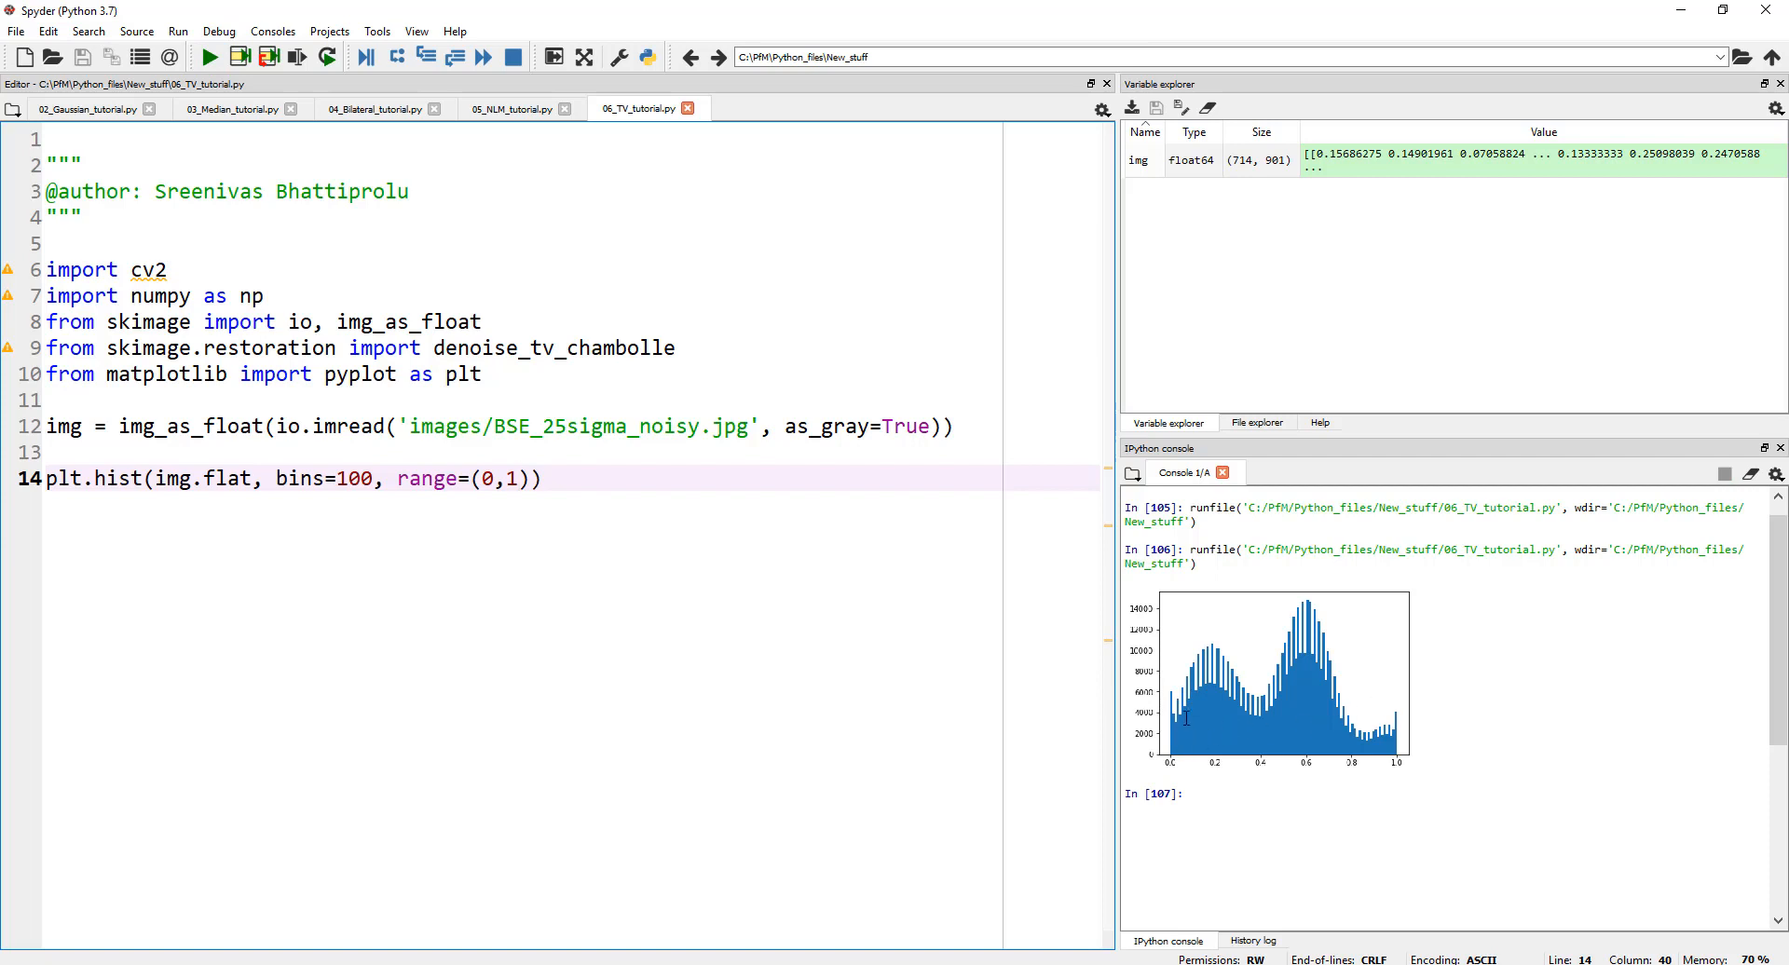
mouse_move(1451, 688)
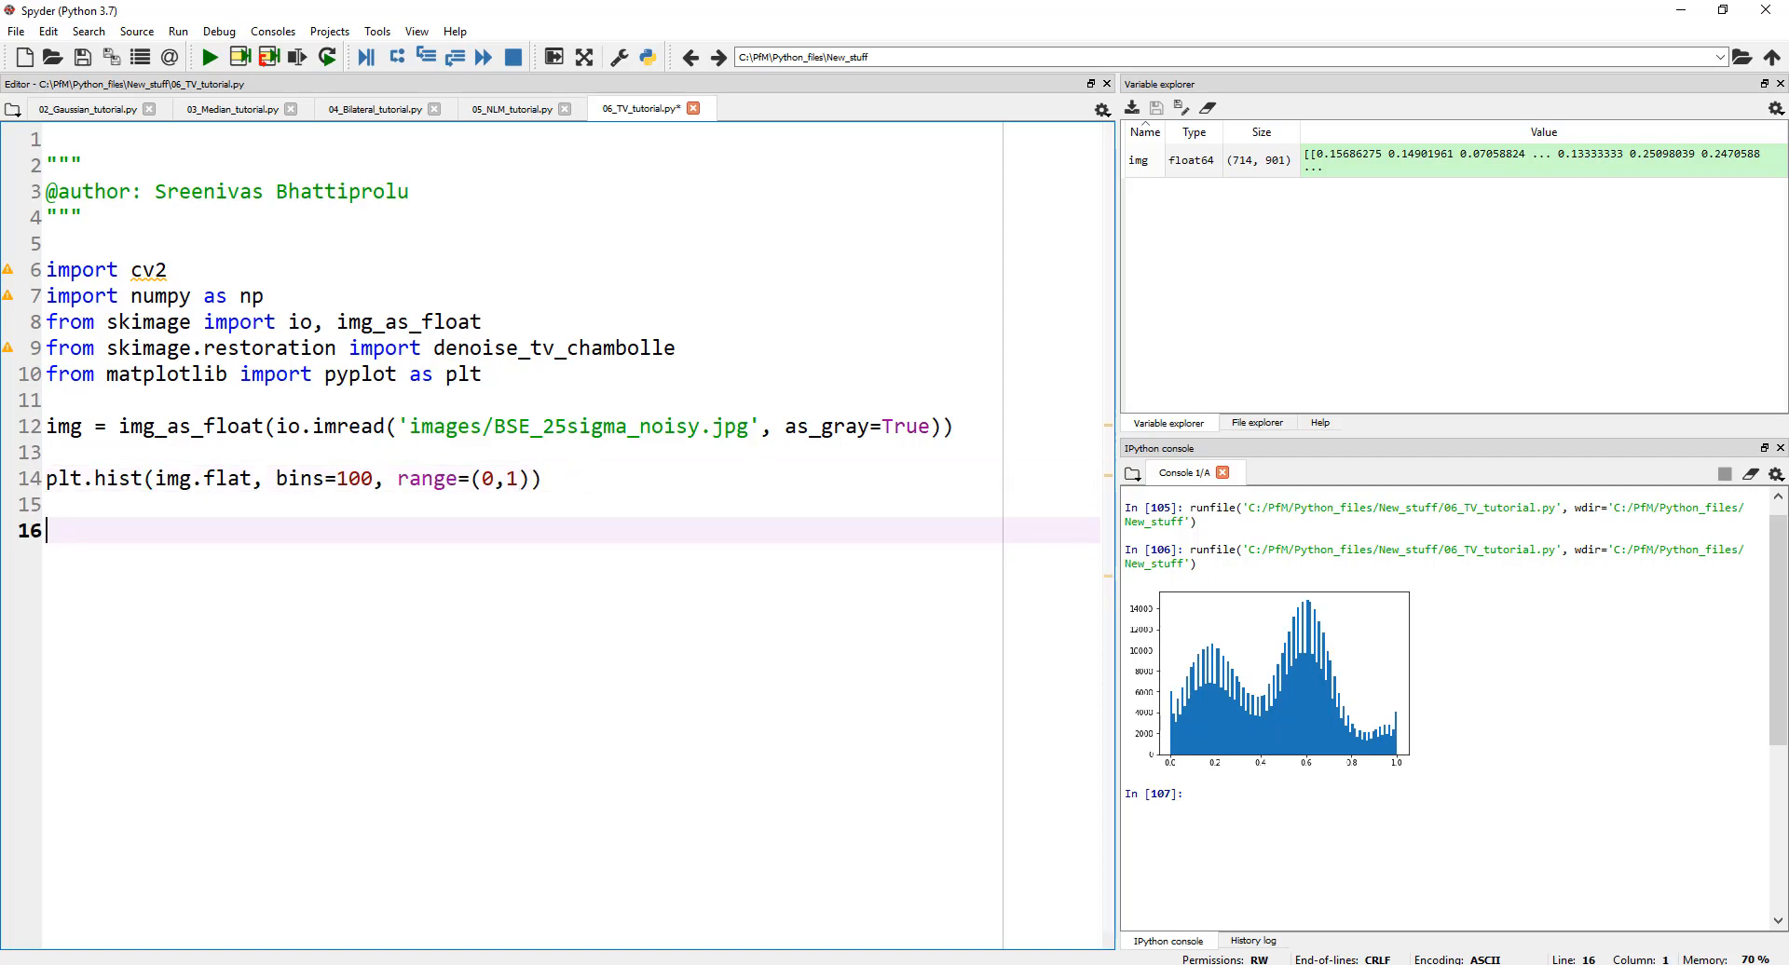
mouse_move(222, 537)
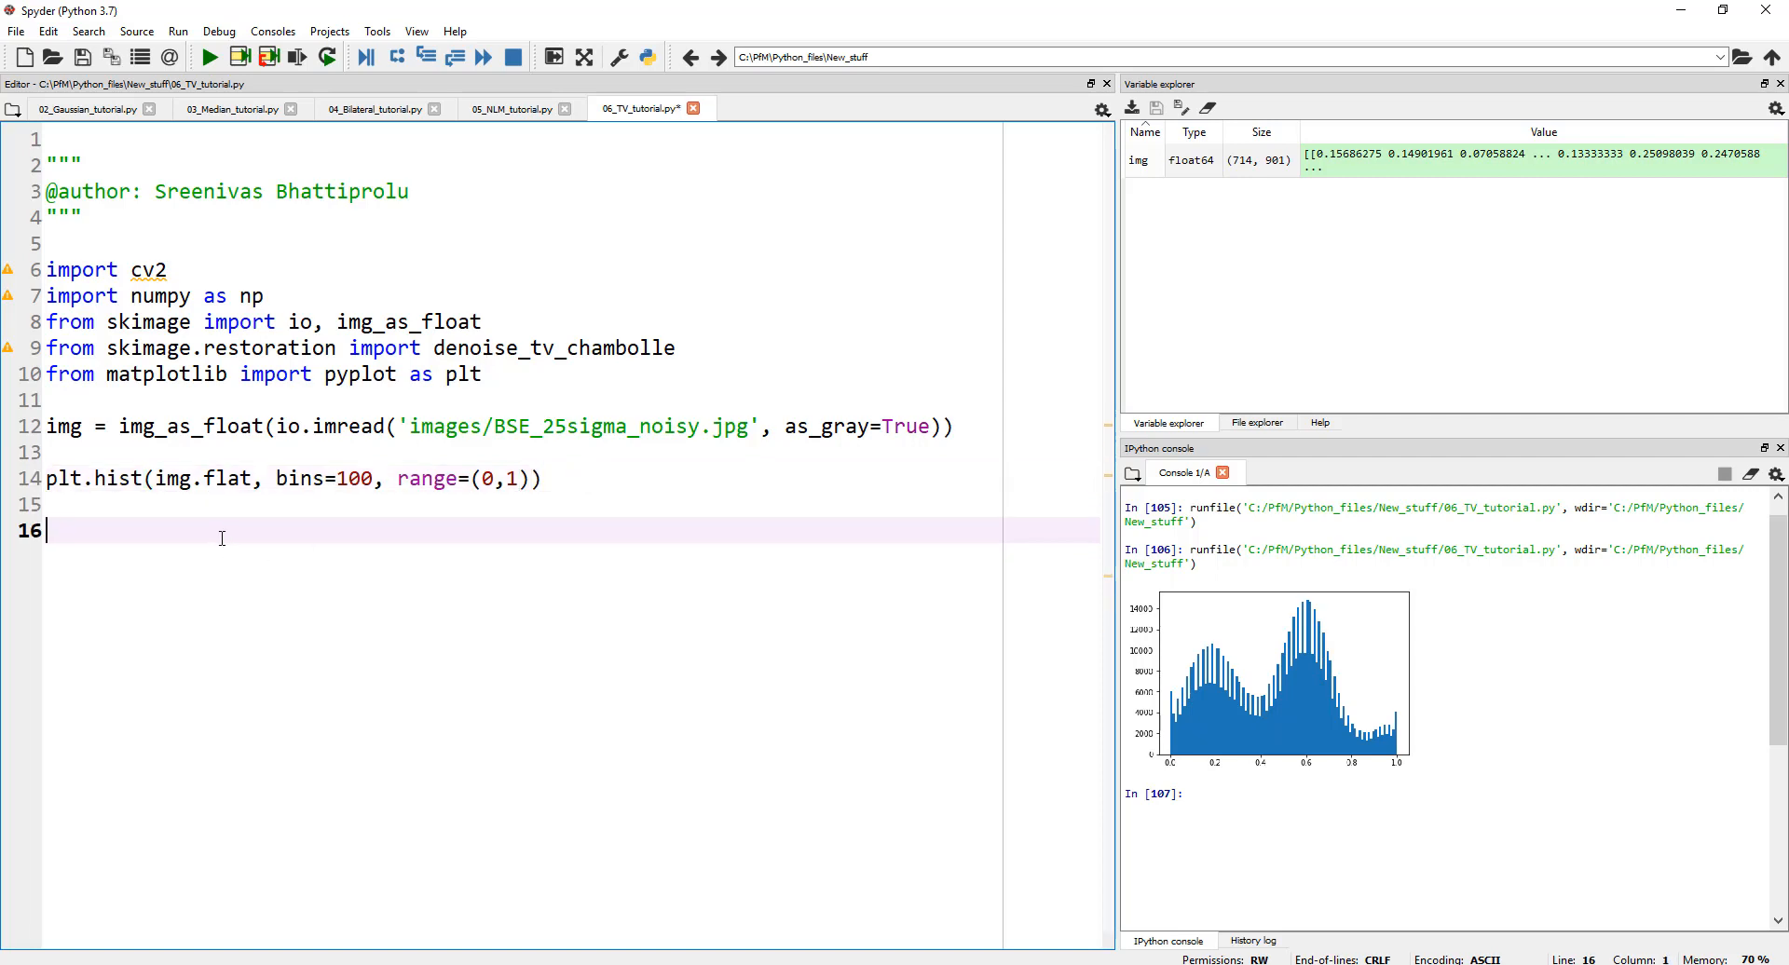
Step: Add cv2.imshow("Original", img) to display the loaded image
text(cv2.imsh)
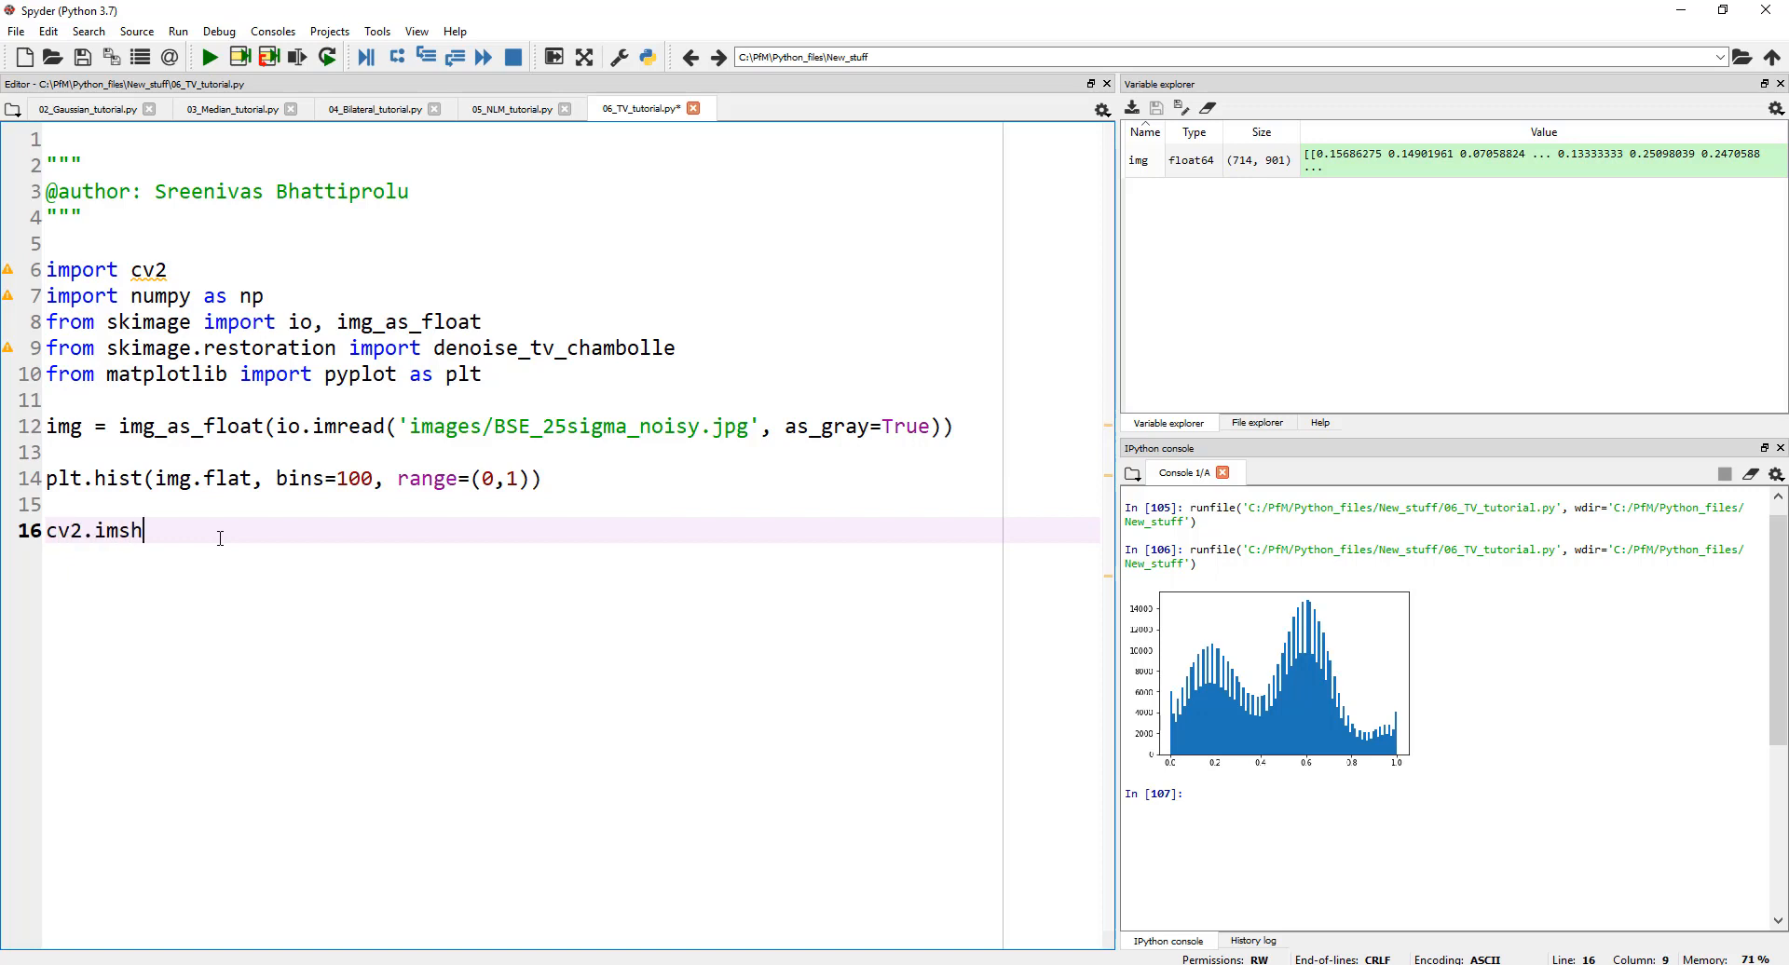
text(ow("Origi)
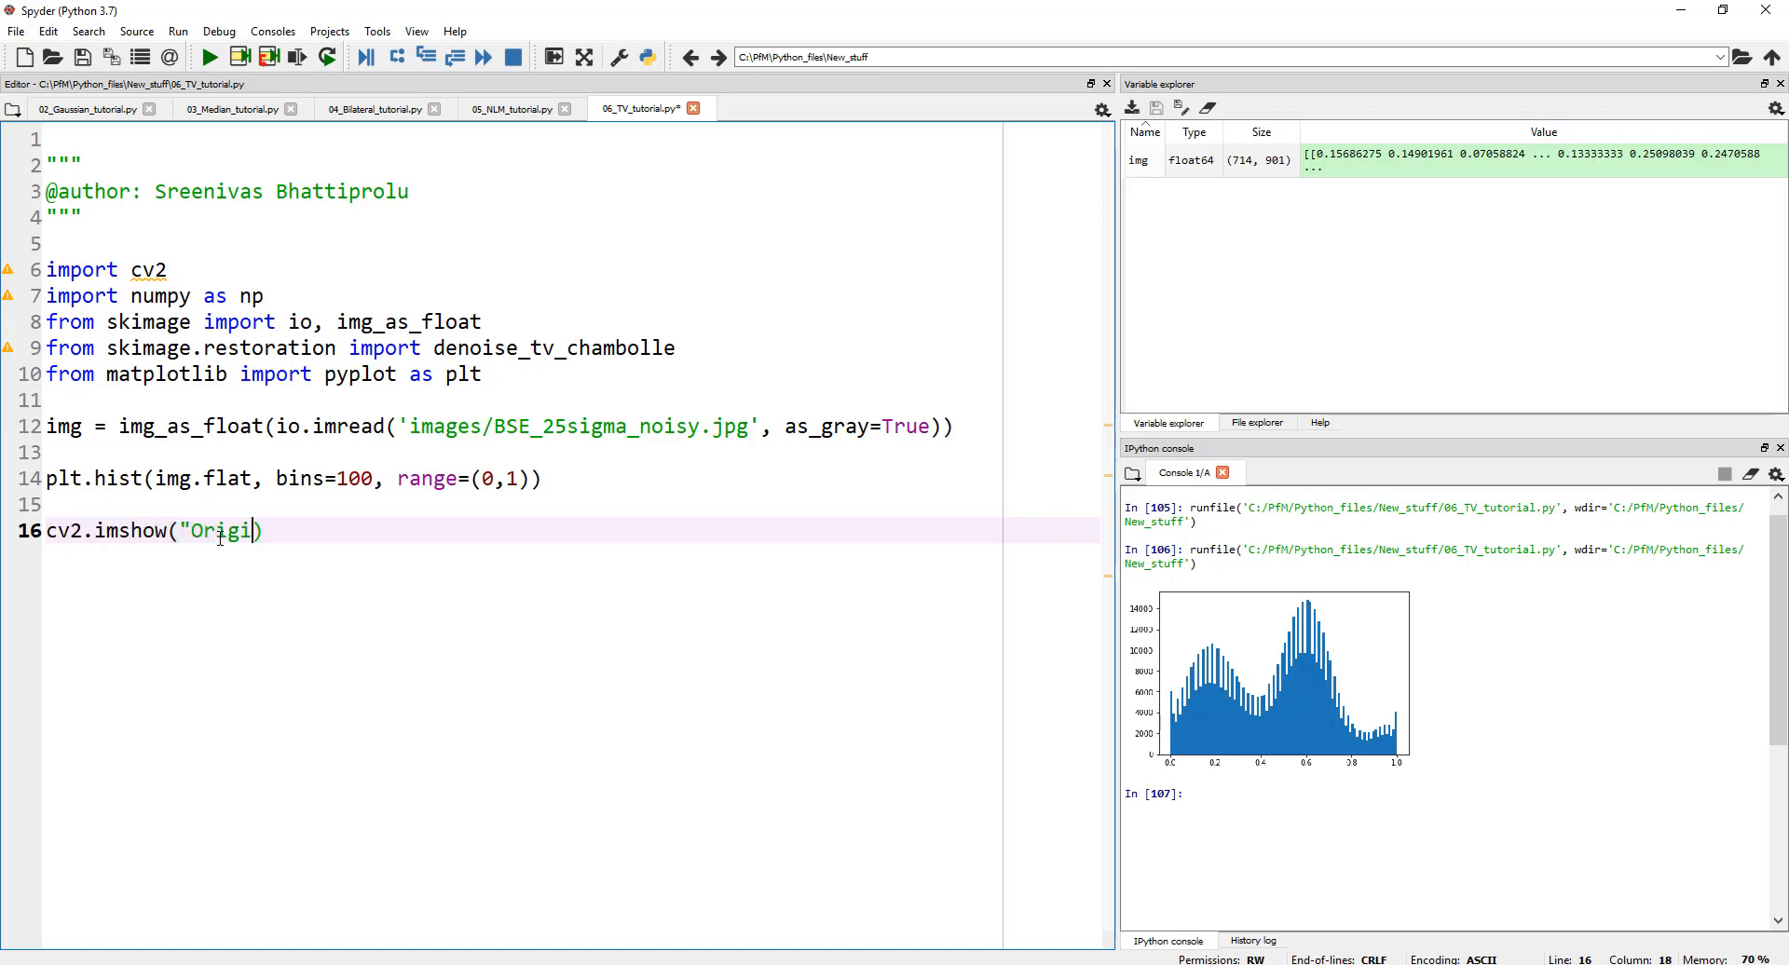
text(nal)
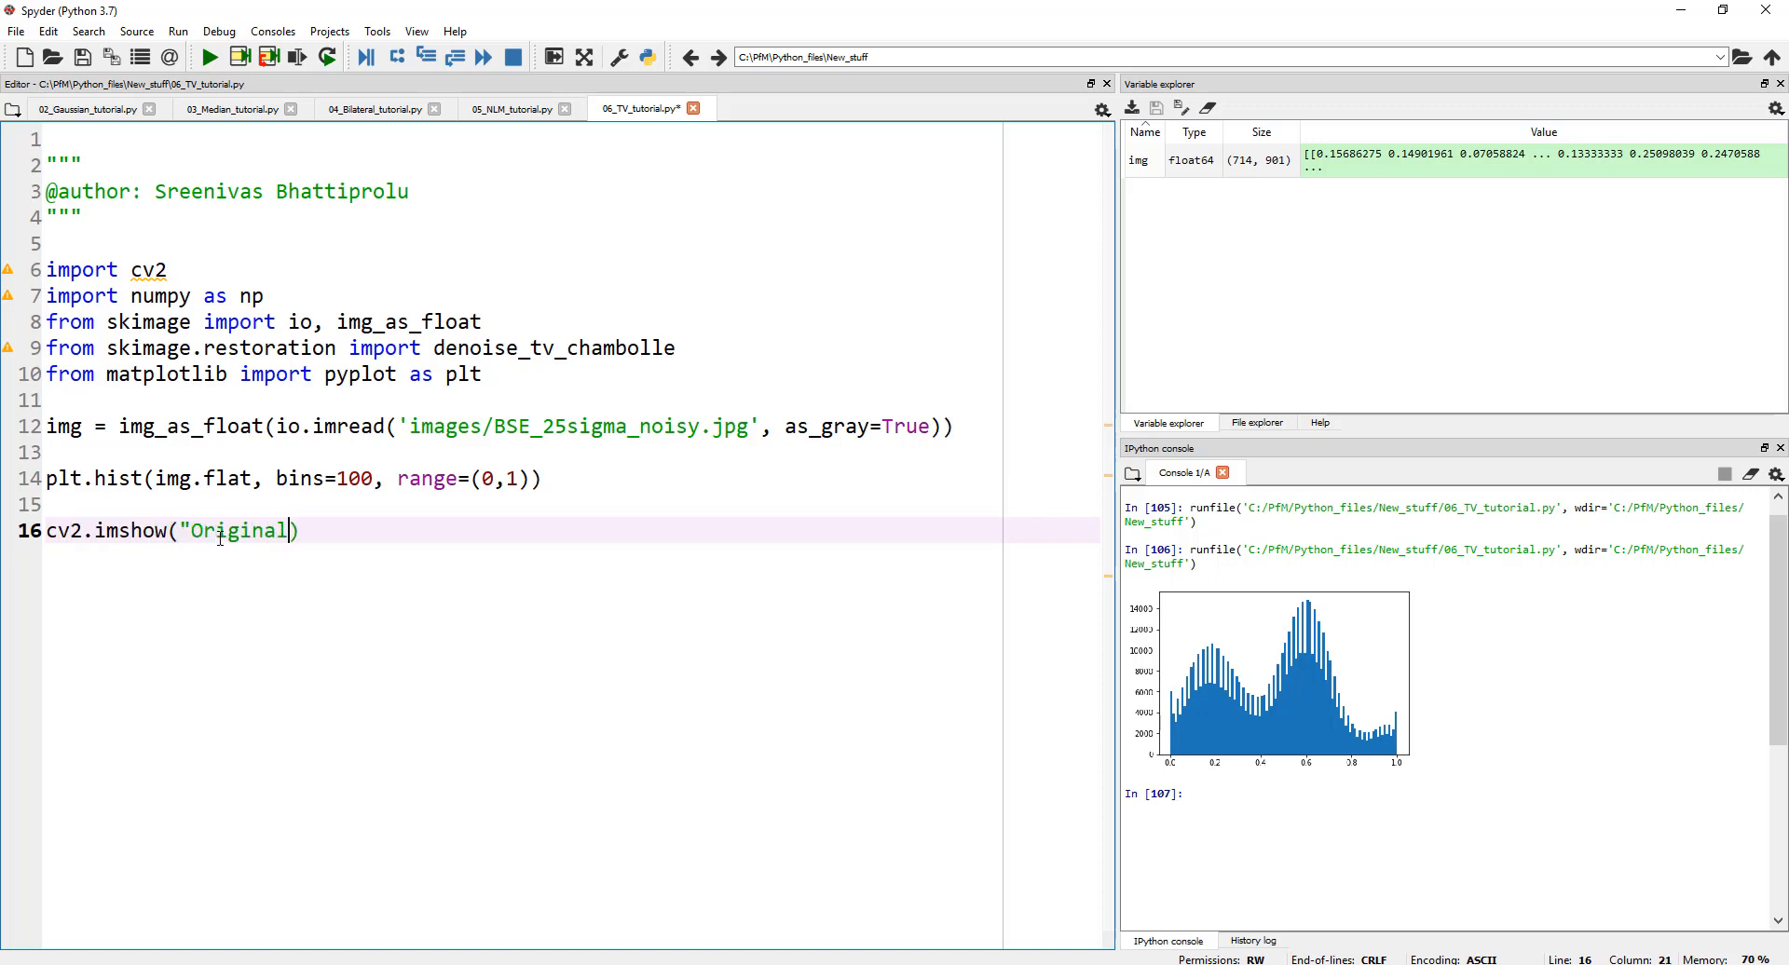
text(, img))
text(cv)
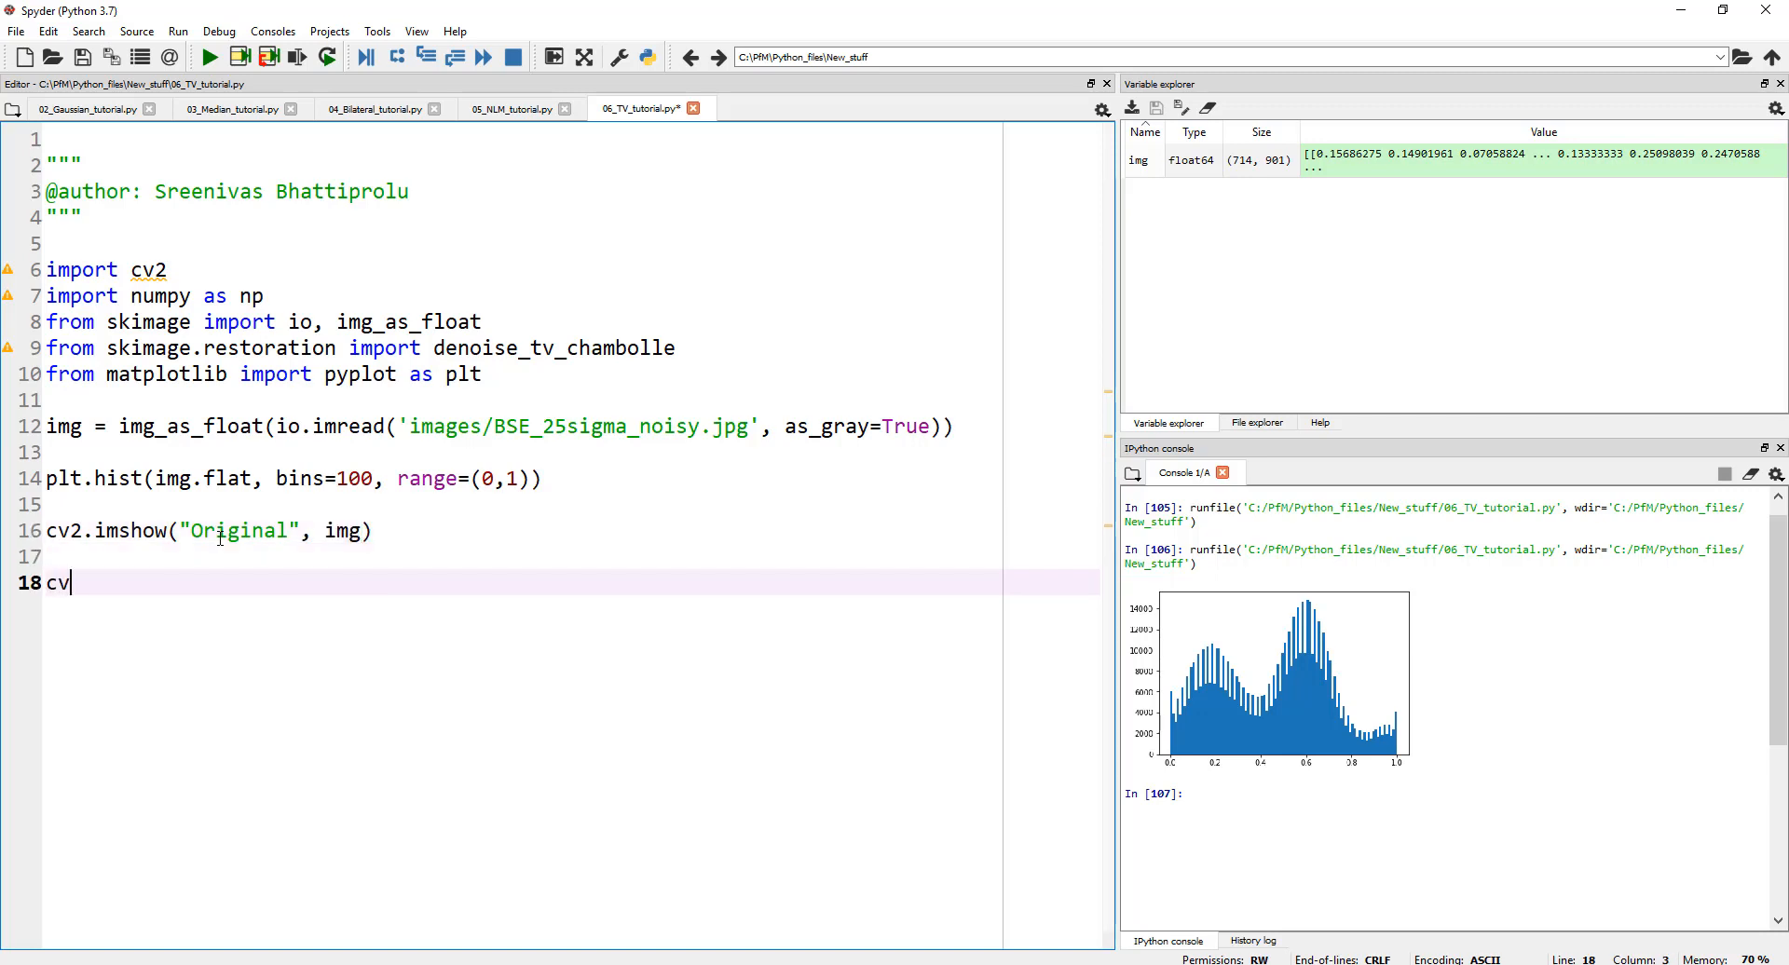
Step: Add cv2.waitKey(0) and cv2.destroyAllWindows(), then run the script
text(2.waitK)
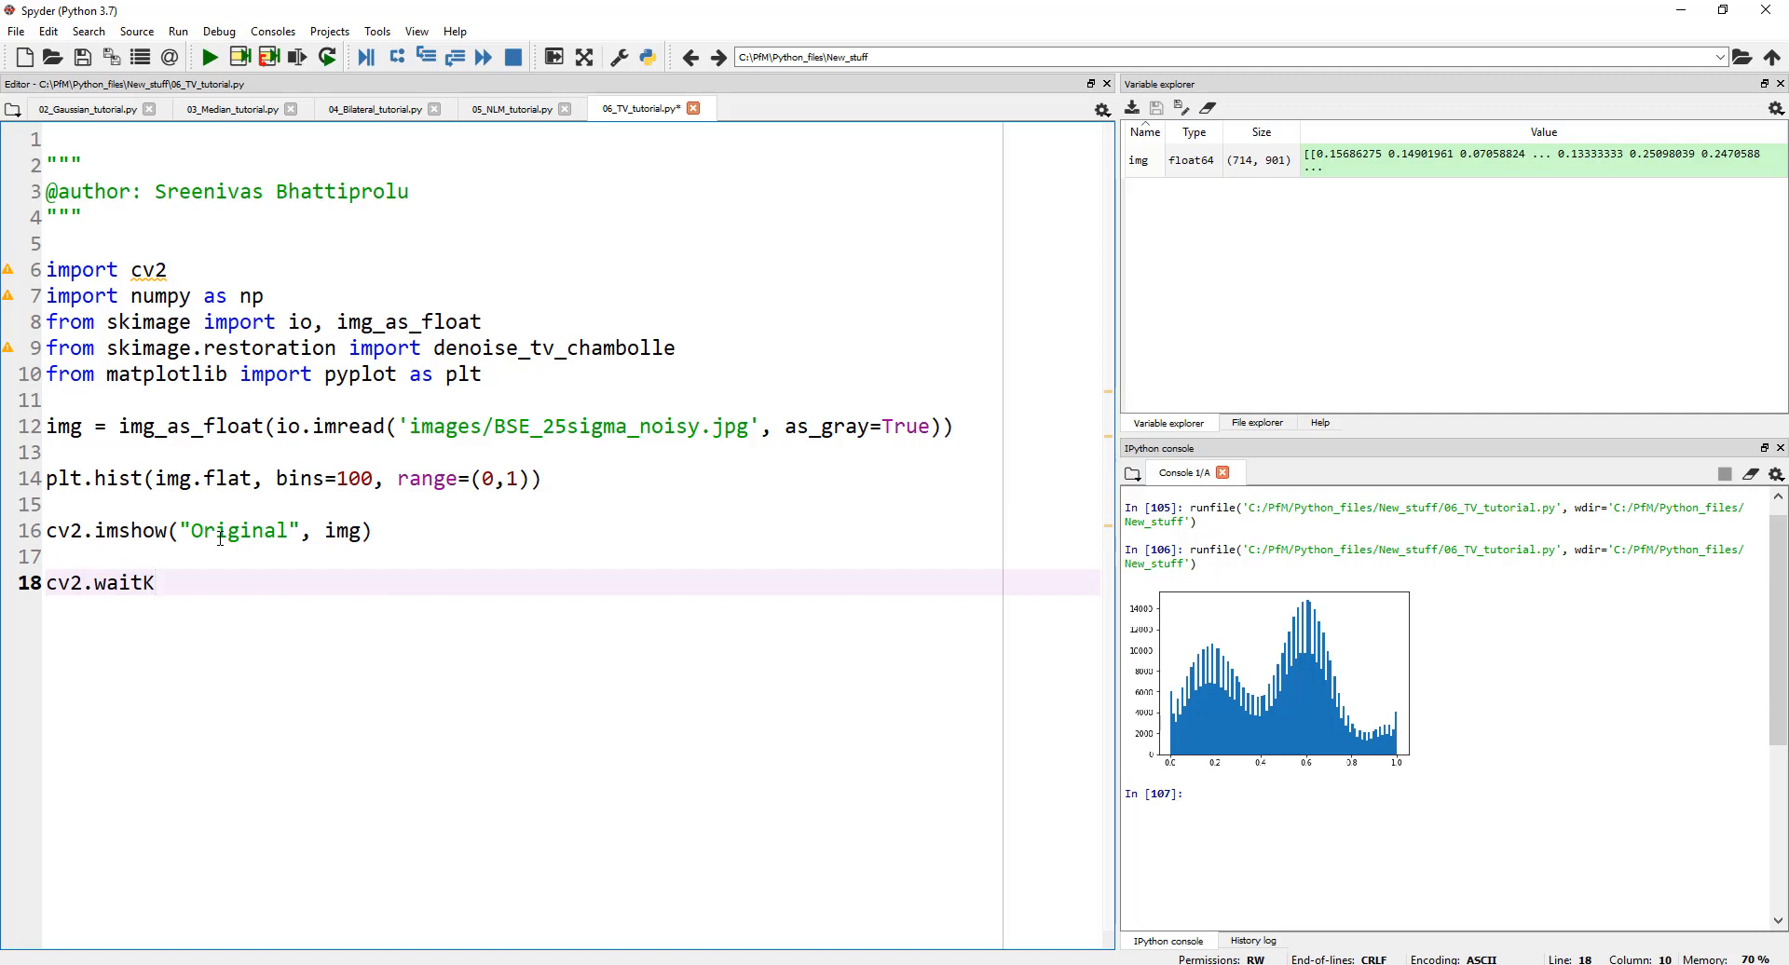
text(ey(0))
text(cv2.)
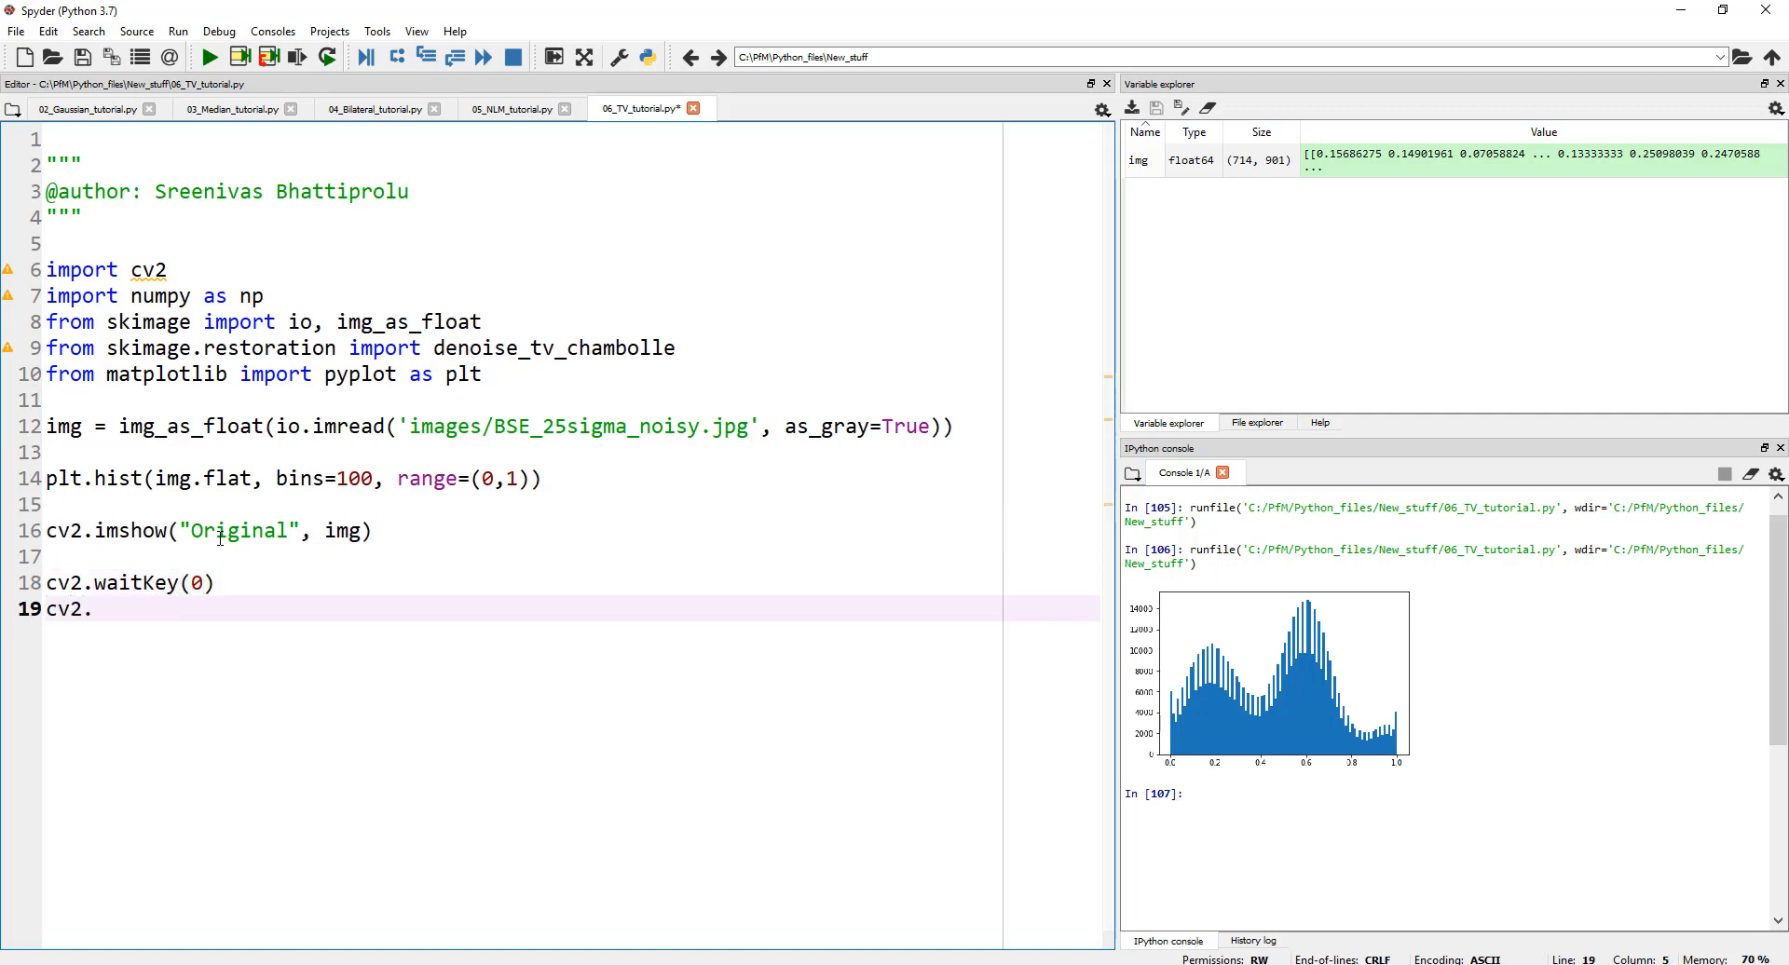
text(destroyAll)
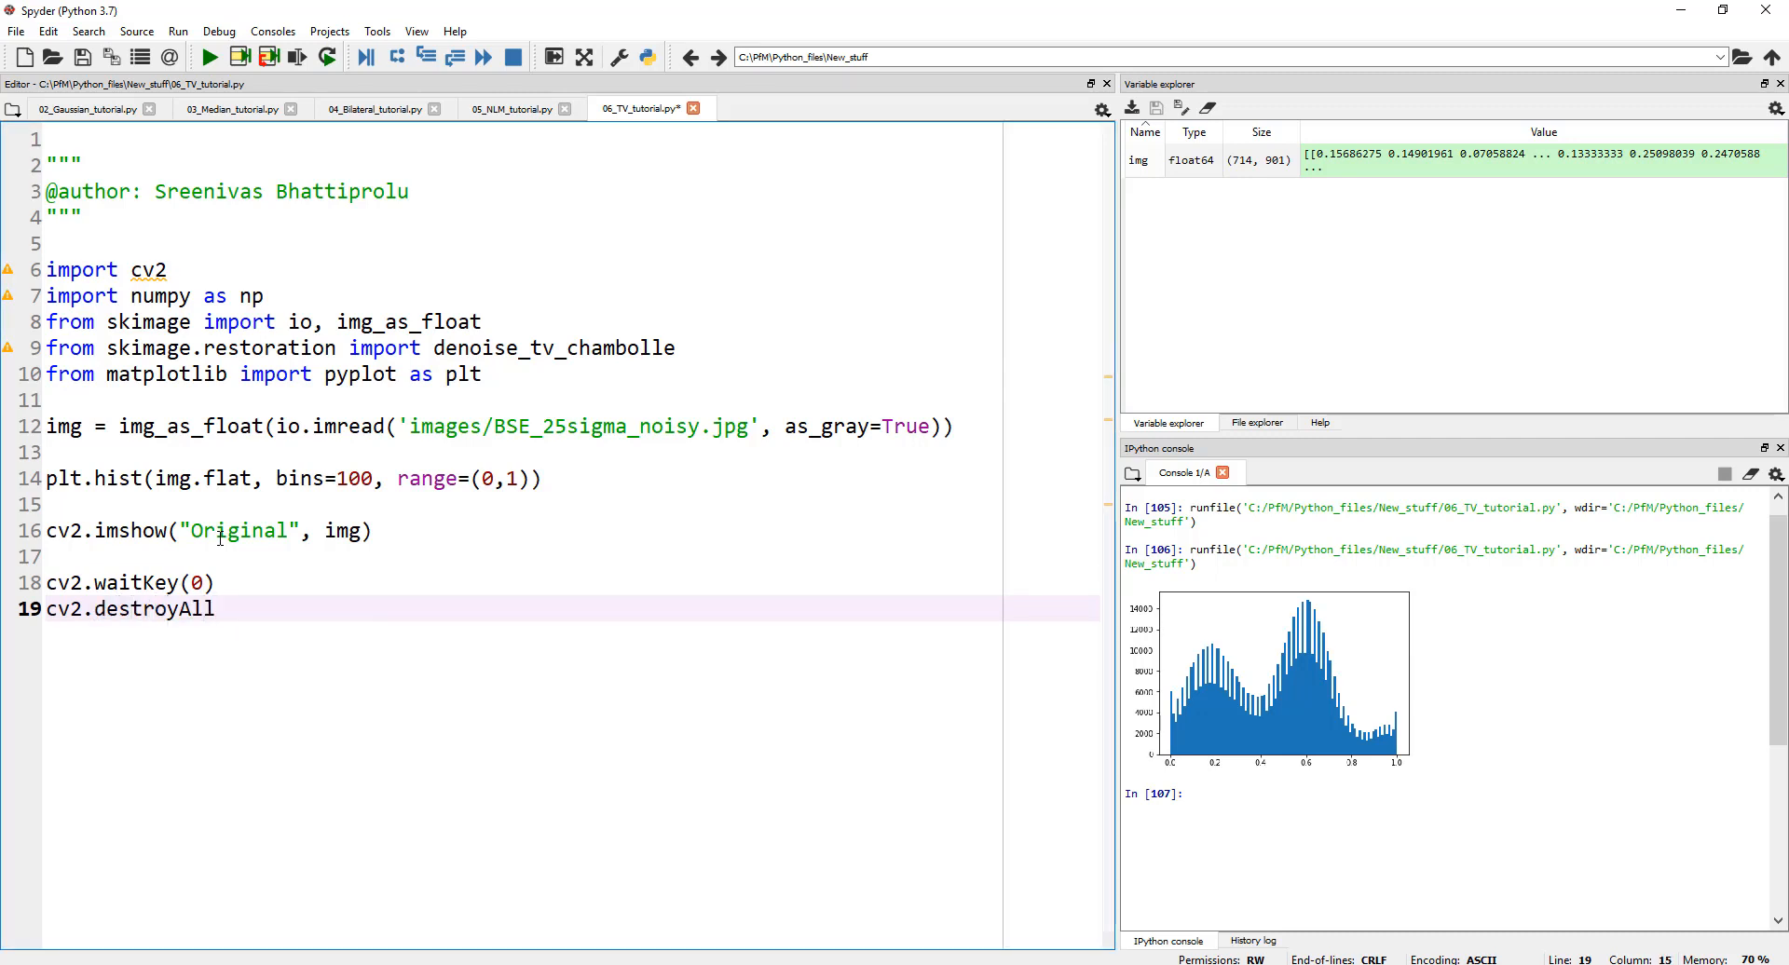
text(Windows())
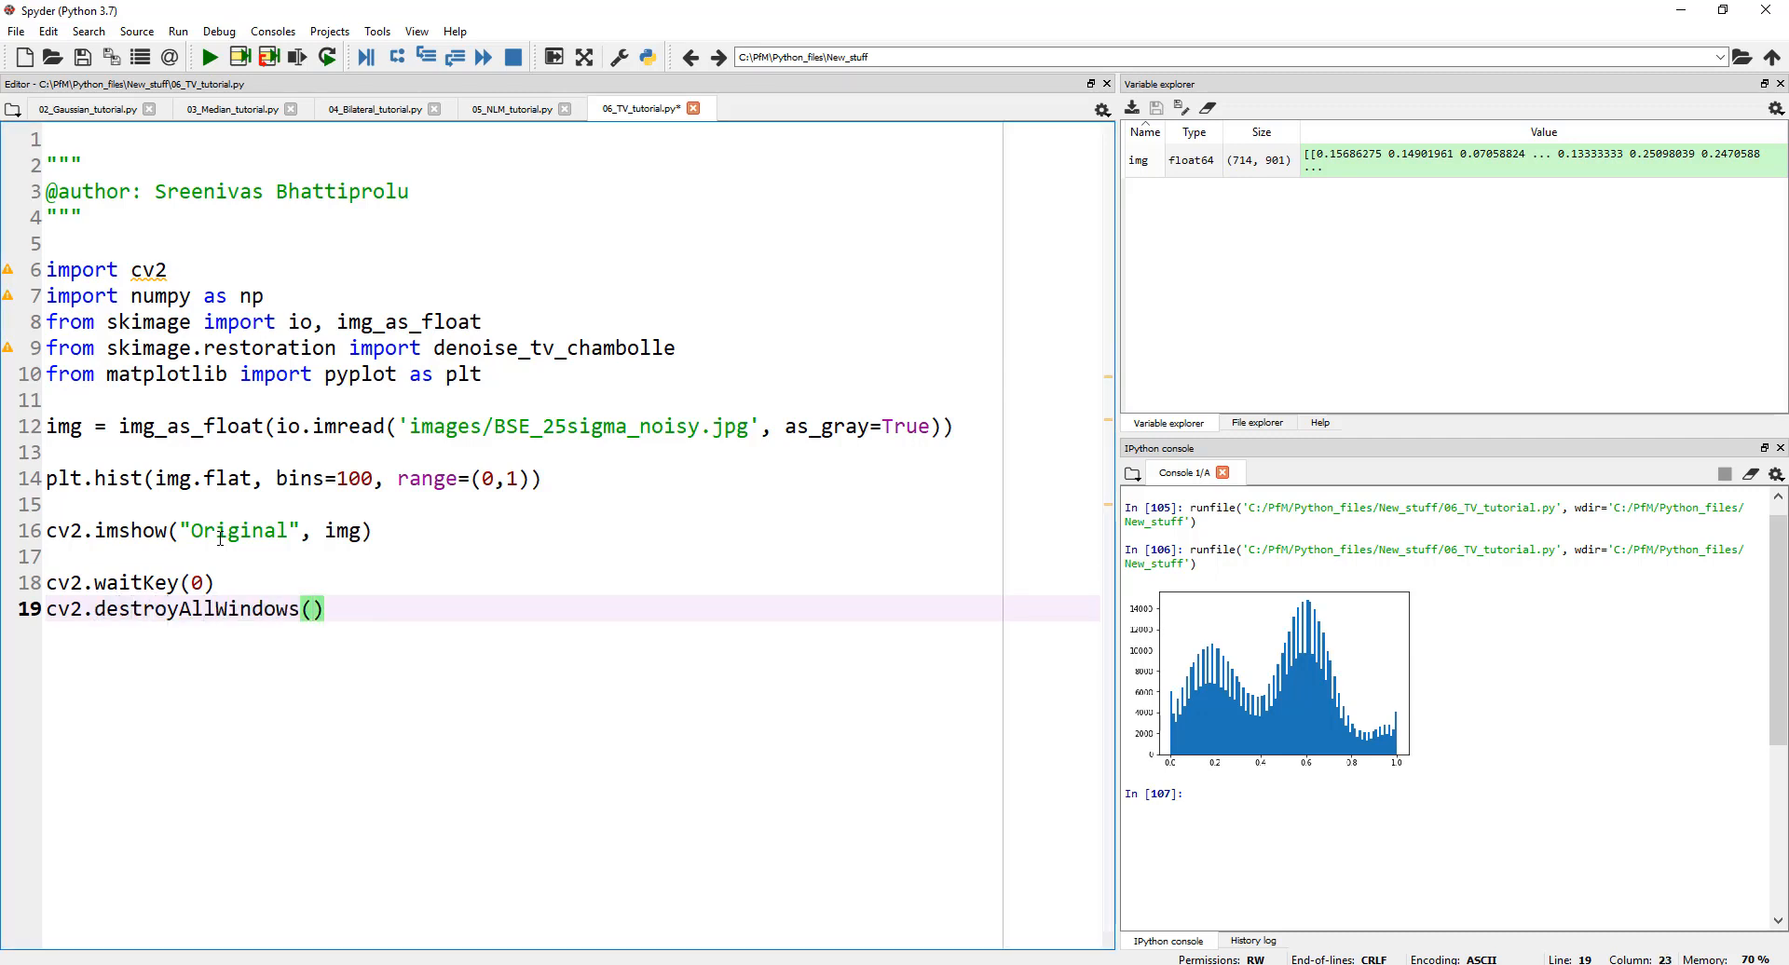
click(209, 56)
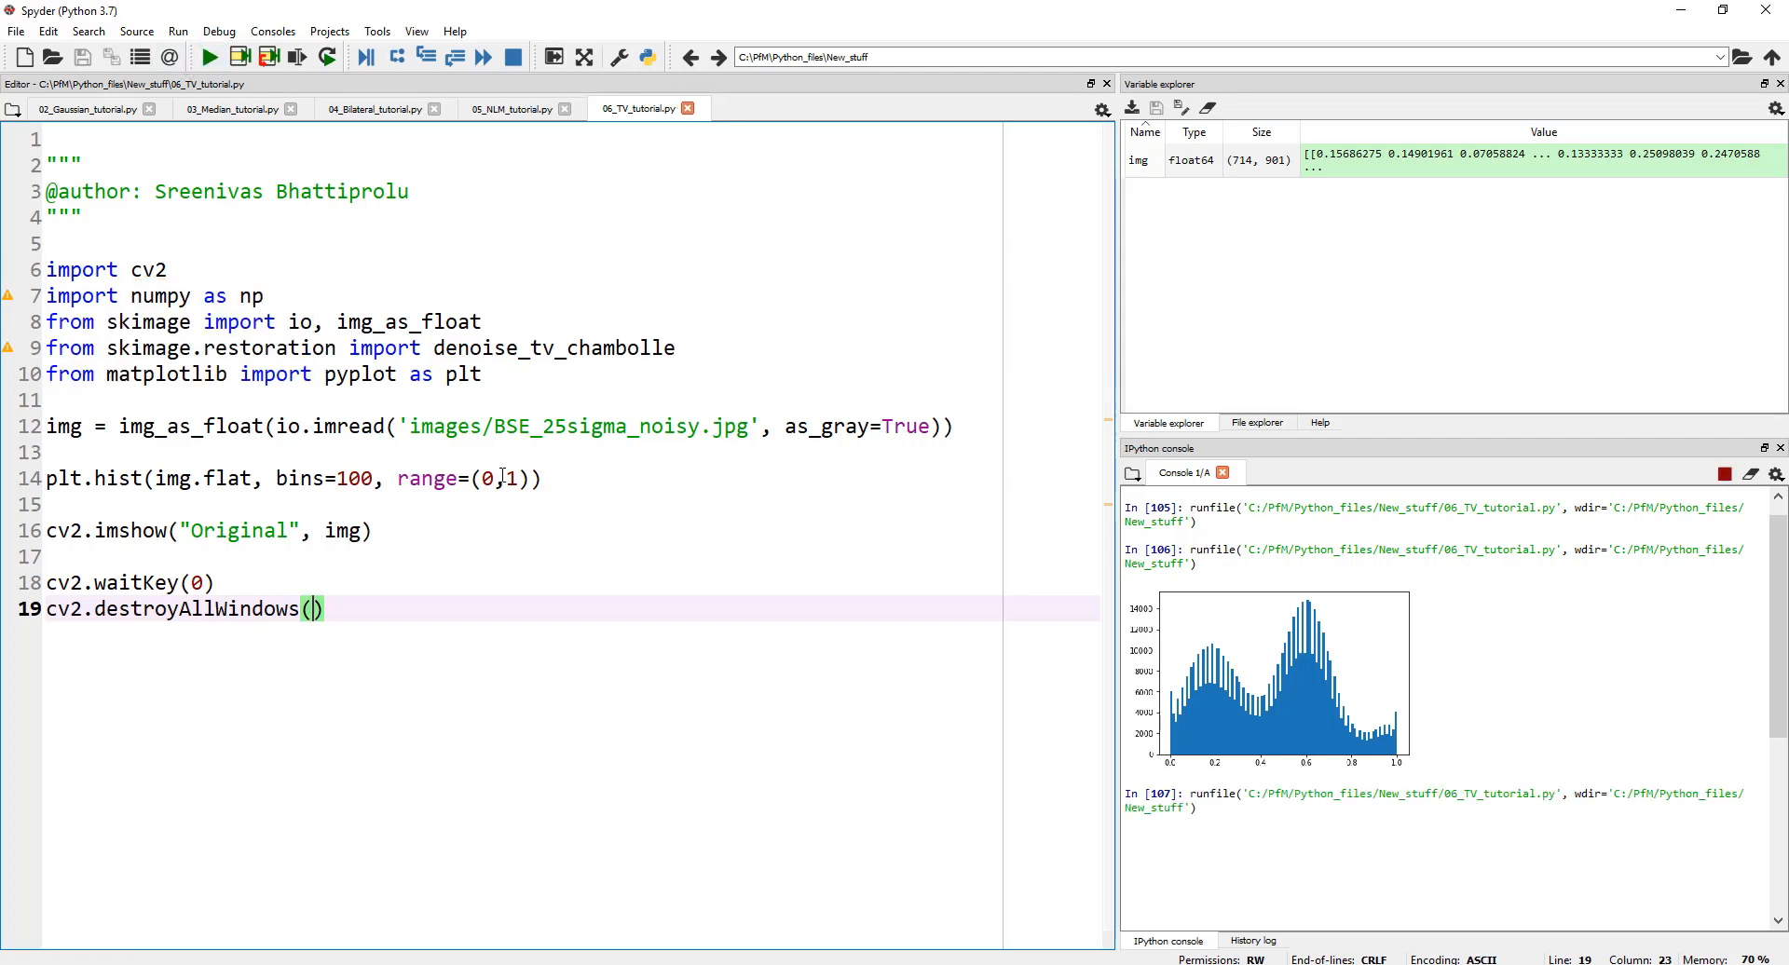
Step: Run the script and move the Original image window higher on screen
click(208, 58)
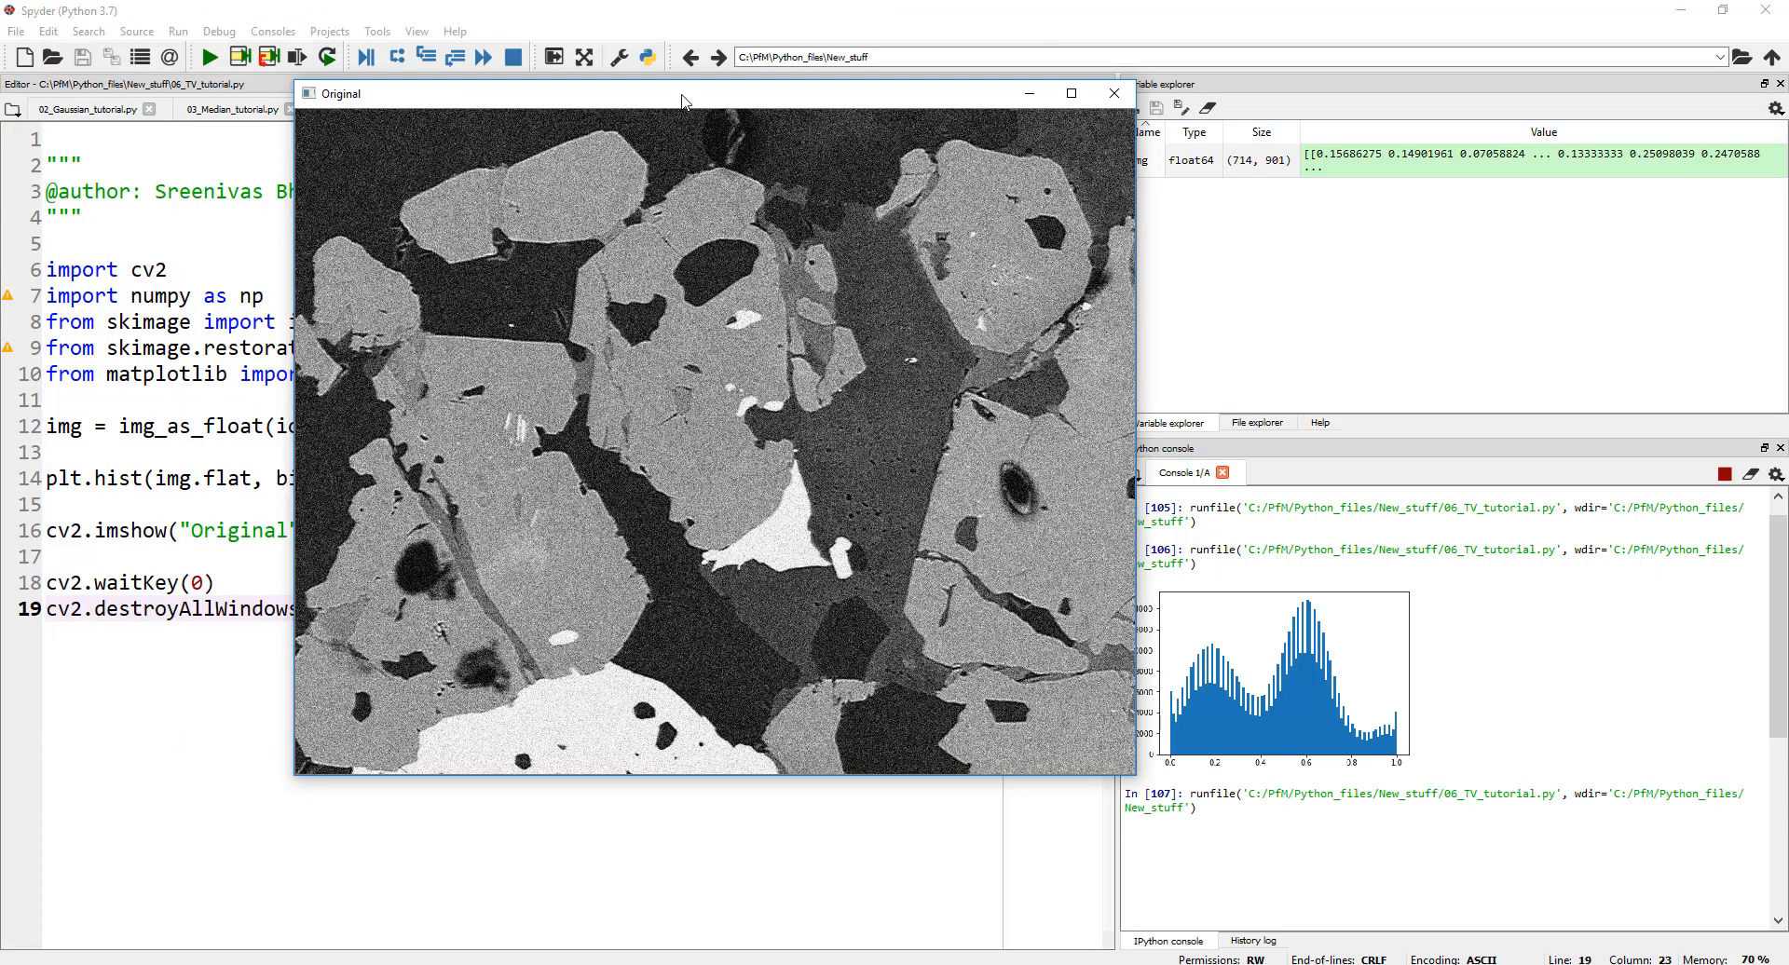
drag(682, 100, 682, 55)
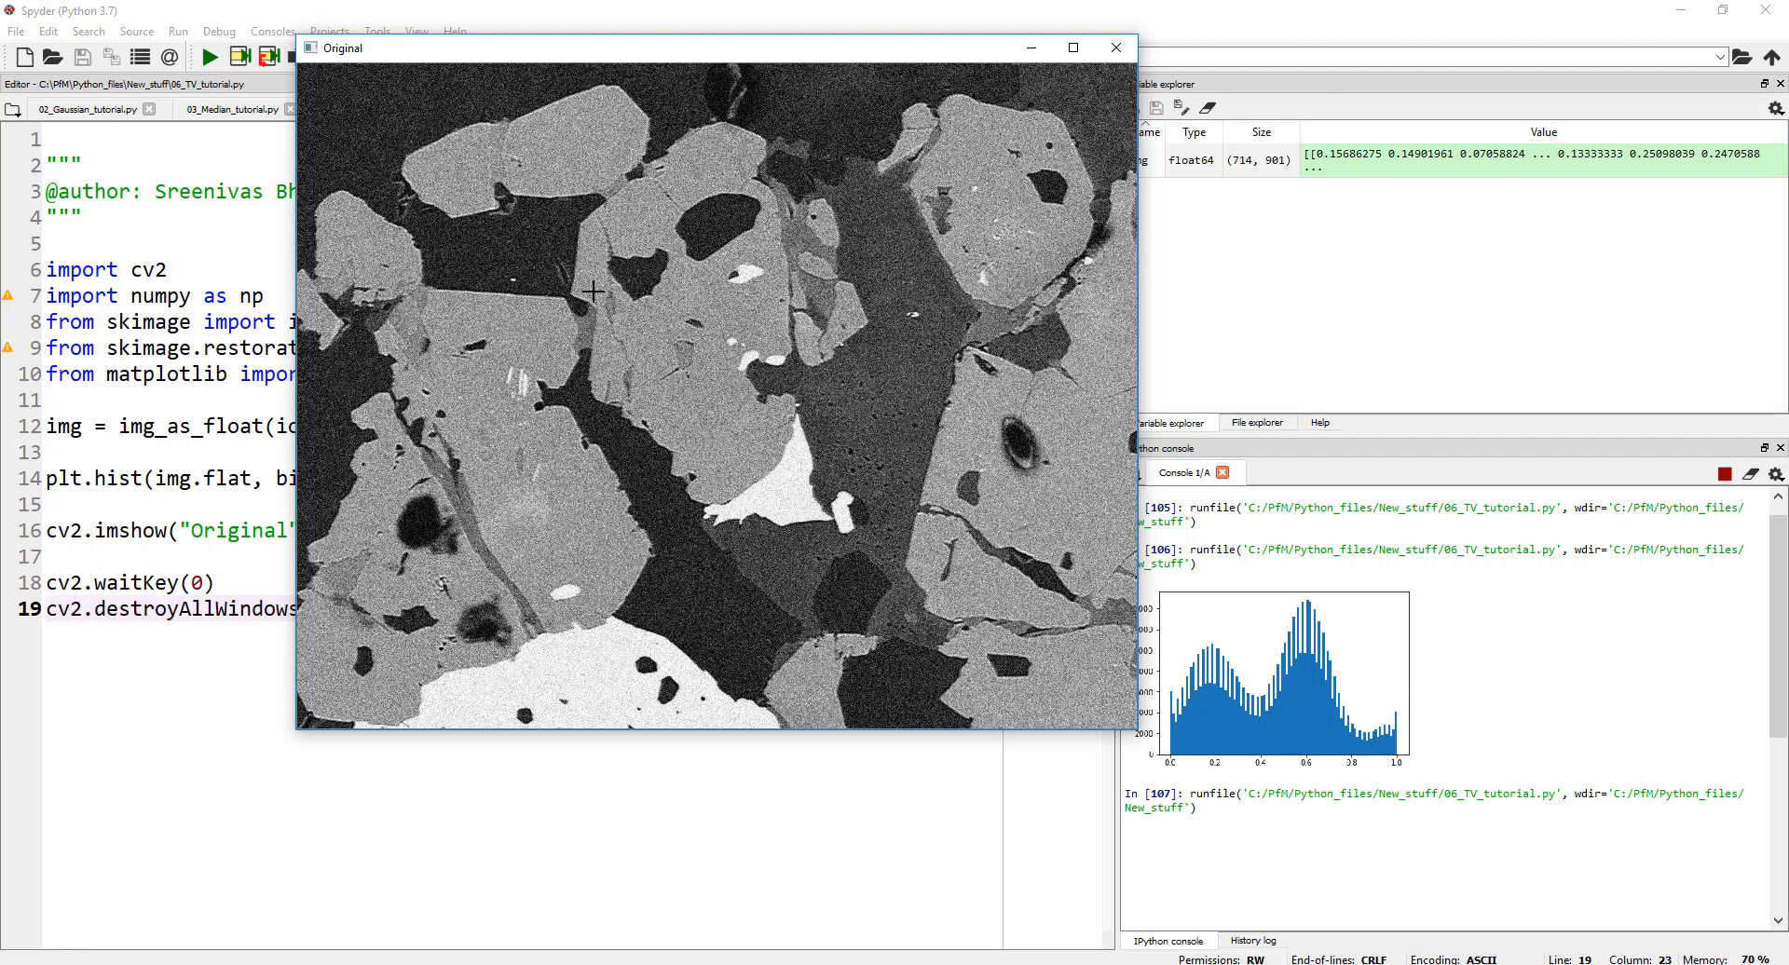
mouse_move(669, 301)
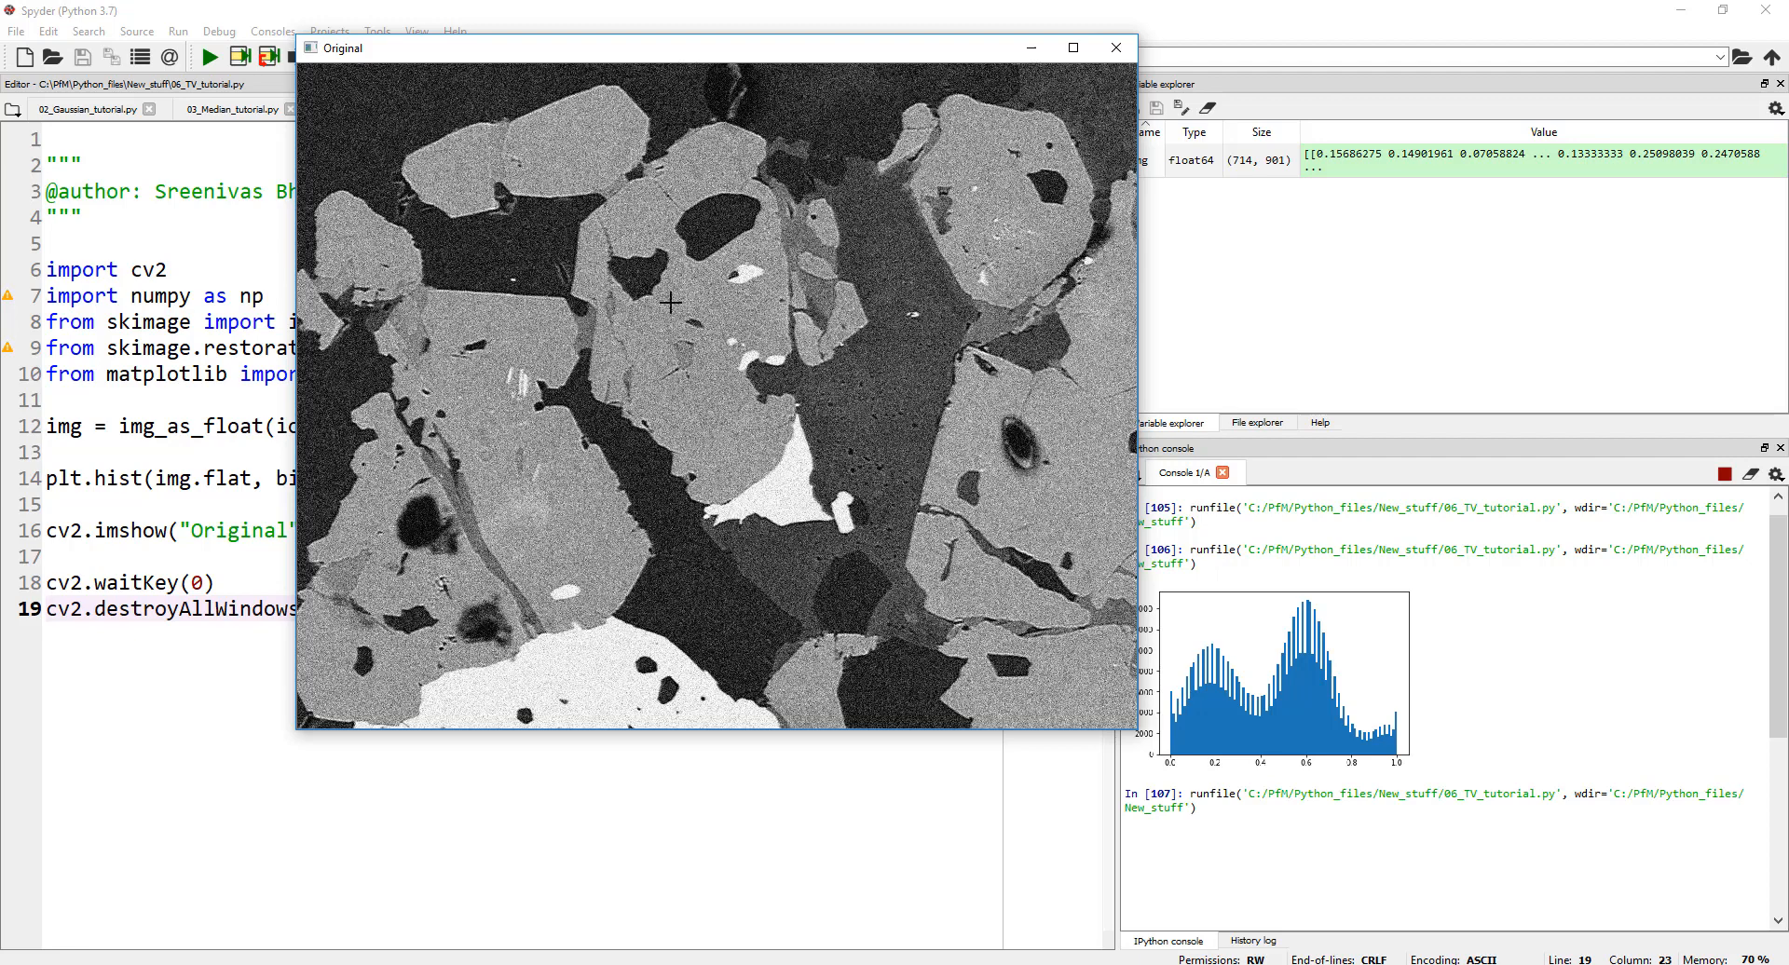
mouse_move(971, 440)
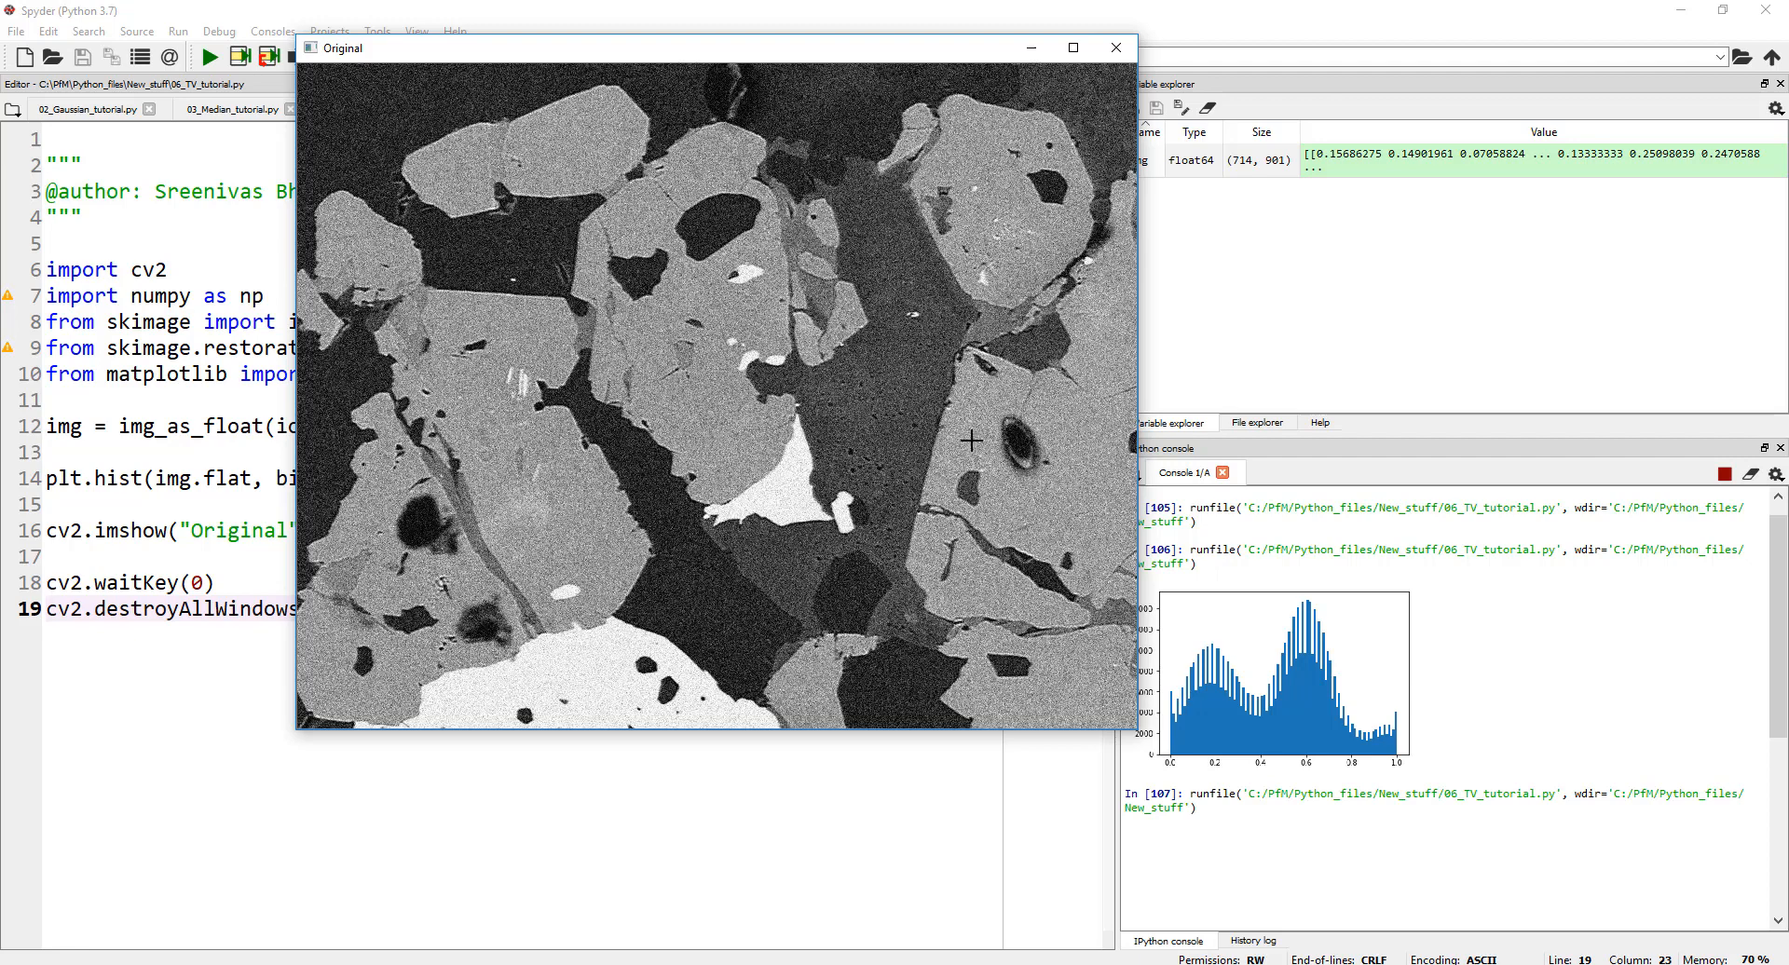
mouse_move(628, 687)
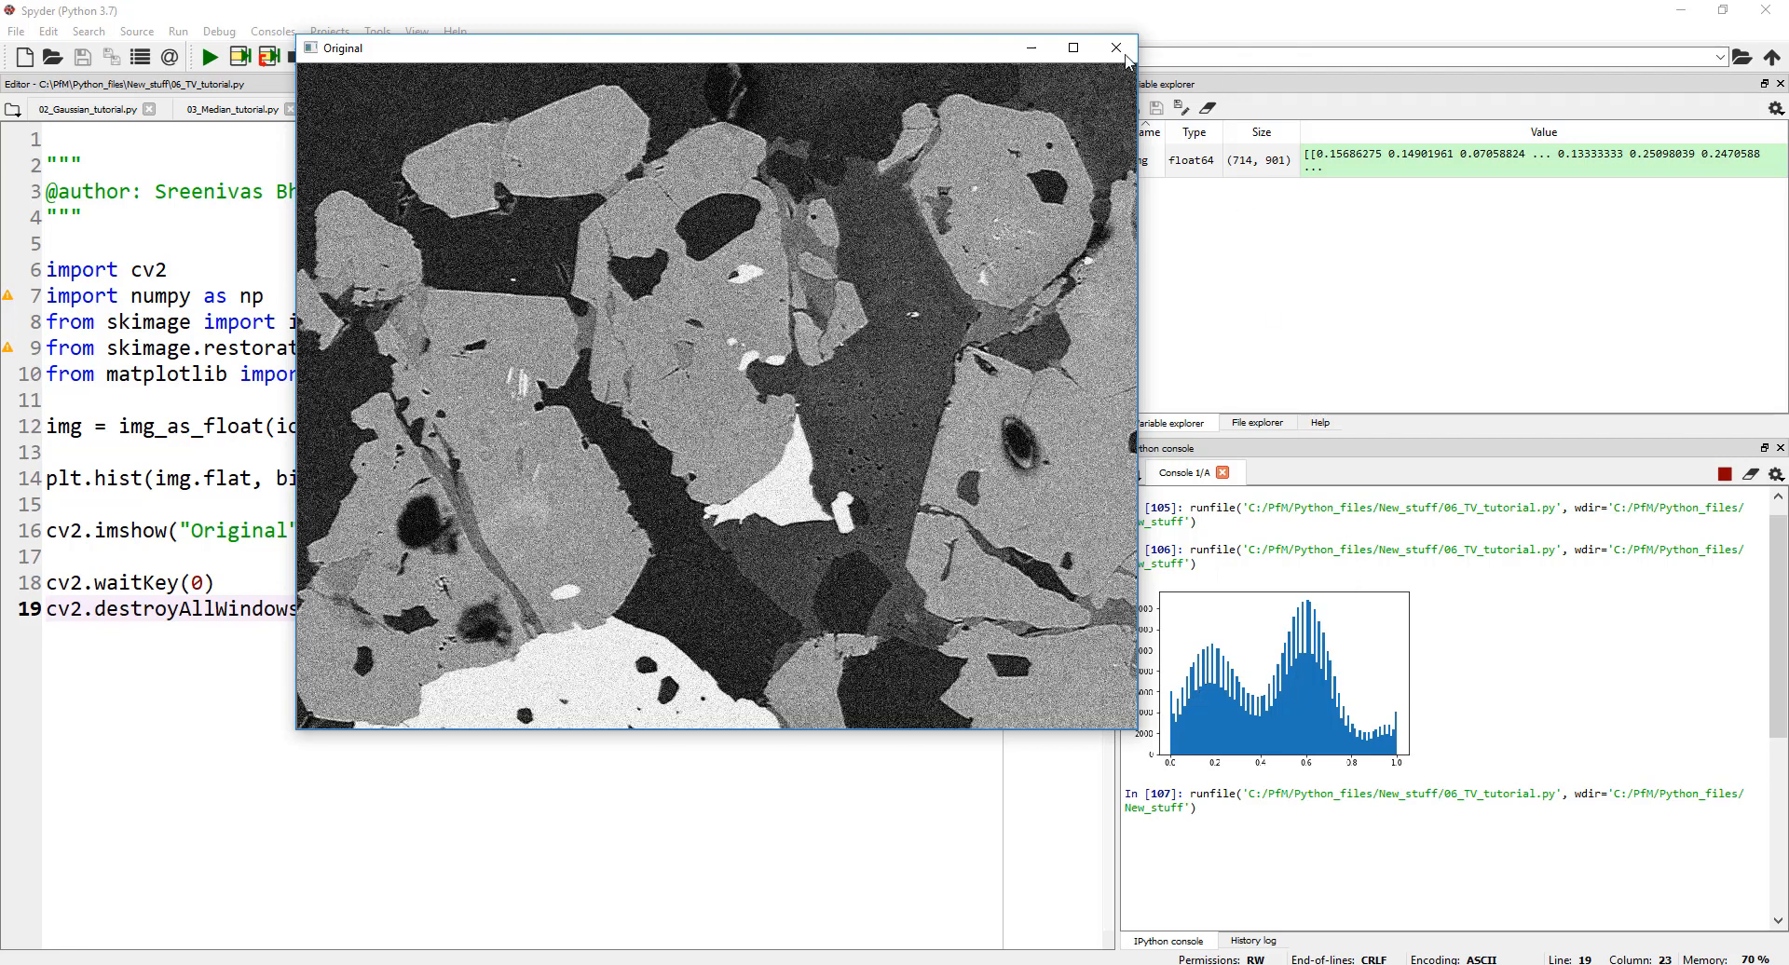
Step: Close the Original window and place the cursor on a blank line below the imread line
click(1114, 49)
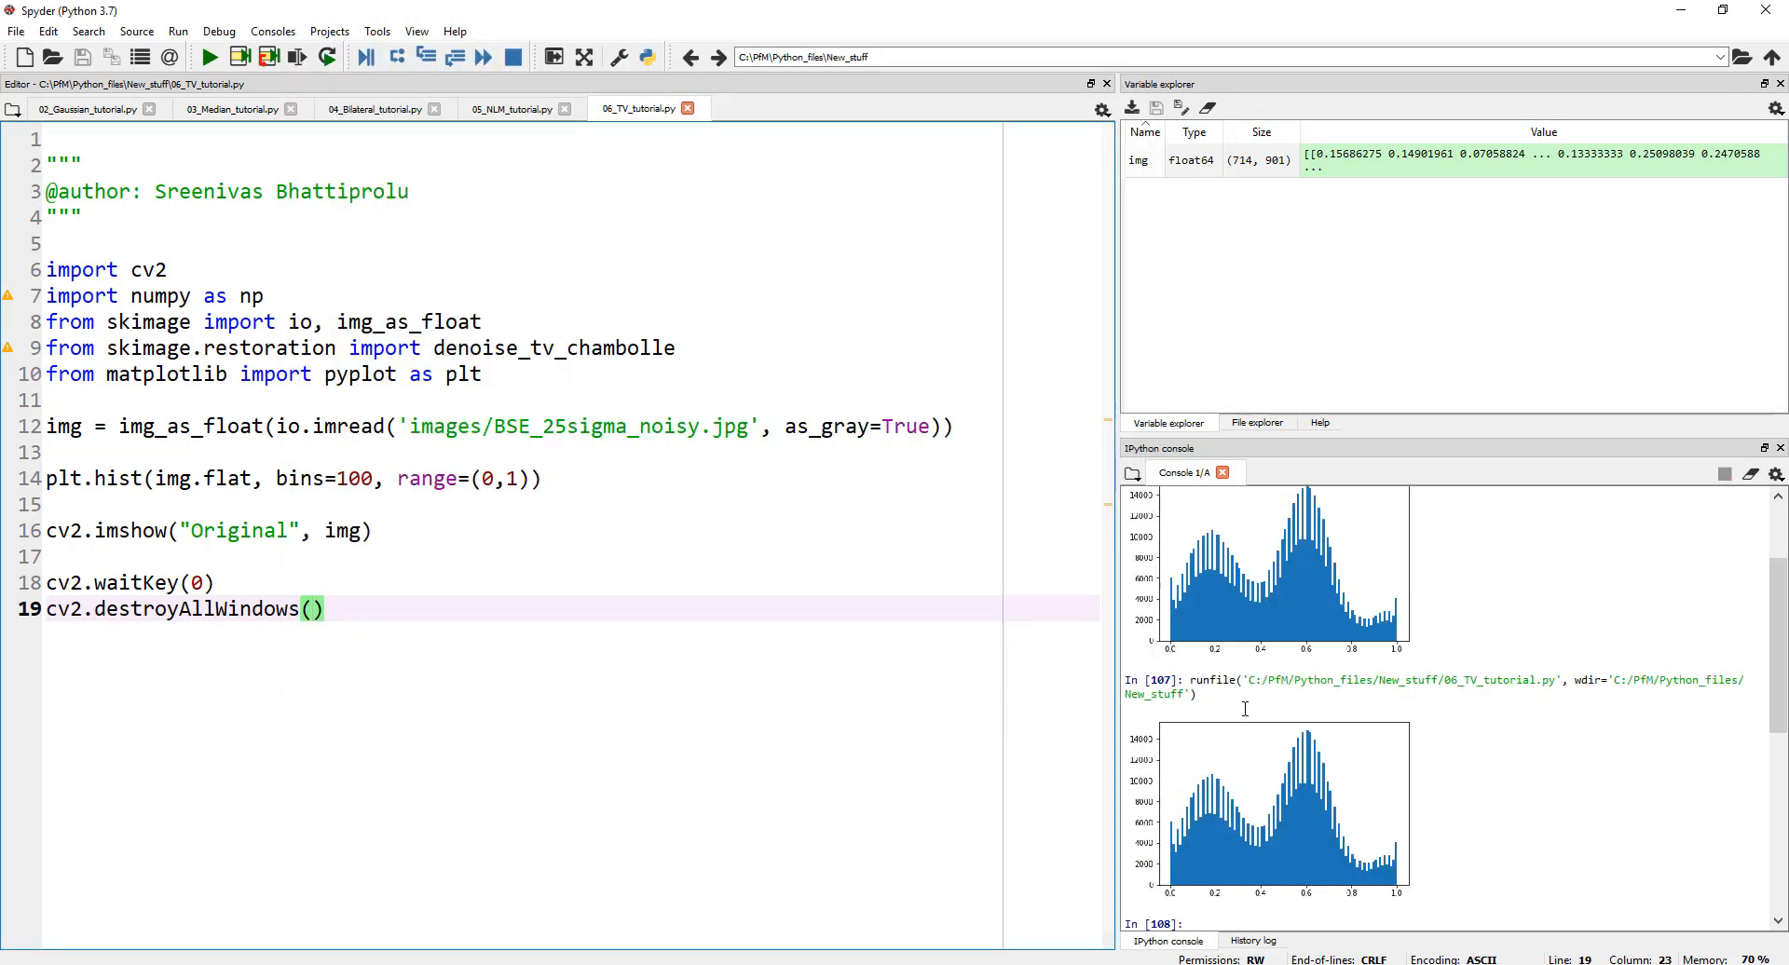
scroll(down, 3)
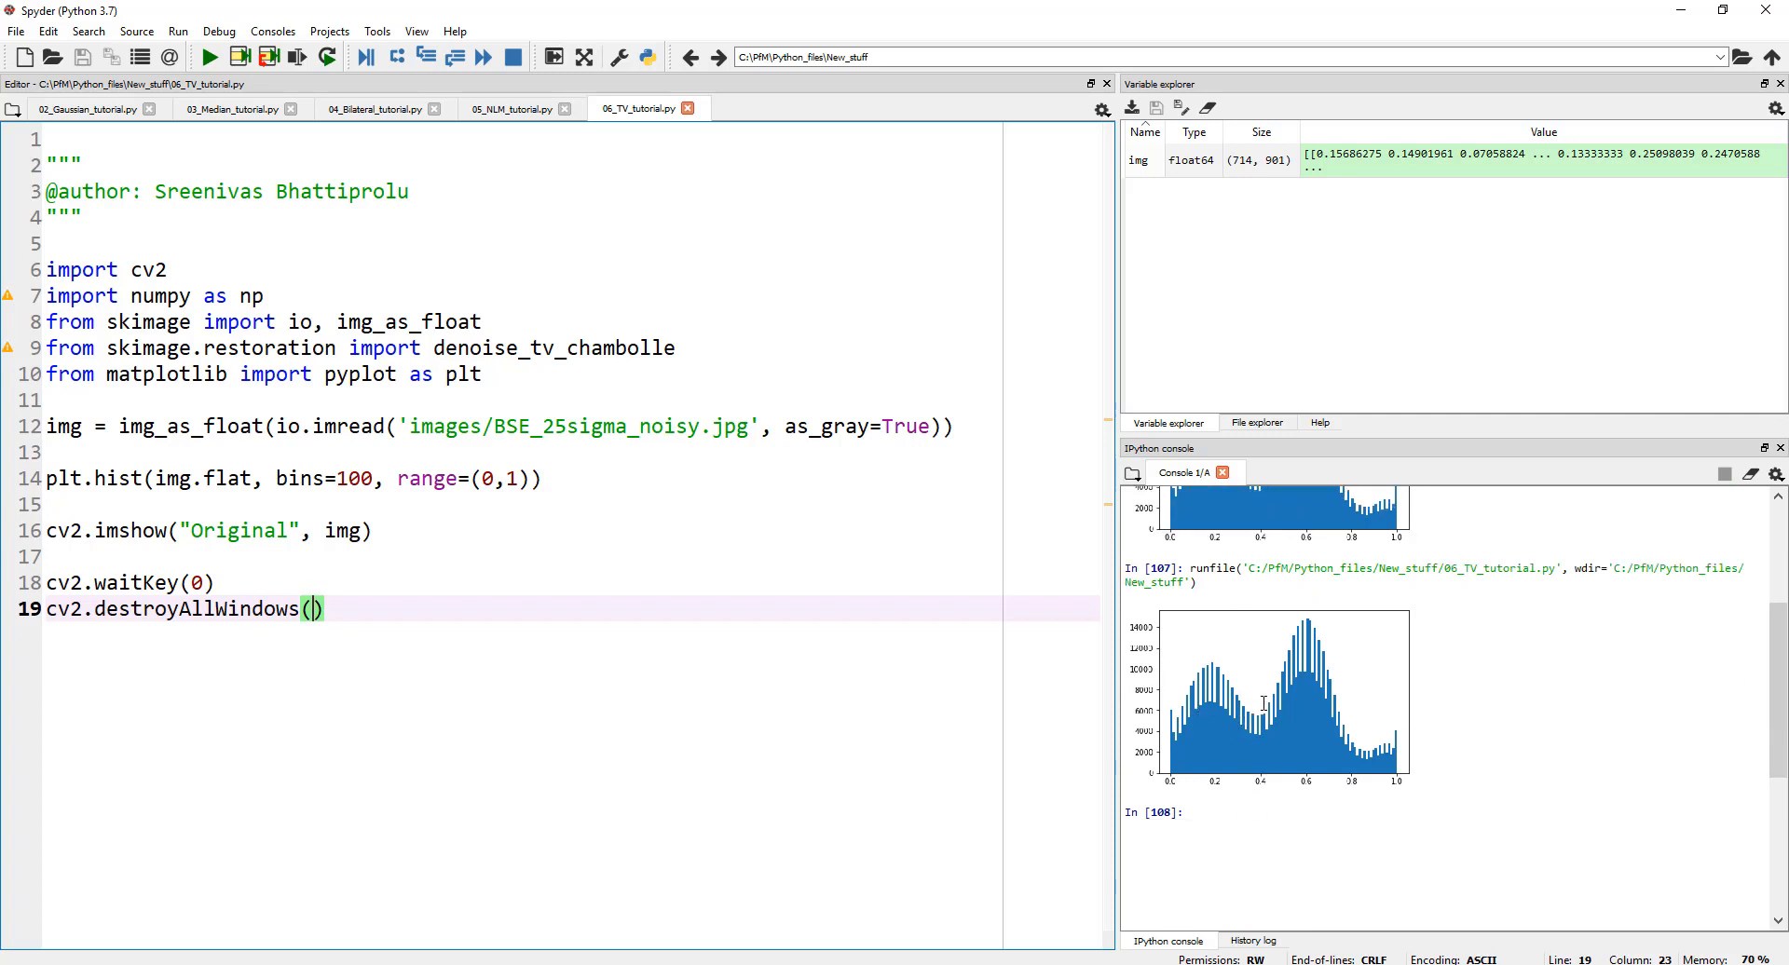
mouse_move(1390, 728)
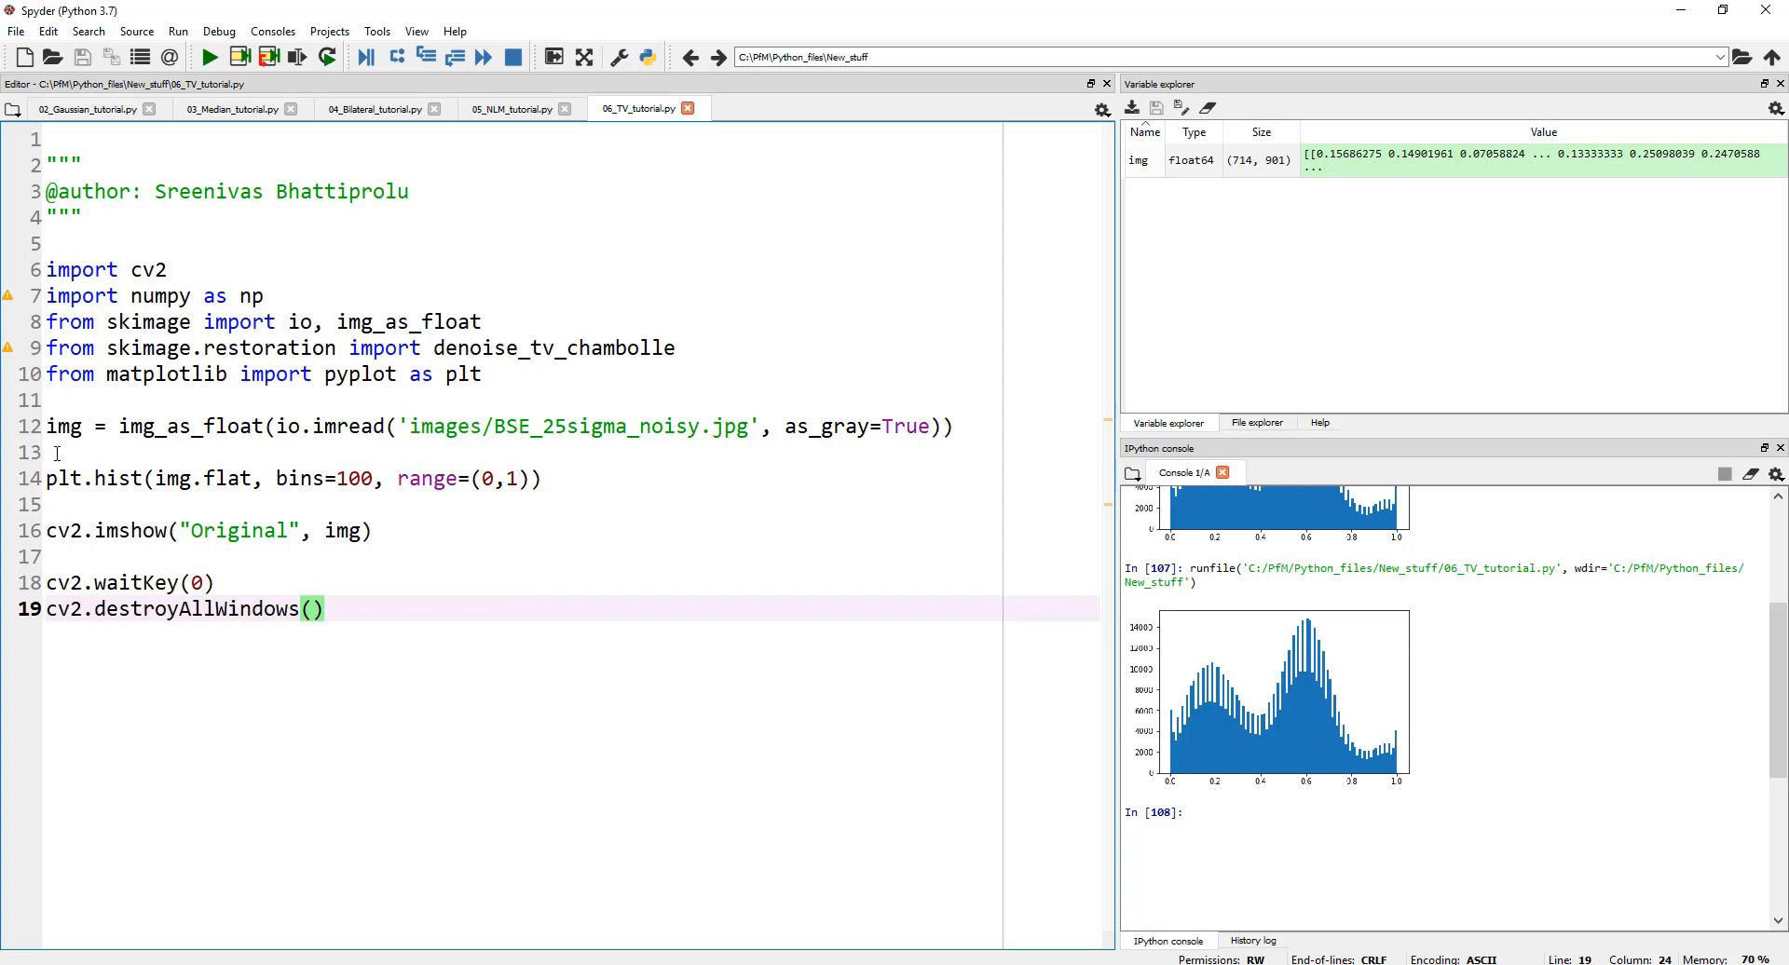
click(47, 479)
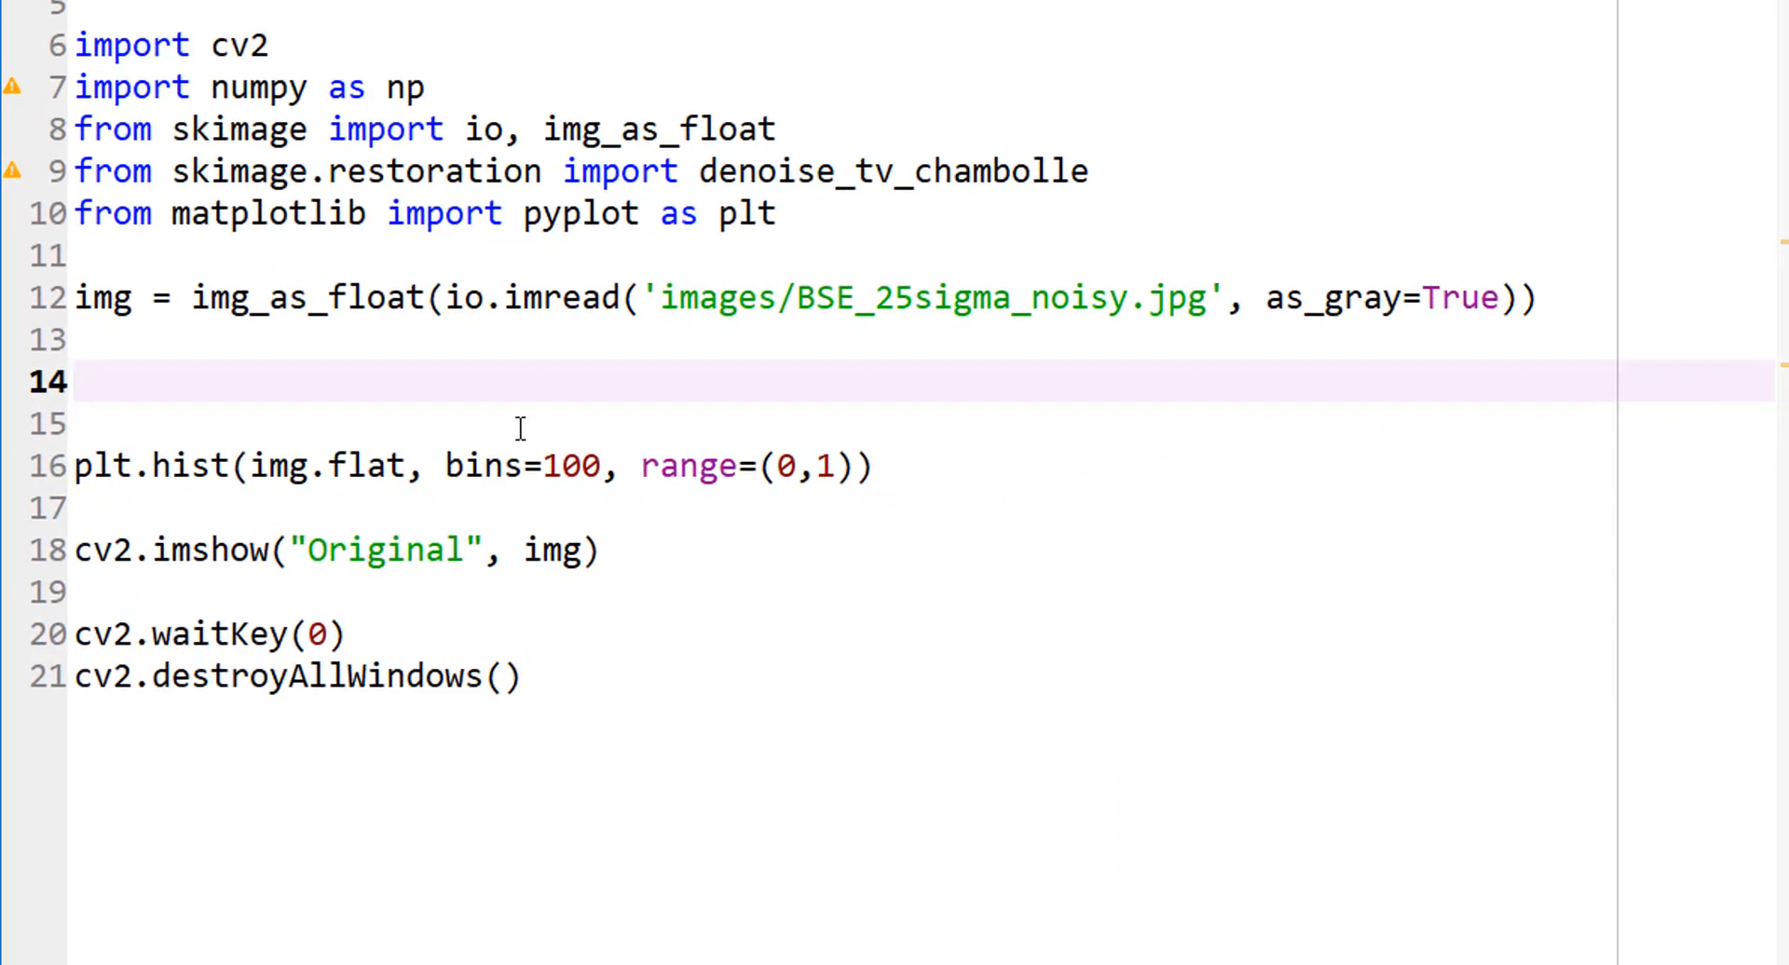
Step: Start denoise_img = denoise_tv_chambolle(img, weight=0.1, ...) on line 14
text(denoise_i)
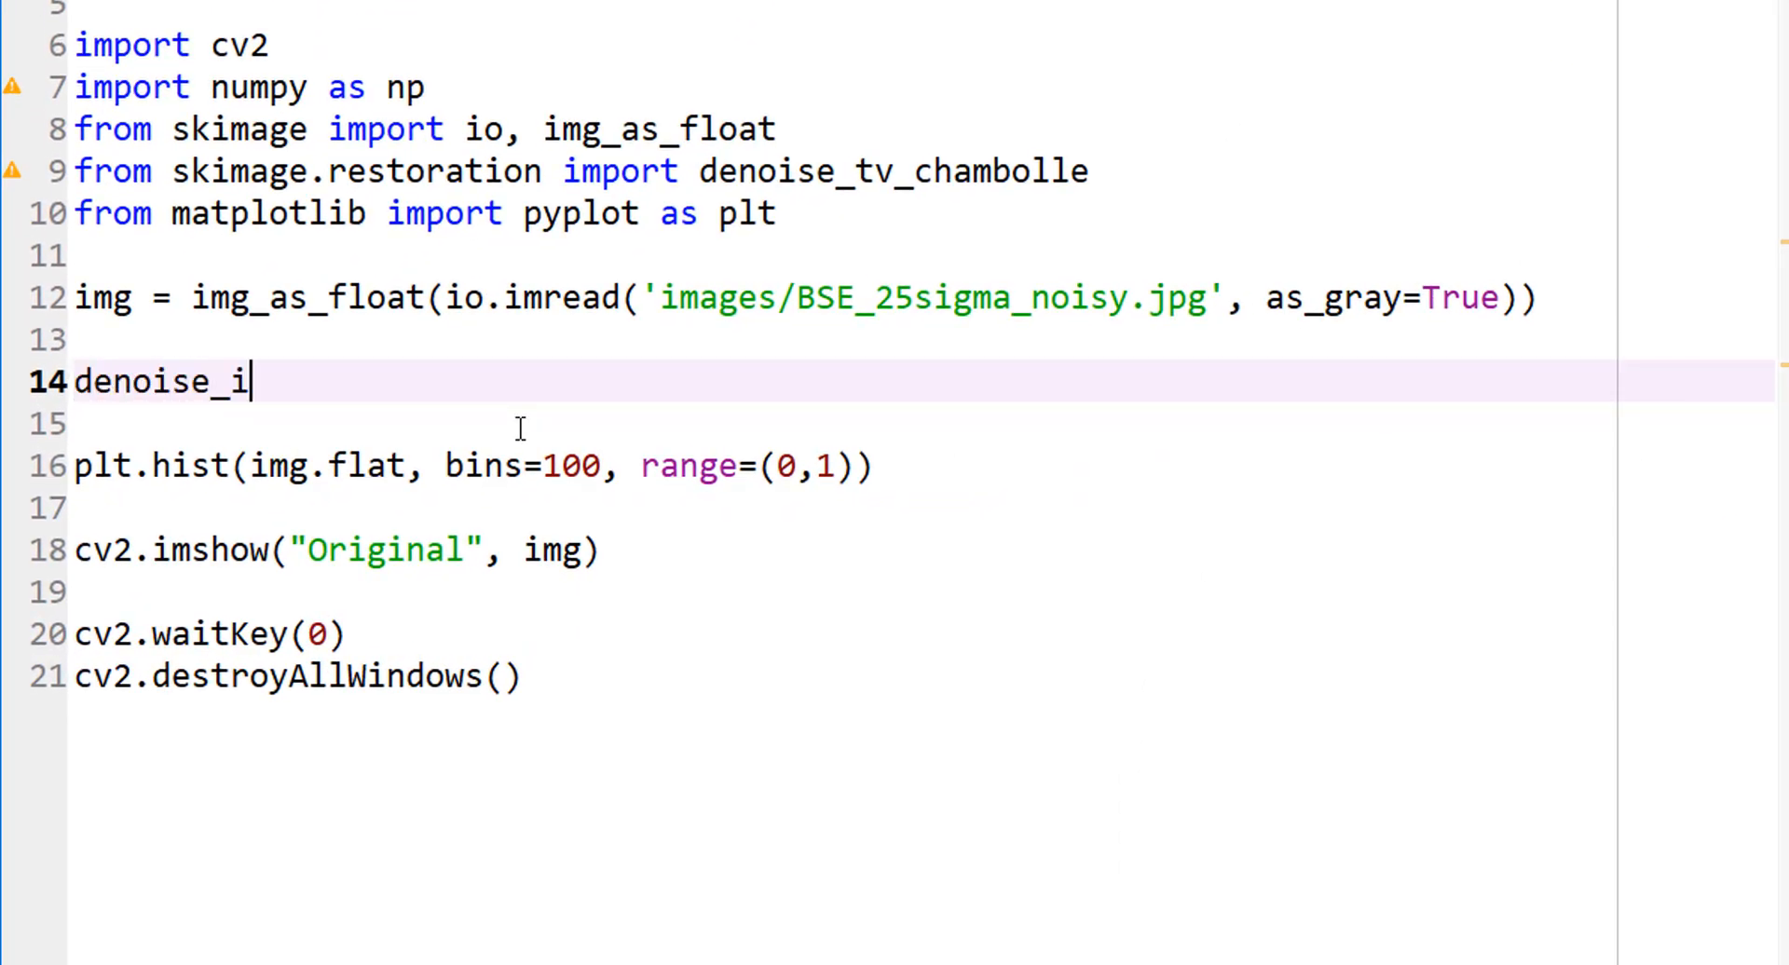
text(mg =)
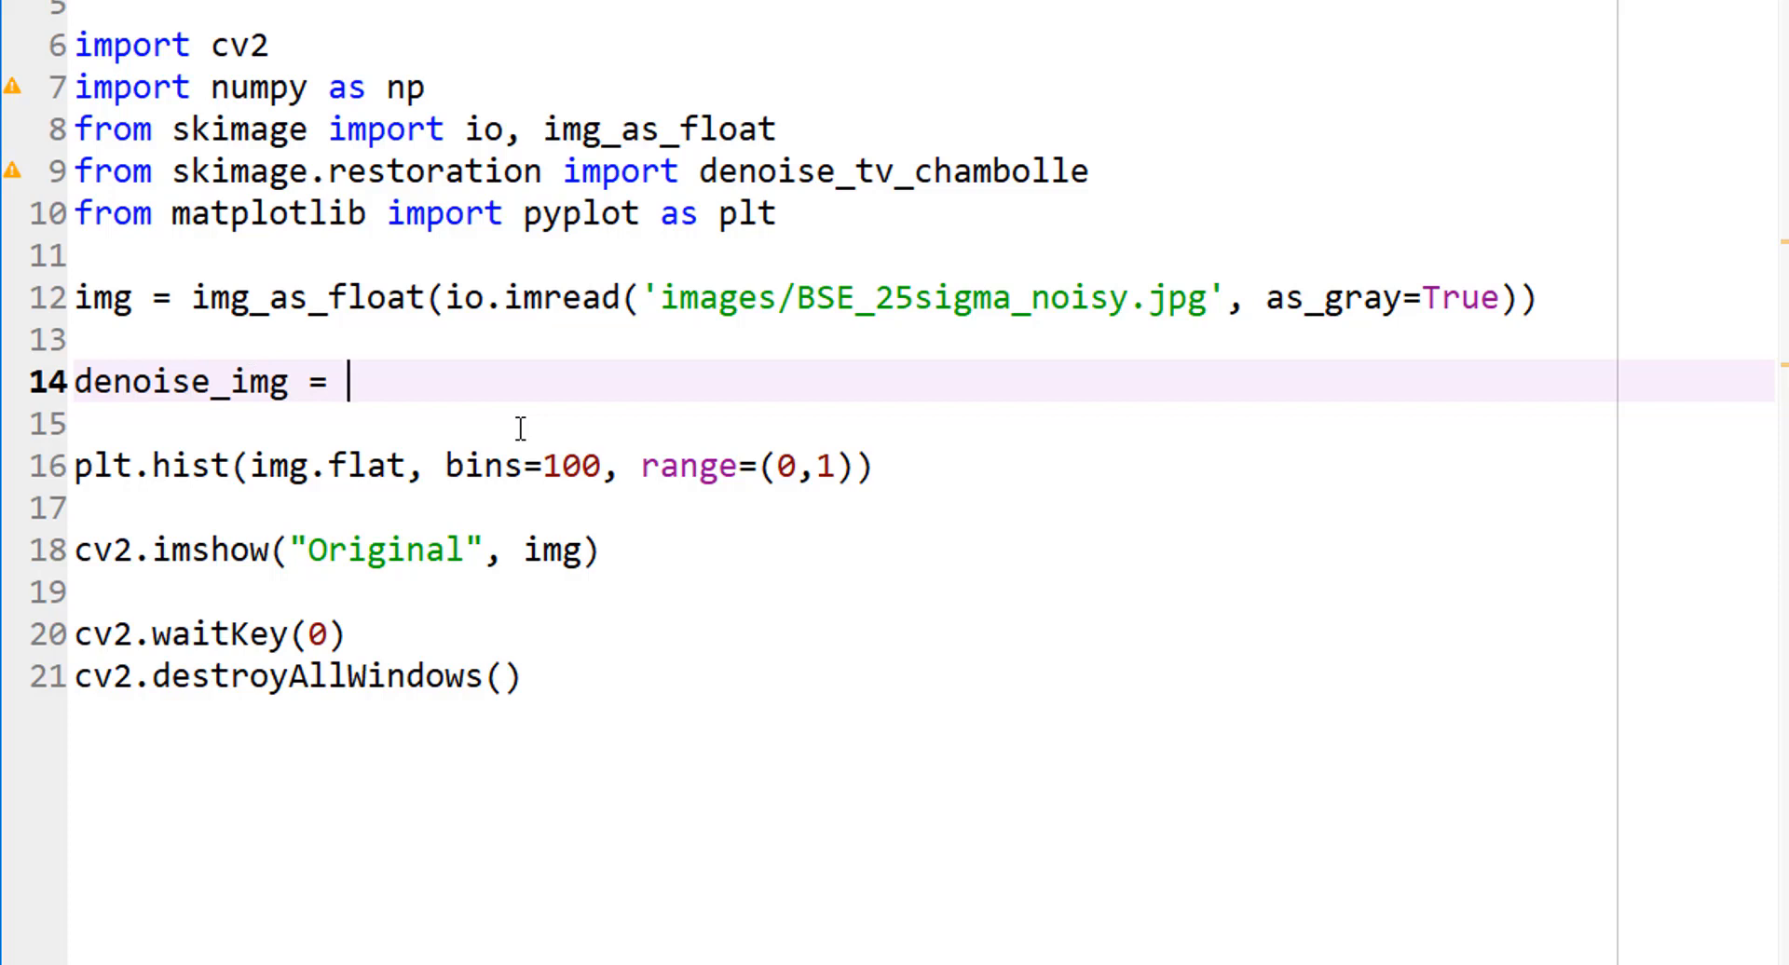
text(denoise_)
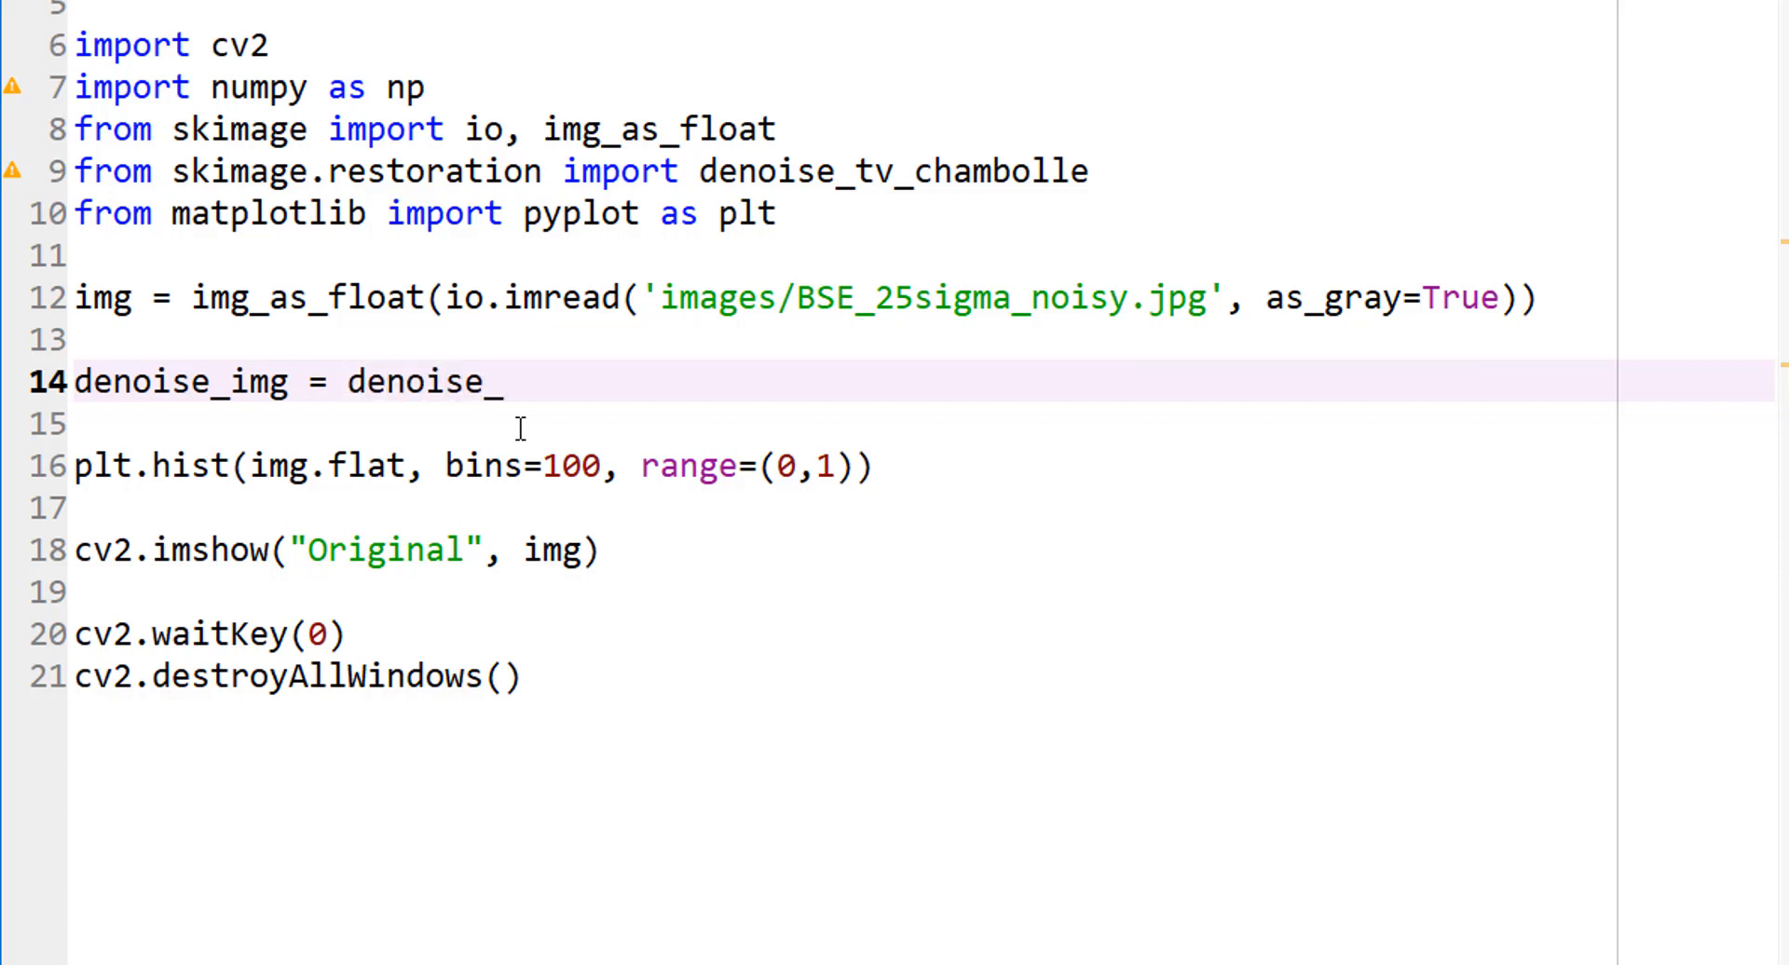
text(tv_)
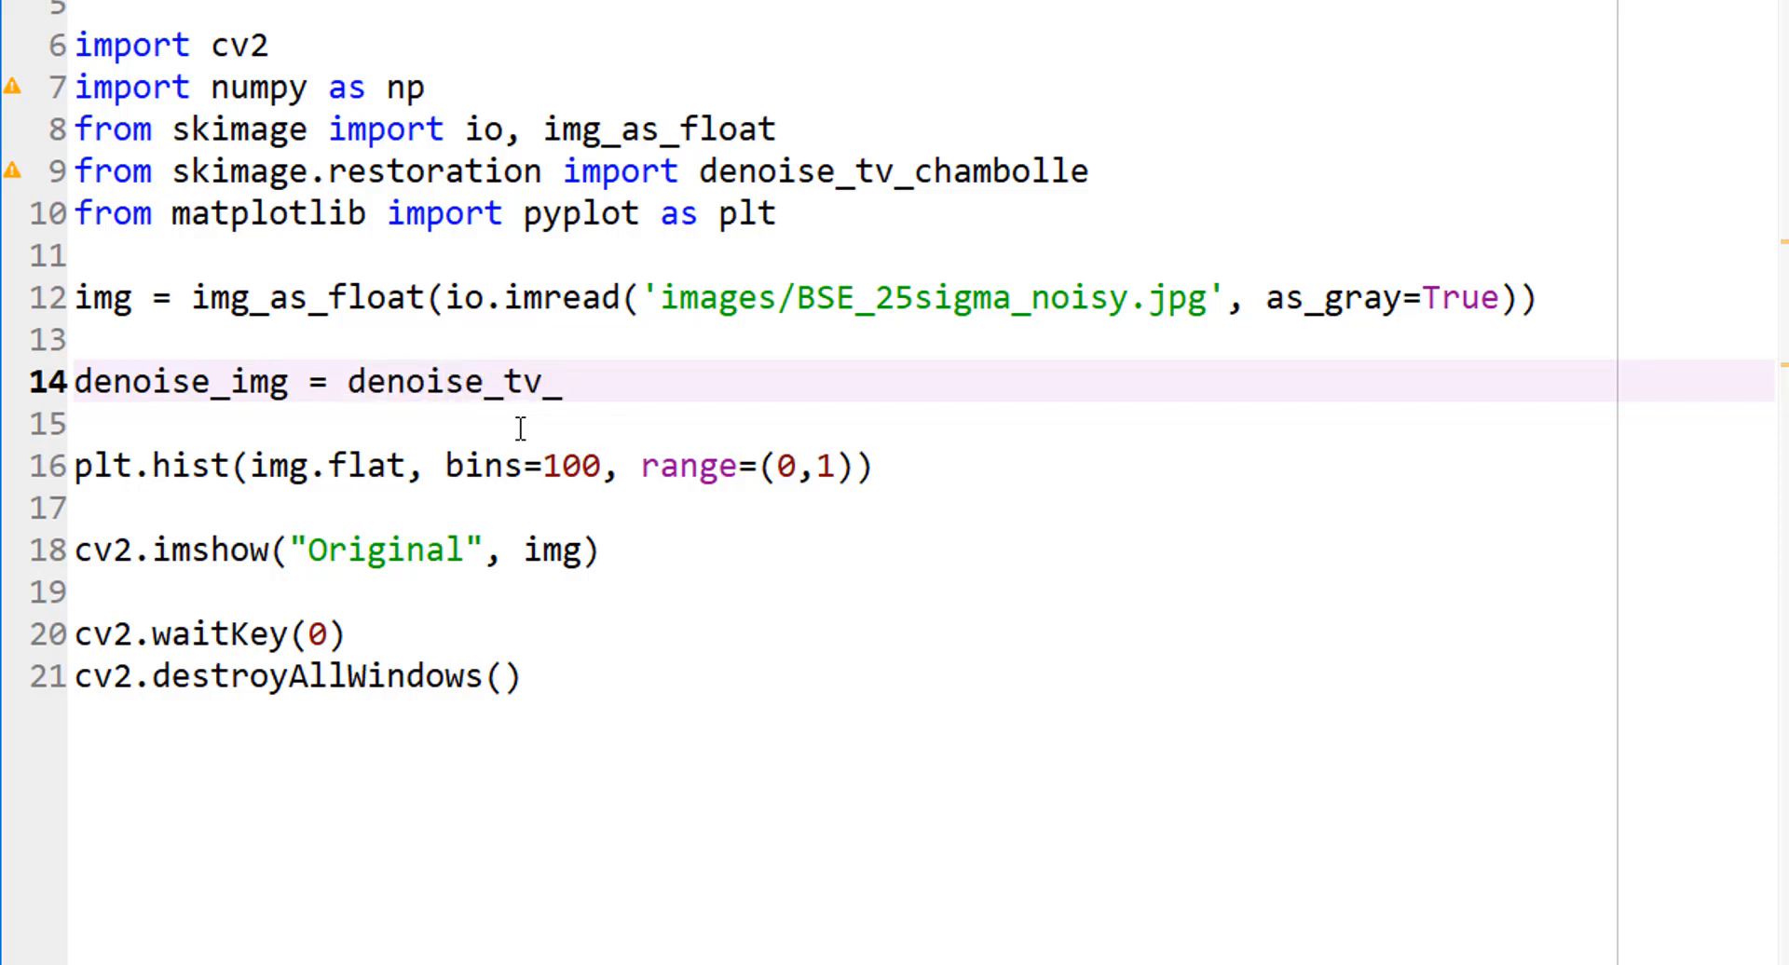
text(chambolle)
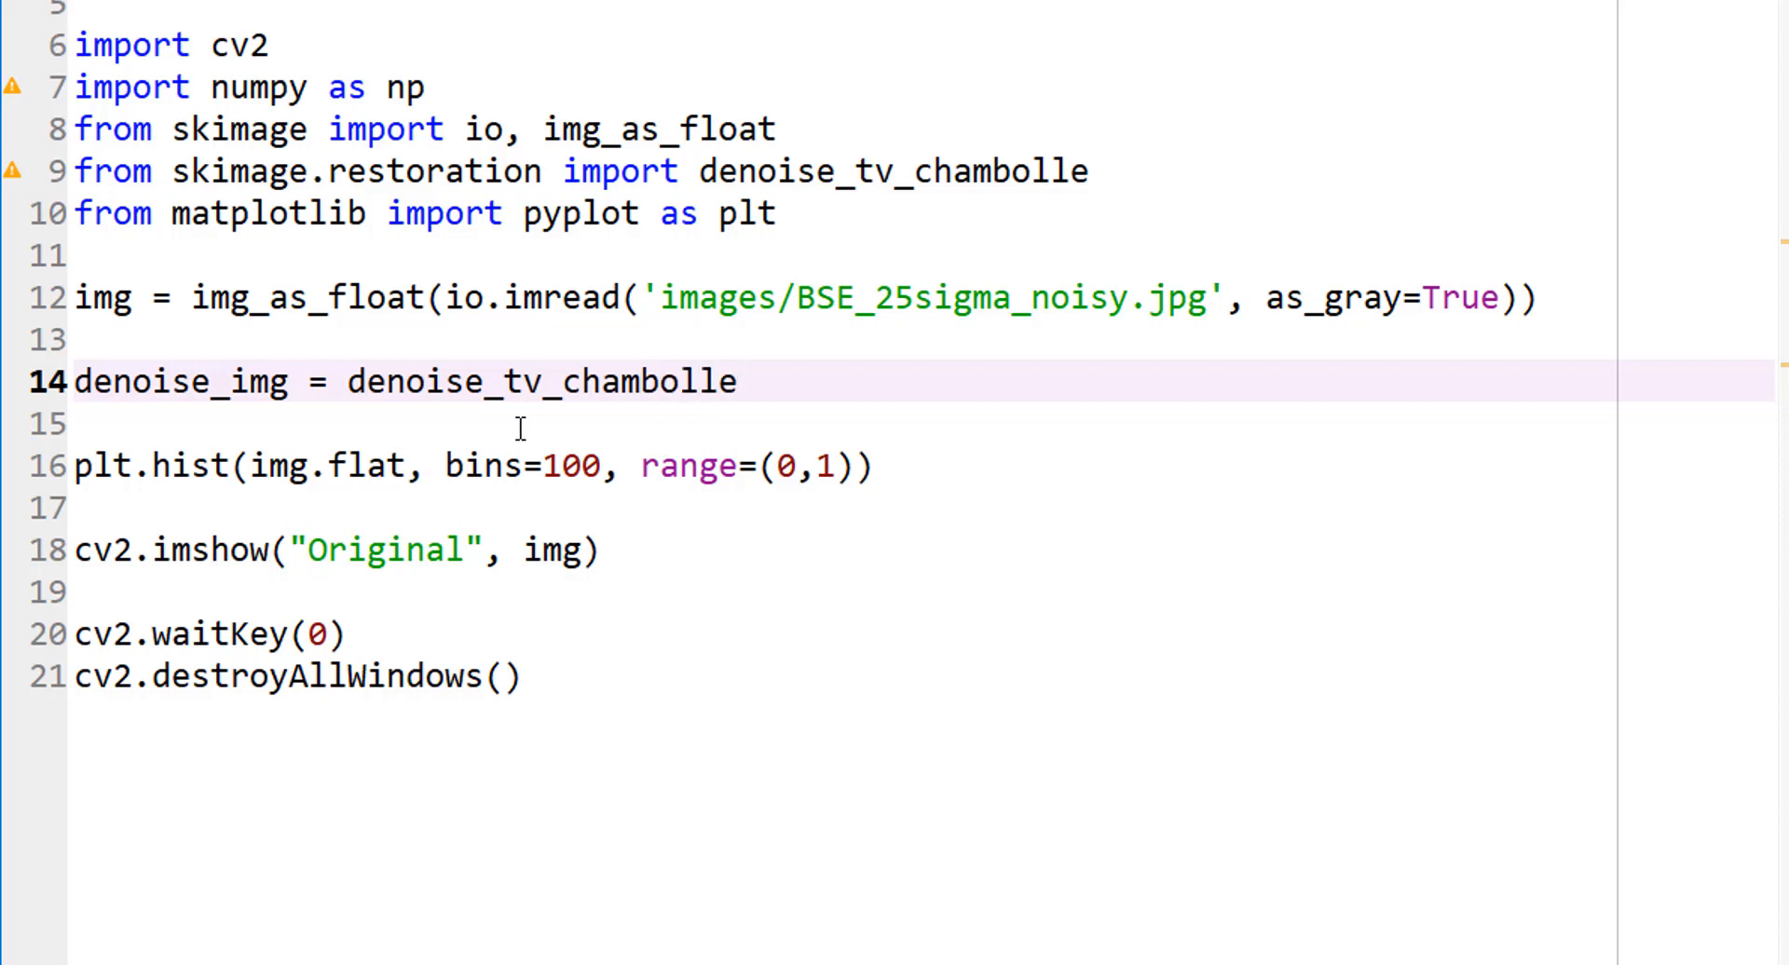
text(())
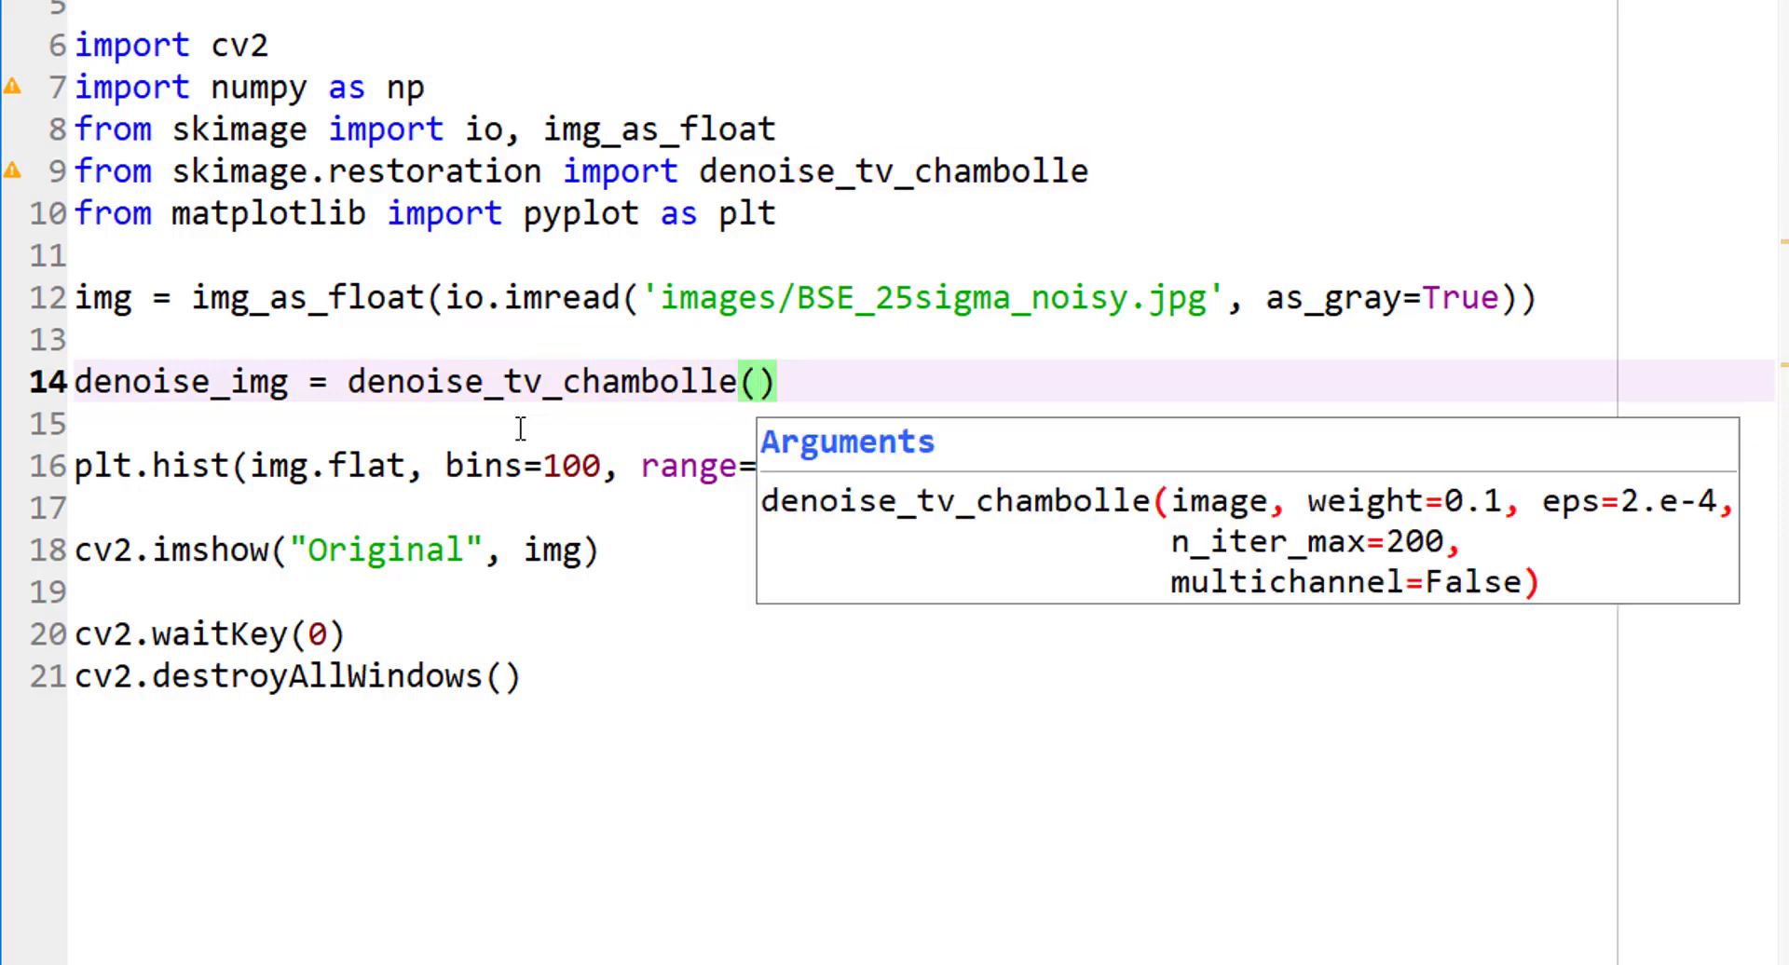
text(img,)
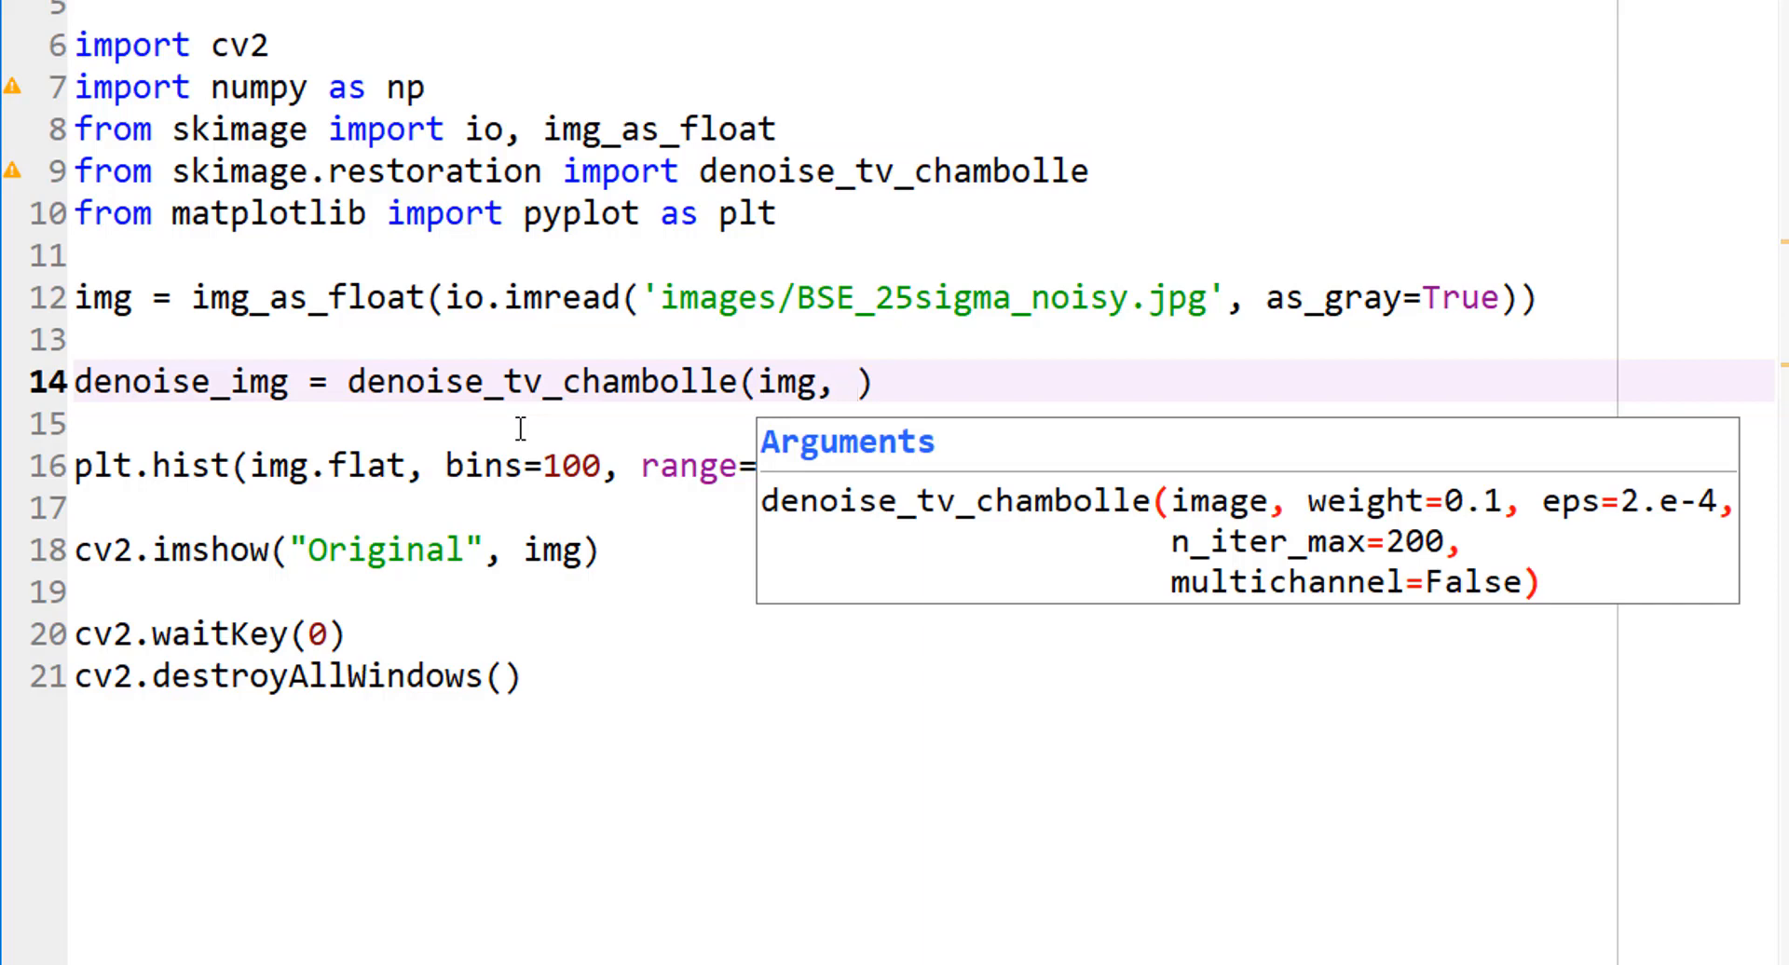
text(wei)
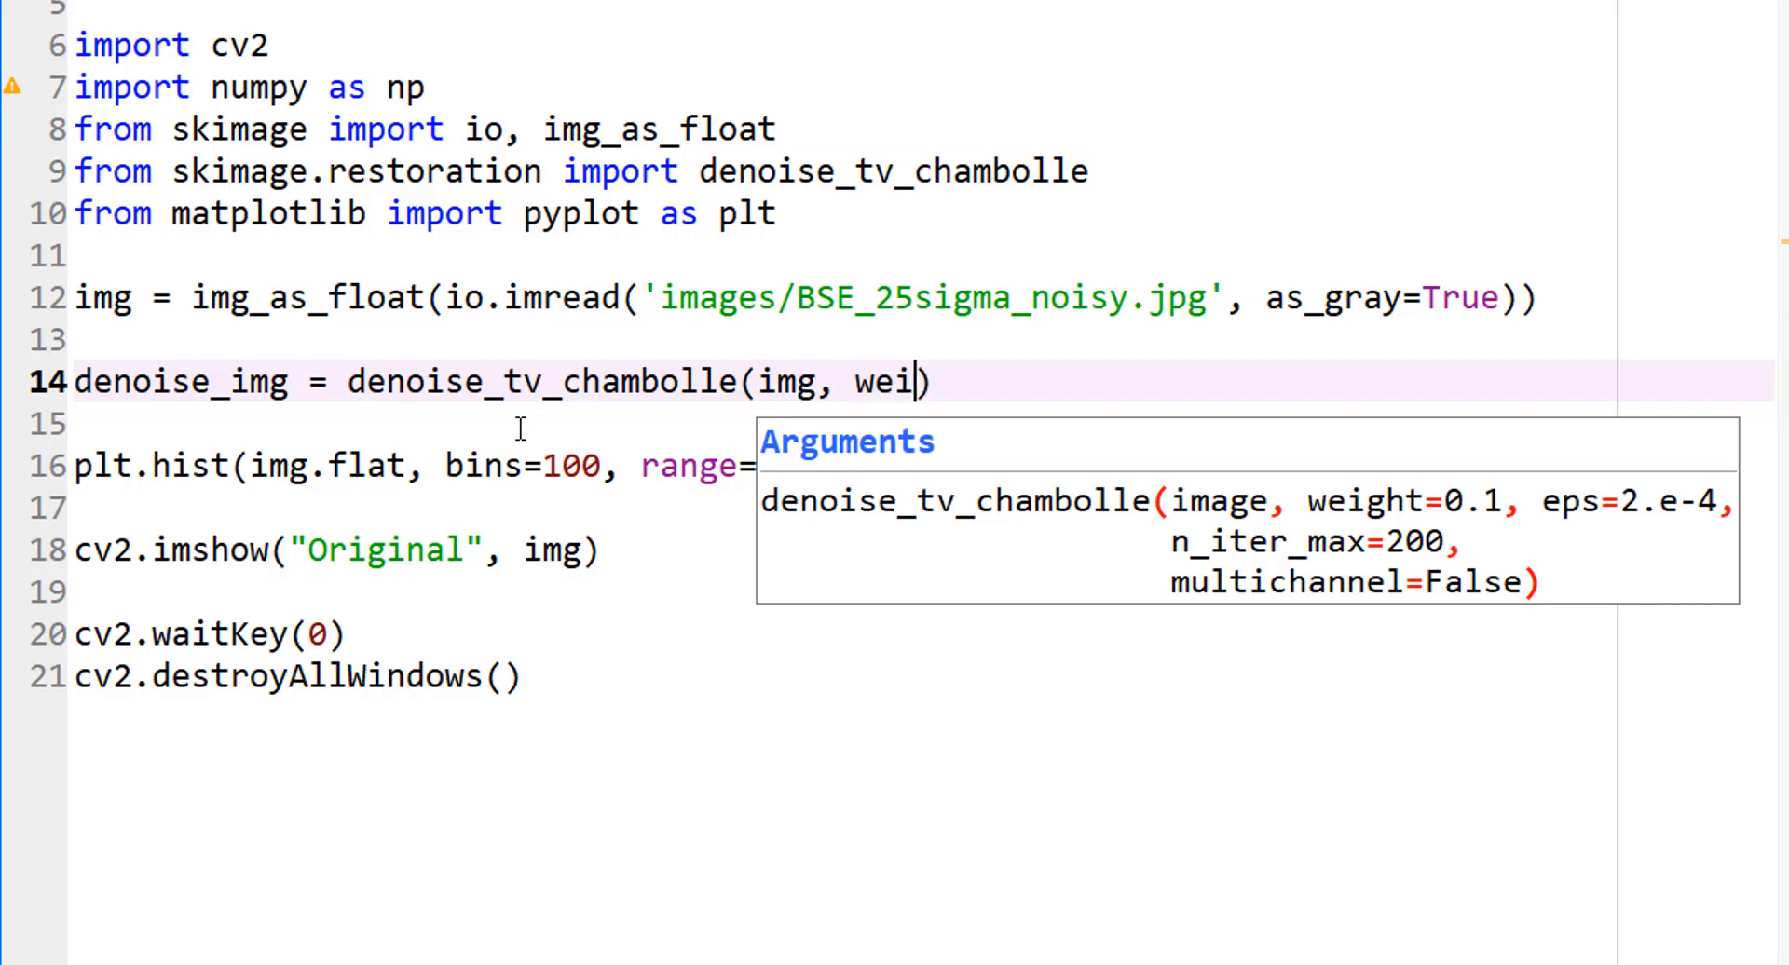
text(ght=0.)
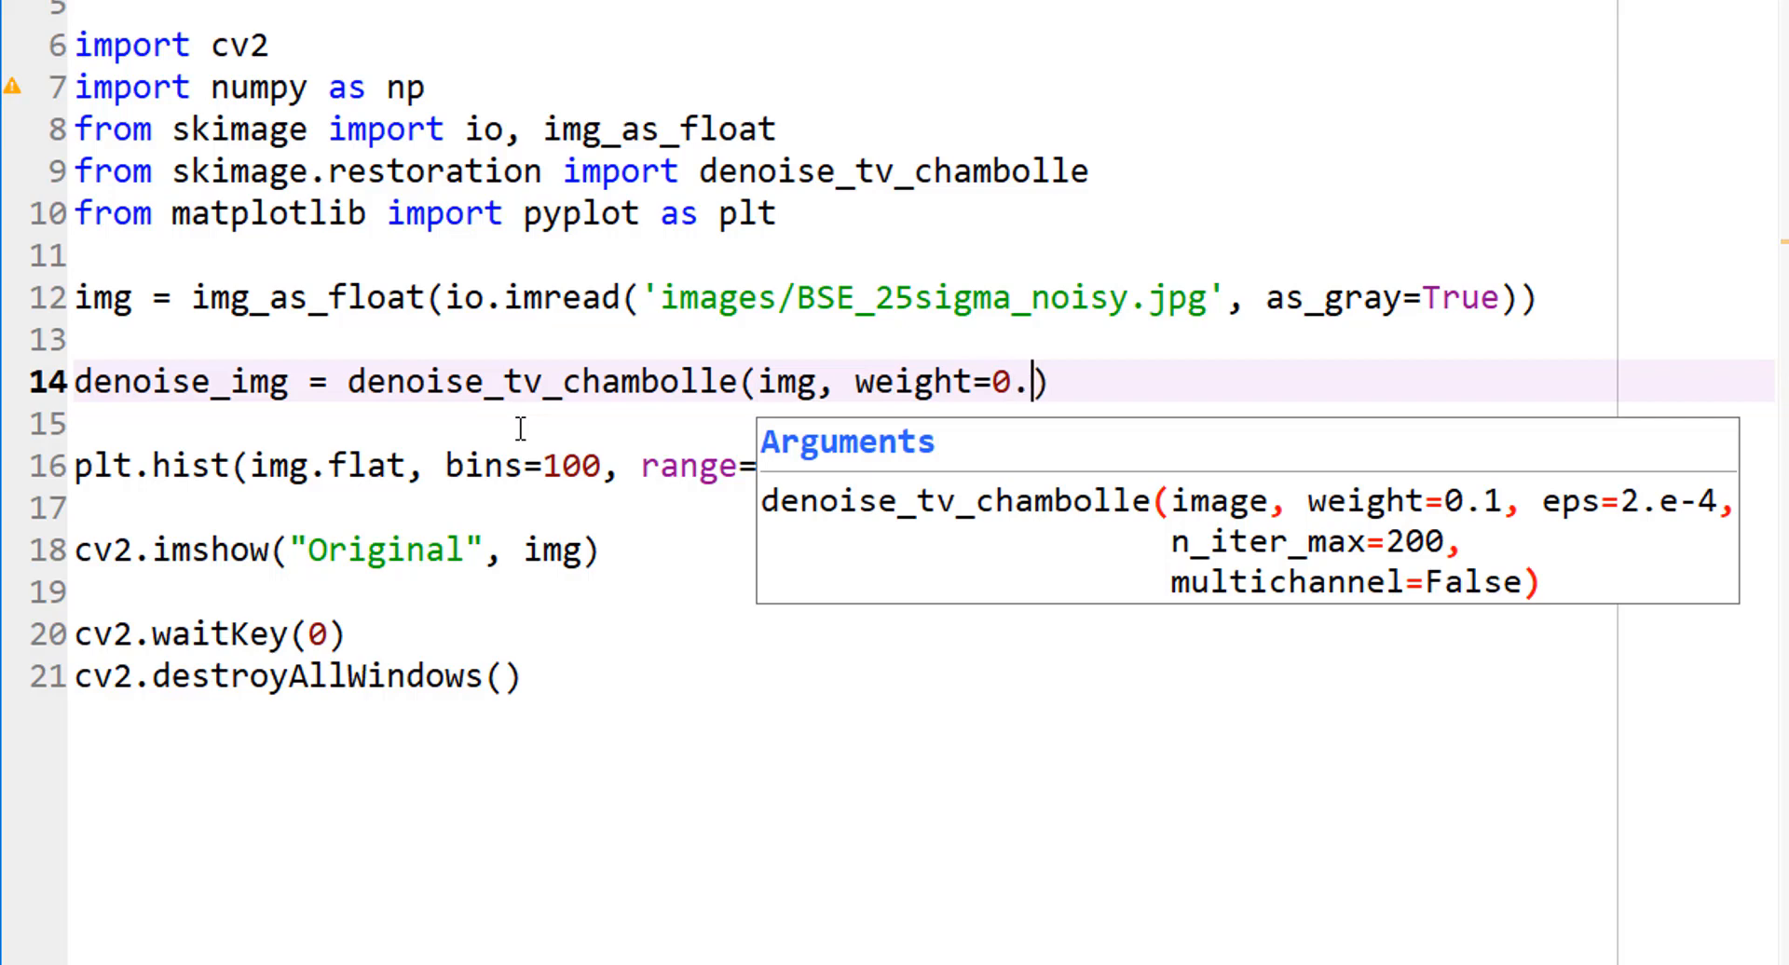
text(1,)
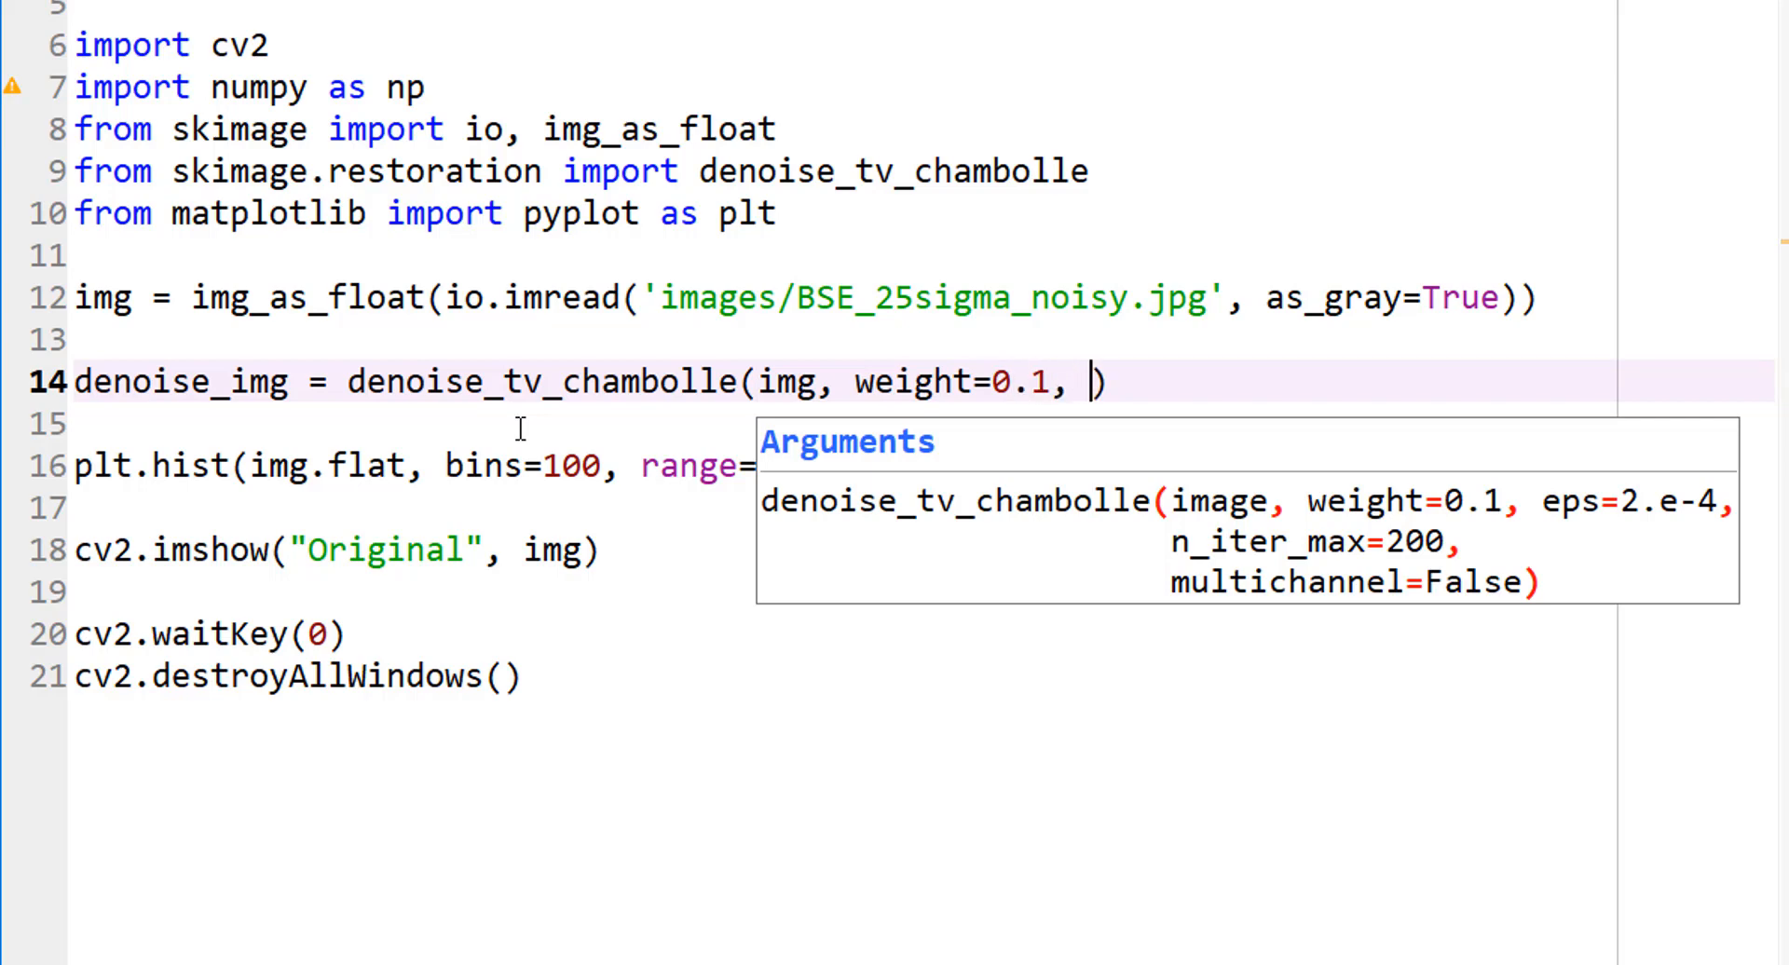
Step: Finish the call with eps=0.0002, n_iter_max=200 and multichannel, removing the extra blank line
text(eps=)
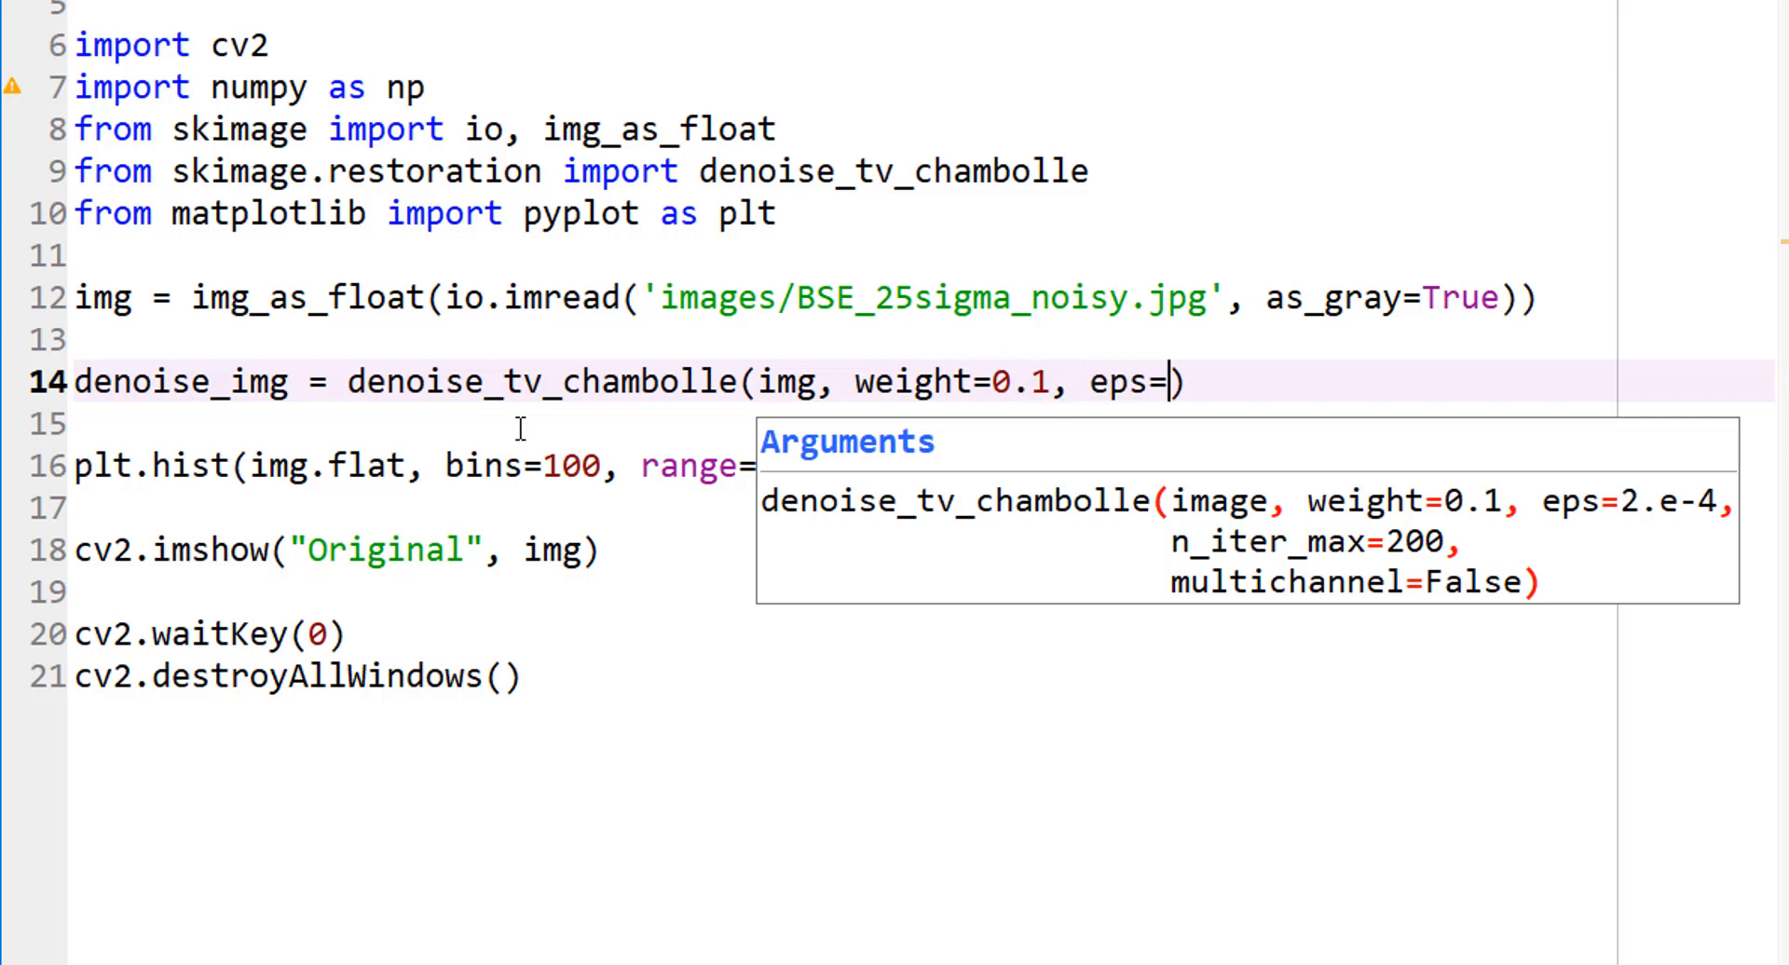
text(0.0002)
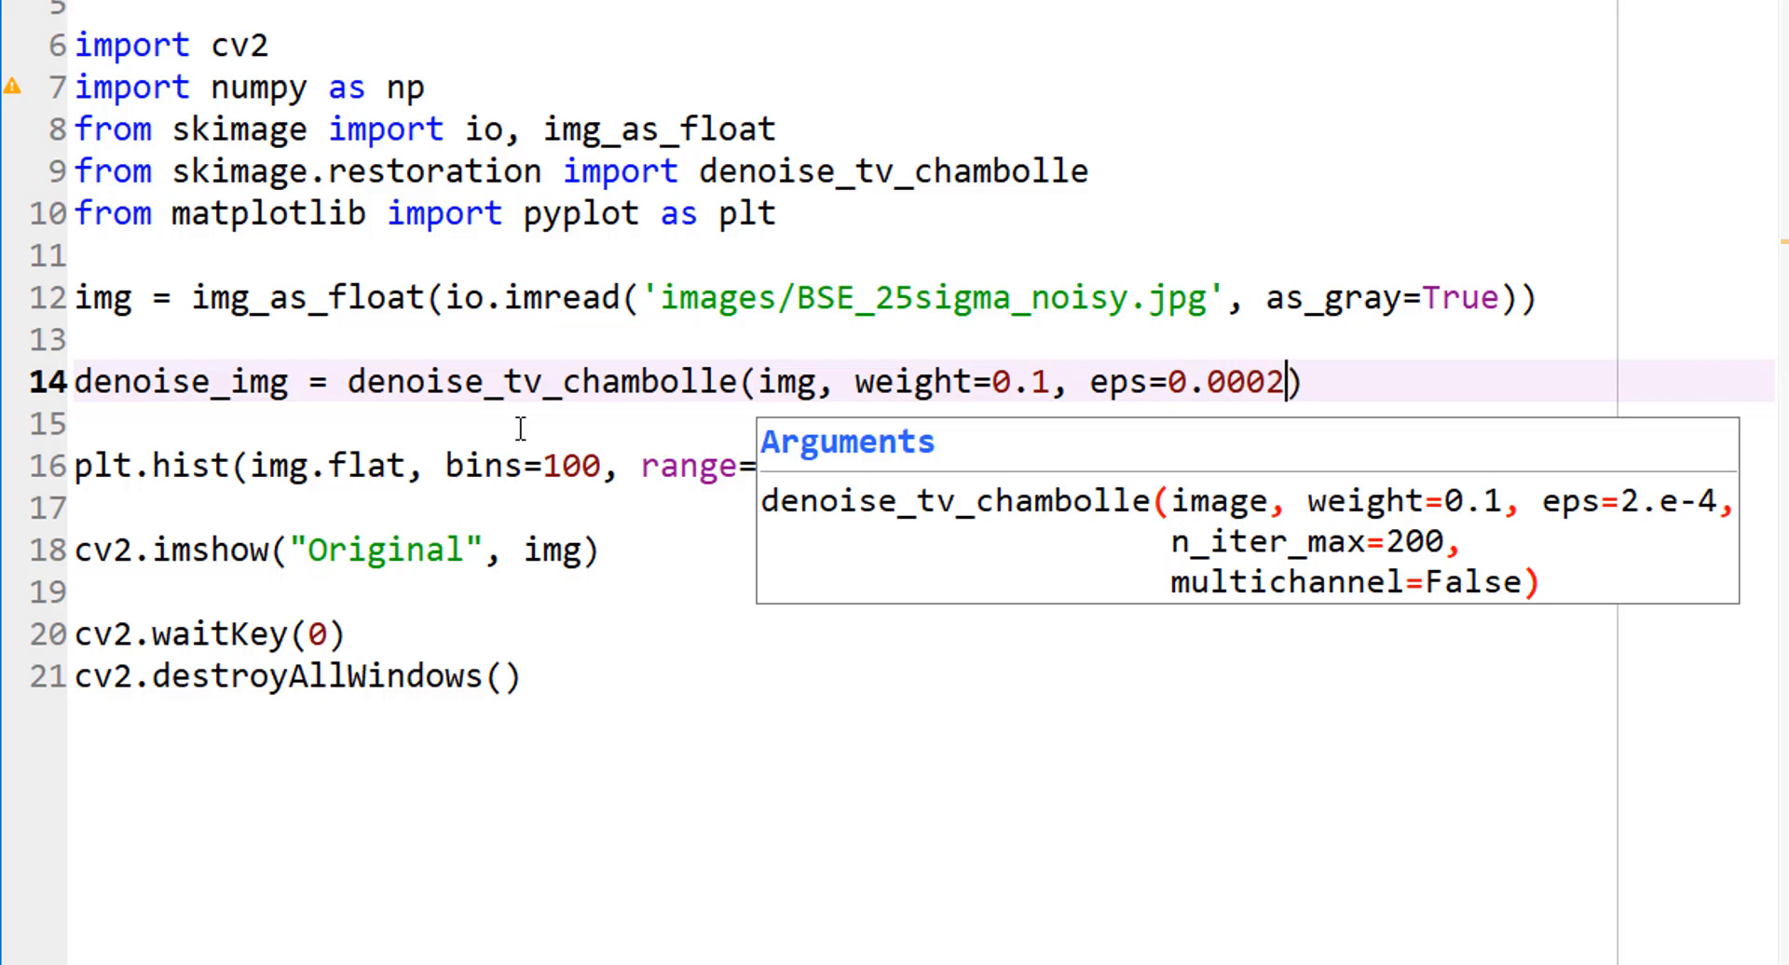
text(,)
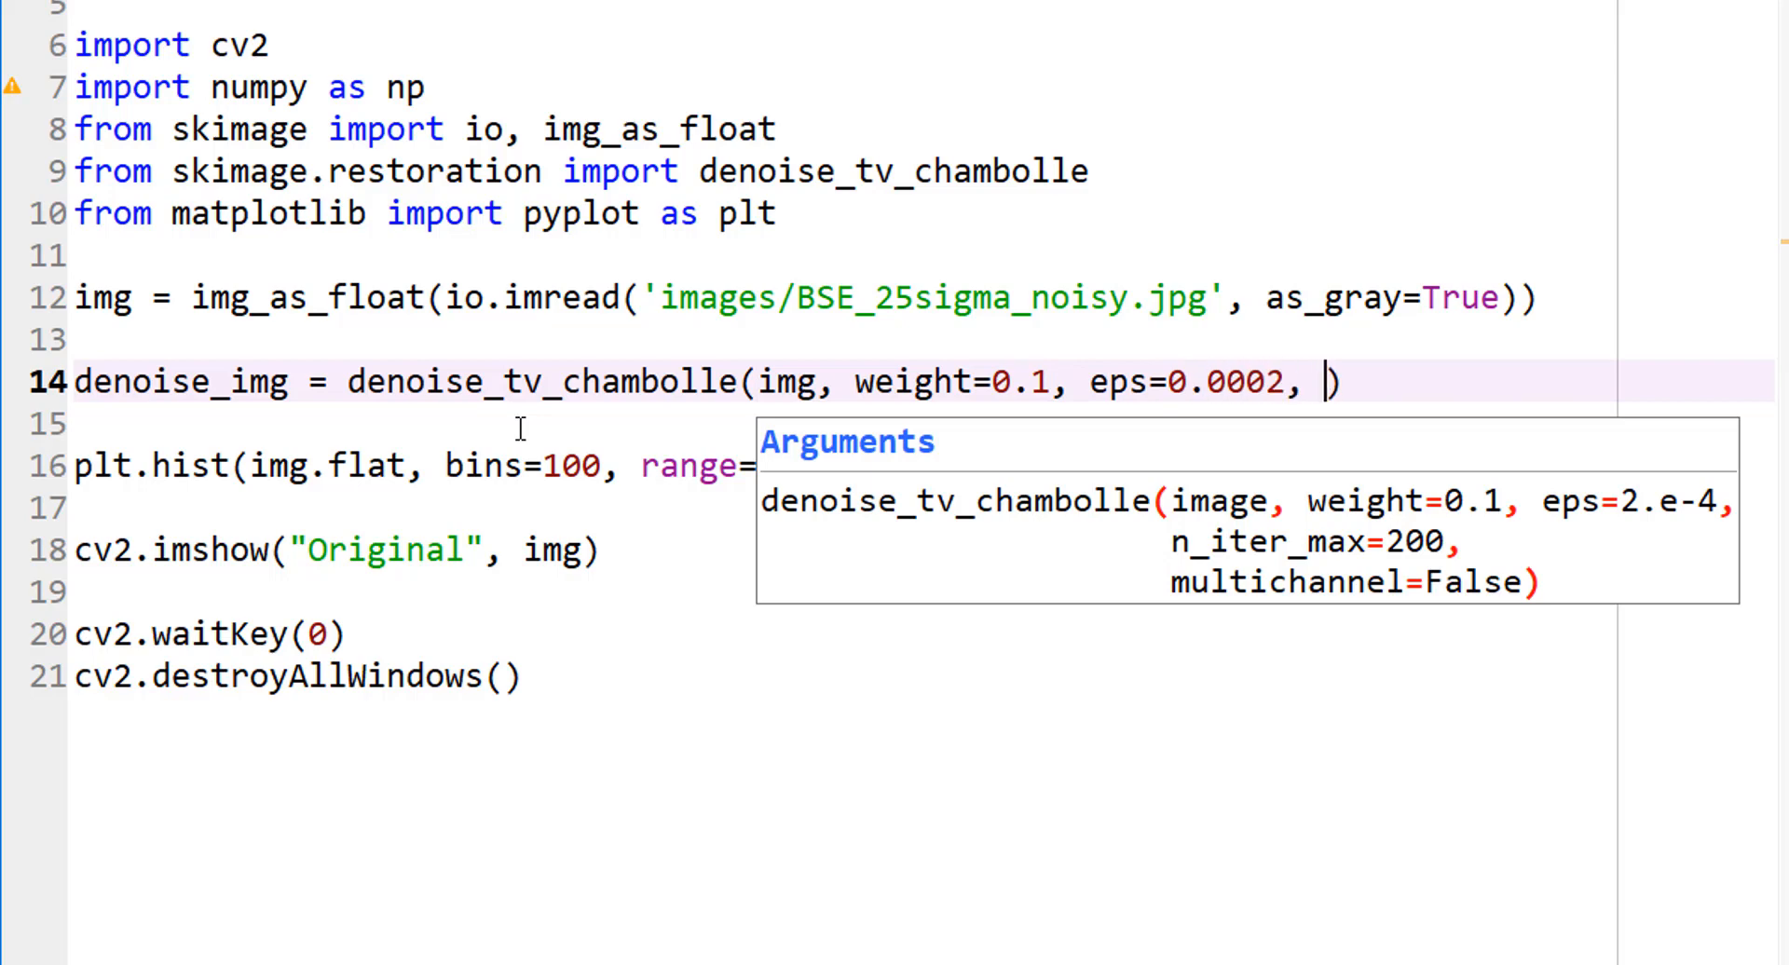
text(n)
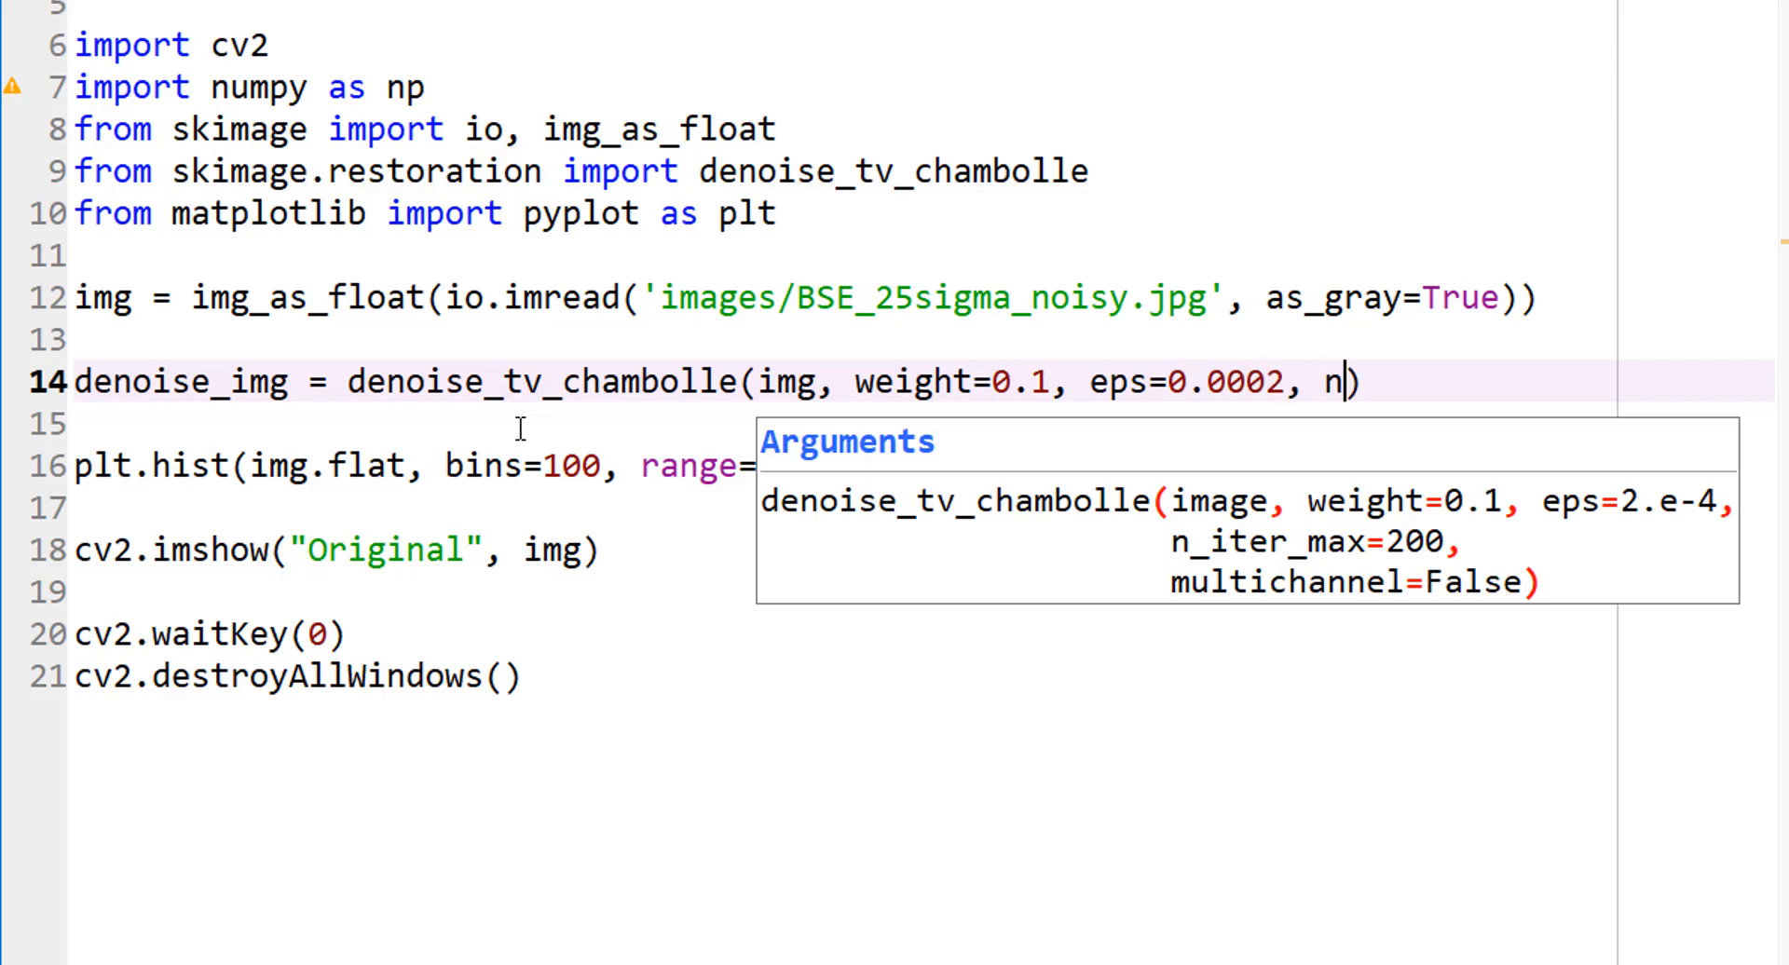
text(_in)
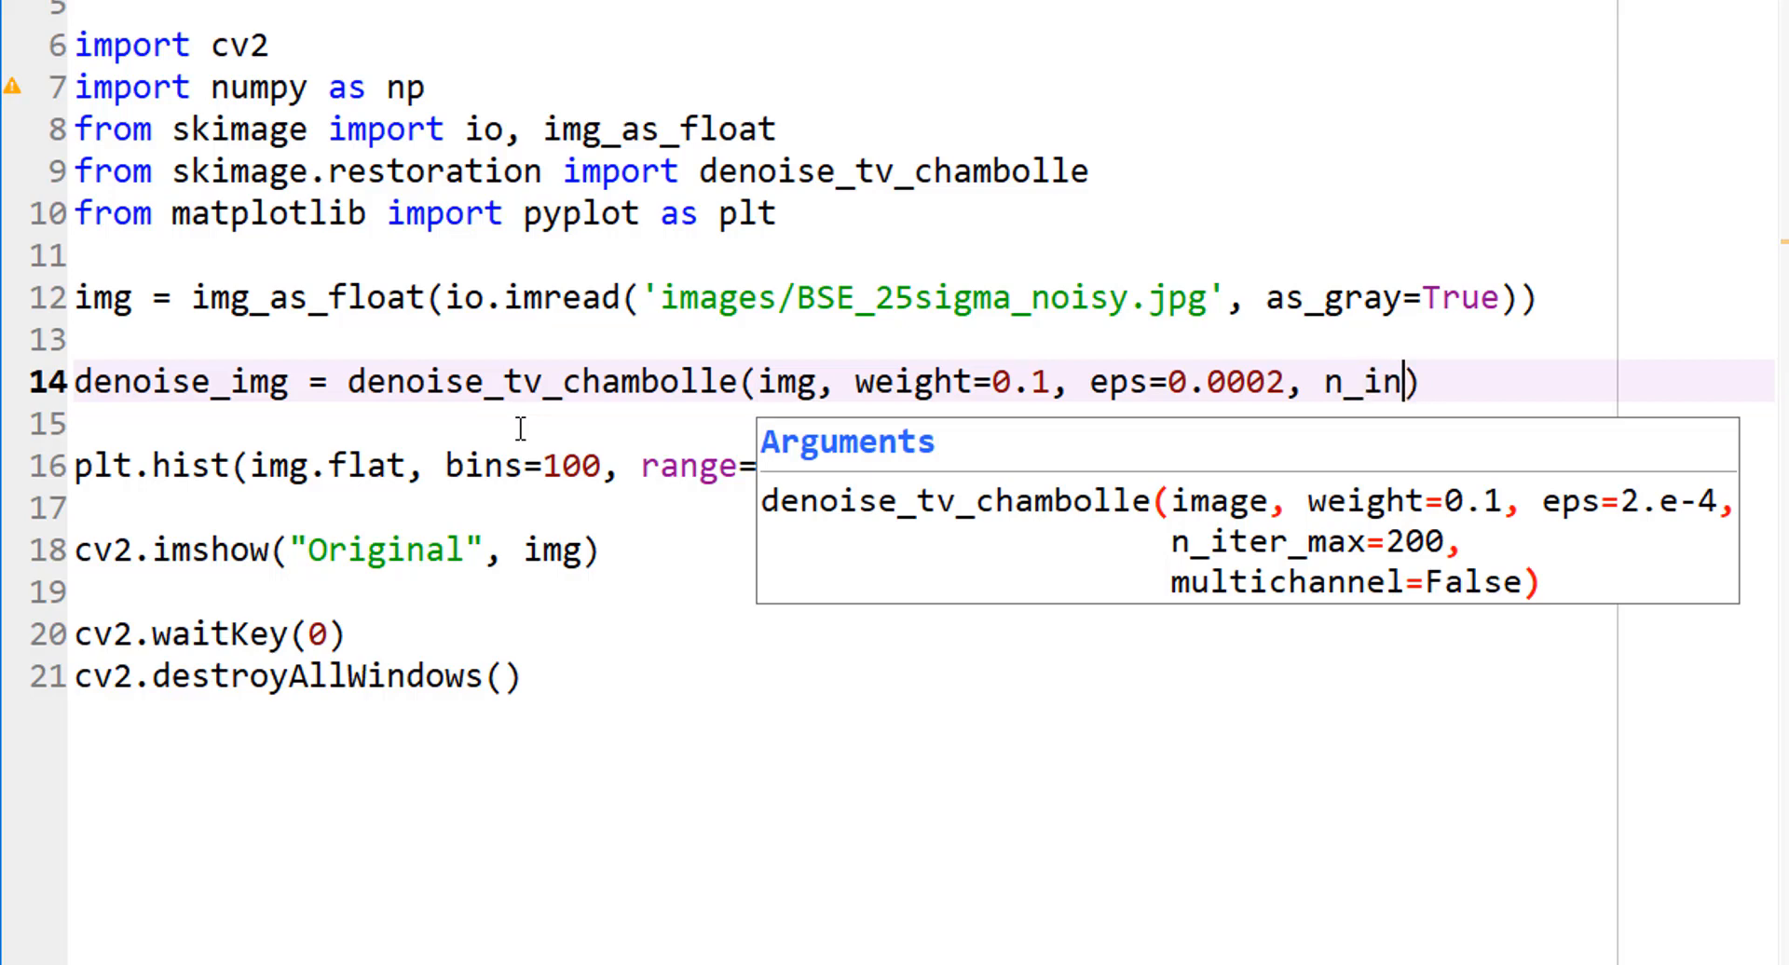
text(ter_max)
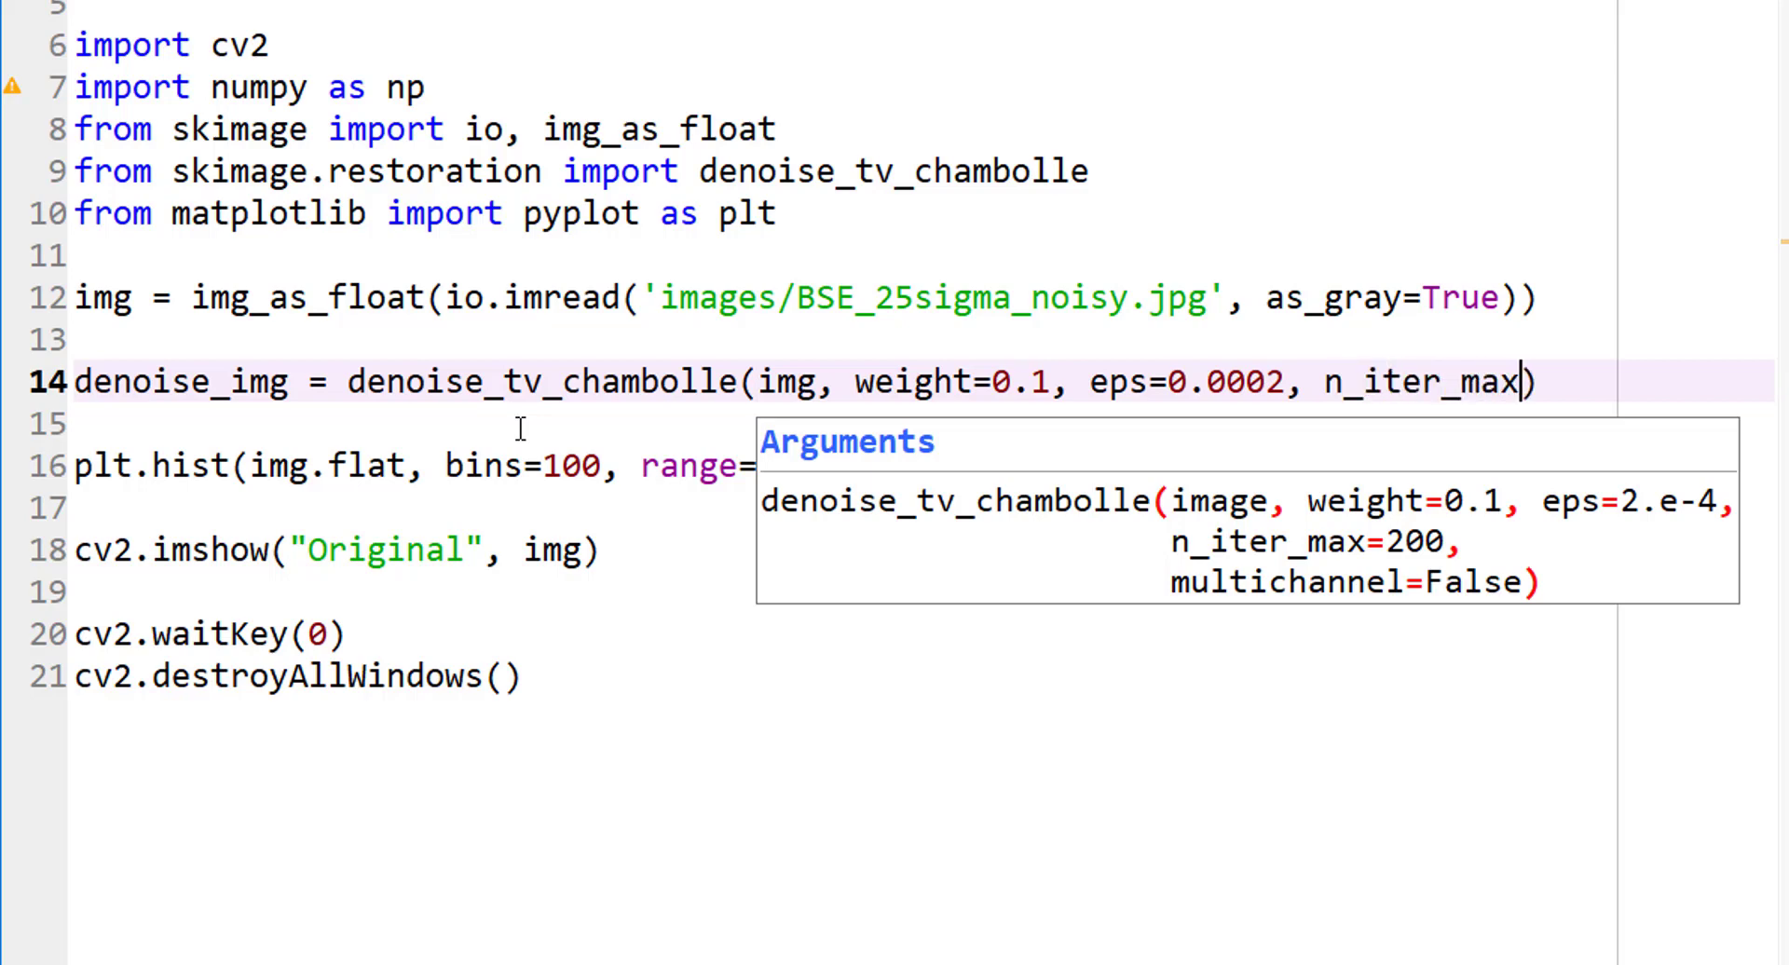
text(=20)
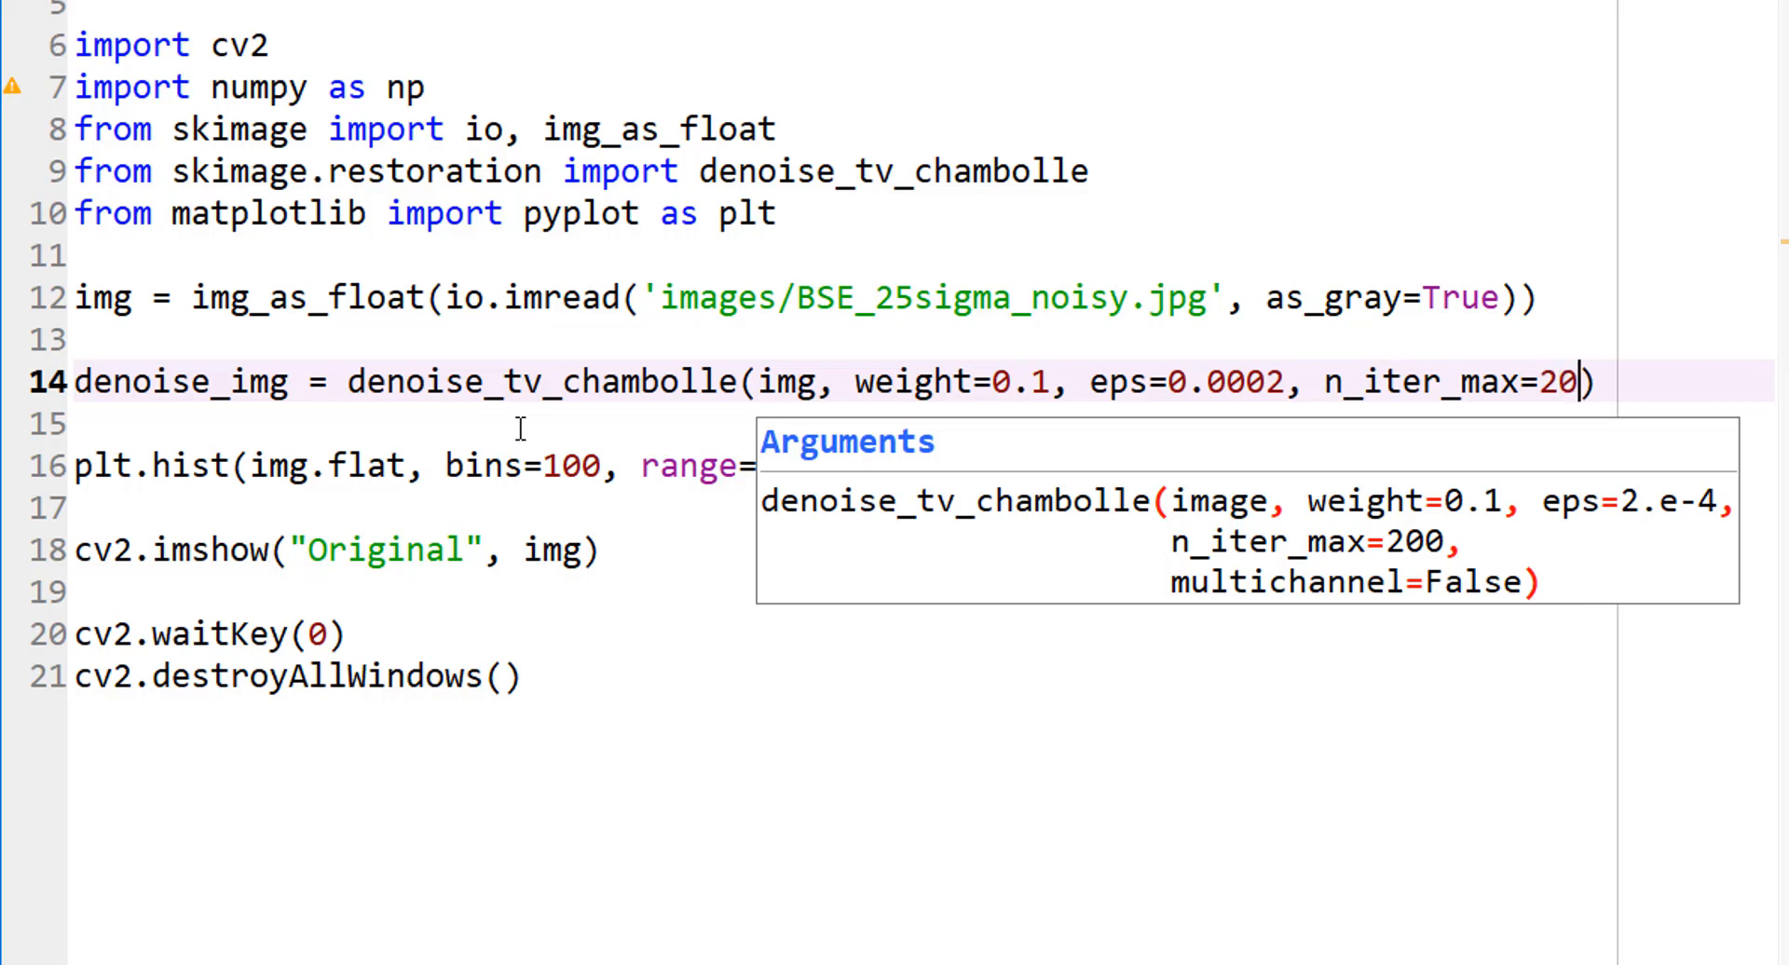
text(0,)
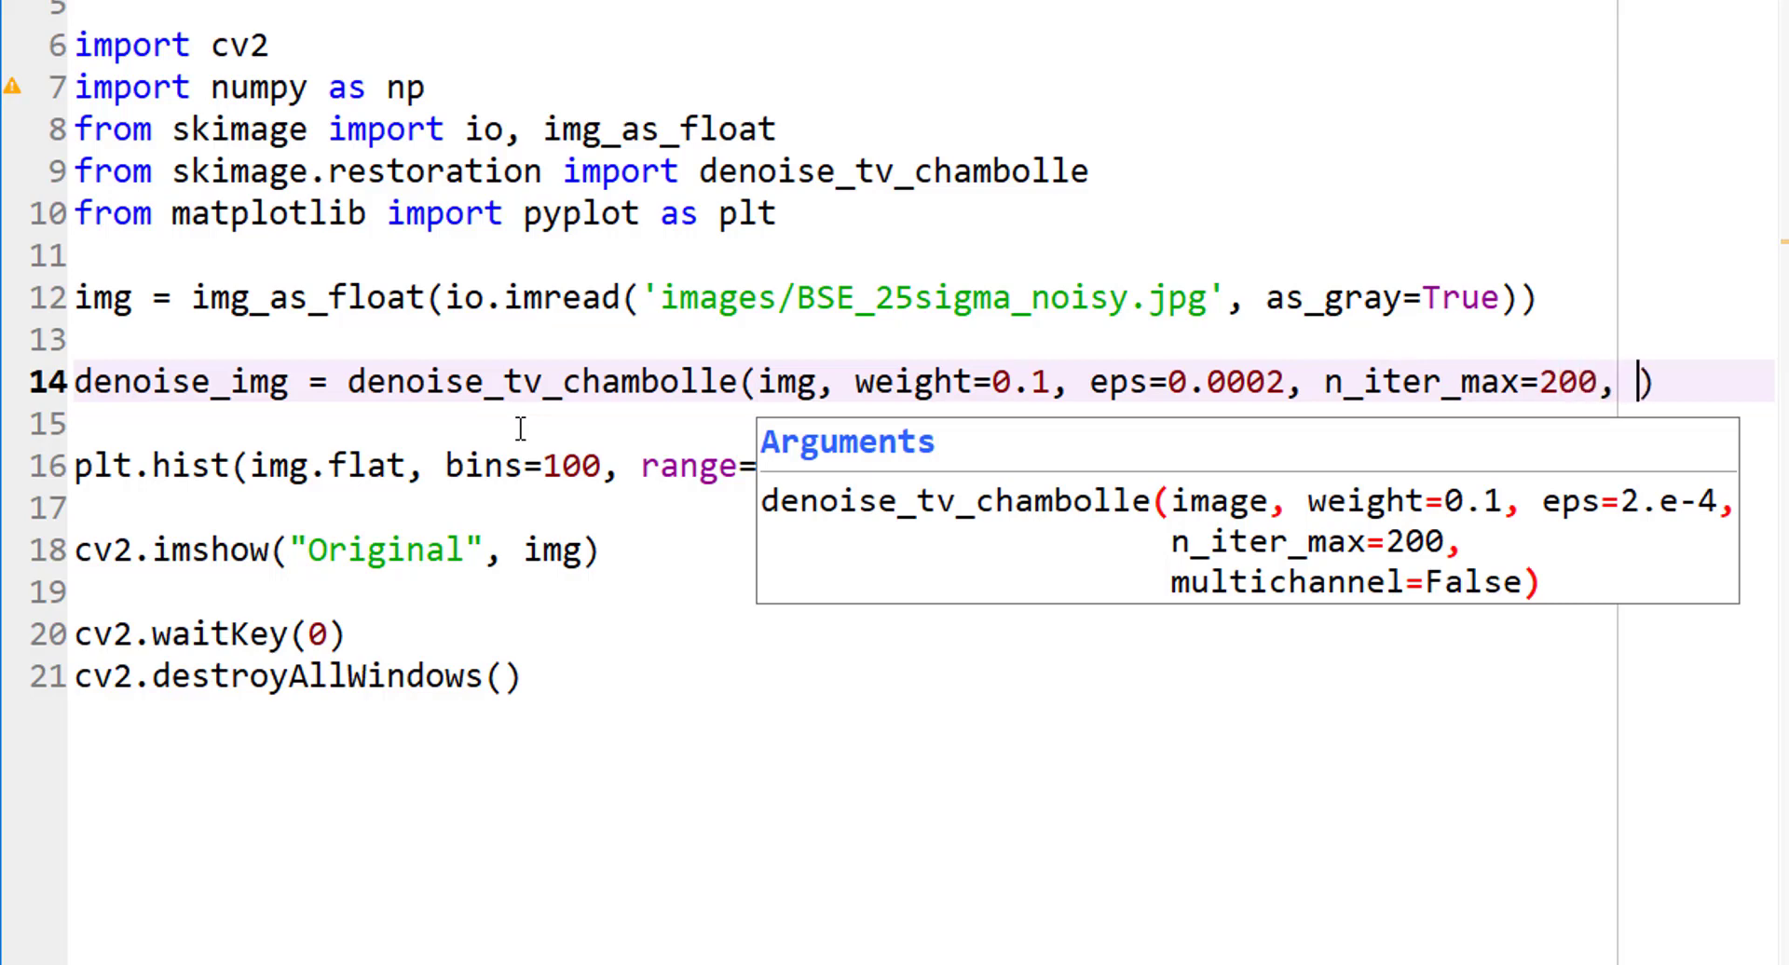
text(multichannel)
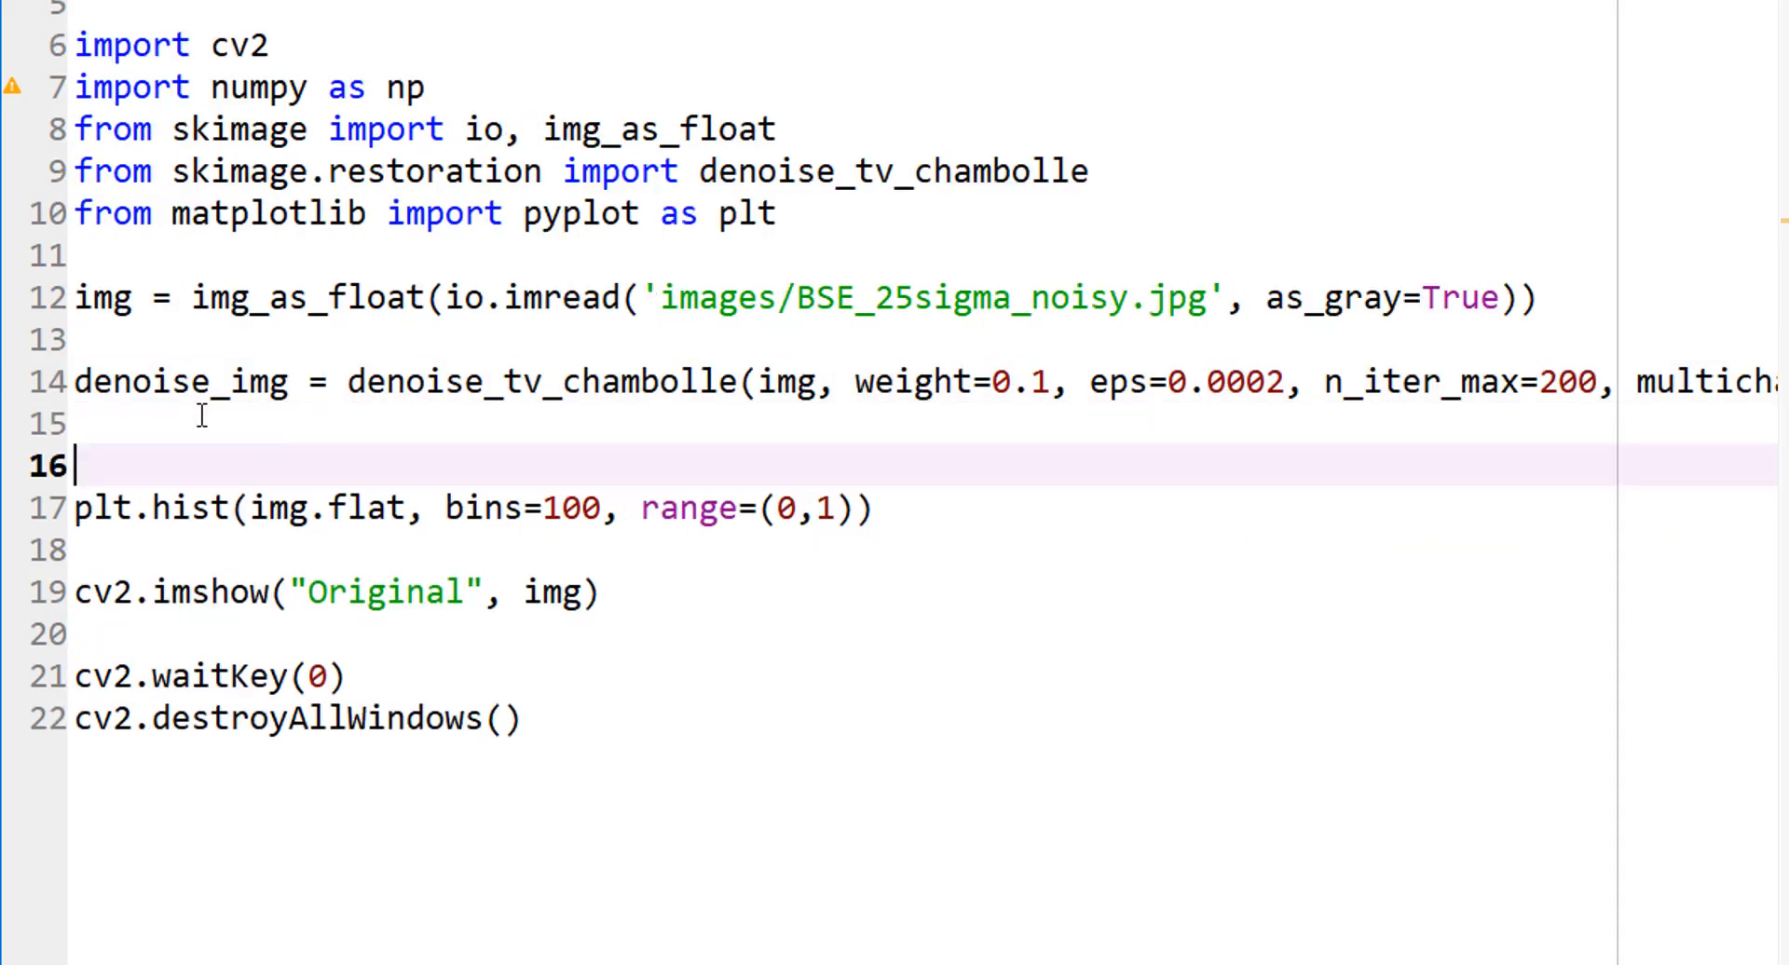
key(Backspace)
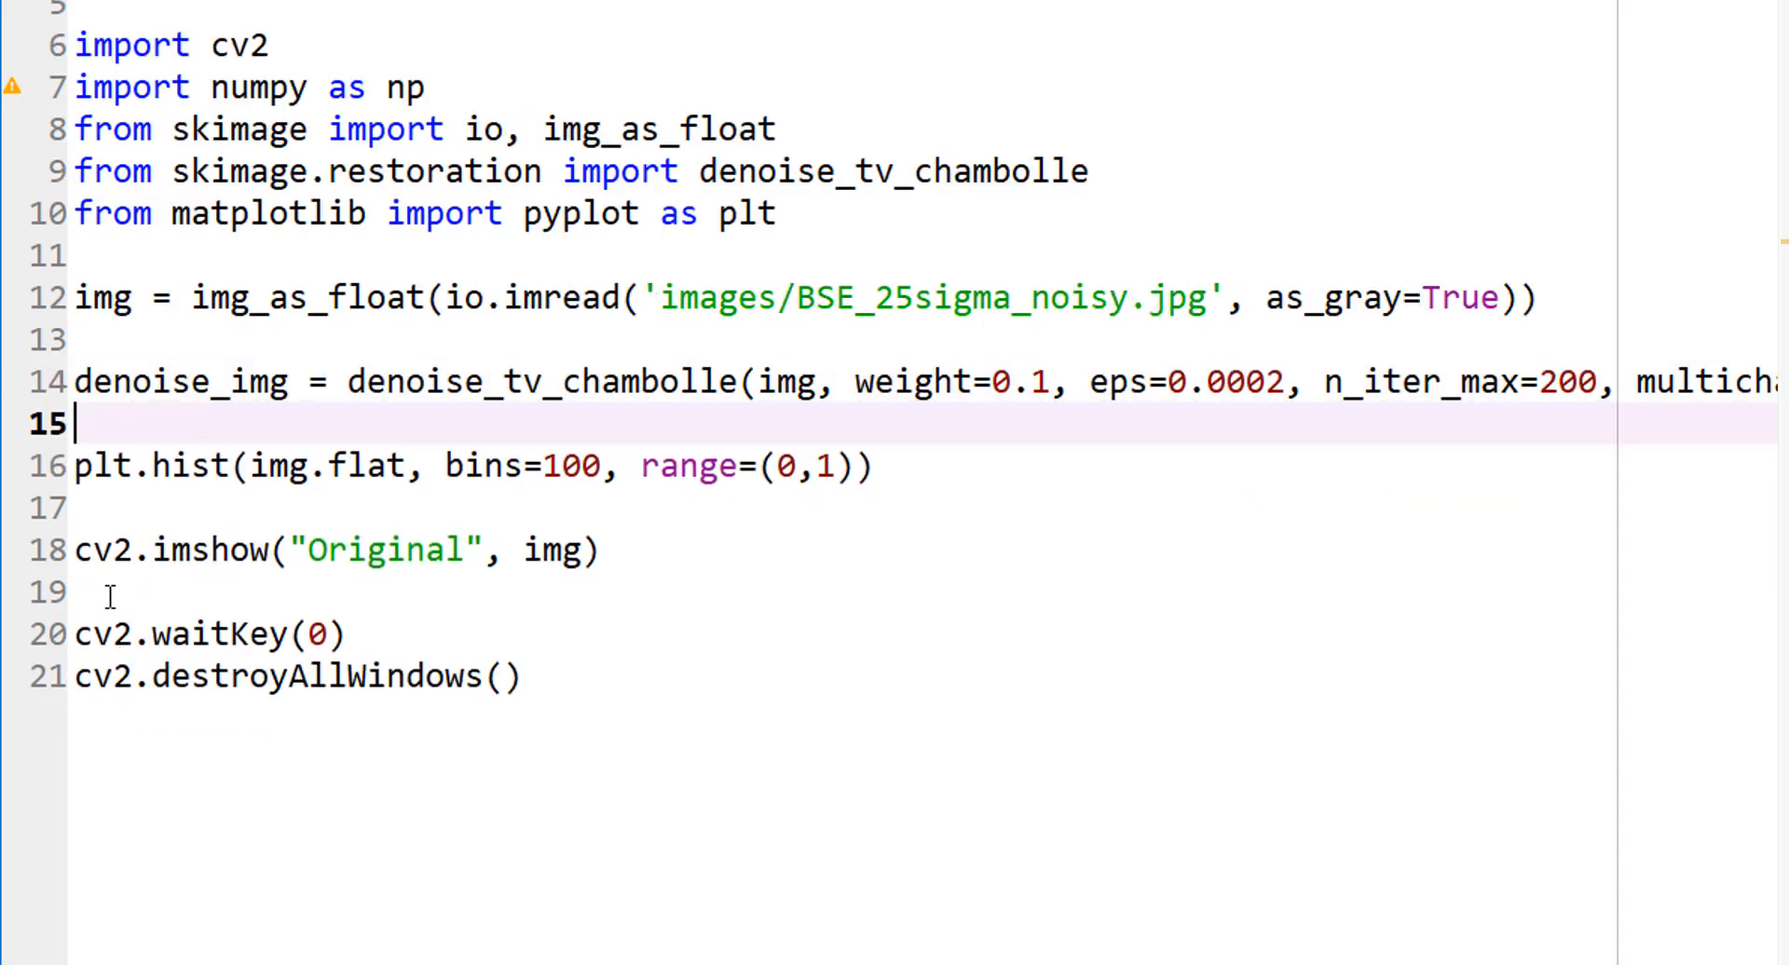
Step: Point the histogram at denoise_img and run the selected denoising line
click(102, 591)
text(denoise_)
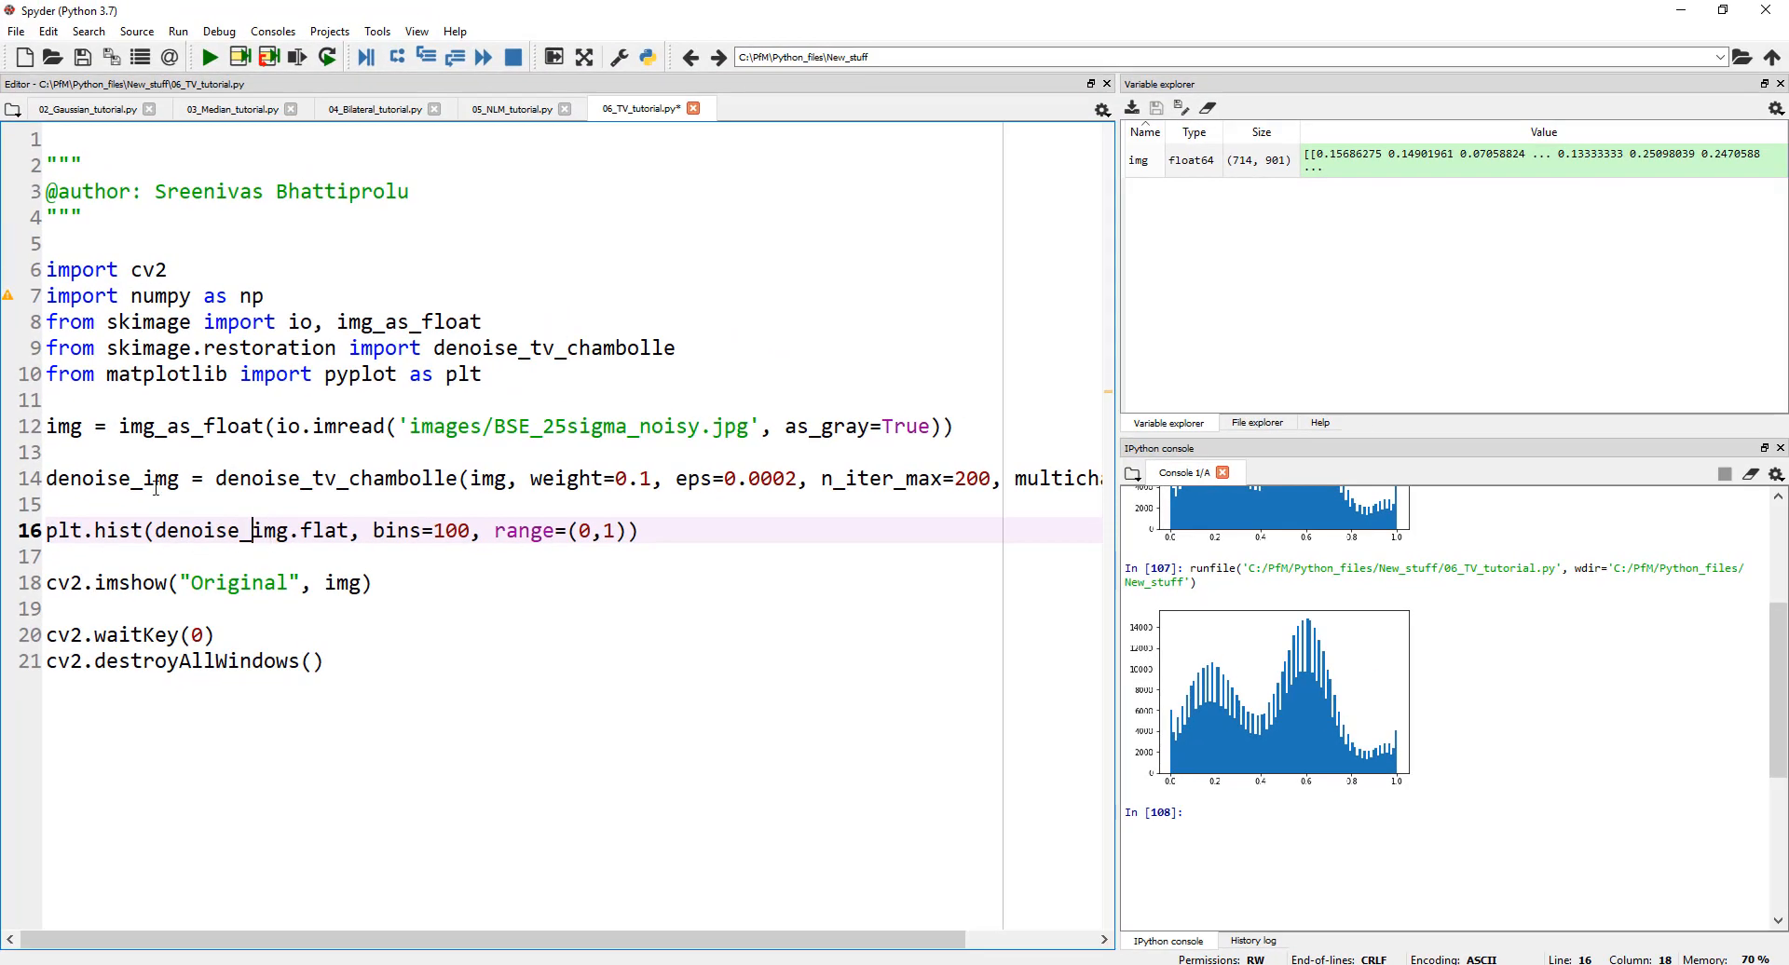
click(296, 58)
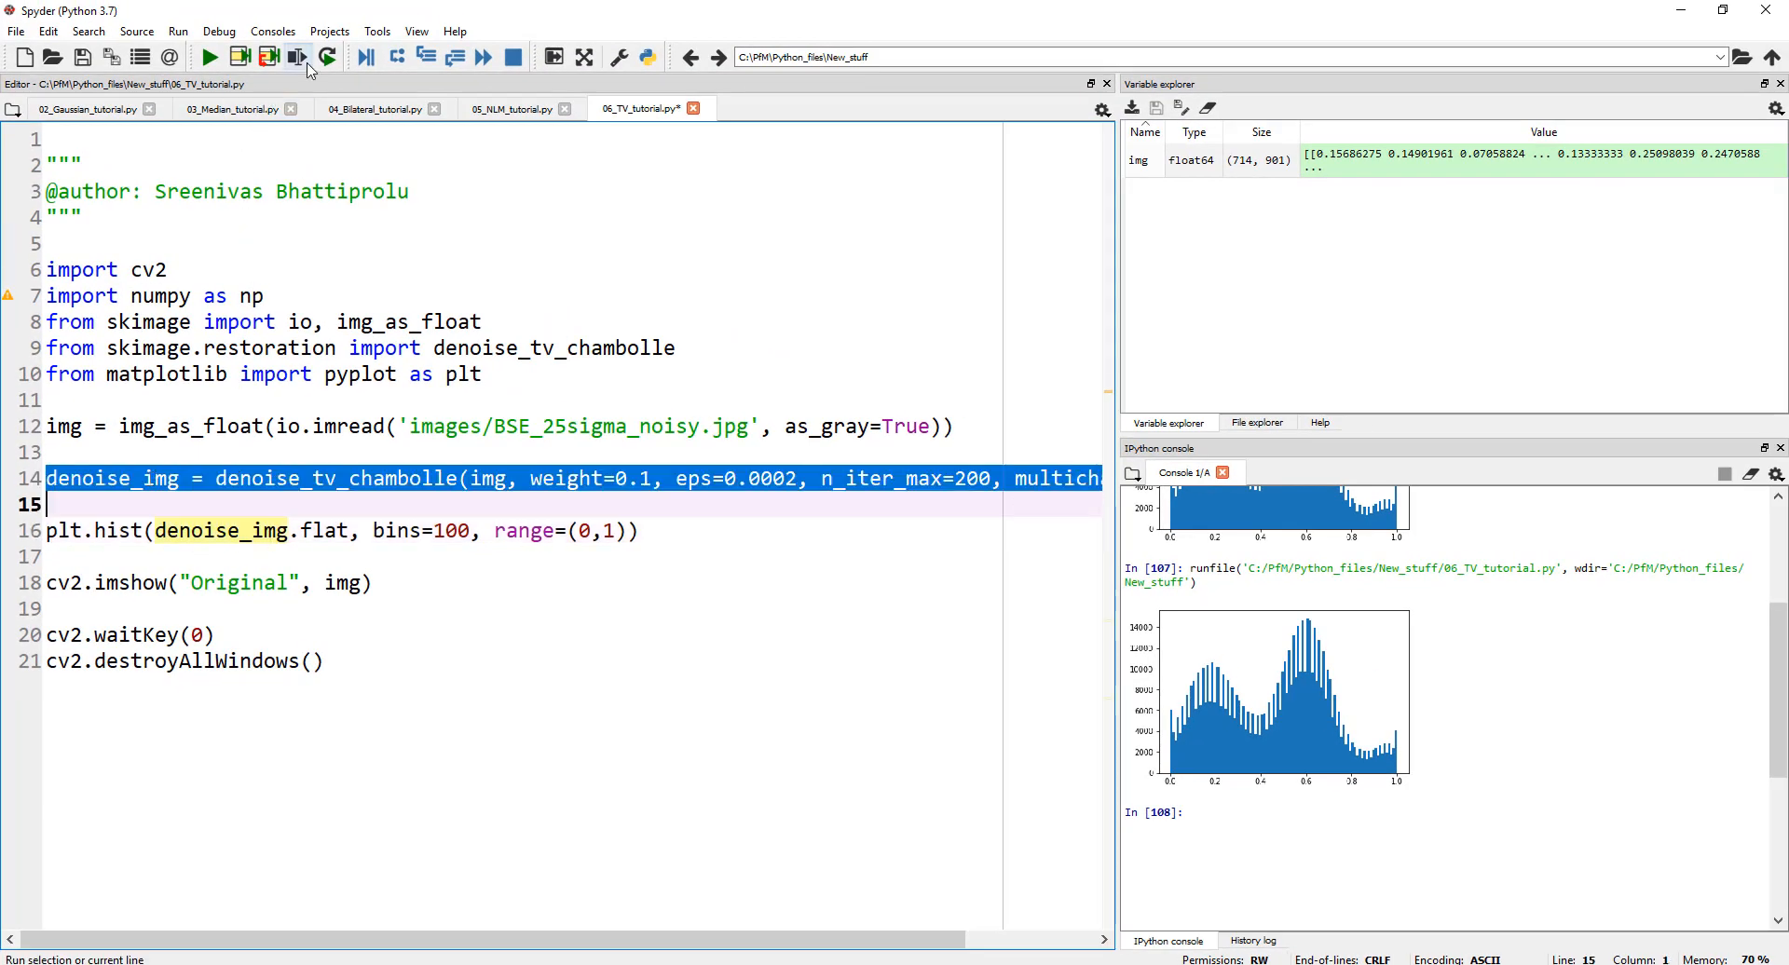
click(296, 58)
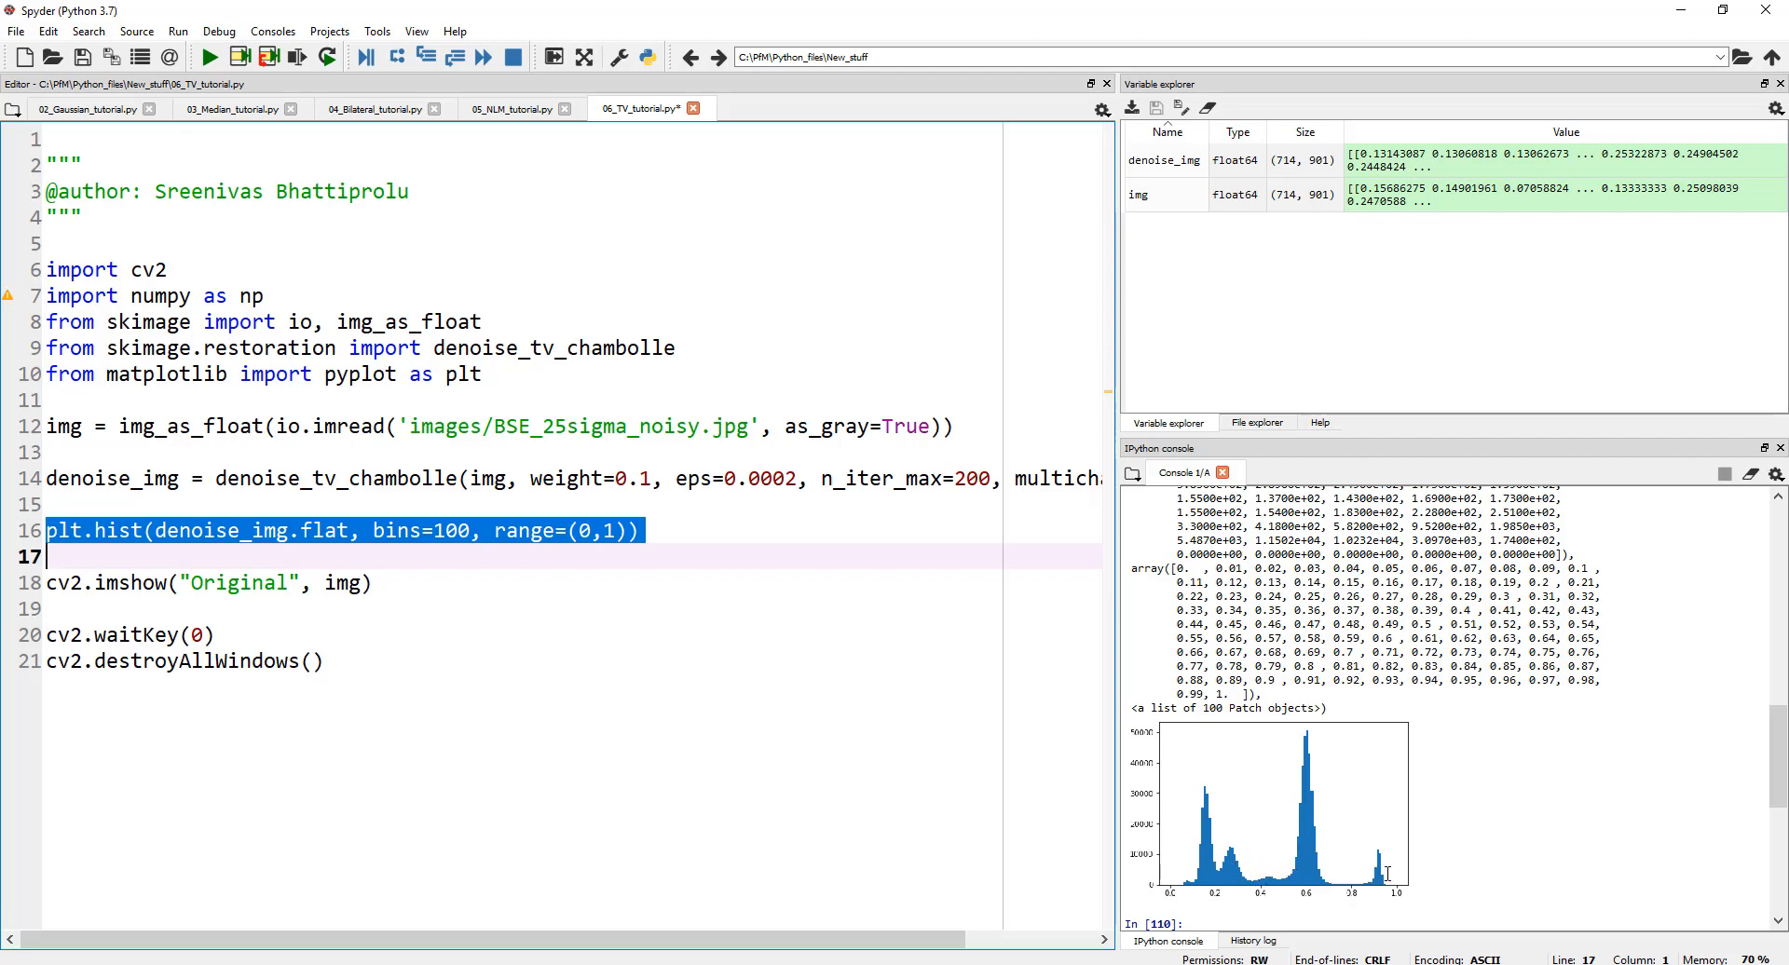
mouse_move(1198, 855)
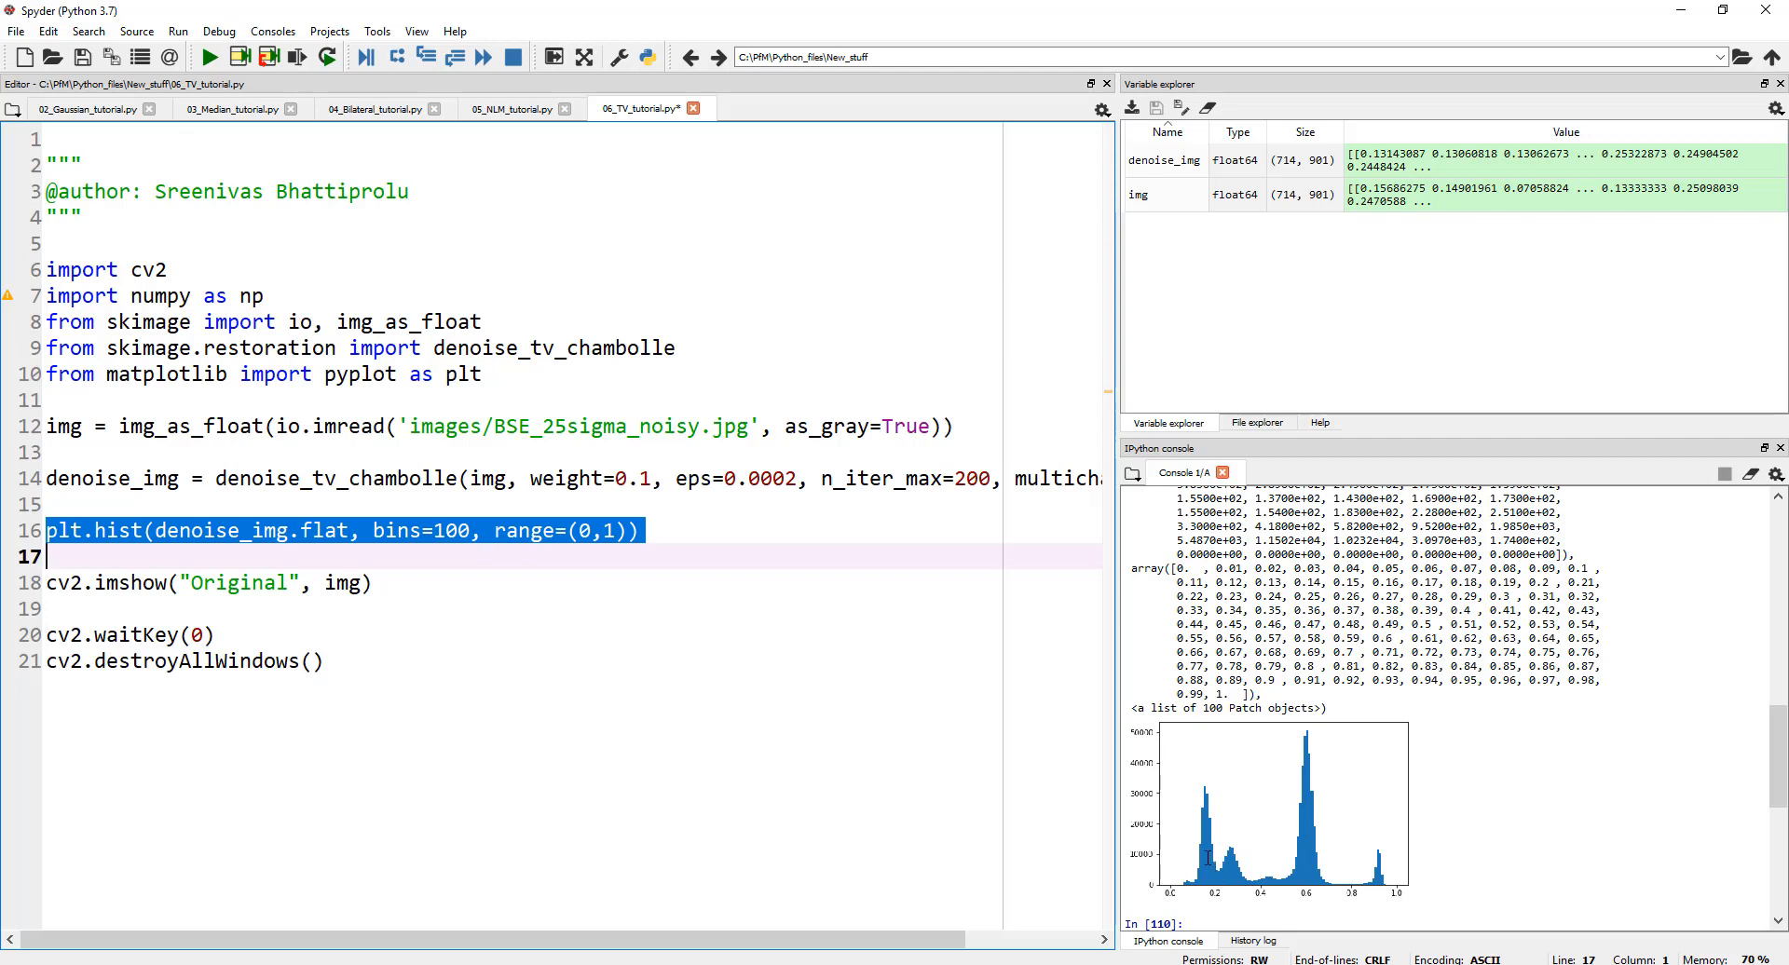
mouse_move(1390, 849)
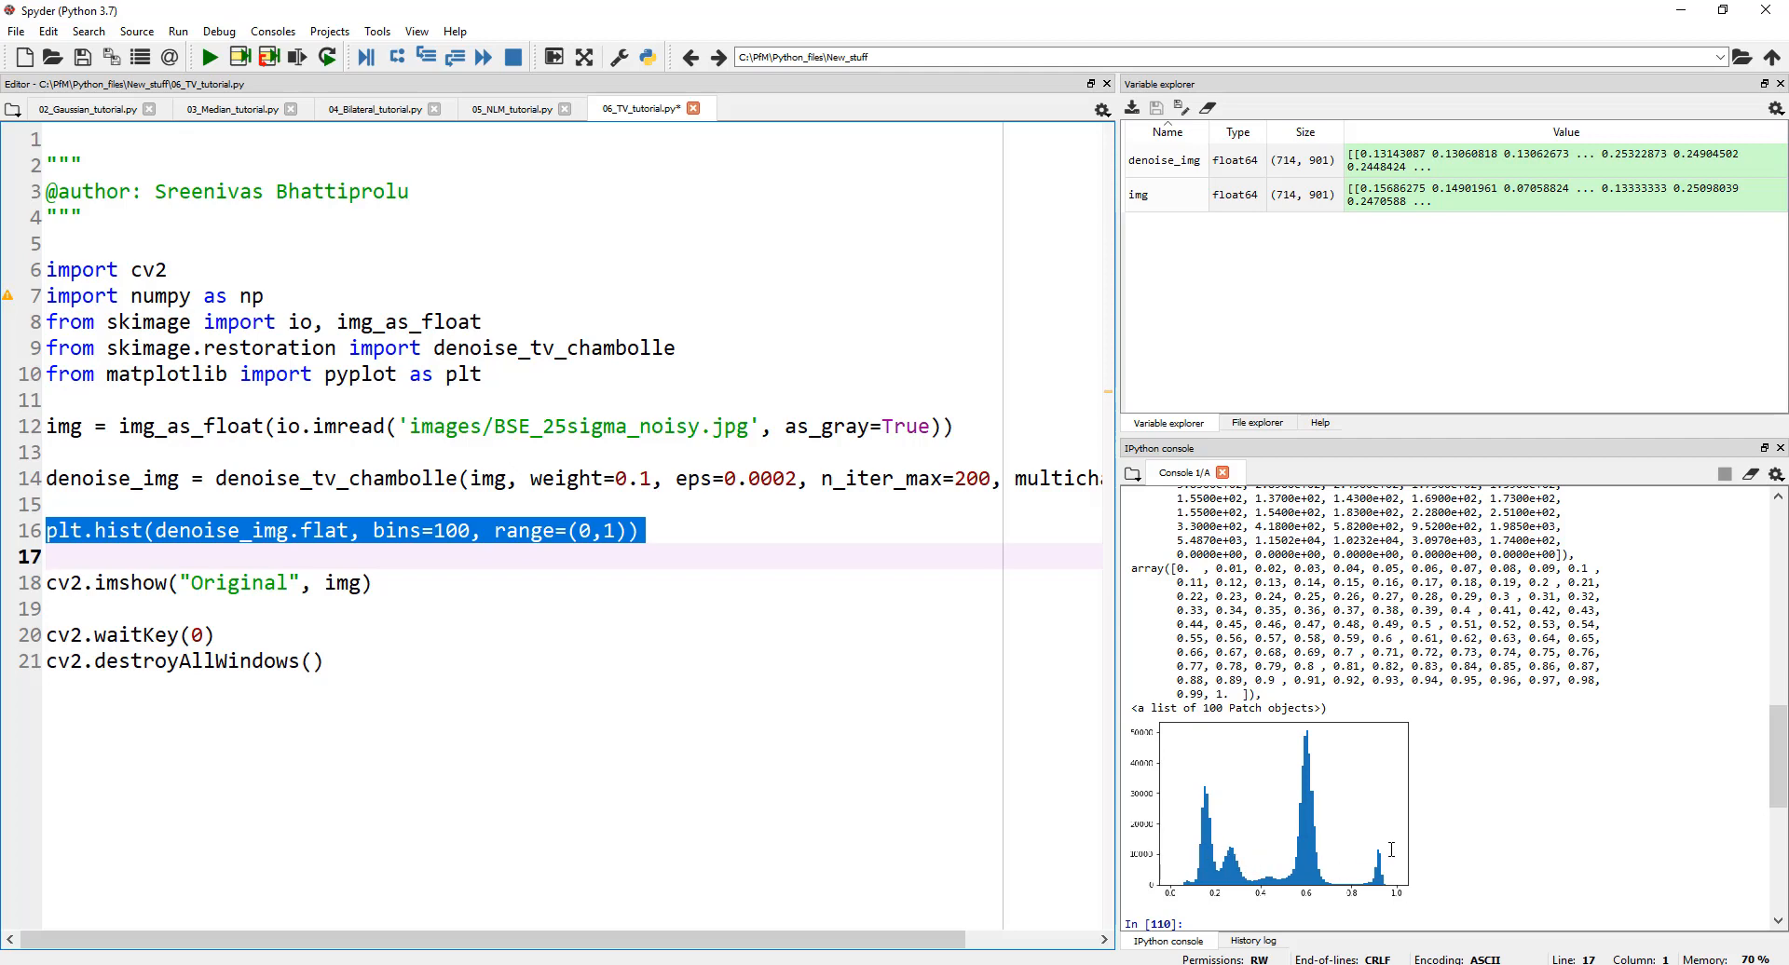
mouse_move(759, 738)
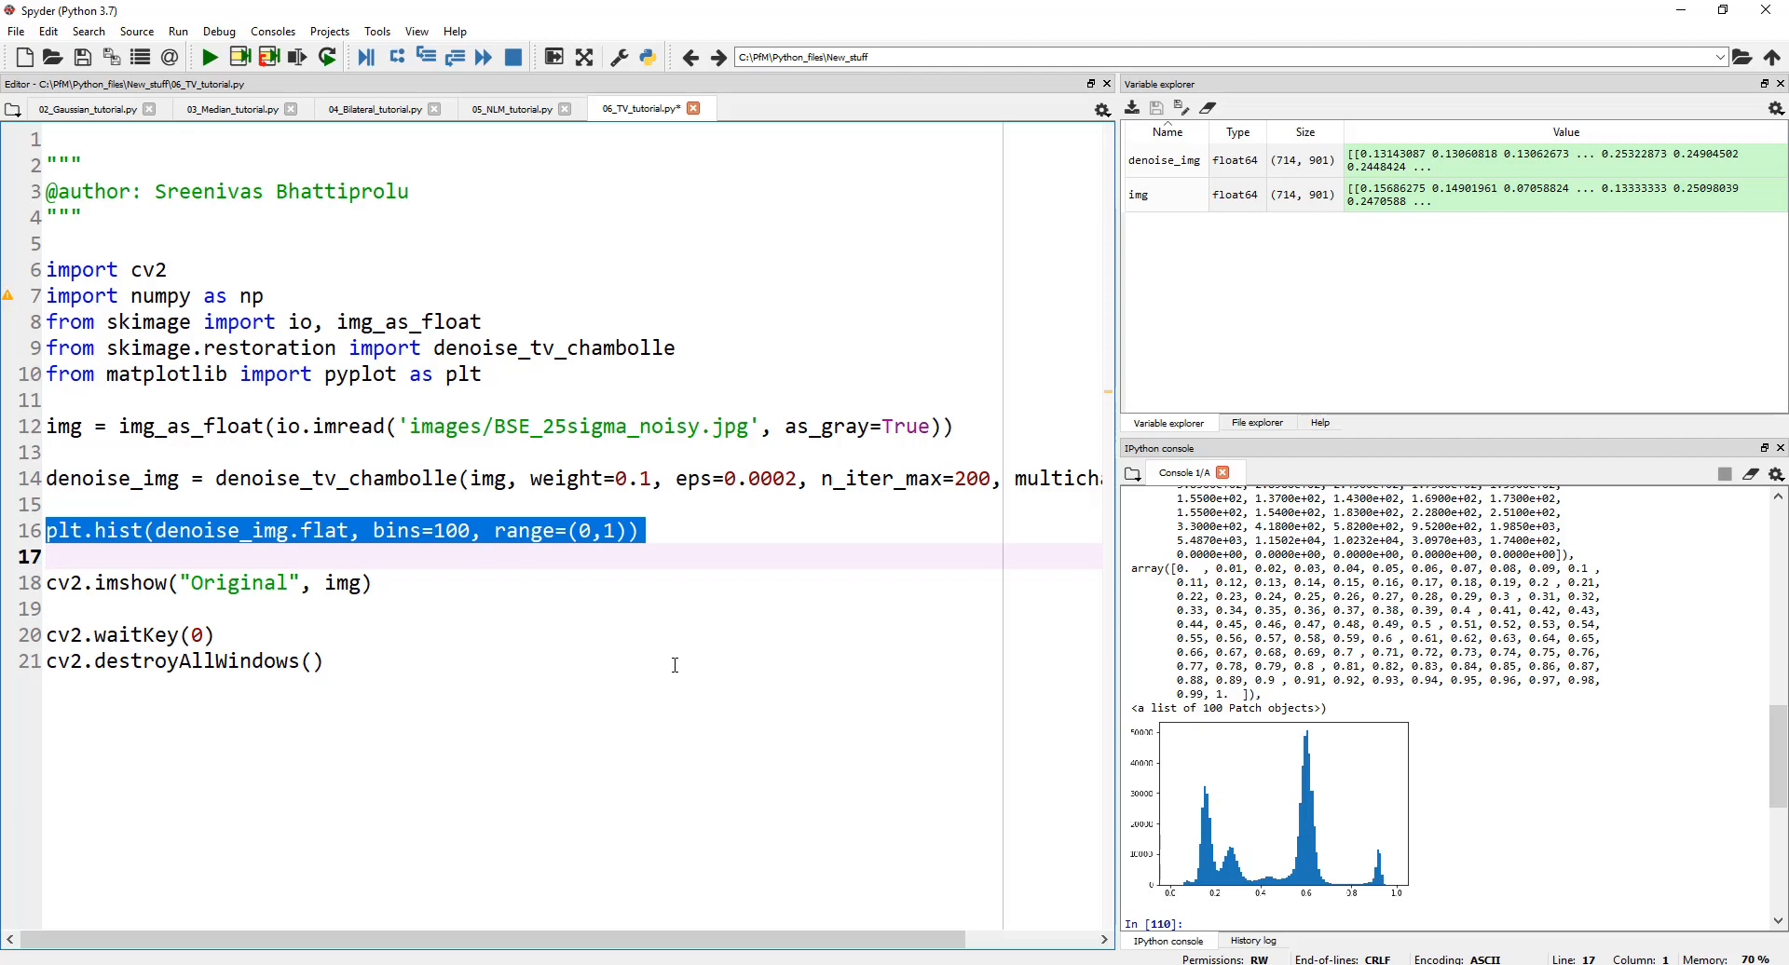
mouse_move(617, 665)
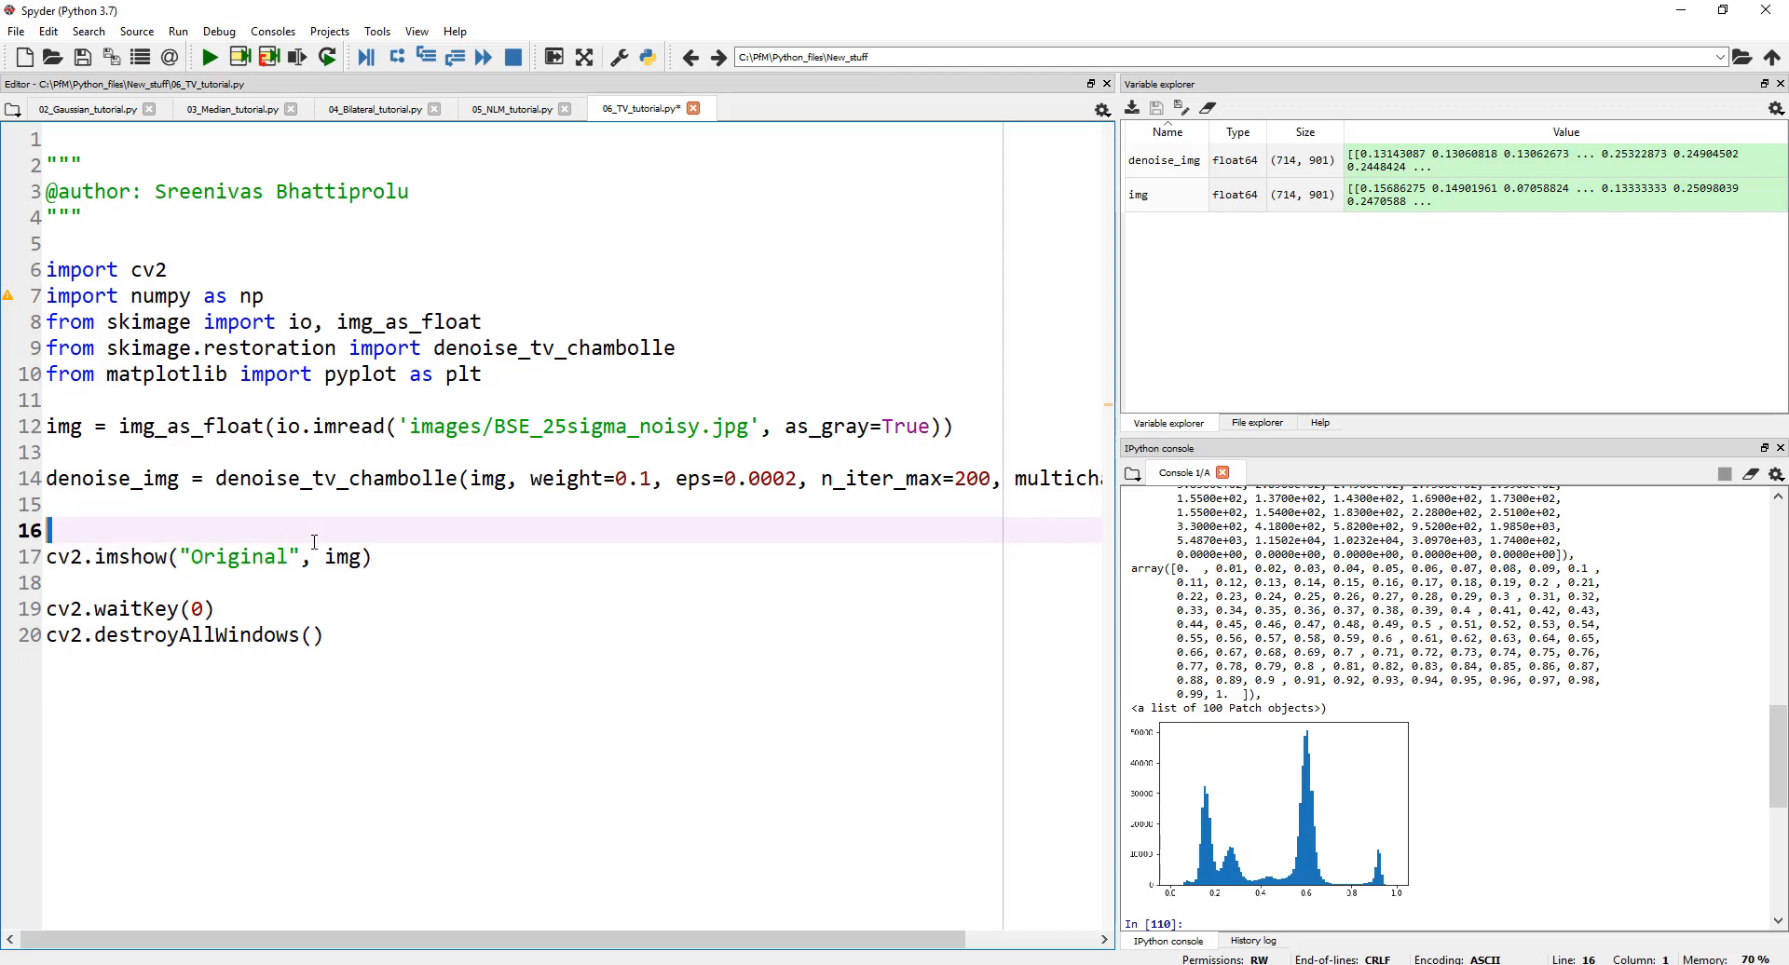
Step: Duplicate the imshow line as cv2.imshow("Denoised", denoise_img)
click(172, 581)
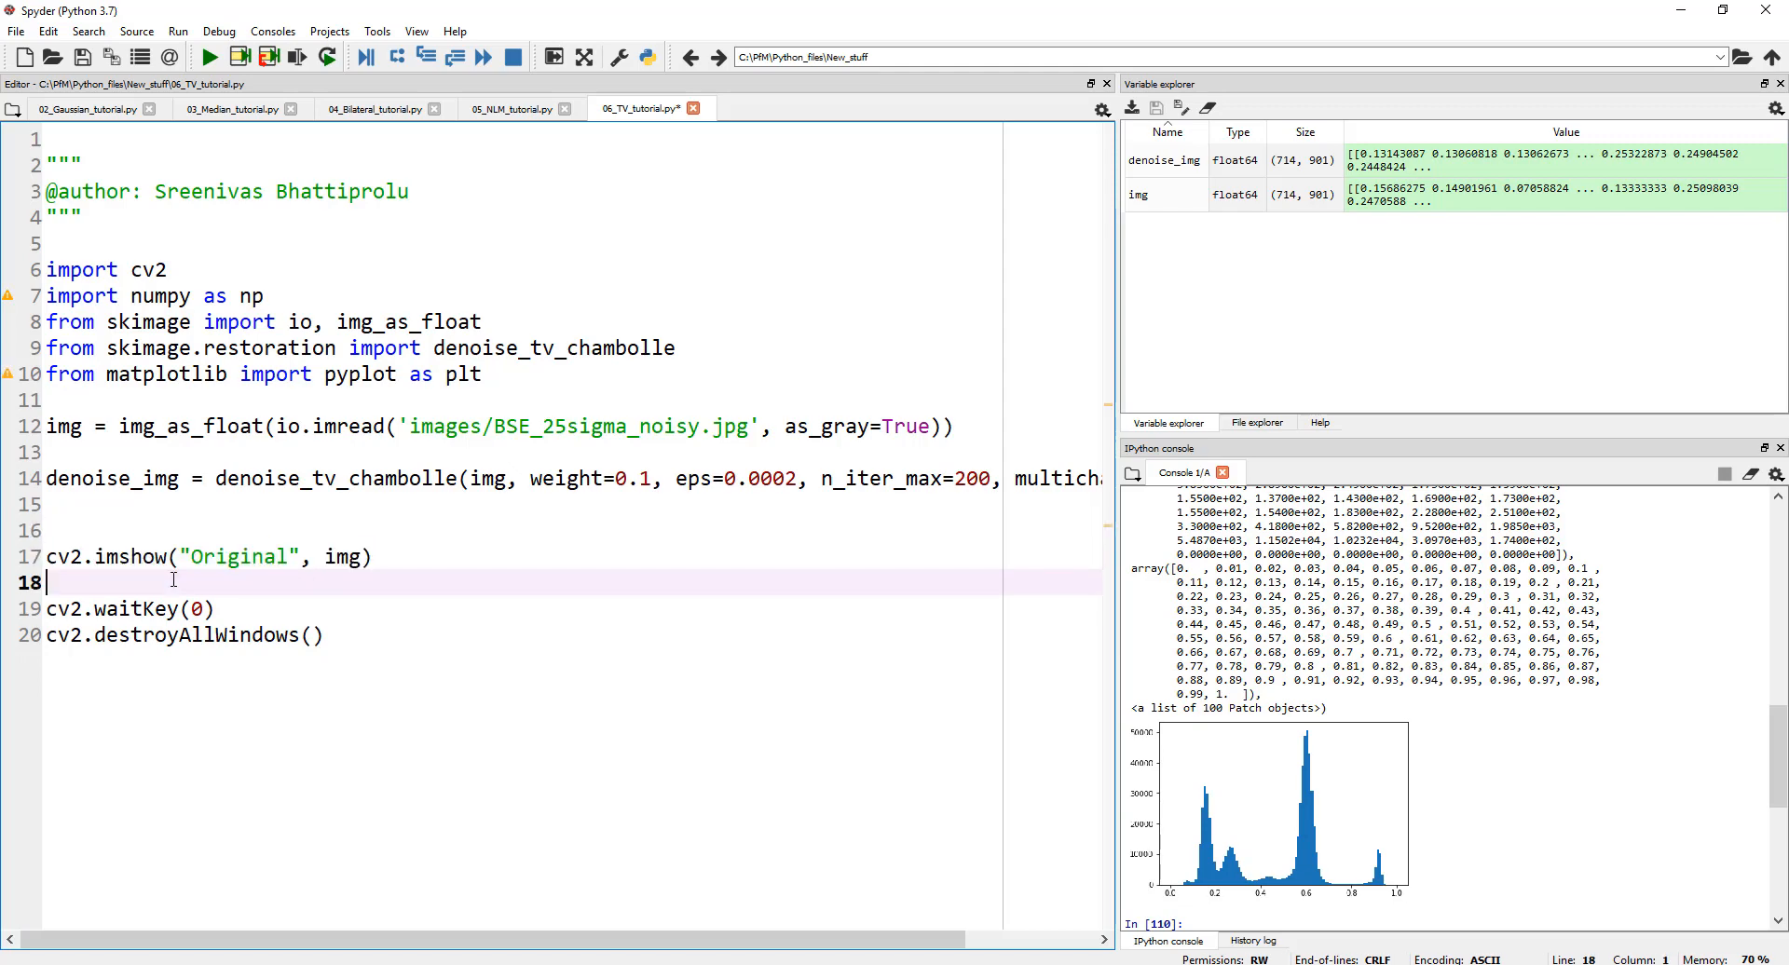
text(cv2.imshow("Original", img))
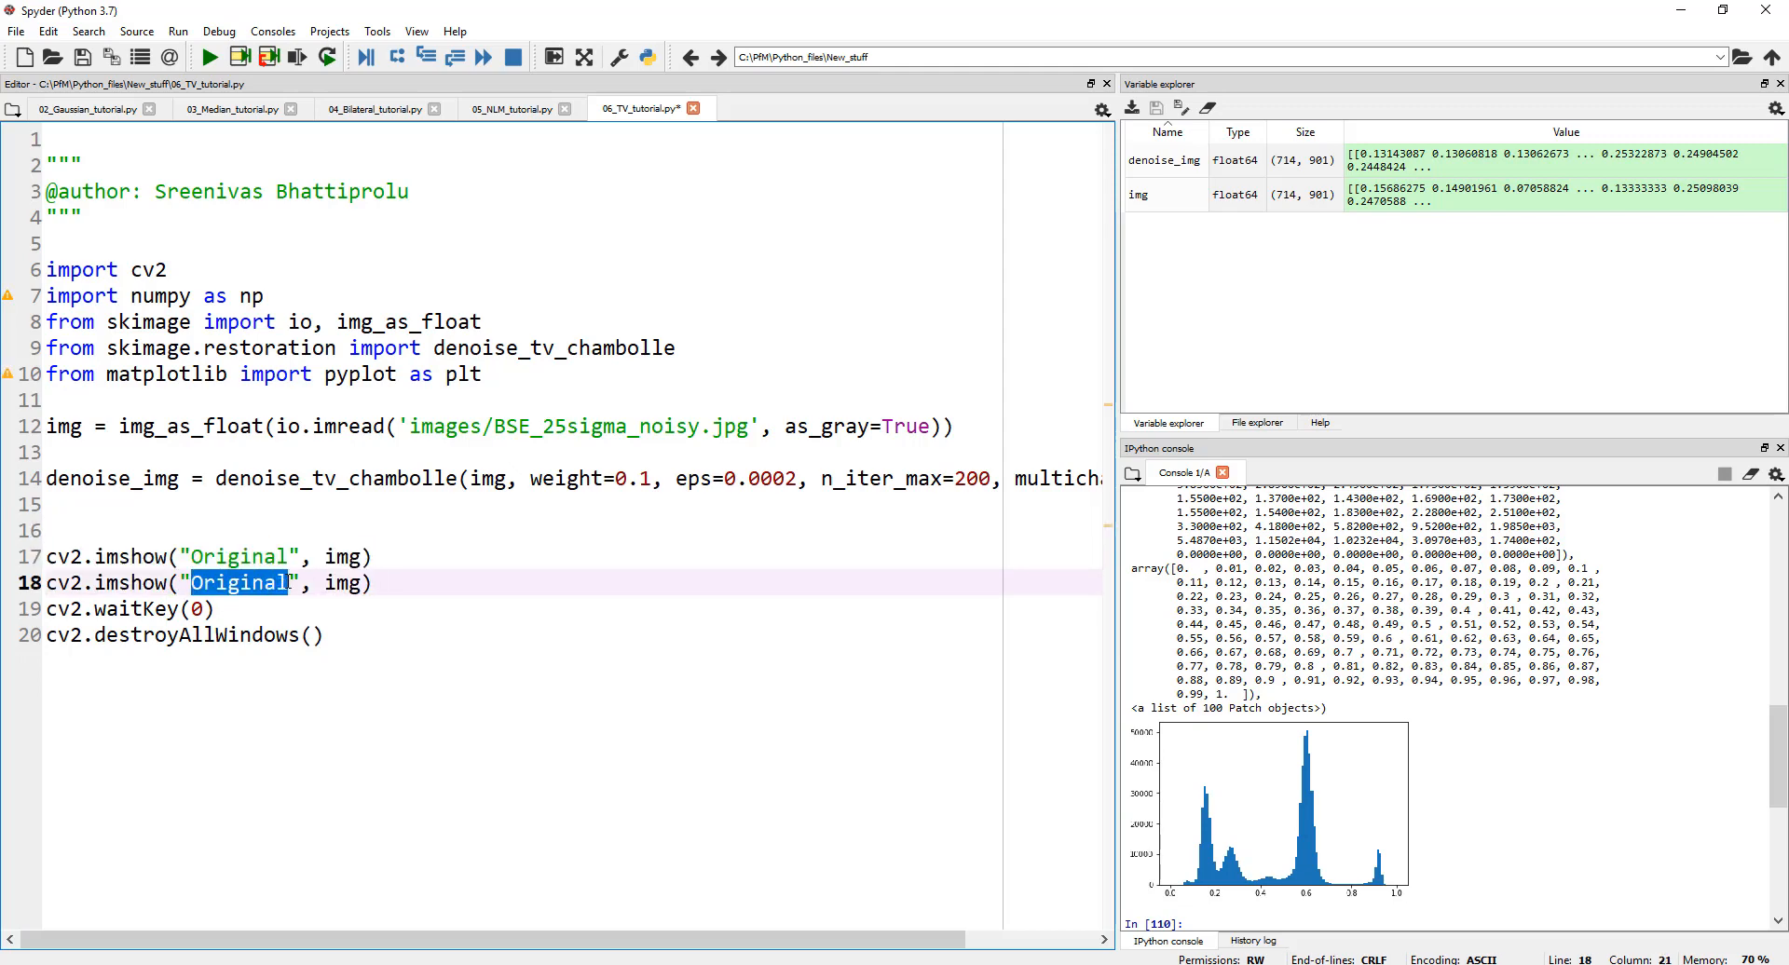
text(Denoised)
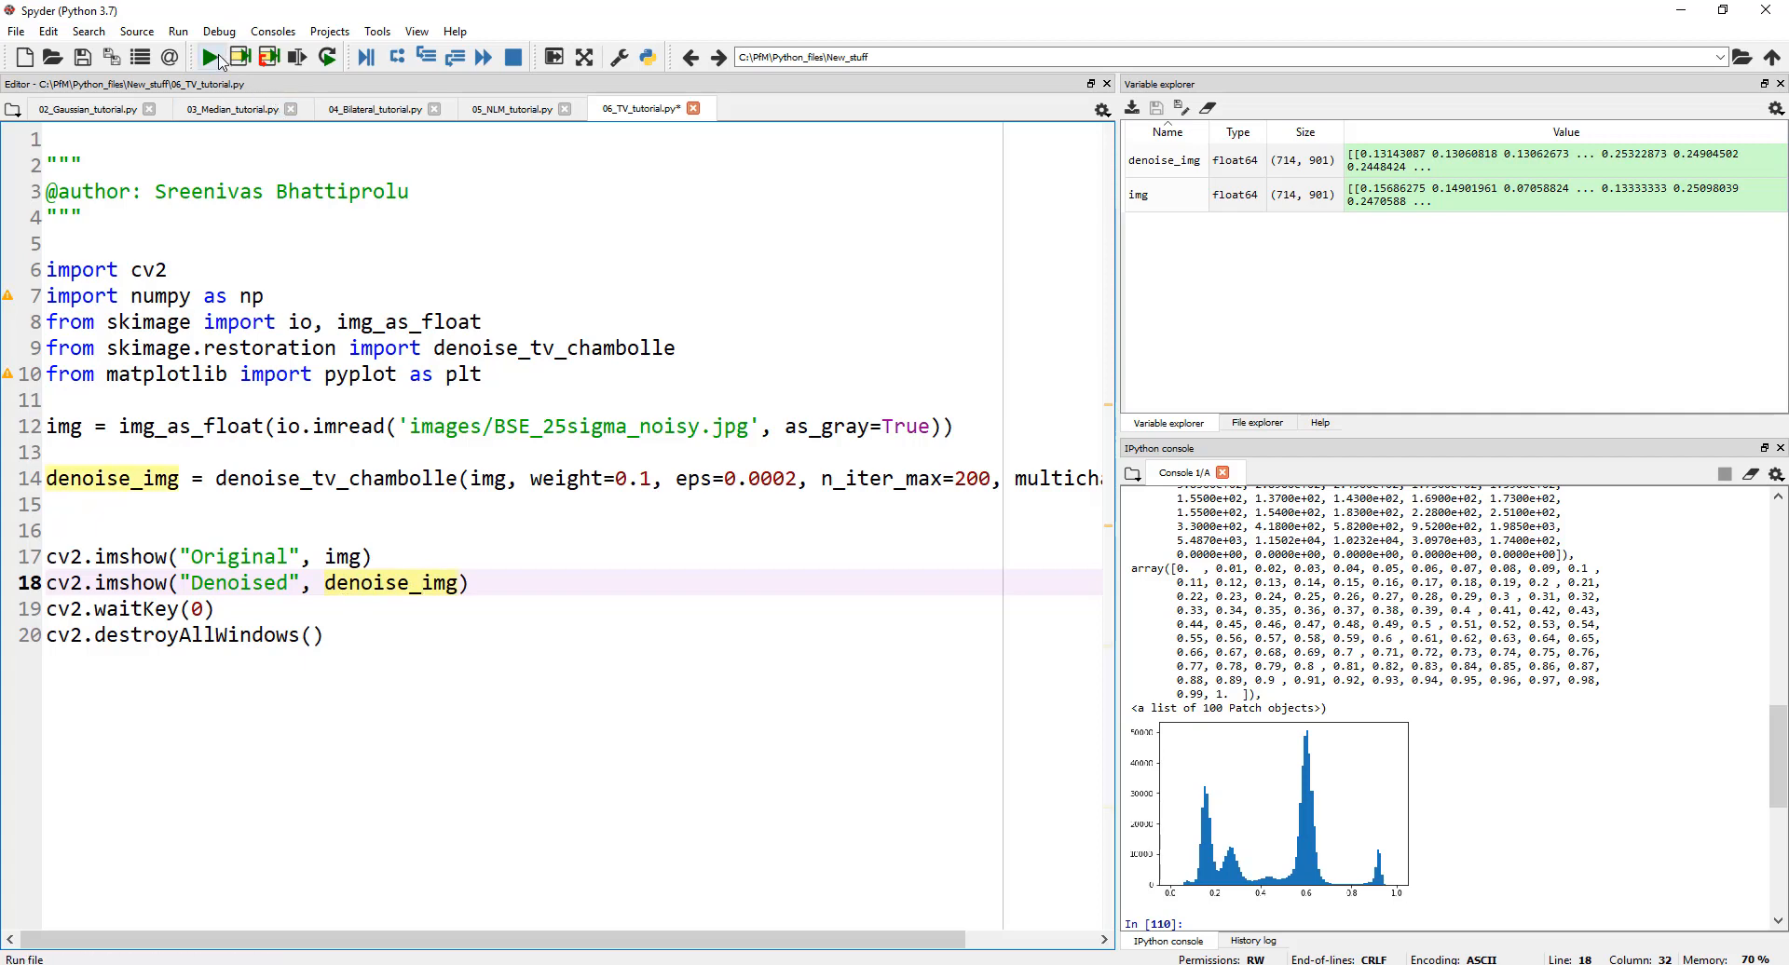
Step: Run the script, then close the Denoised and Original image windows
click(209, 58)
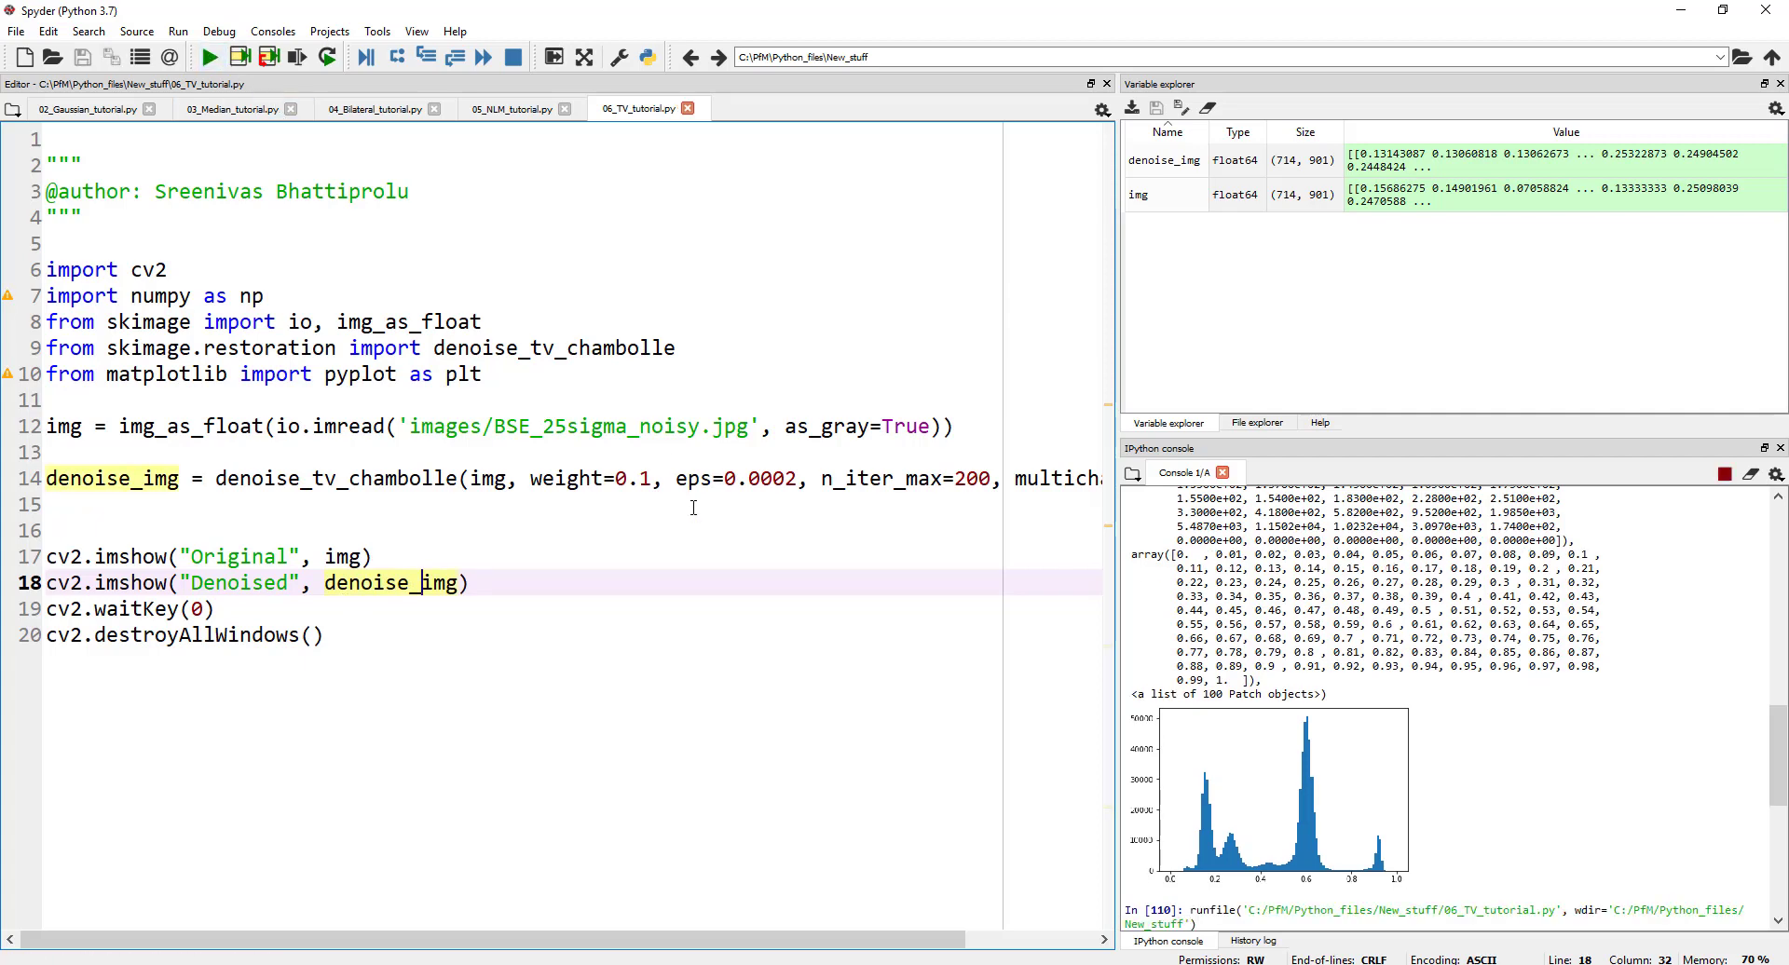
click(209, 58)
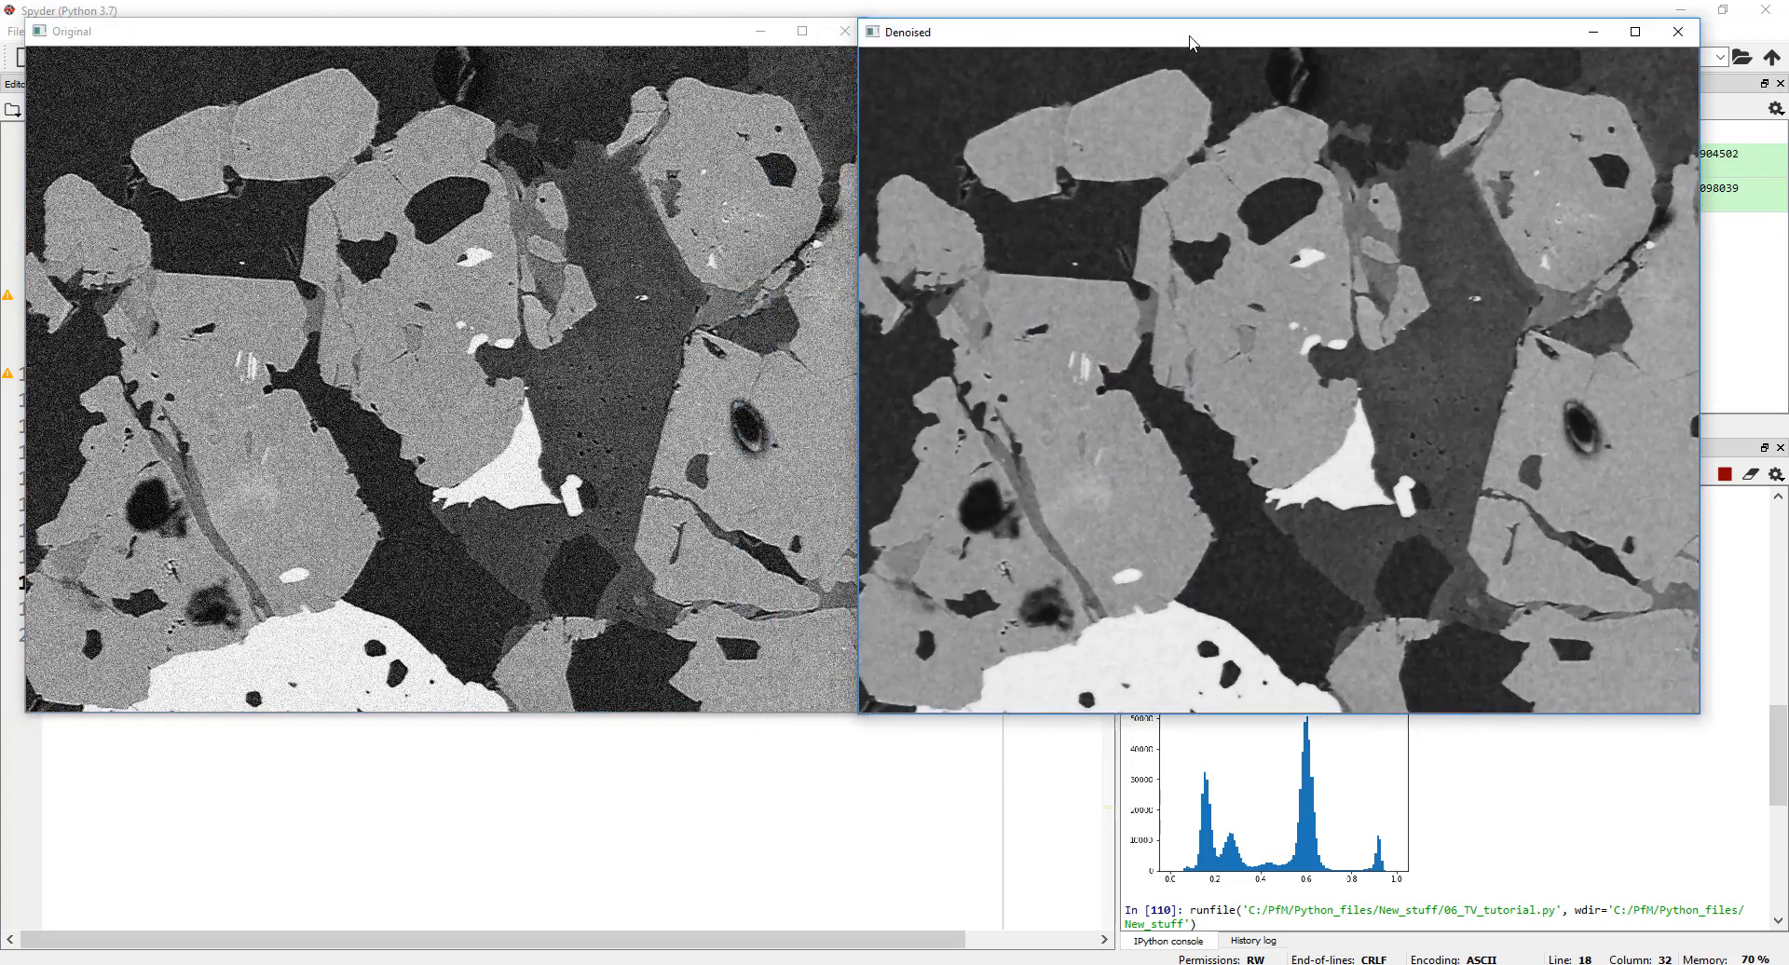
mouse_move(1073, 317)
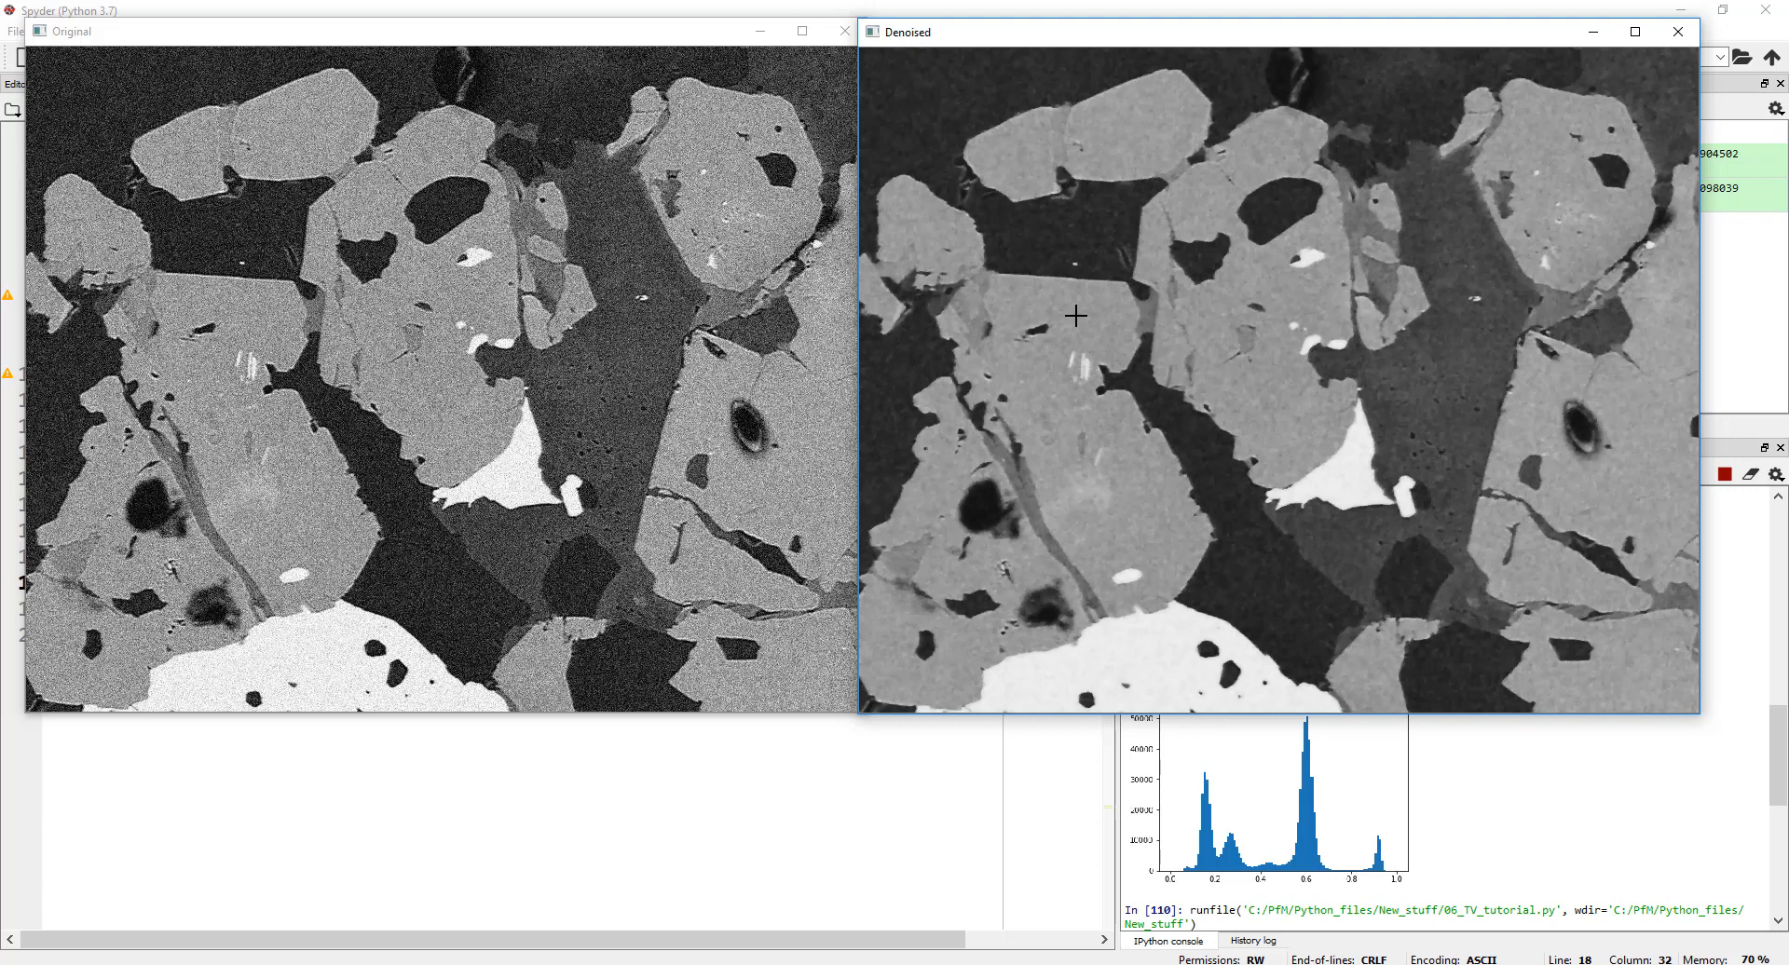
click(1676, 32)
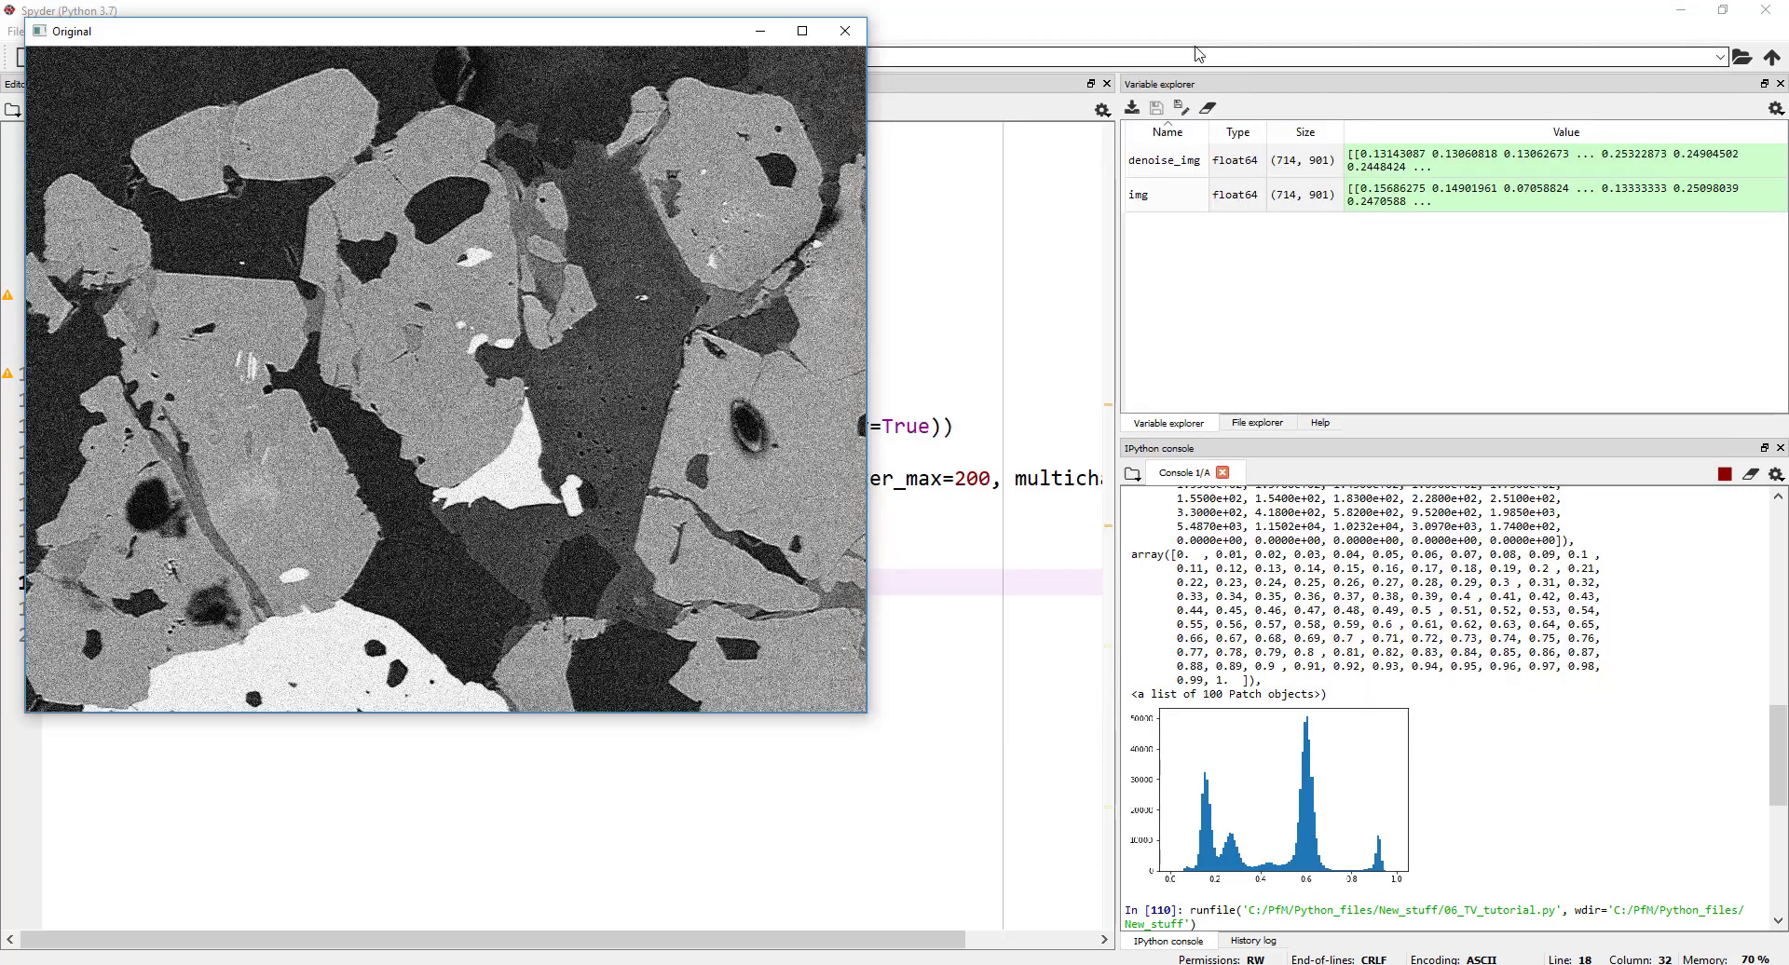
click(844, 31)
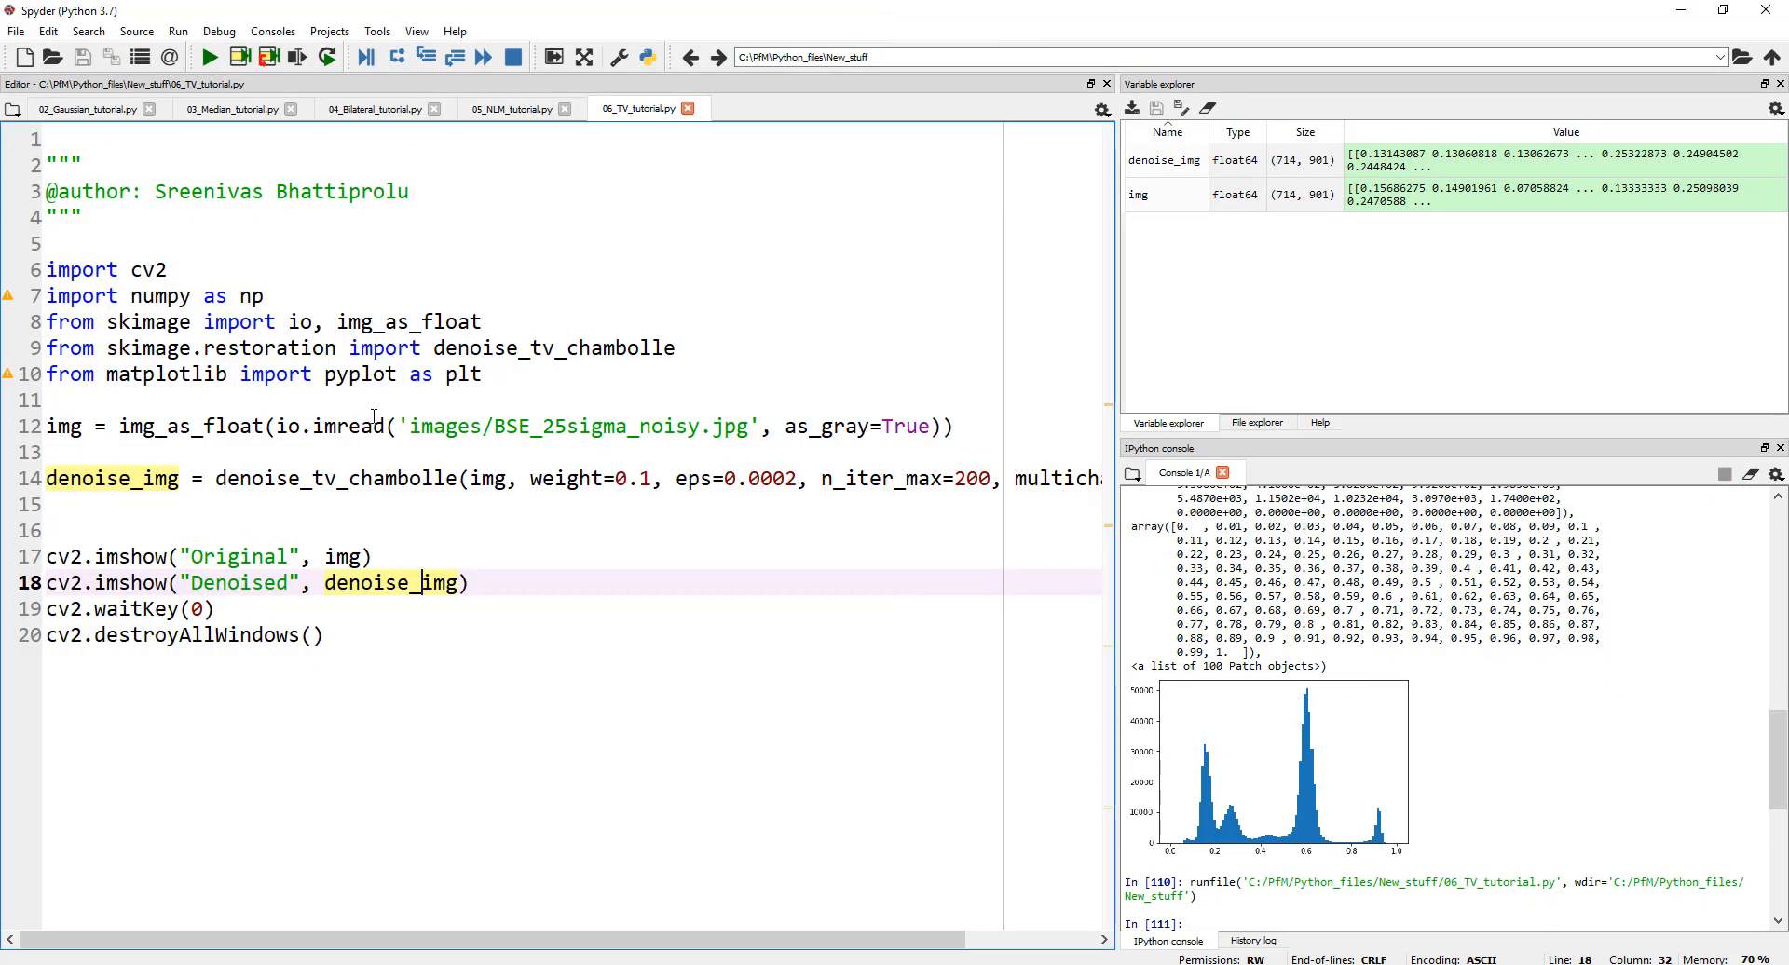
mouse_move(608, 408)
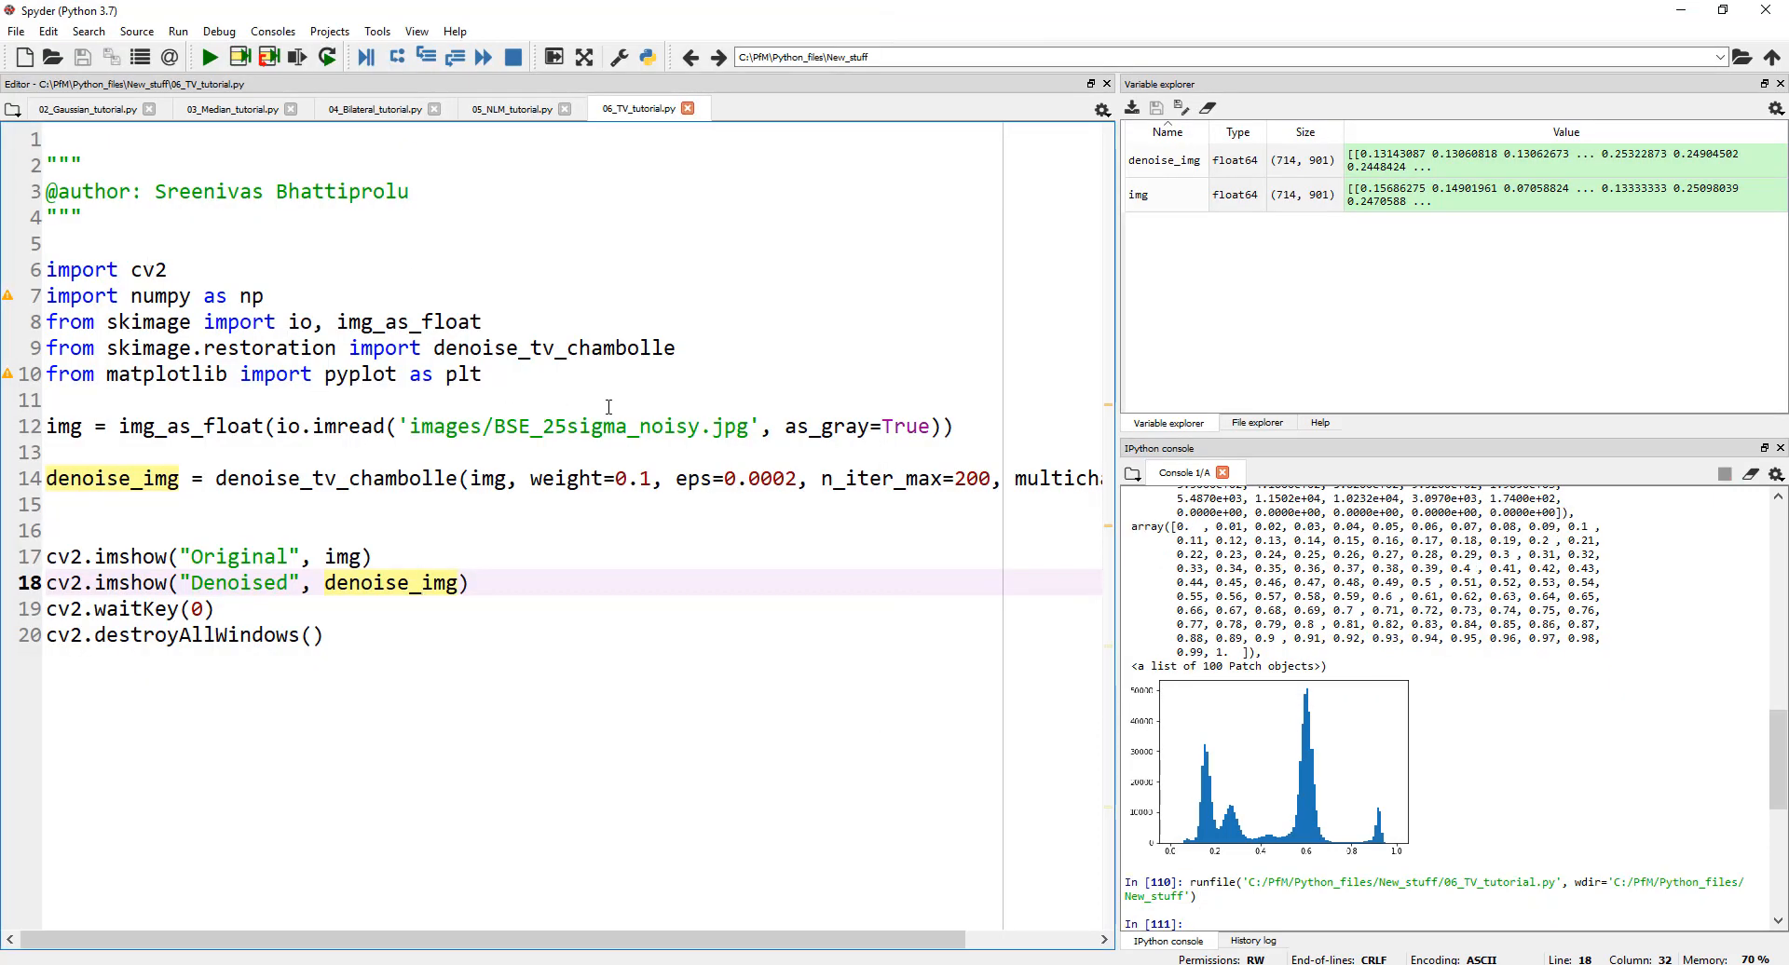
mouse_move(771, 179)
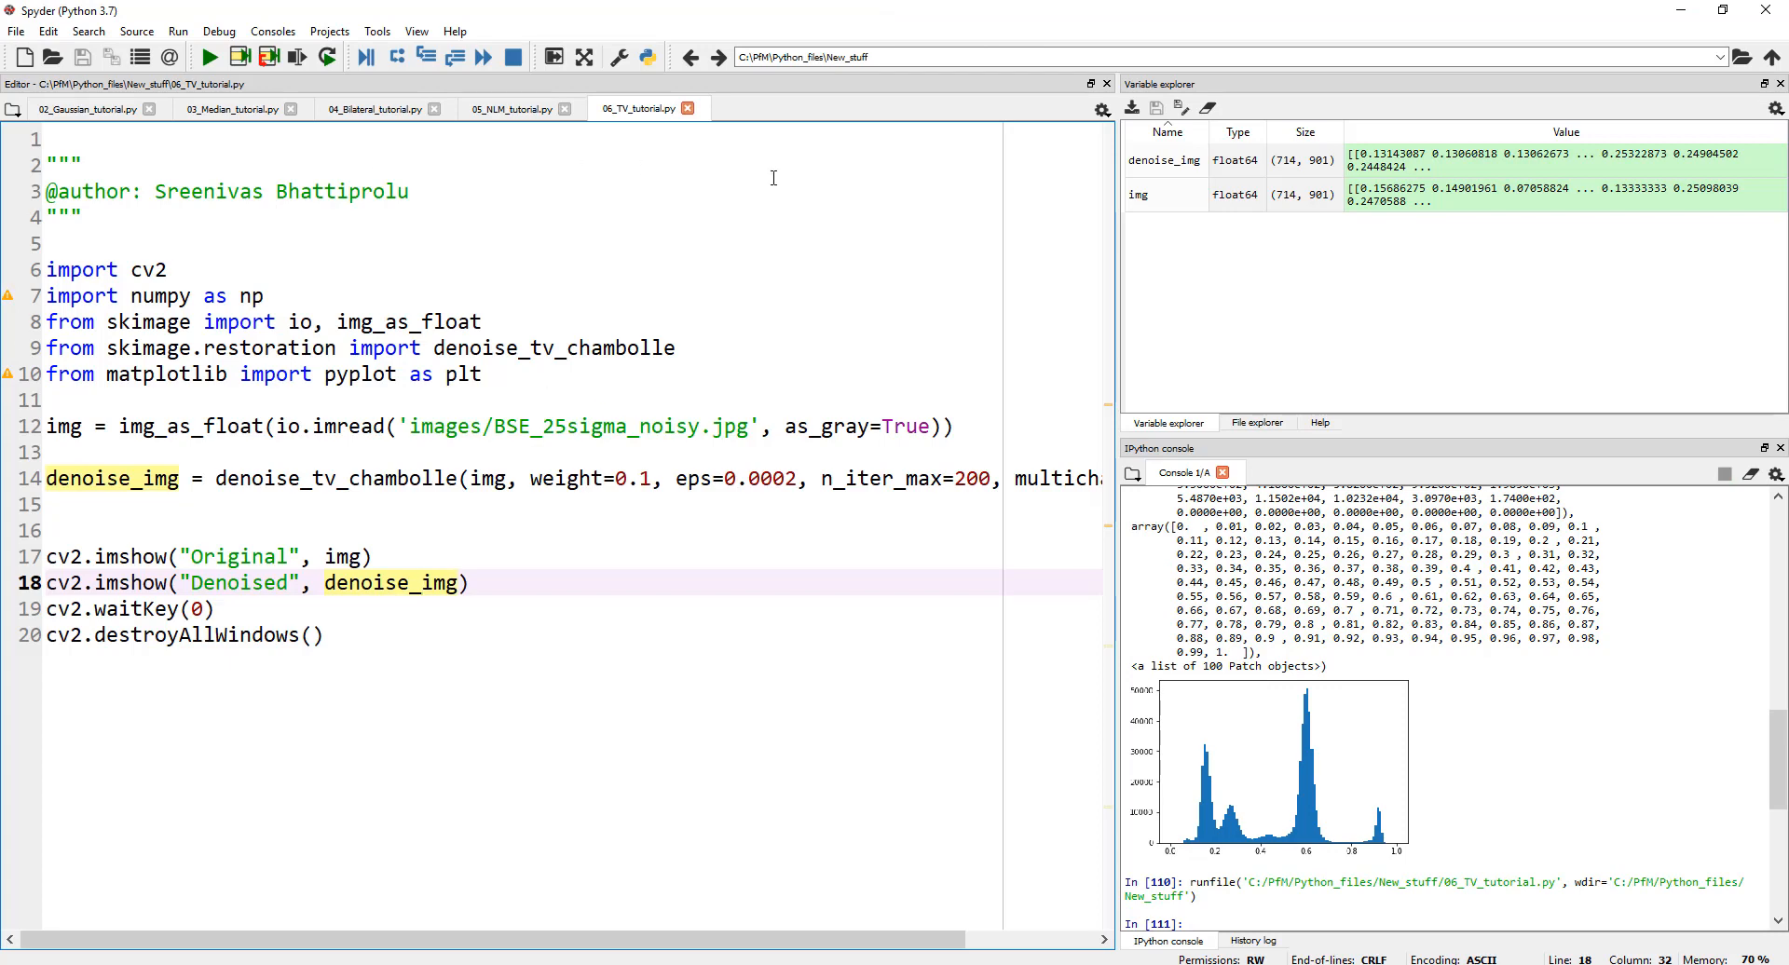
Step: Replace the TV script's image path with BSE_salt_pepper.jpg copied from the median filter script
click(231, 108)
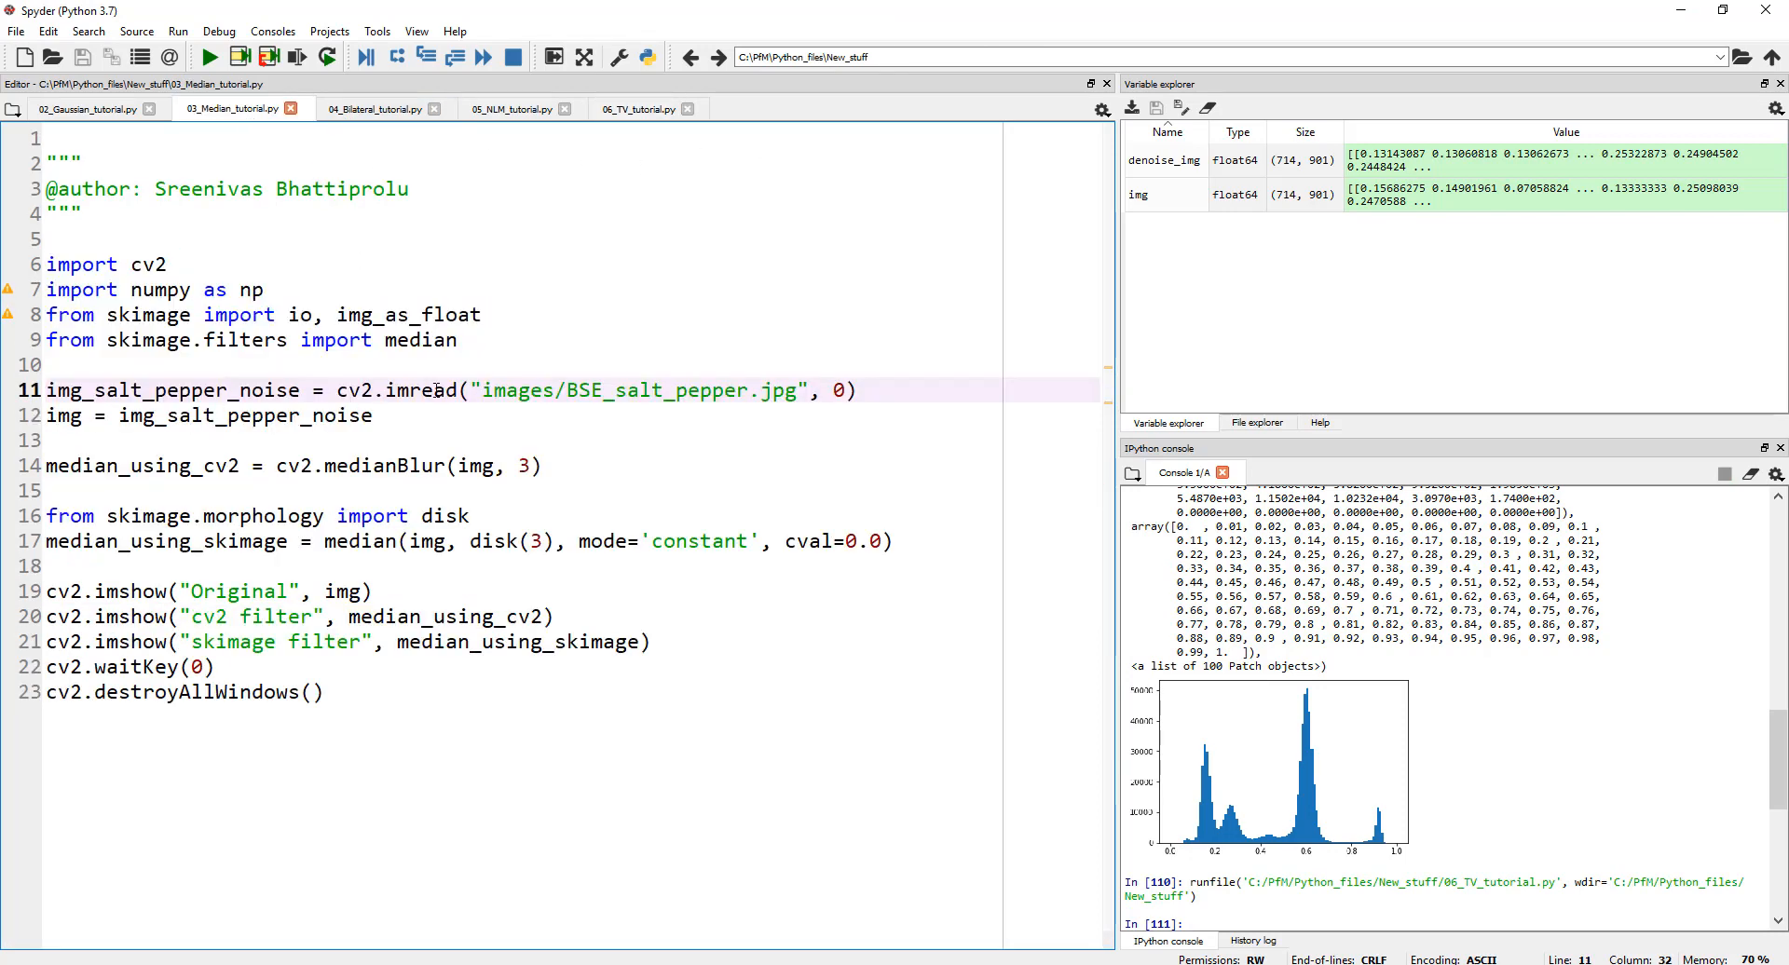
double_click(682, 389)
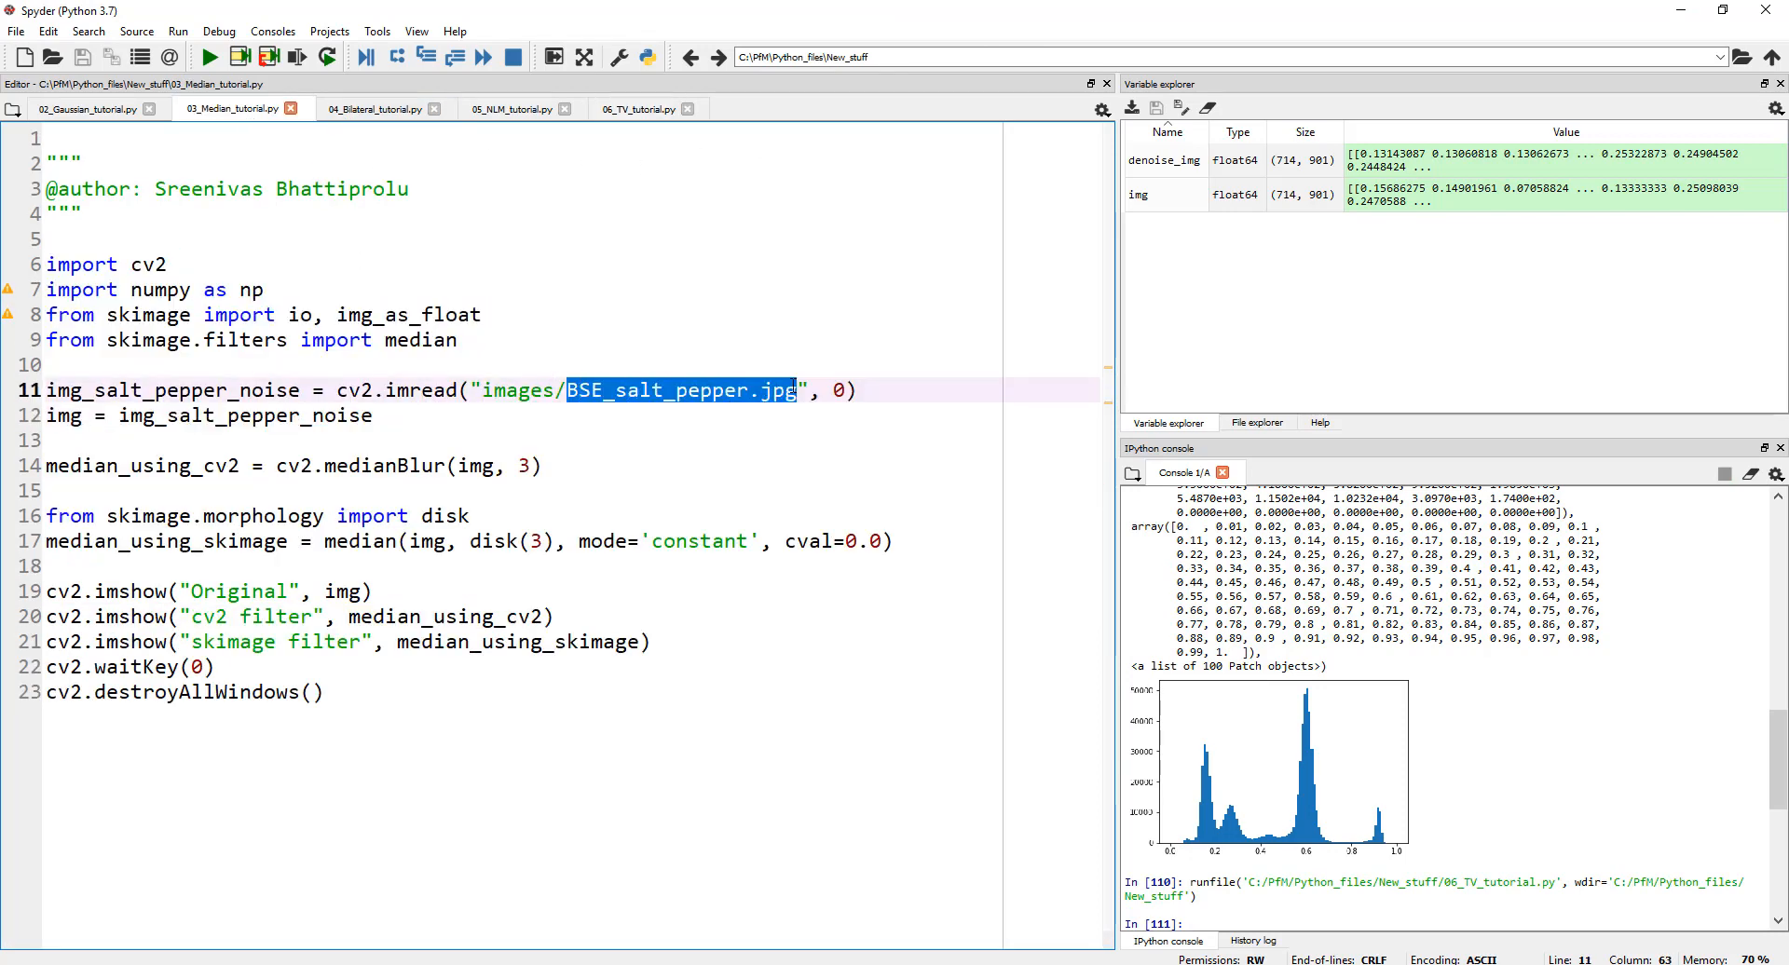
click(633, 108)
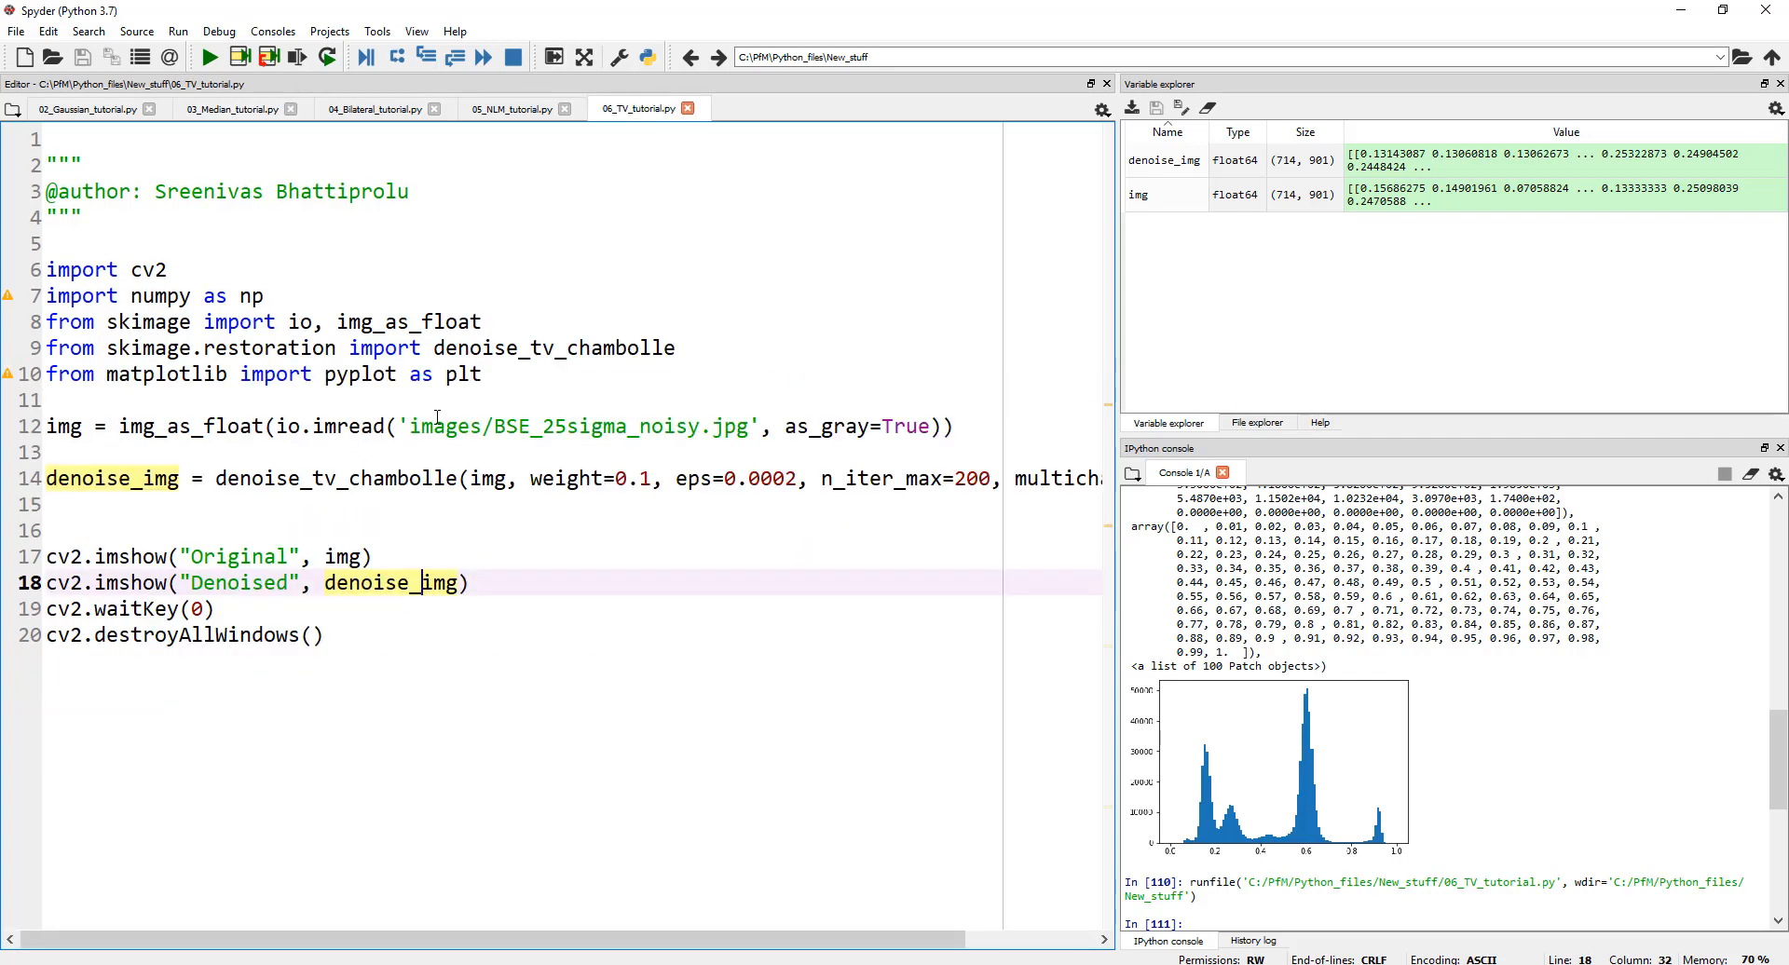
double_click(592, 427)
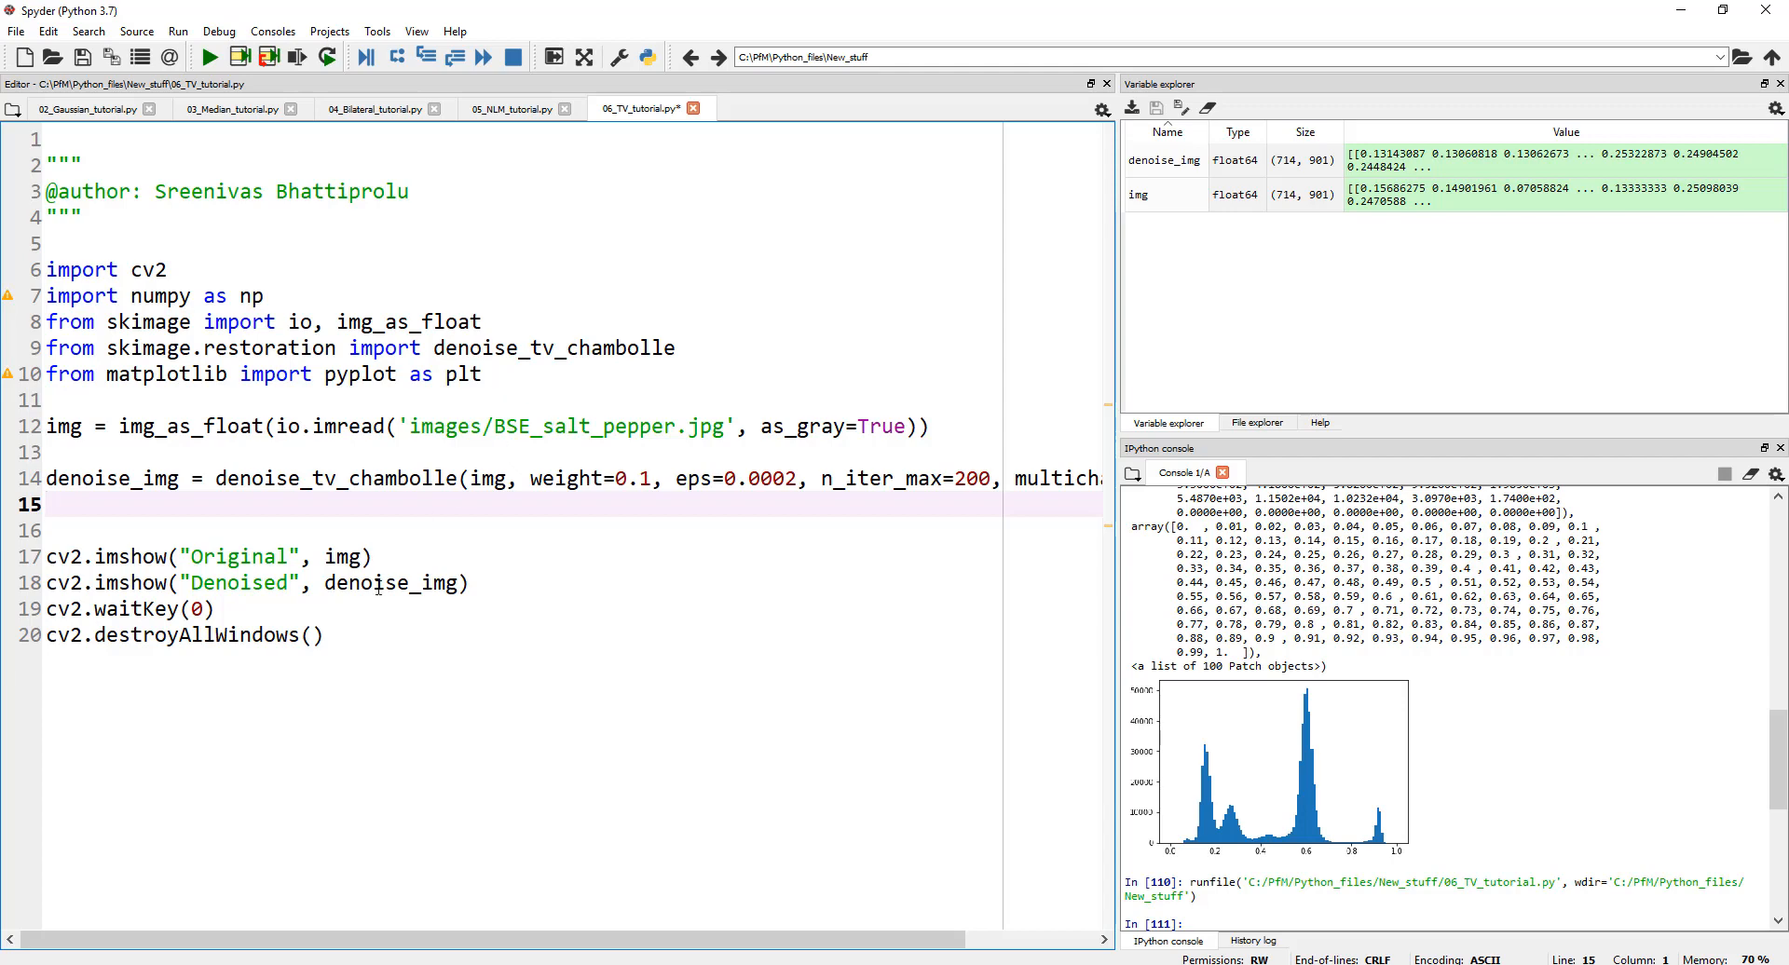
Step: Run TV denoising on the salt-and-pepper image and close the result windows
click(210, 58)
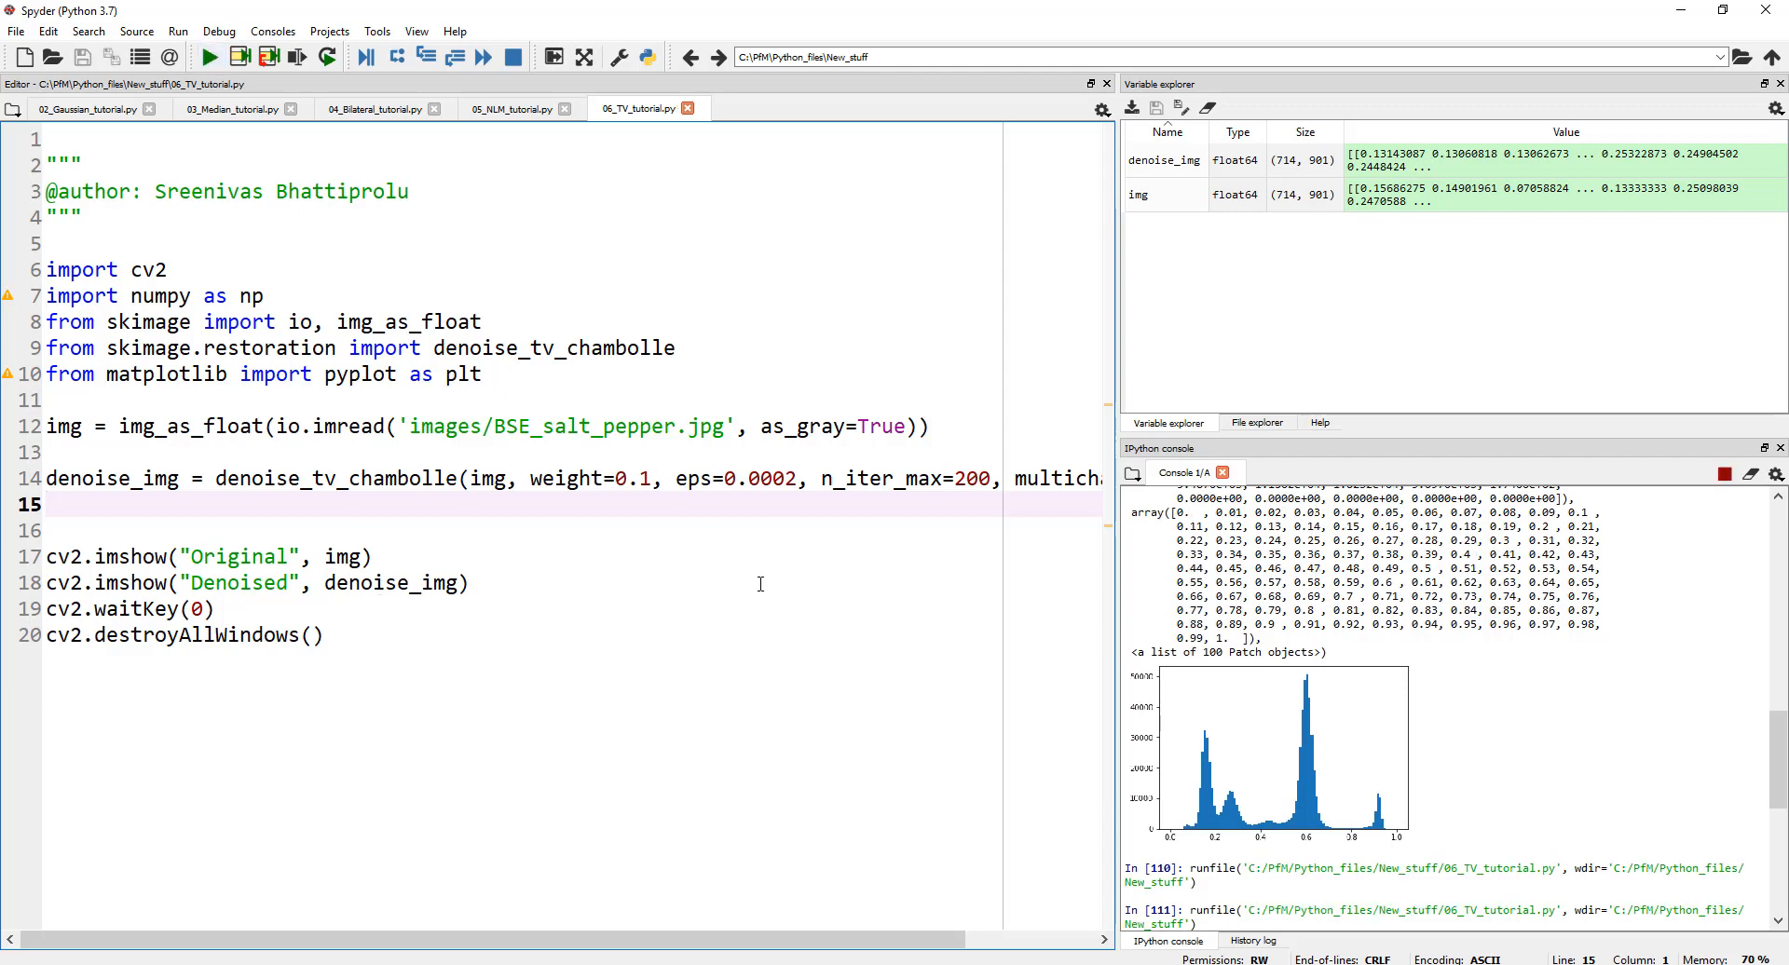
click(209, 58)
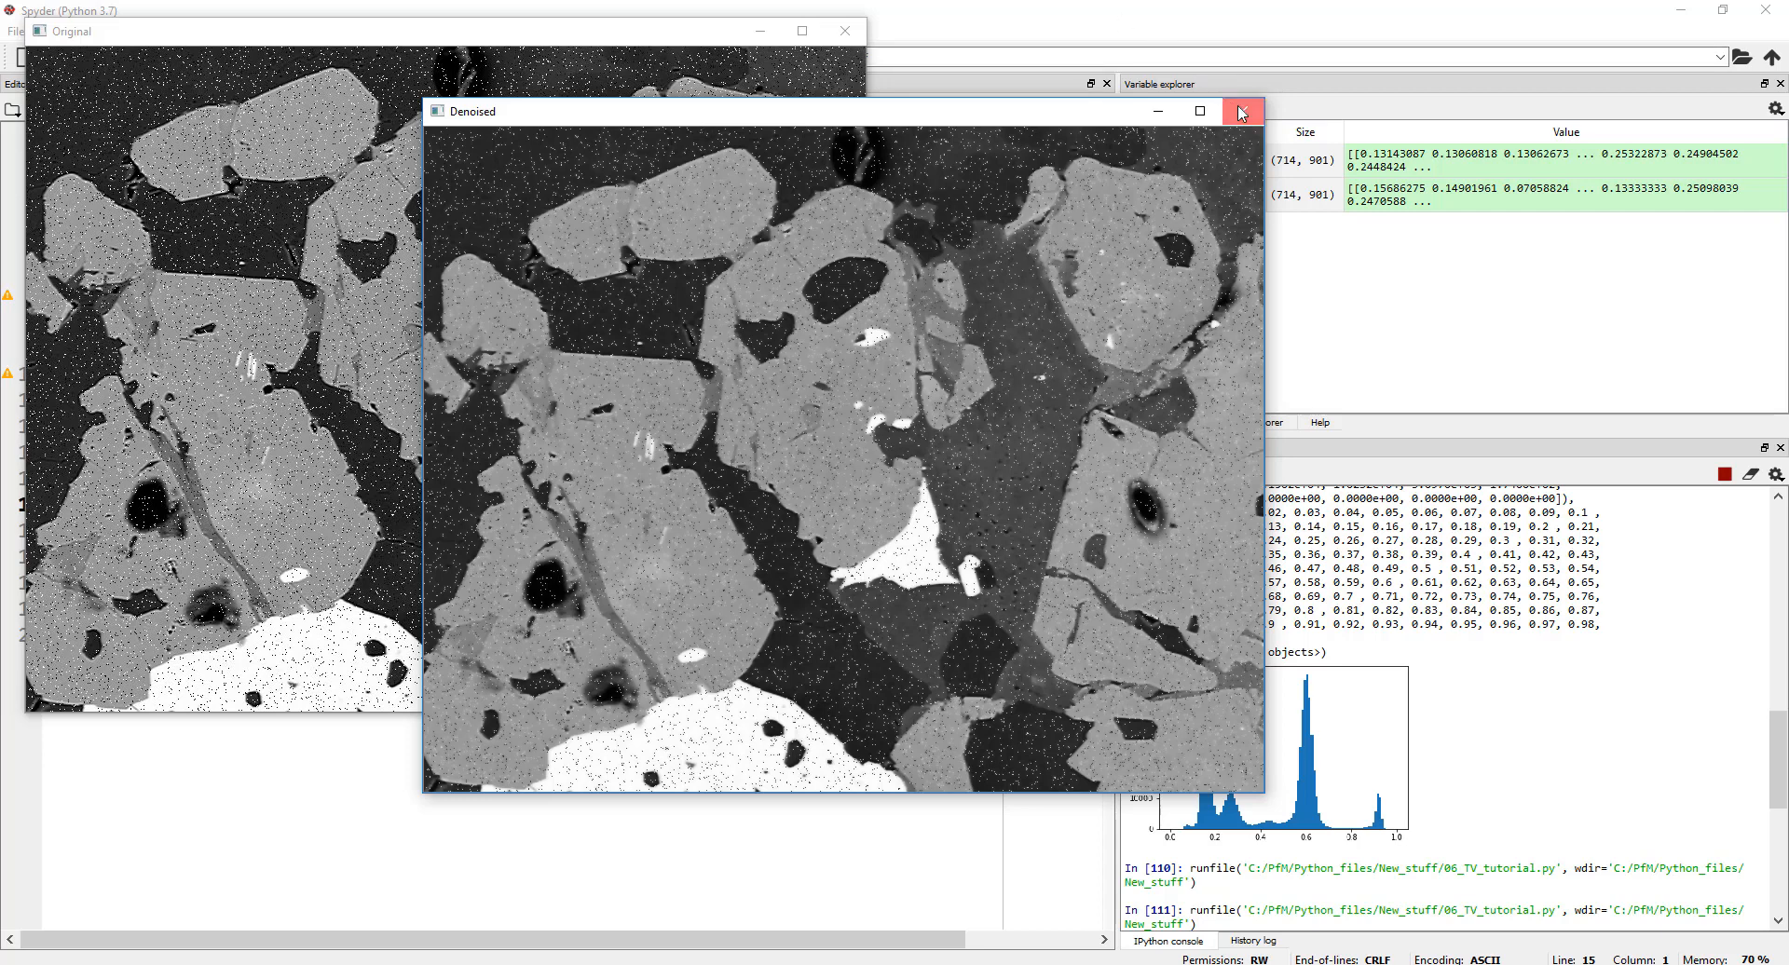
click(1239, 110)
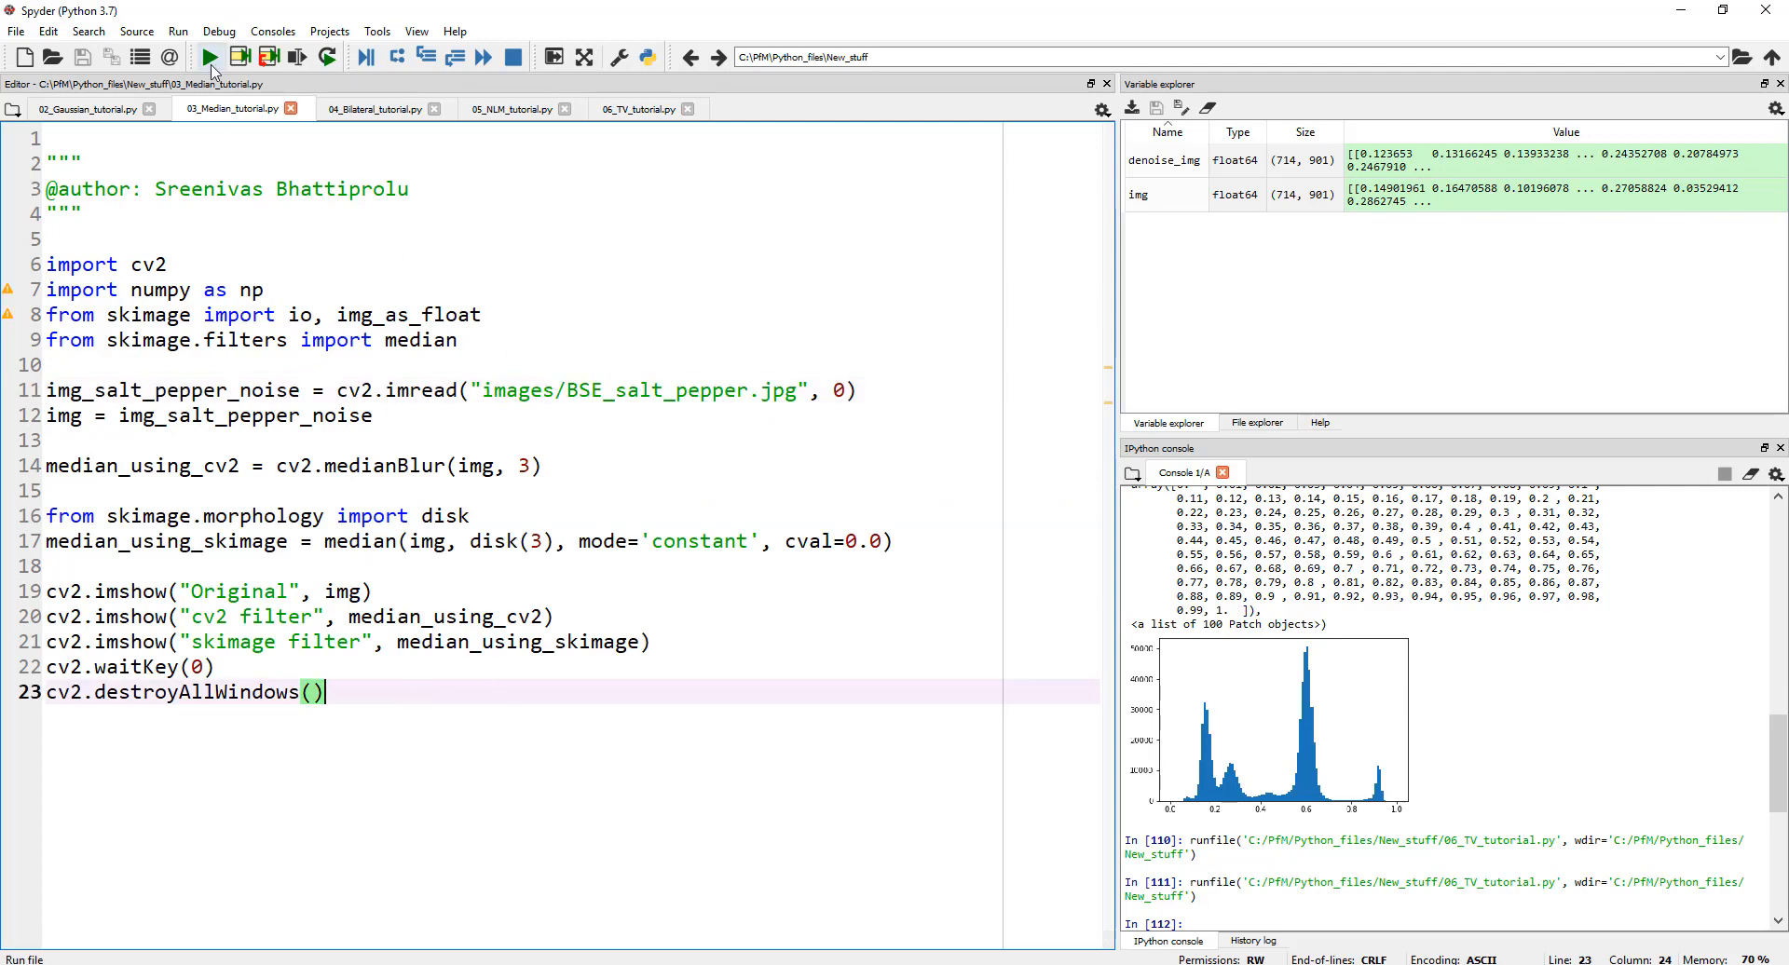
Step: Run 03_Median_tutorial.py, dismiss its filtered windows, and return to line 16 of the TV script
click(210, 57)
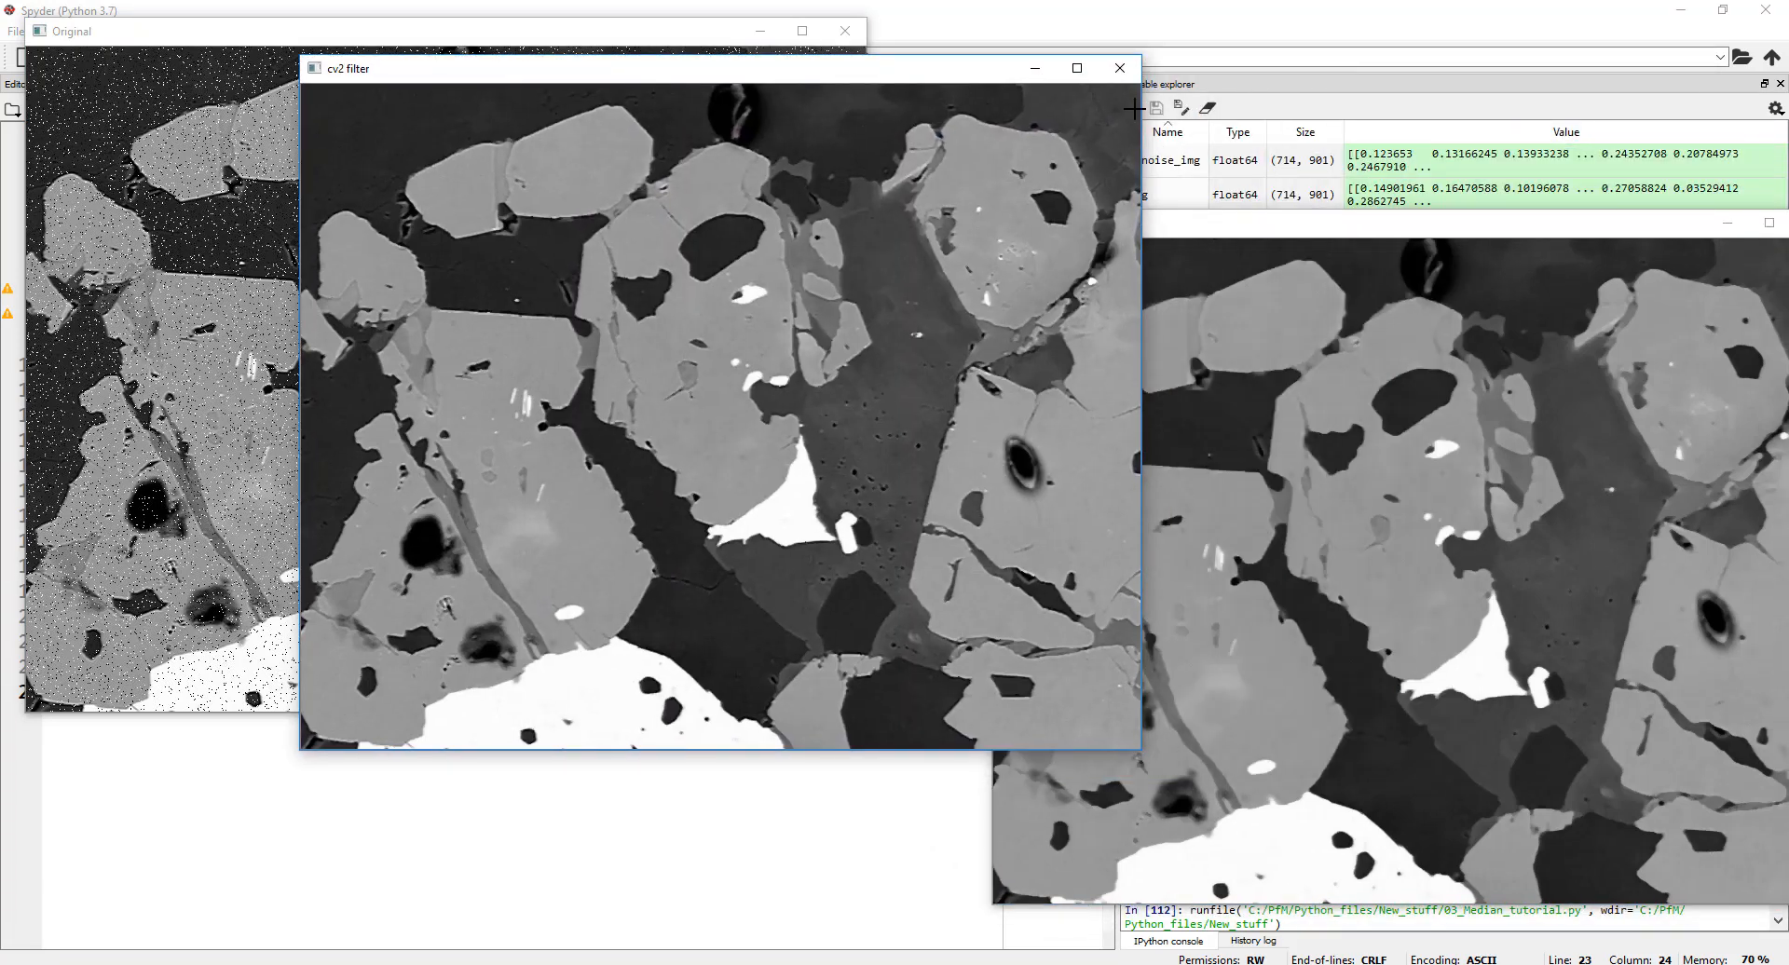
click(1118, 69)
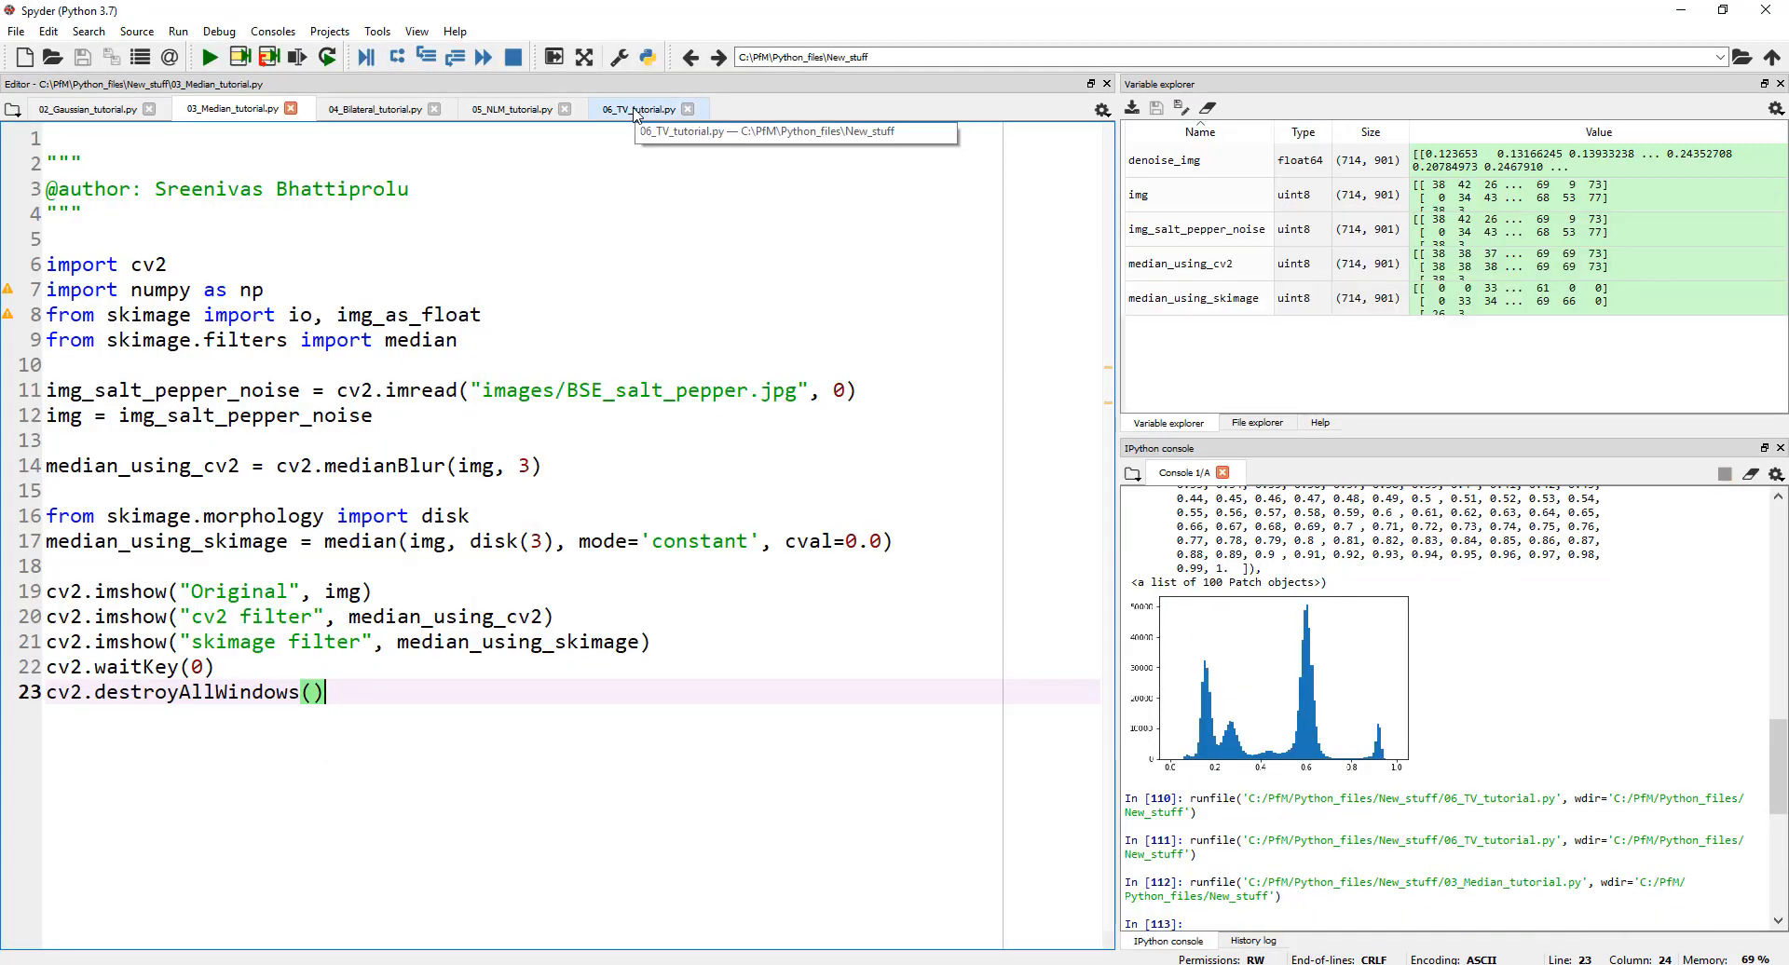
click(640, 108)
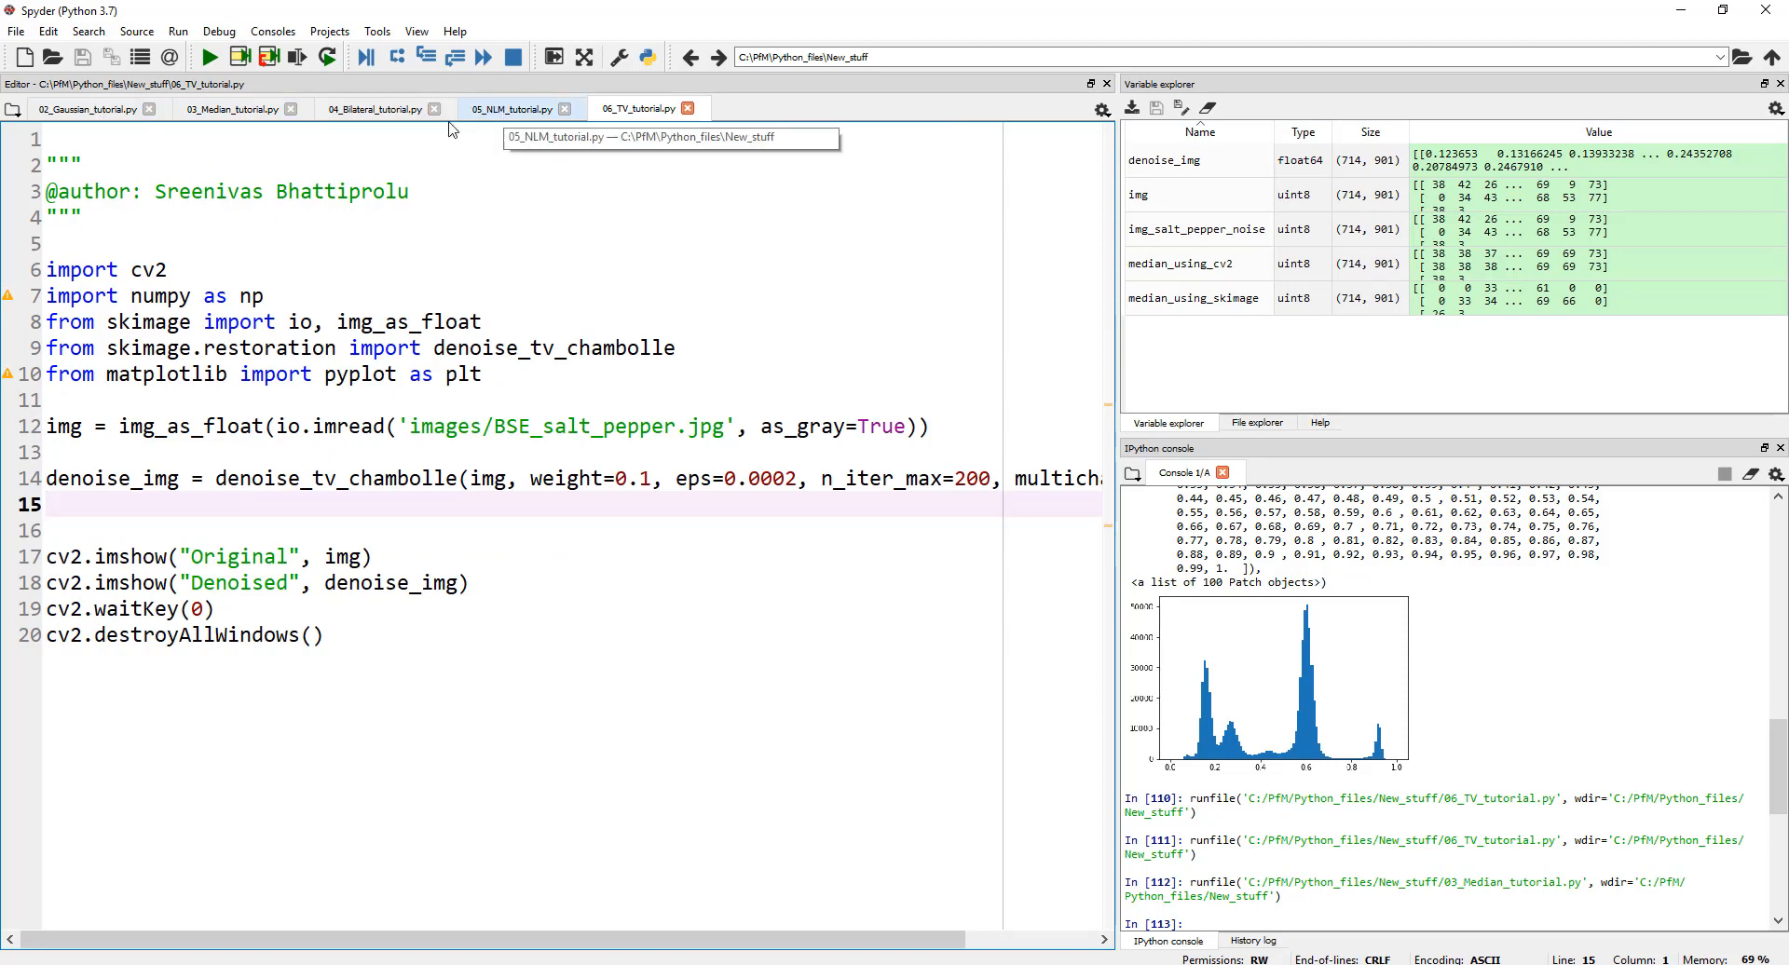
mouse_move(511, 229)
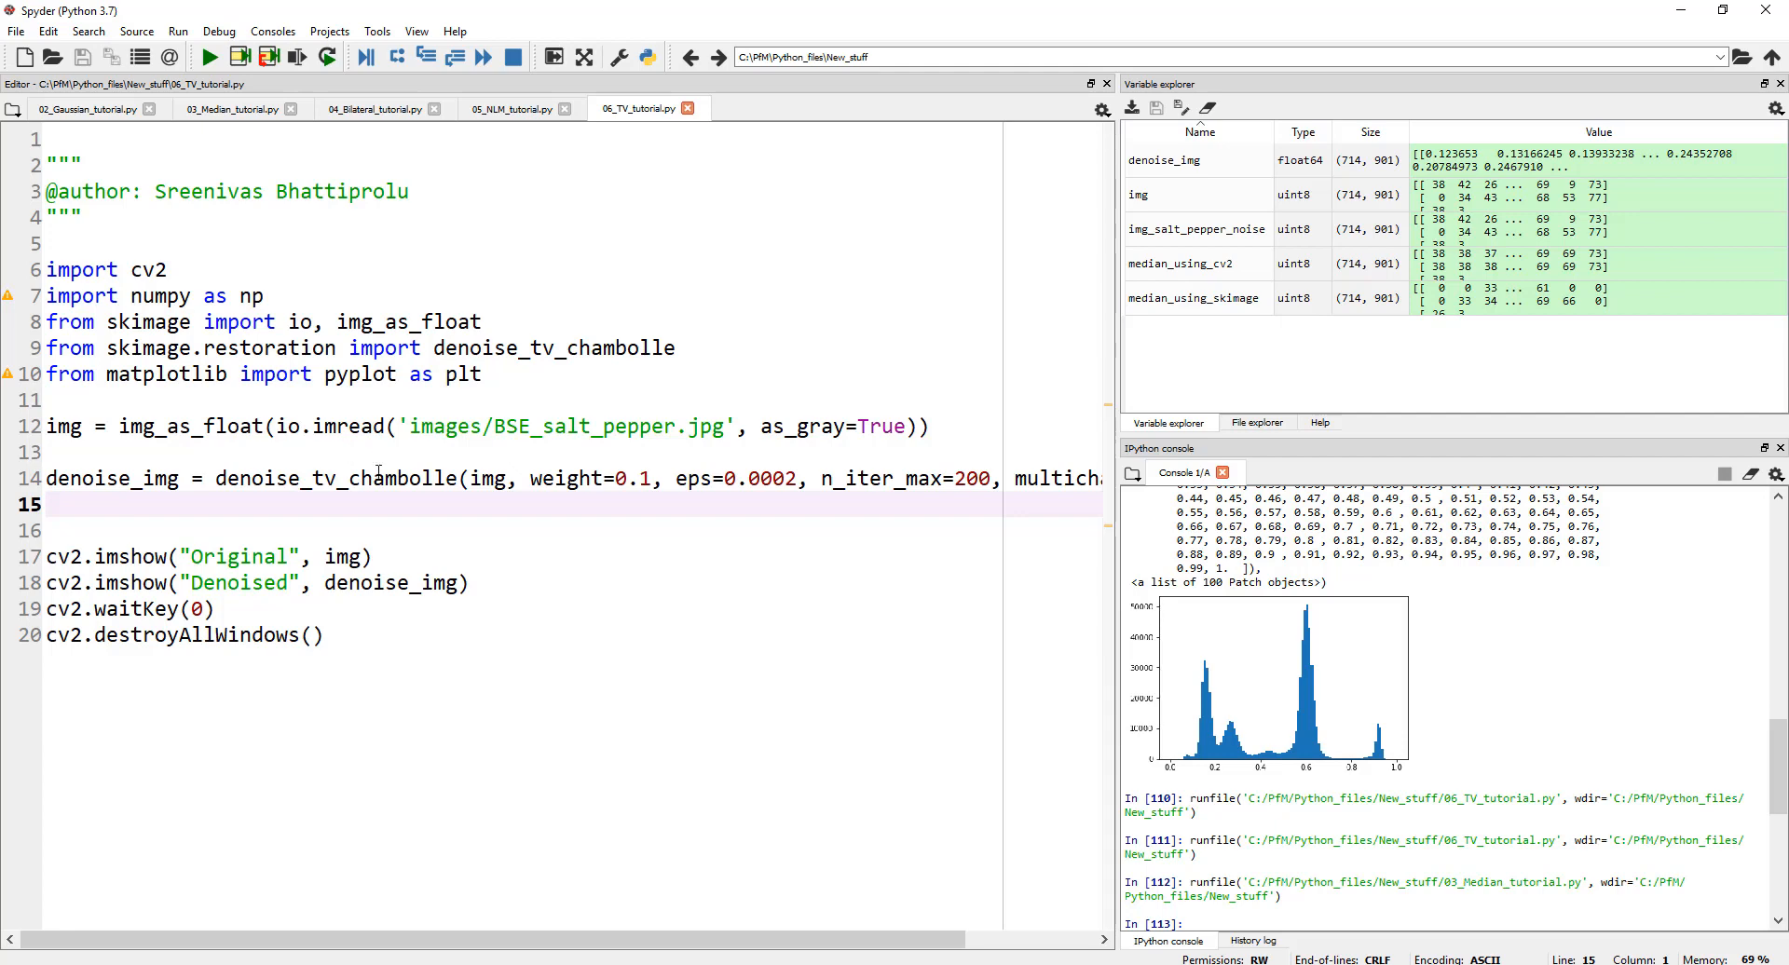
mouse_move(235, 108)
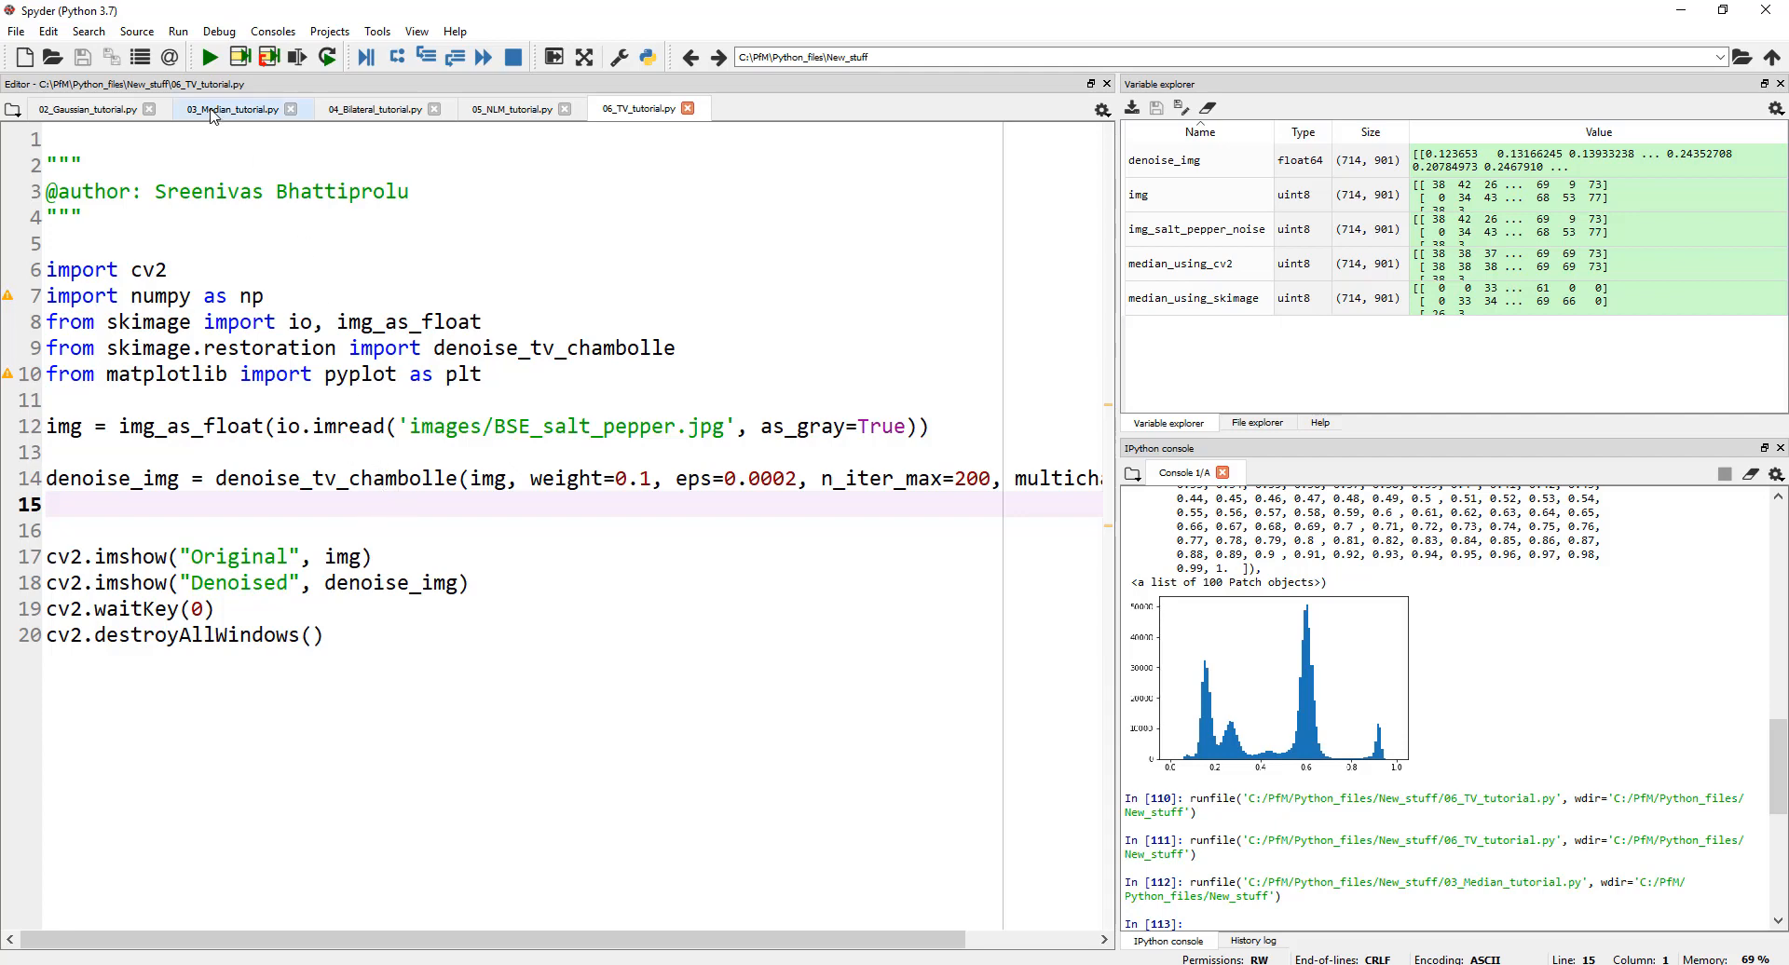
mouse_move(563, 576)
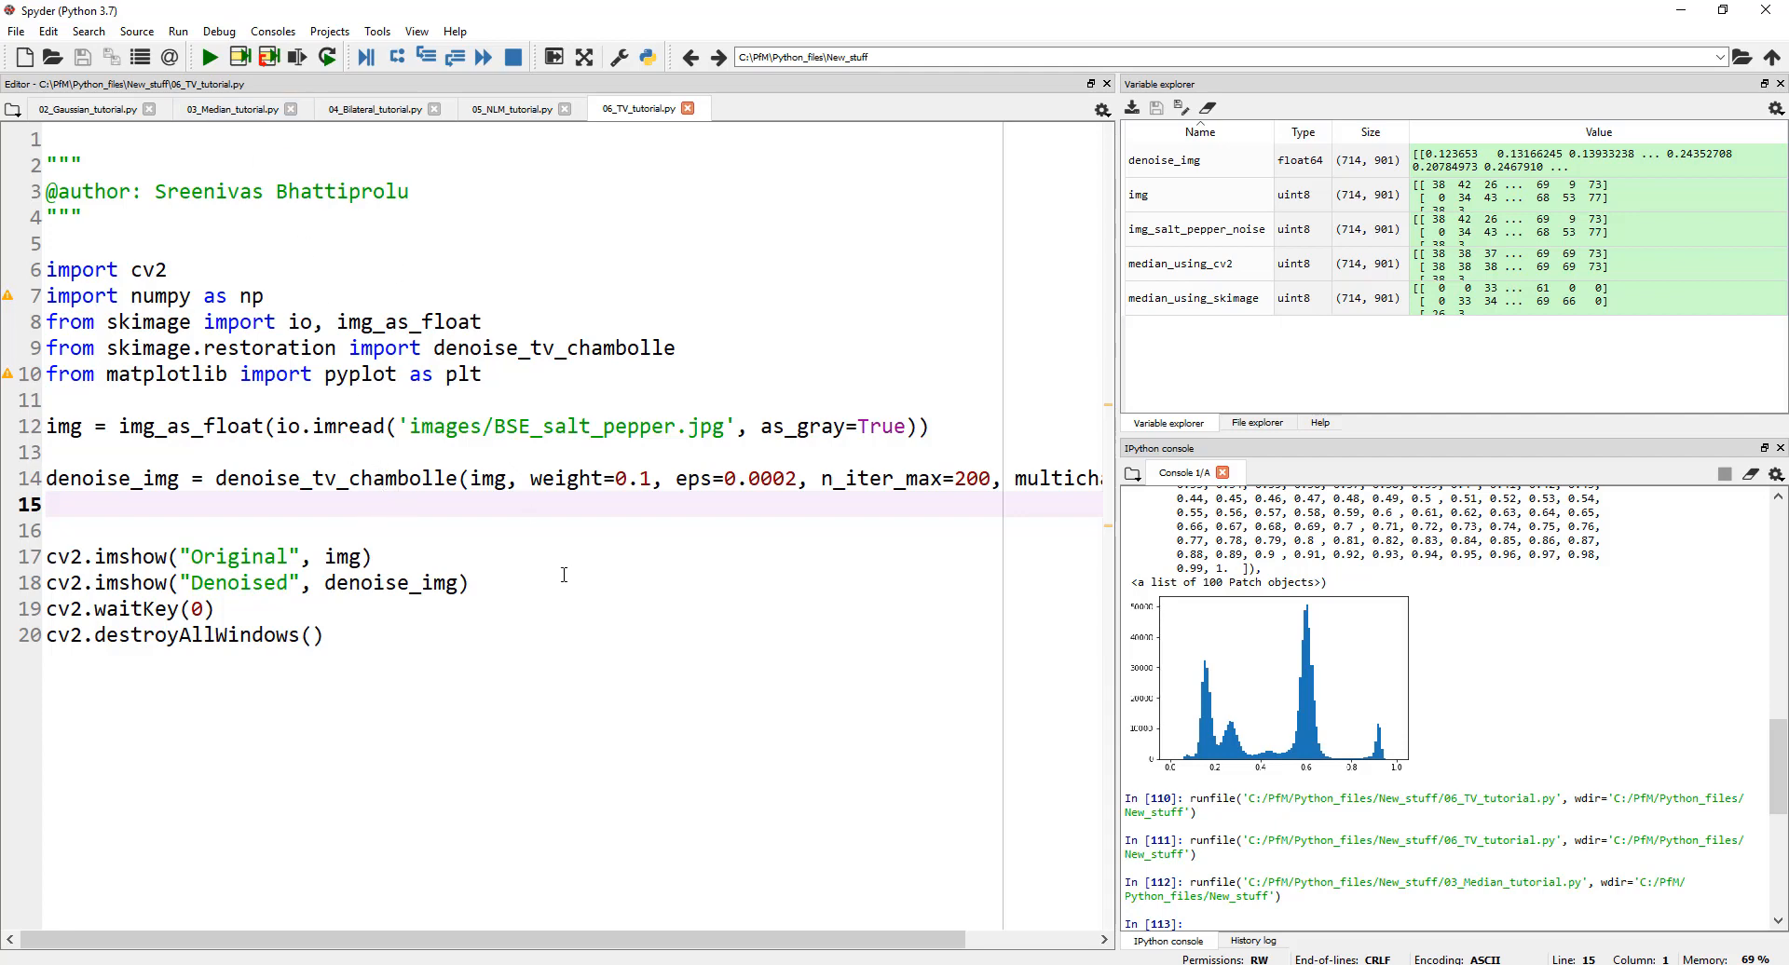
click(393, 529)
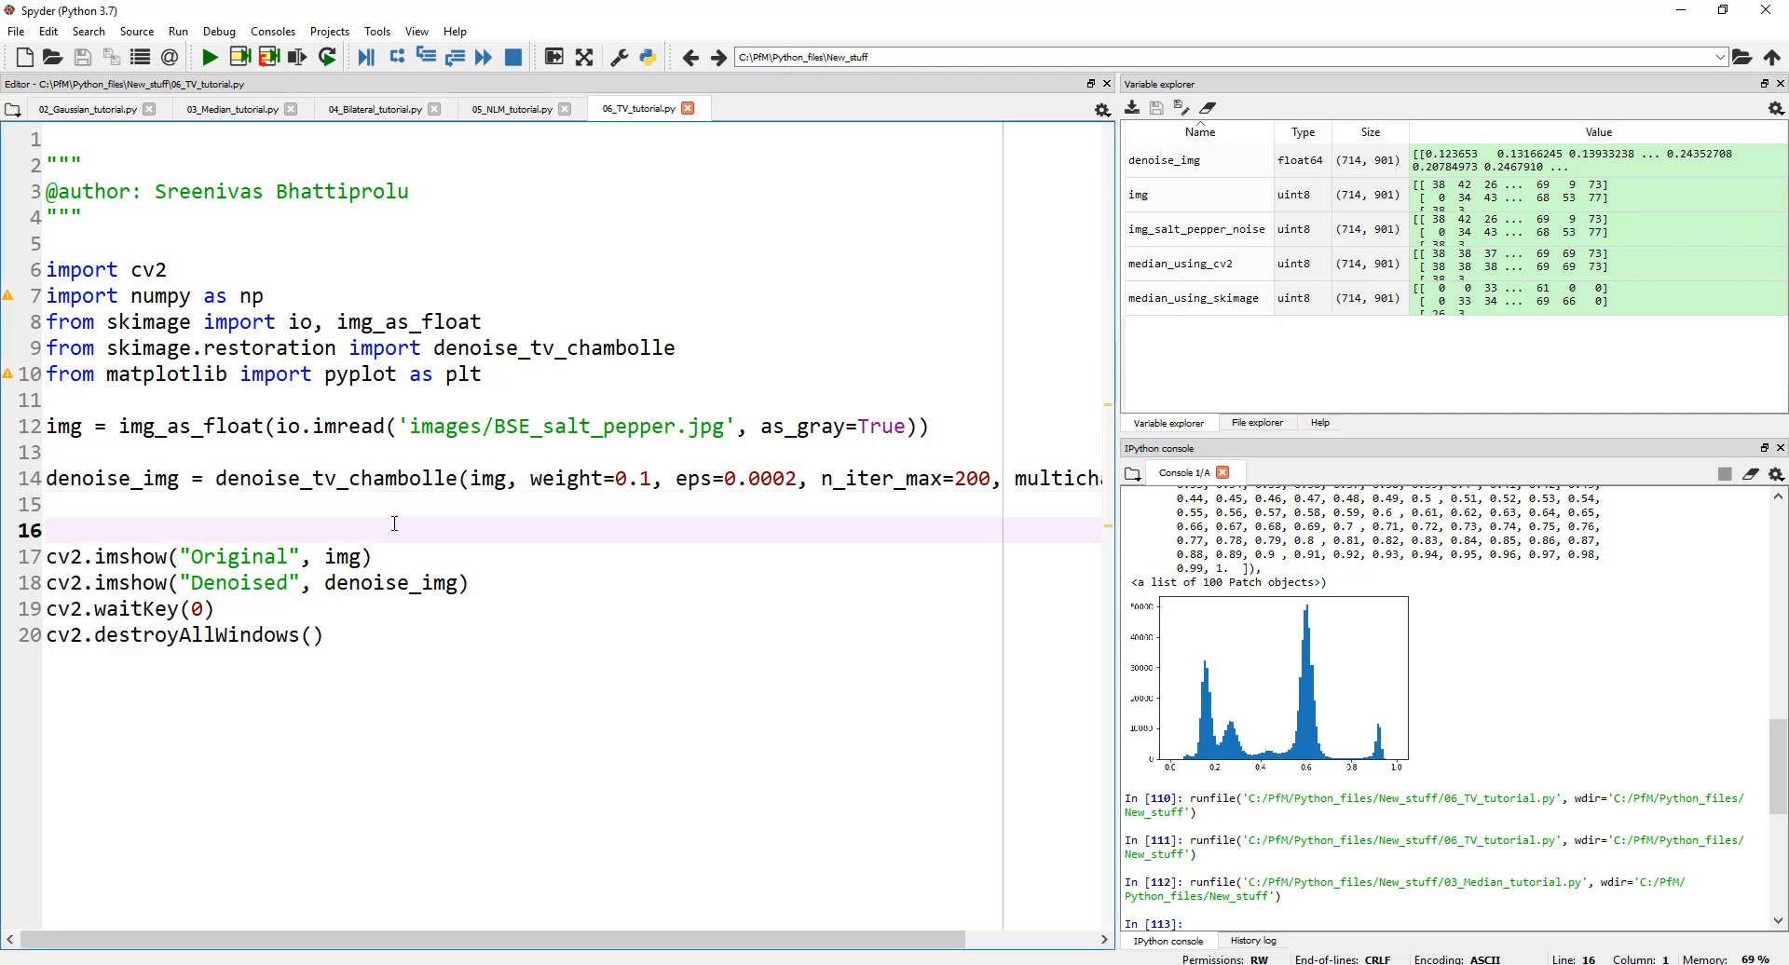